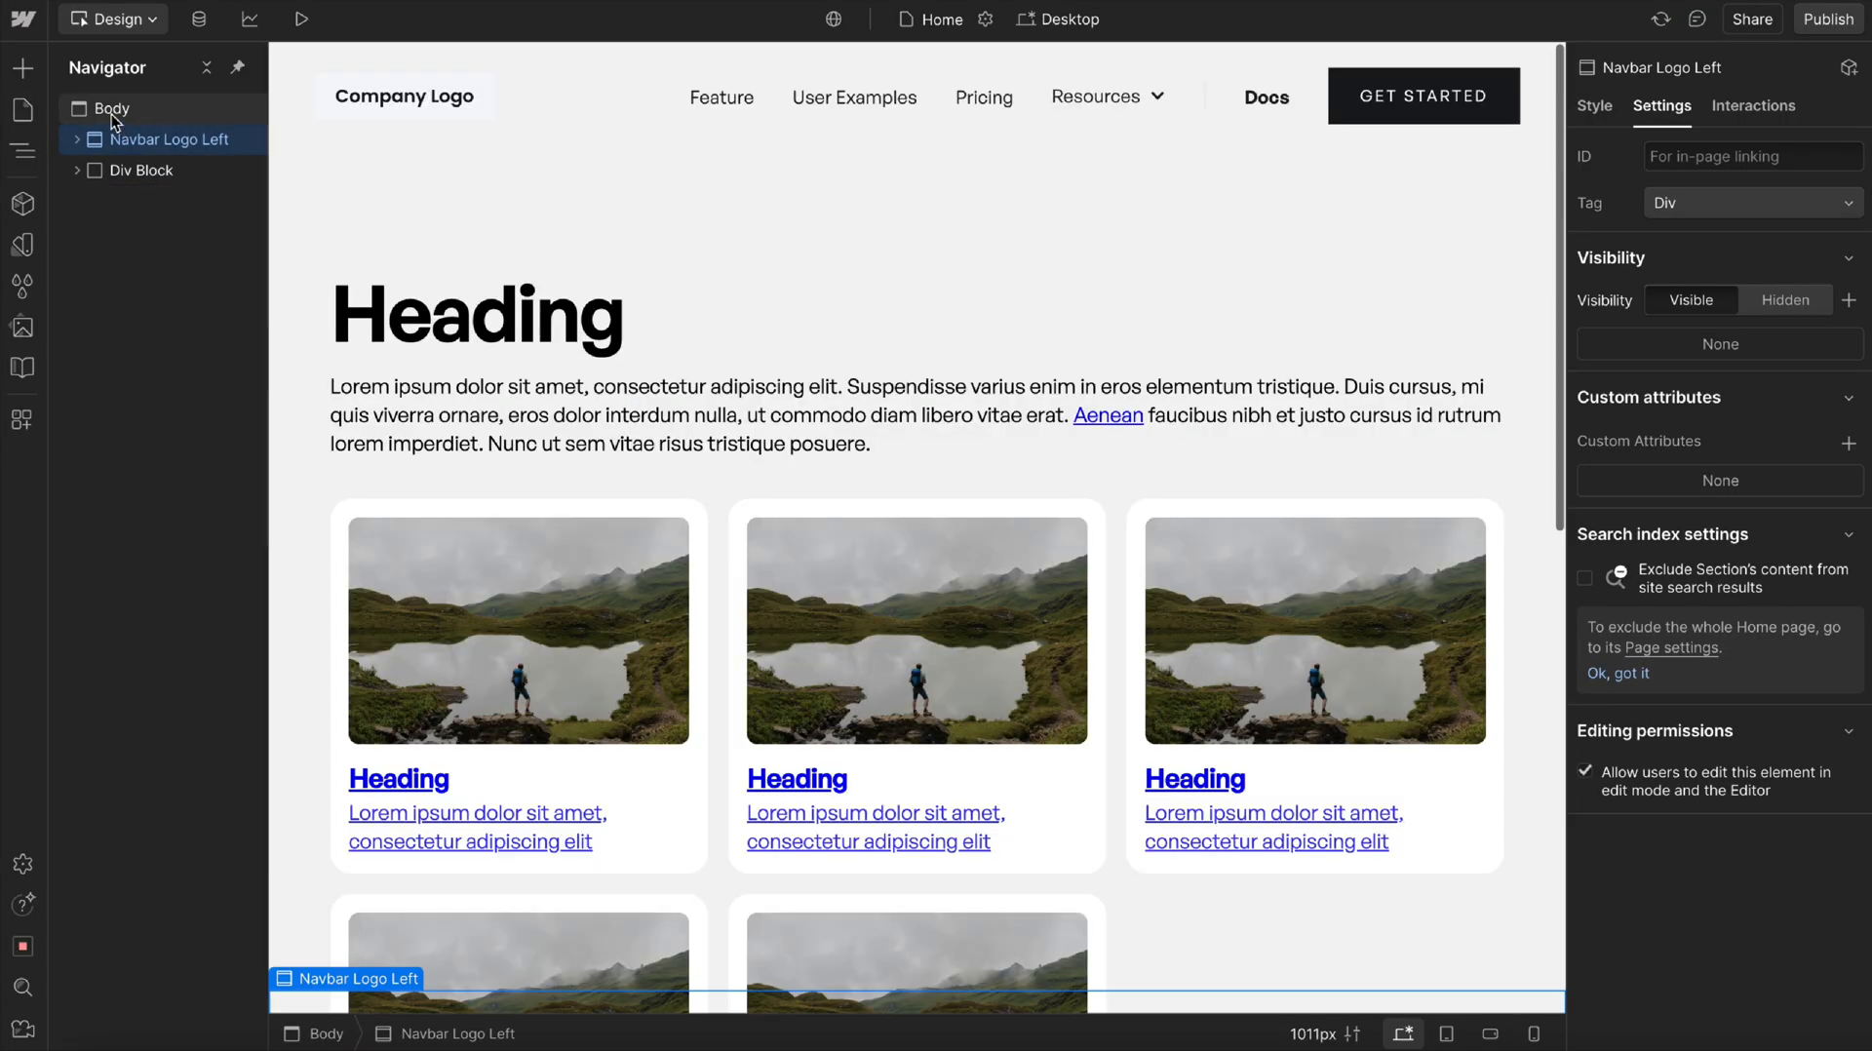
Check Footer Dark's tag in the Navigator, then start publishing the site.
{"action": "left_click", "coordinate": [22, 68]}
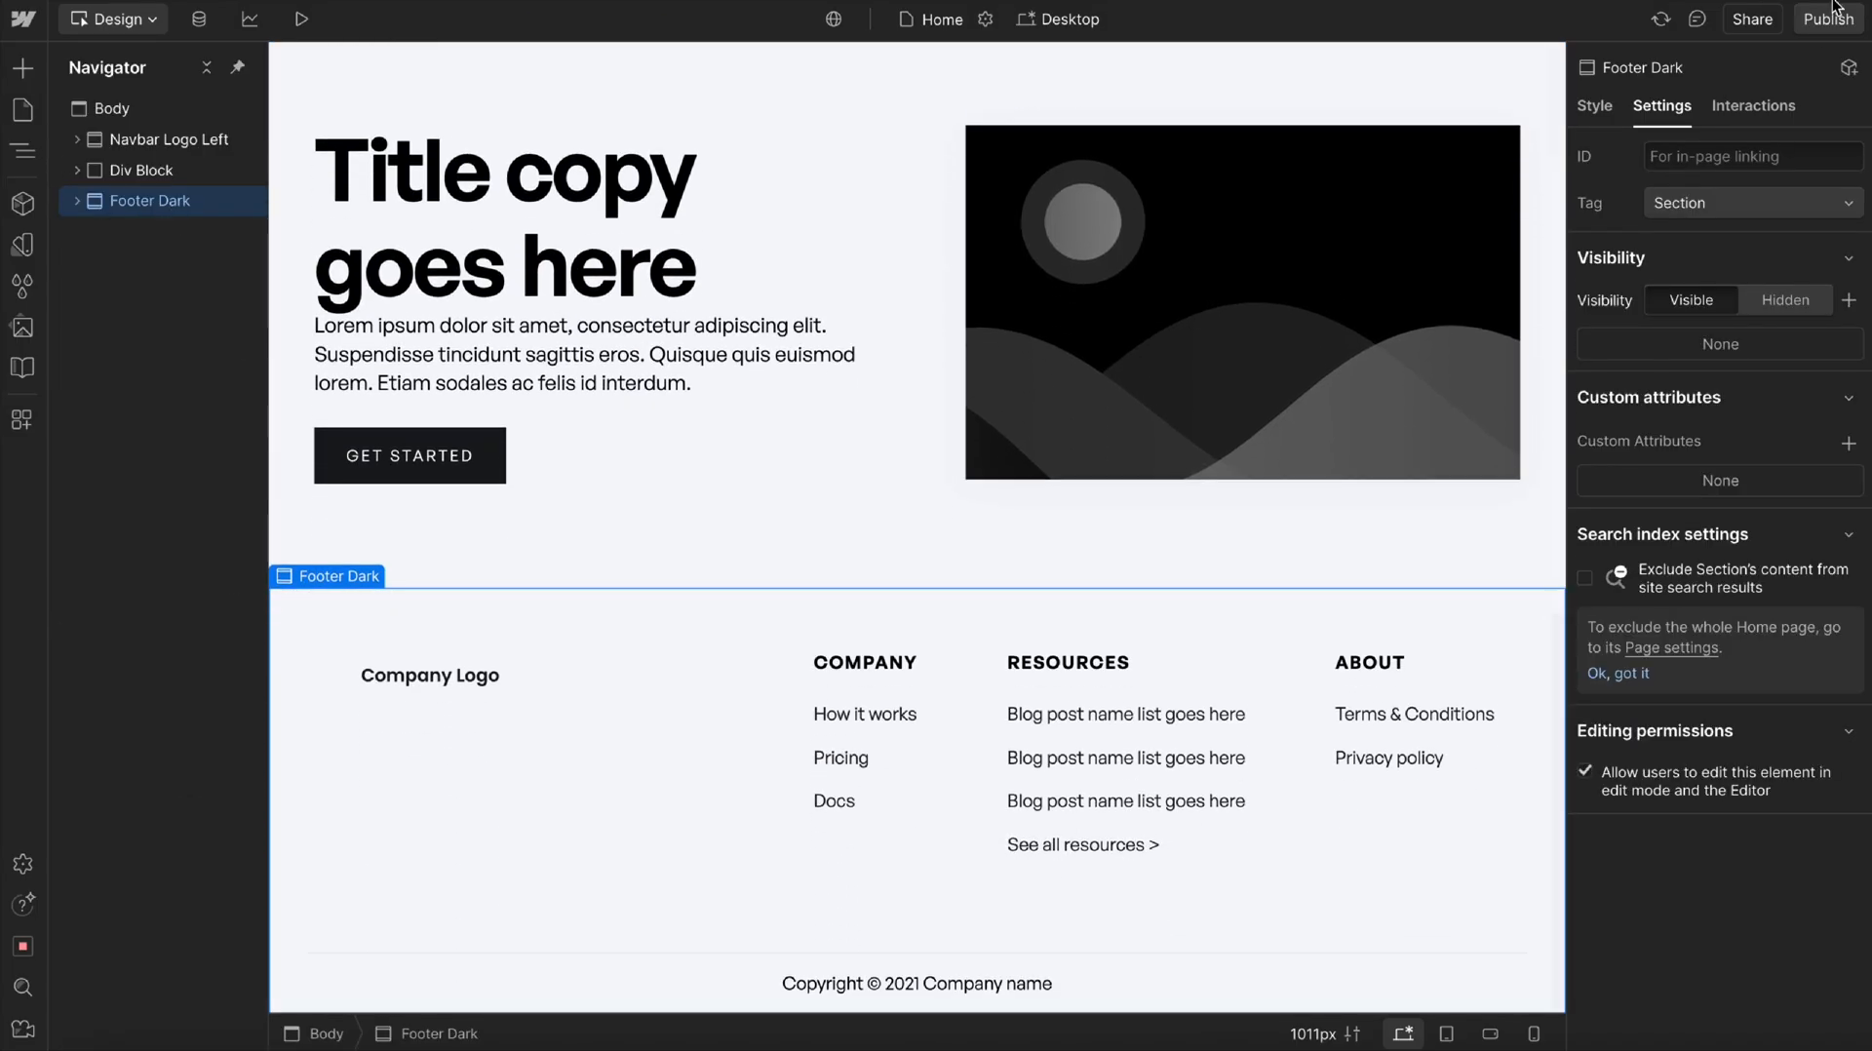
{"action": "left_click", "coordinate": [1825, 17]}
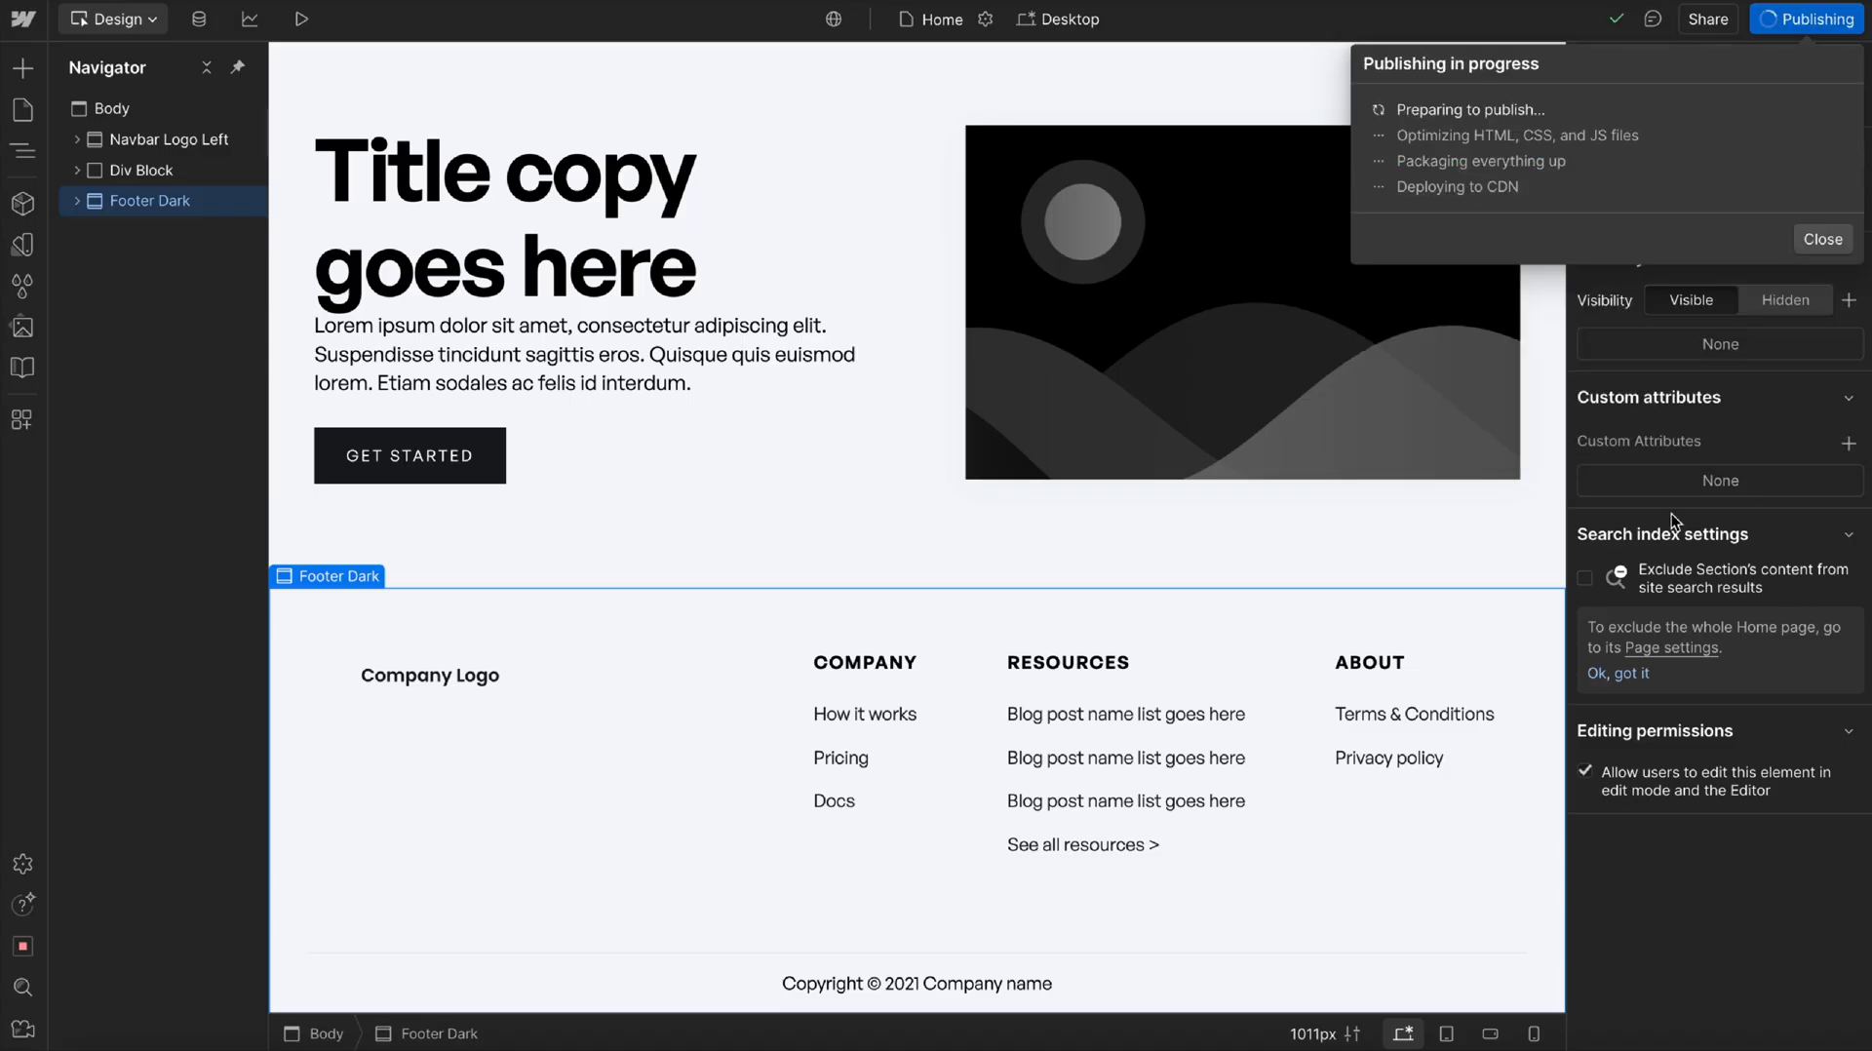
{"action": "mouse_move", "coordinate": [509, 84]}
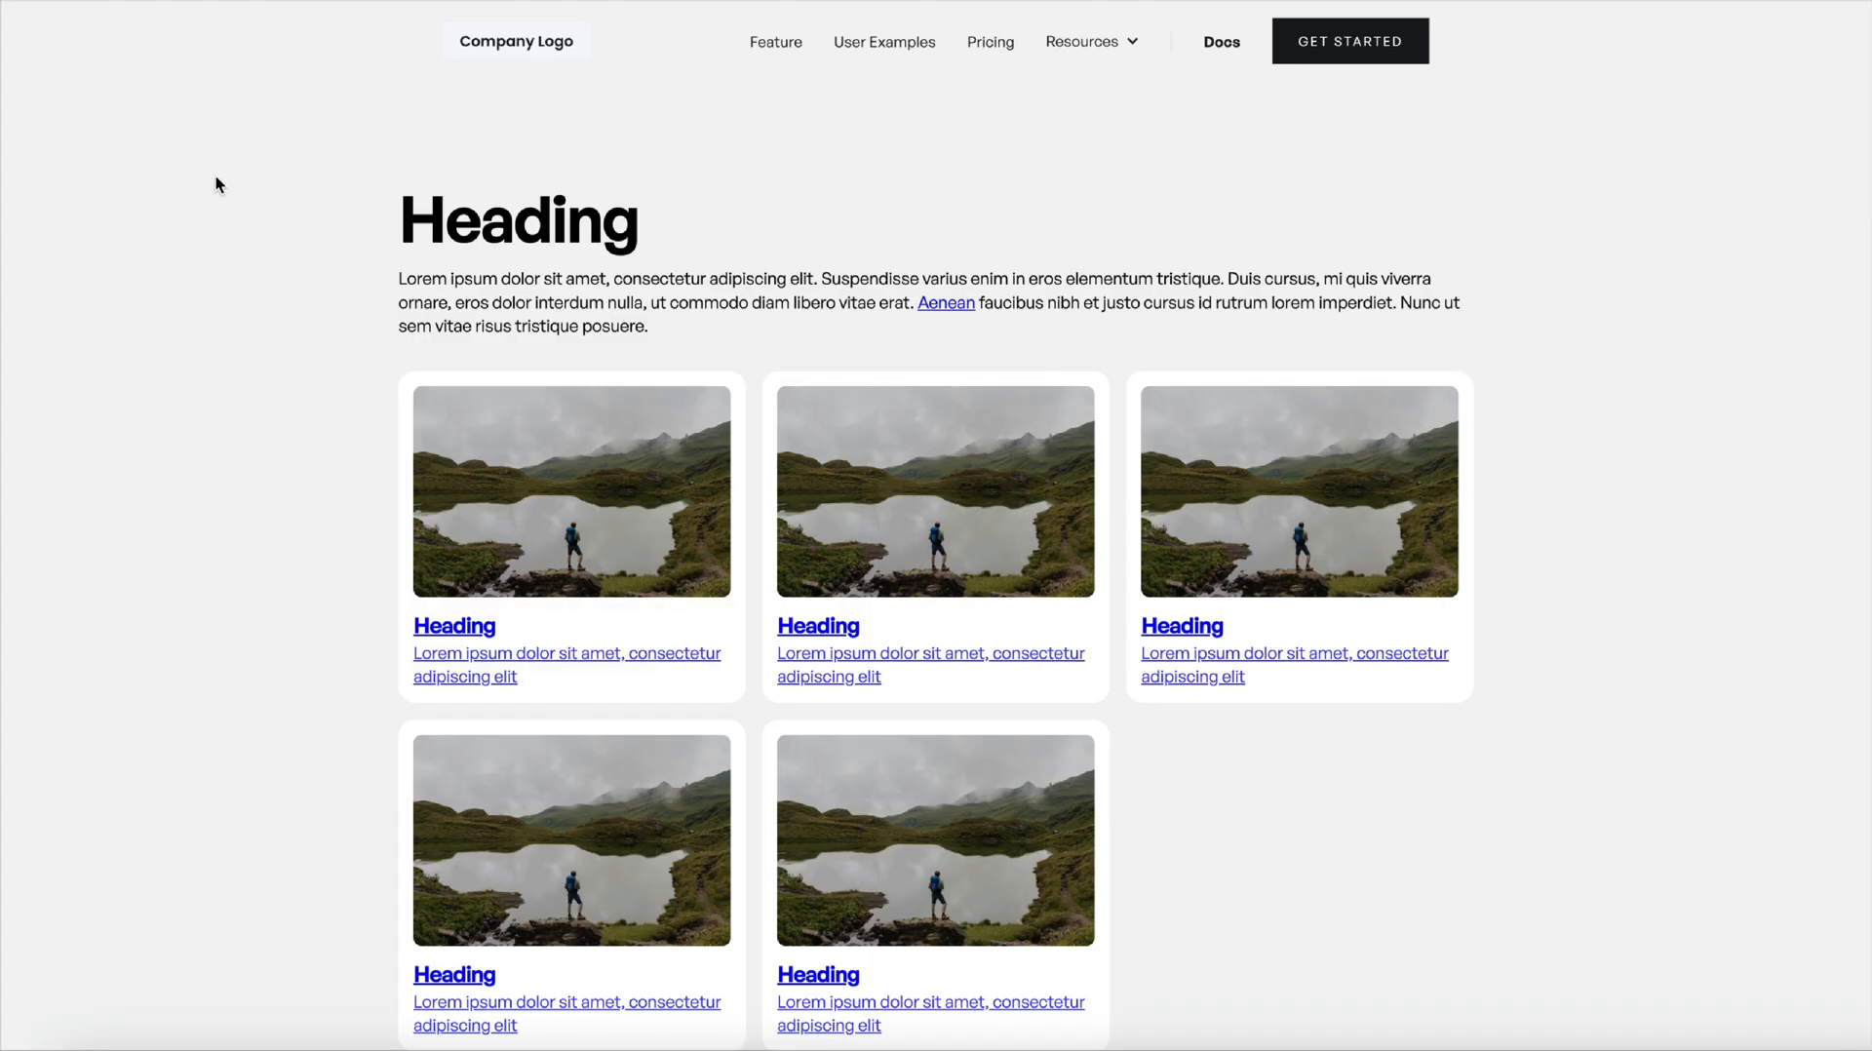
{"action": "mouse_move", "coordinate": [259, 430]}
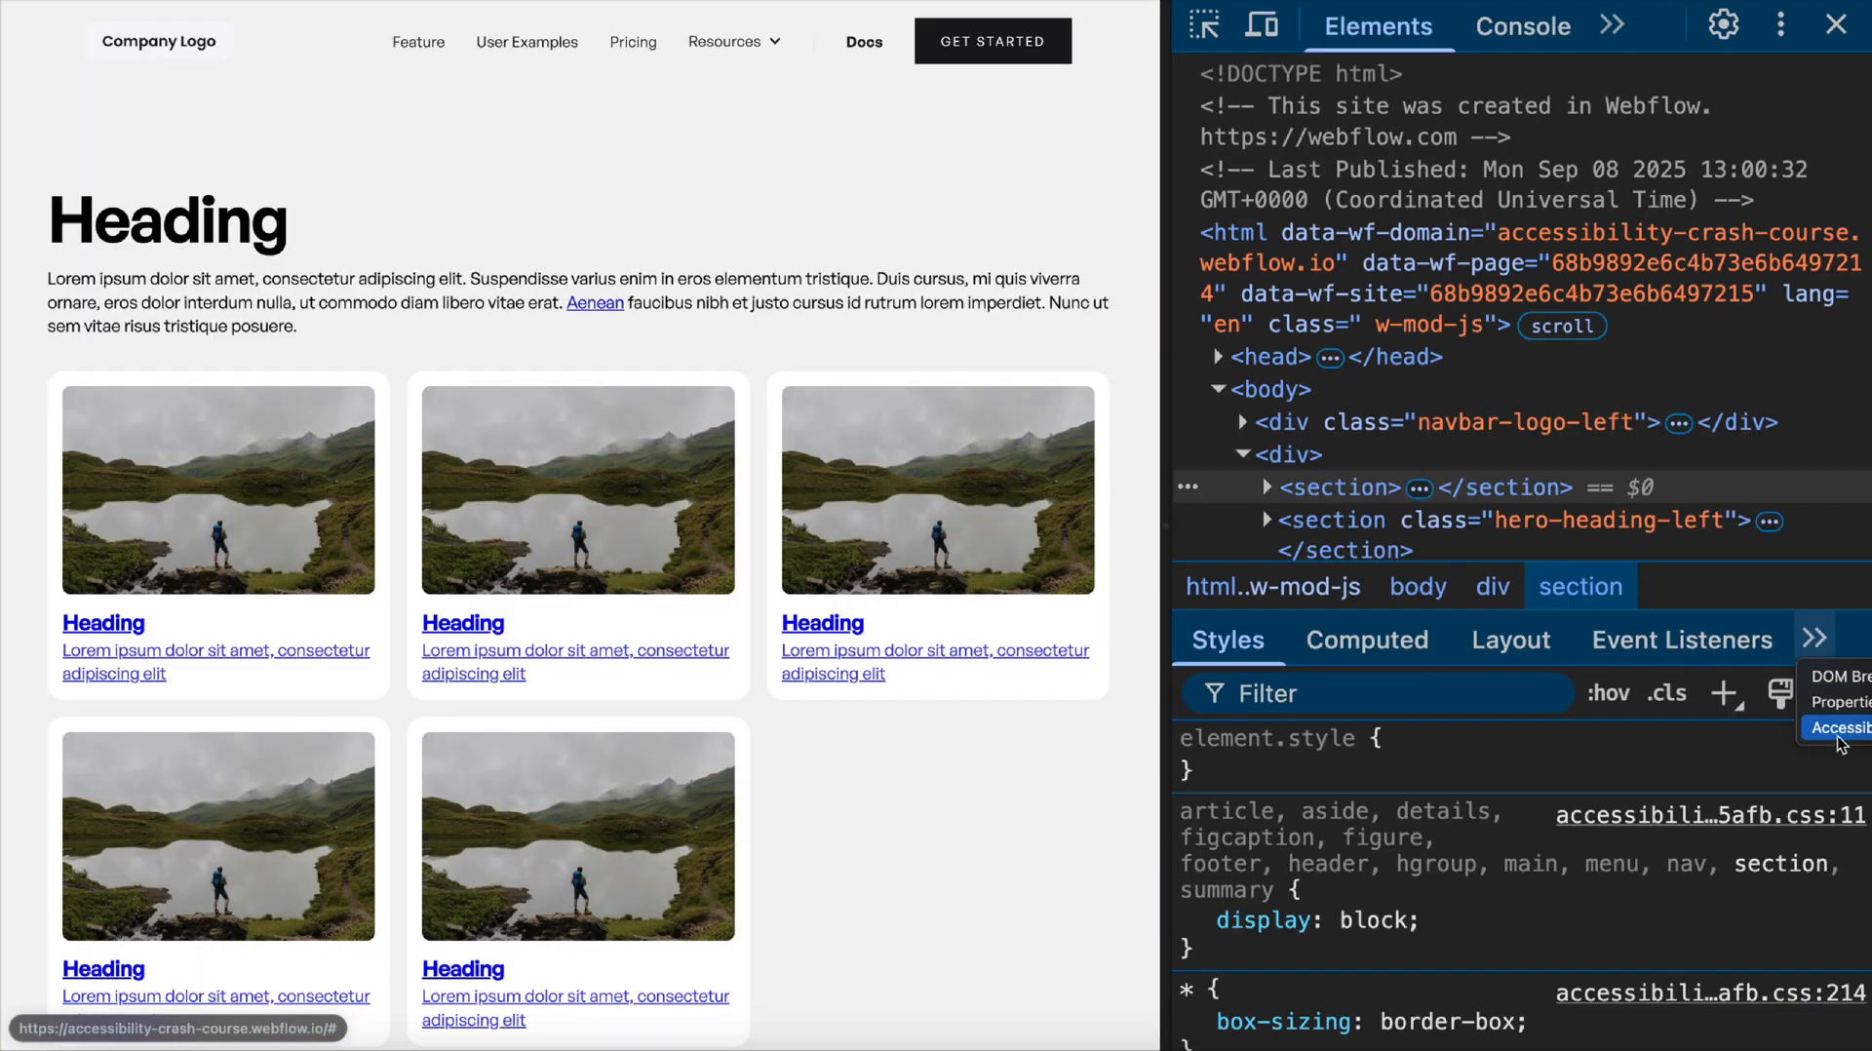
Enable DevTools' full-page accessibility tree and show it in place of the DOM tree.
{"action": "left_click", "coordinate": [1841, 727]}
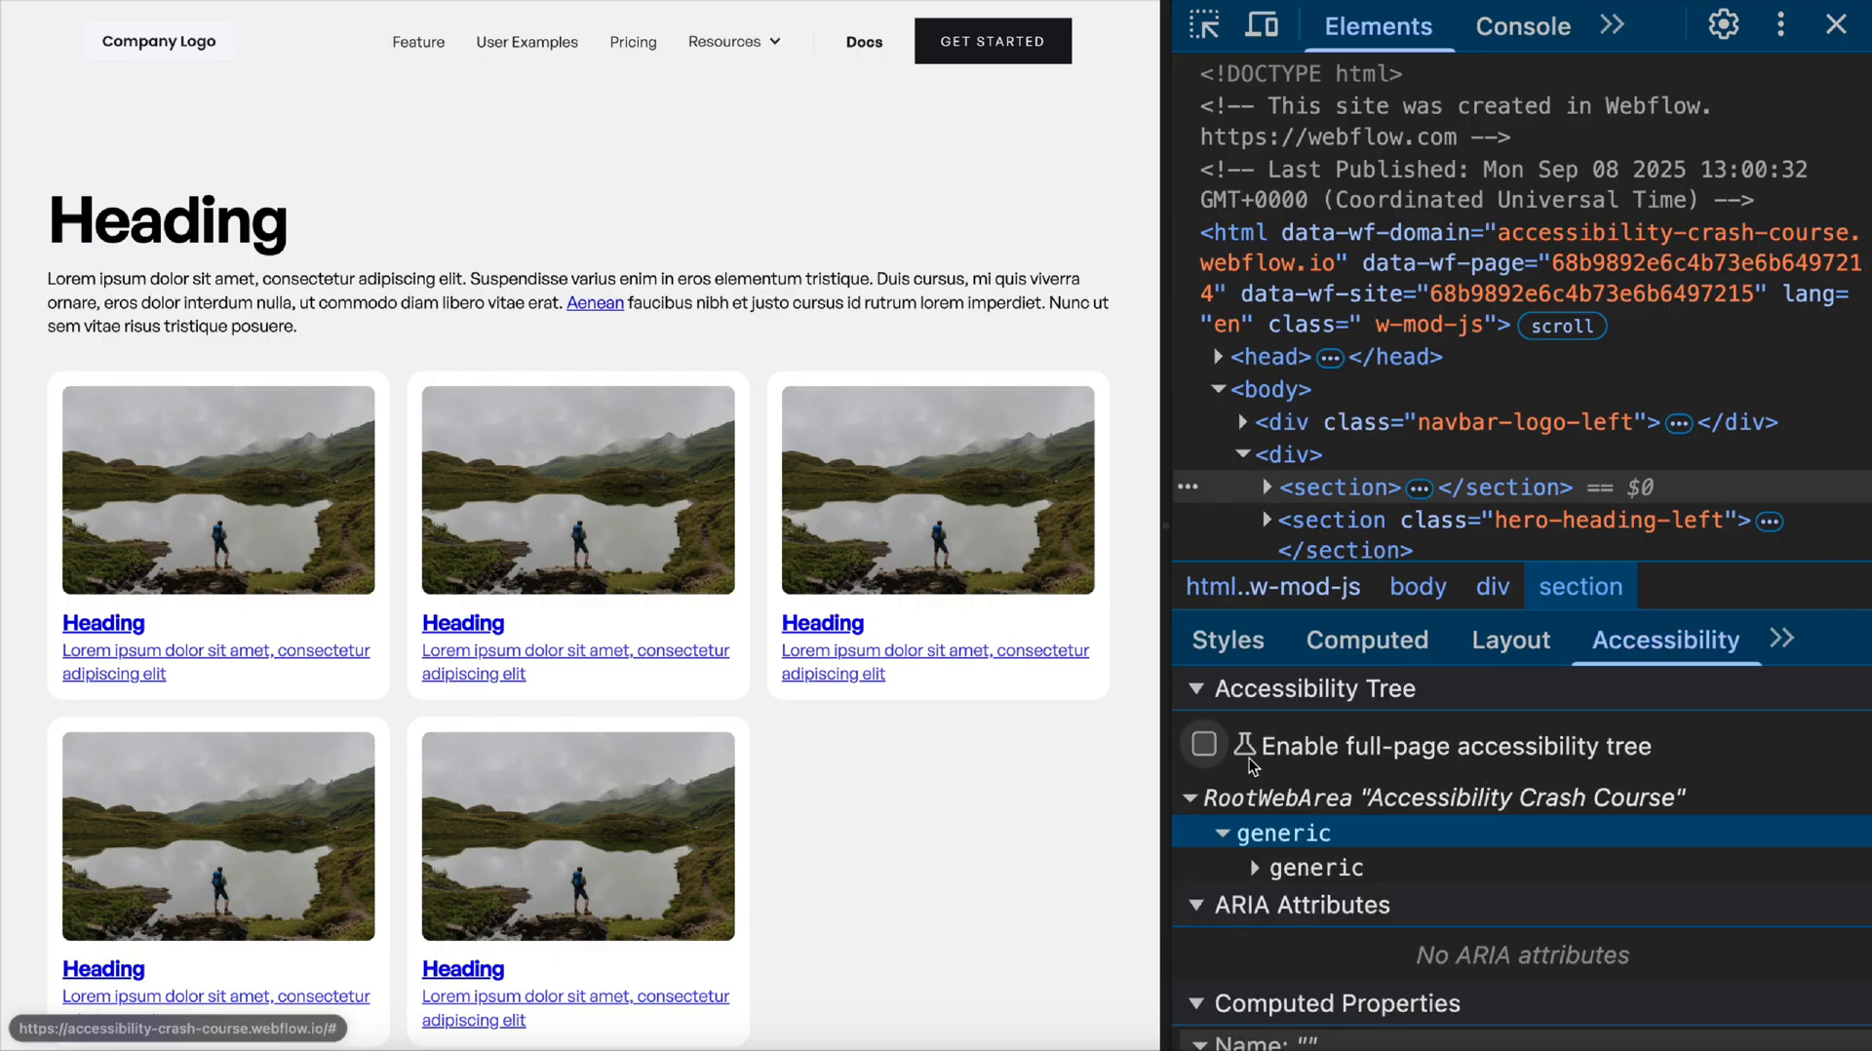
{"action": "left_click", "coordinate": [1202, 743]}
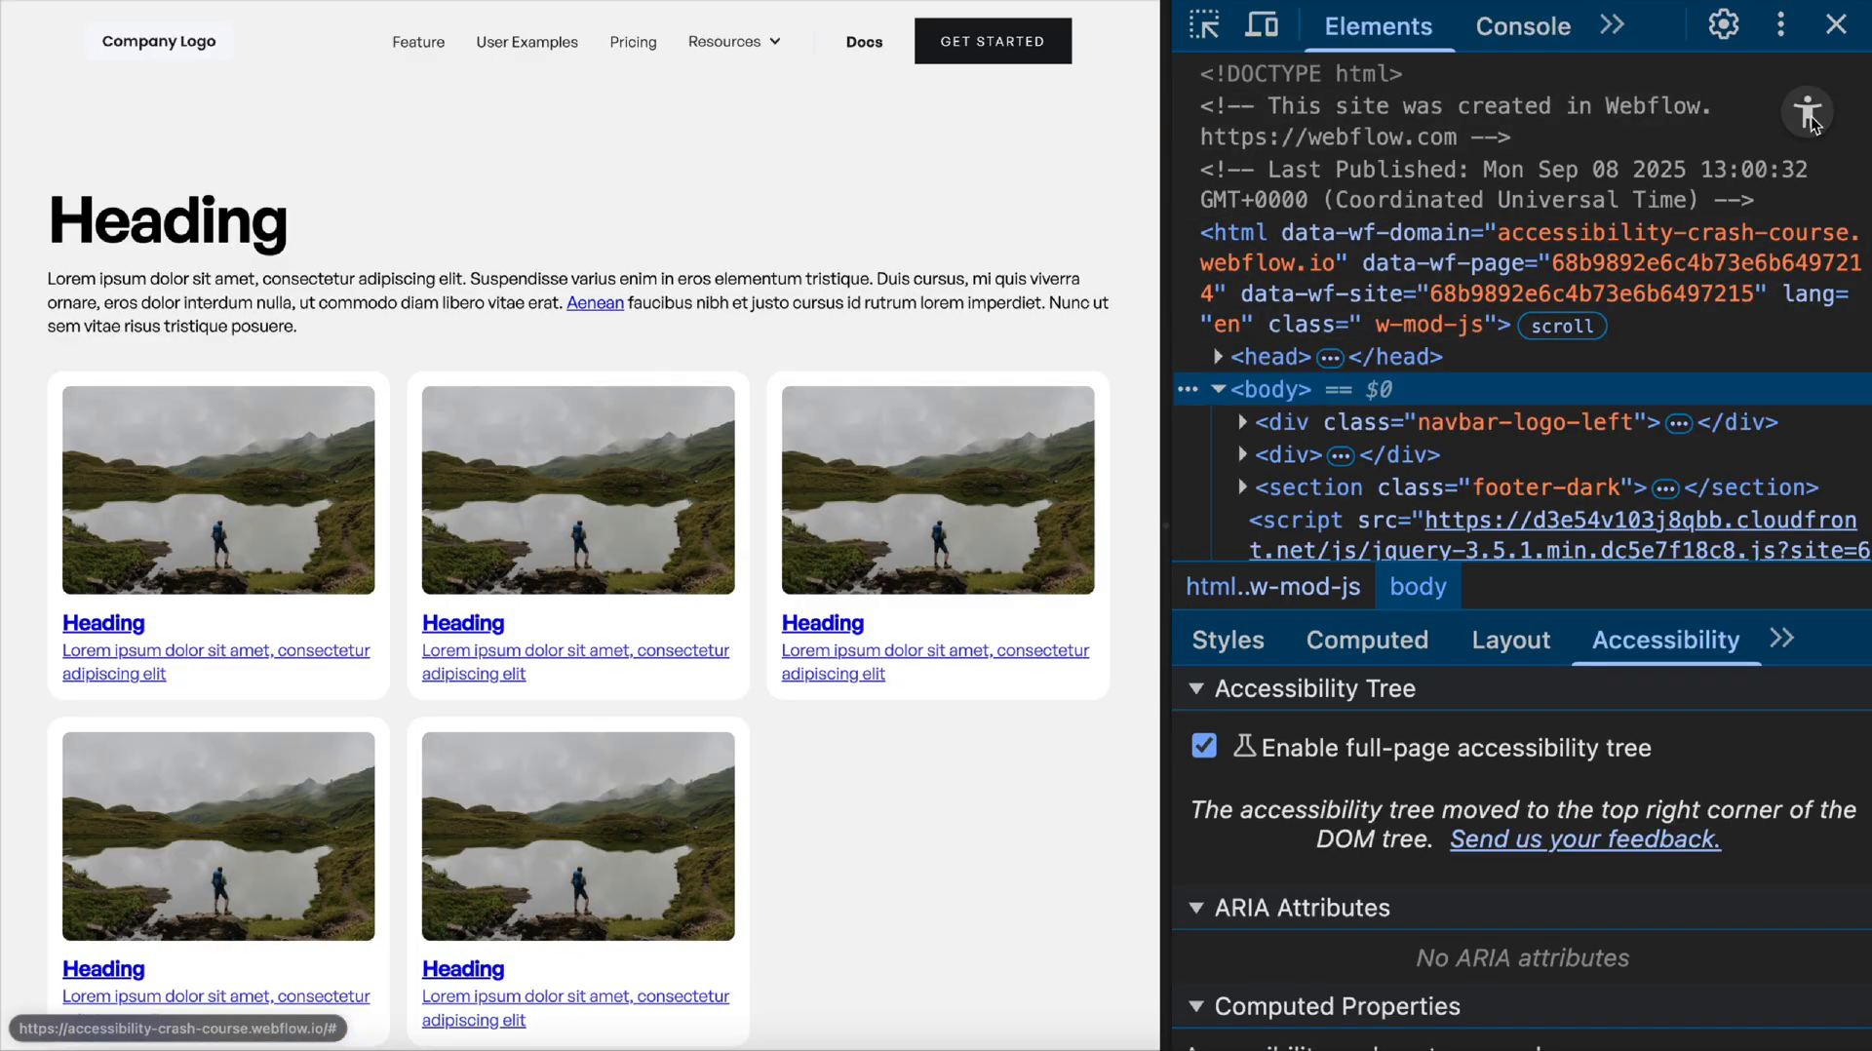
{"action": "left_click", "coordinate": [1809, 115]}
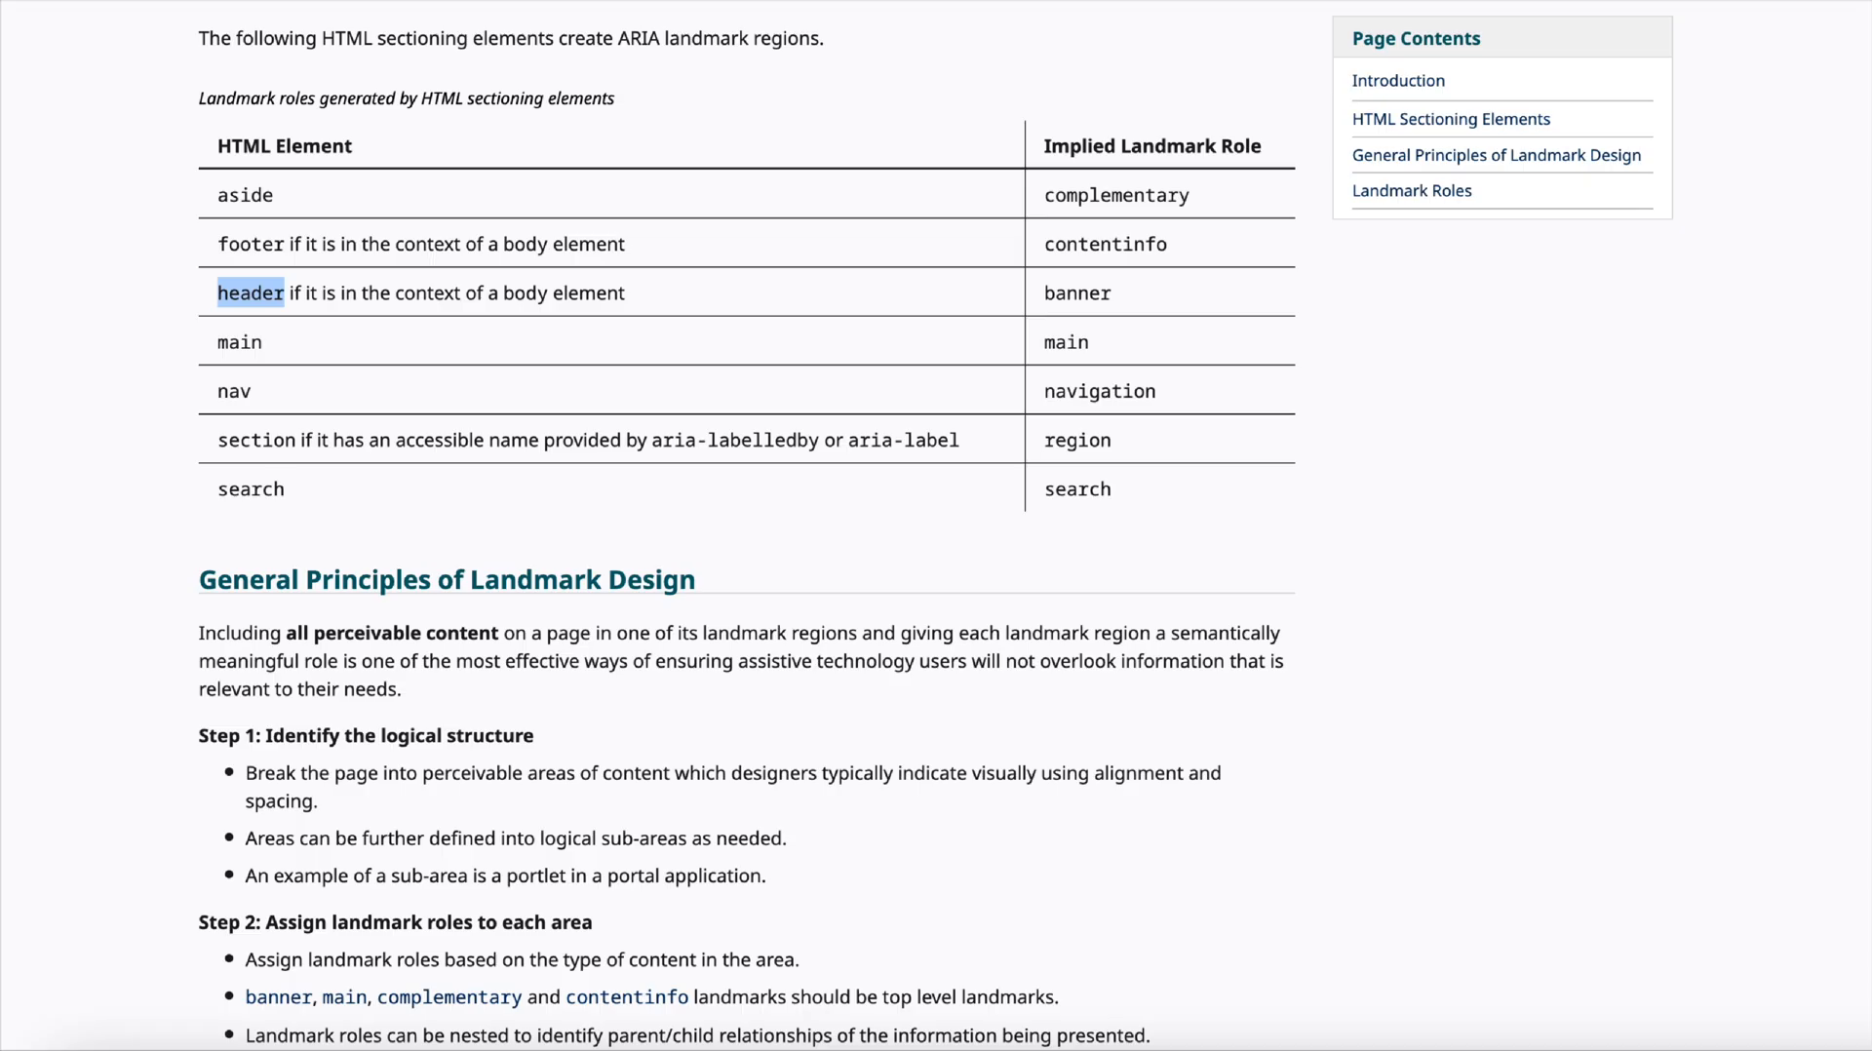
{"action": "mouse_move", "coordinate": [219, 147]}
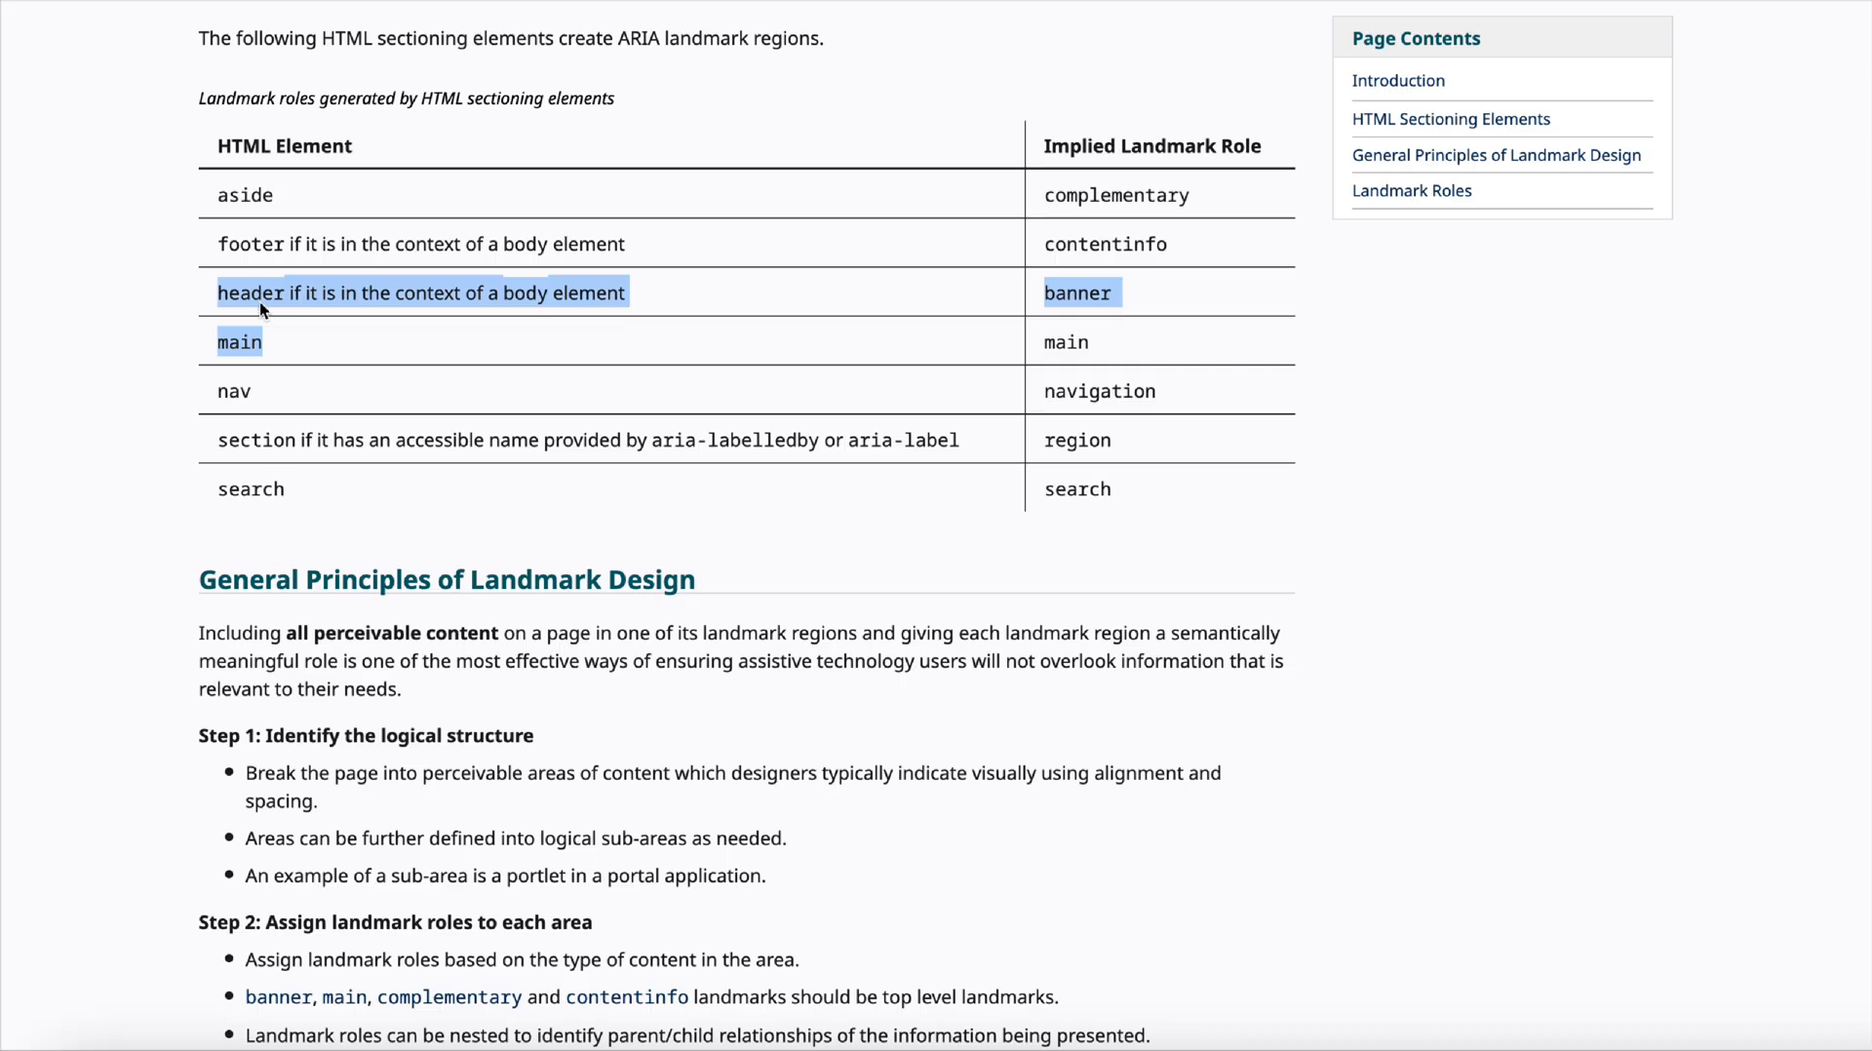
{"action": "left_click", "coordinate": [1080, 293]}
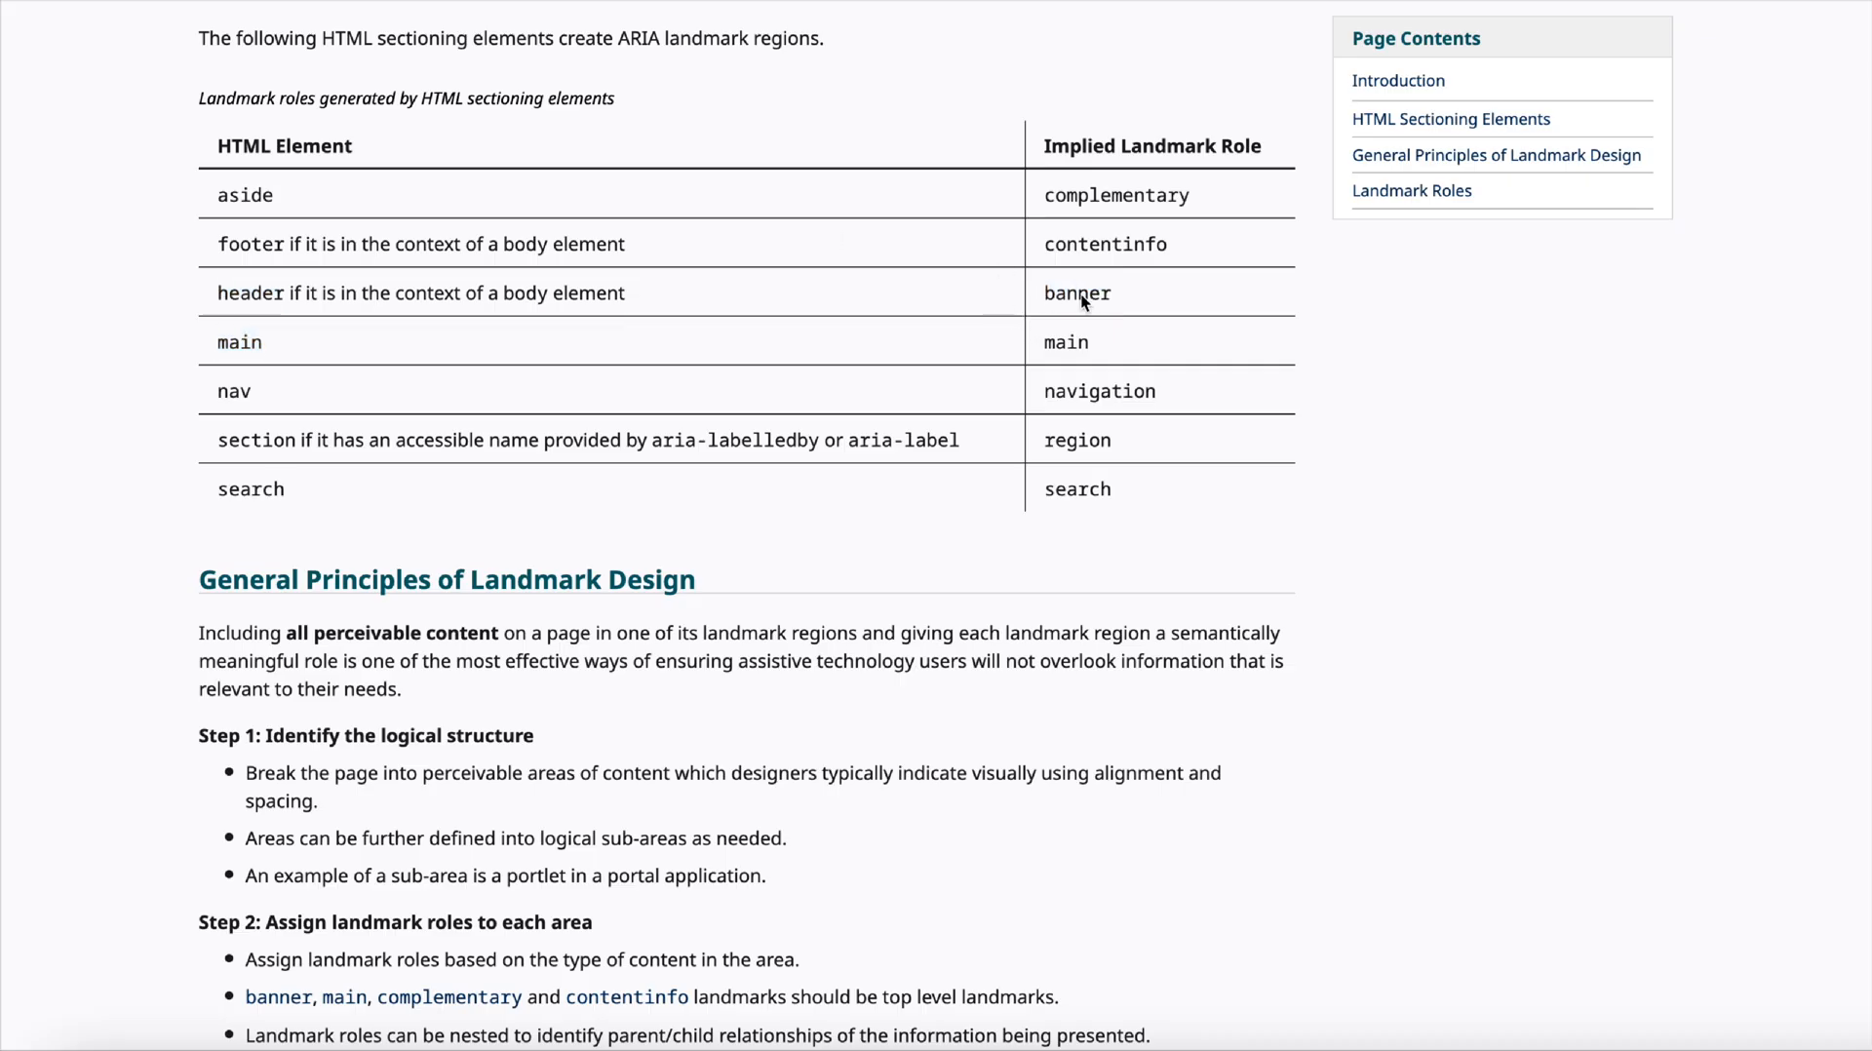
{"action": "double_click", "coordinate": [1115, 195]}
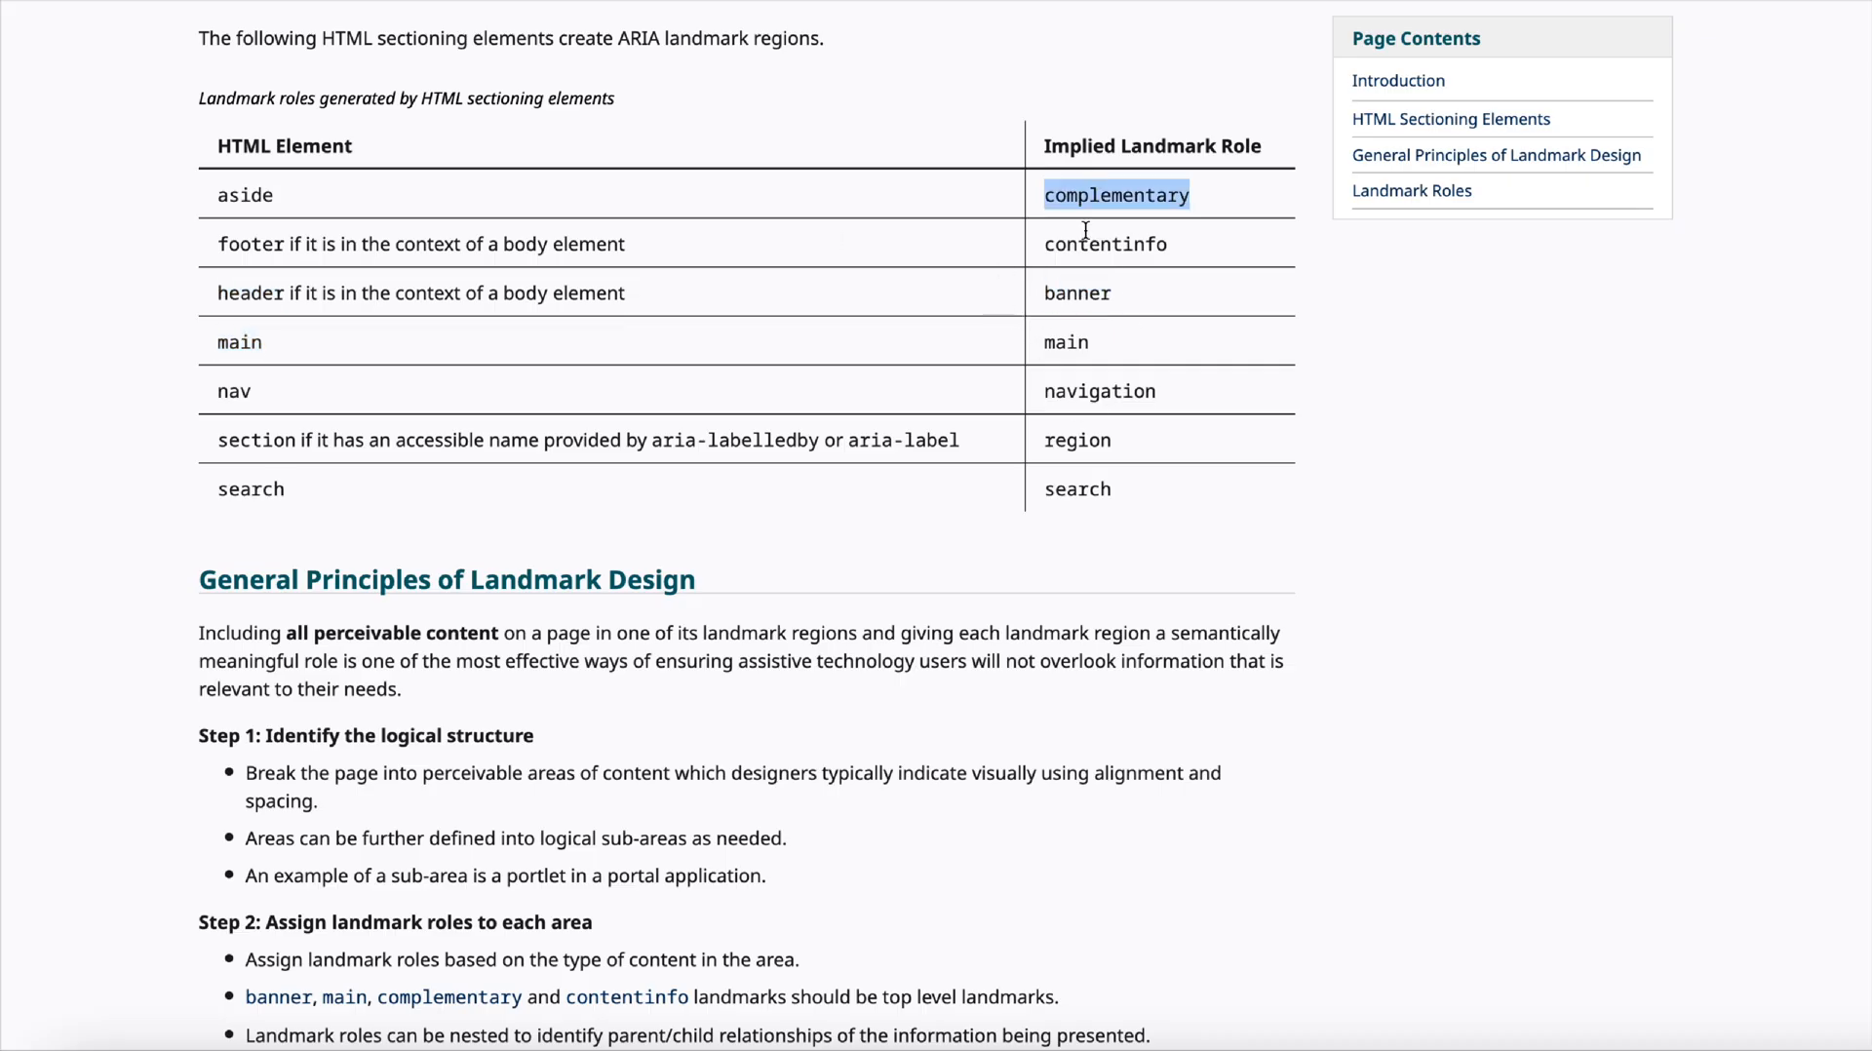
{"action": "double_click", "coordinate": [249, 293]}
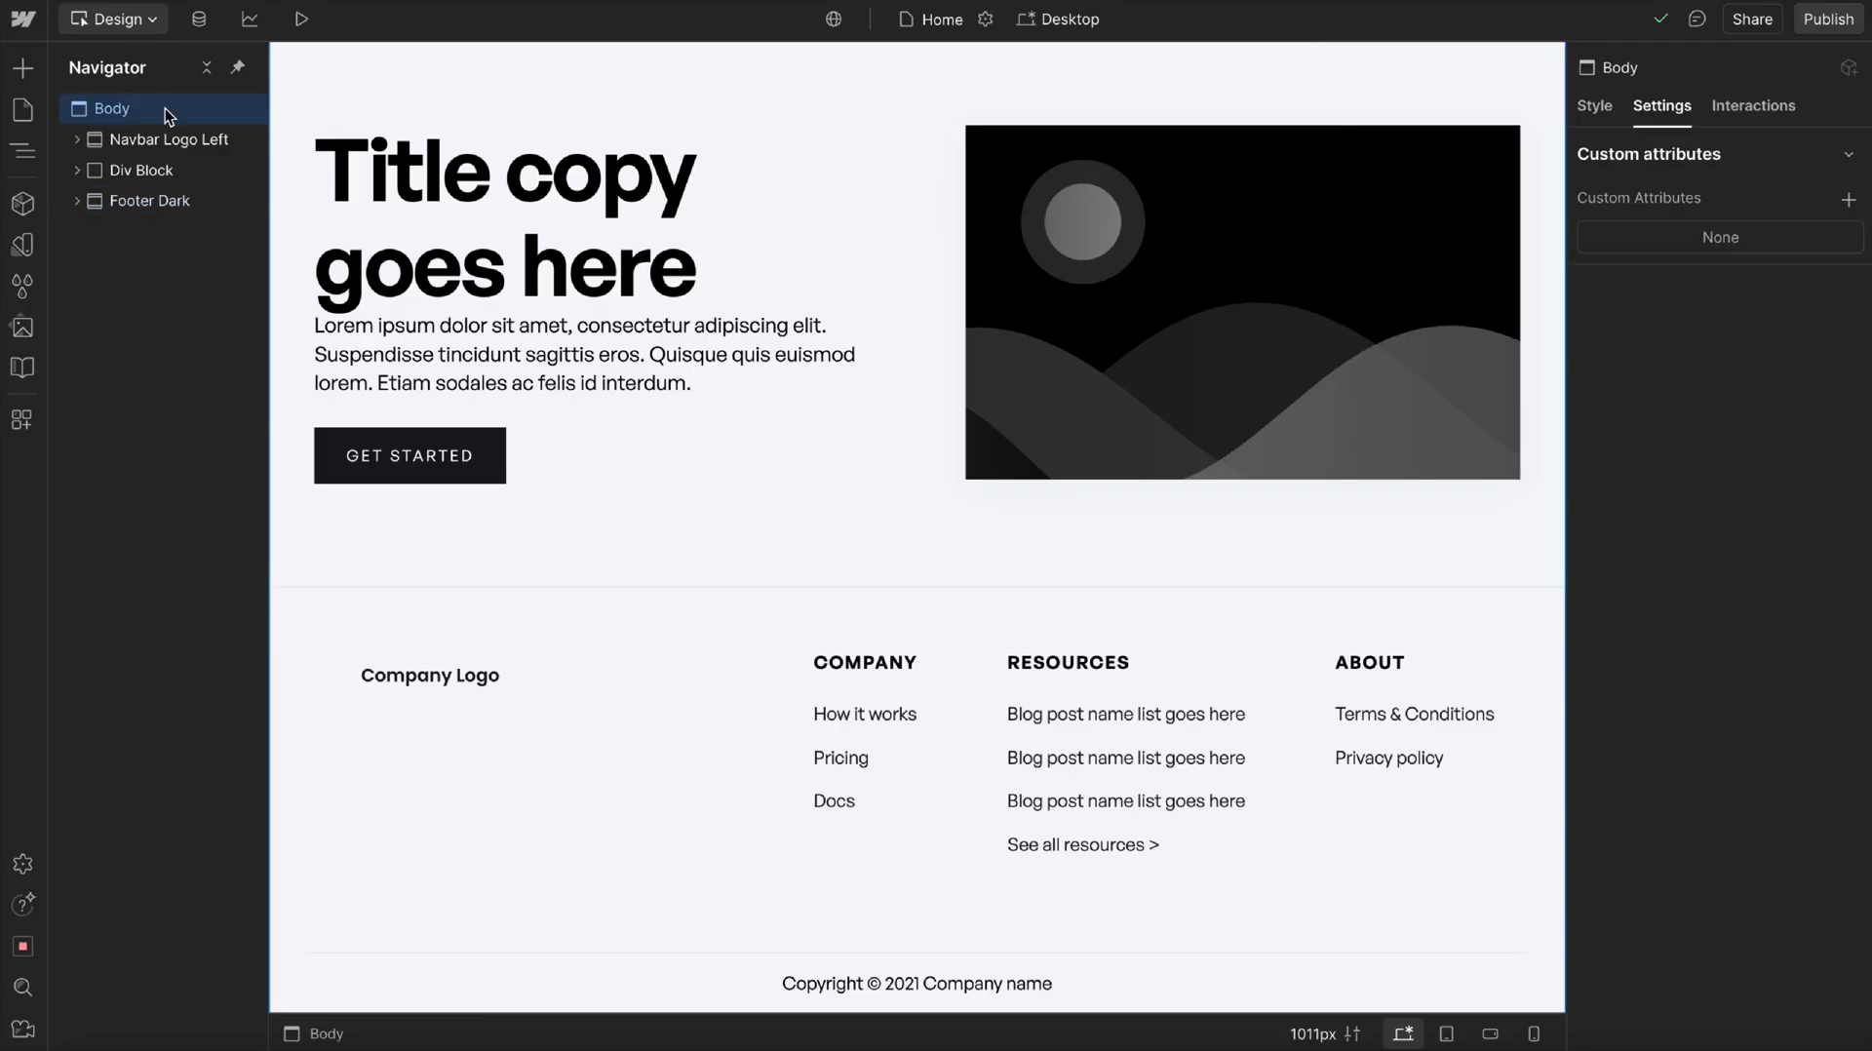
Add a Header-tagged block atop the body containing a Link Block and a Nav element.
{"action": "left_click", "coordinate": [135, 232]}
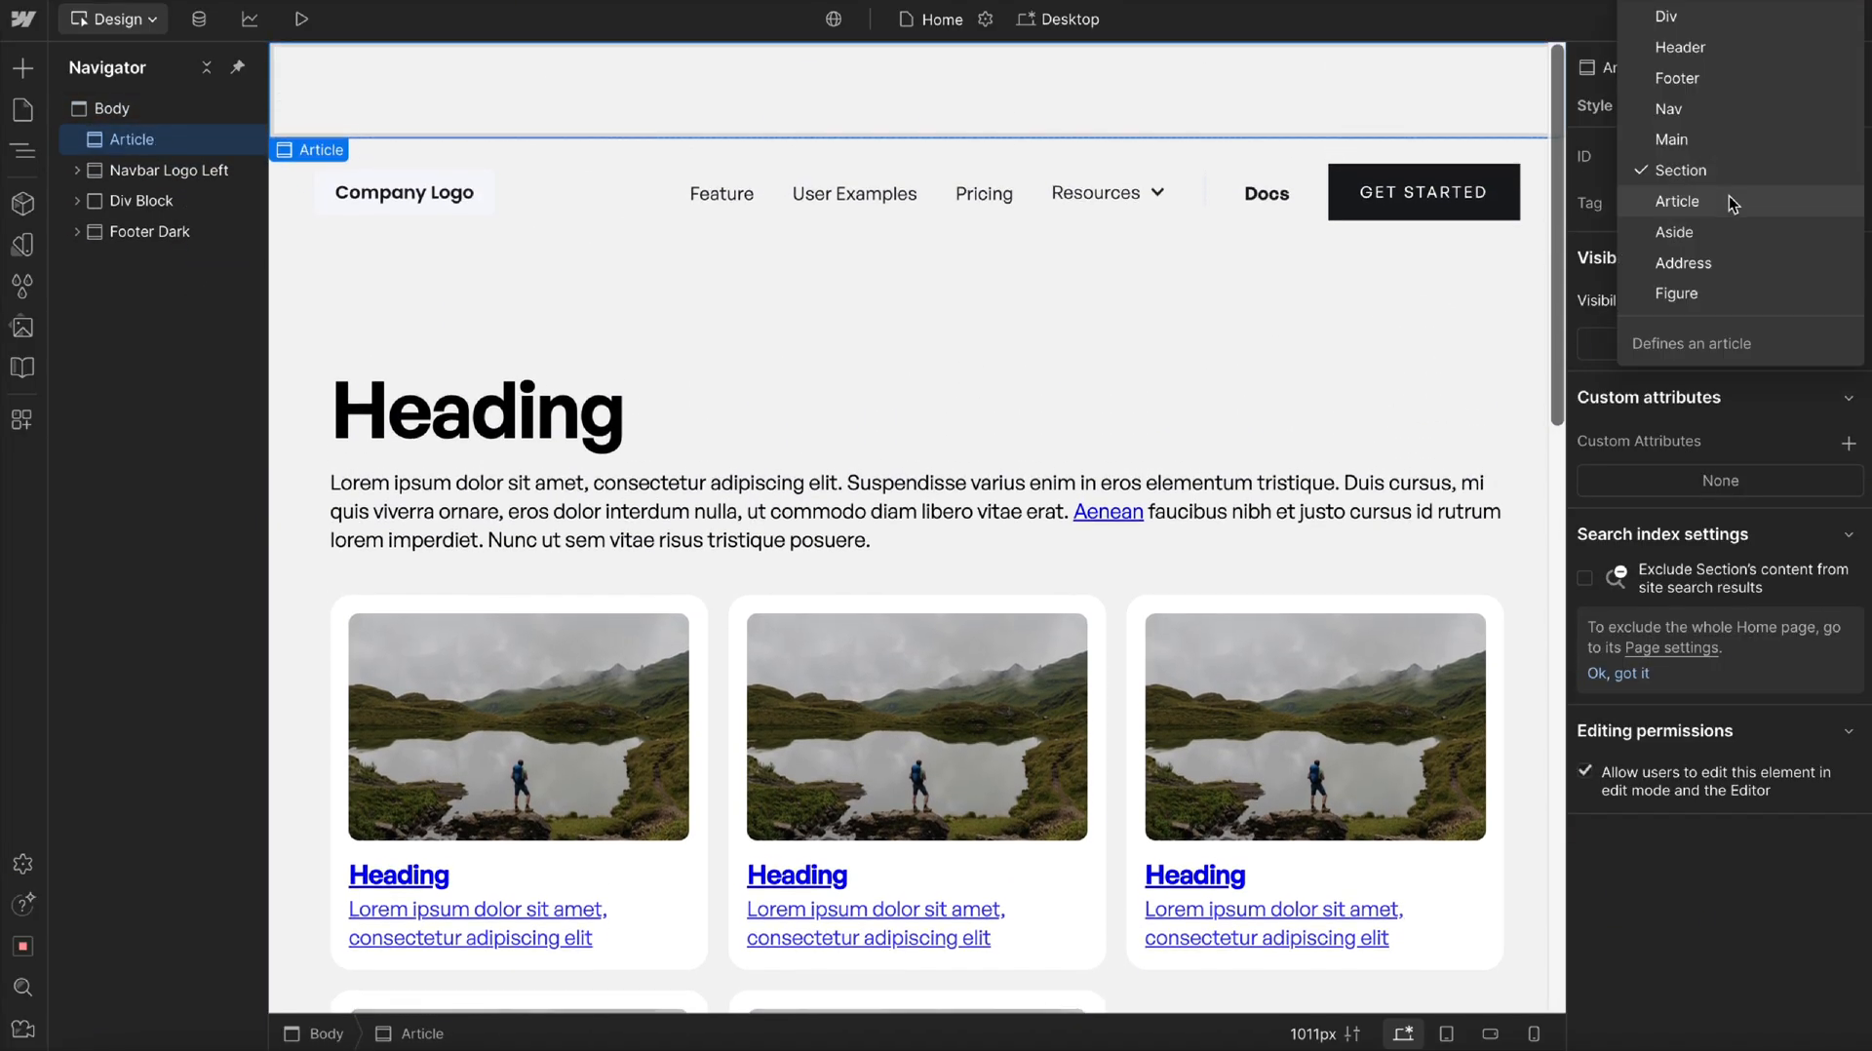
{"action": "left_click", "coordinate": [1681, 47]}
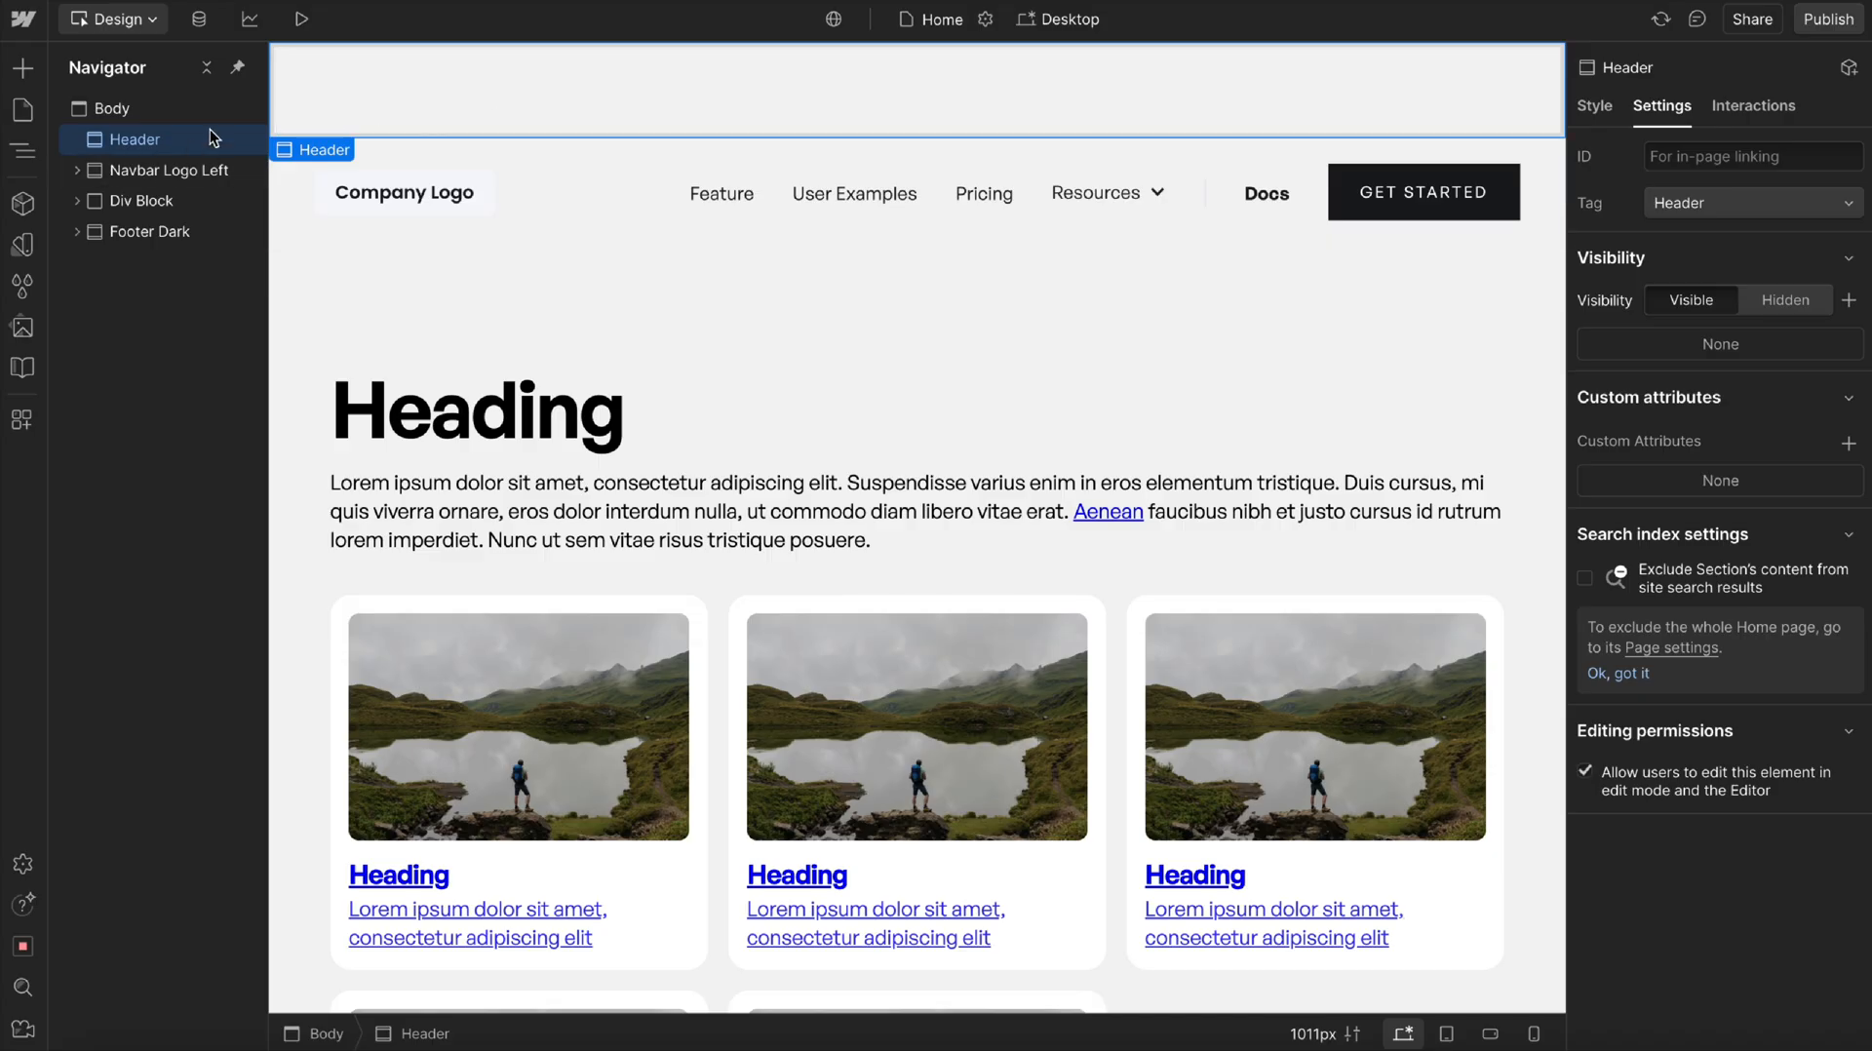
{"action": "left_click", "coordinate": [76, 139]}
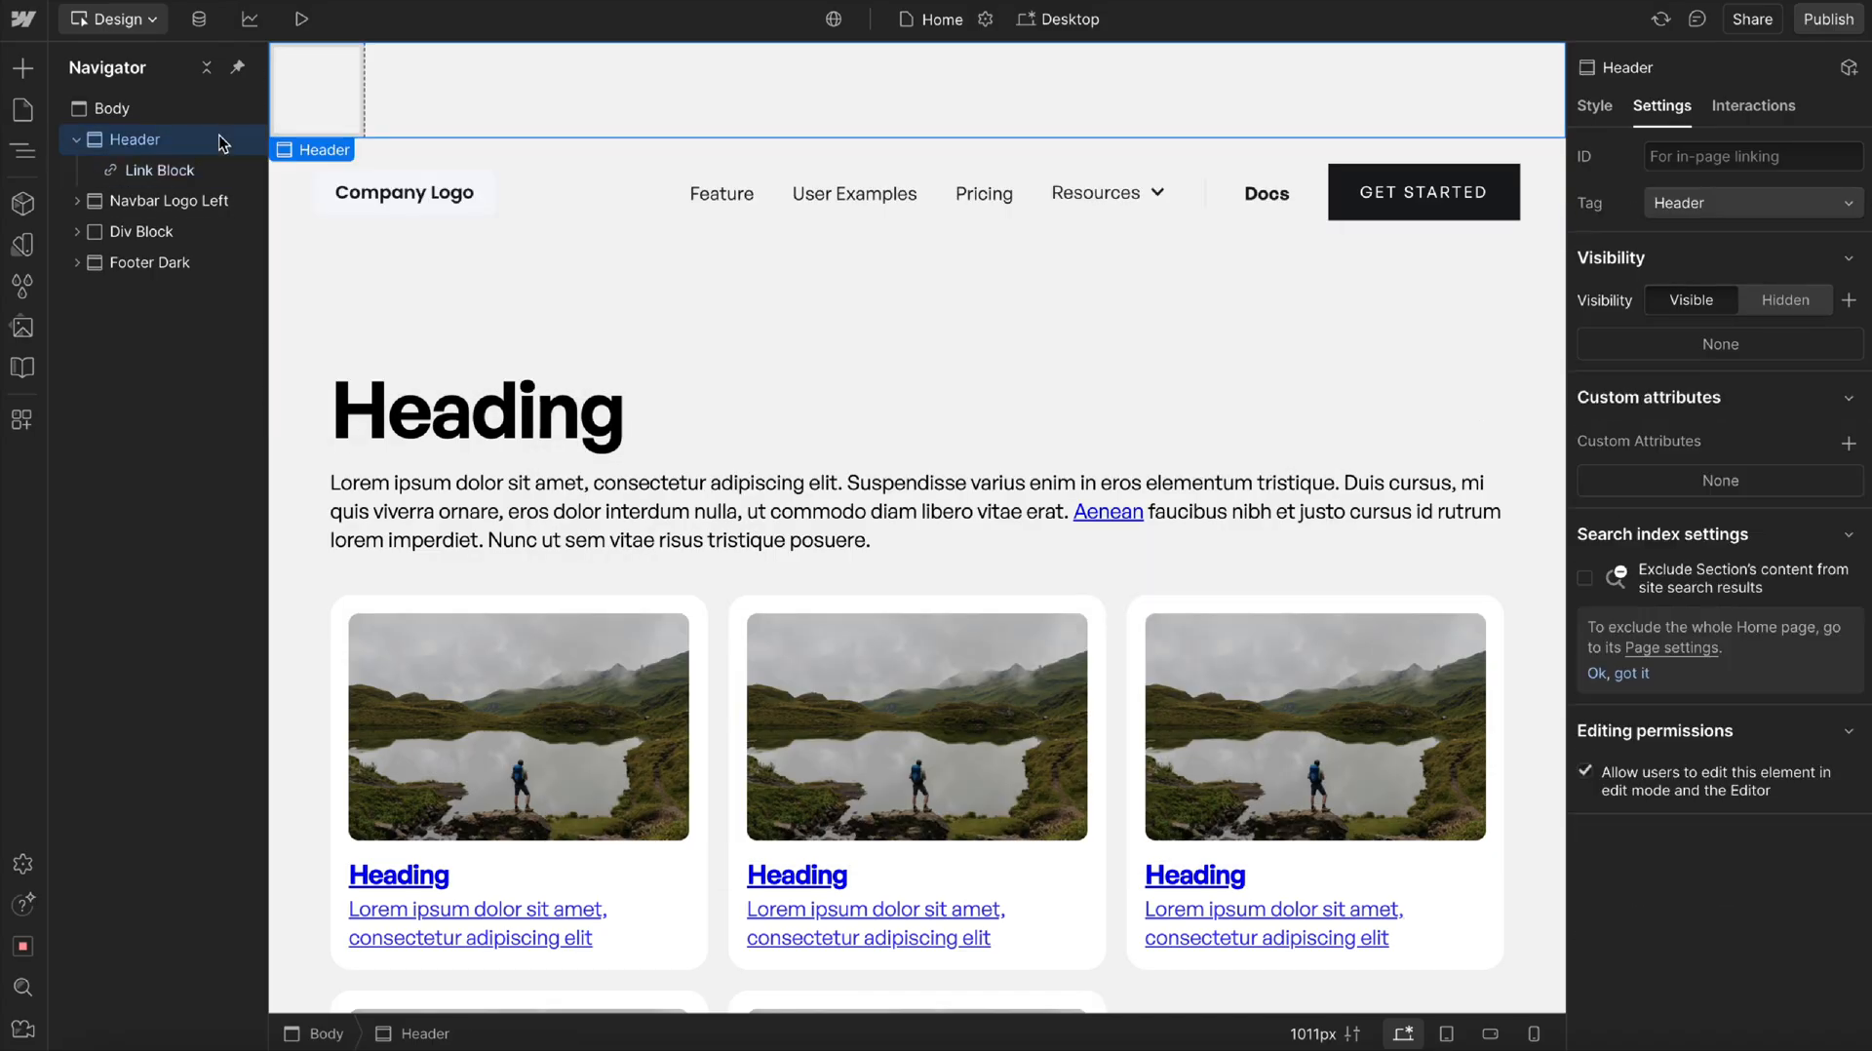
{"action": "type", "text": "div"}
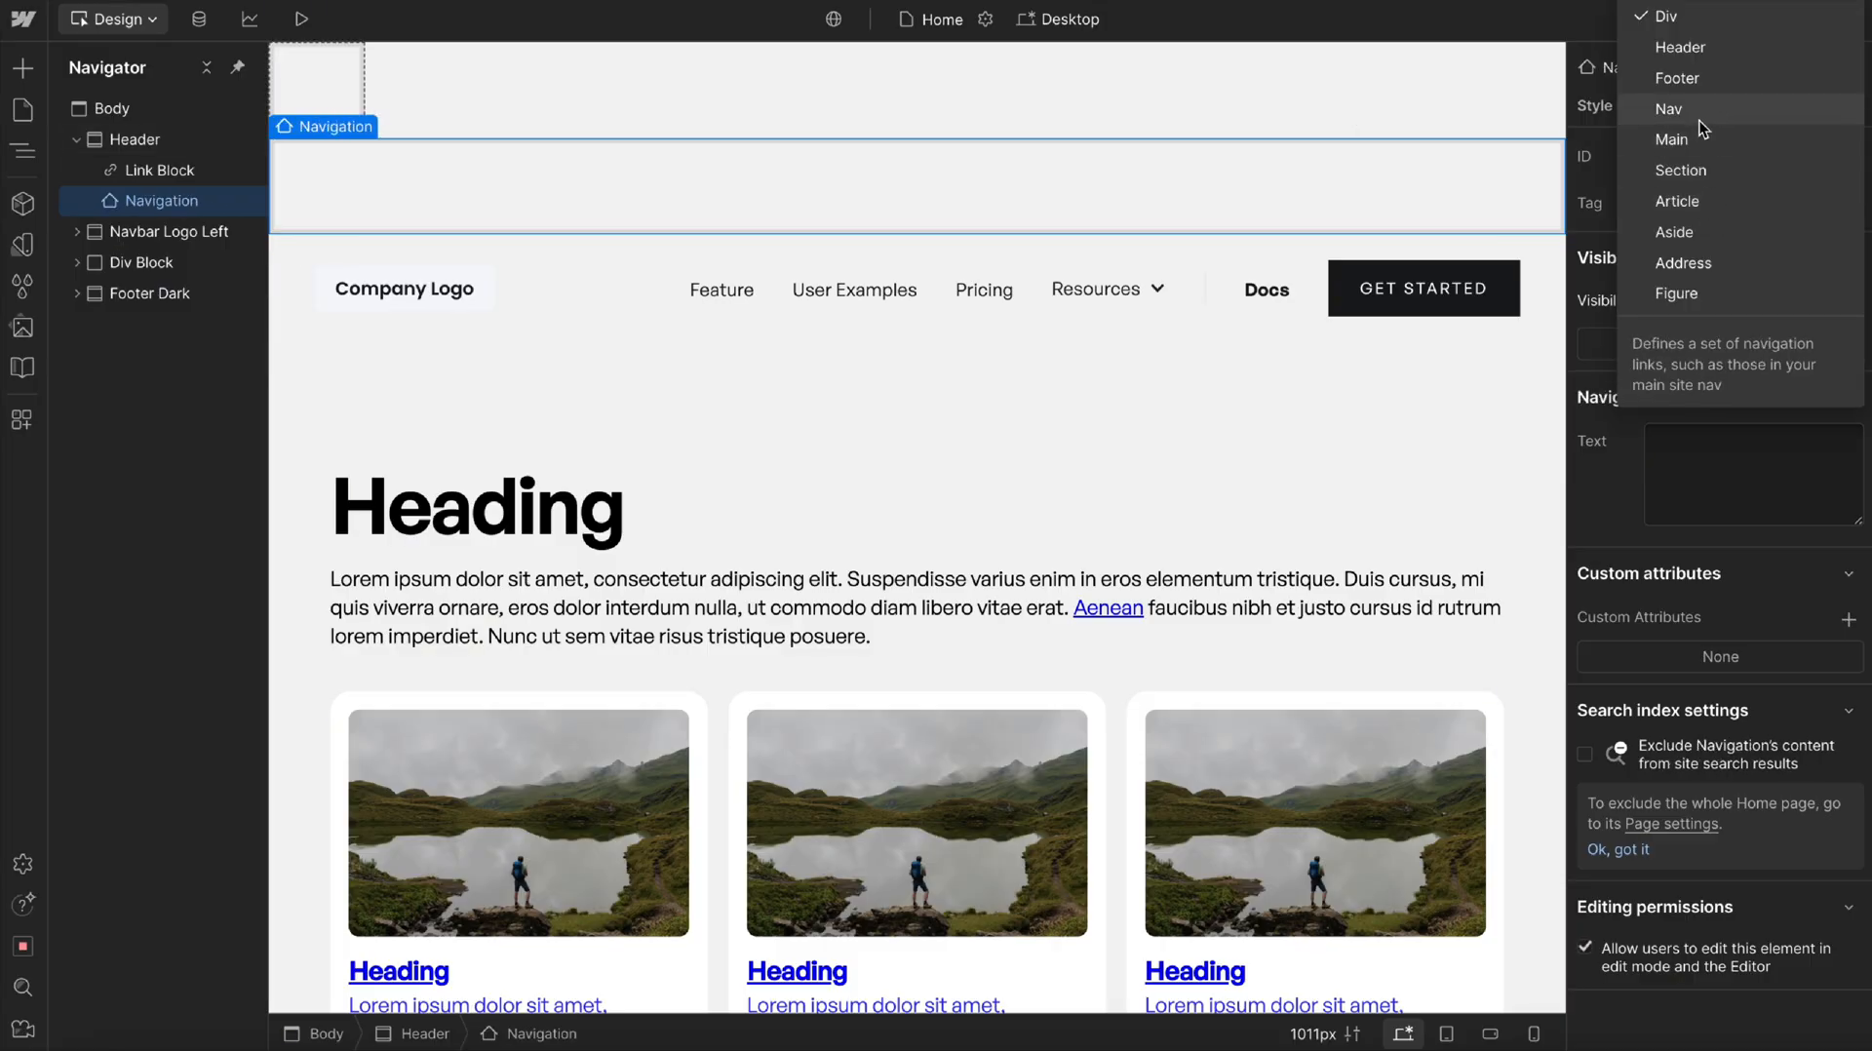
{"action": "left_click", "coordinate": [1669, 108]}
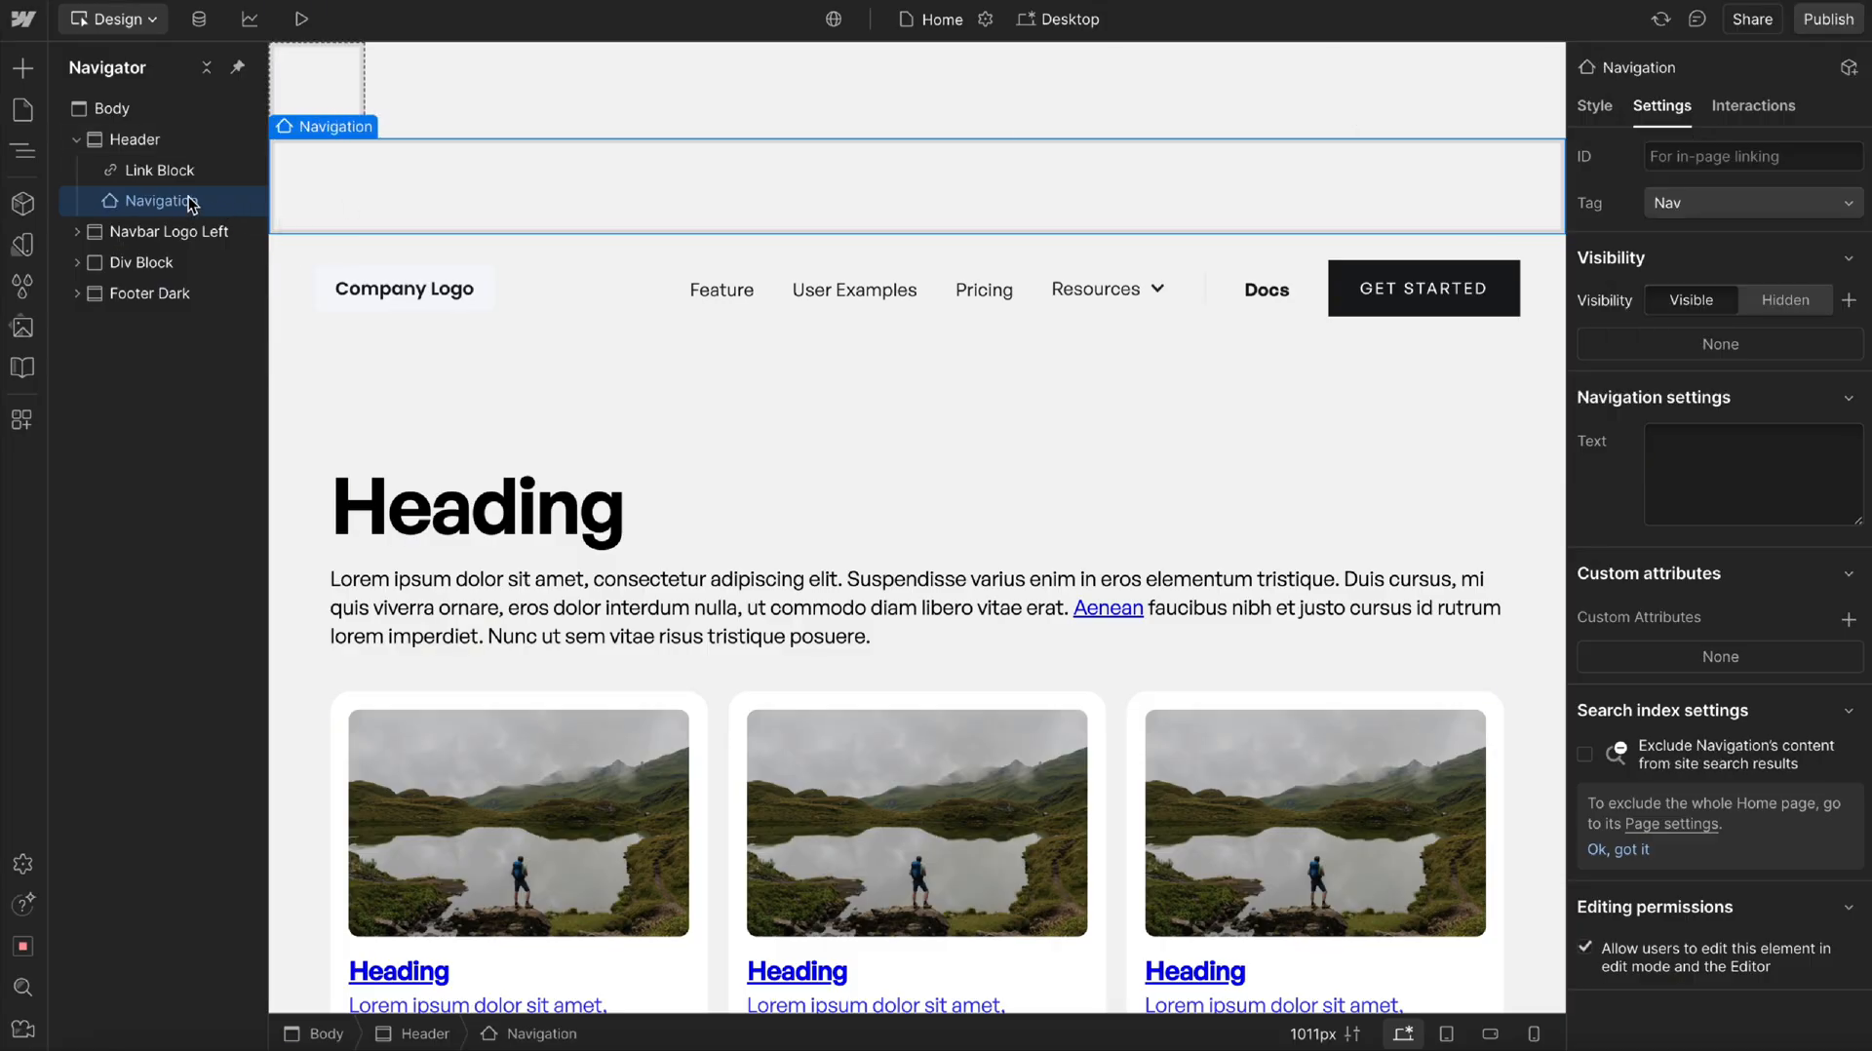
{"action": "left_click", "coordinate": [133, 139]}
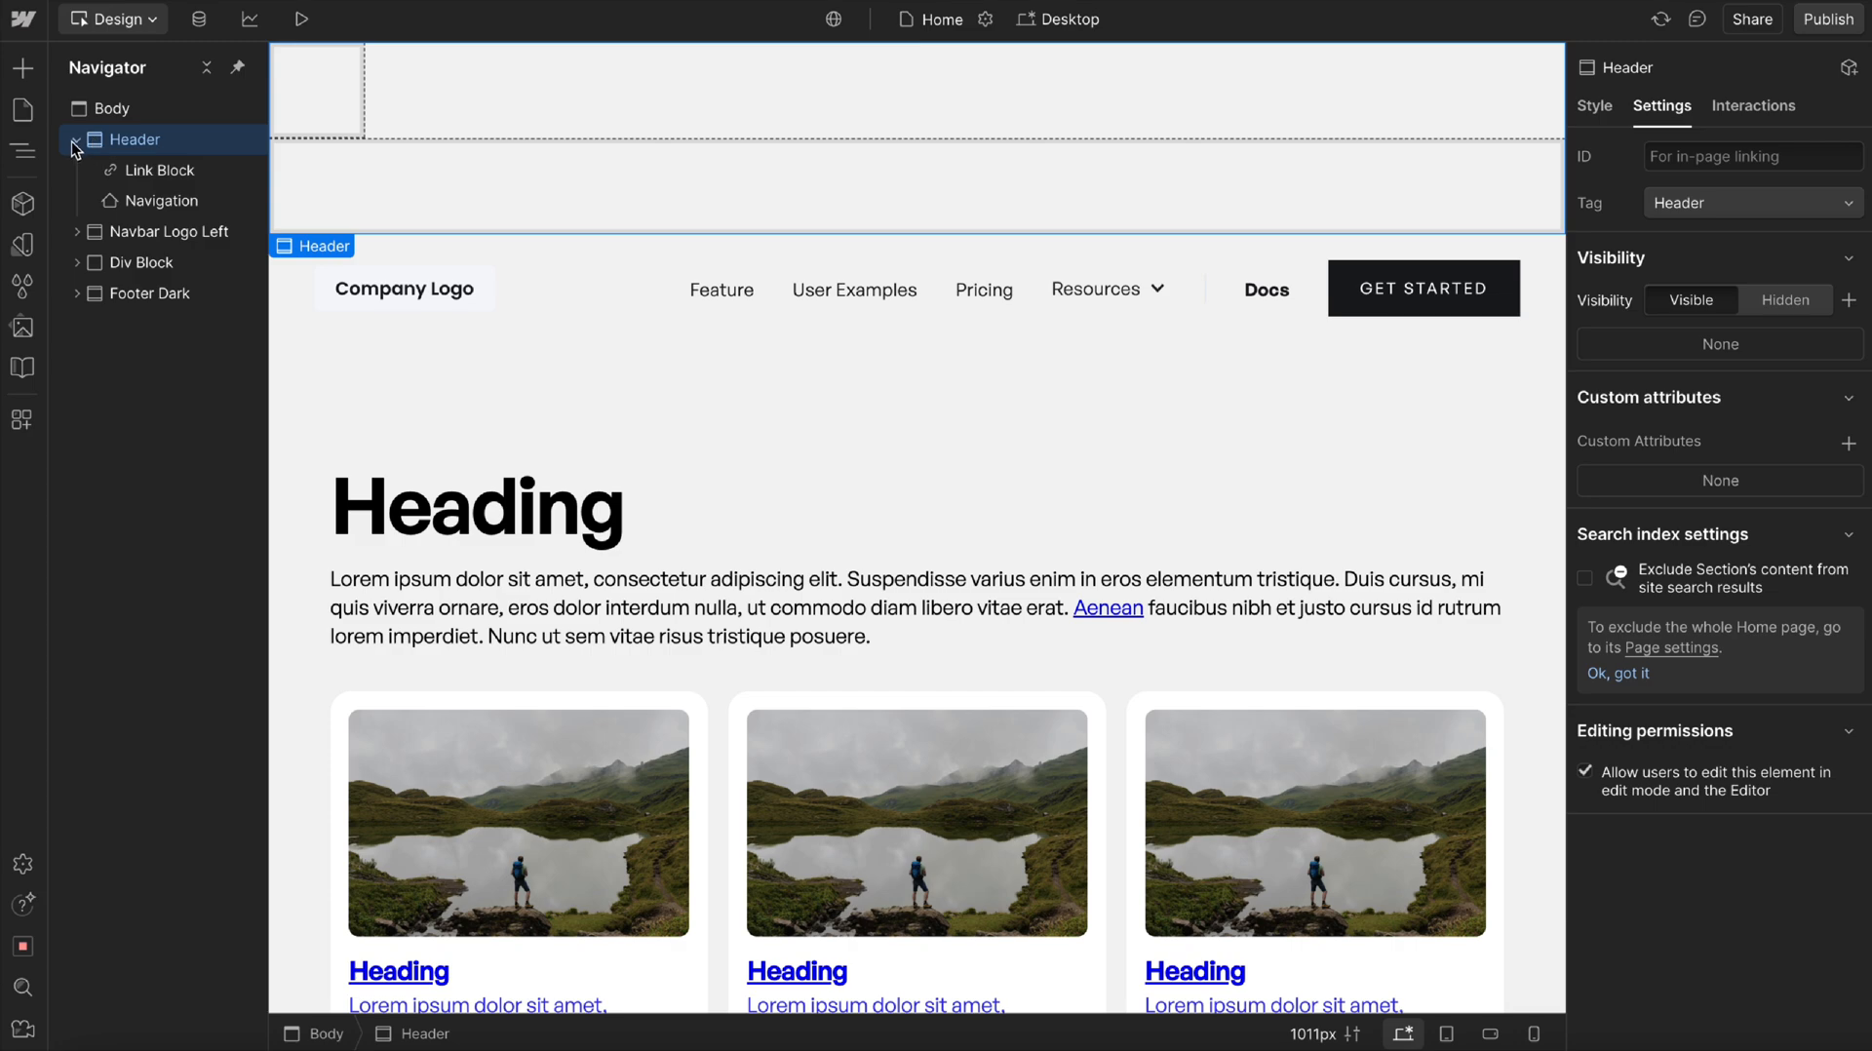
{"action": "left_click", "coordinate": [76, 140]}
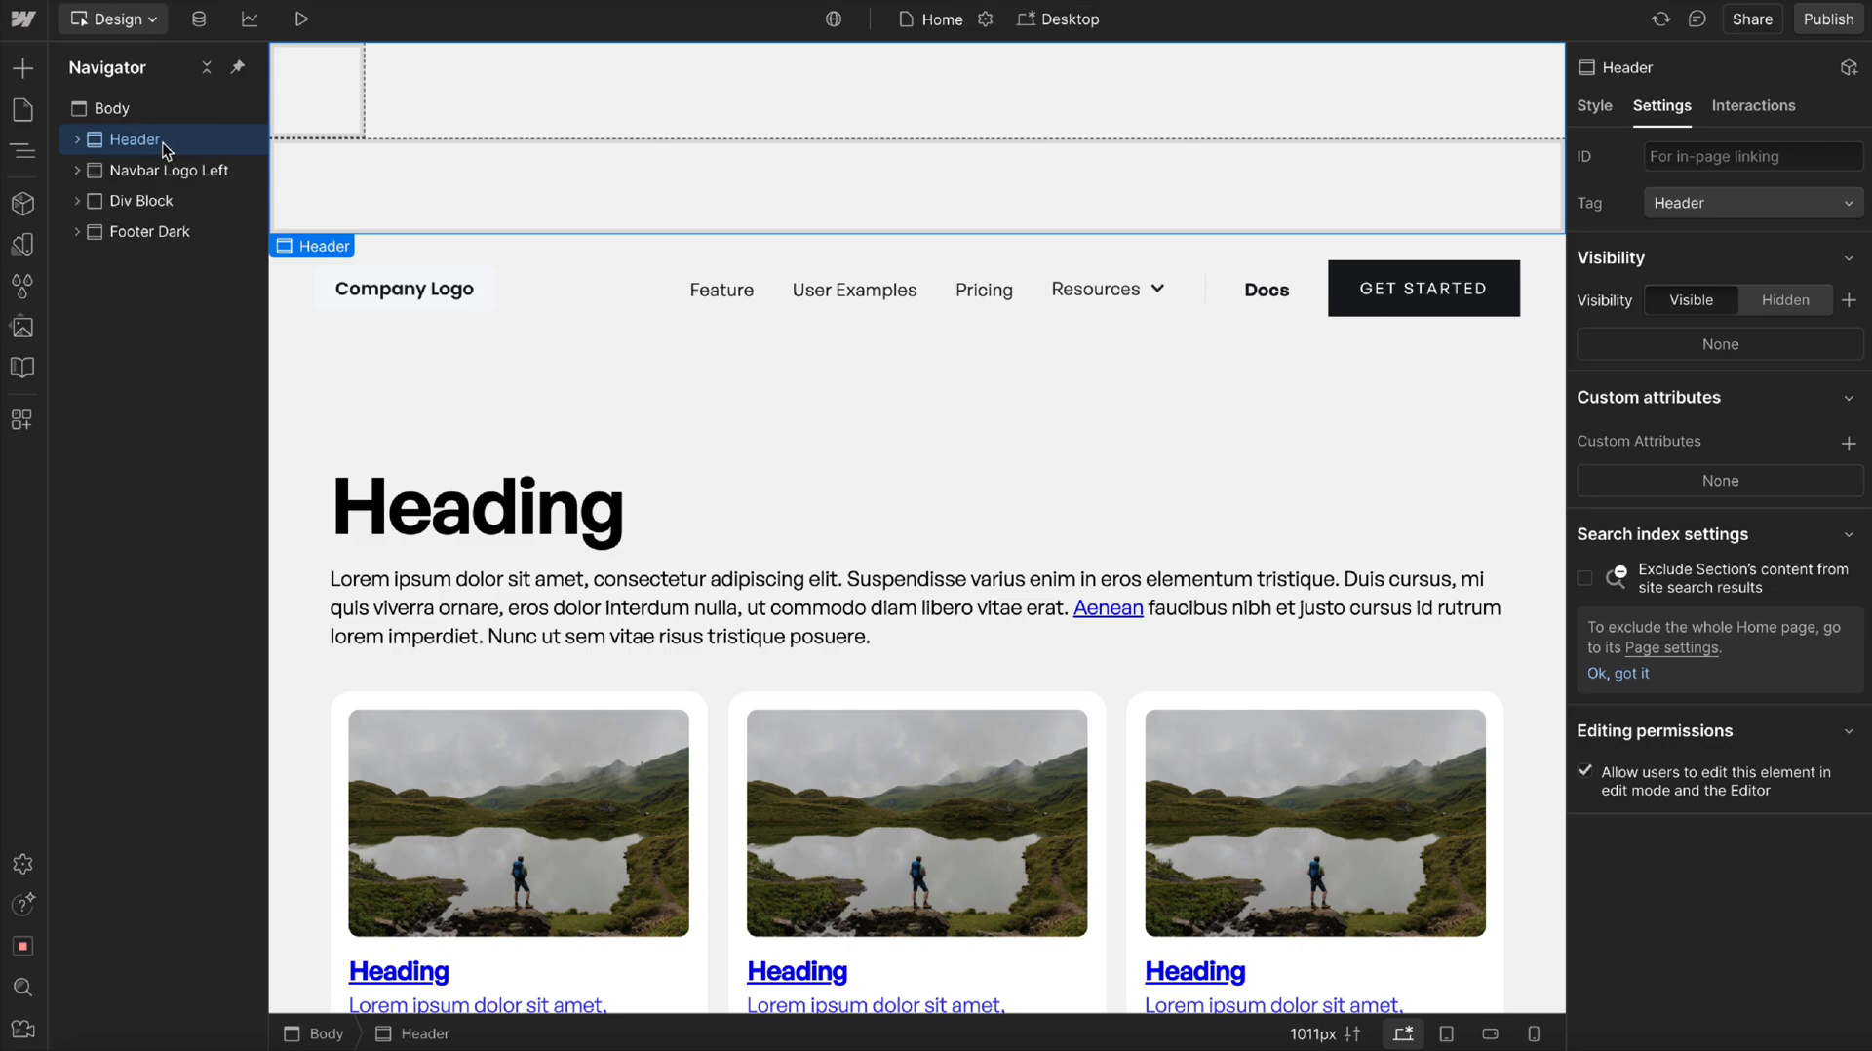
{"action": "mouse_move", "coordinate": [203, 148]}
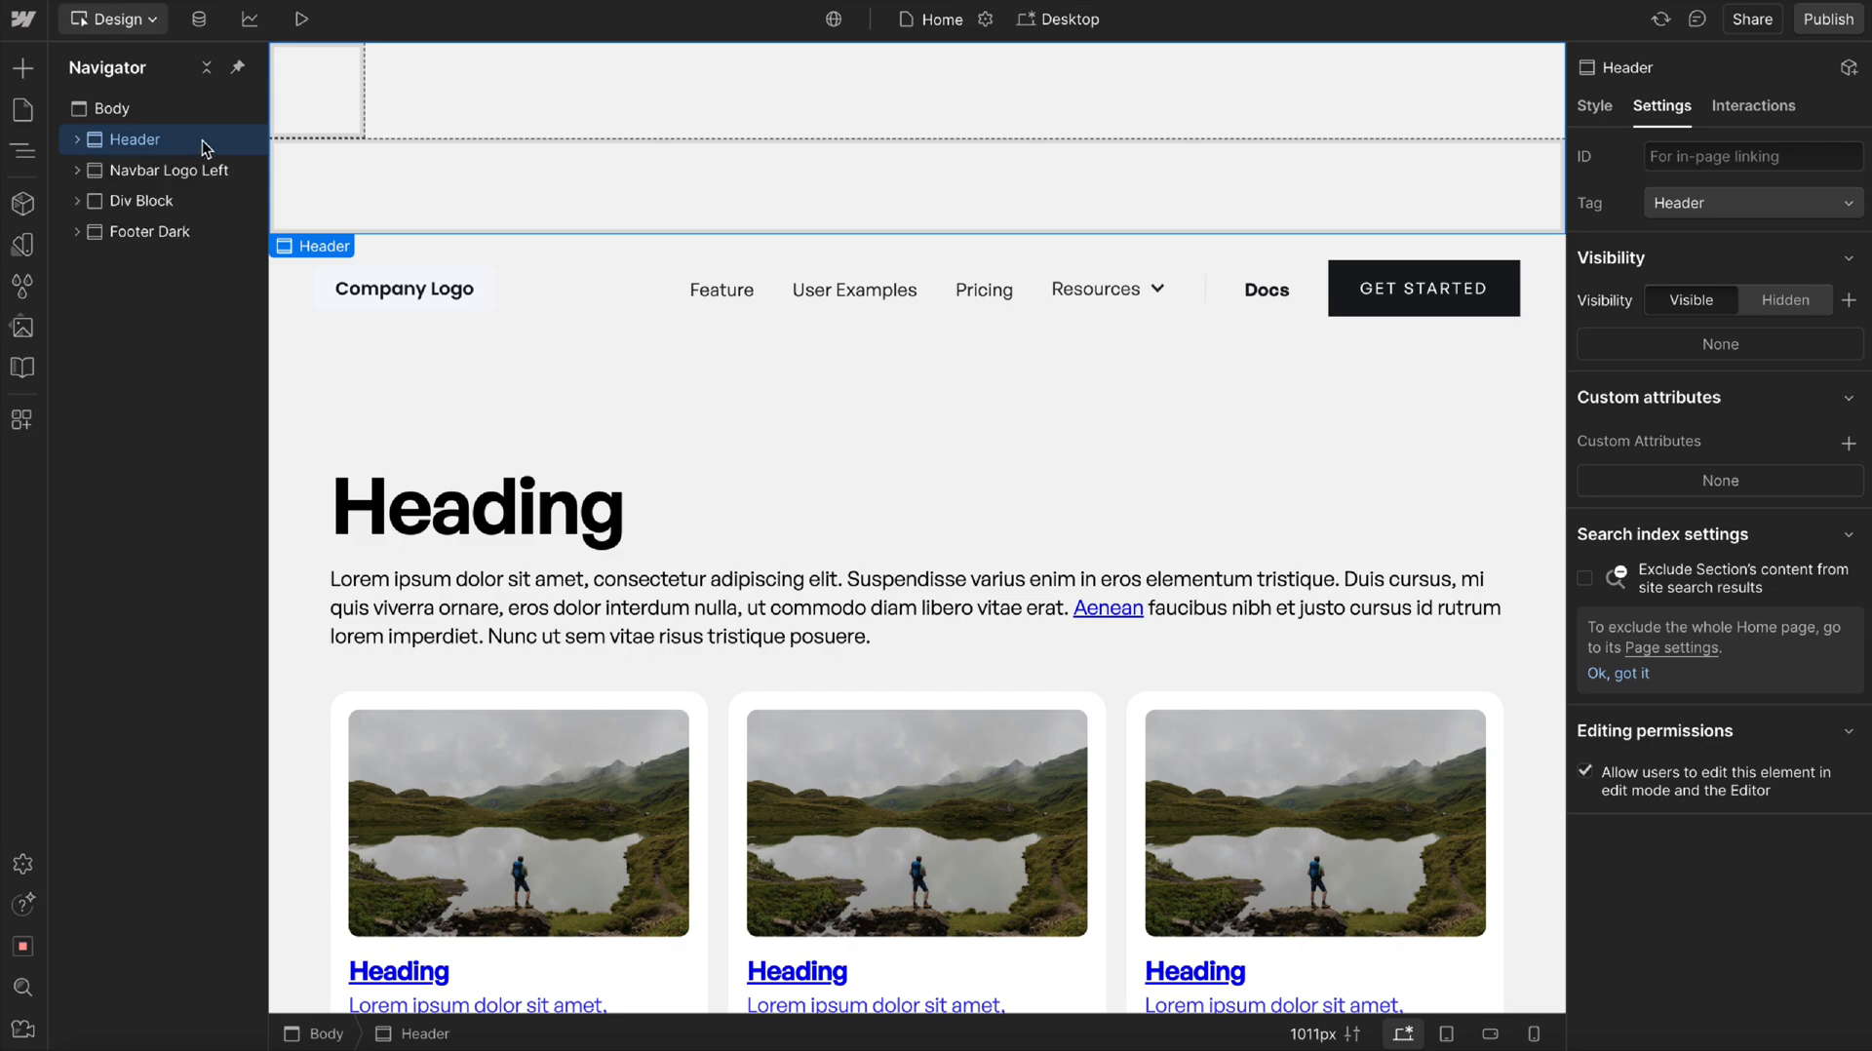
{"action": "mouse_move", "coordinate": [1636, 450]}
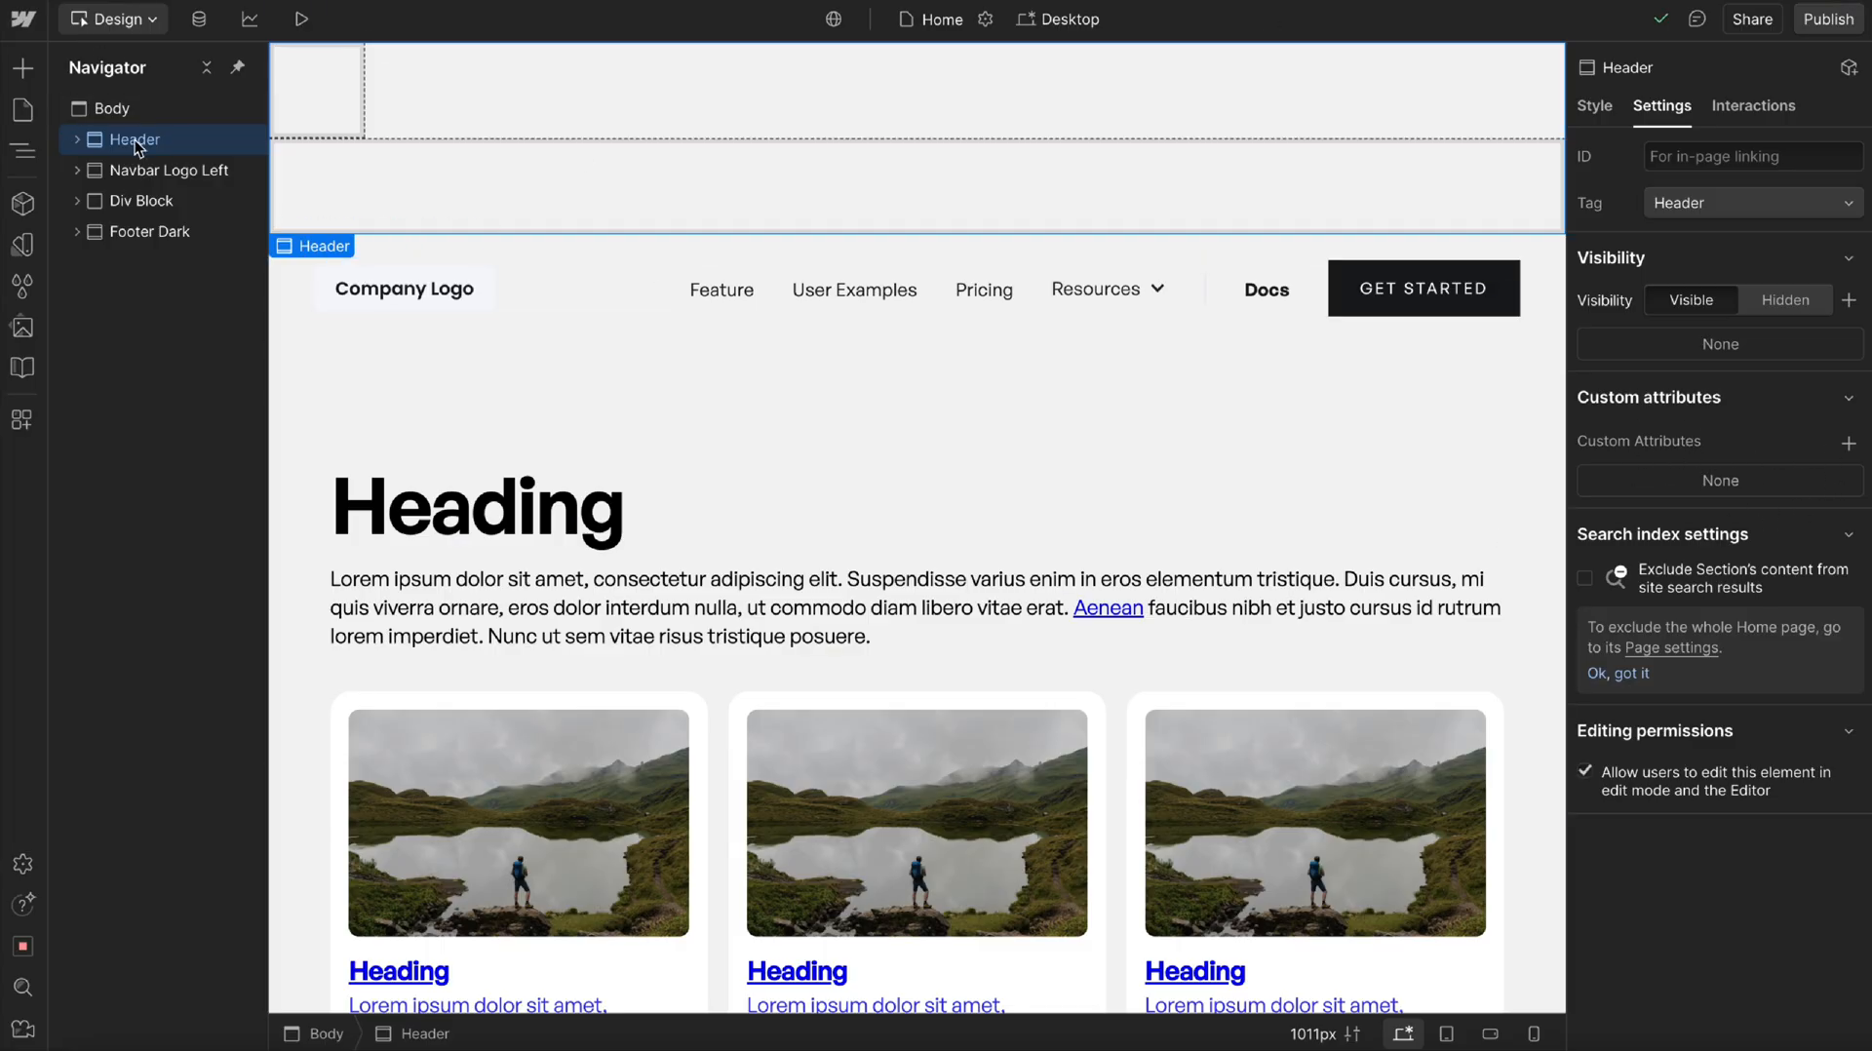
Delete the added Header, inspect Navbar Logo Left's nav container, then select Div Block.
{"action": "left_click", "coordinate": [167, 139]}
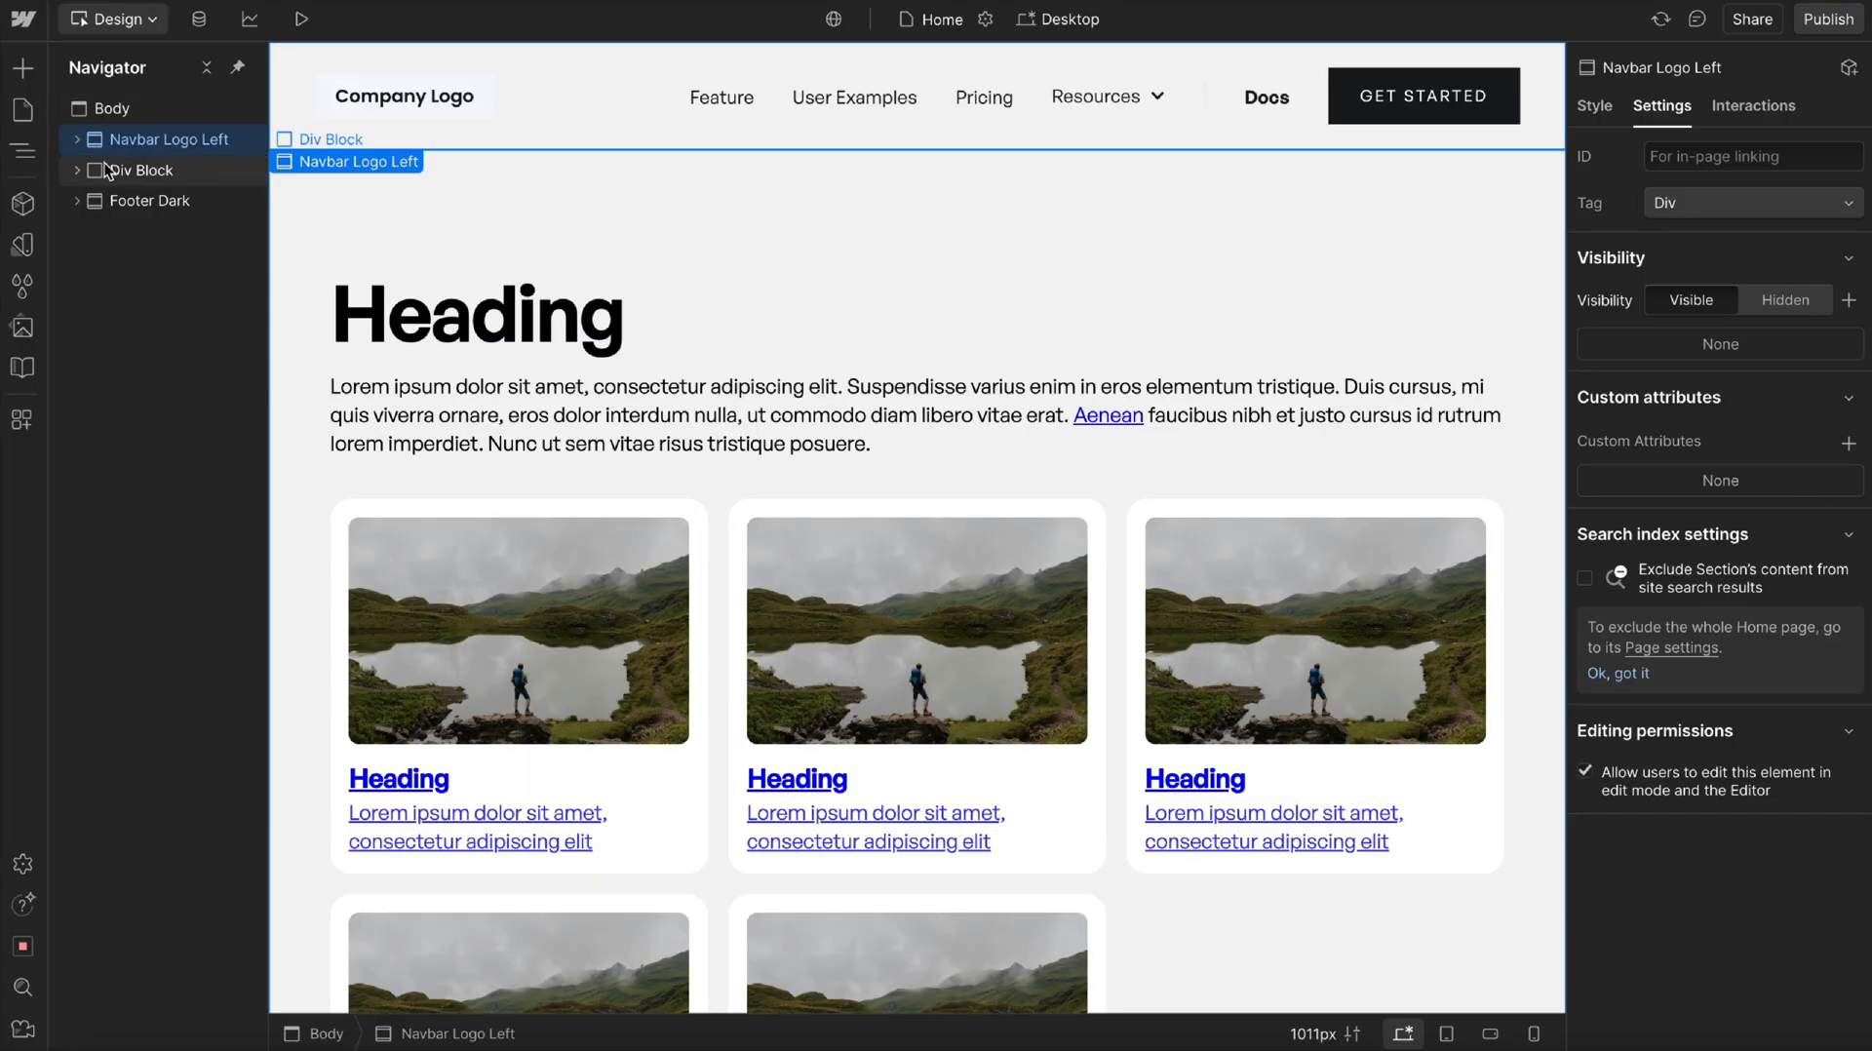
{"action": "left_click", "coordinate": [76, 139]}
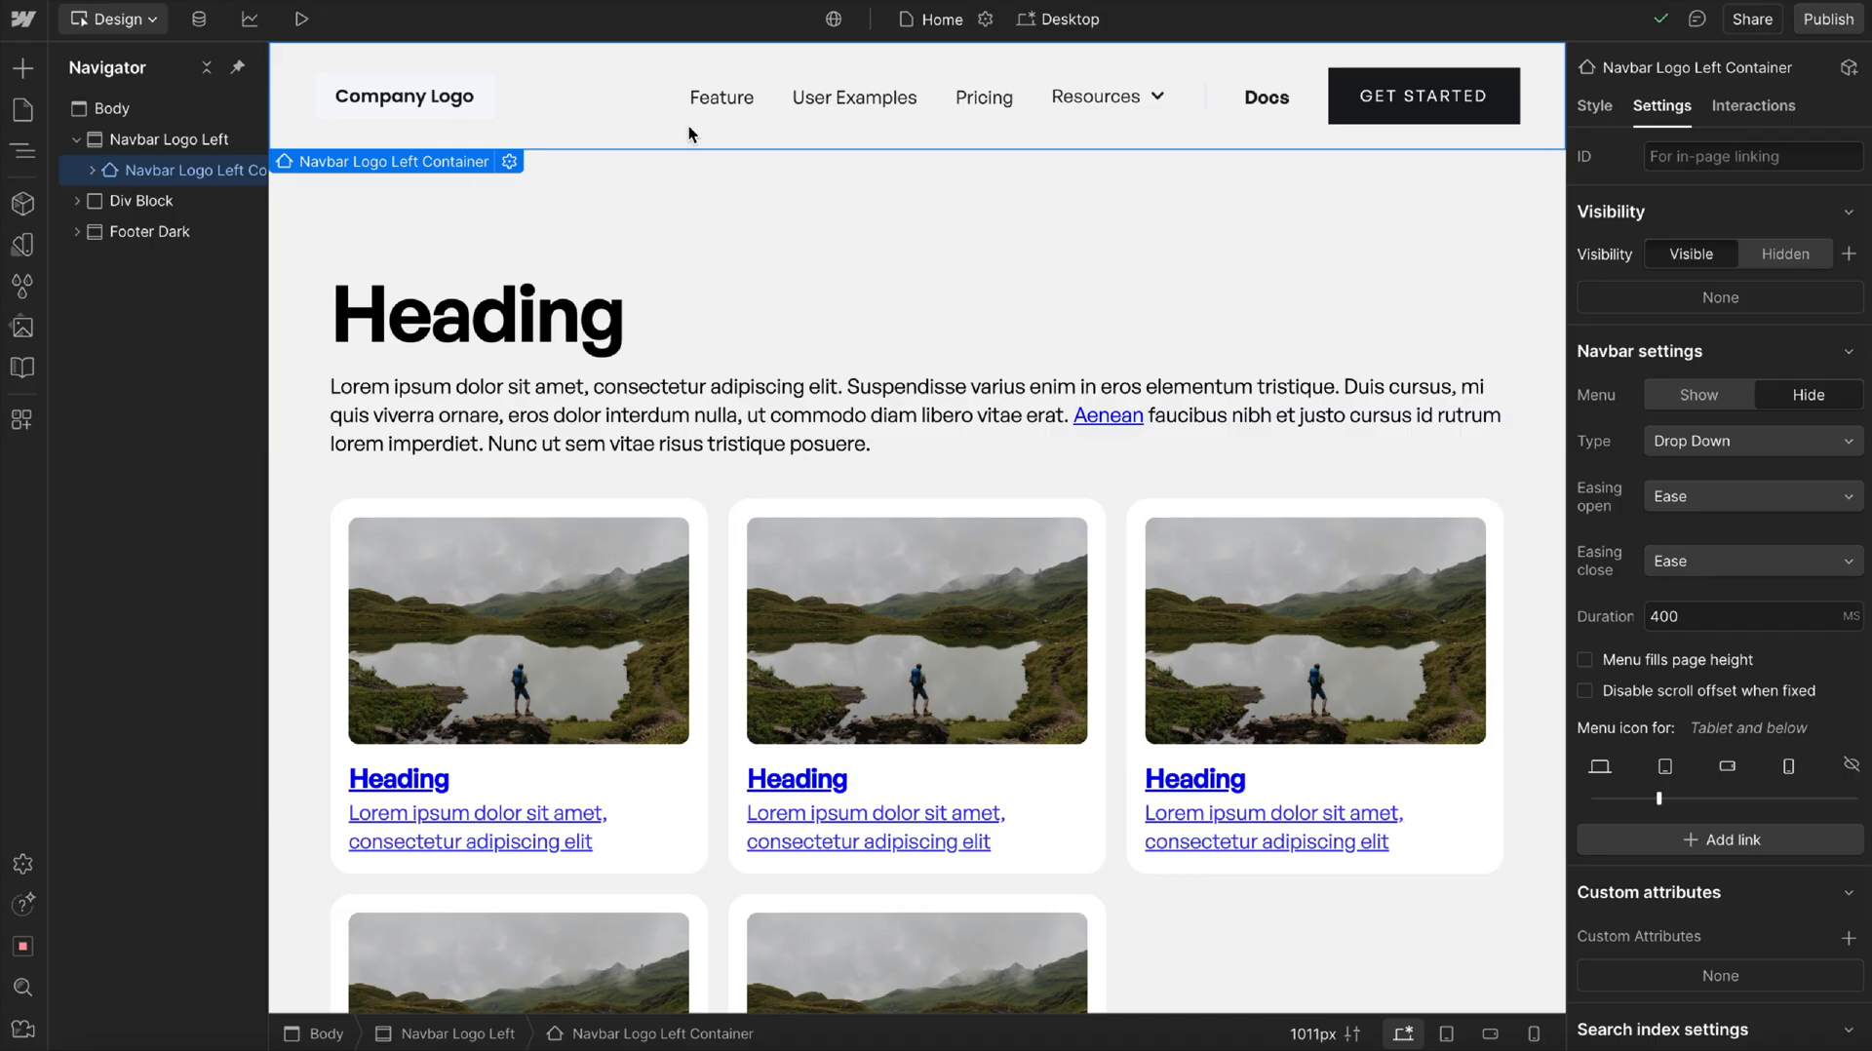
{"action": "scroll", "scroll_direction": "down", "scroll_amount": 3}
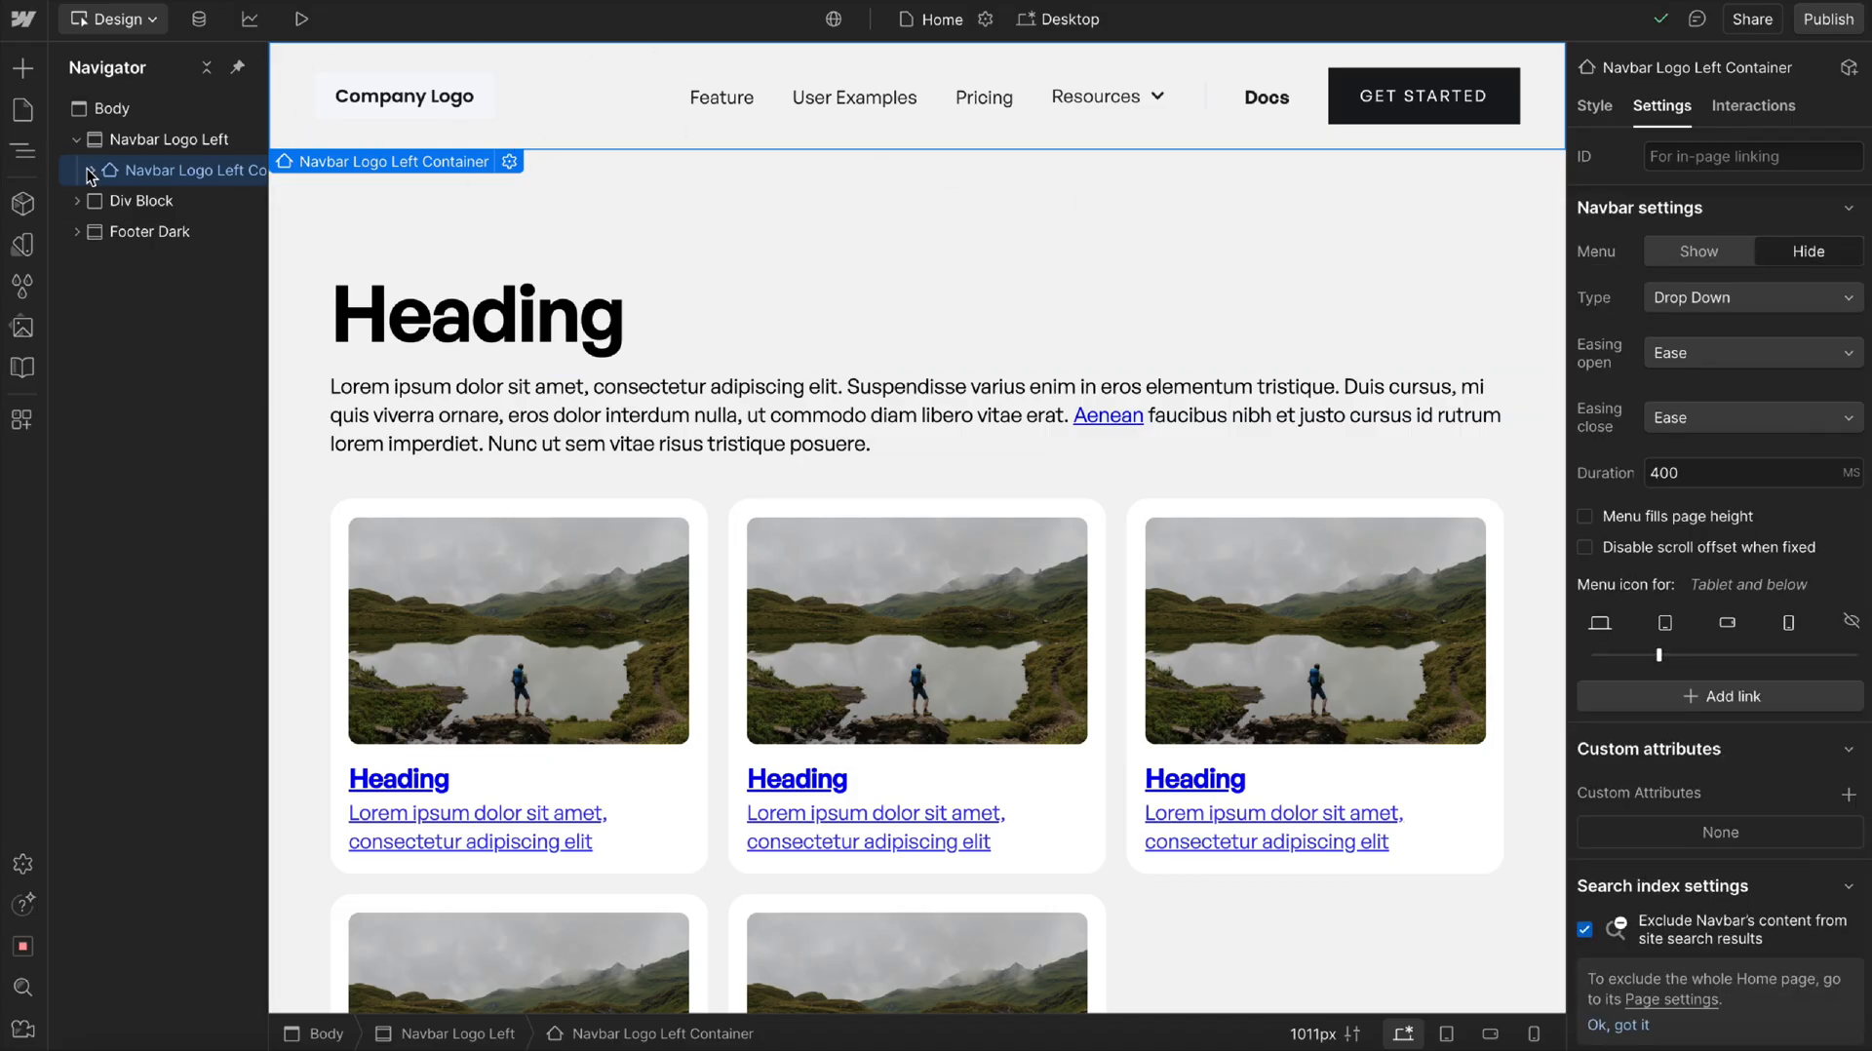
{"action": "left_click", "coordinate": [75, 170]}
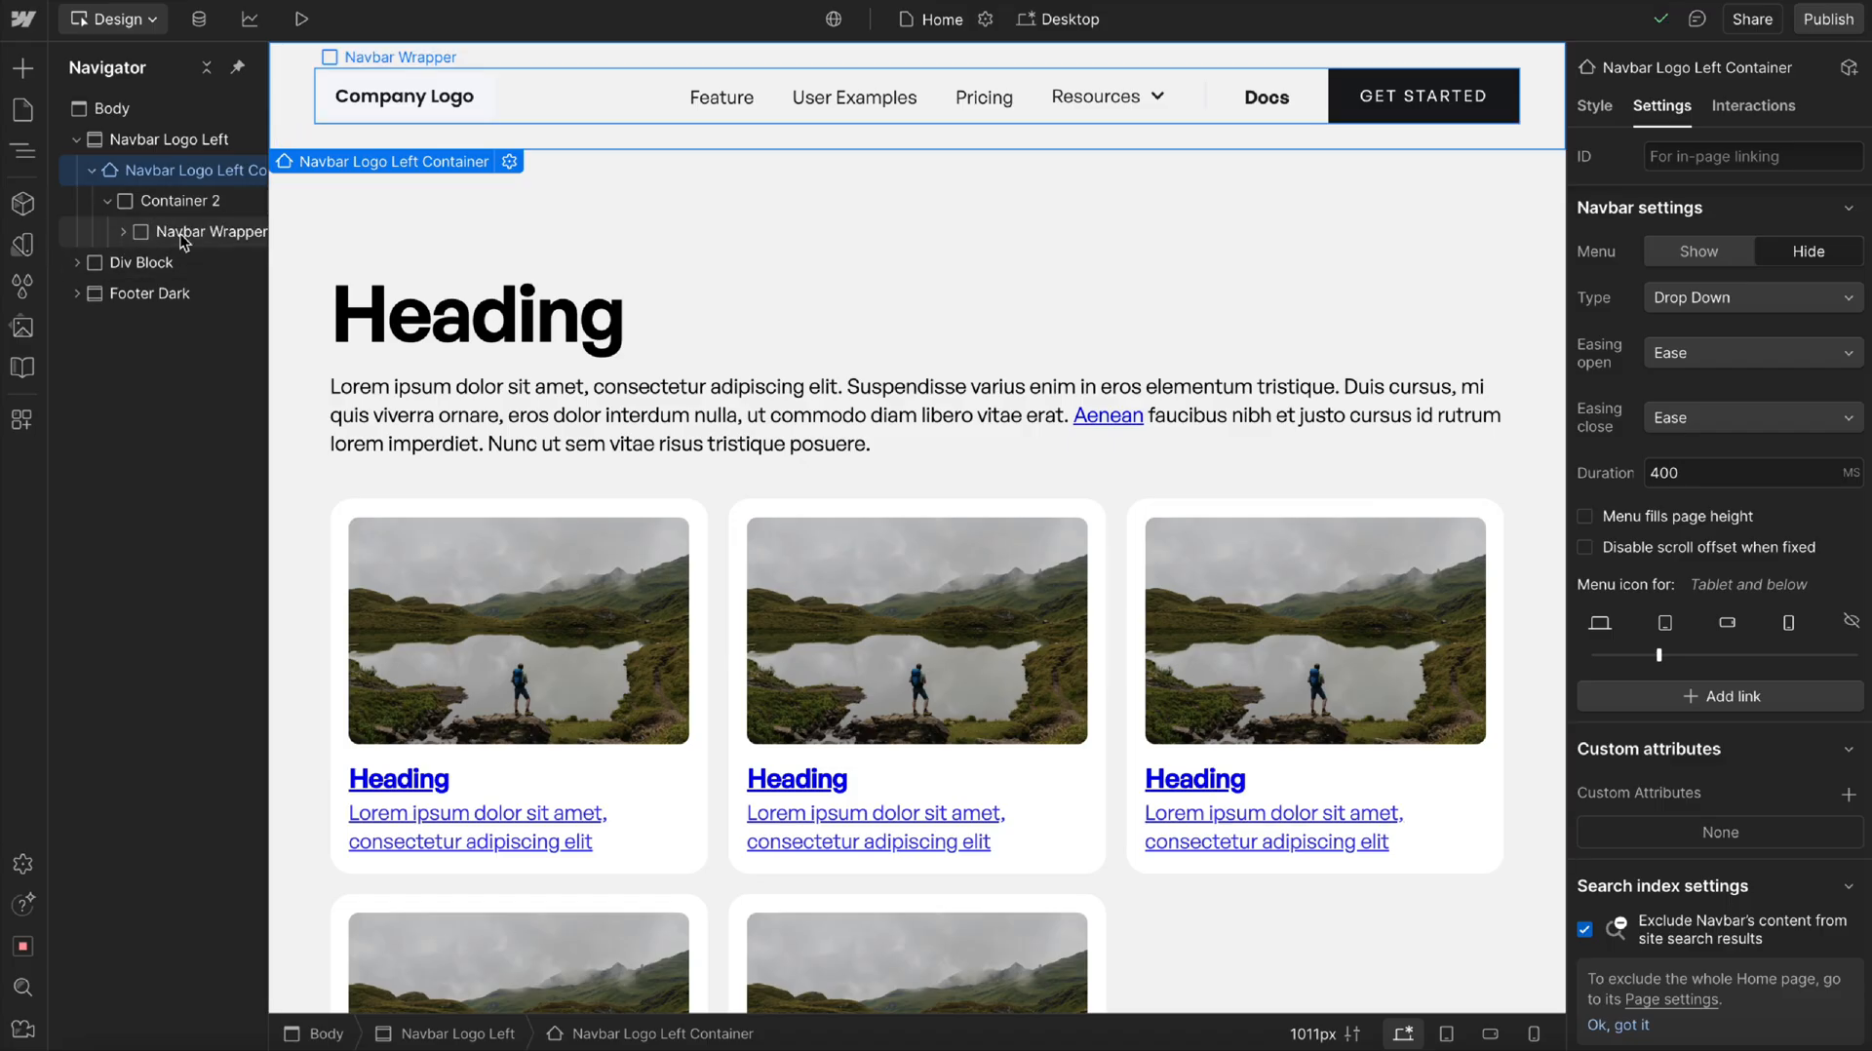
{"action": "left_click", "coordinate": [854, 96]}
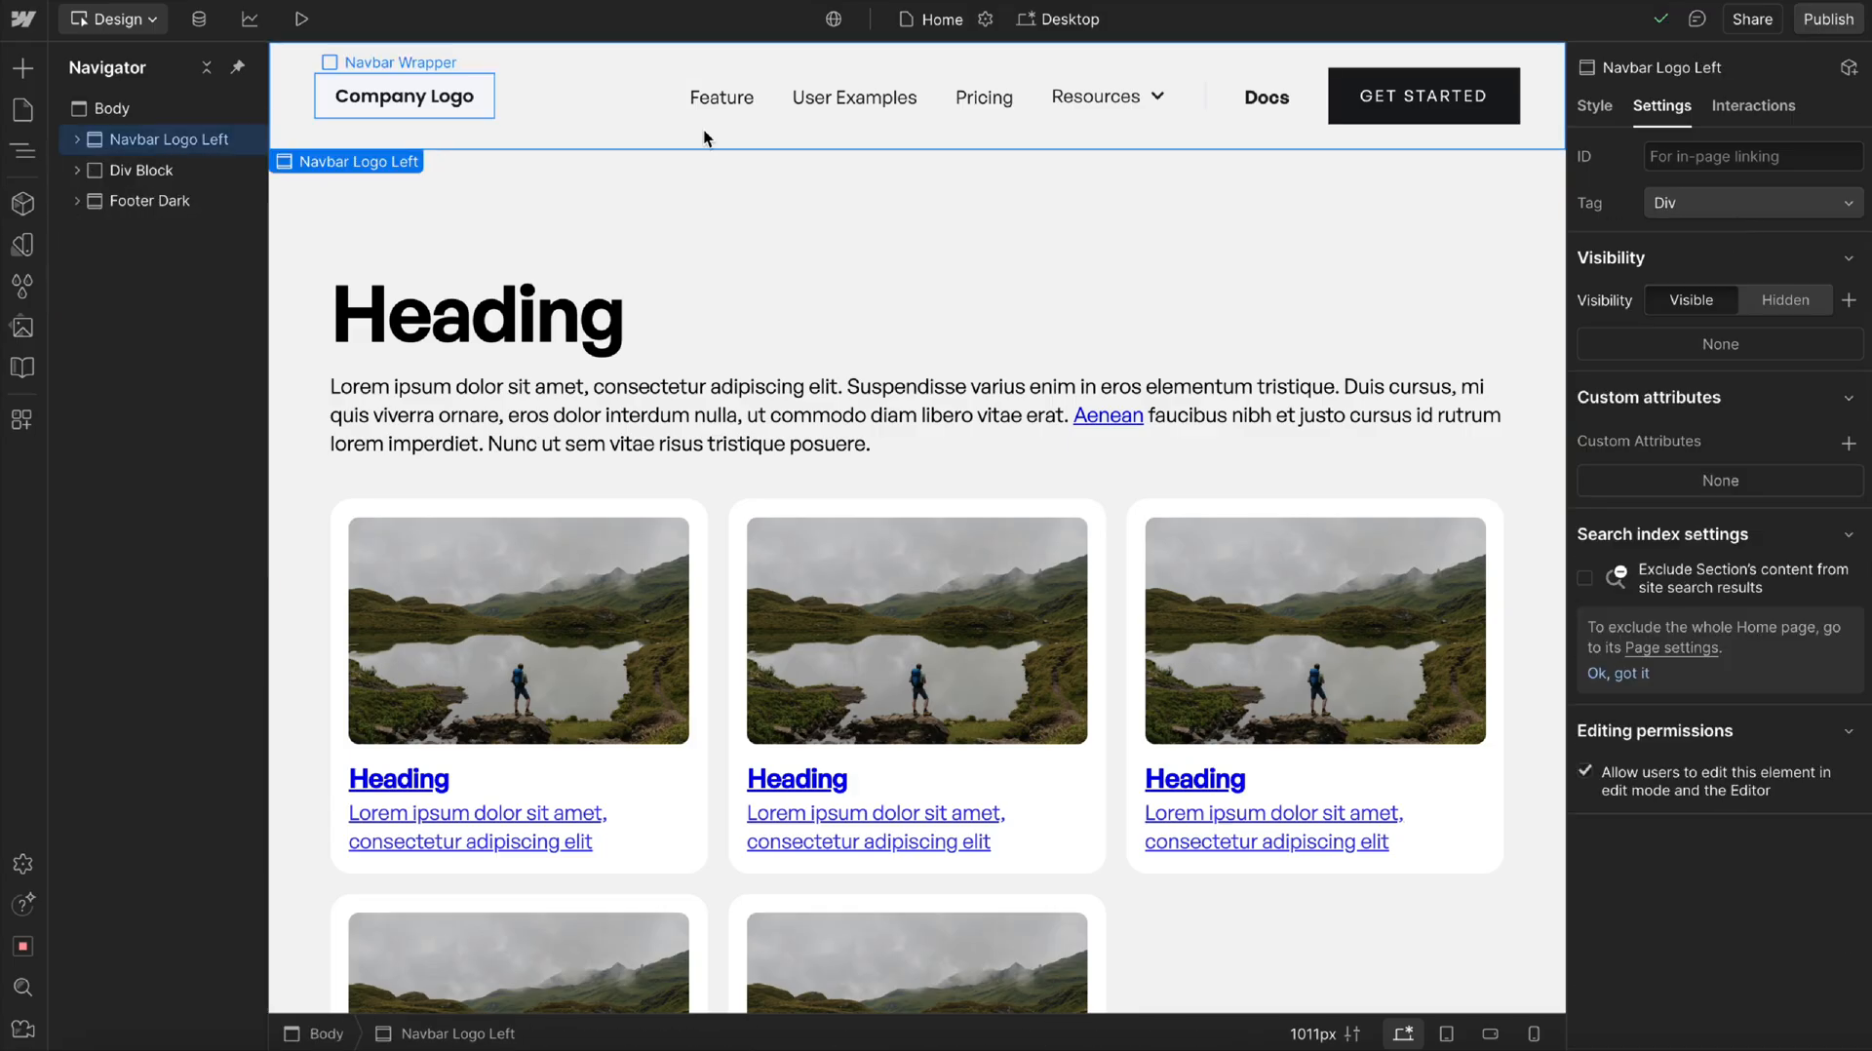
{"action": "left_click", "coordinate": [141, 170]}
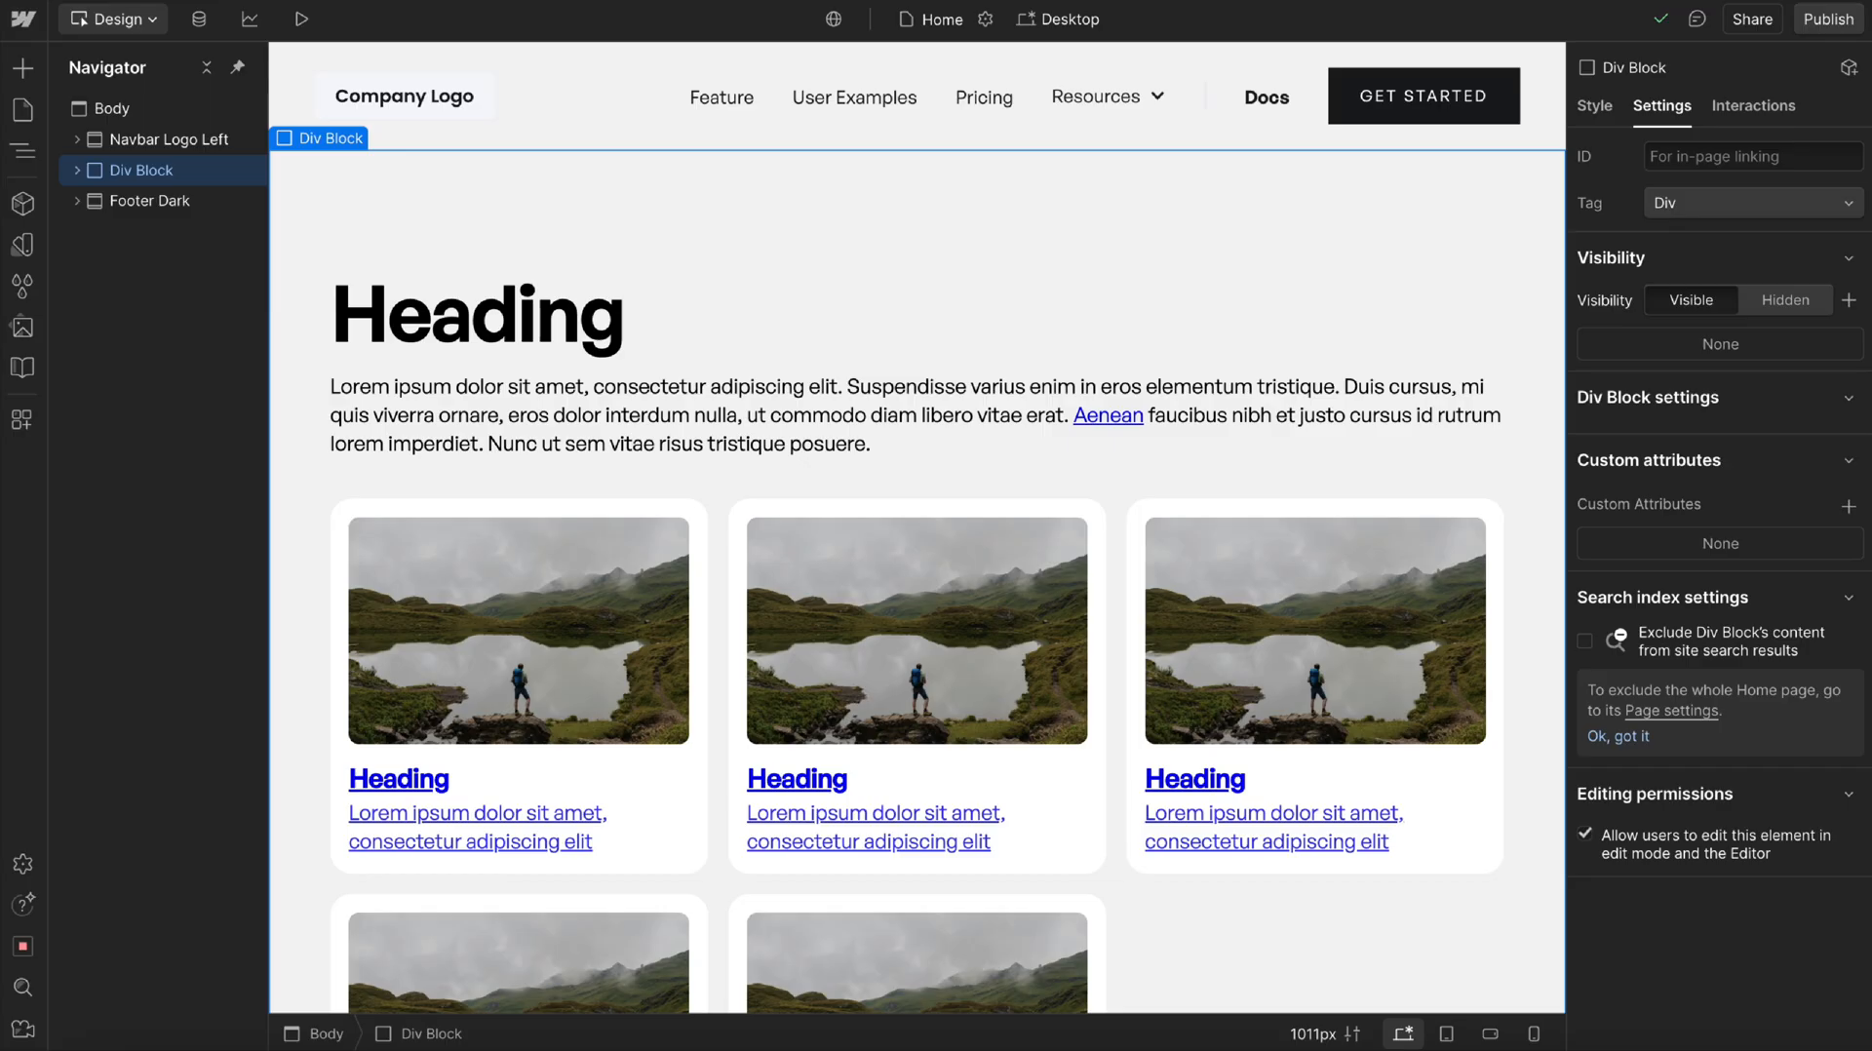
Tag the Div Block as Main and republish the page to staging.
{"action": "left_click", "coordinate": [75, 169]}
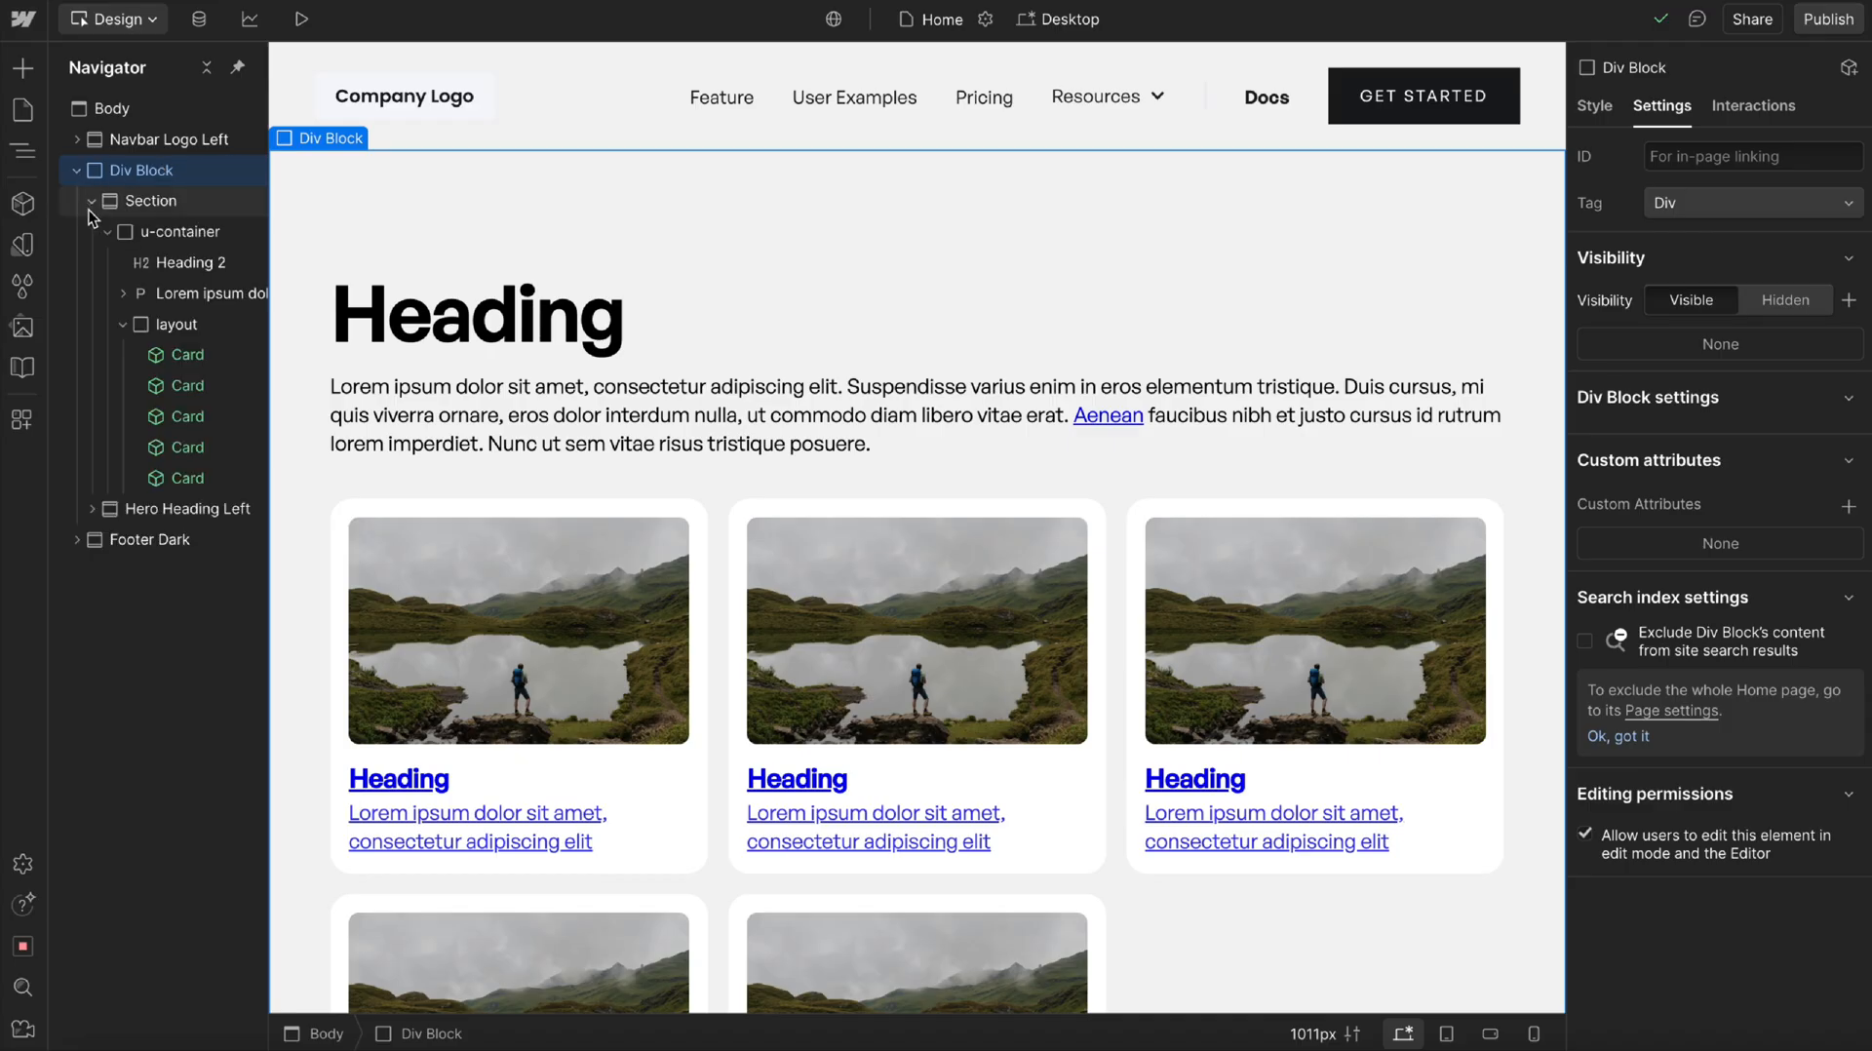
{"action": "left_click", "coordinate": [1751, 201]}
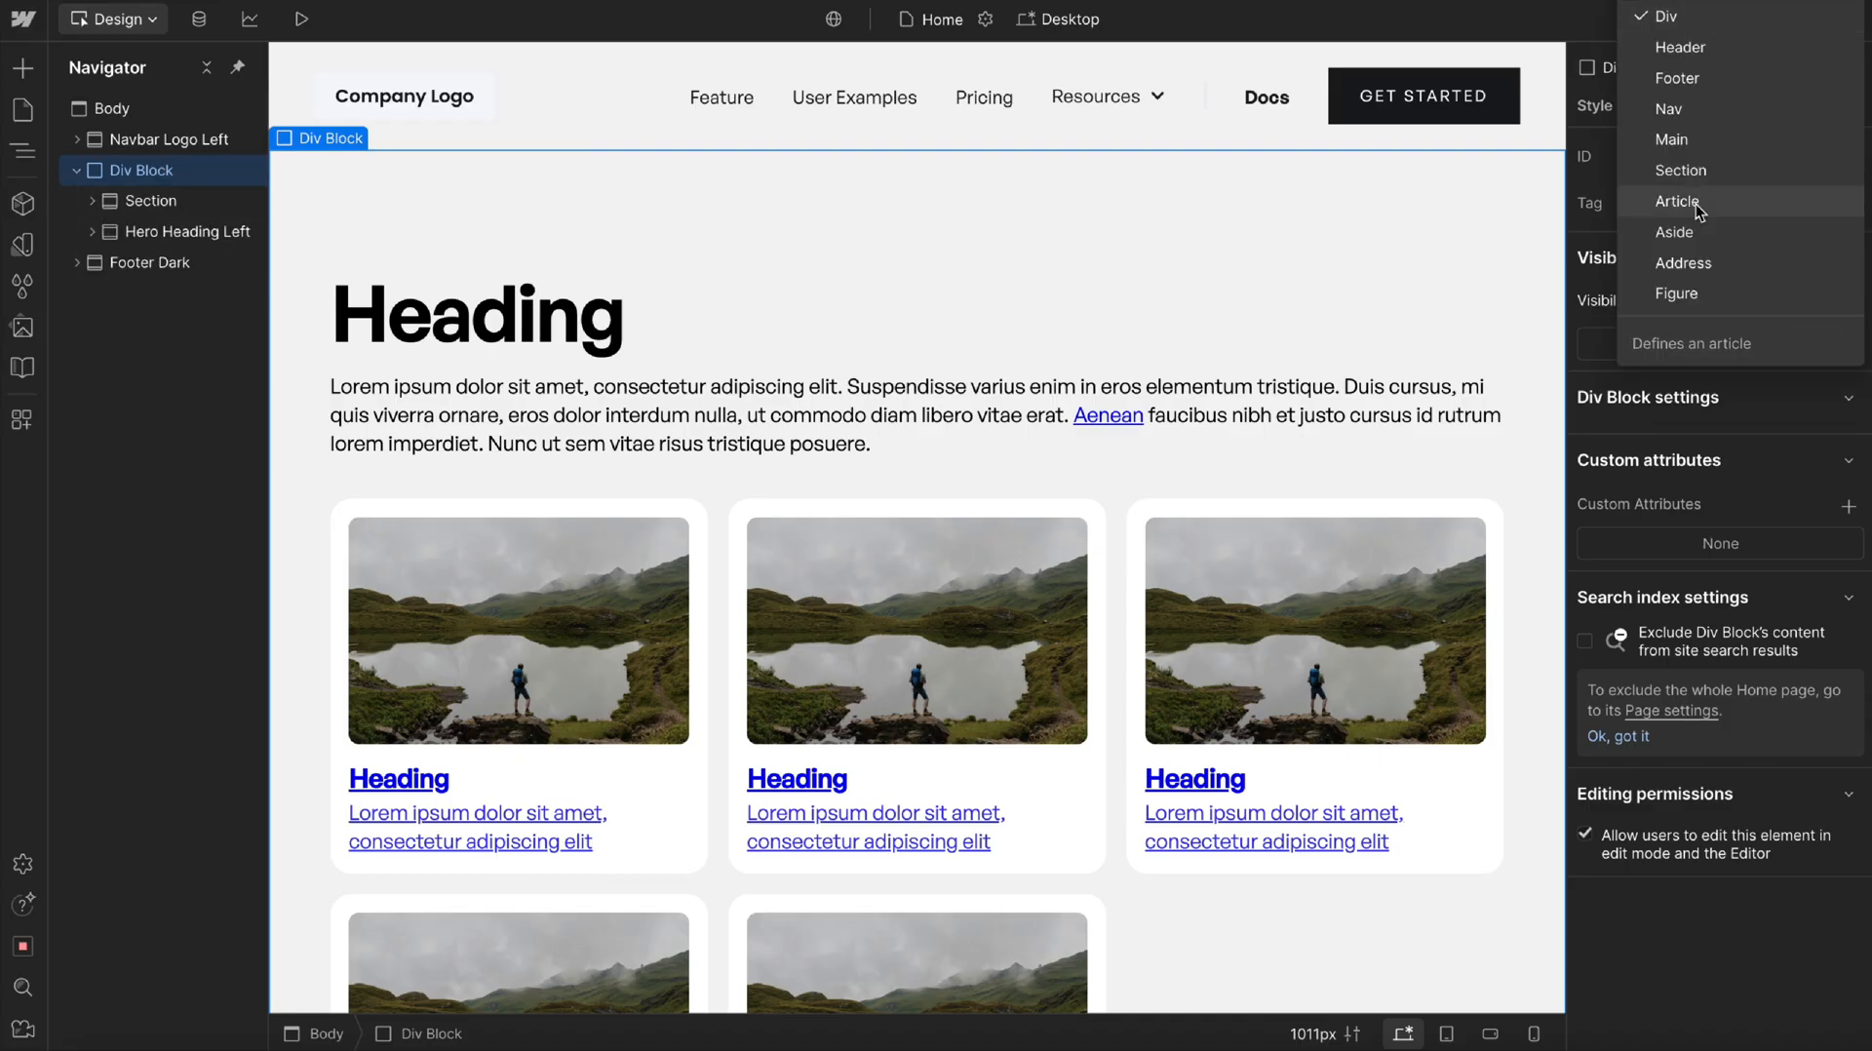
{"action": "left_click", "coordinate": [1671, 140]}
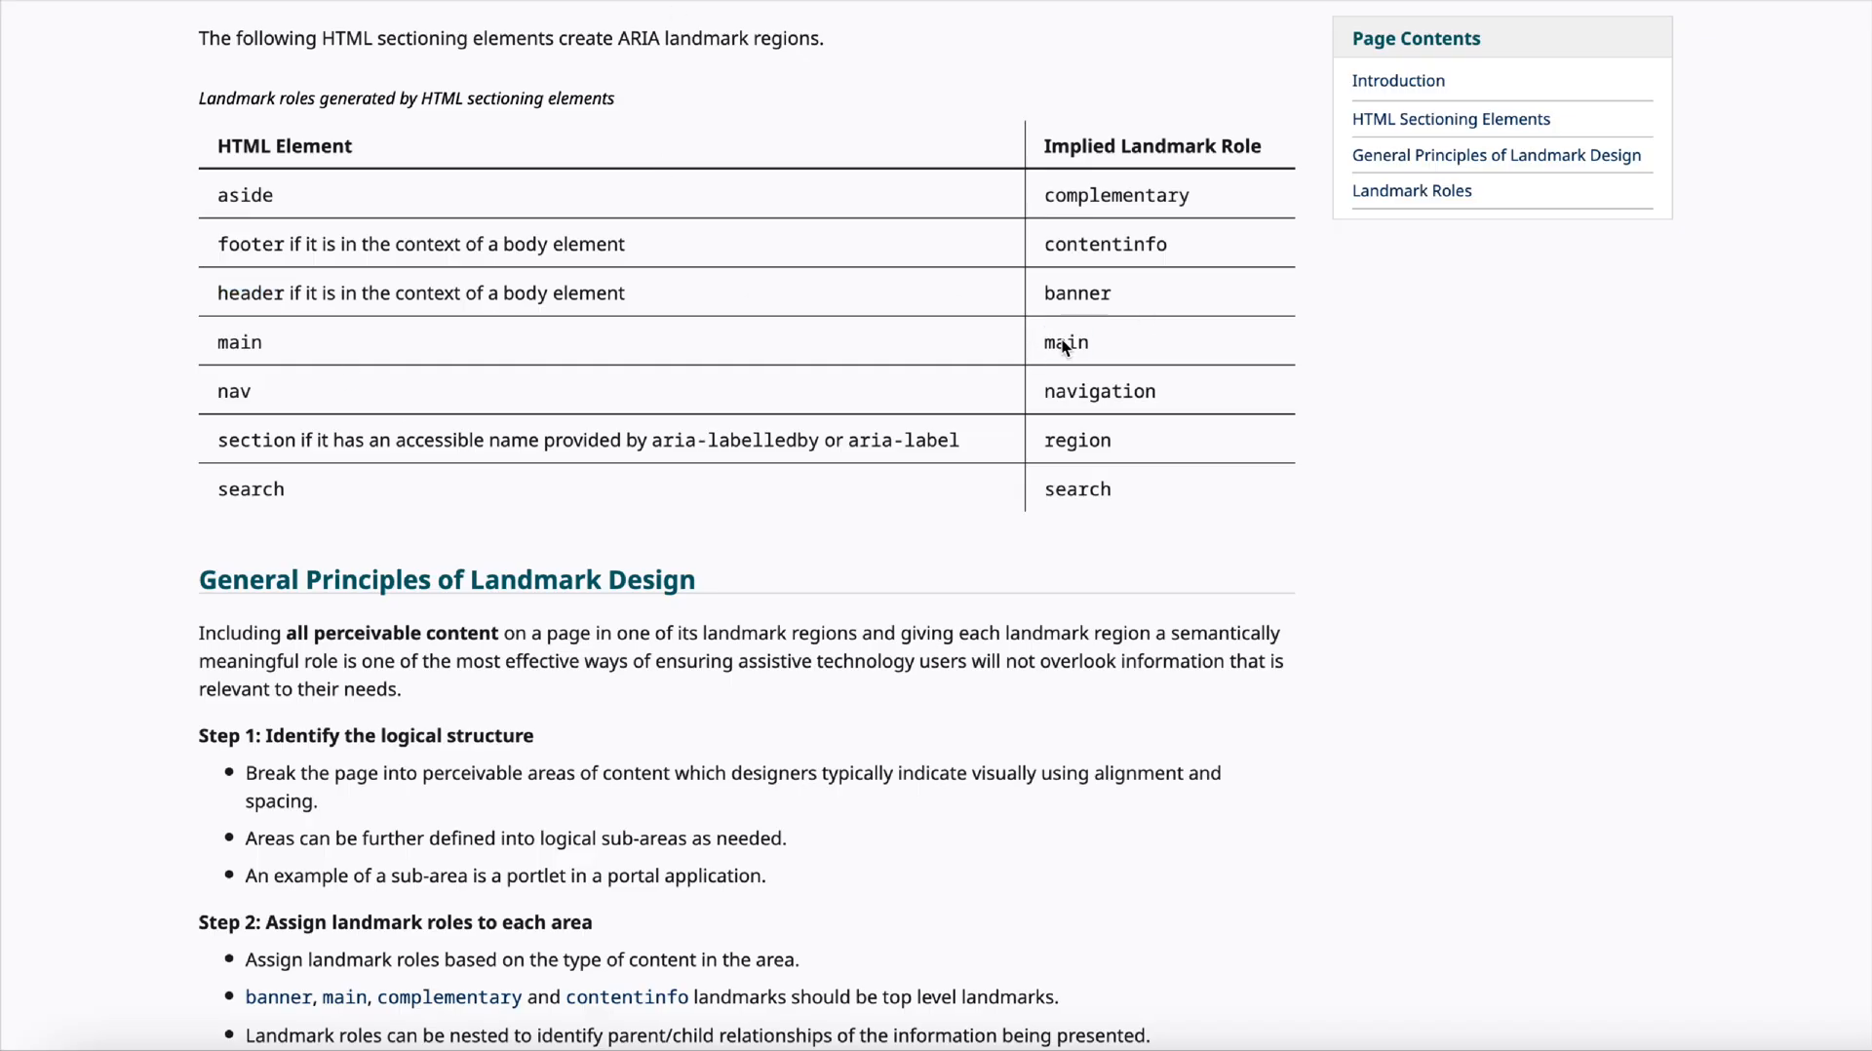
{"action": "double_click", "coordinate": [238, 341]}
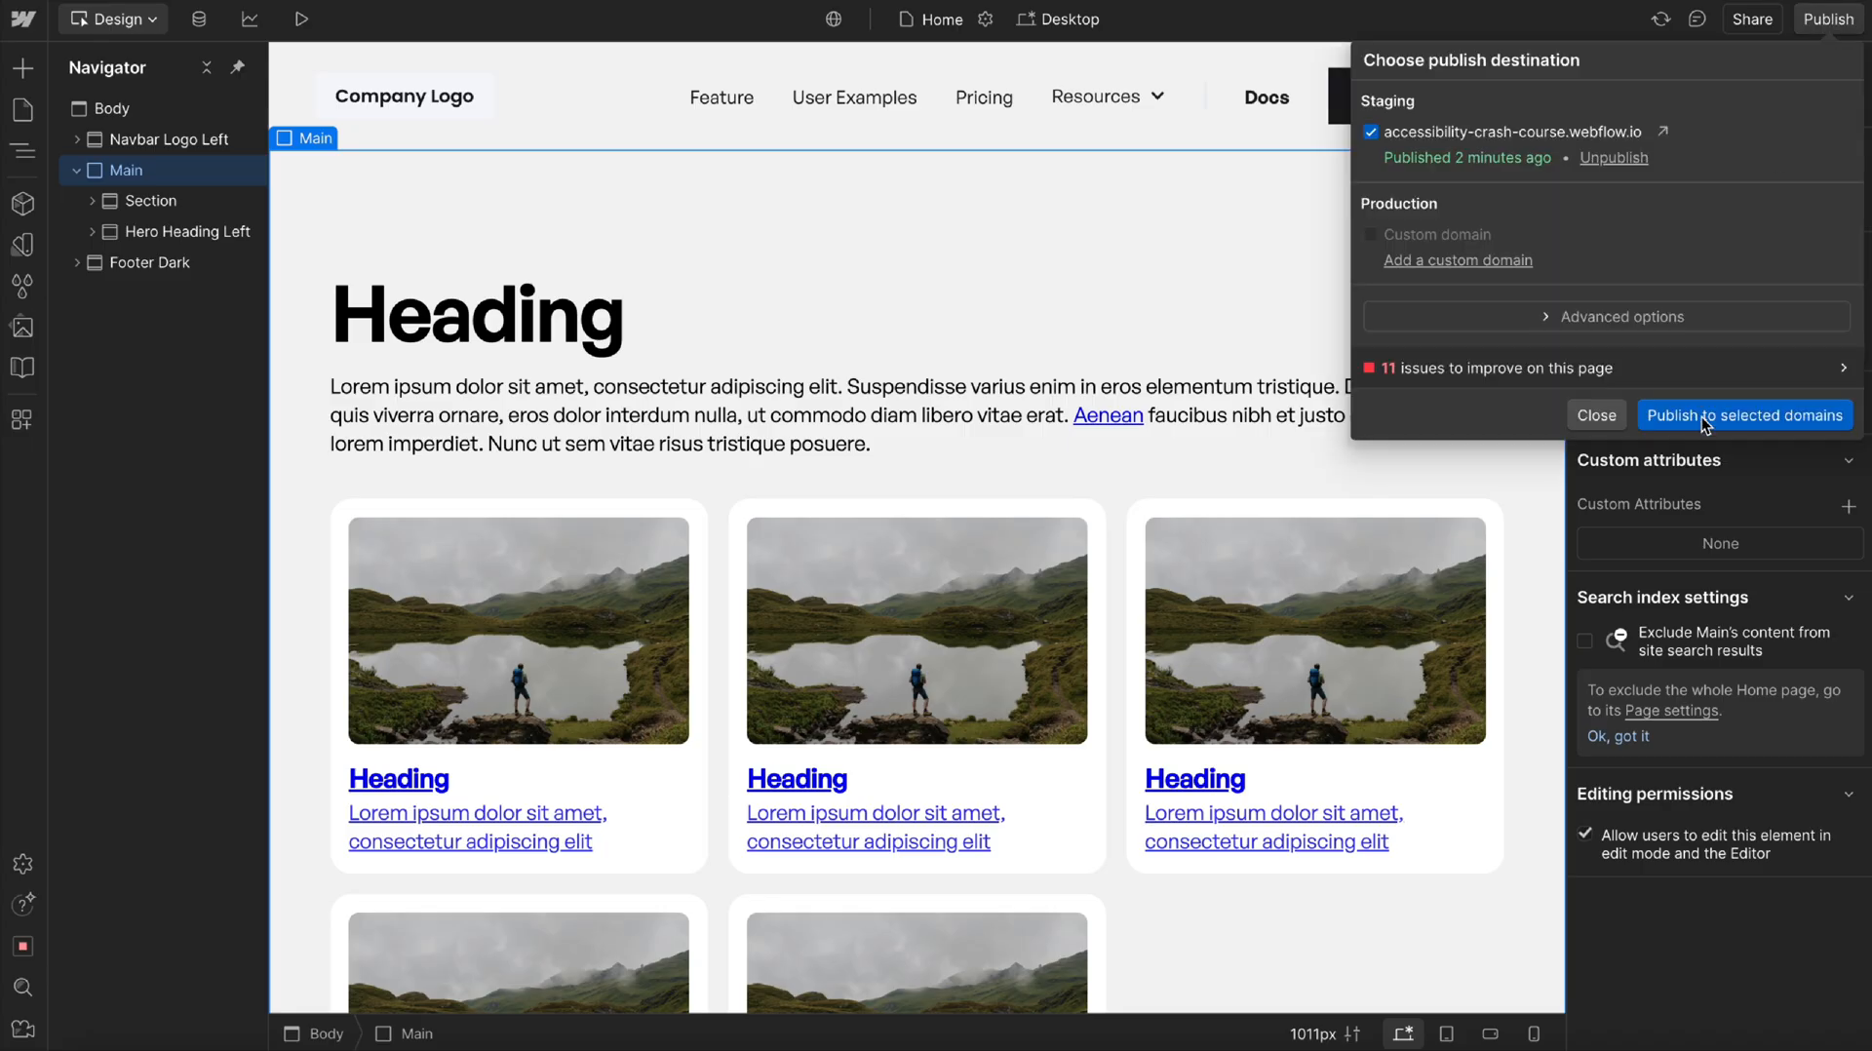
{"action": "left_click", "coordinate": [1744, 414]}
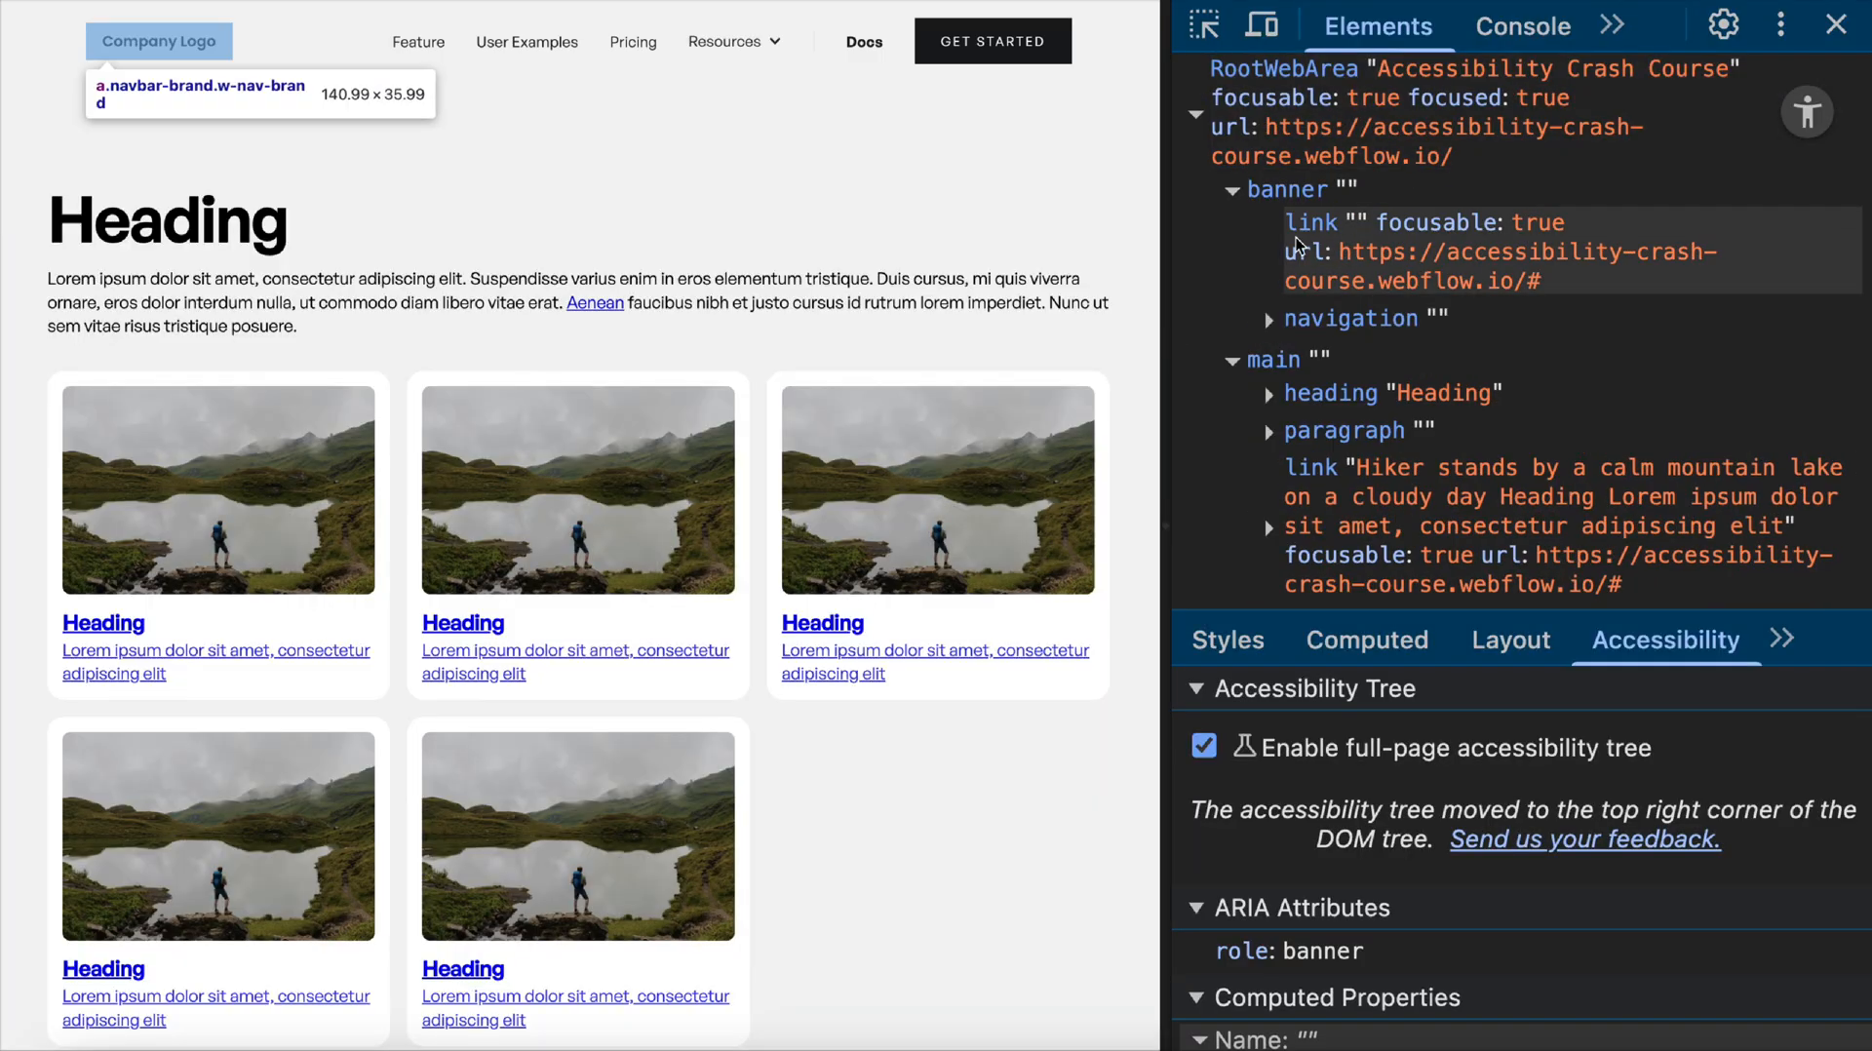
Inspect banner and main landmarks, check the footer contentinfo role, and select Footer Dark.
{"action": "left_click", "coordinate": [1233, 190]}
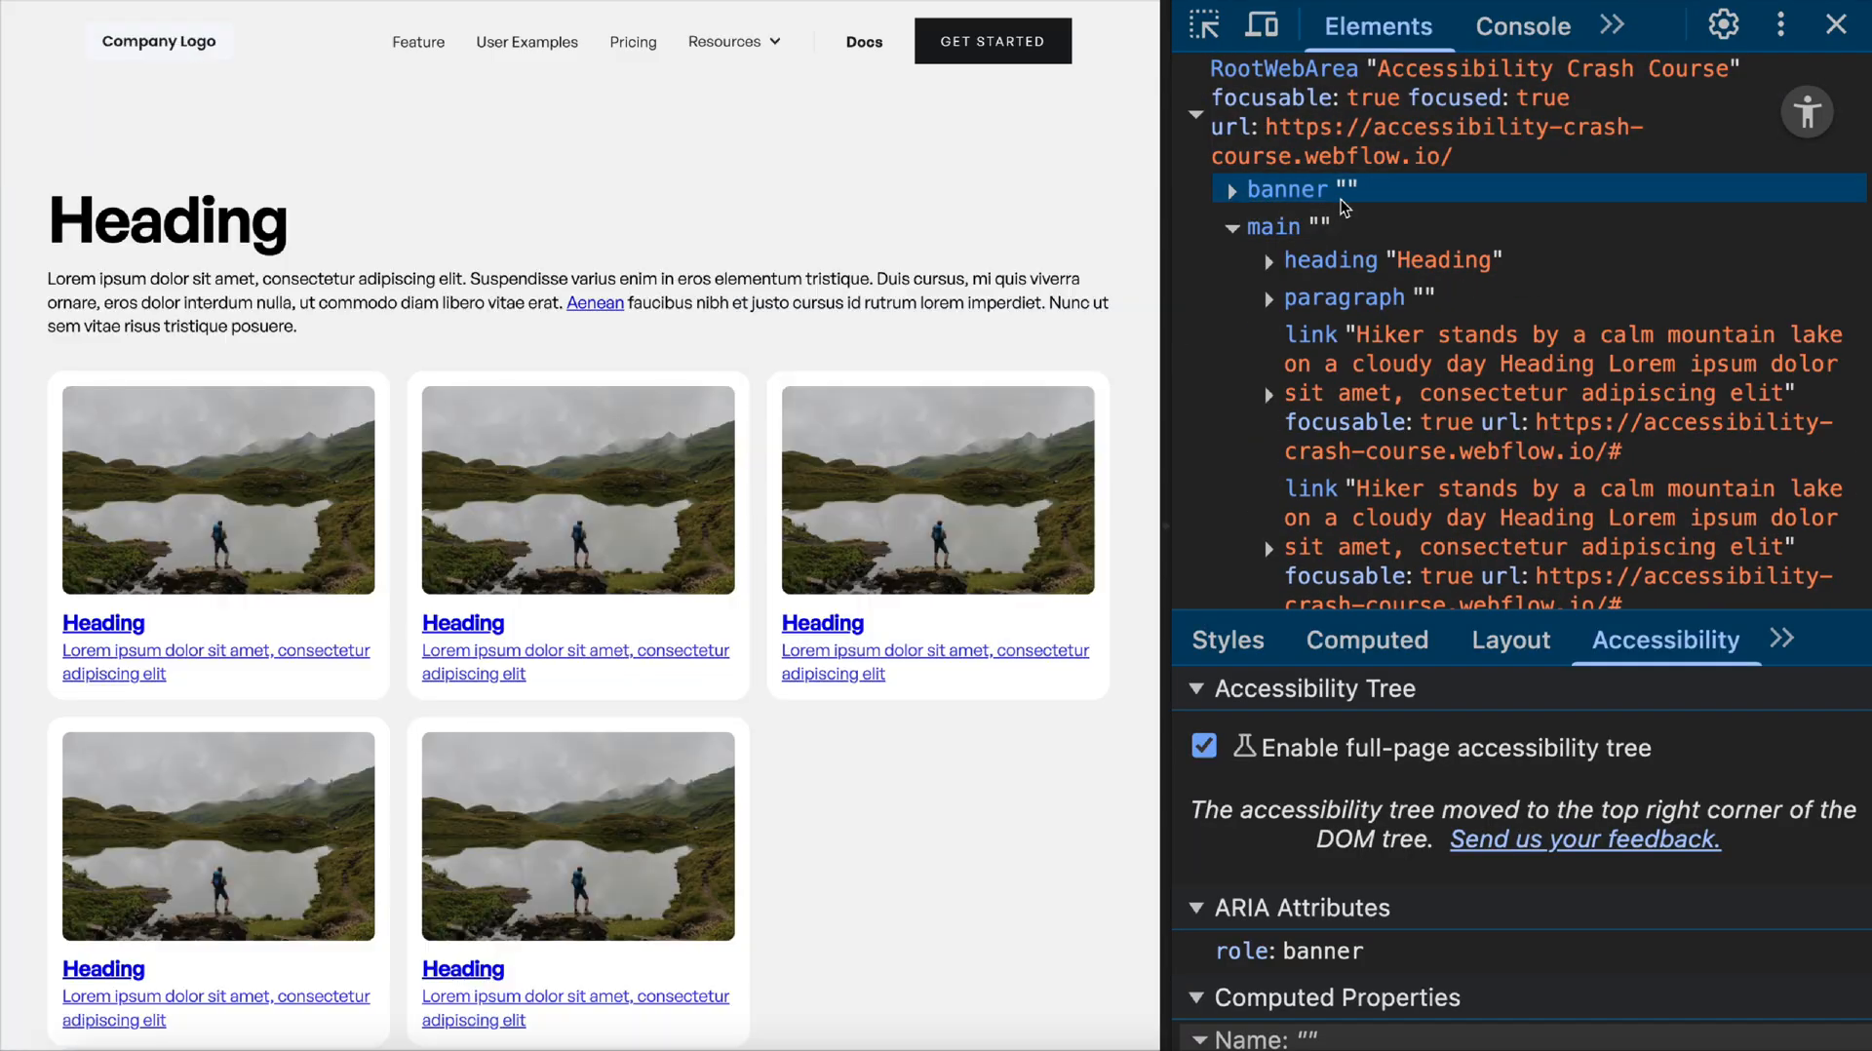
{"action": "left_click", "coordinate": [1275, 226]}
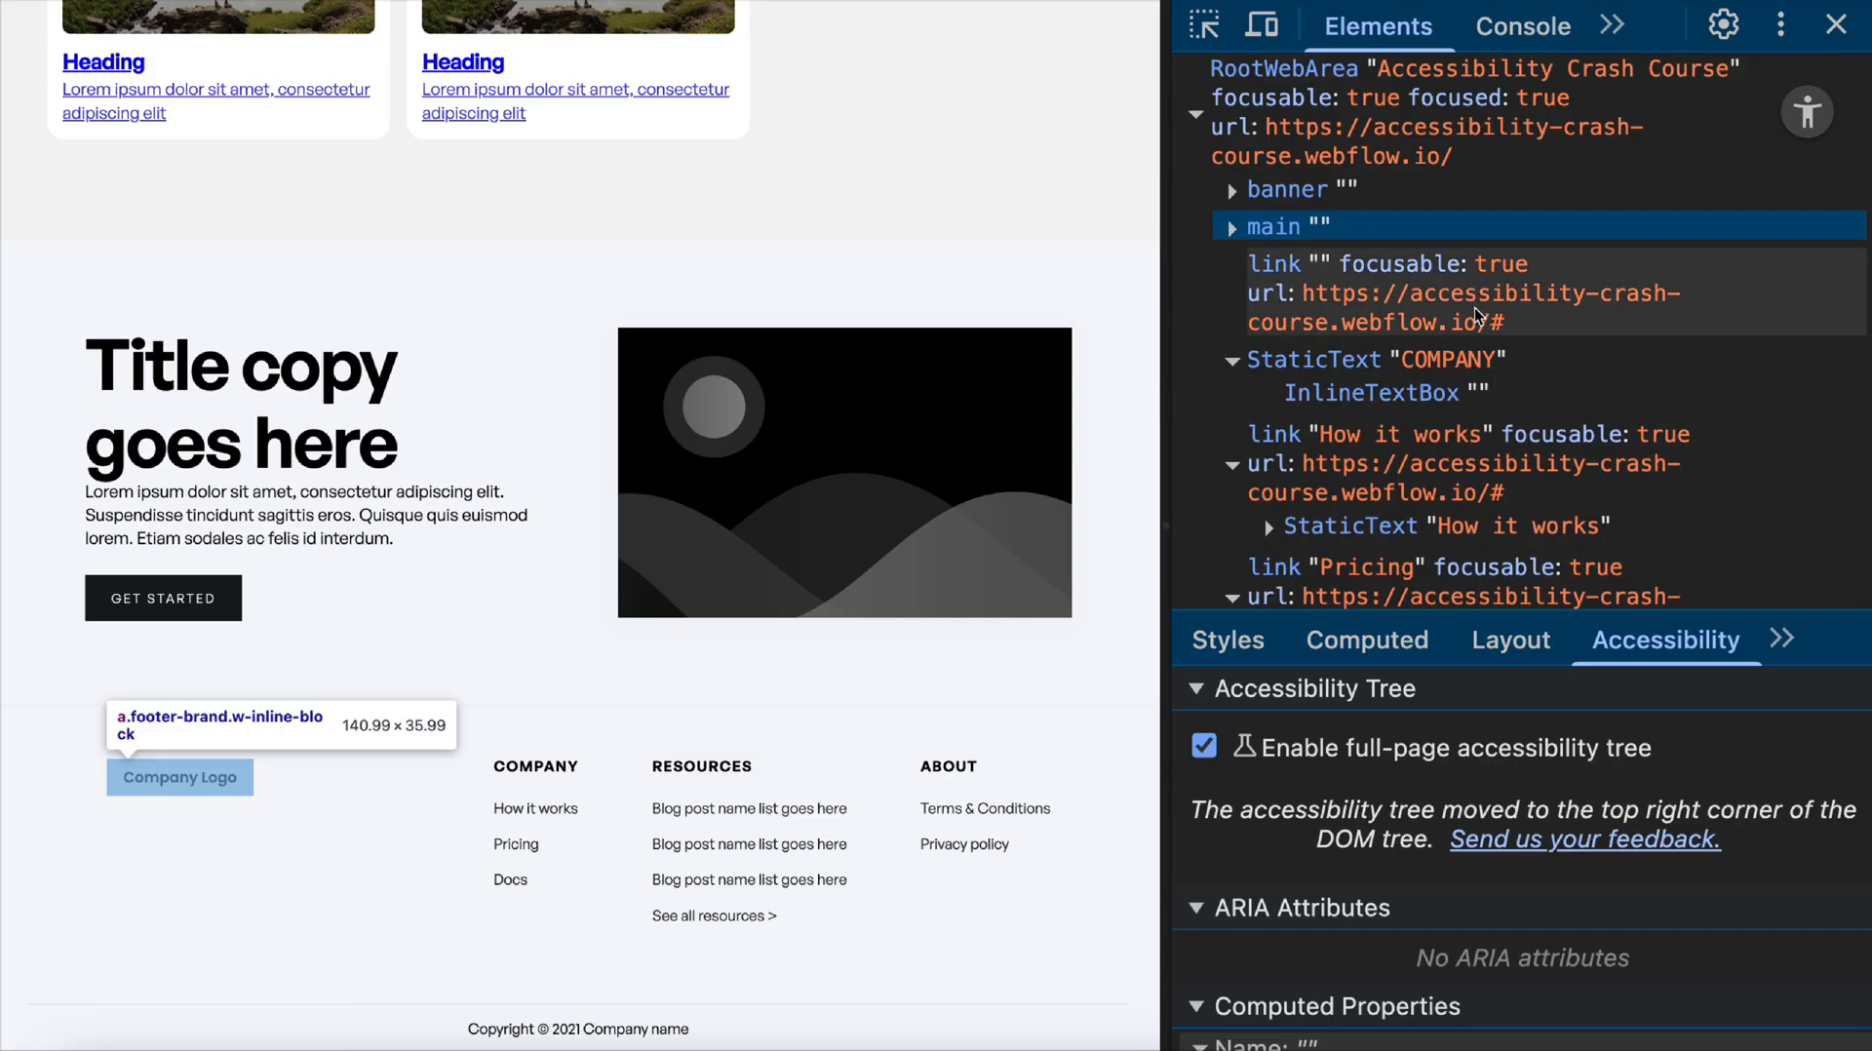
{"action": "mouse_move", "coordinate": [509, 880]}
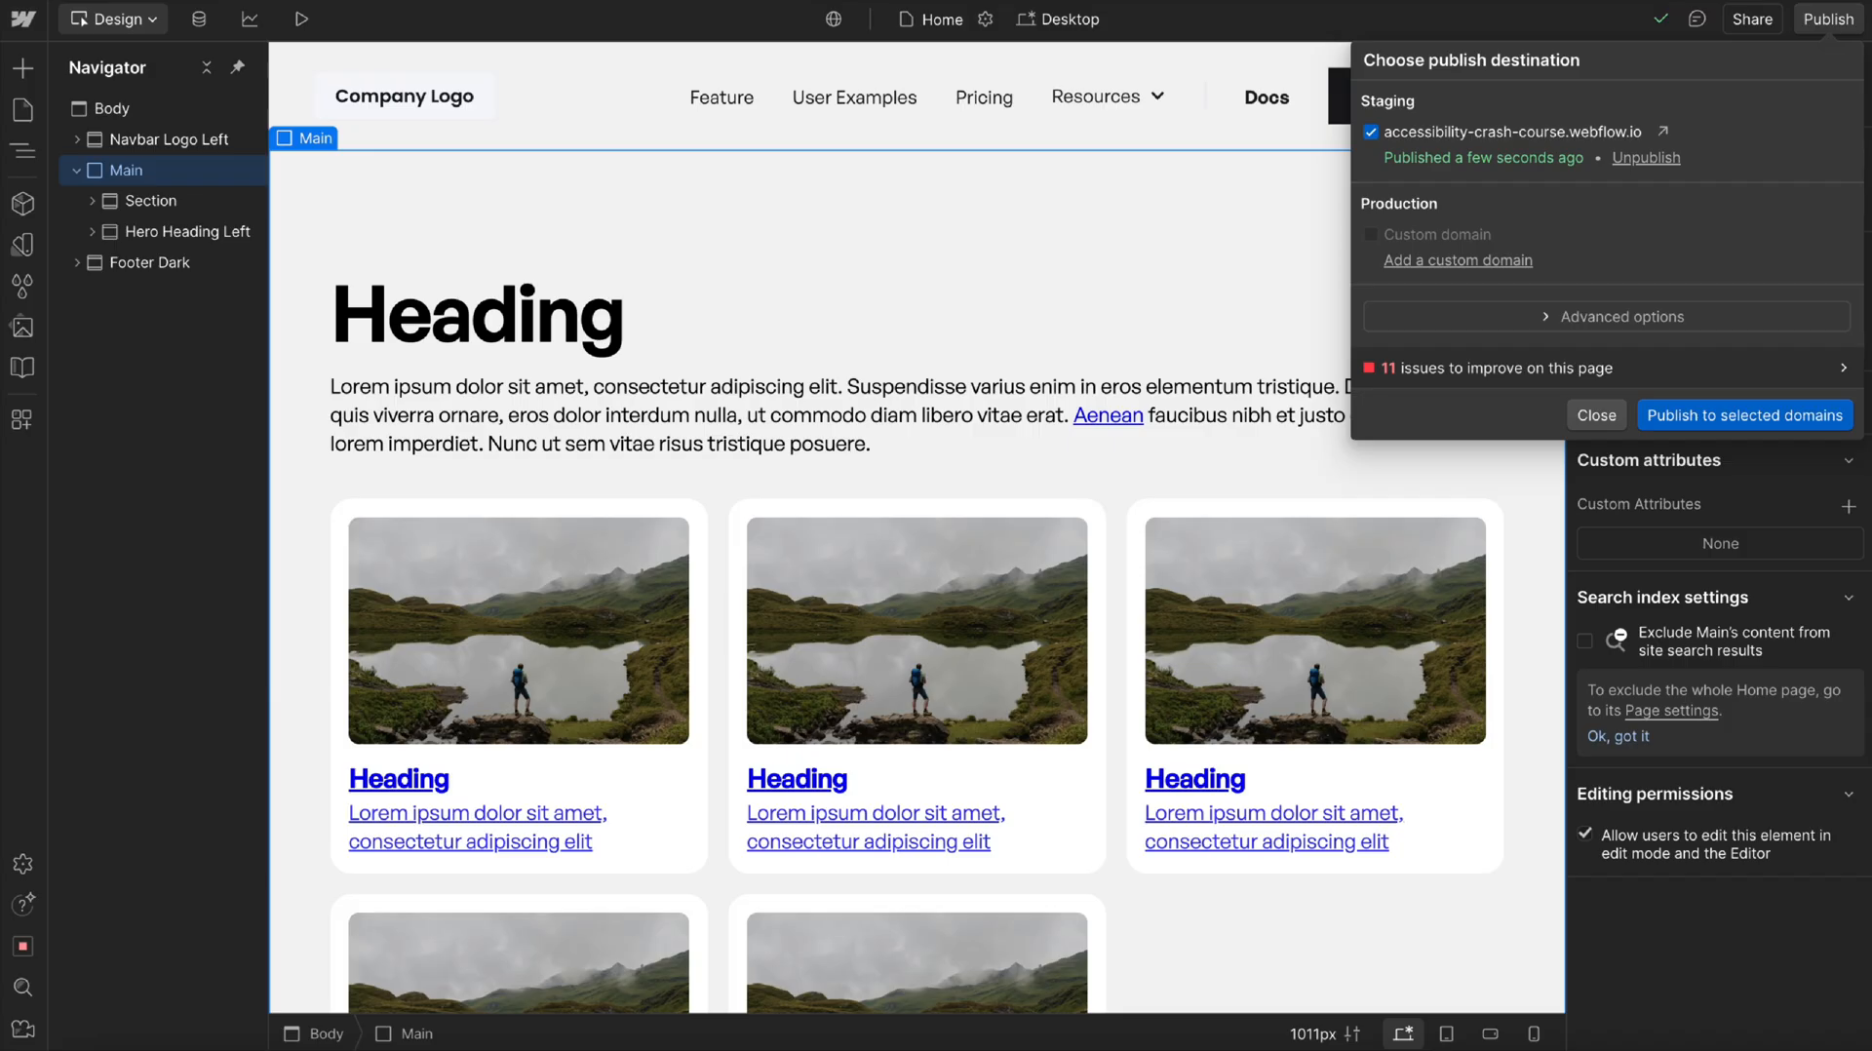
{"action": "left_click", "coordinate": [149, 199]}
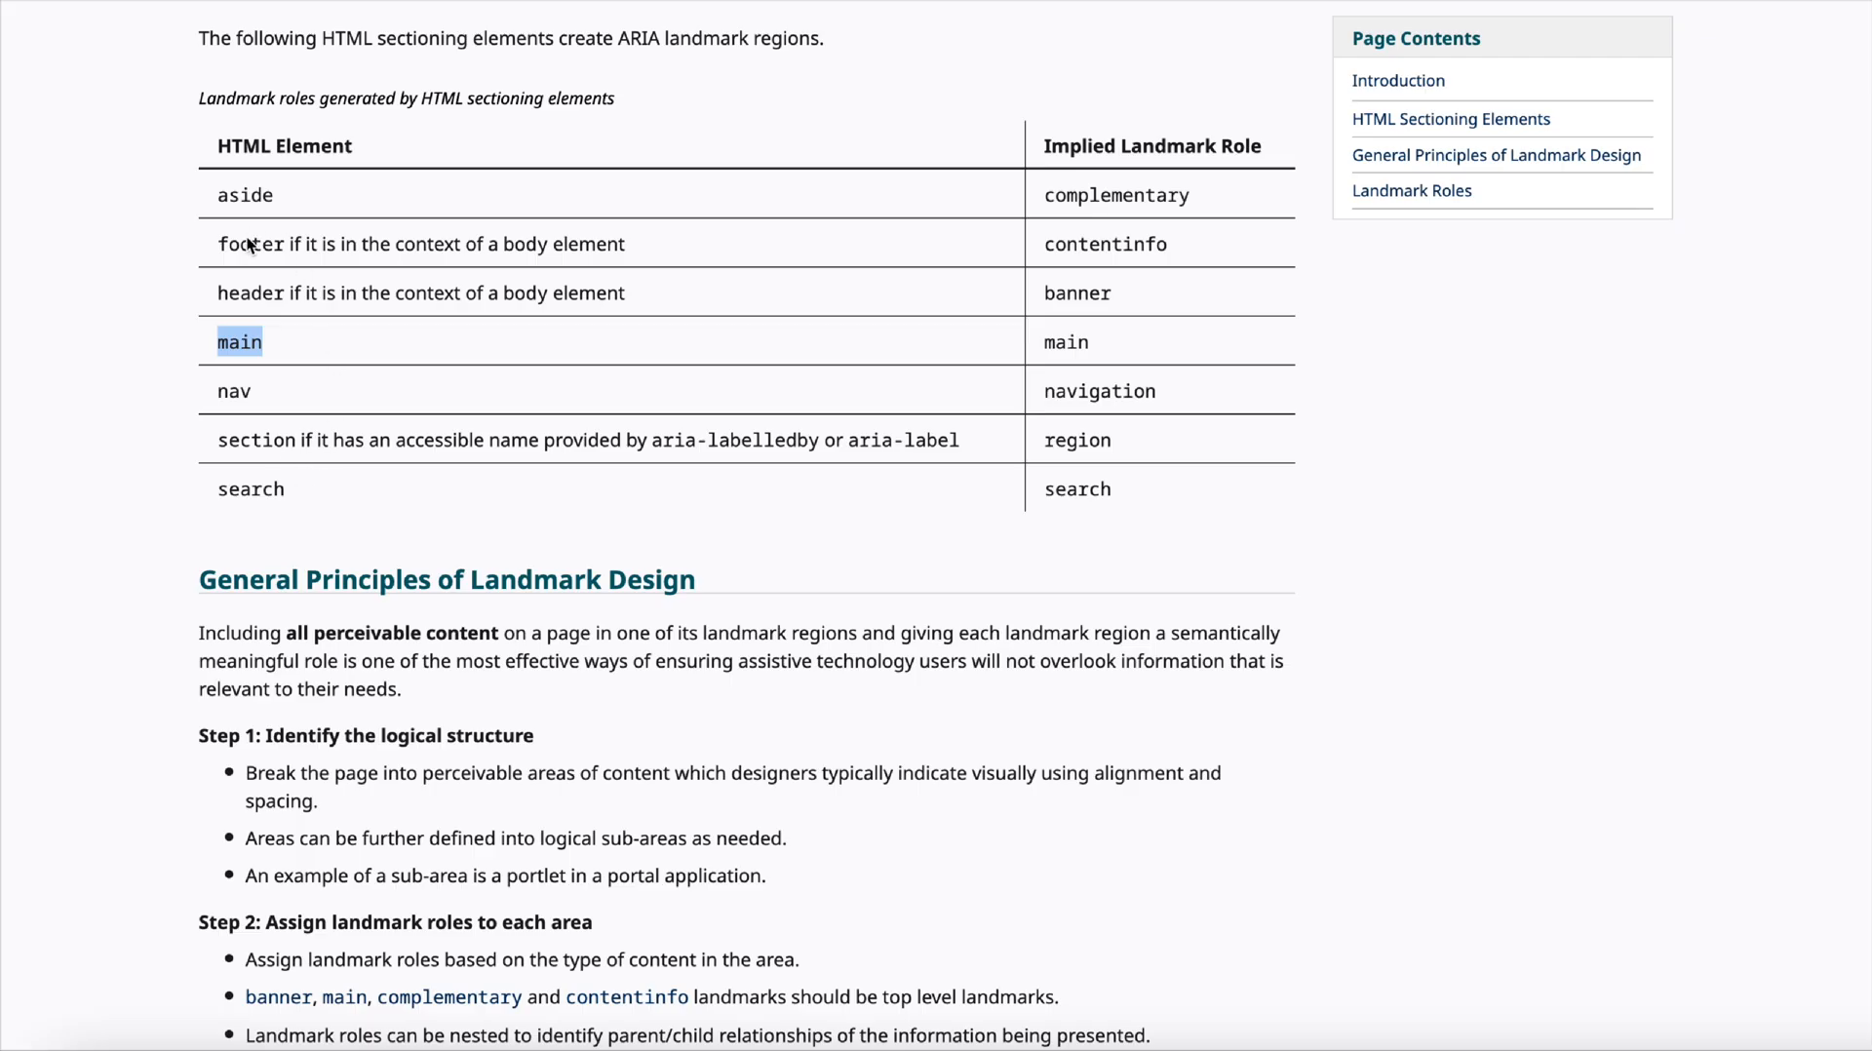
{"action": "double_click", "coordinate": [1102, 244]}
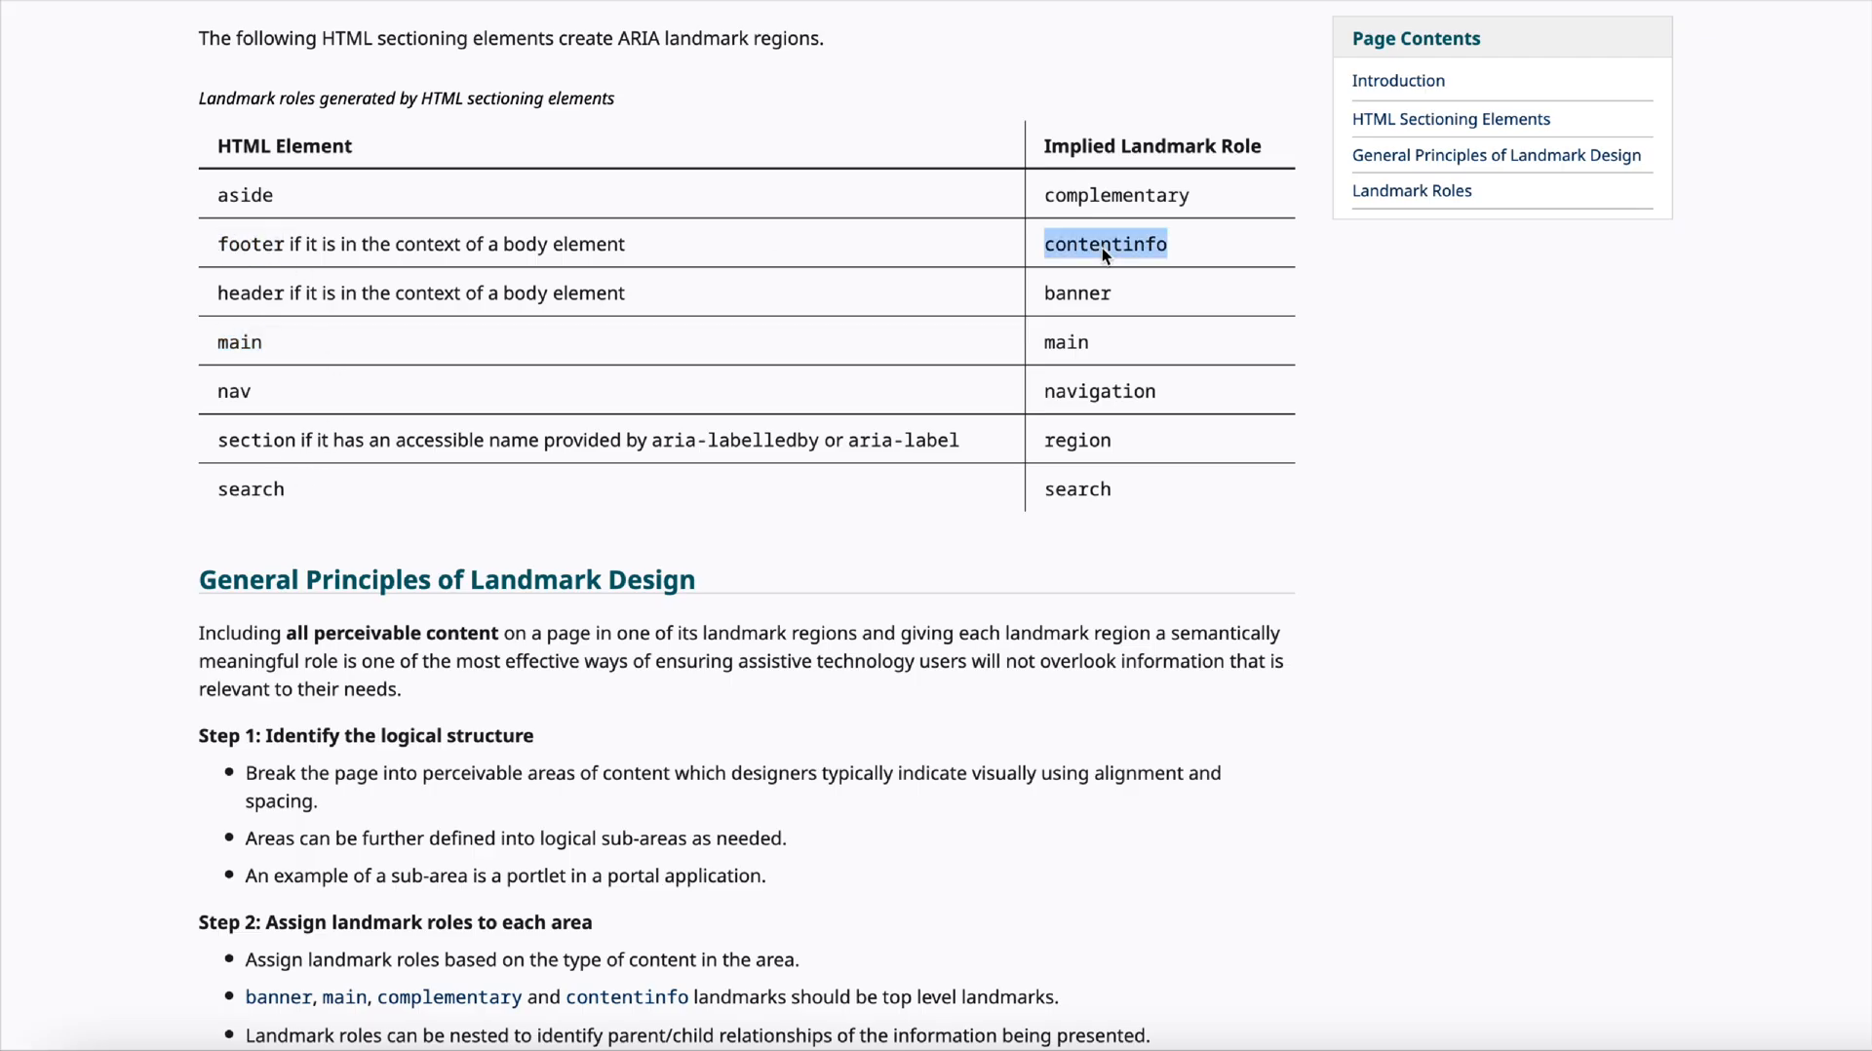
{"action": "double_click", "coordinate": [250, 243]}
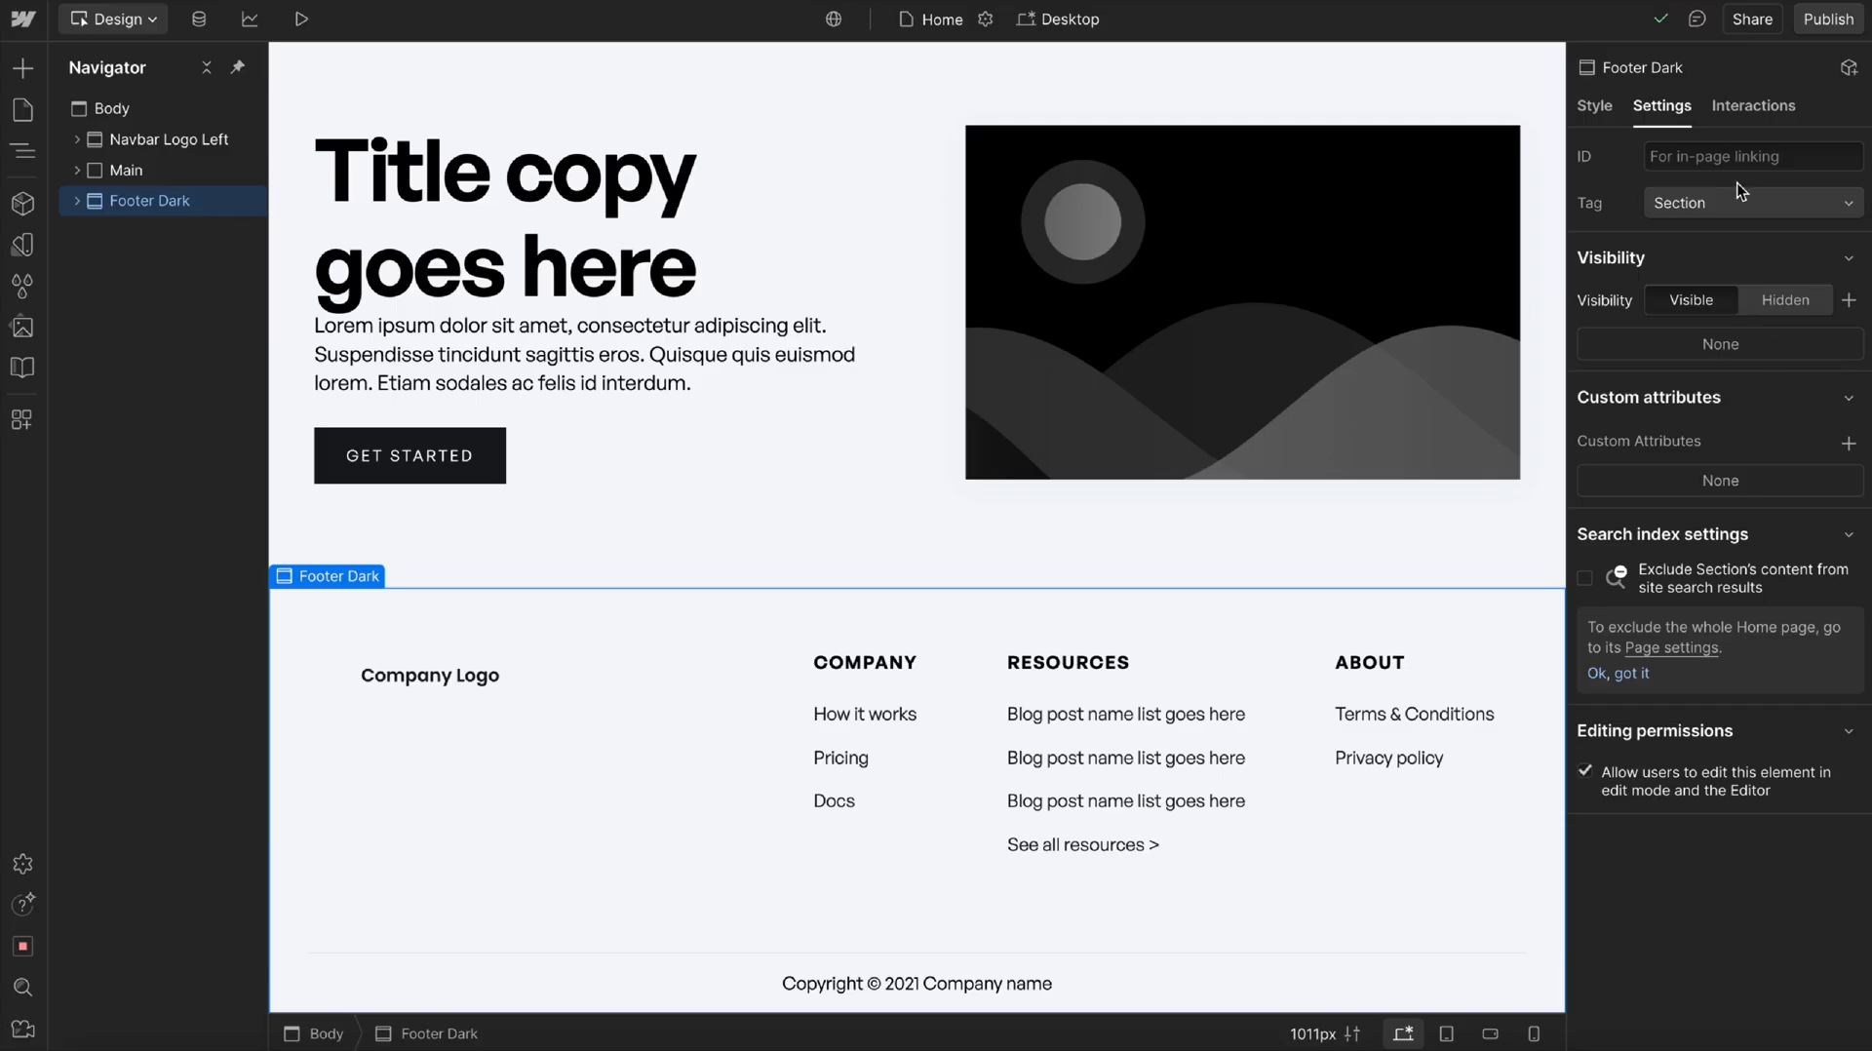
Change Footer Dark's tag from Section to Footer and republish the site.
{"action": "left_click", "coordinate": [1750, 202]}
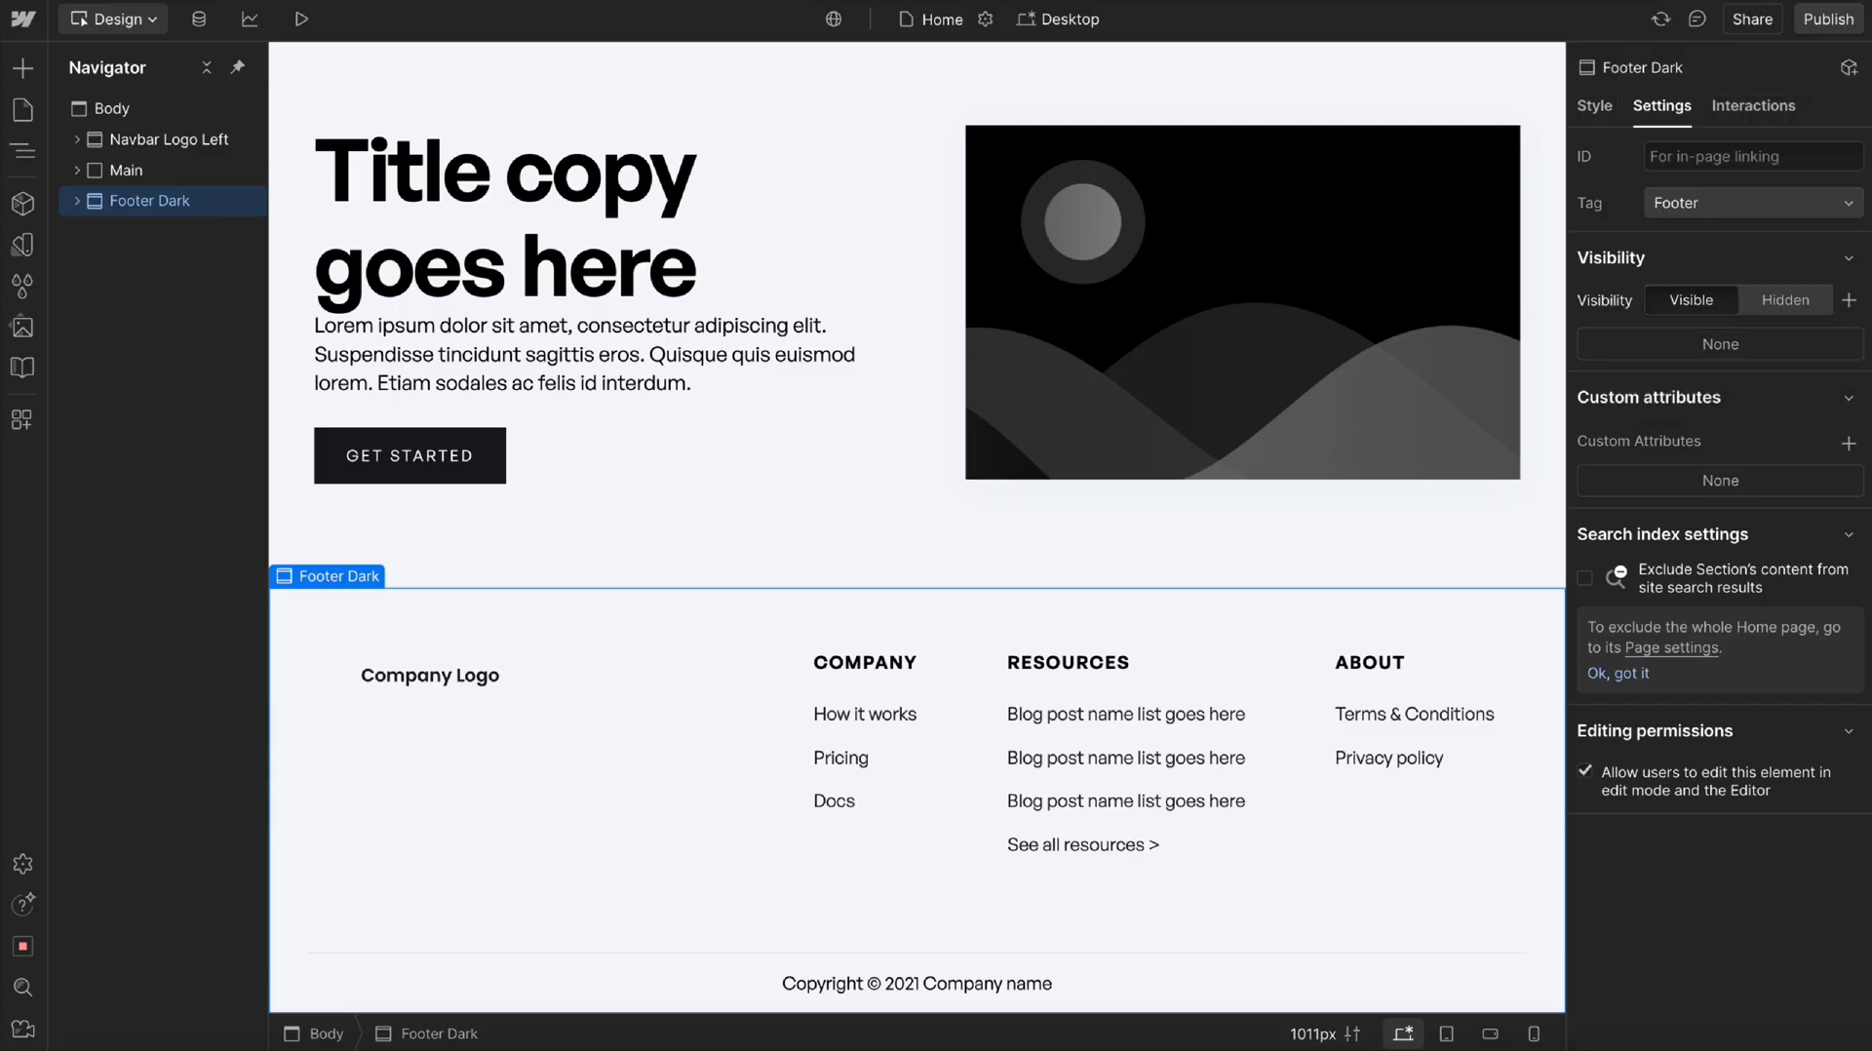
{"action": "left_click", "coordinate": [1826, 20]}
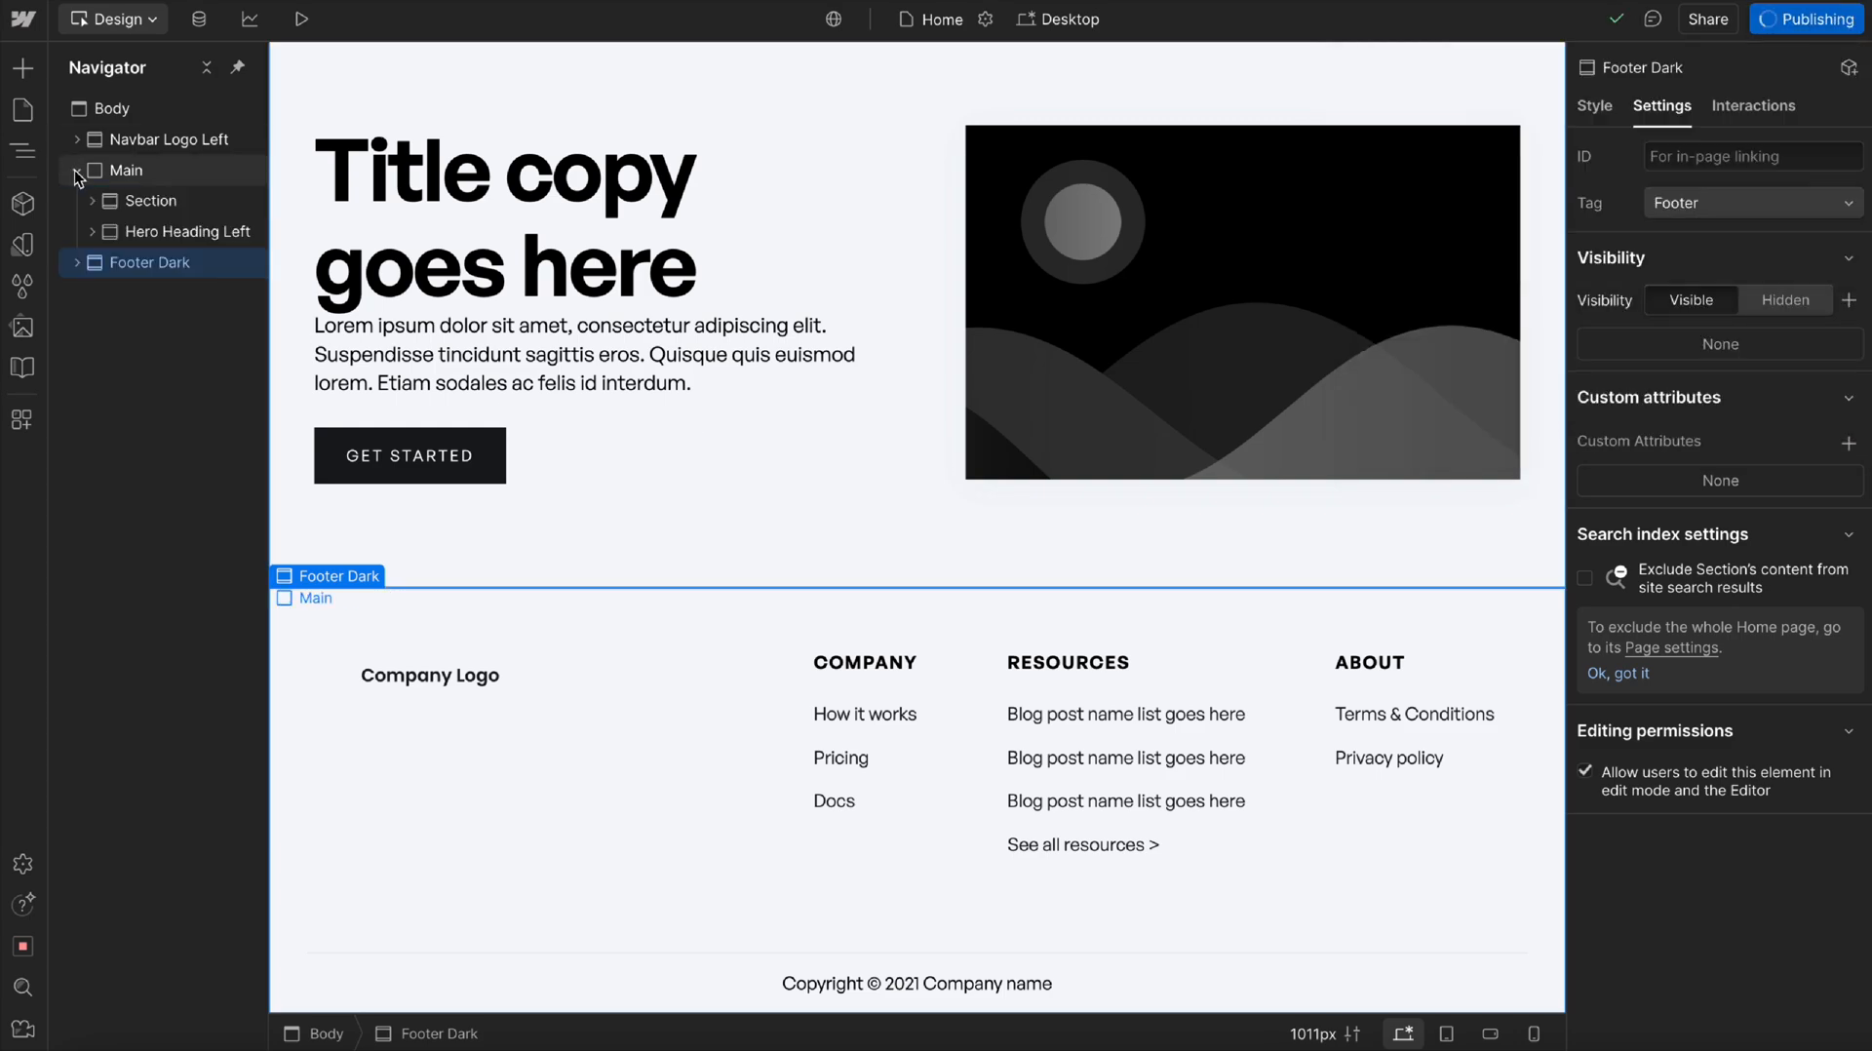
{"action": "left_click", "coordinate": [1806, 20]}
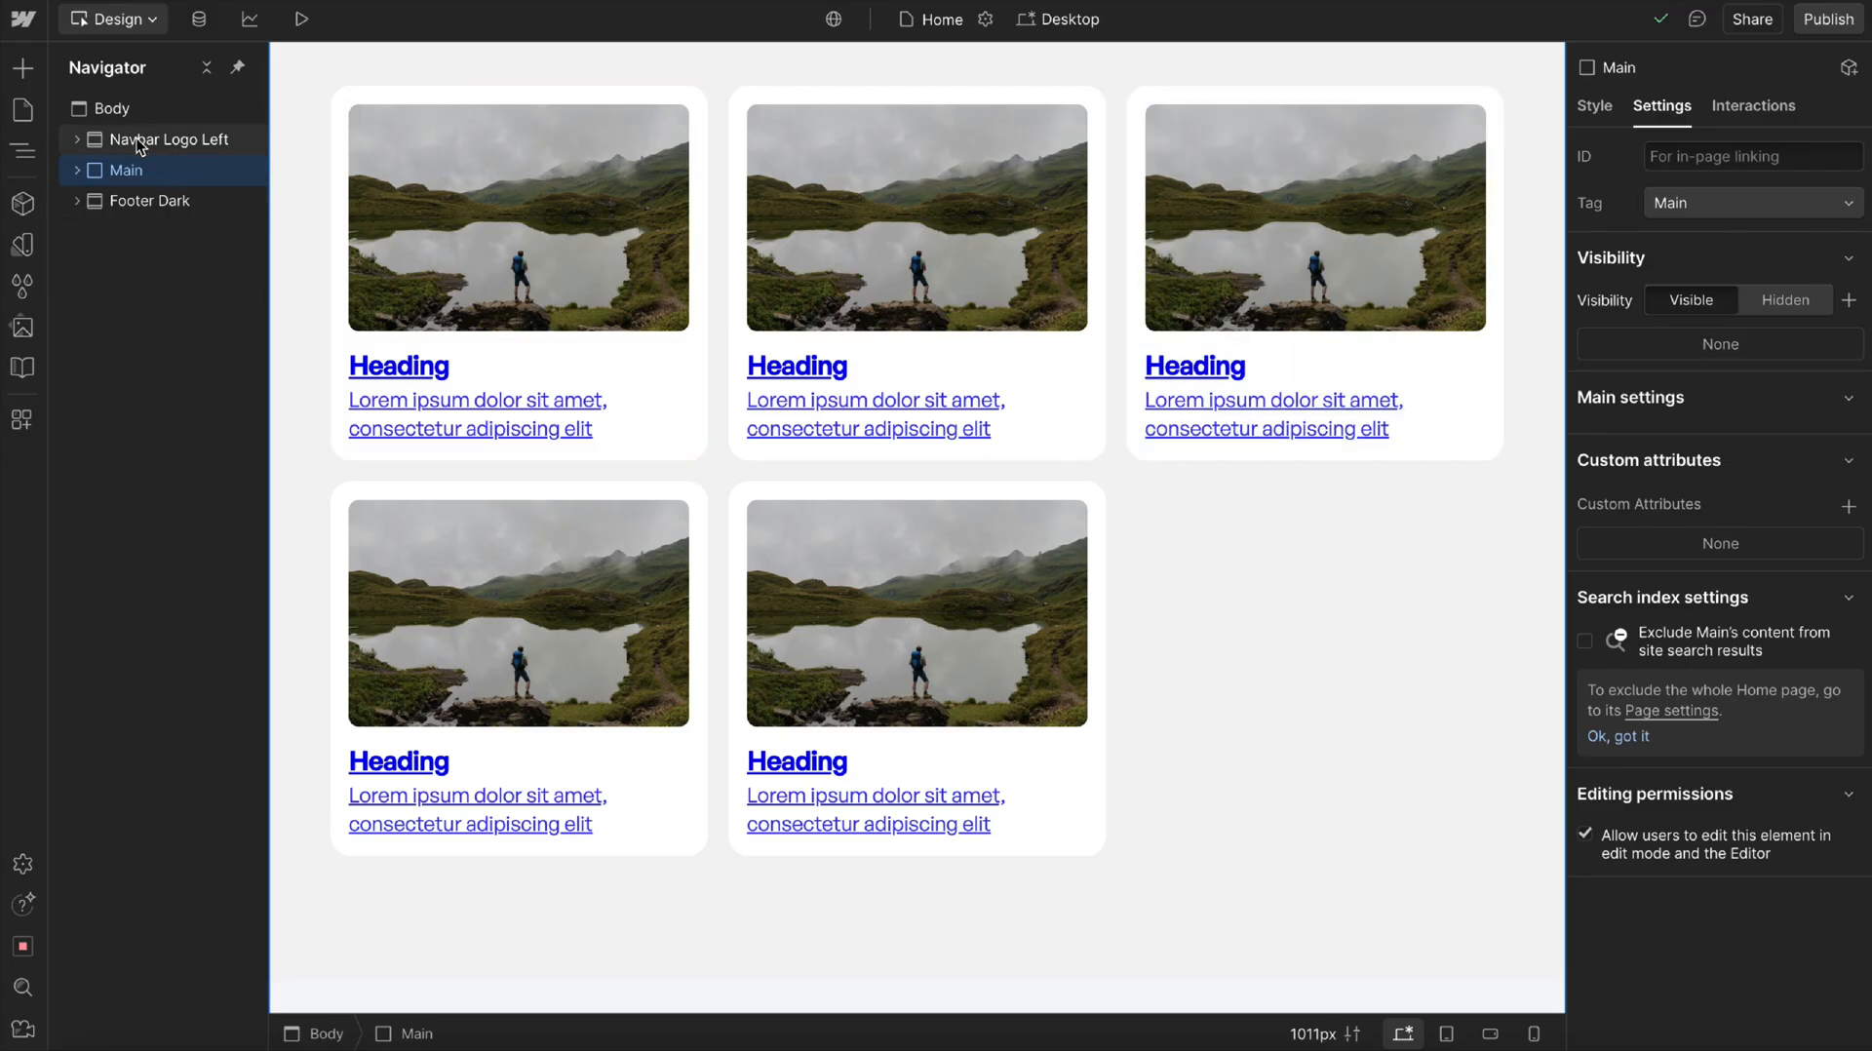
{"action": "left_click", "coordinate": [149, 200]}
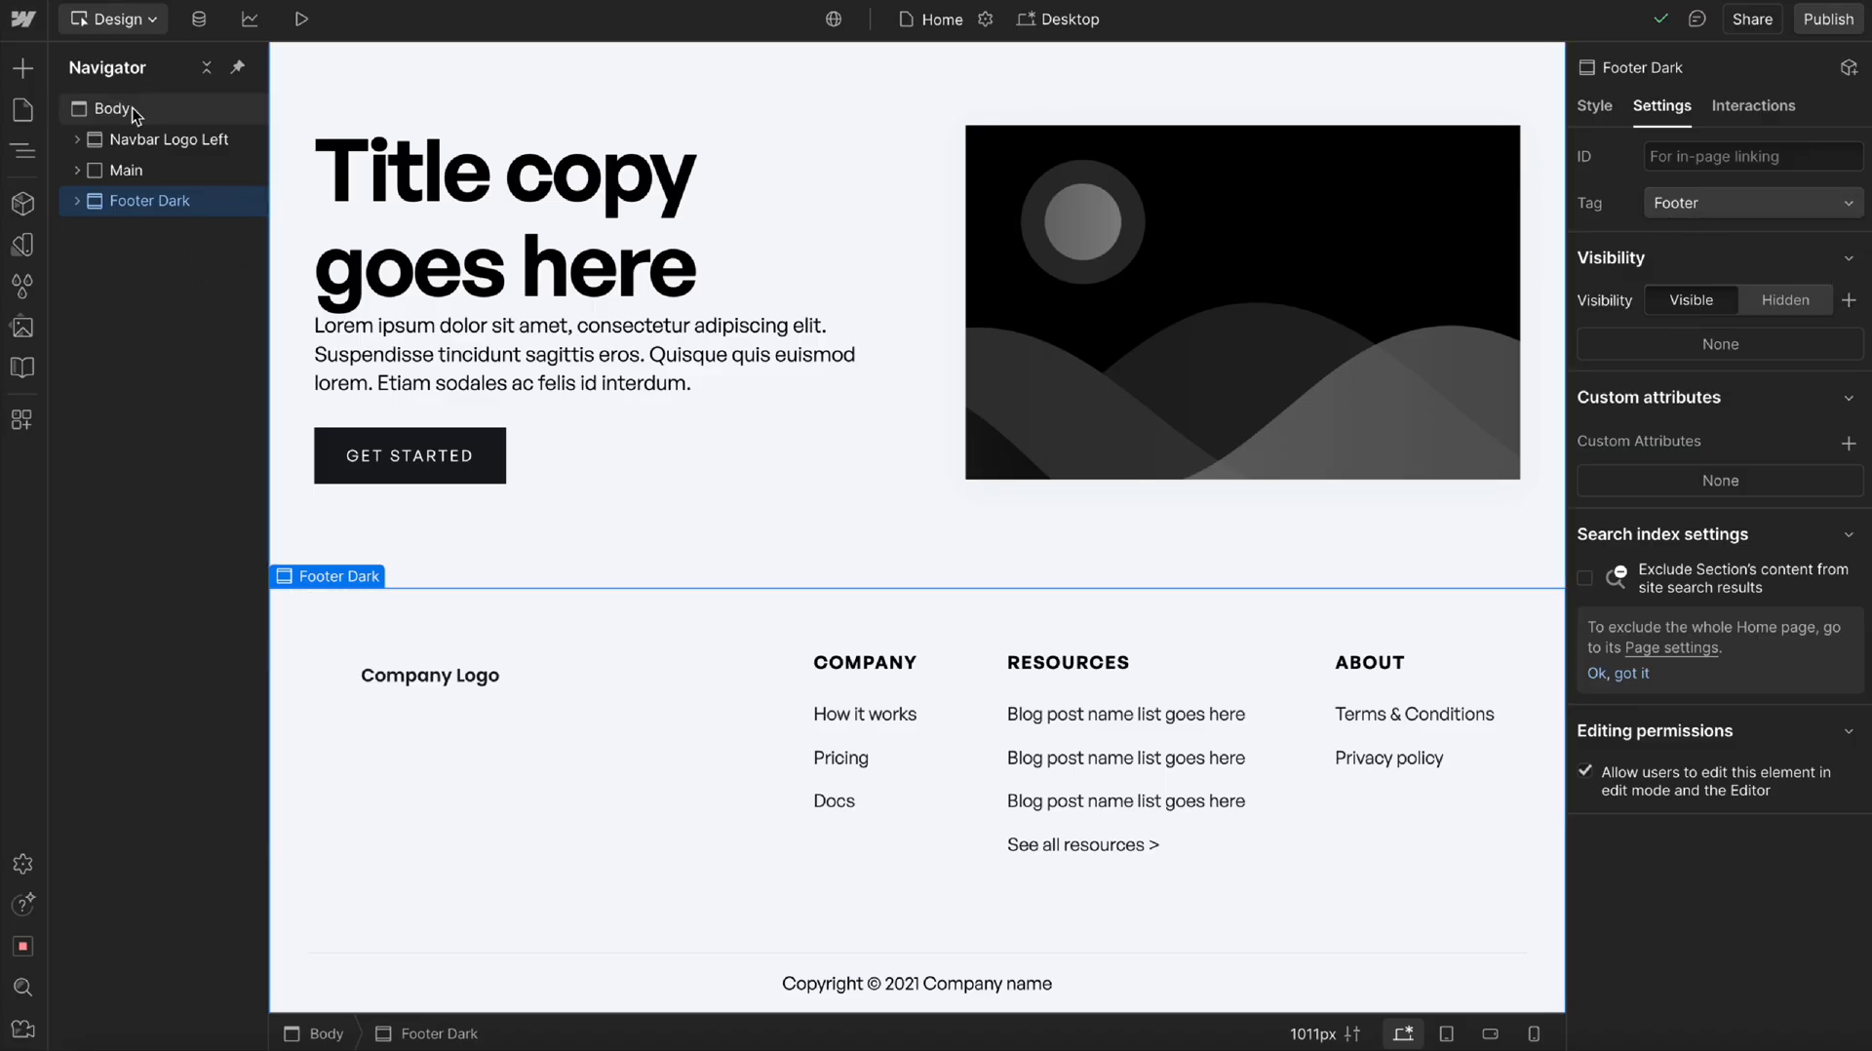
{"action": "mouse_move", "coordinate": [153, 218]}
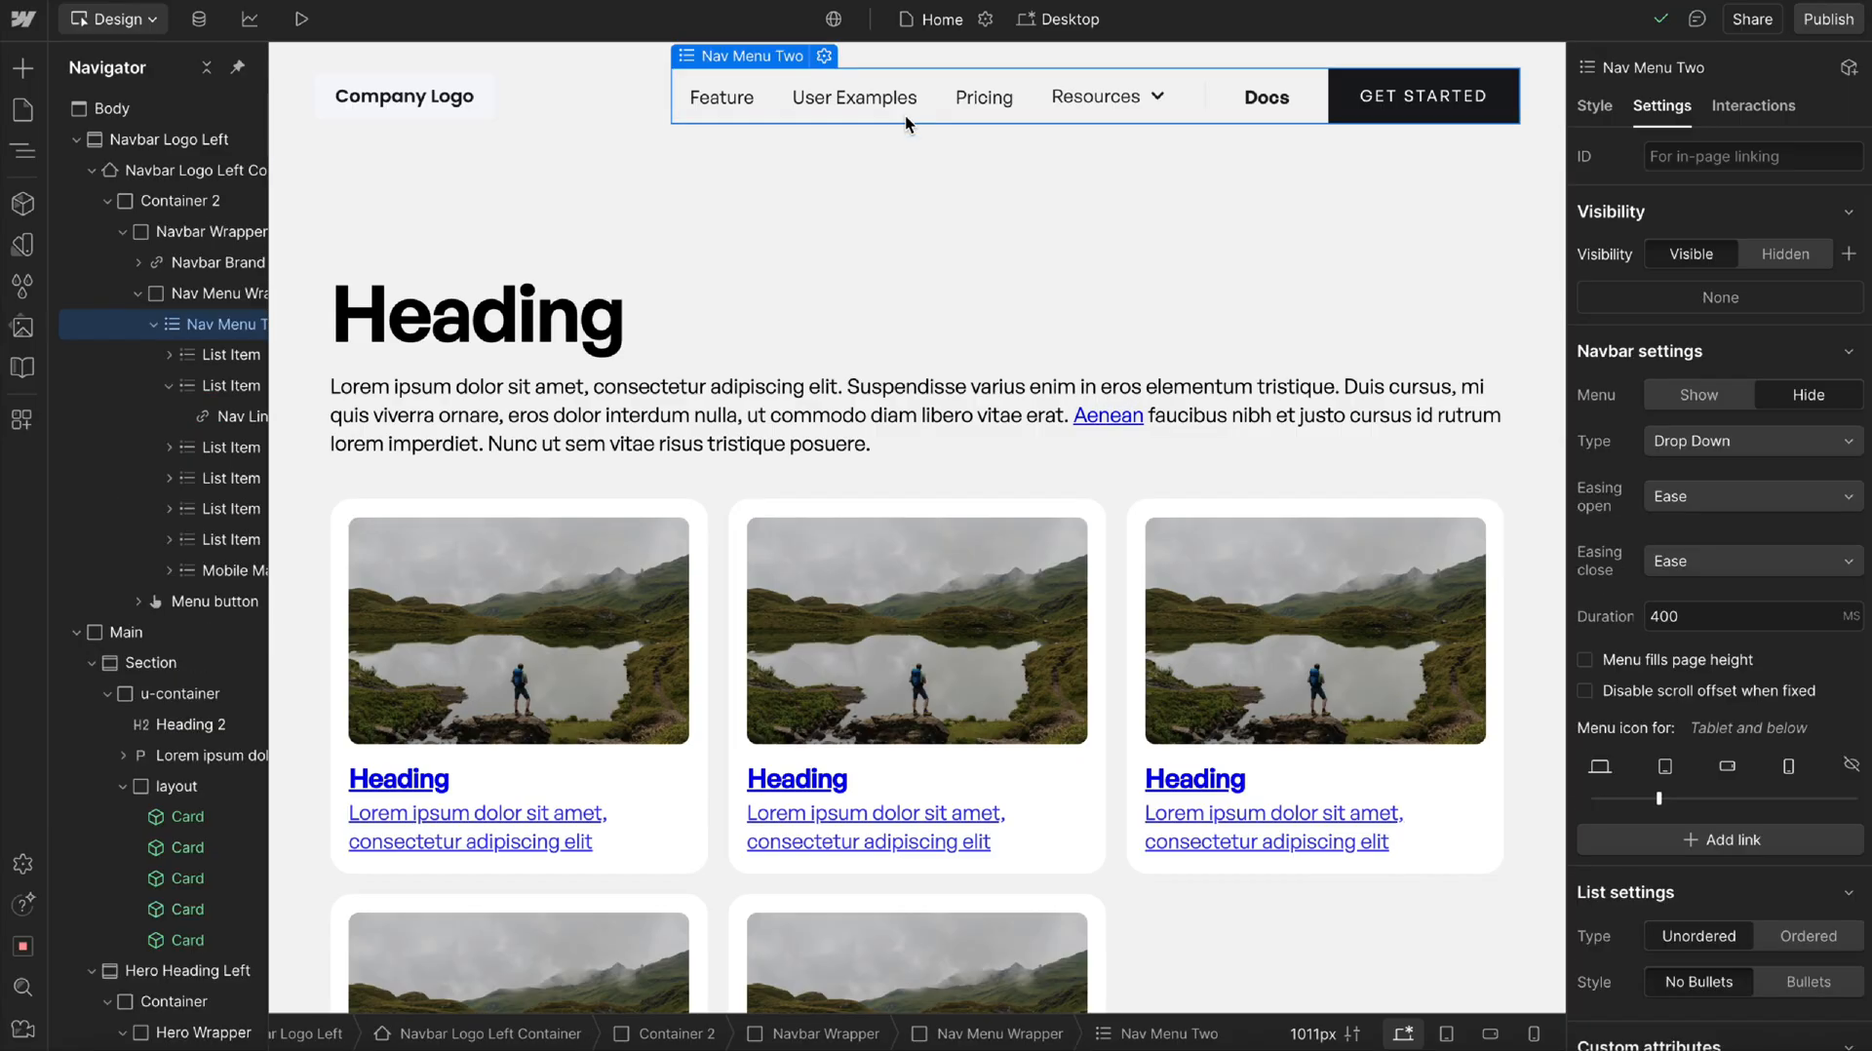
{"action": "left_click", "coordinate": [222, 294]}
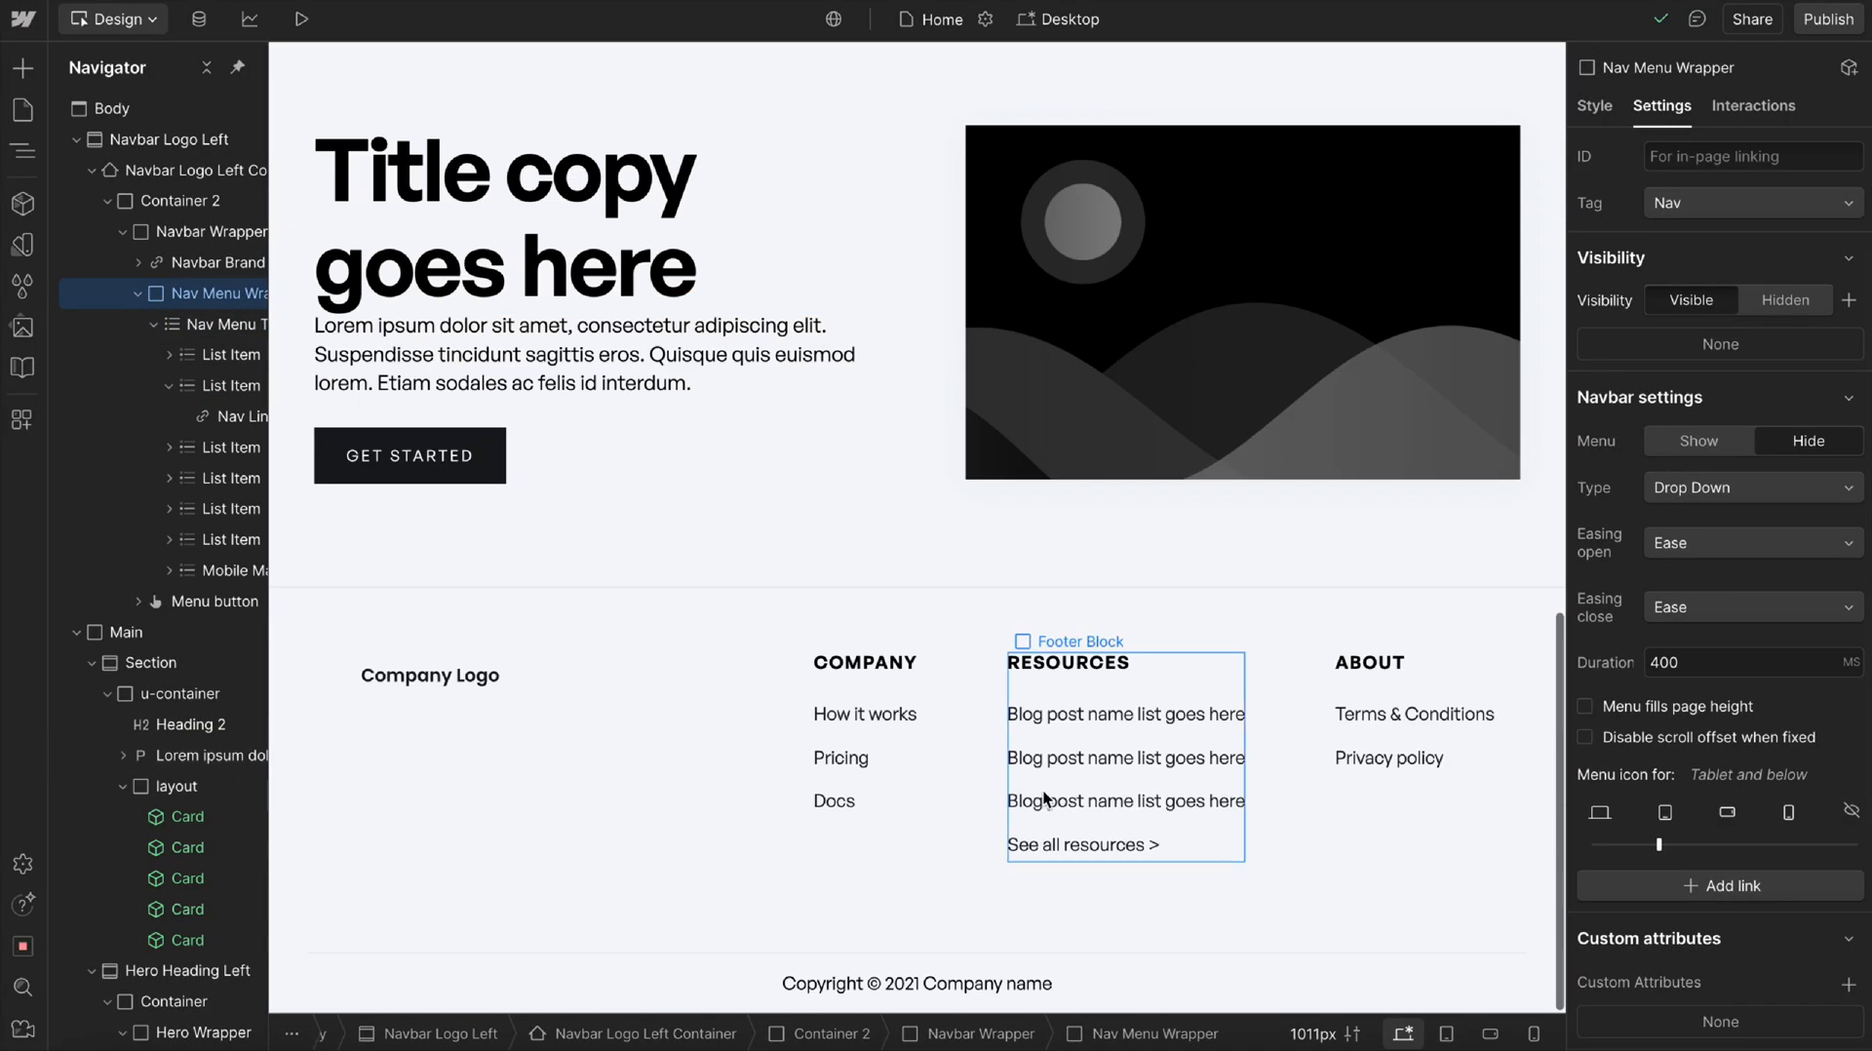
Tag the Footer Content link-columns block as Nav and publish the change.
{"action": "left_click", "coordinate": [1153, 753]}
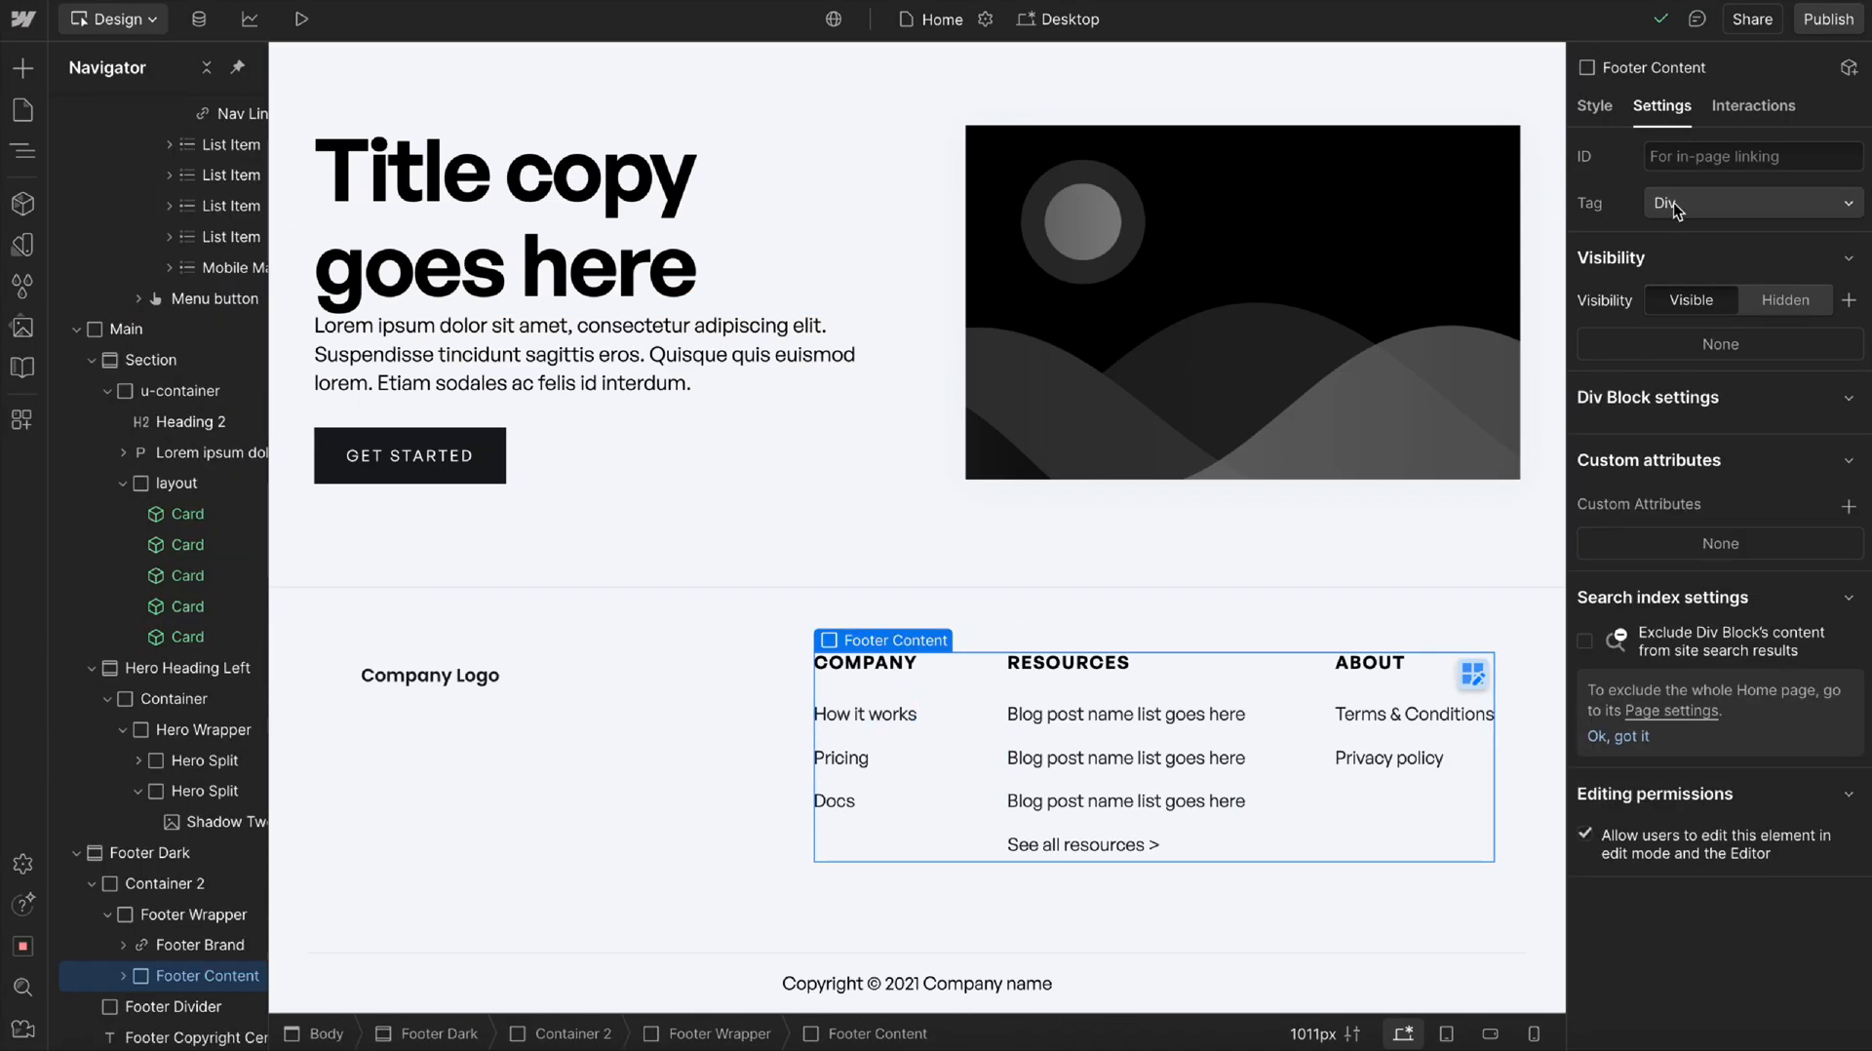
{"action": "left_click", "coordinate": [1742, 201]}
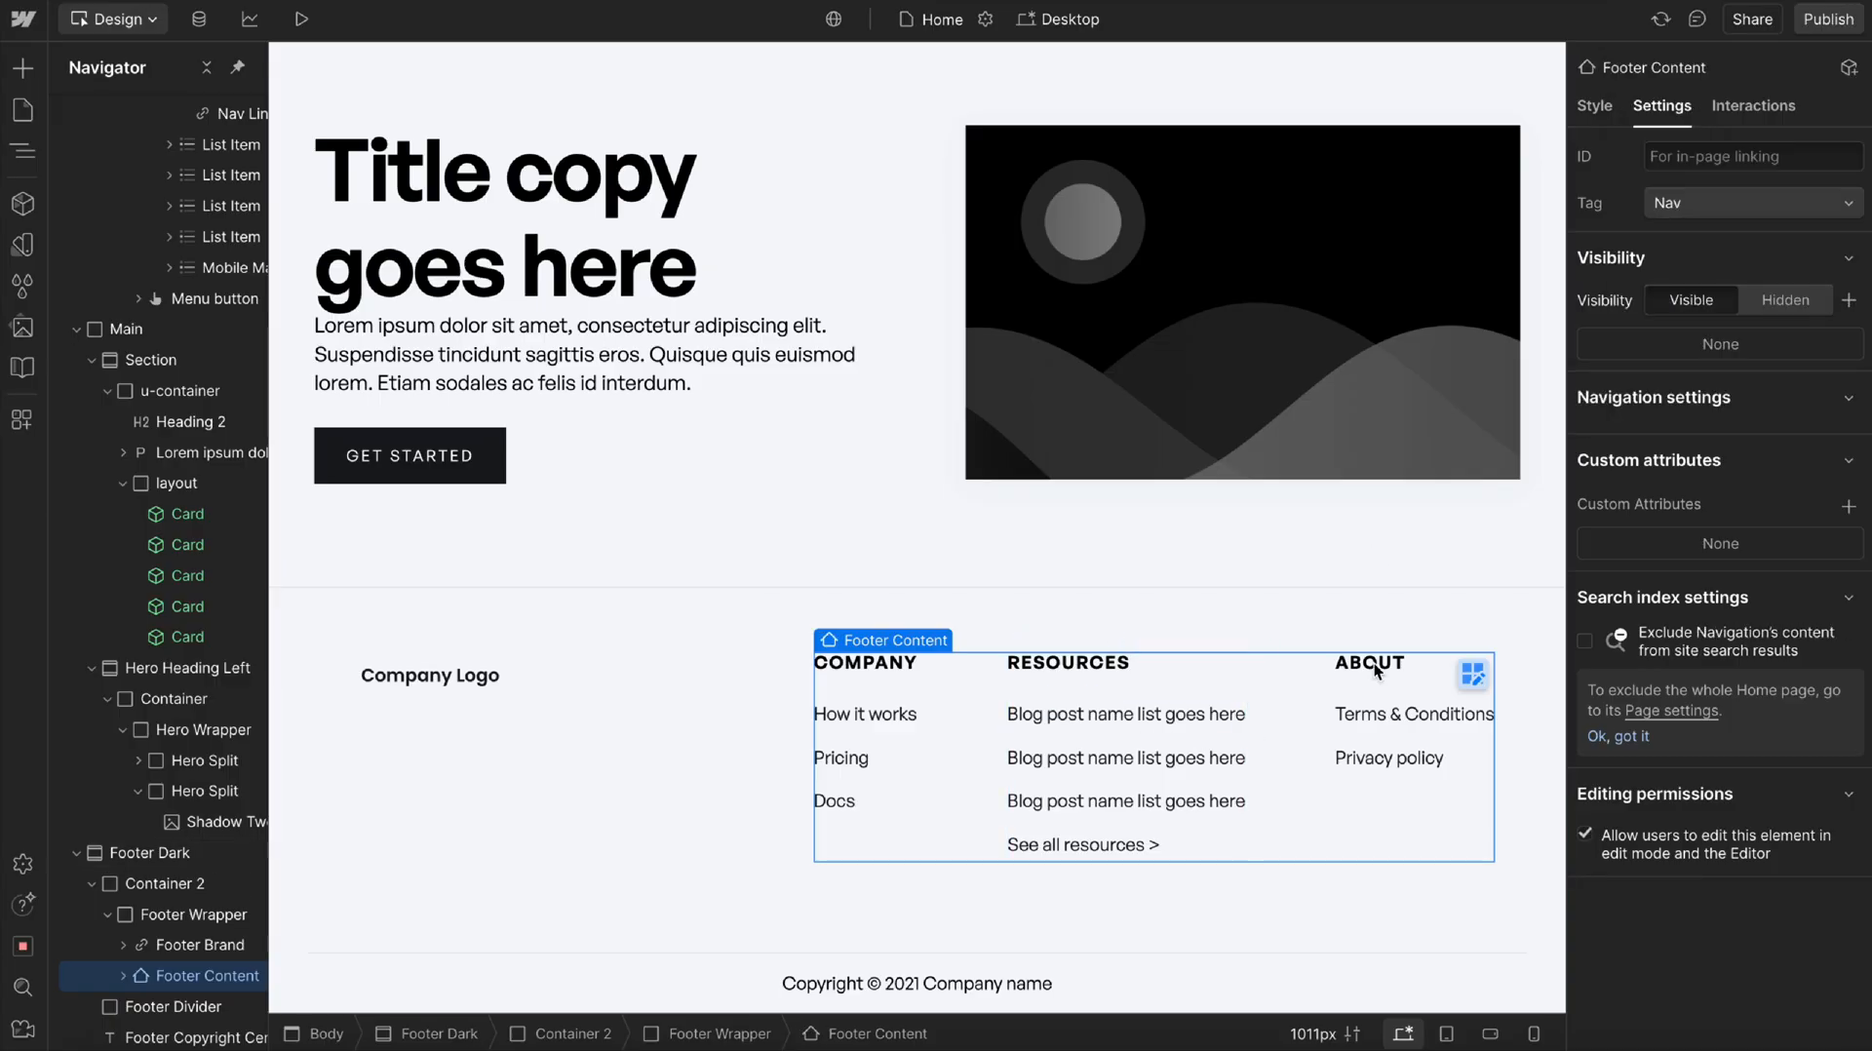
{"action": "left_click", "coordinate": [1826, 19]}
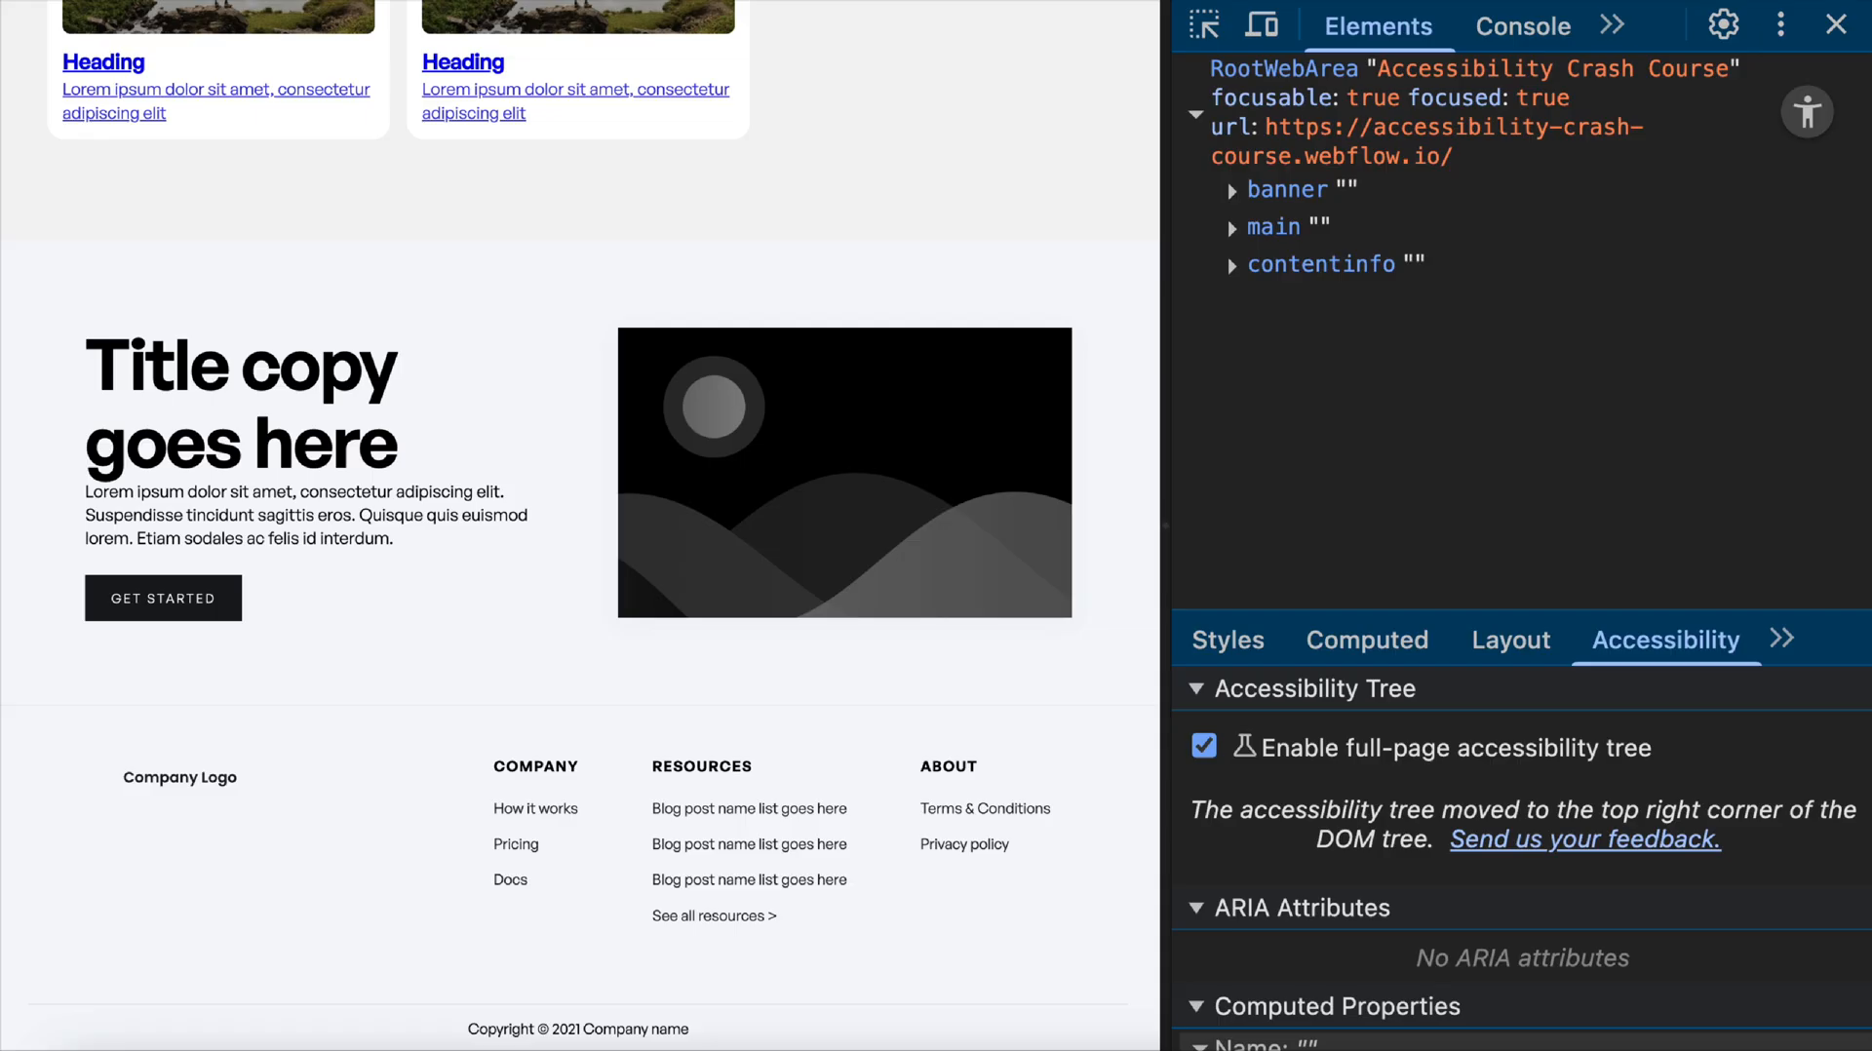
Expand the landmark nodes and scroll to find navigation inside contentinfo.
{"action": "left_click", "coordinate": [1237, 190]}
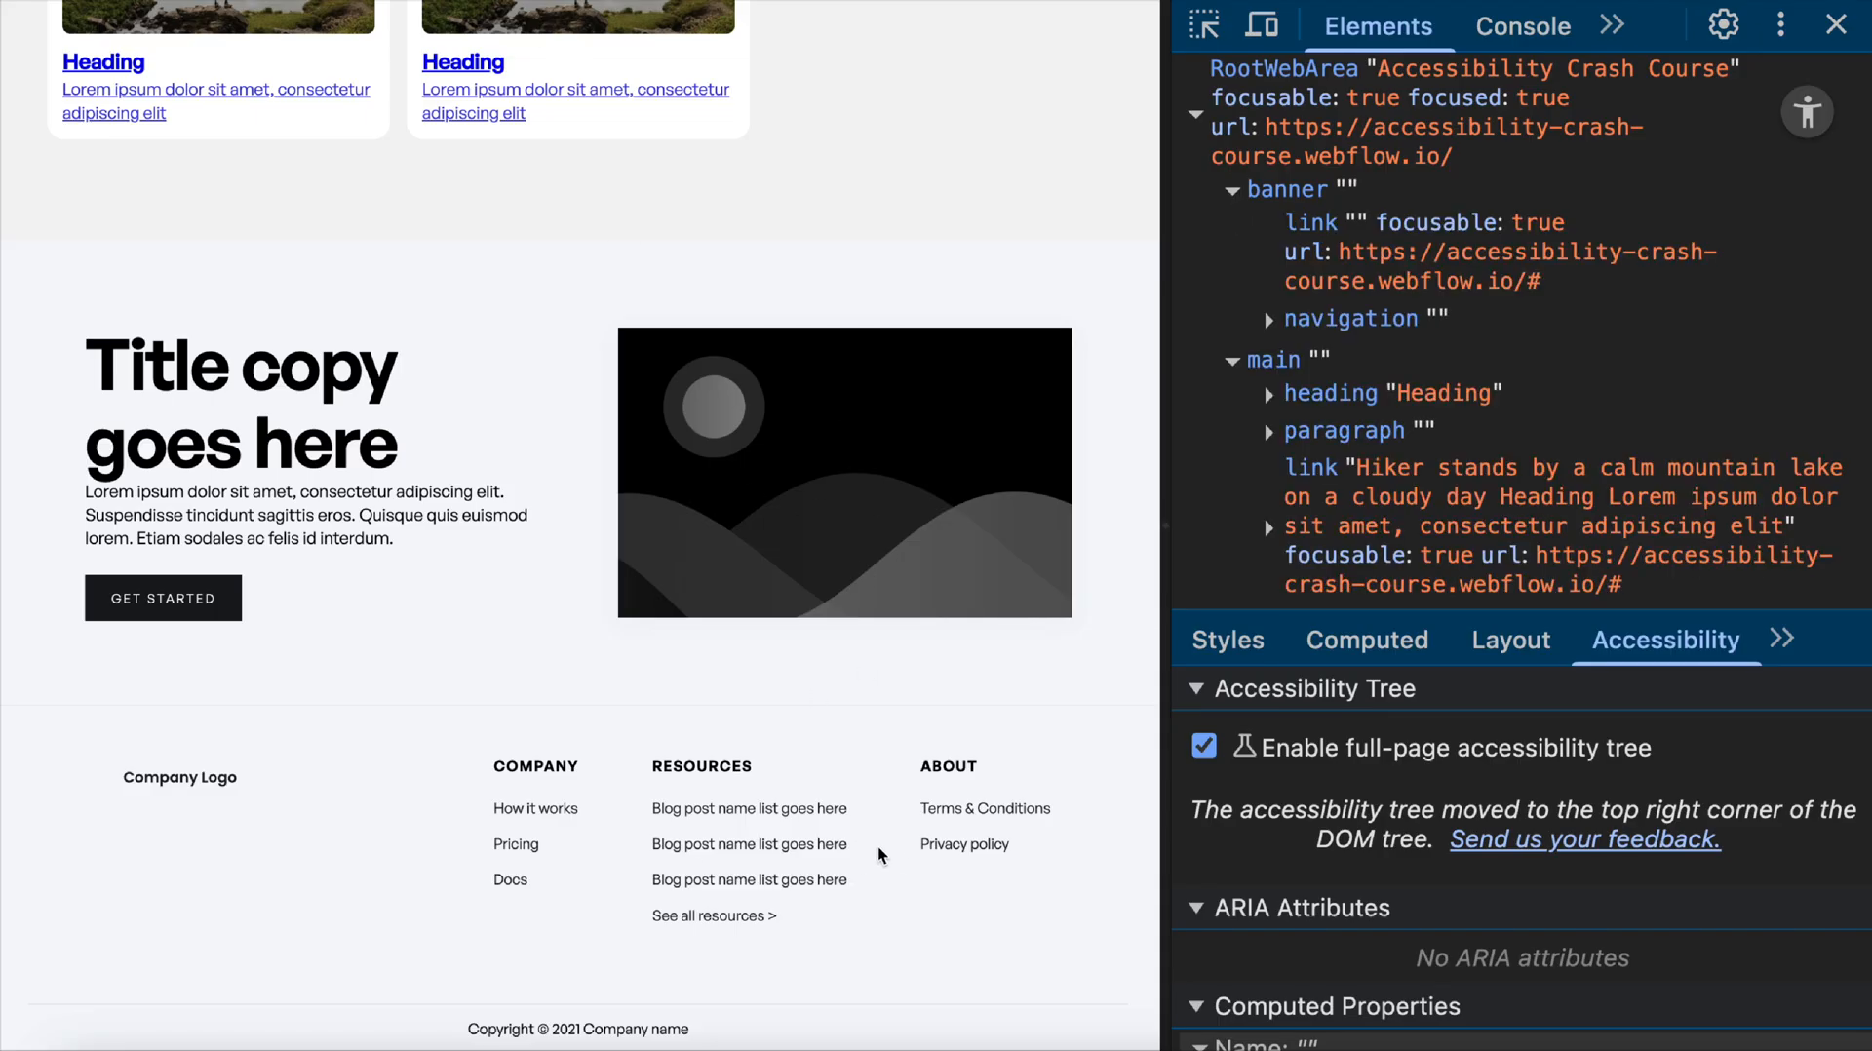
{"action": "scroll", "scroll_direction": "down", "scroll_amount": 3}
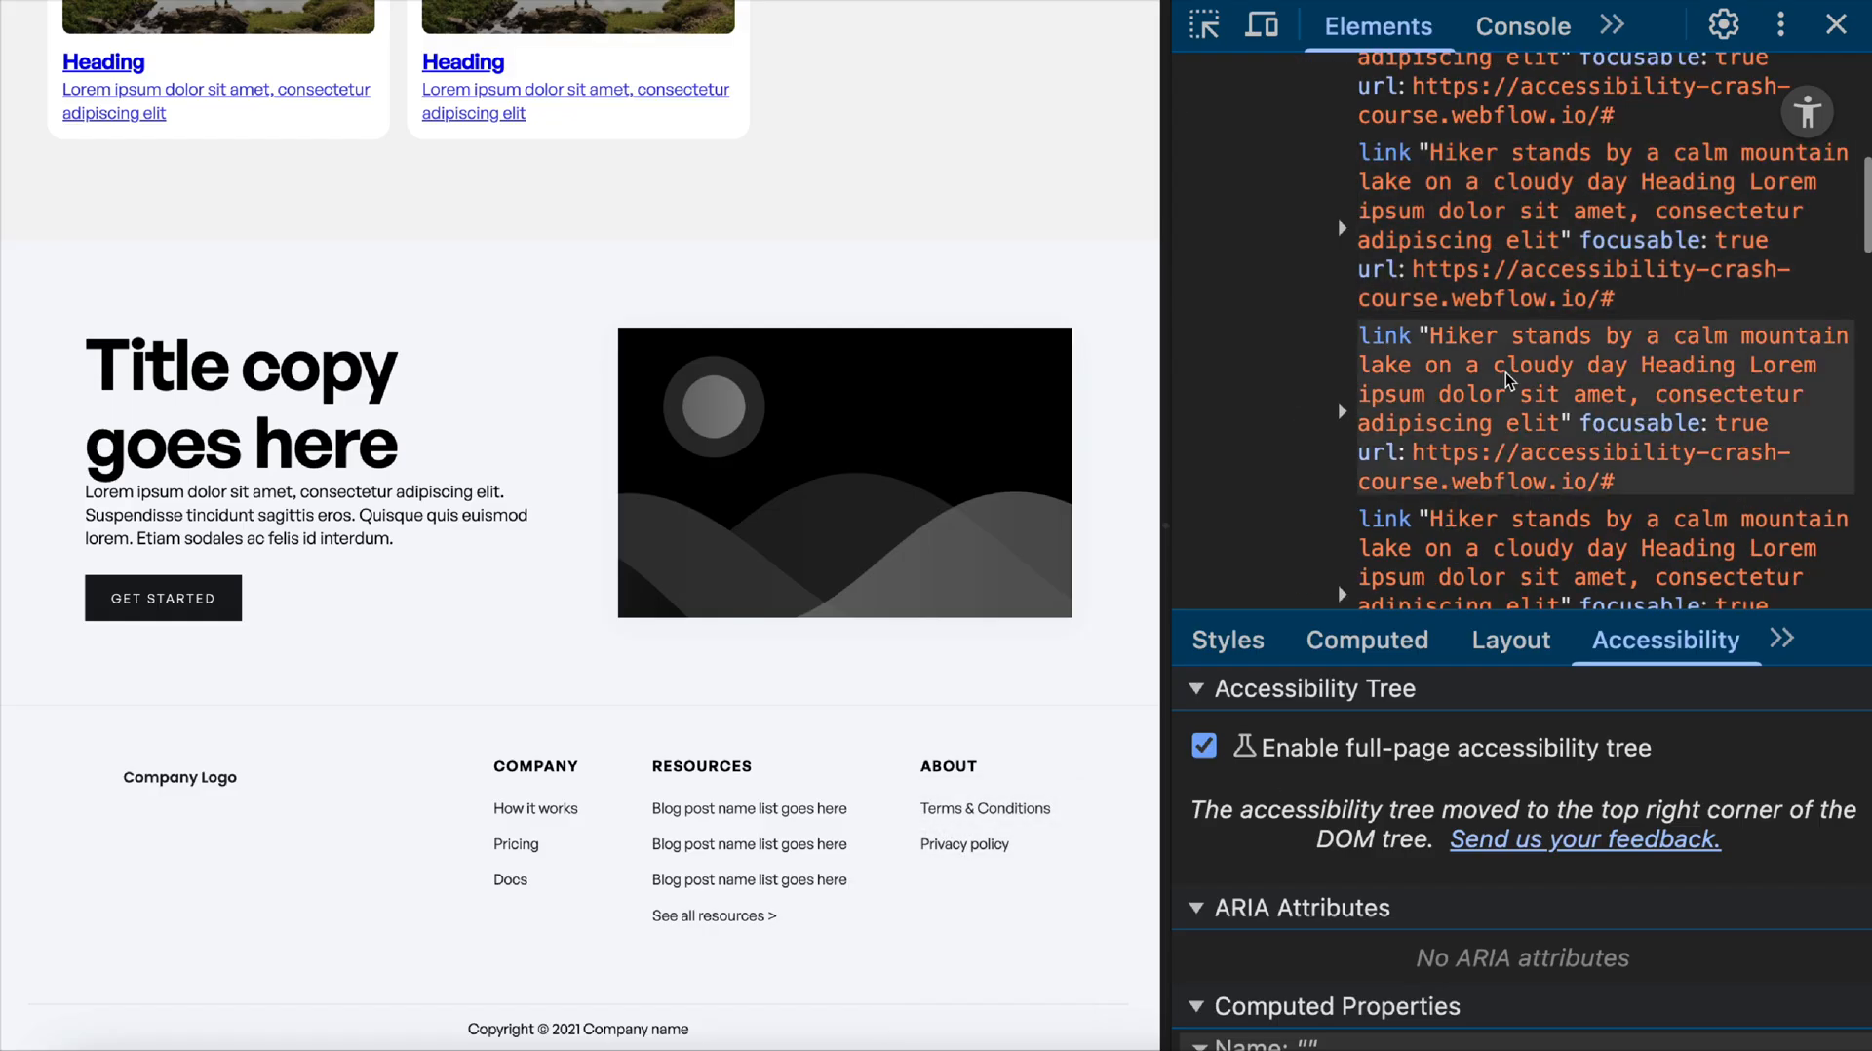
{"action": "scroll", "scroll_direction": "up", "scroll_amount": 3}
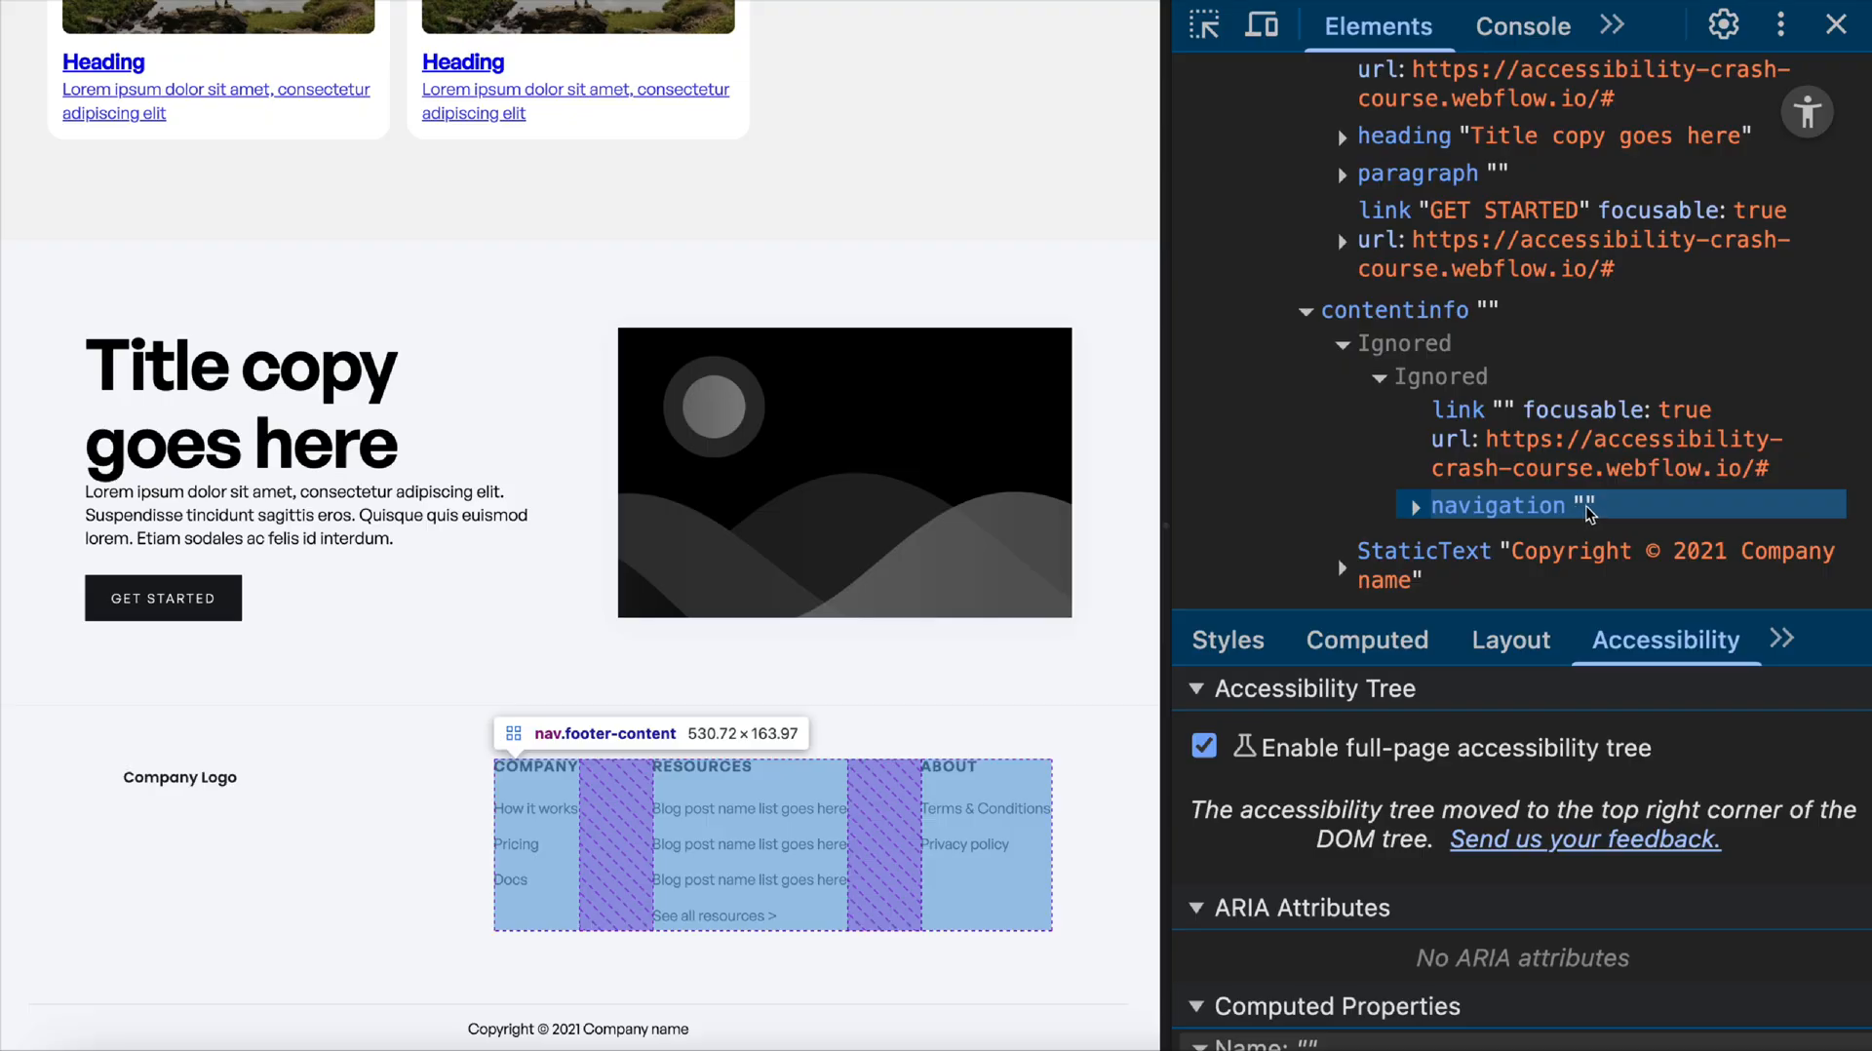
Dismiss the publish popup and give the footer nav an aria-label attribute of 'Directory'.
{"action": "left_click", "coordinate": [1827, 18]}
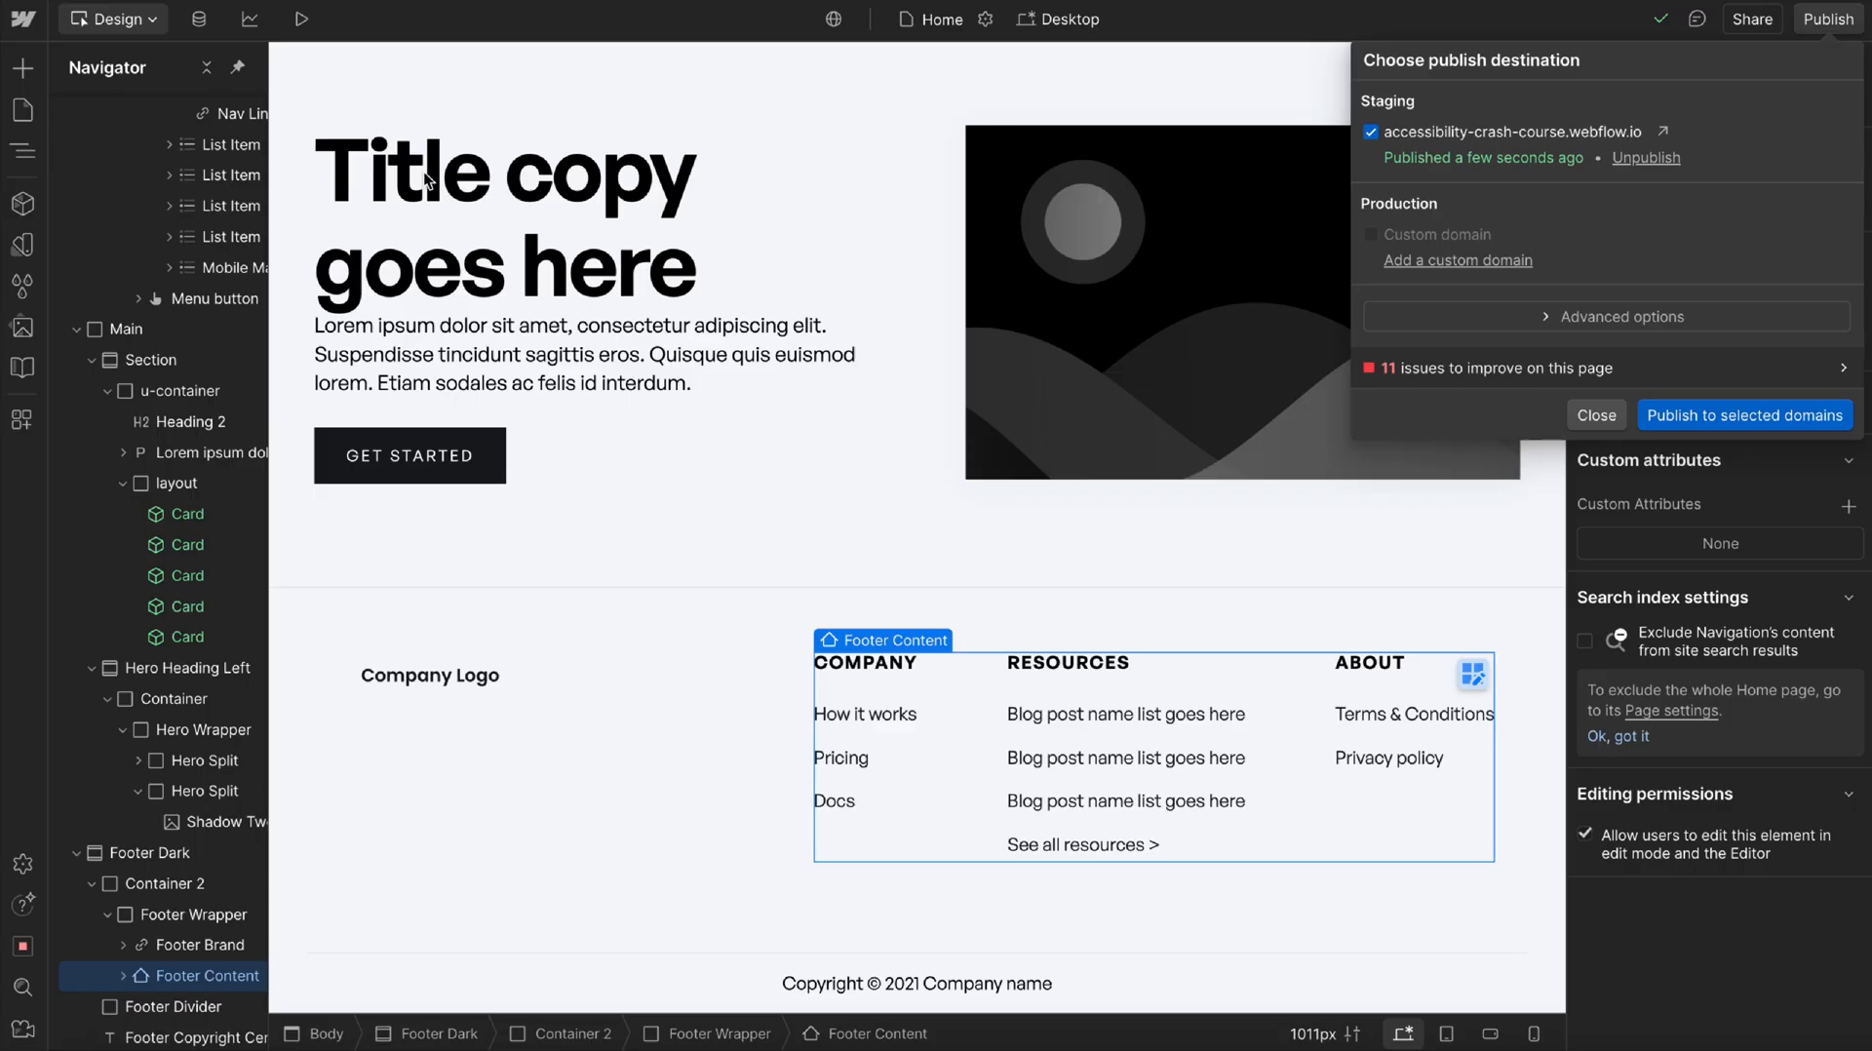
{"action": "left_click", "coordinate": [1594, 414]}
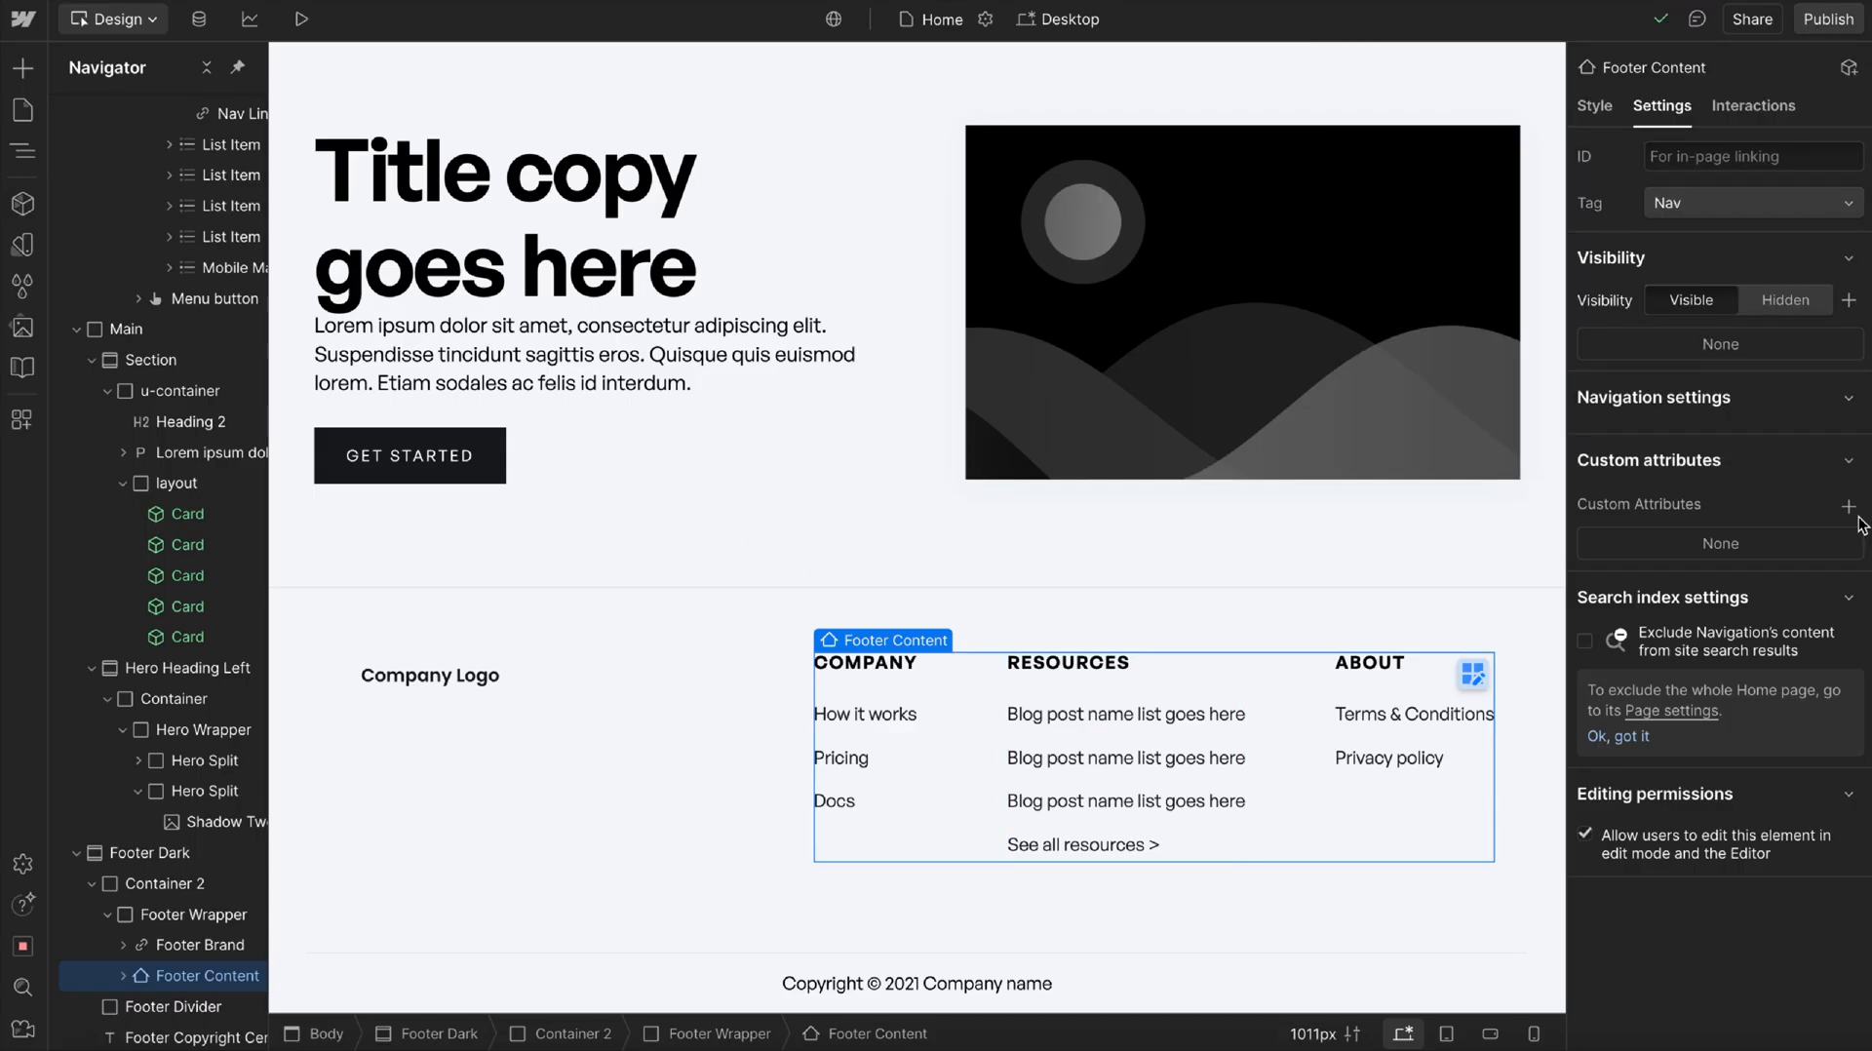
{"action": "left_click", "coordinate": [1849, 510]}
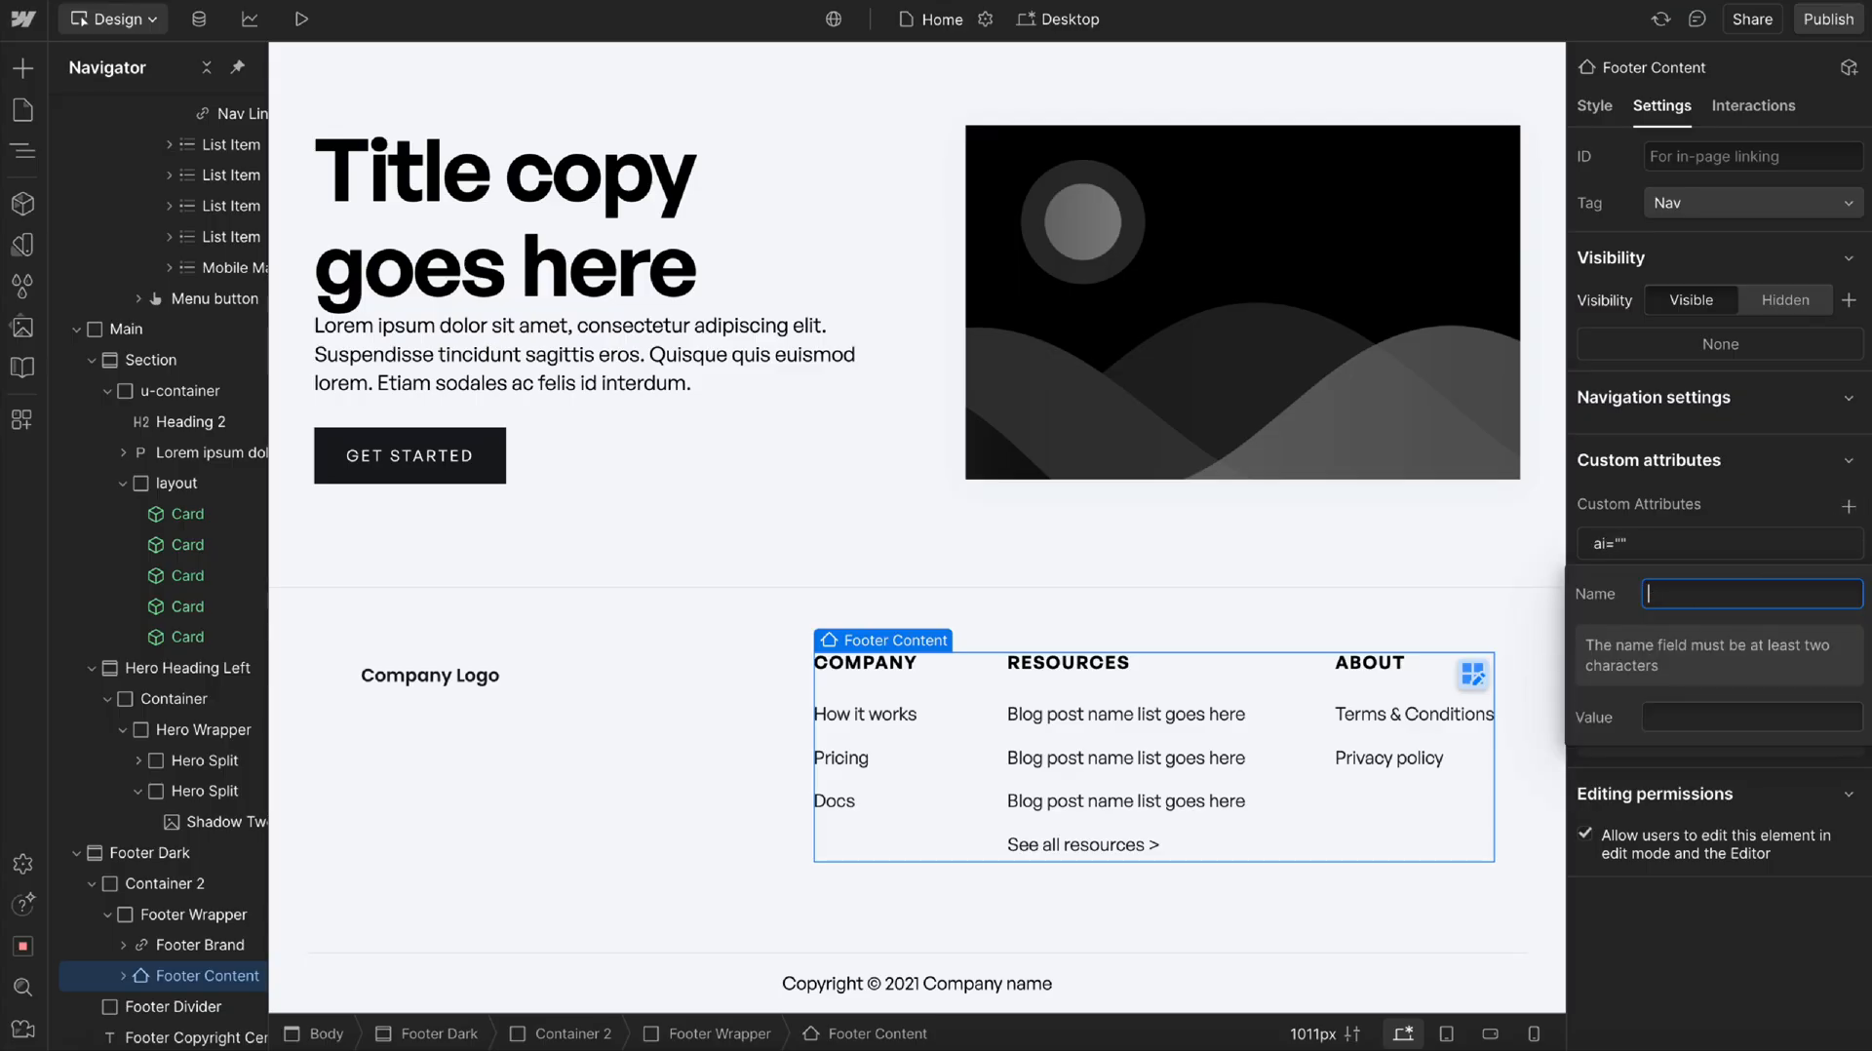
{"action": "type", "text": "aria-label"}
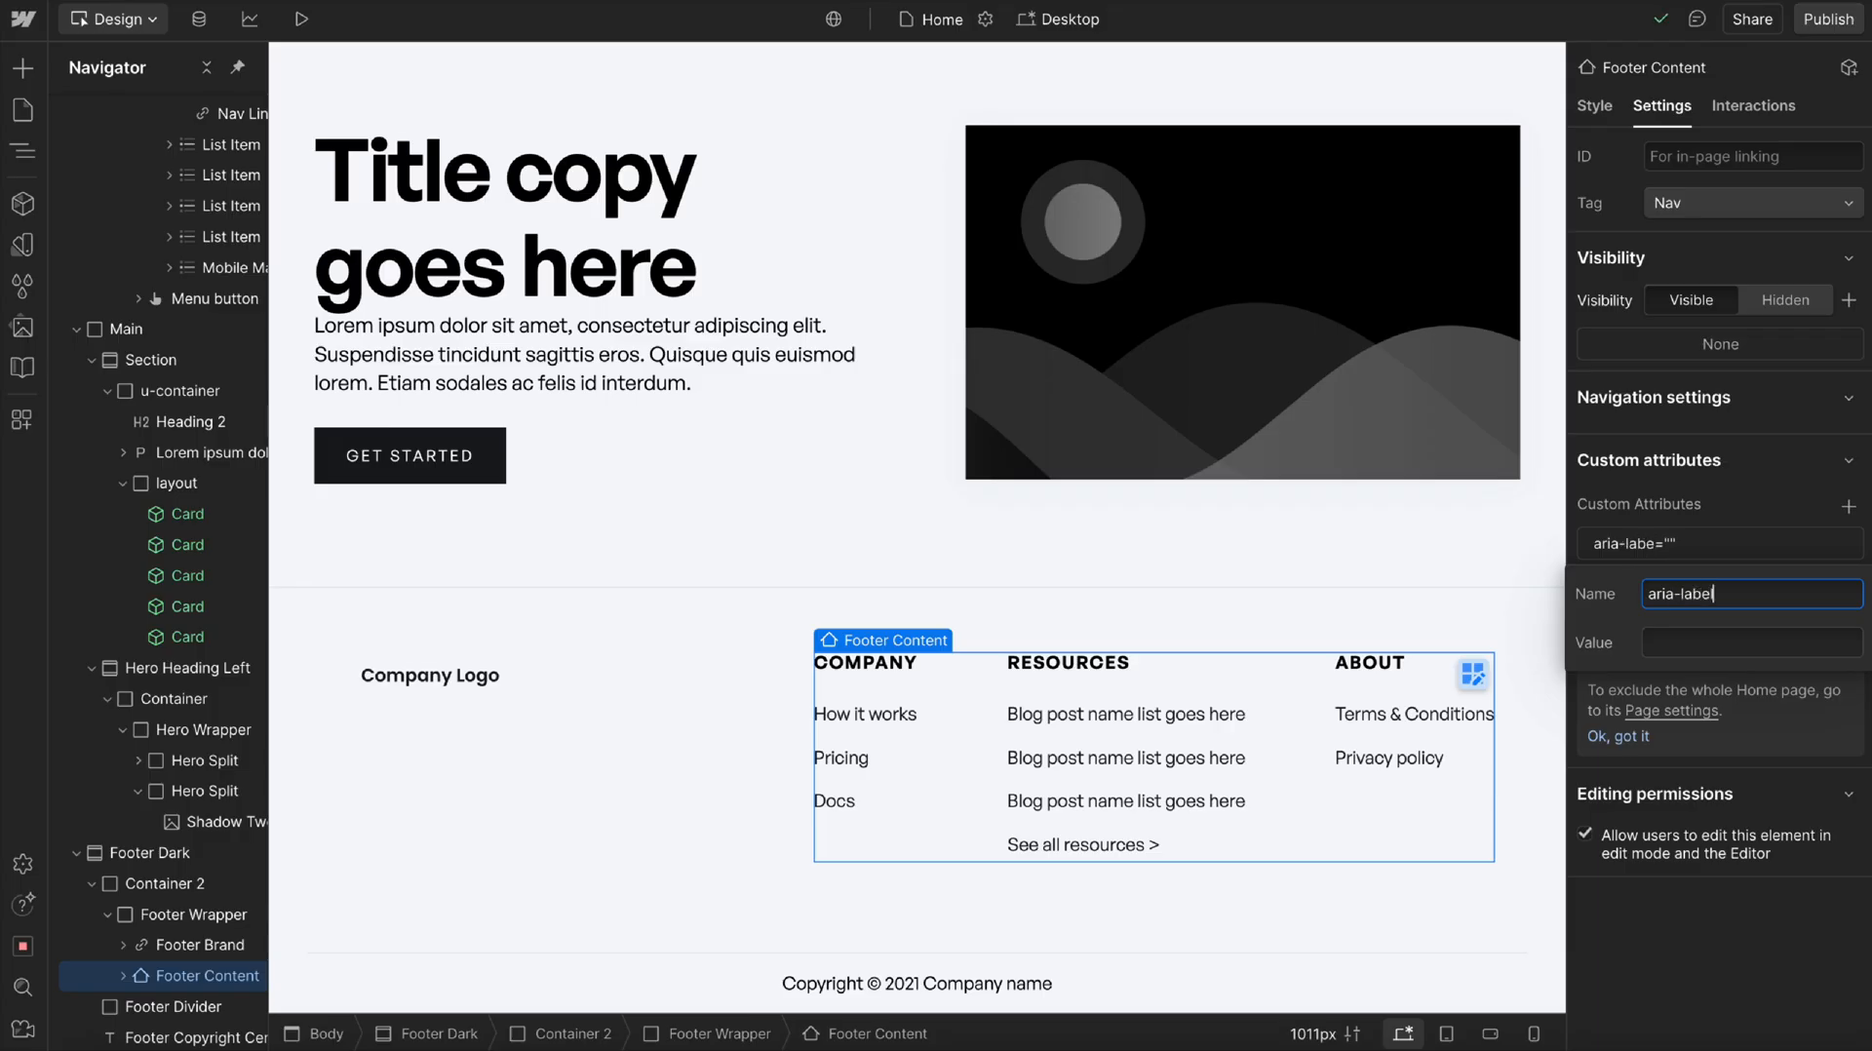
{"action": "left_click", "coordinate": [1750, 641]}
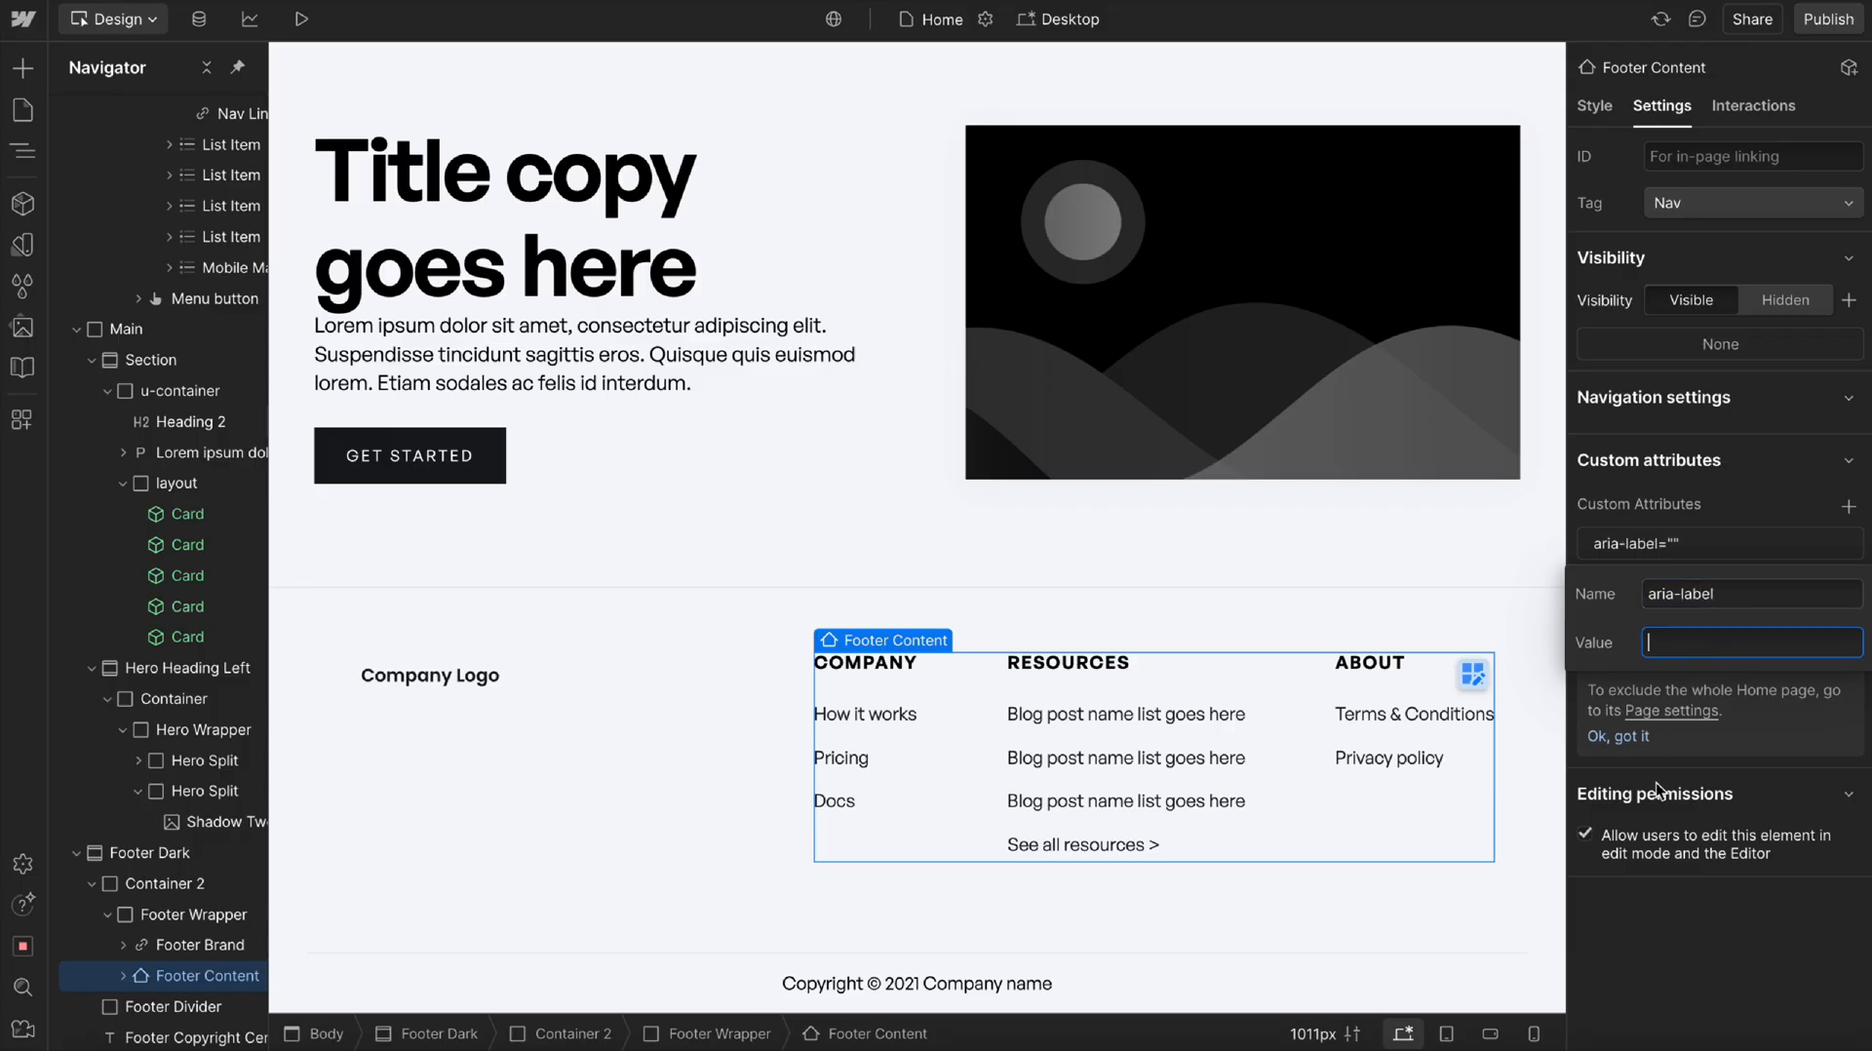
{"action": "type", "text": "√"}
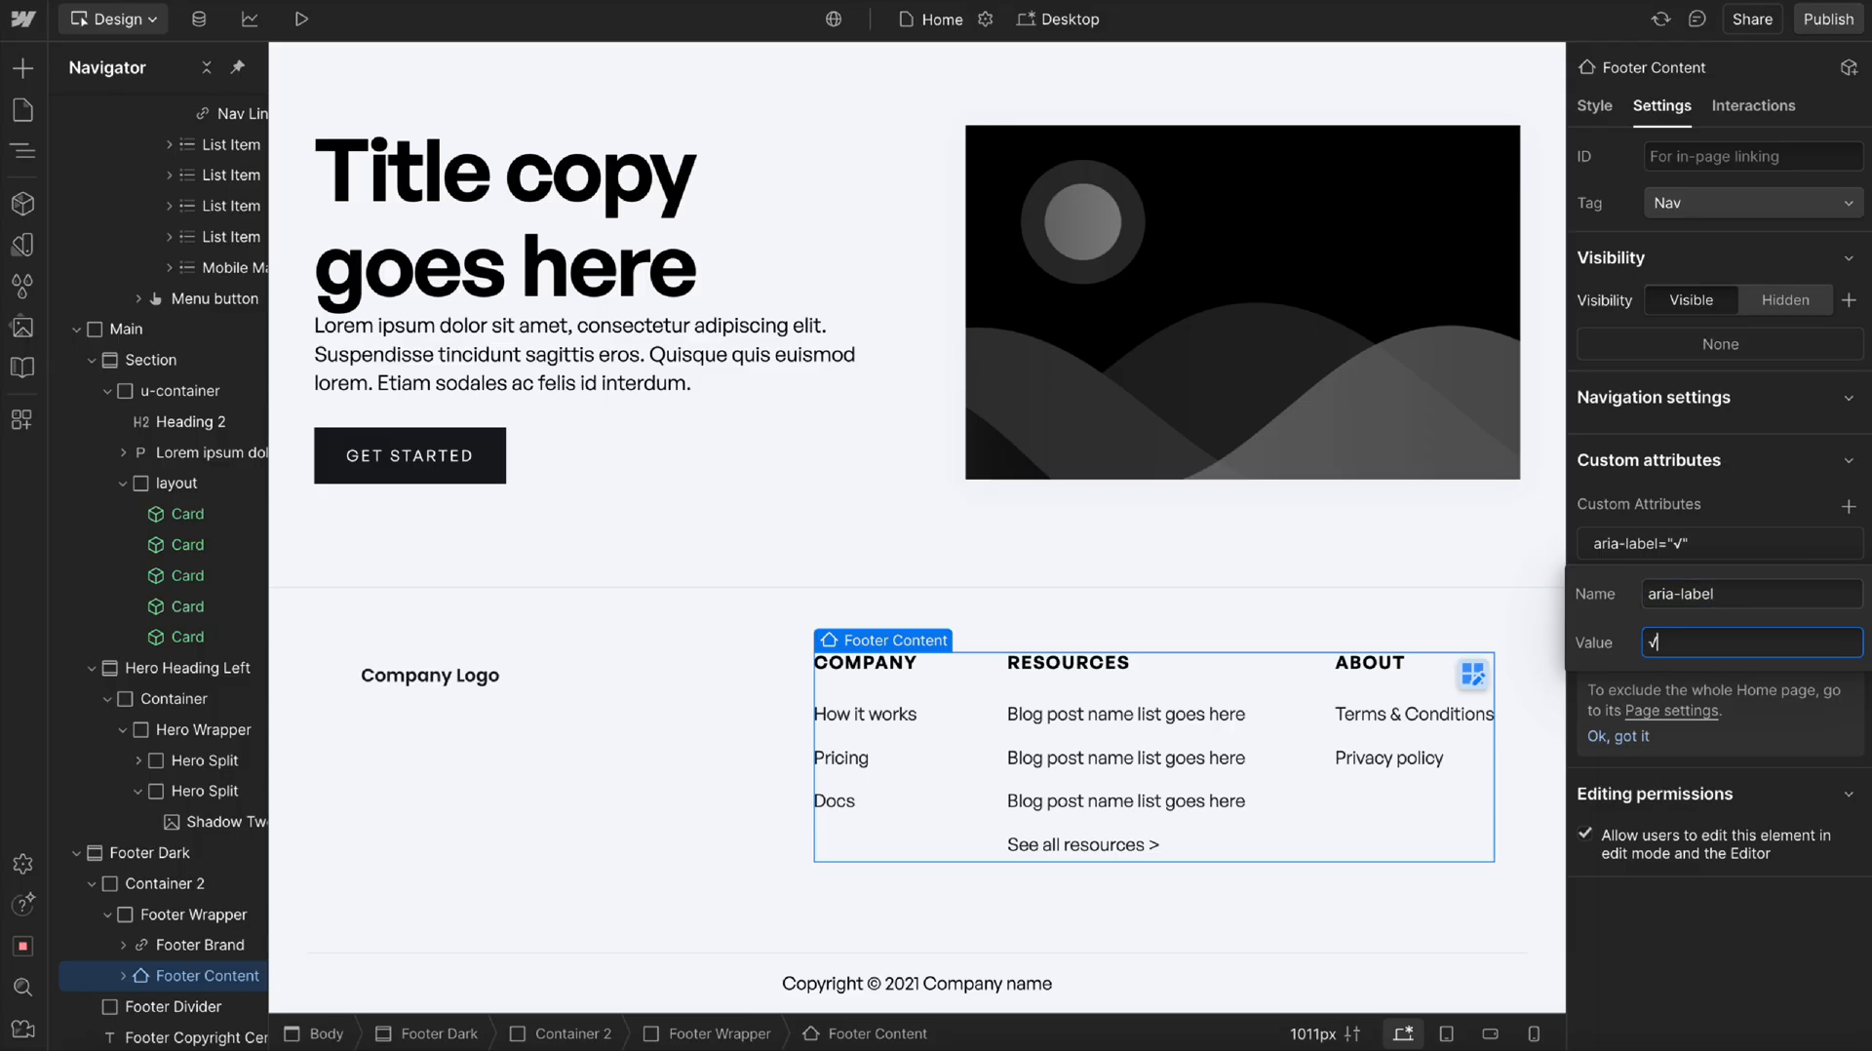
{"action": "type", "text": "Directory"}
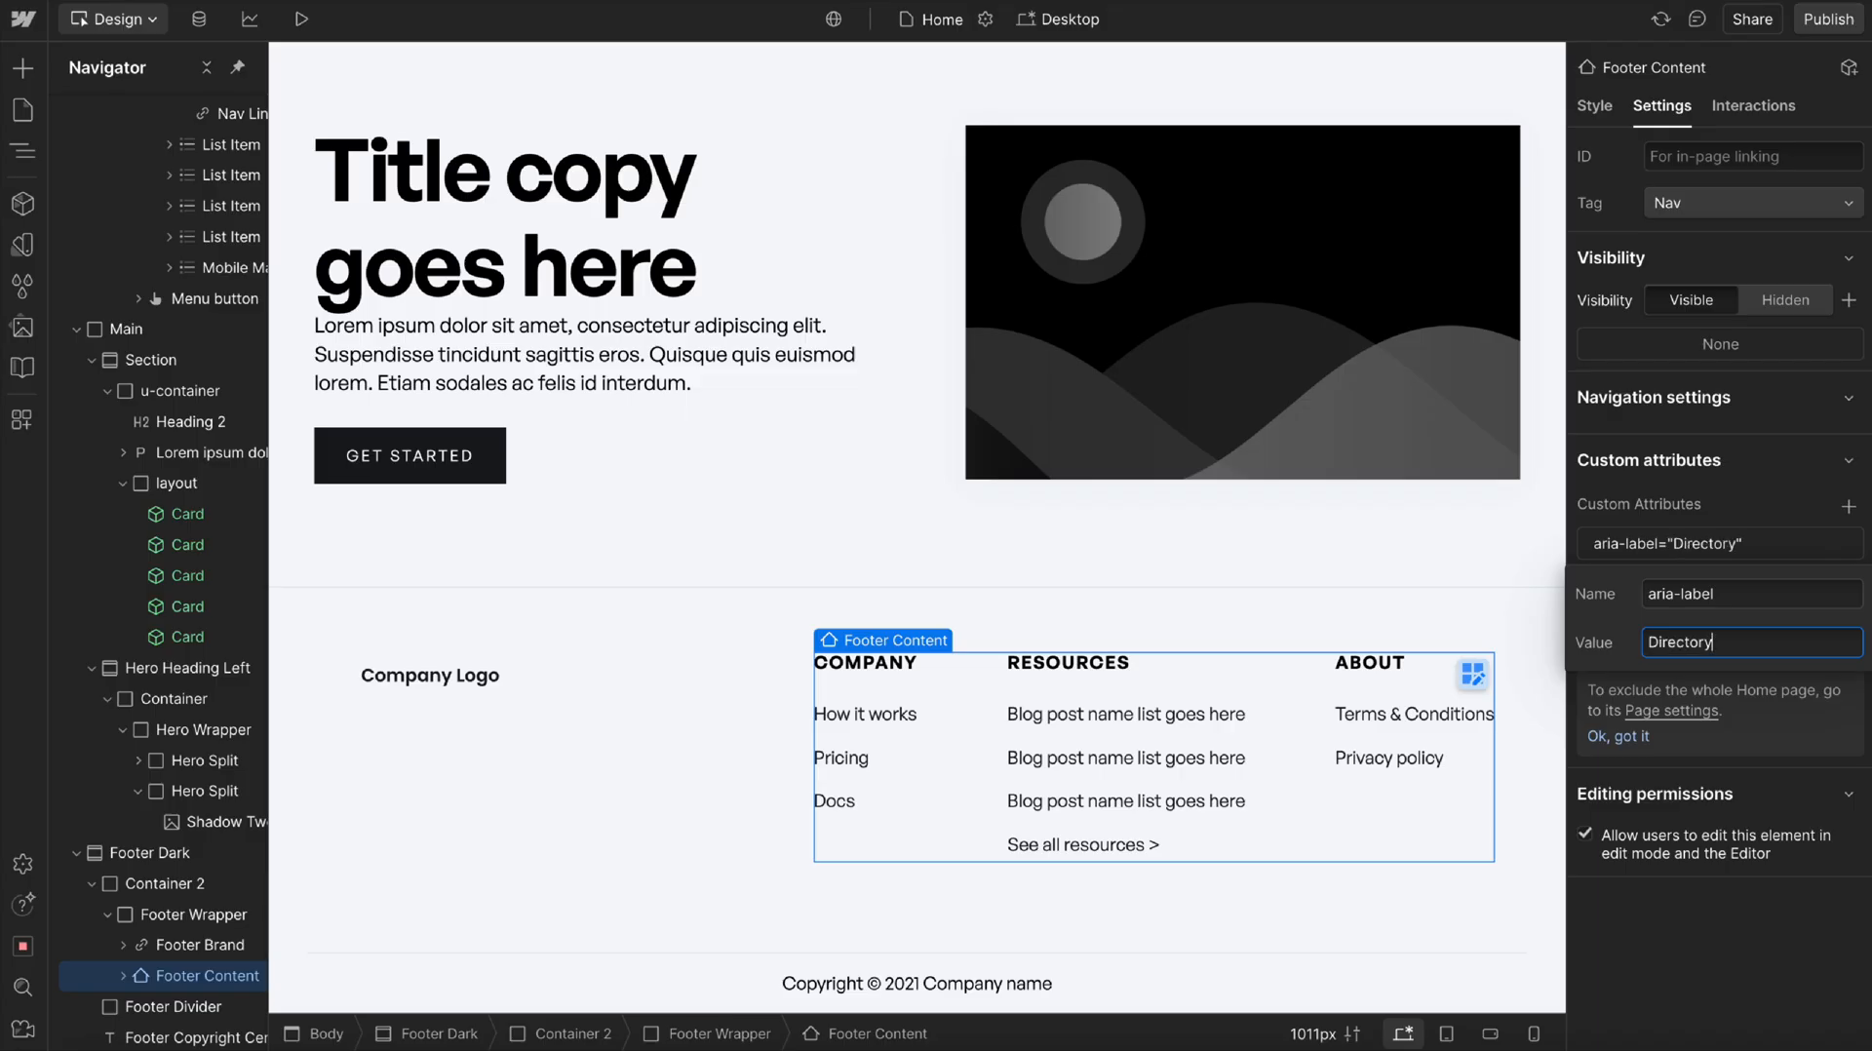
{"action": "type", "text": "Nav"}
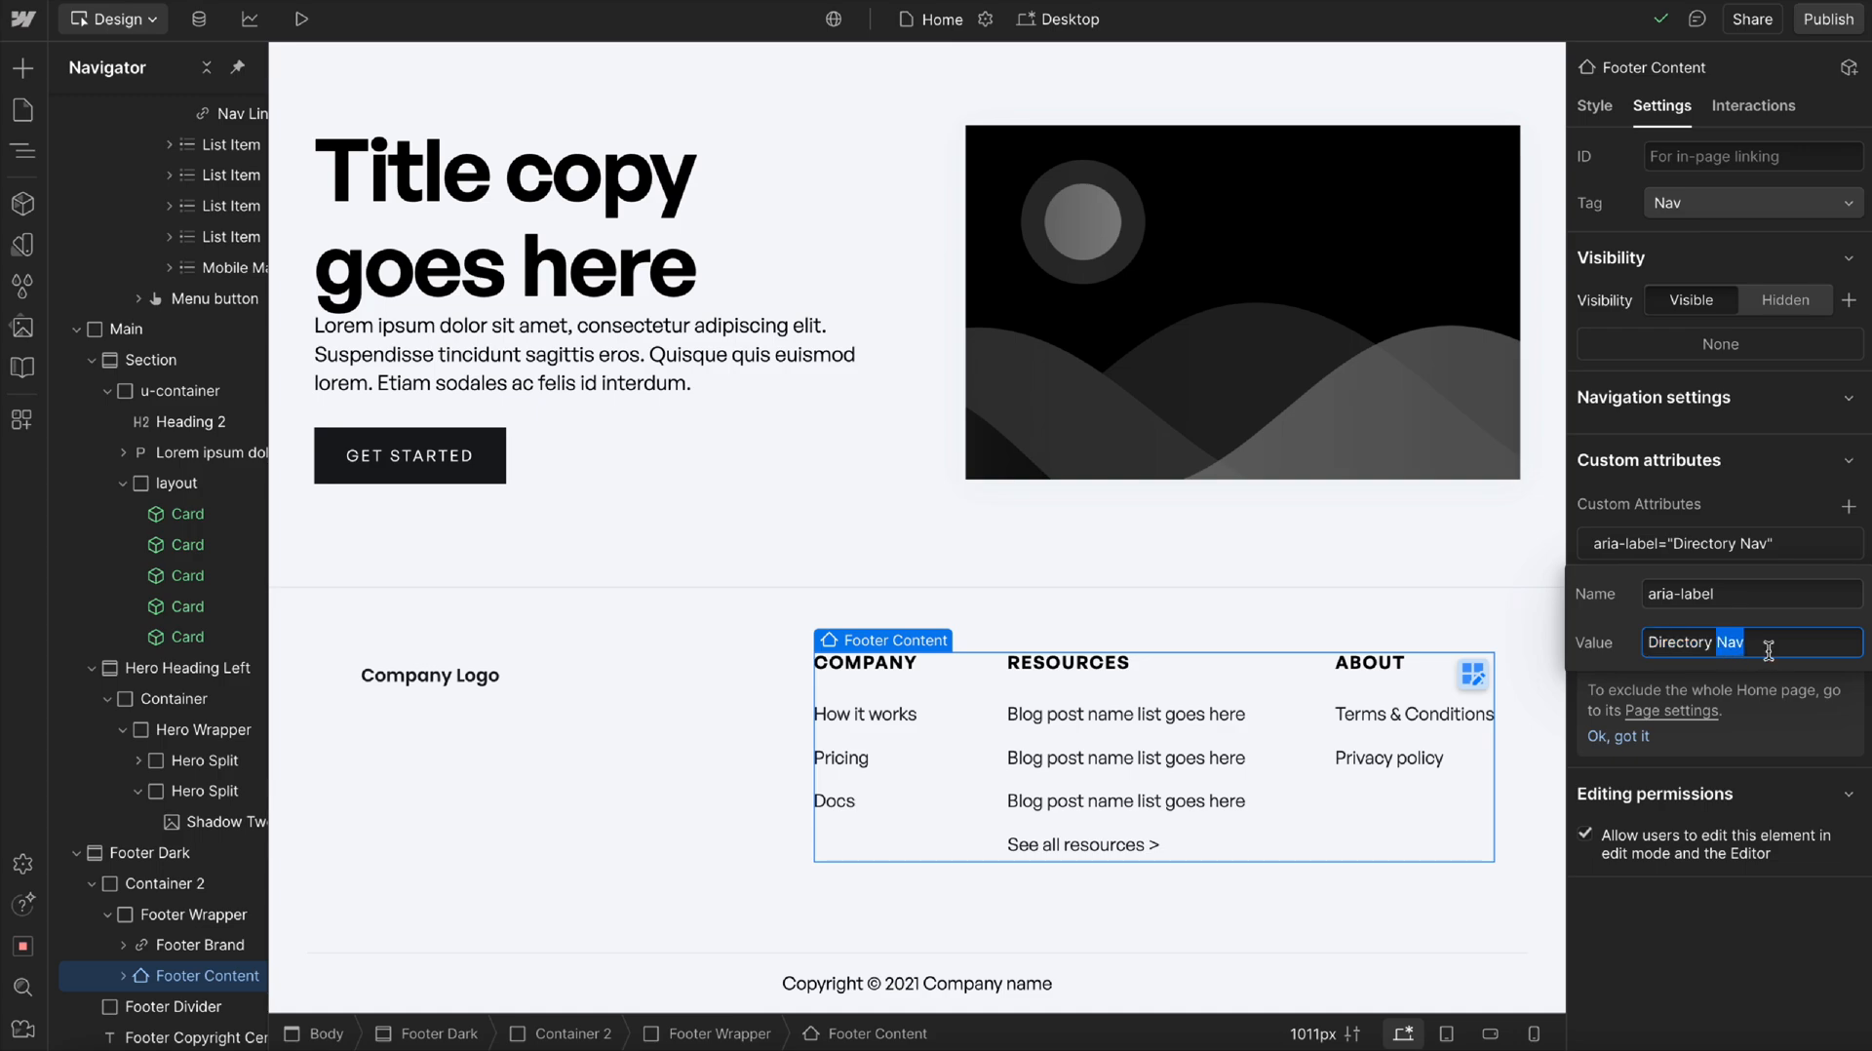
{"action": "key", "text": "Backspace"}
{"action": "type", "text": "a"}
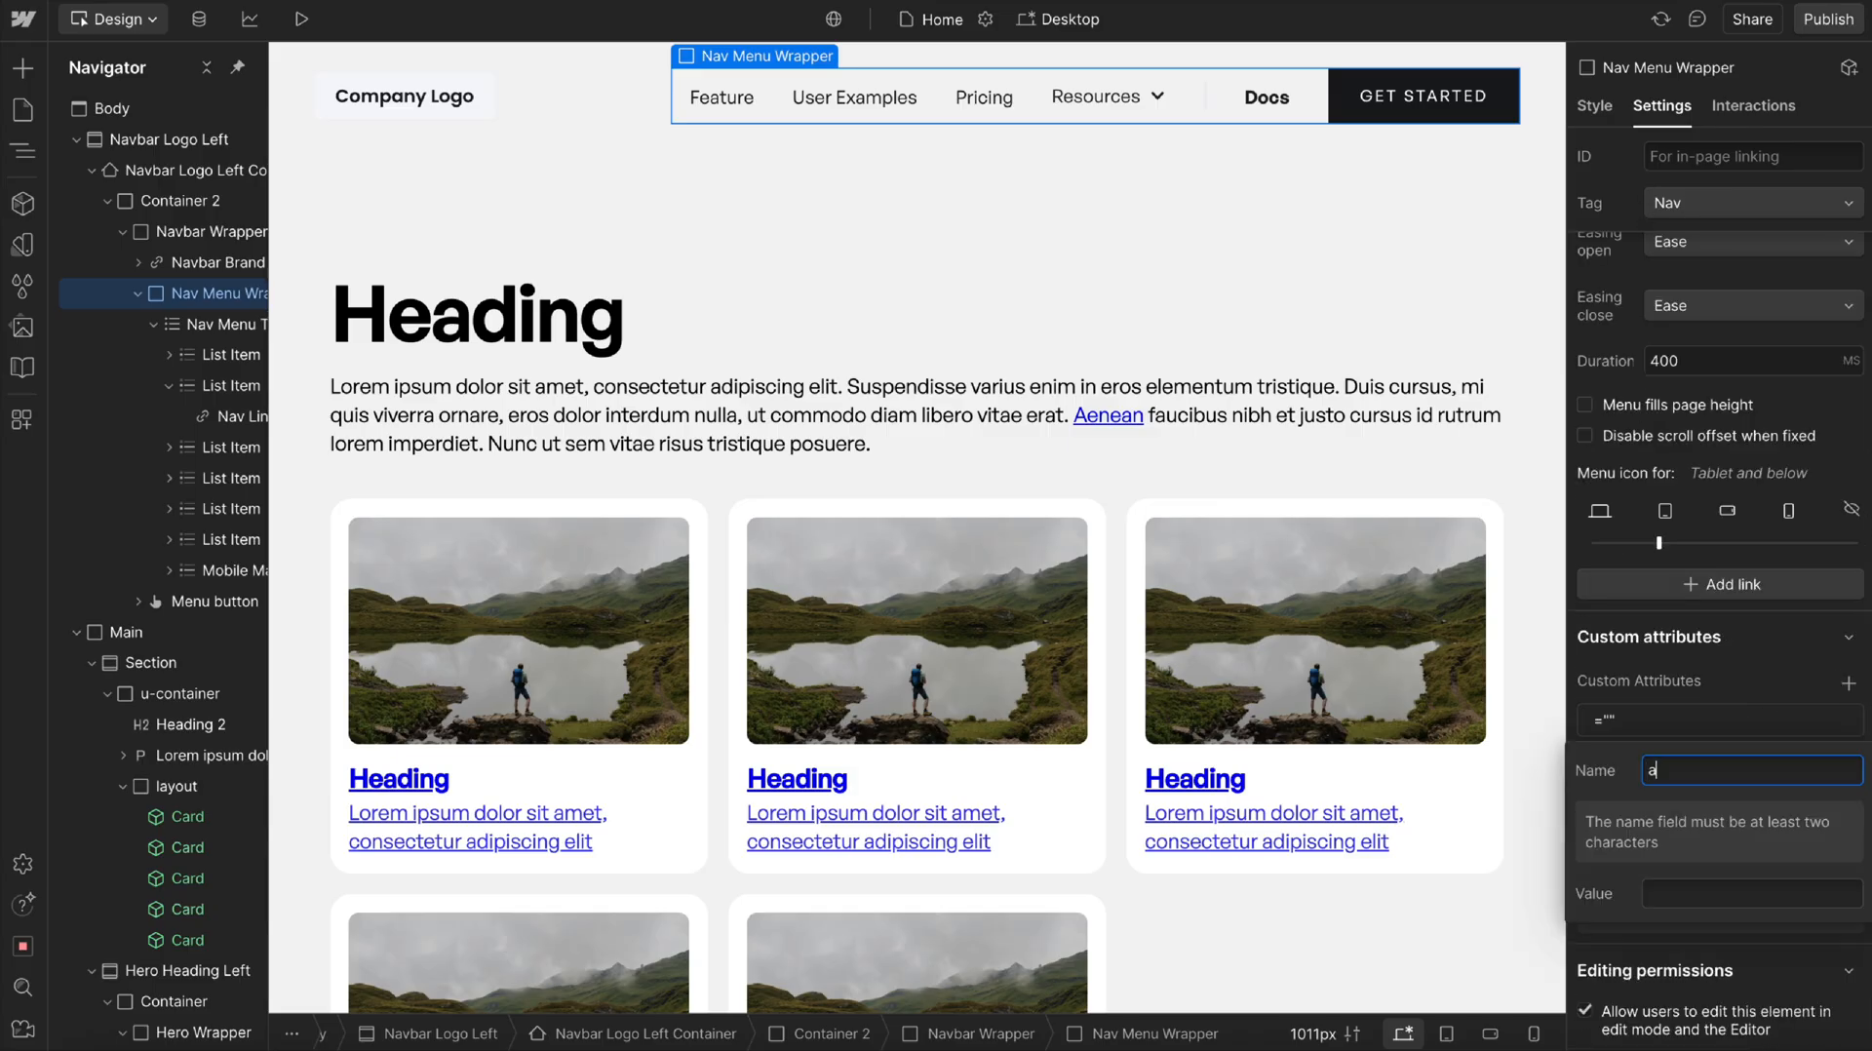
Give the Nav Menu Wrapper the attribute aria-label='Primary' and publish the site.
{"action": "type", "text": "ria-label"}
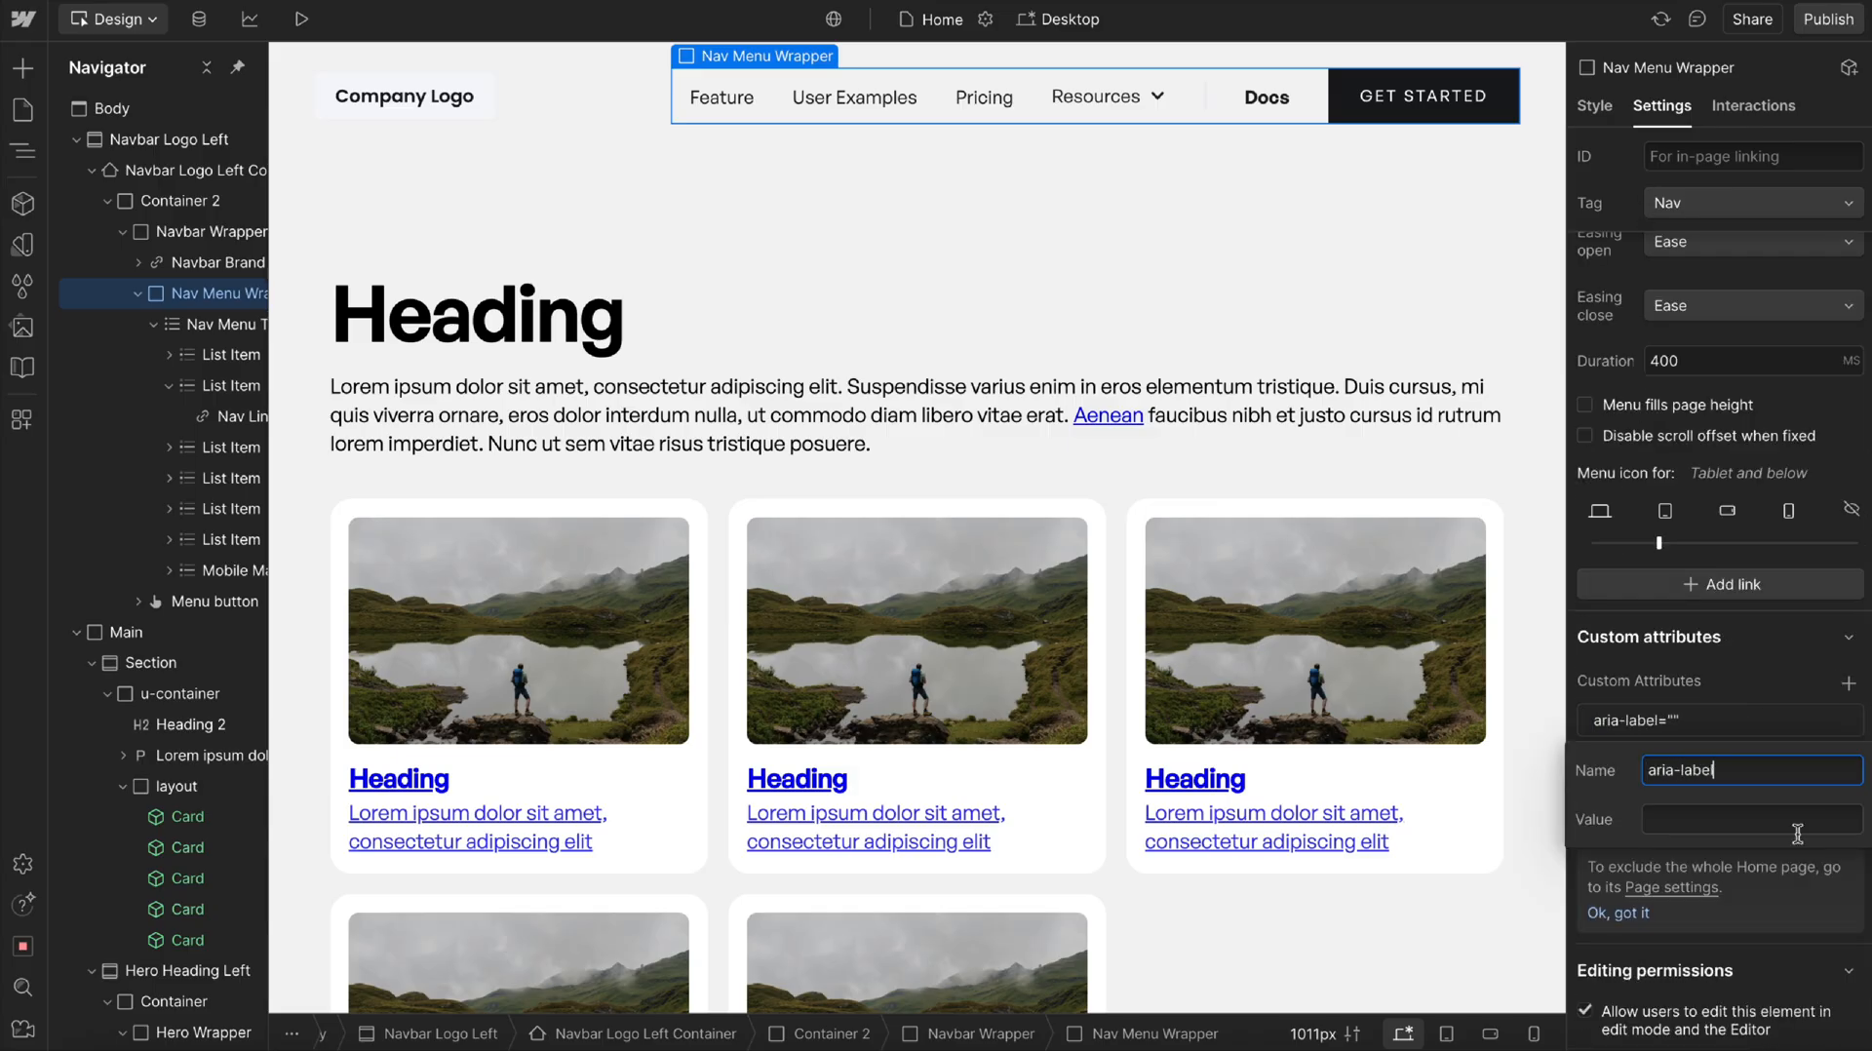
{"action": "type", "text": "Primary"}
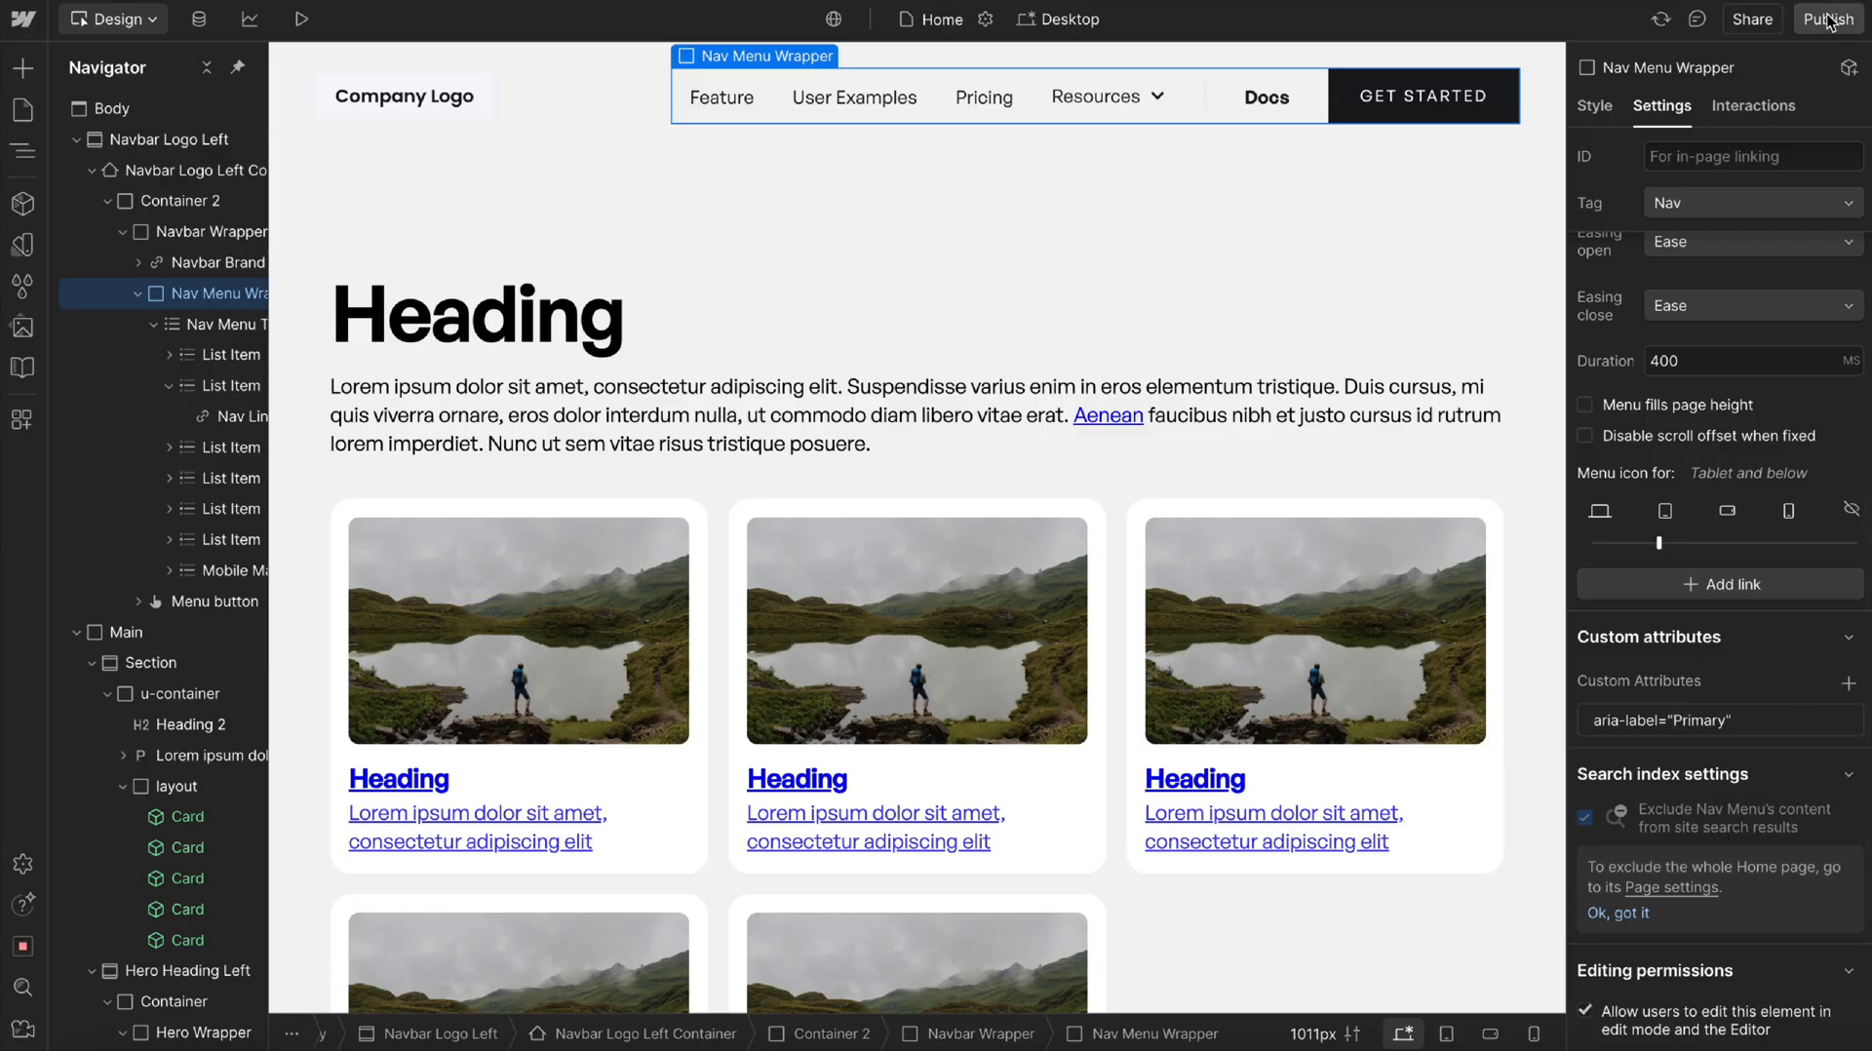
{"action": "left_click", "coordinate": [1824, 20]}
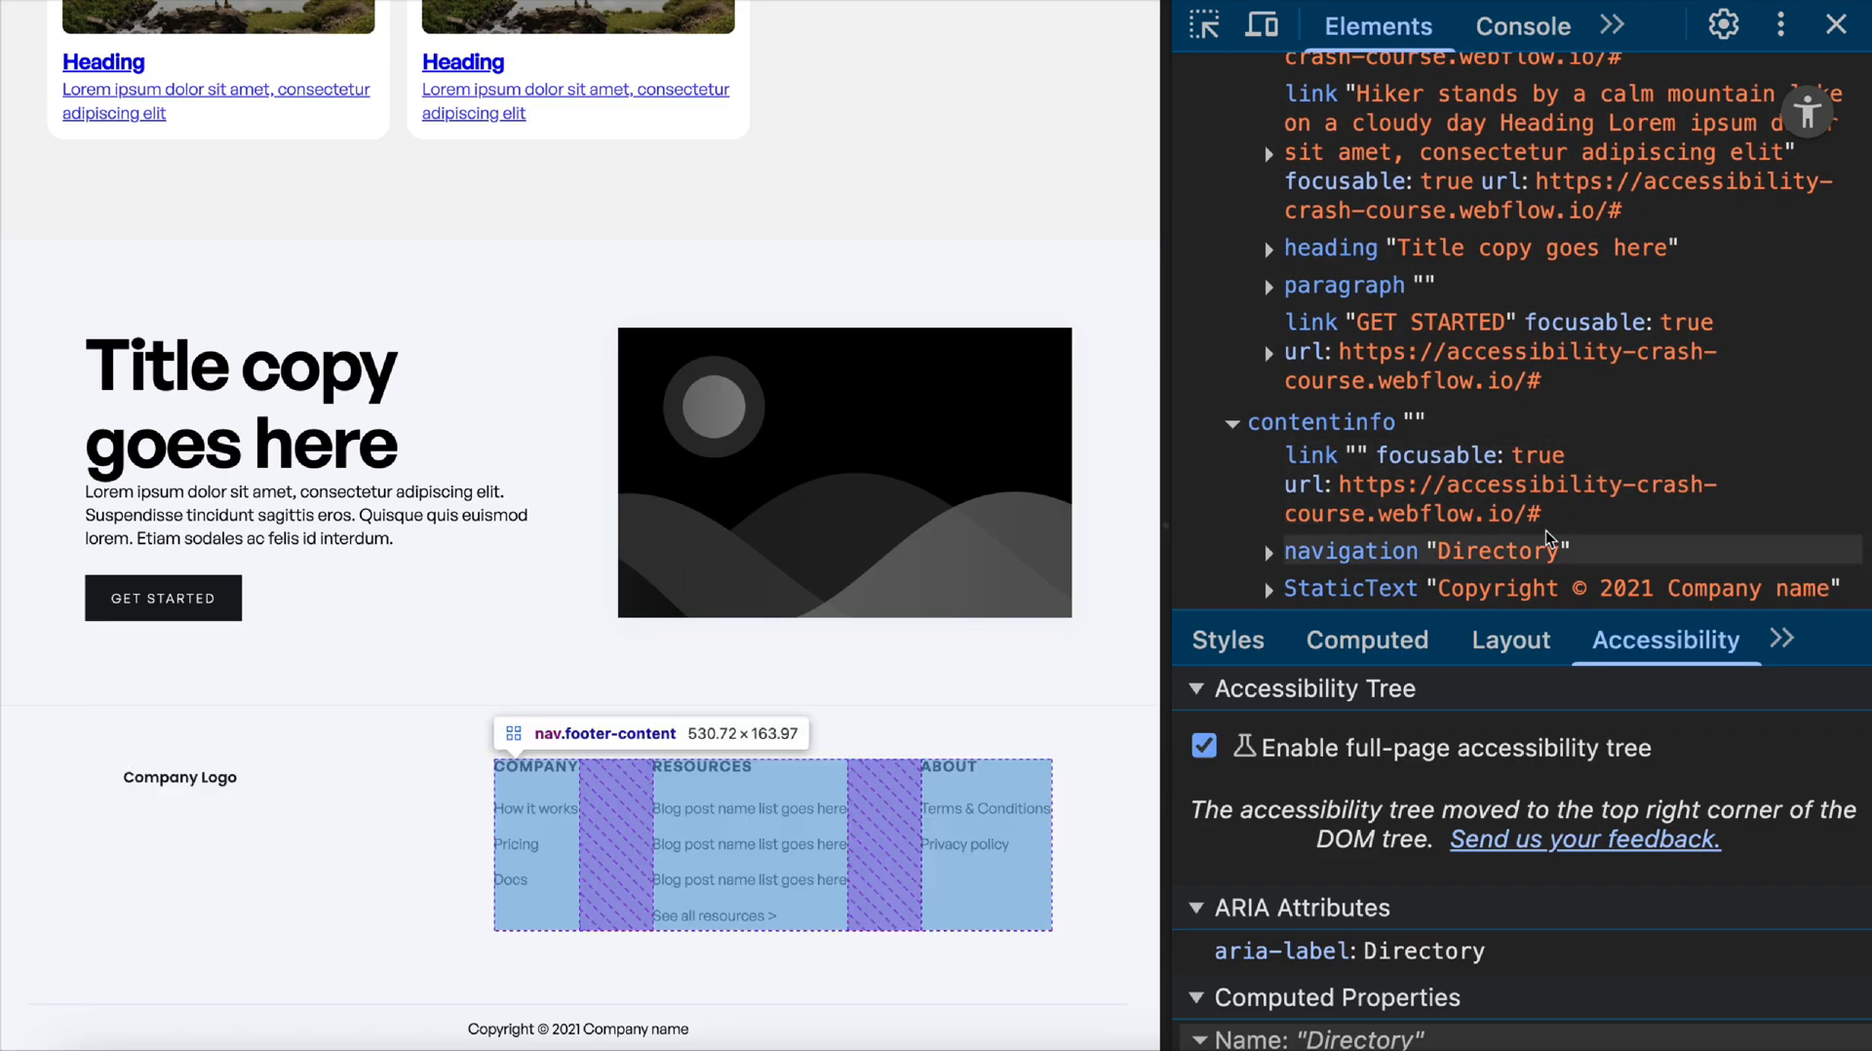
Check the unnamed contentinfo footer holding the Directory navigation, then inspect a page link.
{"action": "left_click", "coordinate": [1420, 550]}
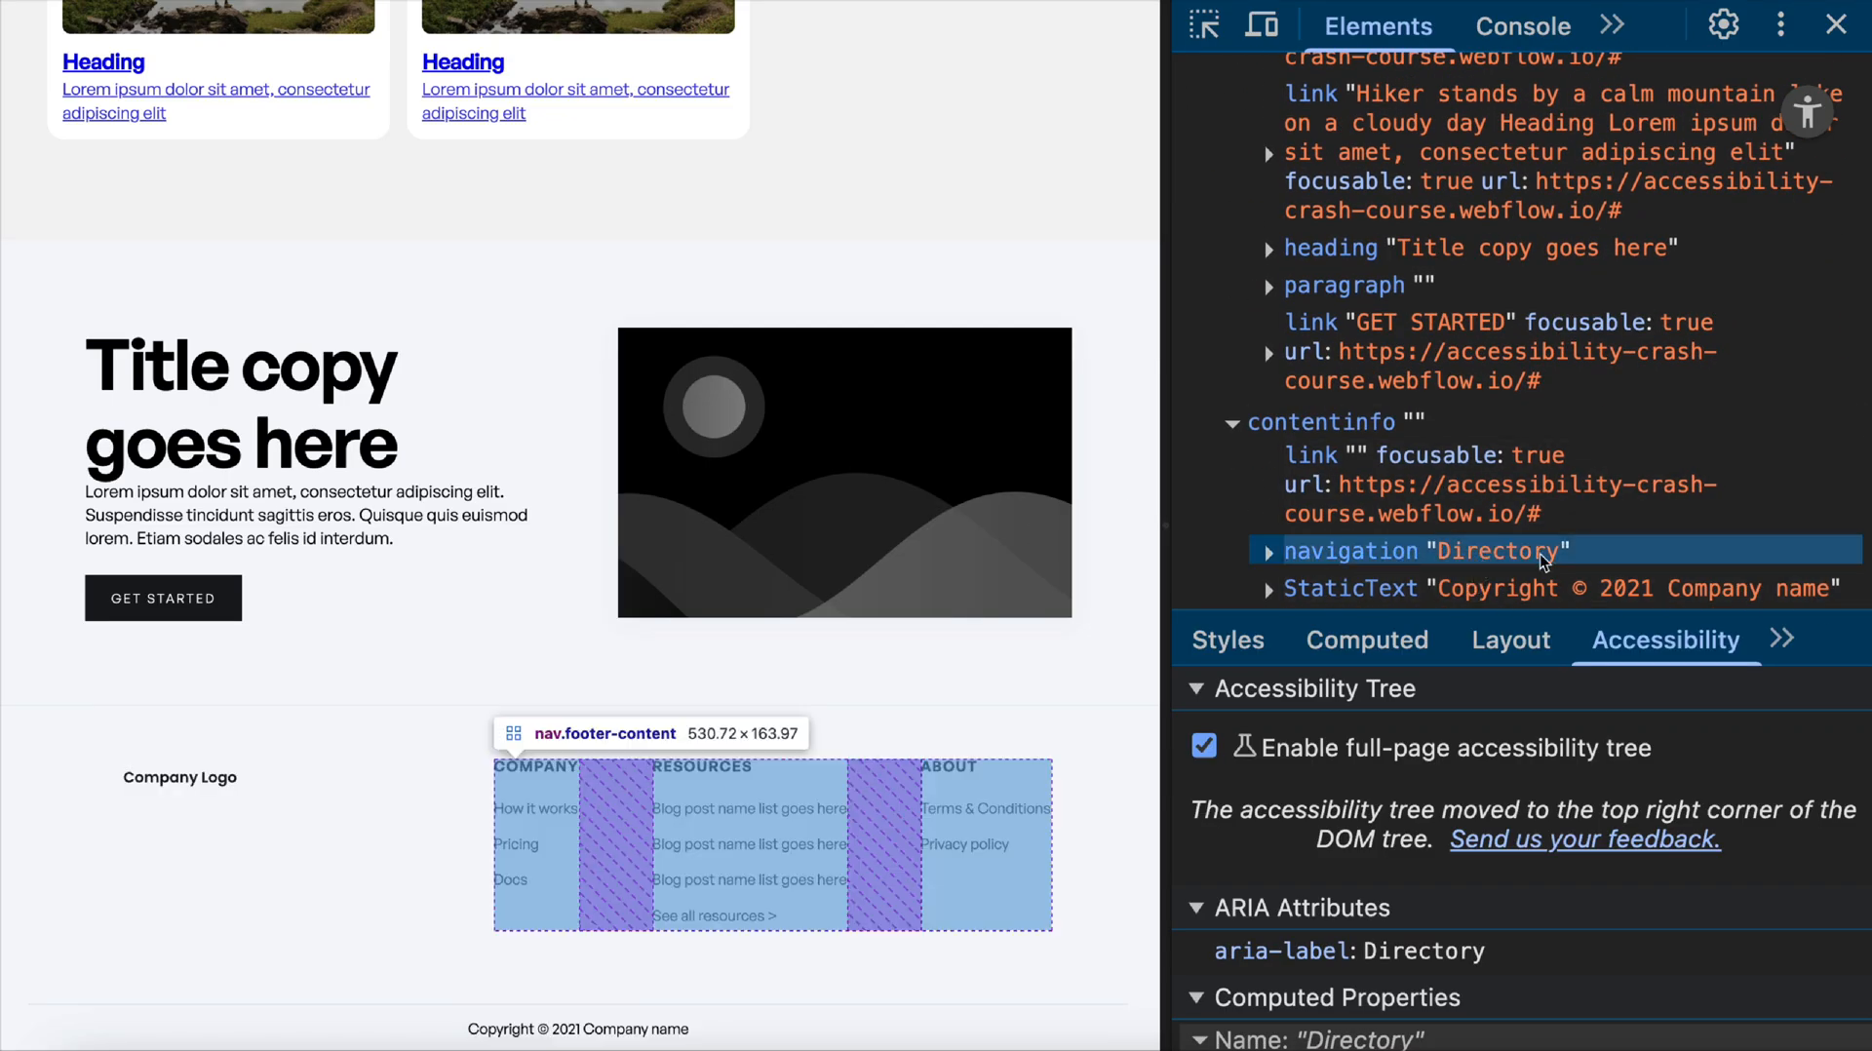
{"action": "mouse_move", "coordinate": [1563, 567]}
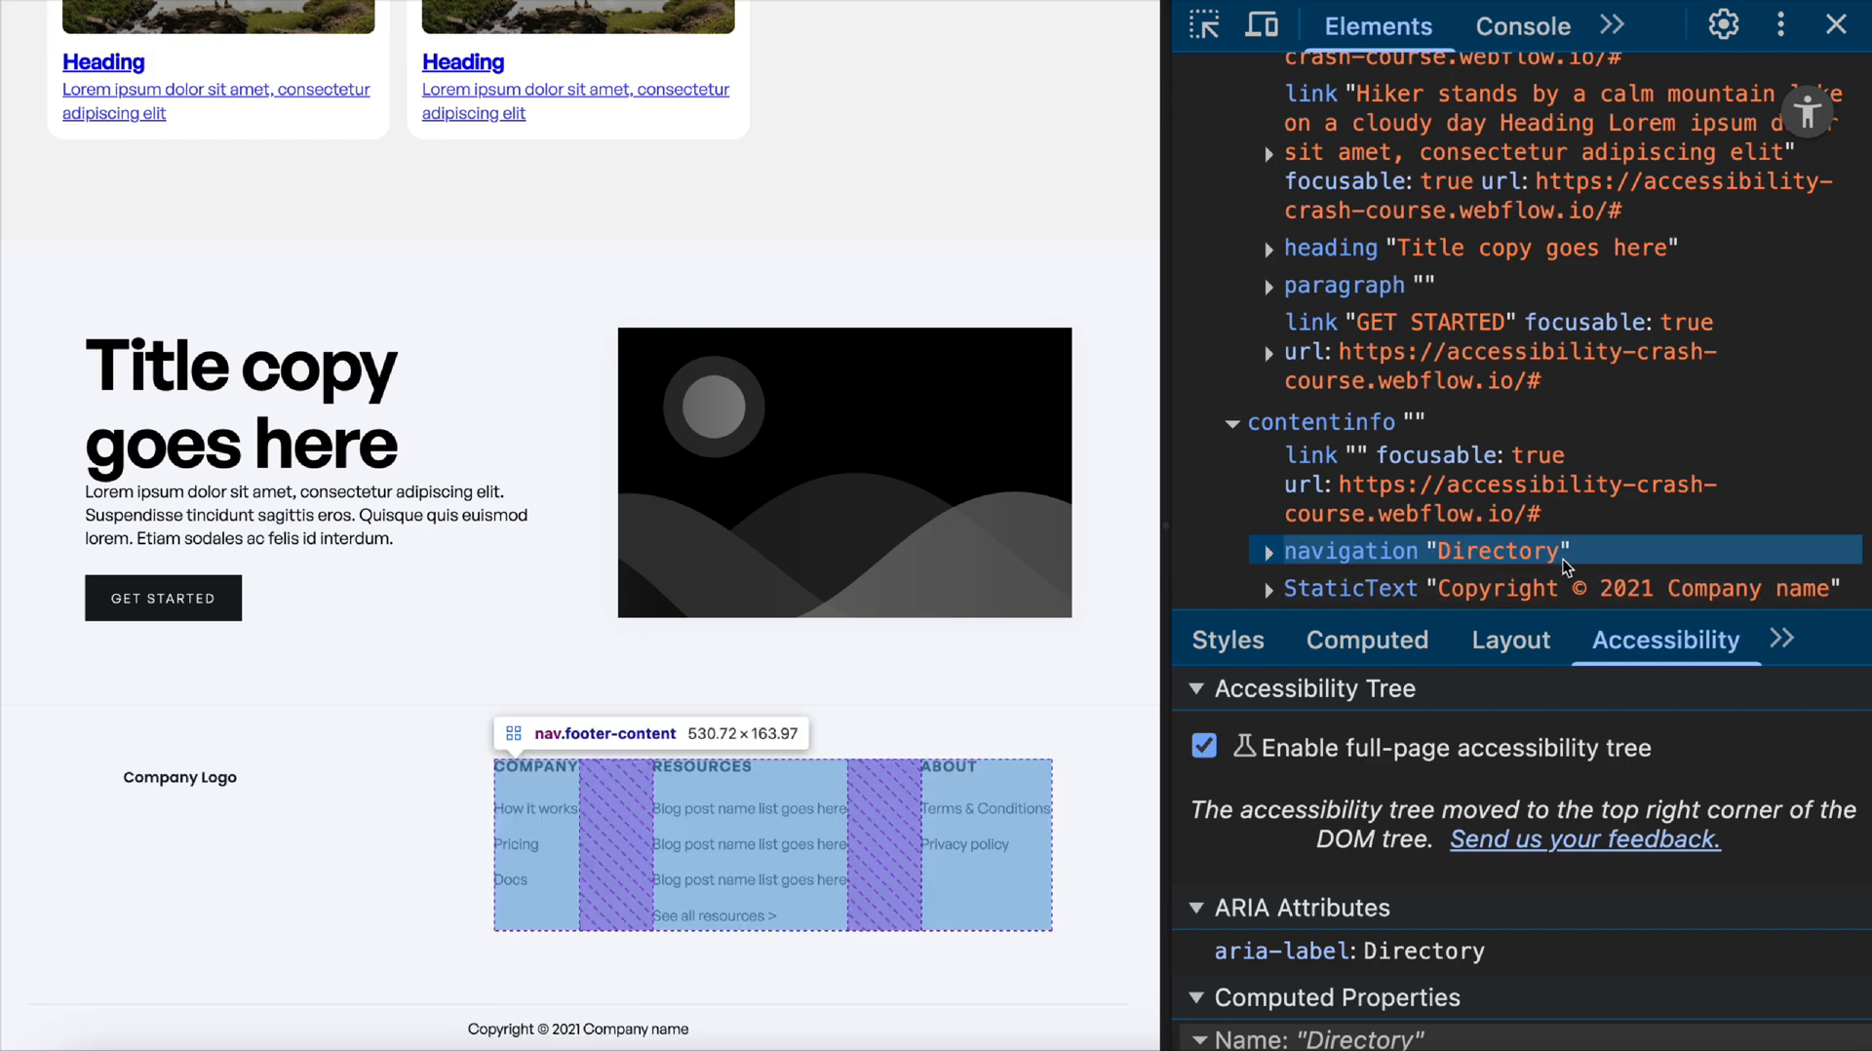
{"action": "scroll", "scroll_direction": "up", "scroll_amount": 3}
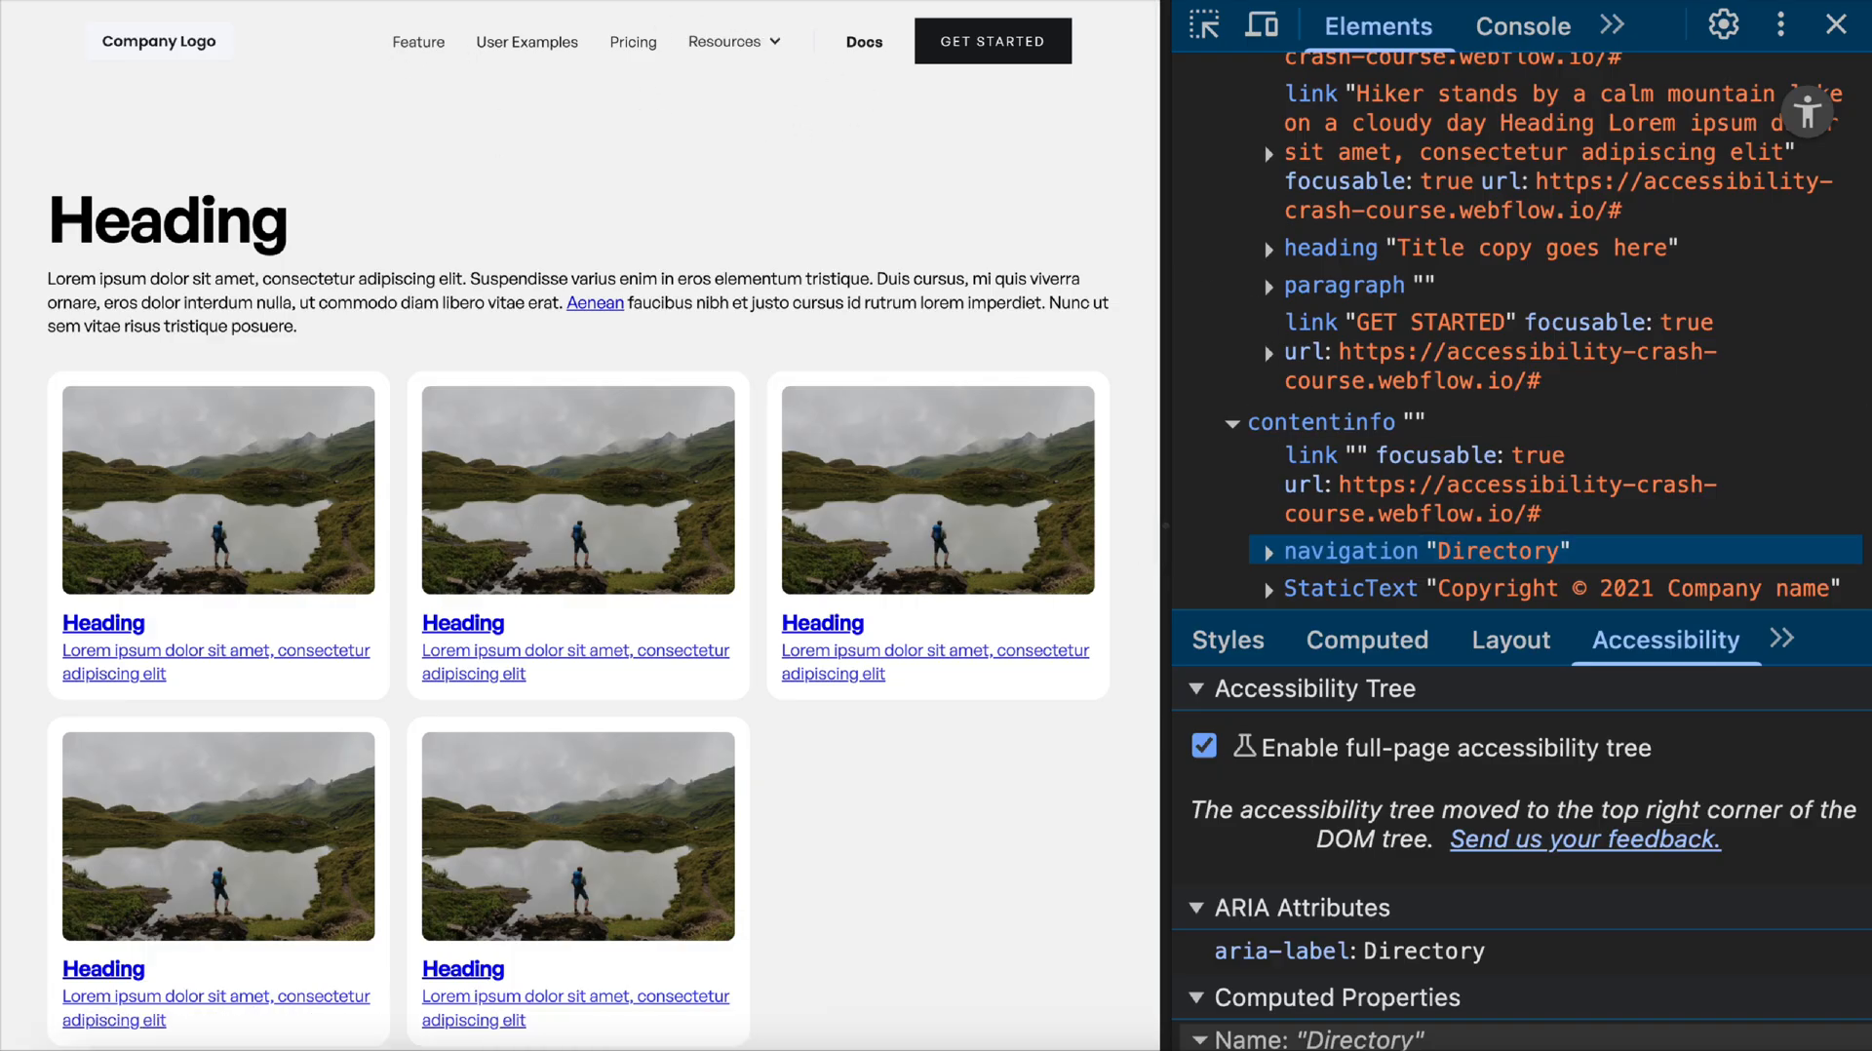
{"action": "right_click", "coordinate": [633, 42]}
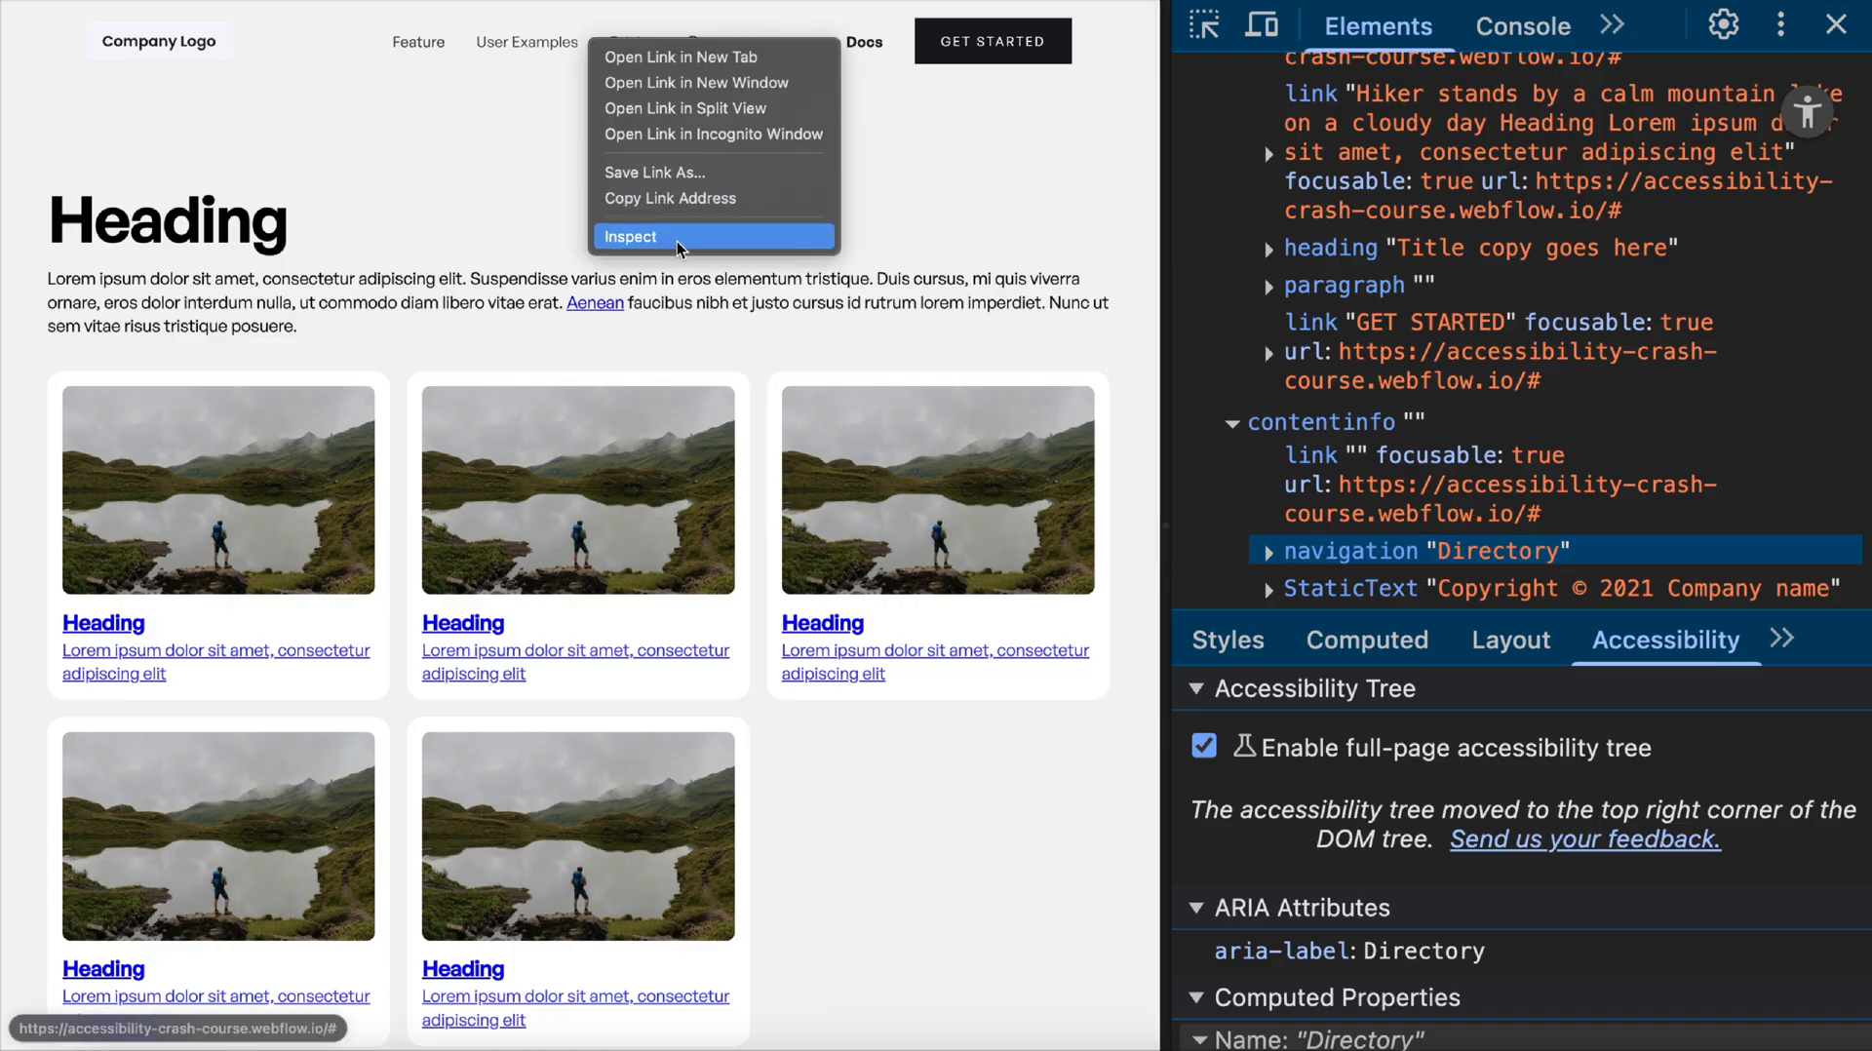
{"action": "left_click", "coordinate": [628, 235]}
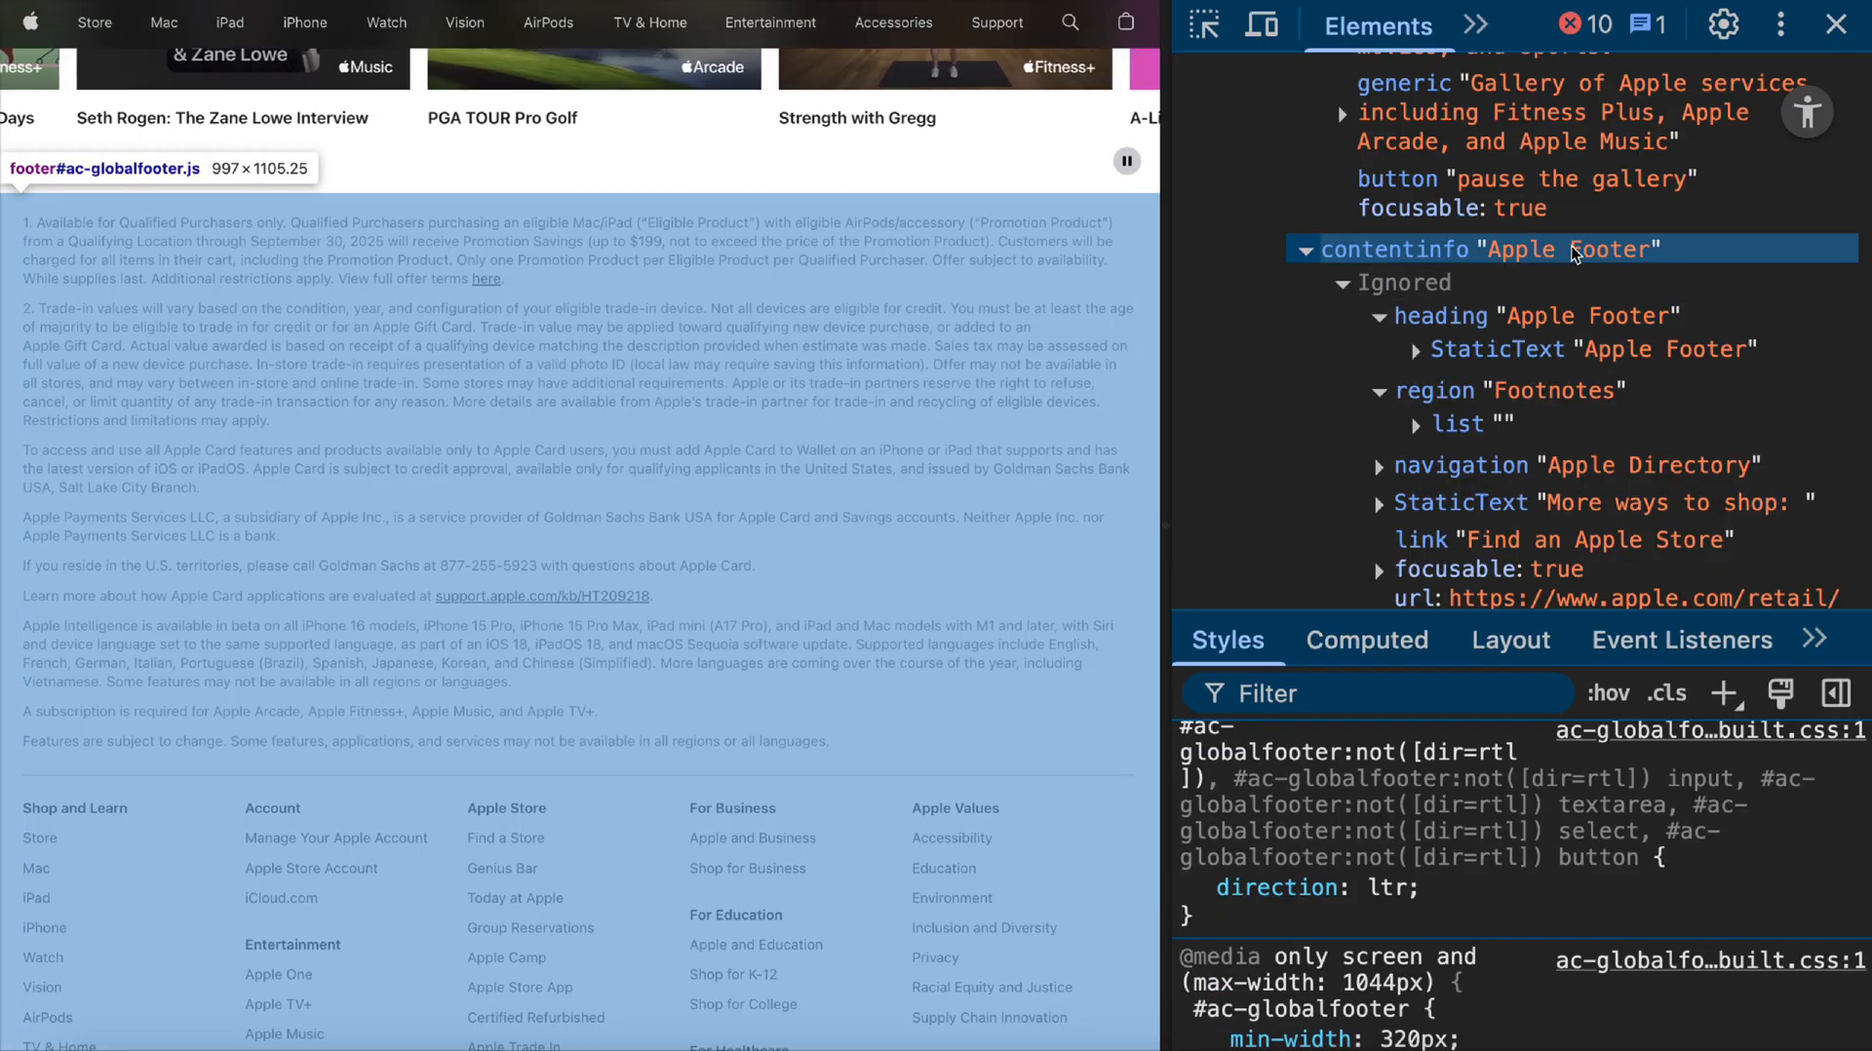
Jump to Apple's footer DOM and review the visually hidden 'Apple Footer' h2 styles.
{"action": "left_click", "coordinate": [1588, 349]}
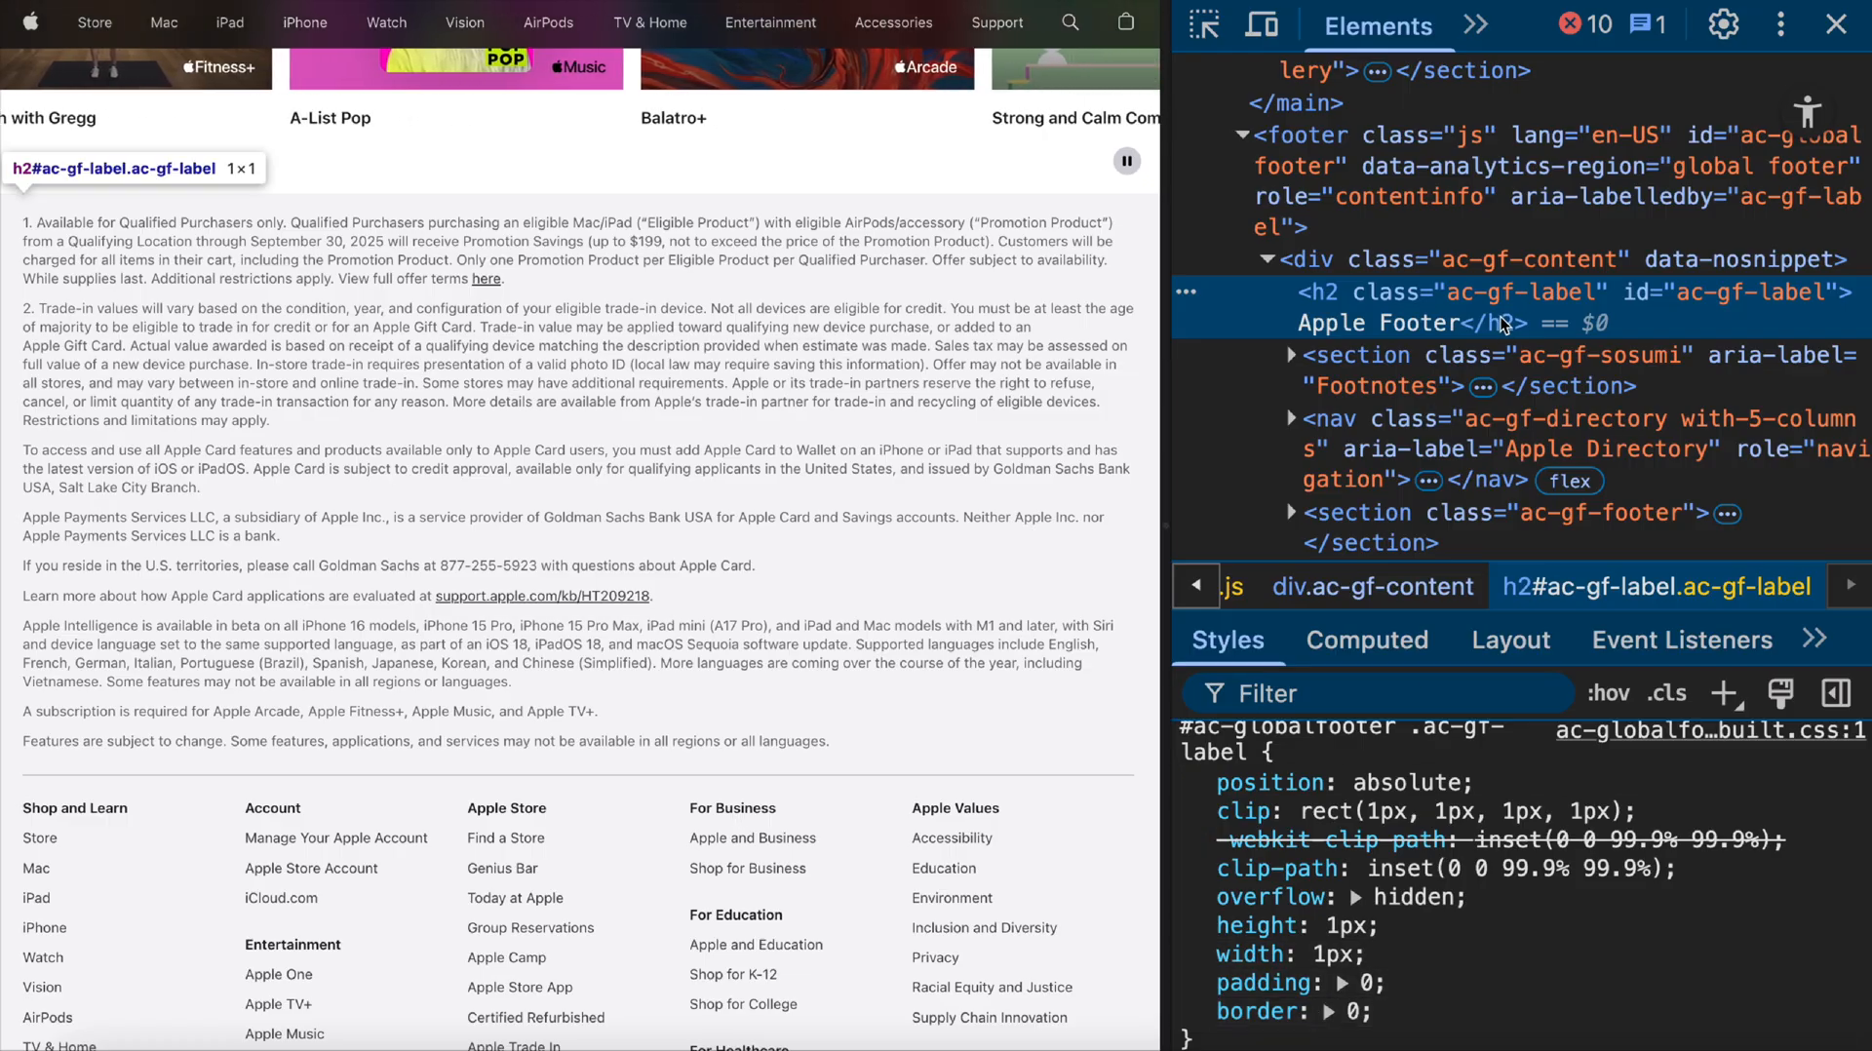
{"action": "scroll", "scroll_direction": "up", "scroll_amount": 3}
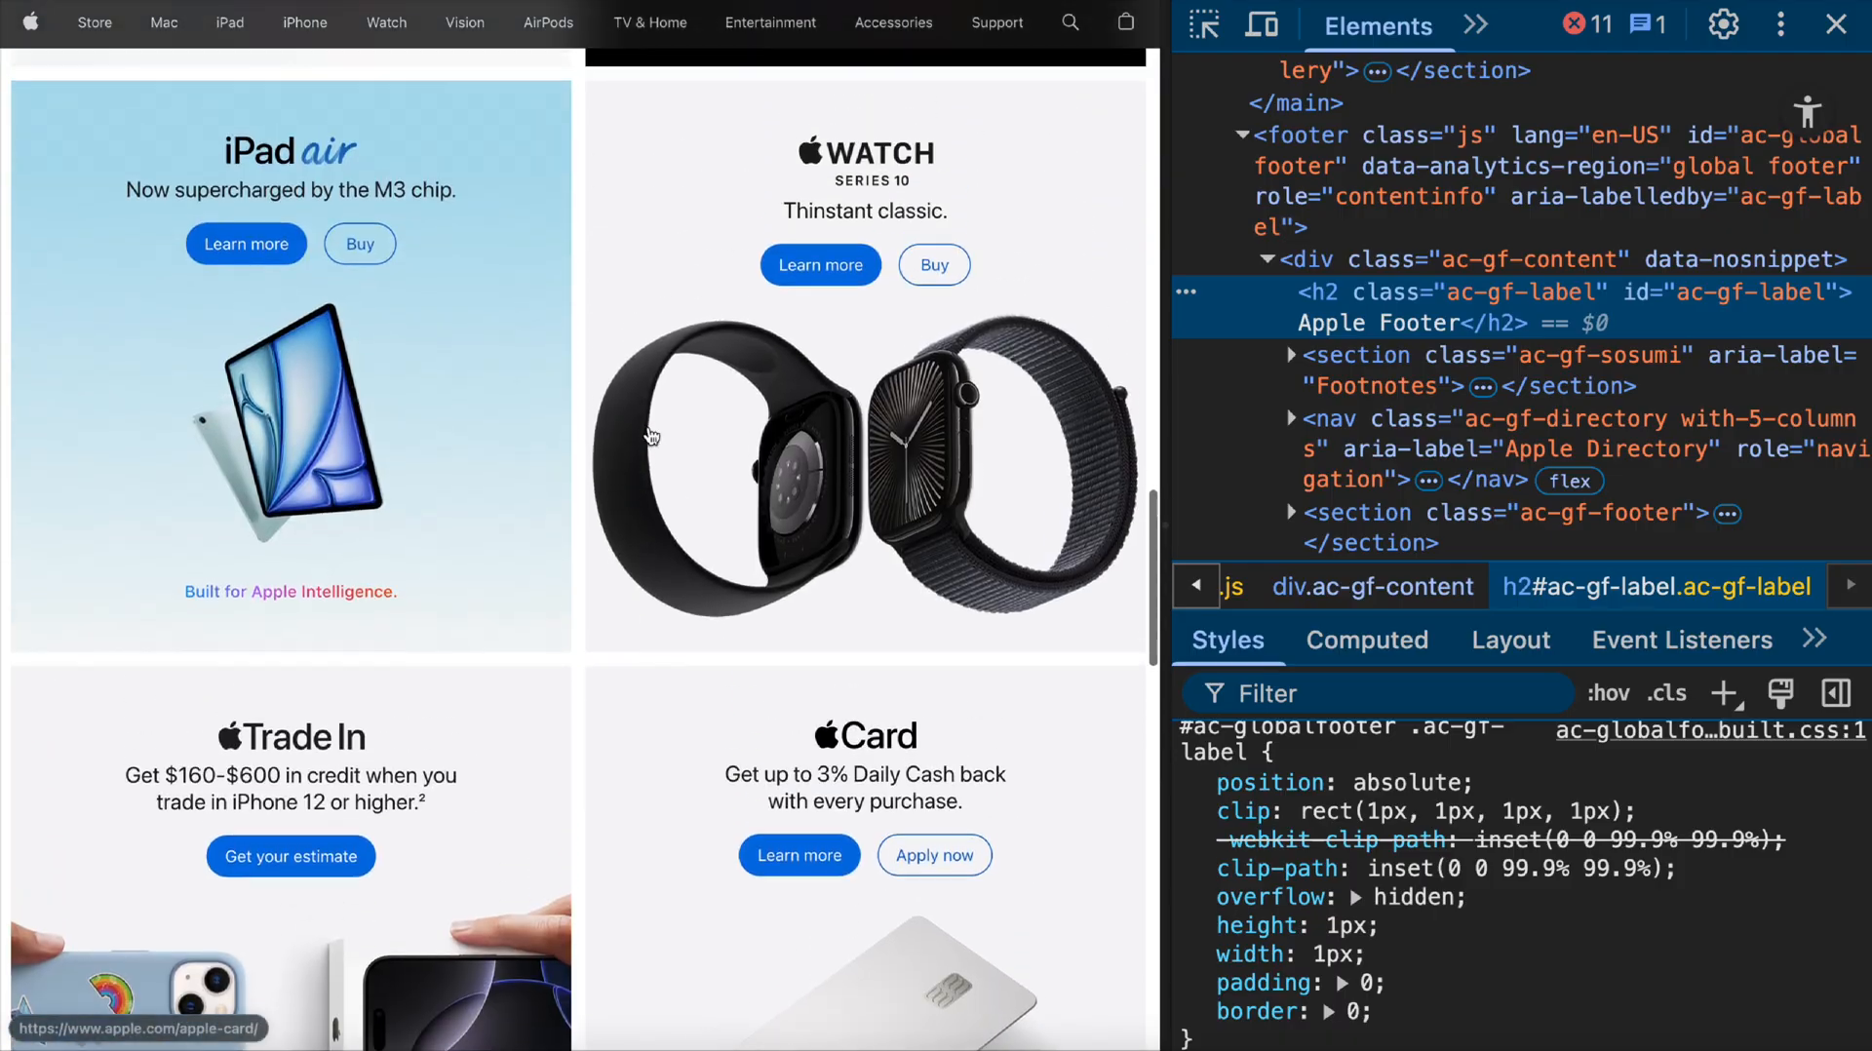
{"action": "scroll", "scroll_direction": "up", "scroll_amount": 3}
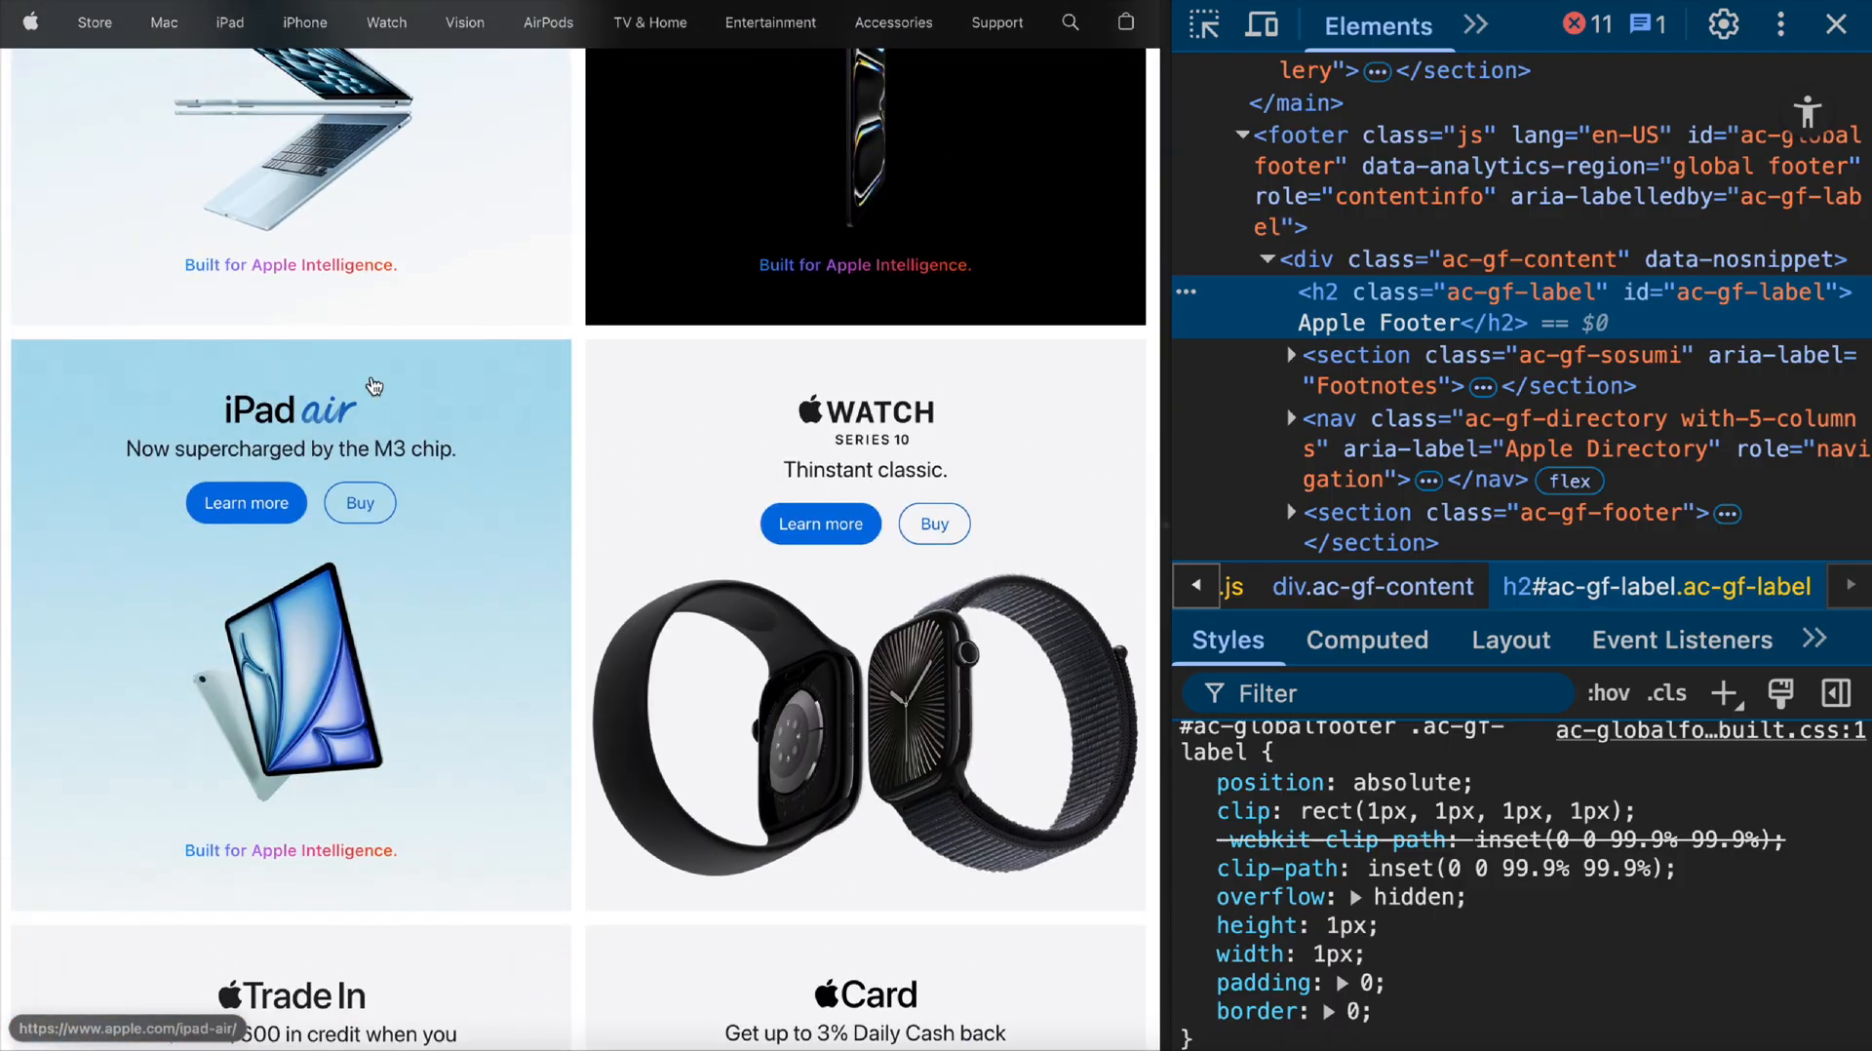
{"action": "scroll", "scroll_direction": "down", "scroll_amount": 3}
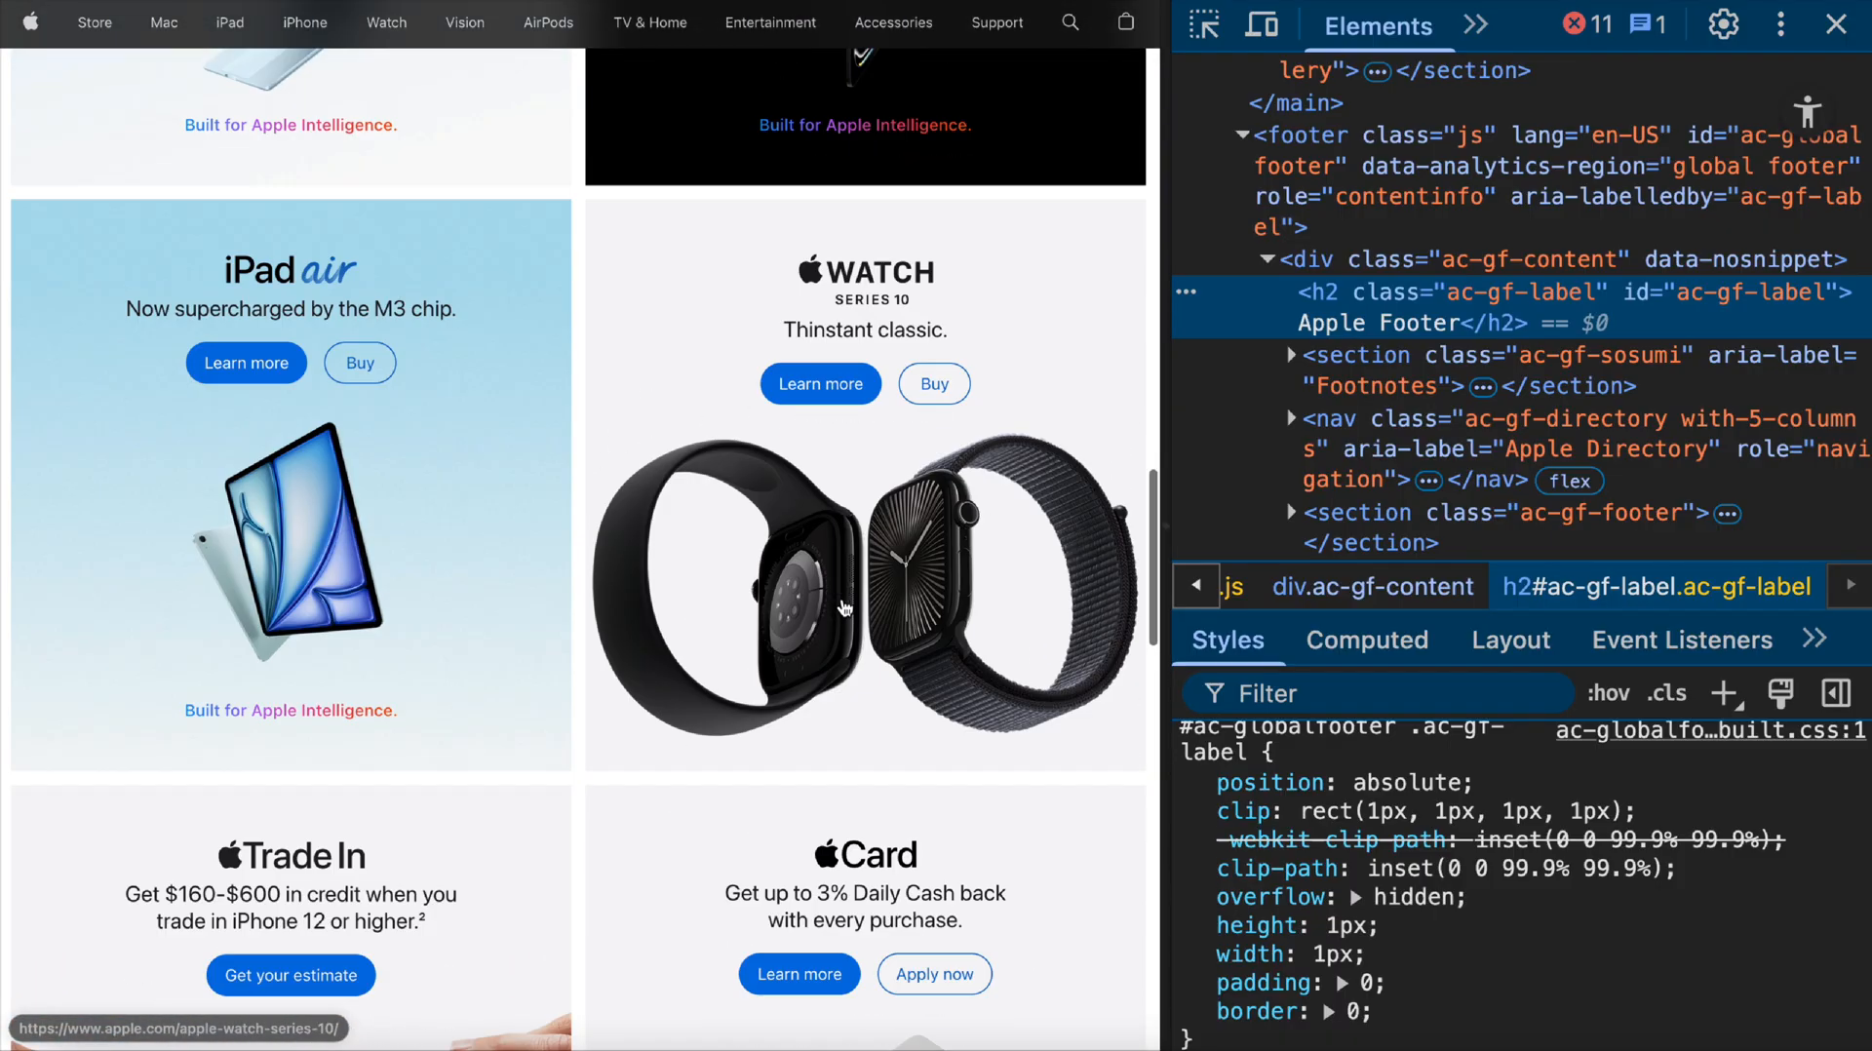
{"action": "scroll", "scroll_direction": "down", "scroll_amount": 3}
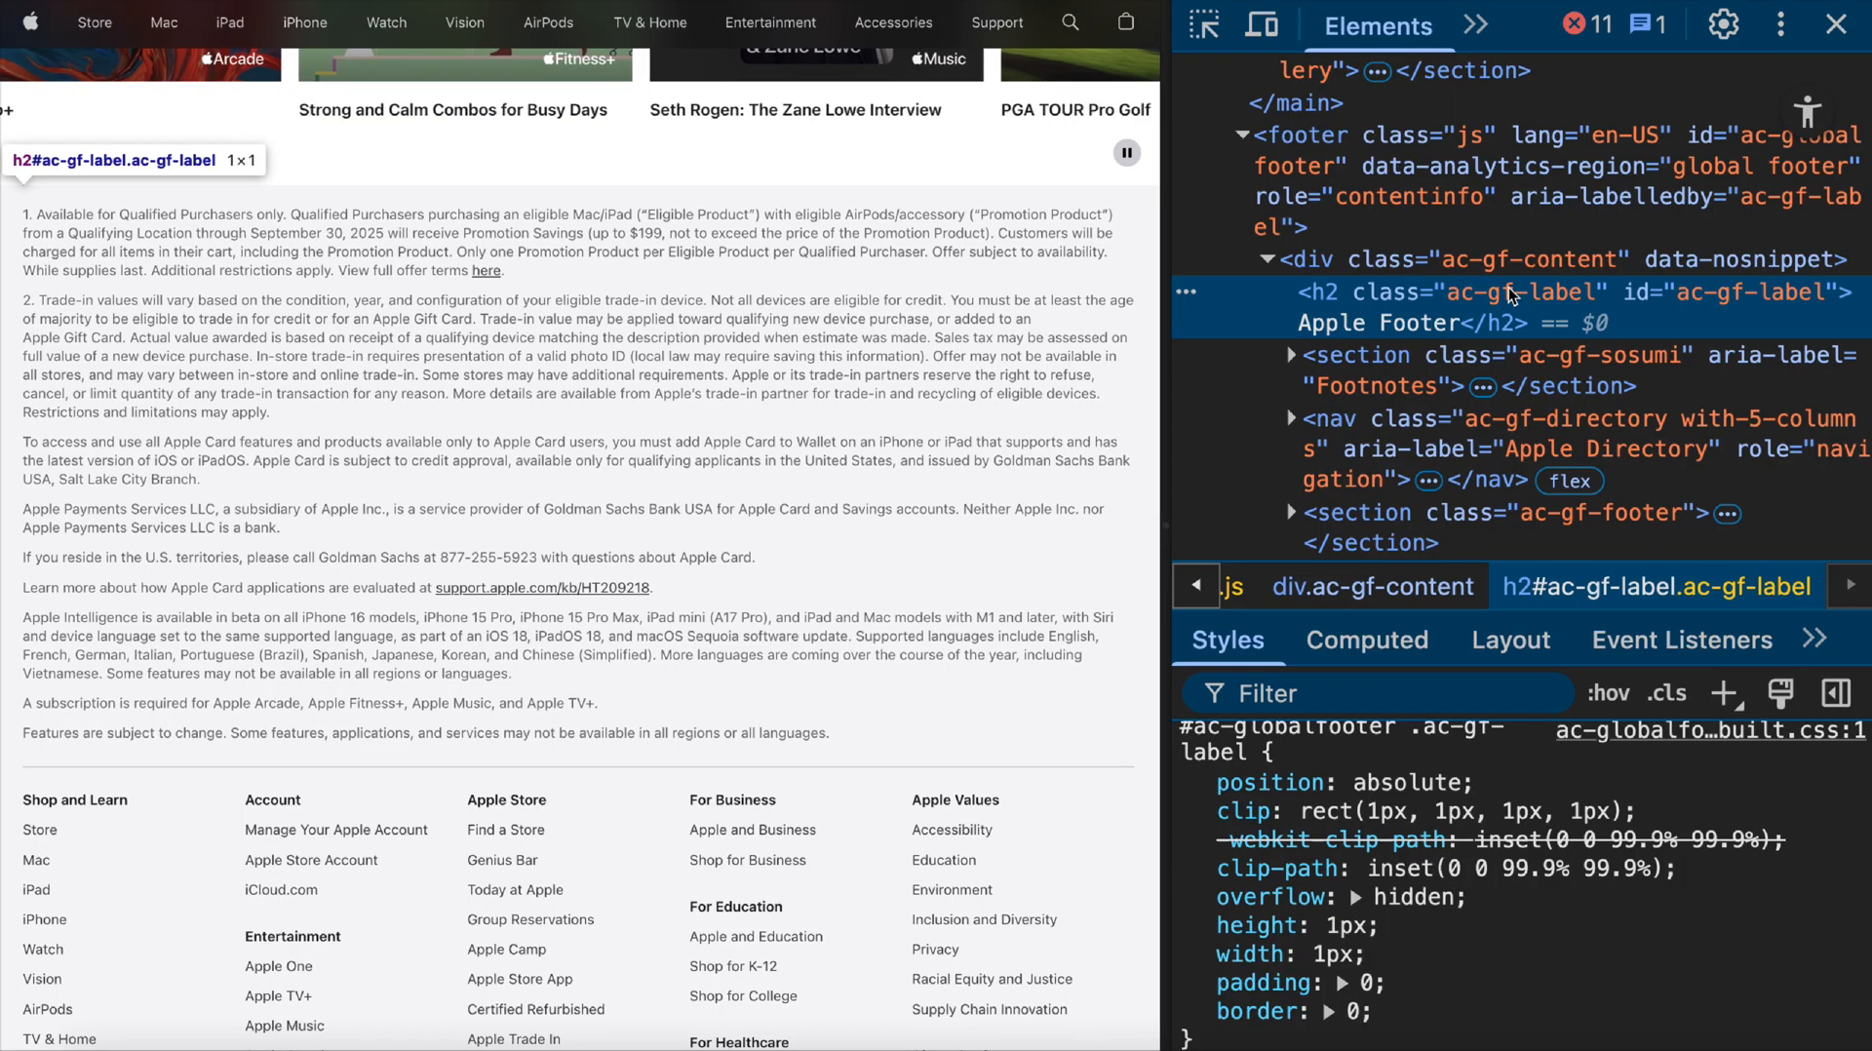
{"action": "mouse_move", "coordinate": [1358, 371]}
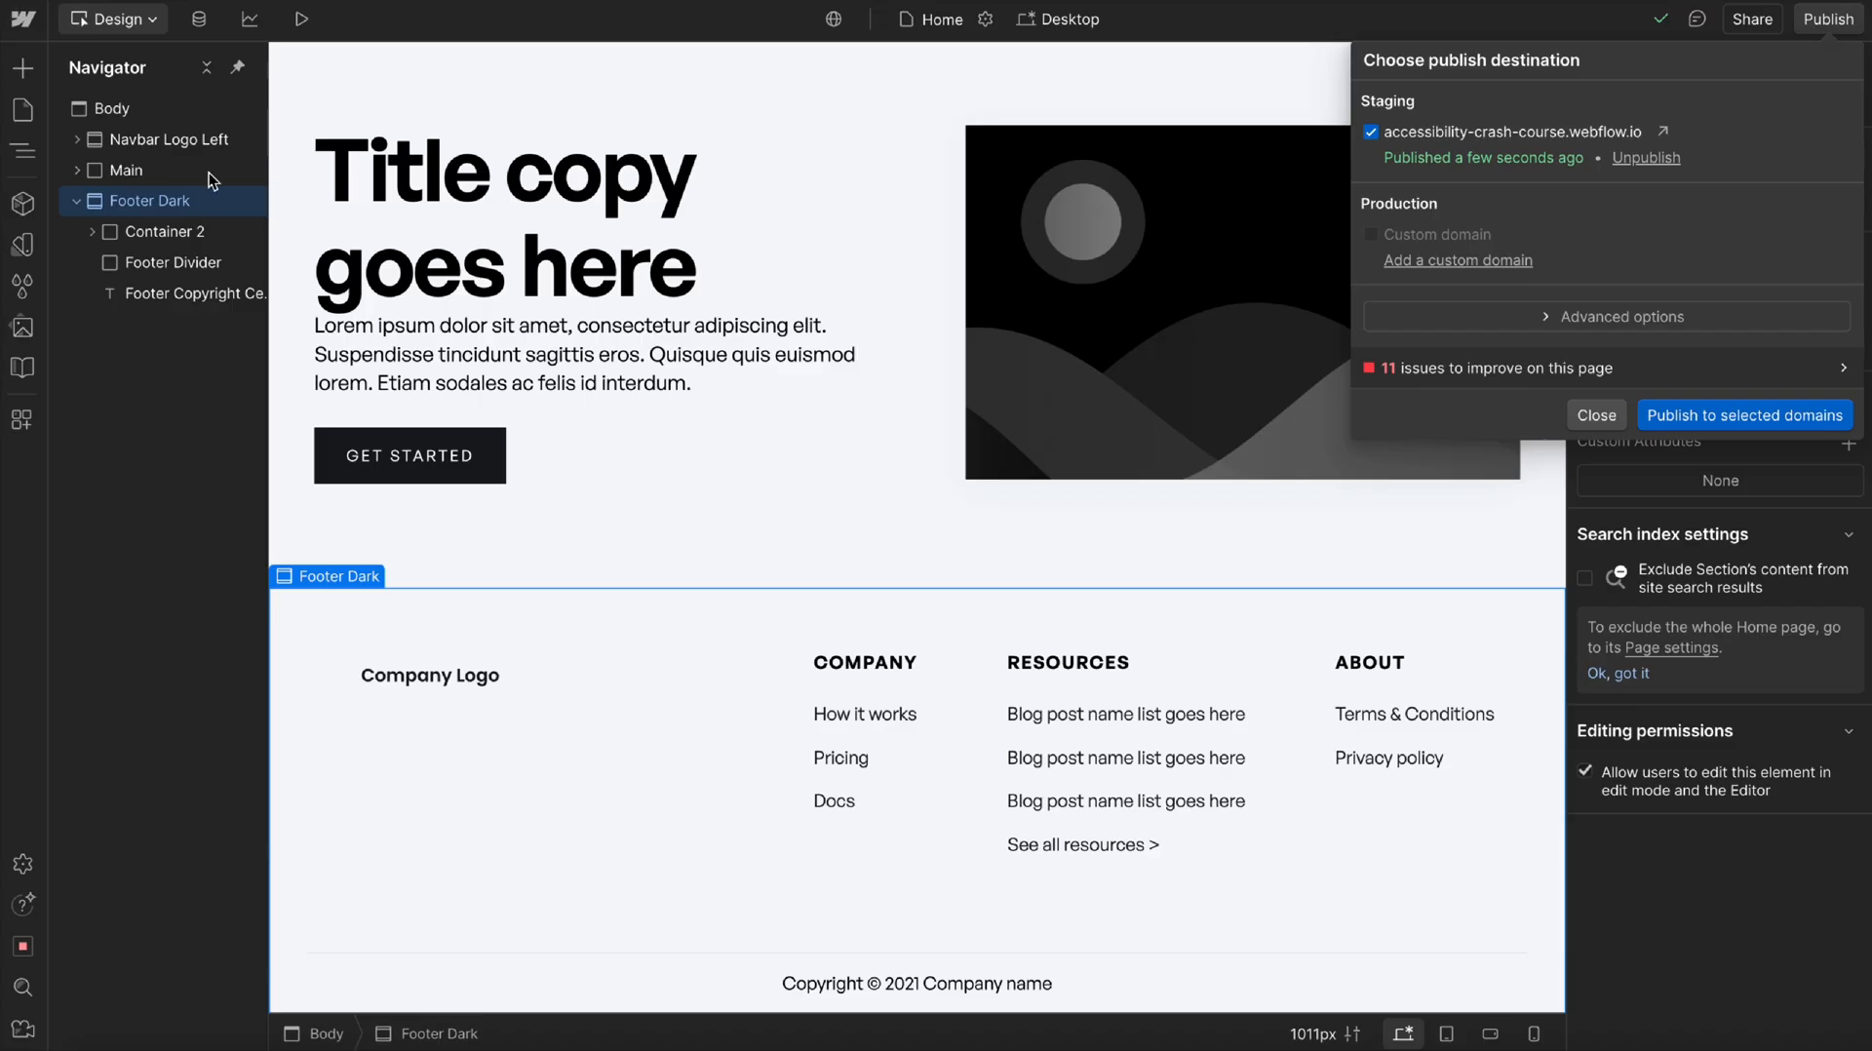
Close the publish options and add aria-labelledby='footer-title' to Footer Dark.
{"action": "left_click", "coordinate": [1595, 415]}
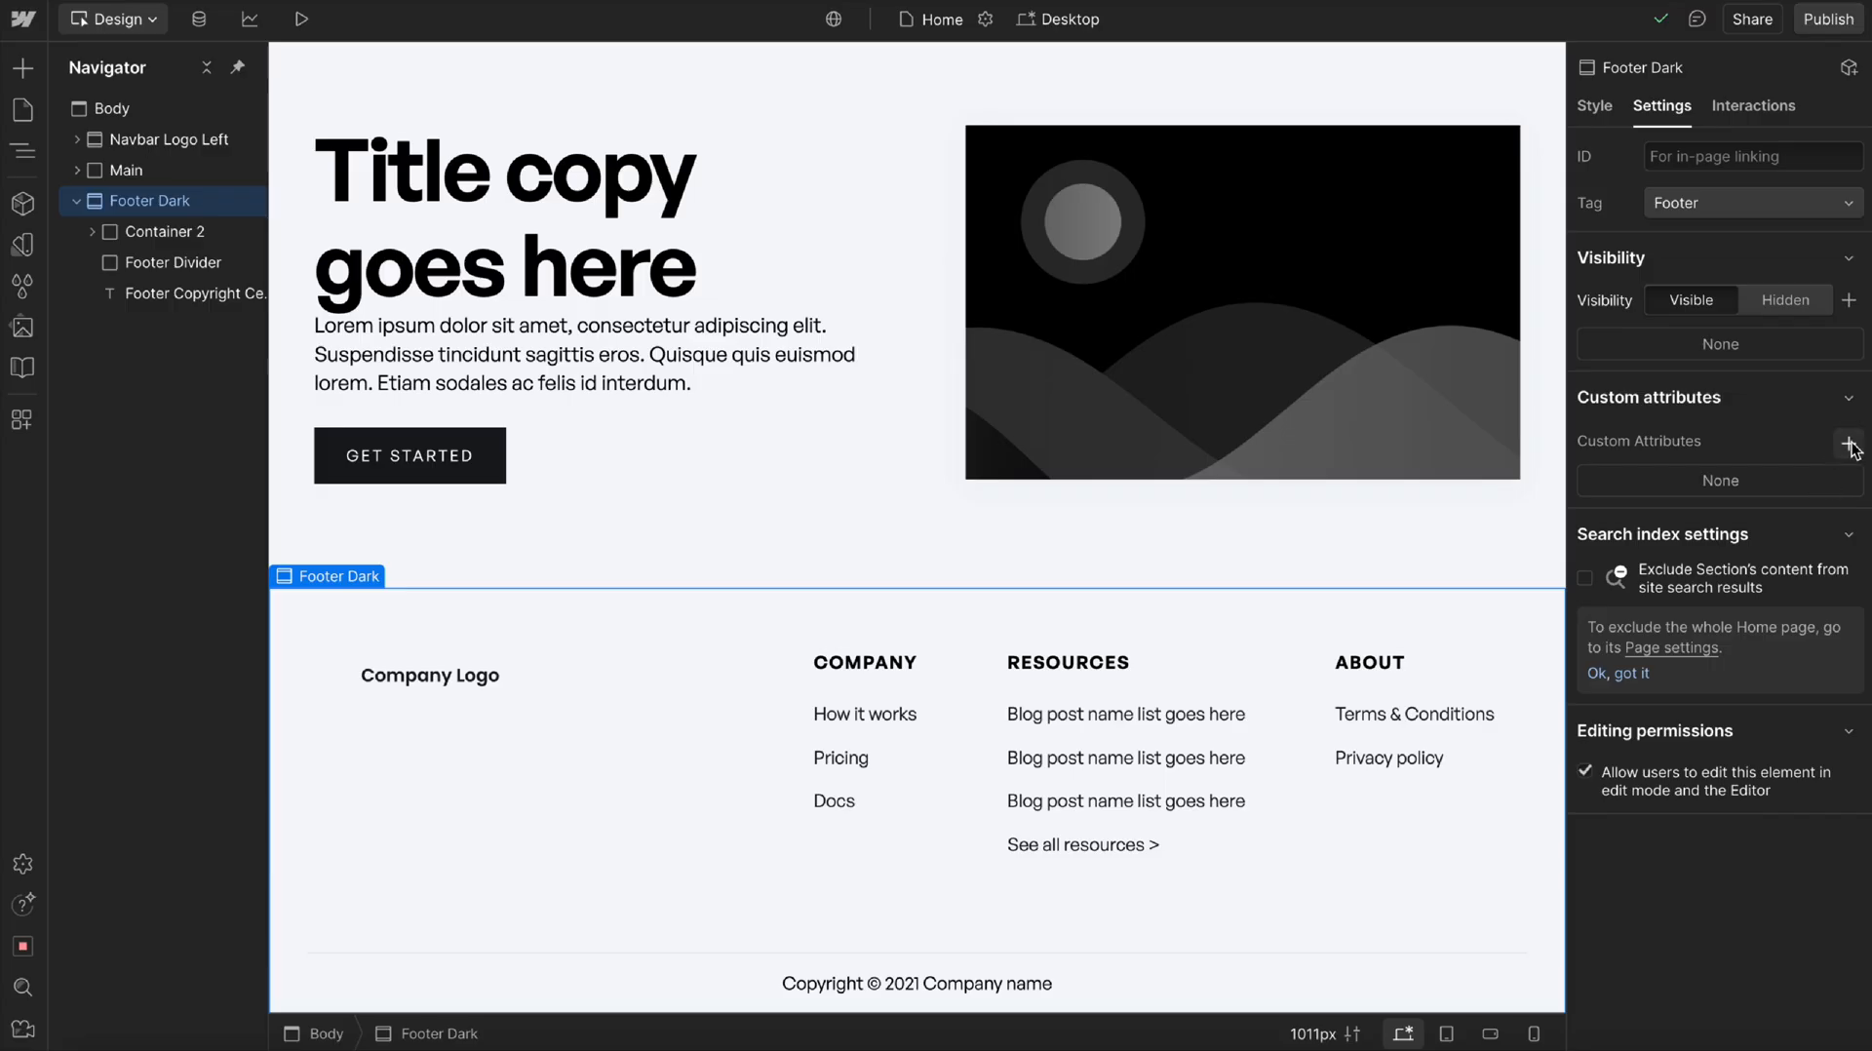
{"action": "left_click", "coordinate": [1849, 444]}
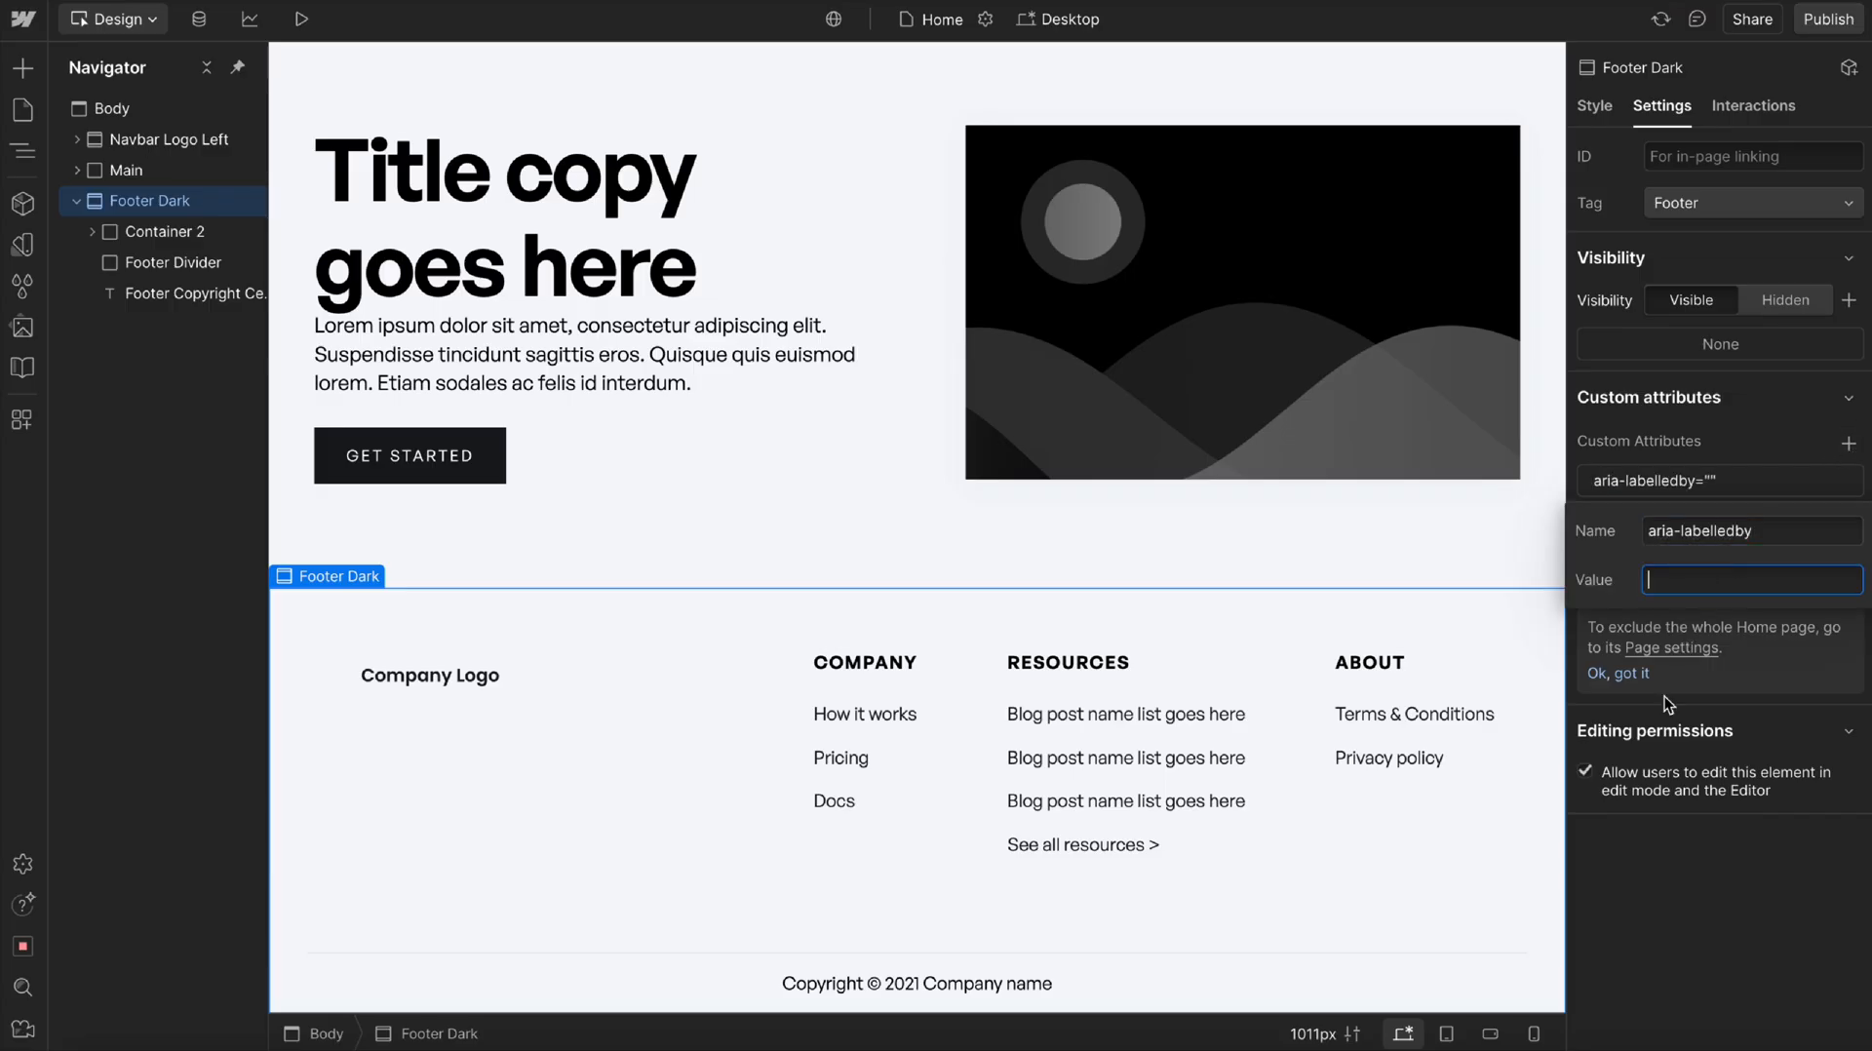
{"action": "type", "text": "footer-title"}
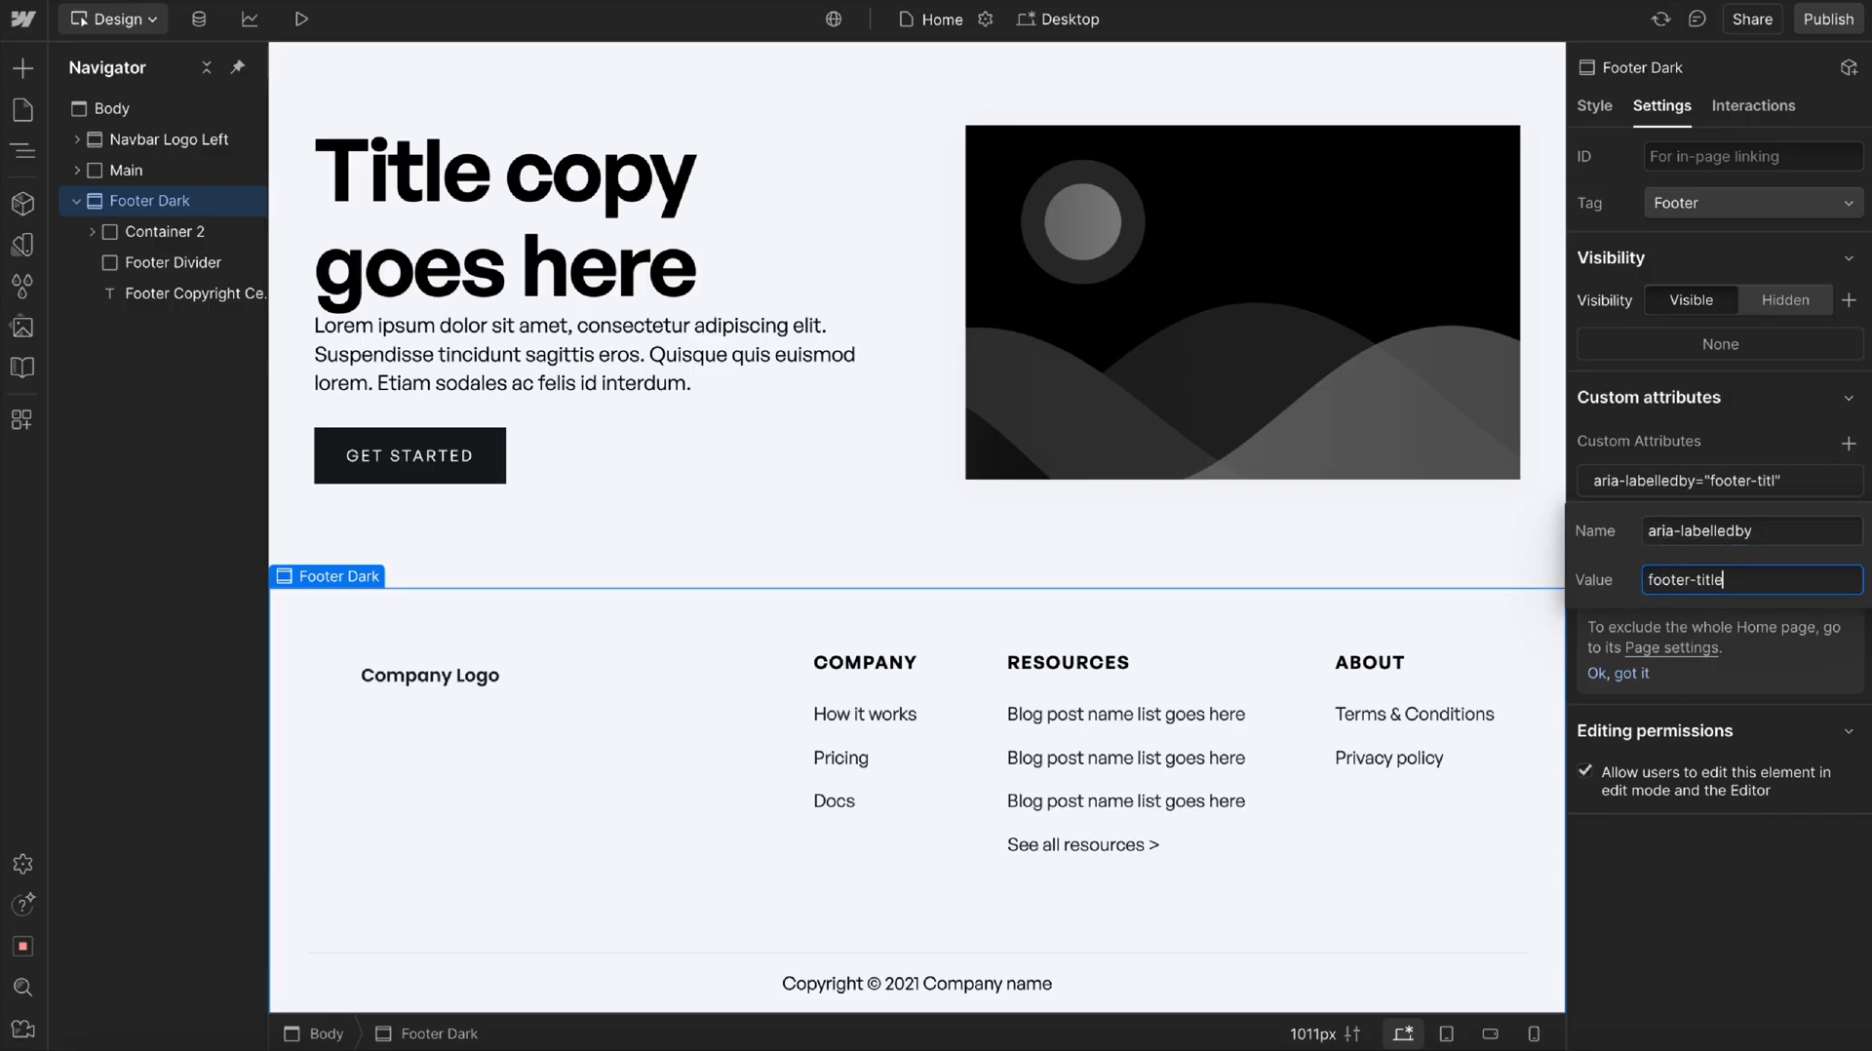
{"action": "left_click", "coordinate": [163, 232]}
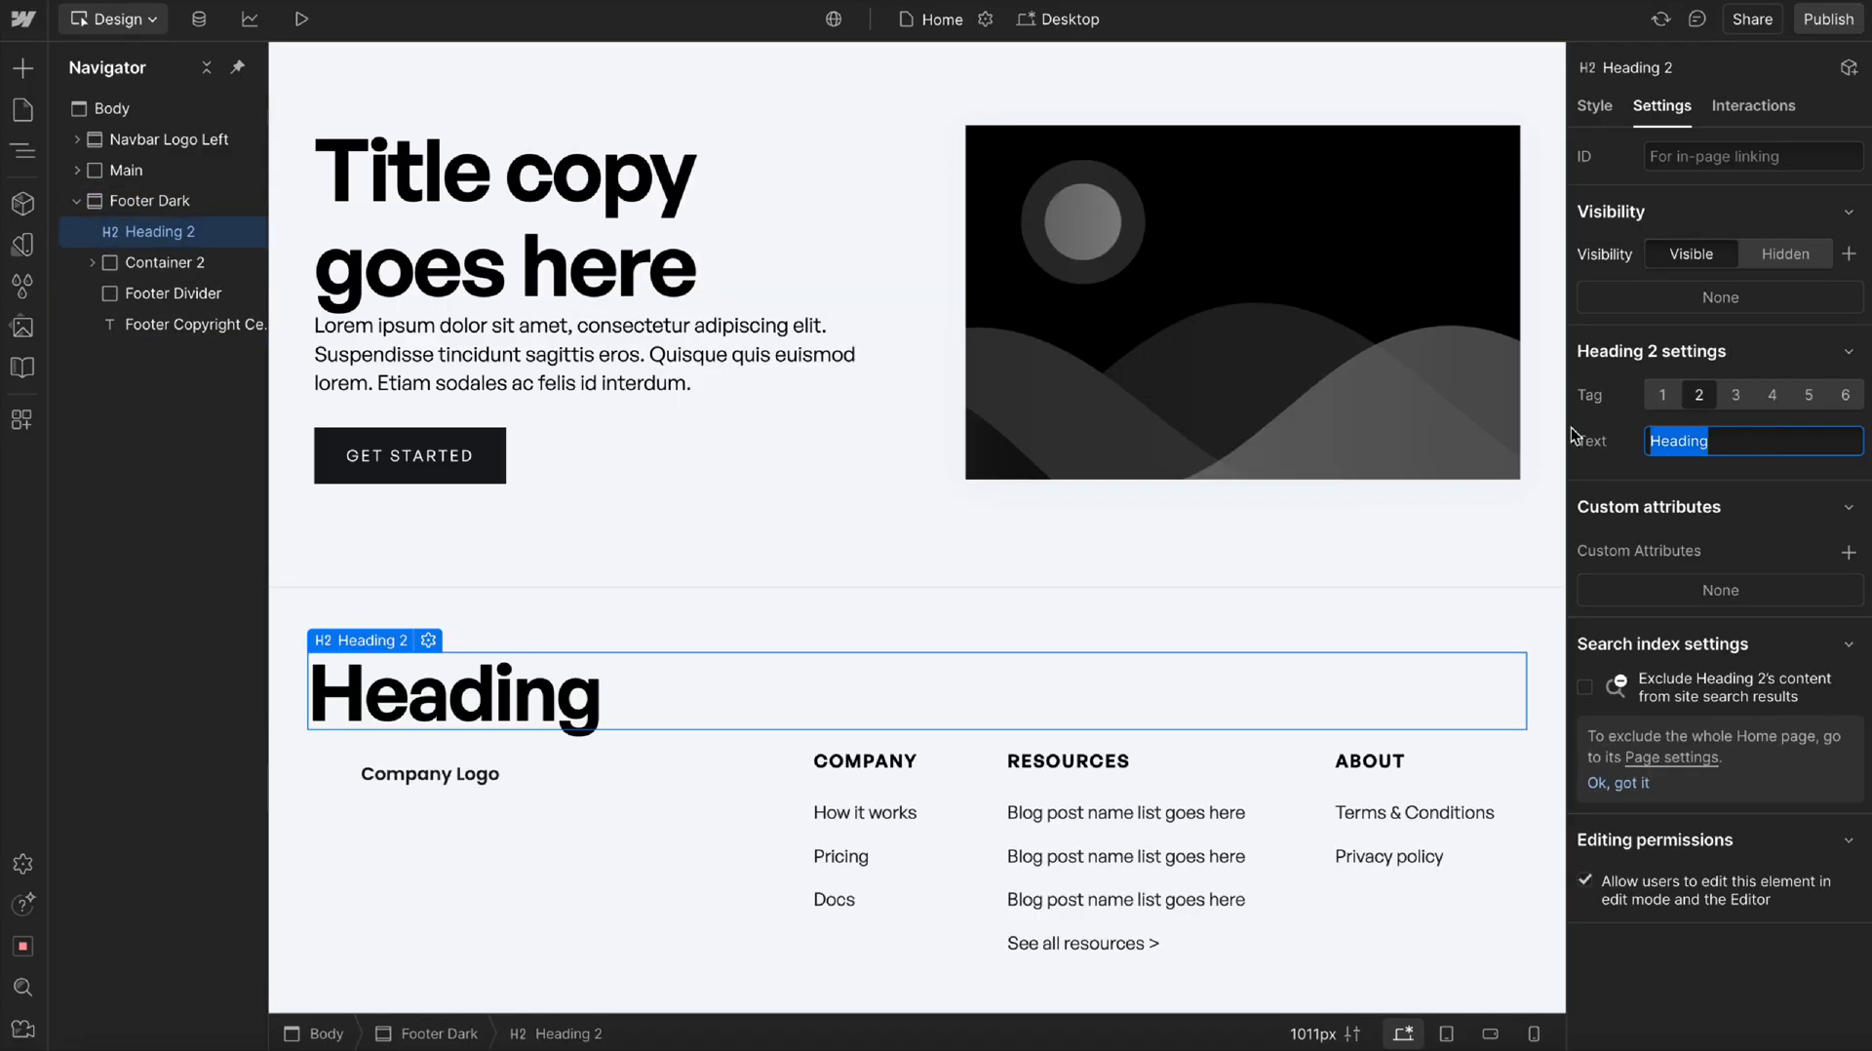
Add an H2 reading 'Company Name' with ID footer-title, then recheck the footer's attributes.
{"action": "type", "text": "Company N"}
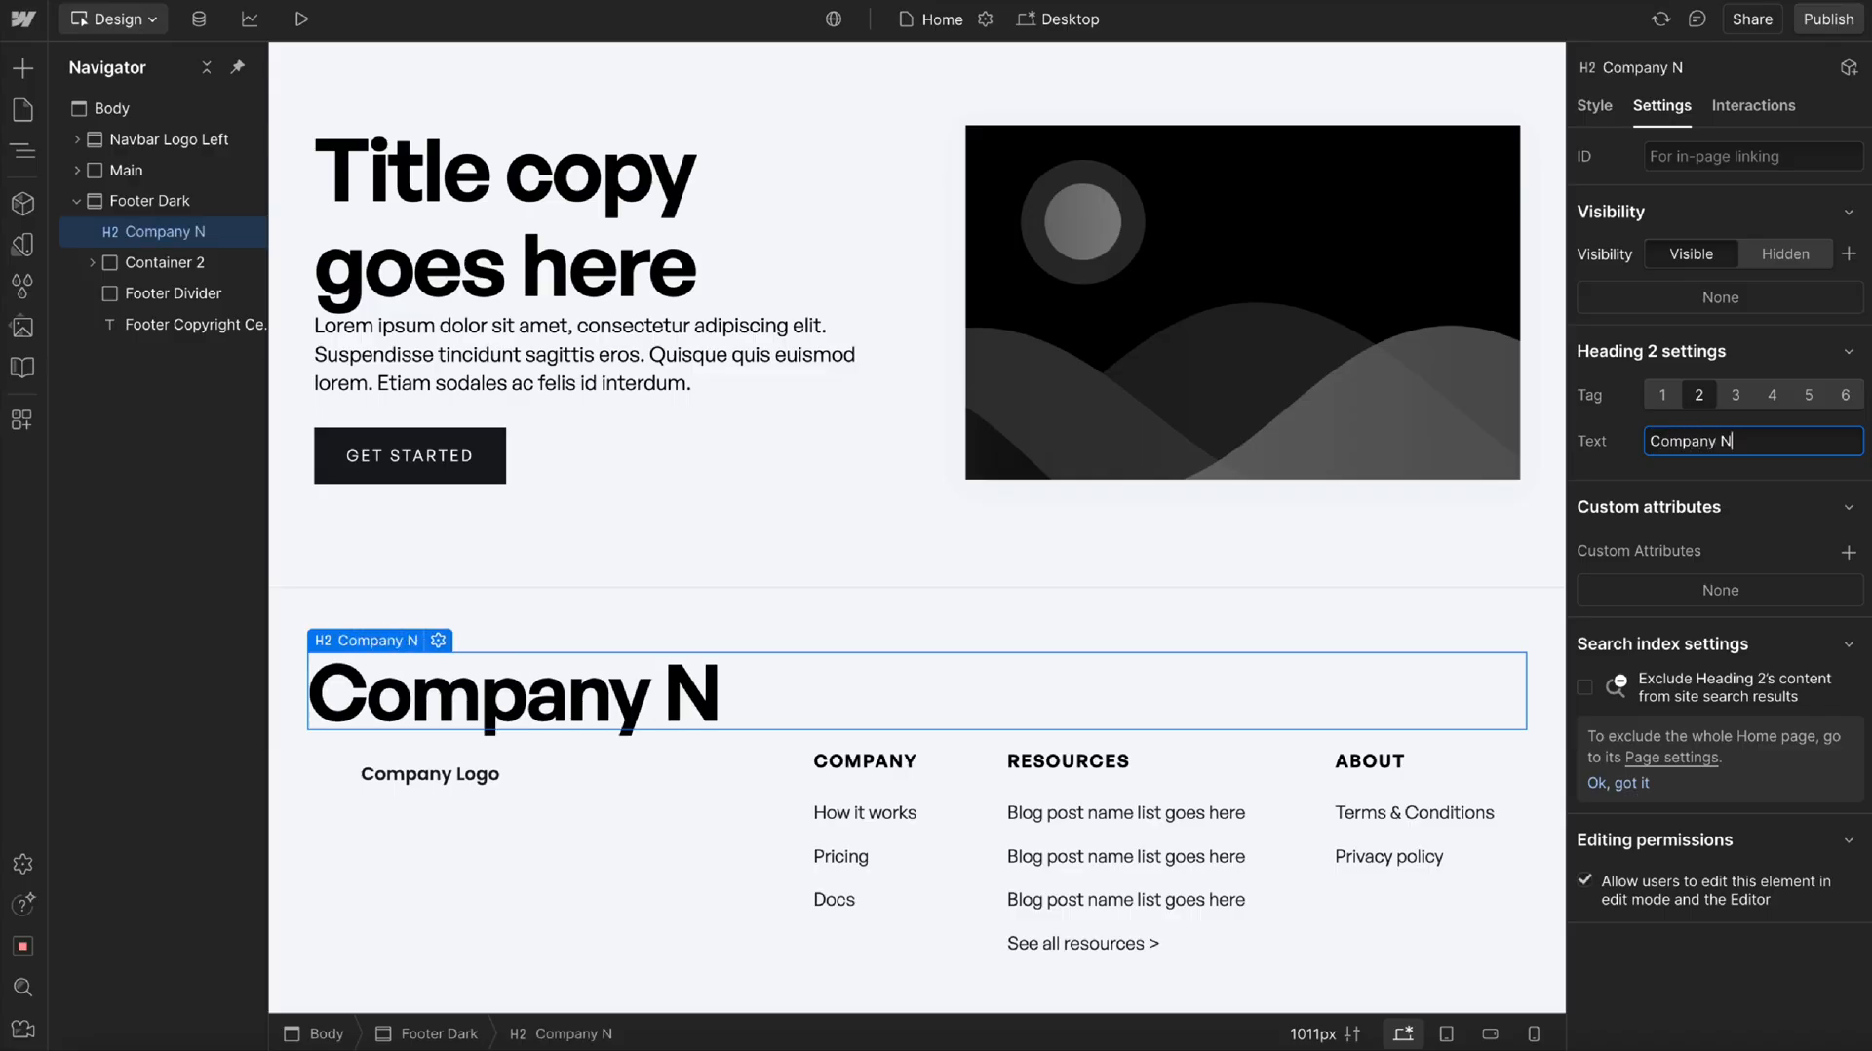
{"action": "type", "text": "ame"}
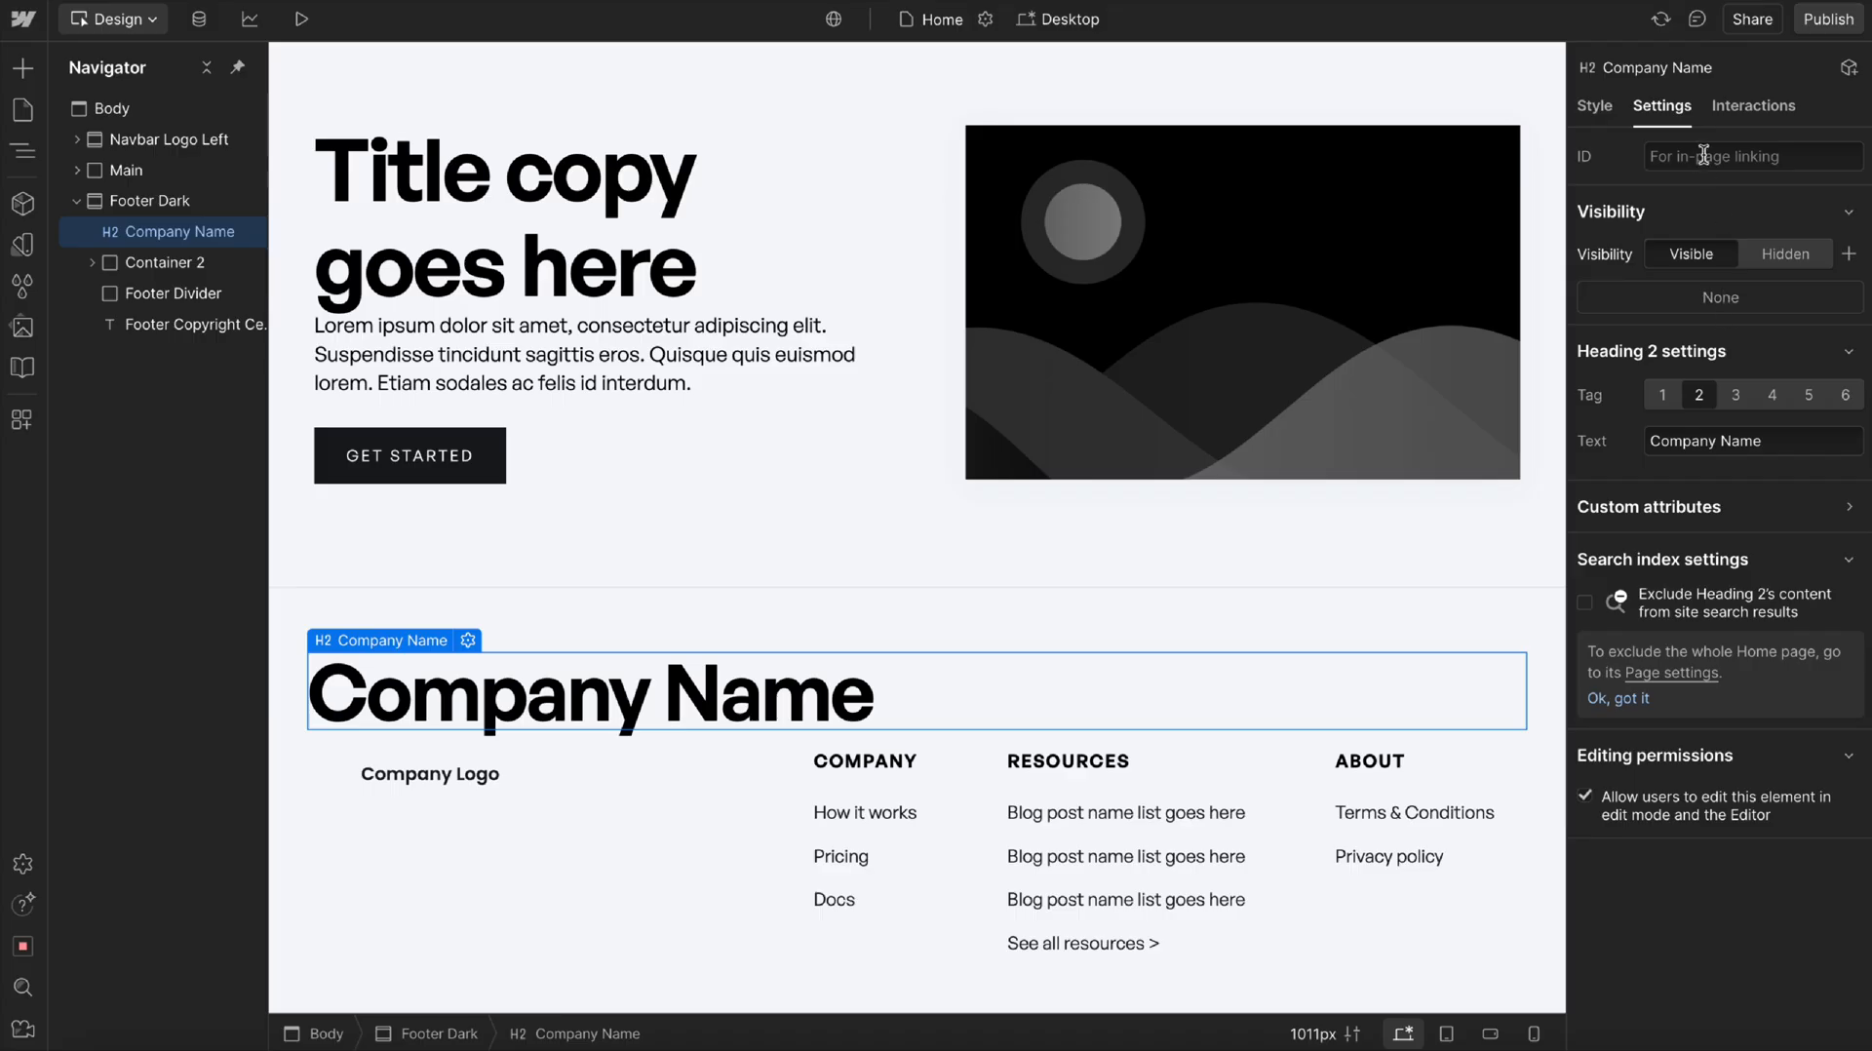
{"action": "type", "text": "footer-tit"}
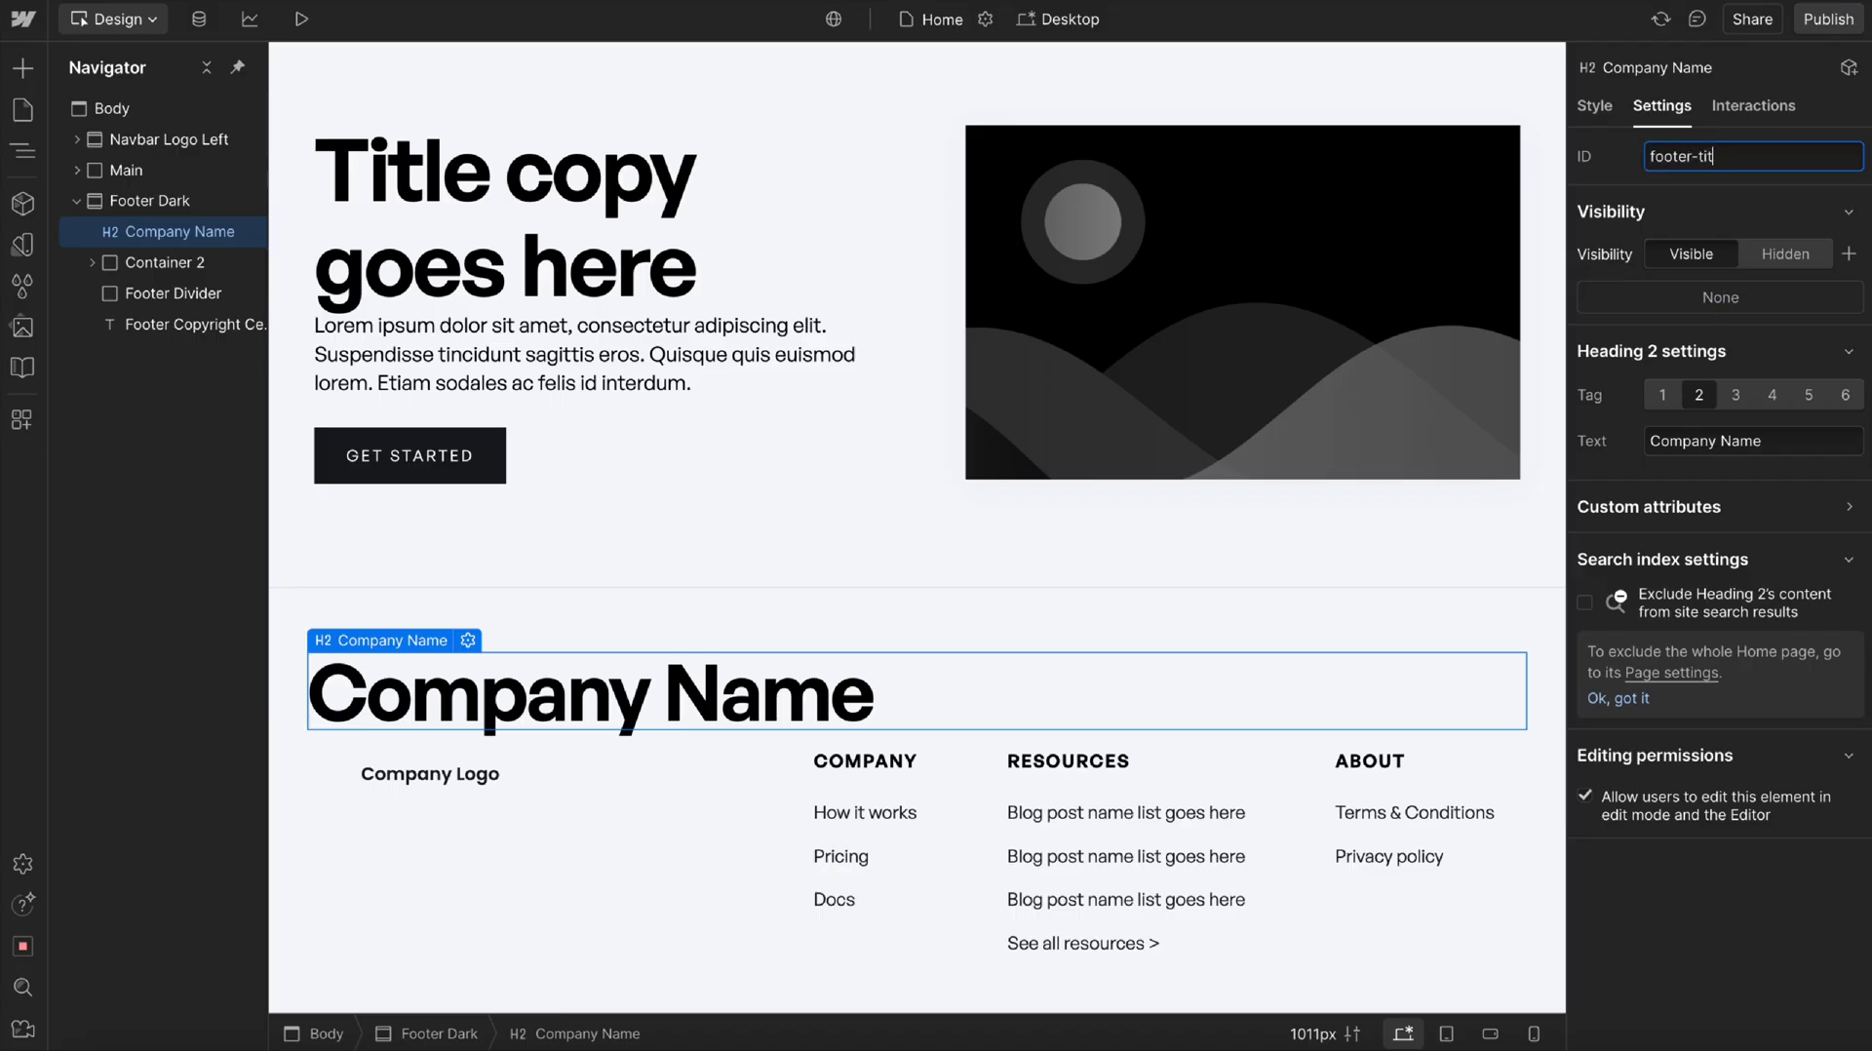
{"action": "left_click", "coordinate": [152, 201]}
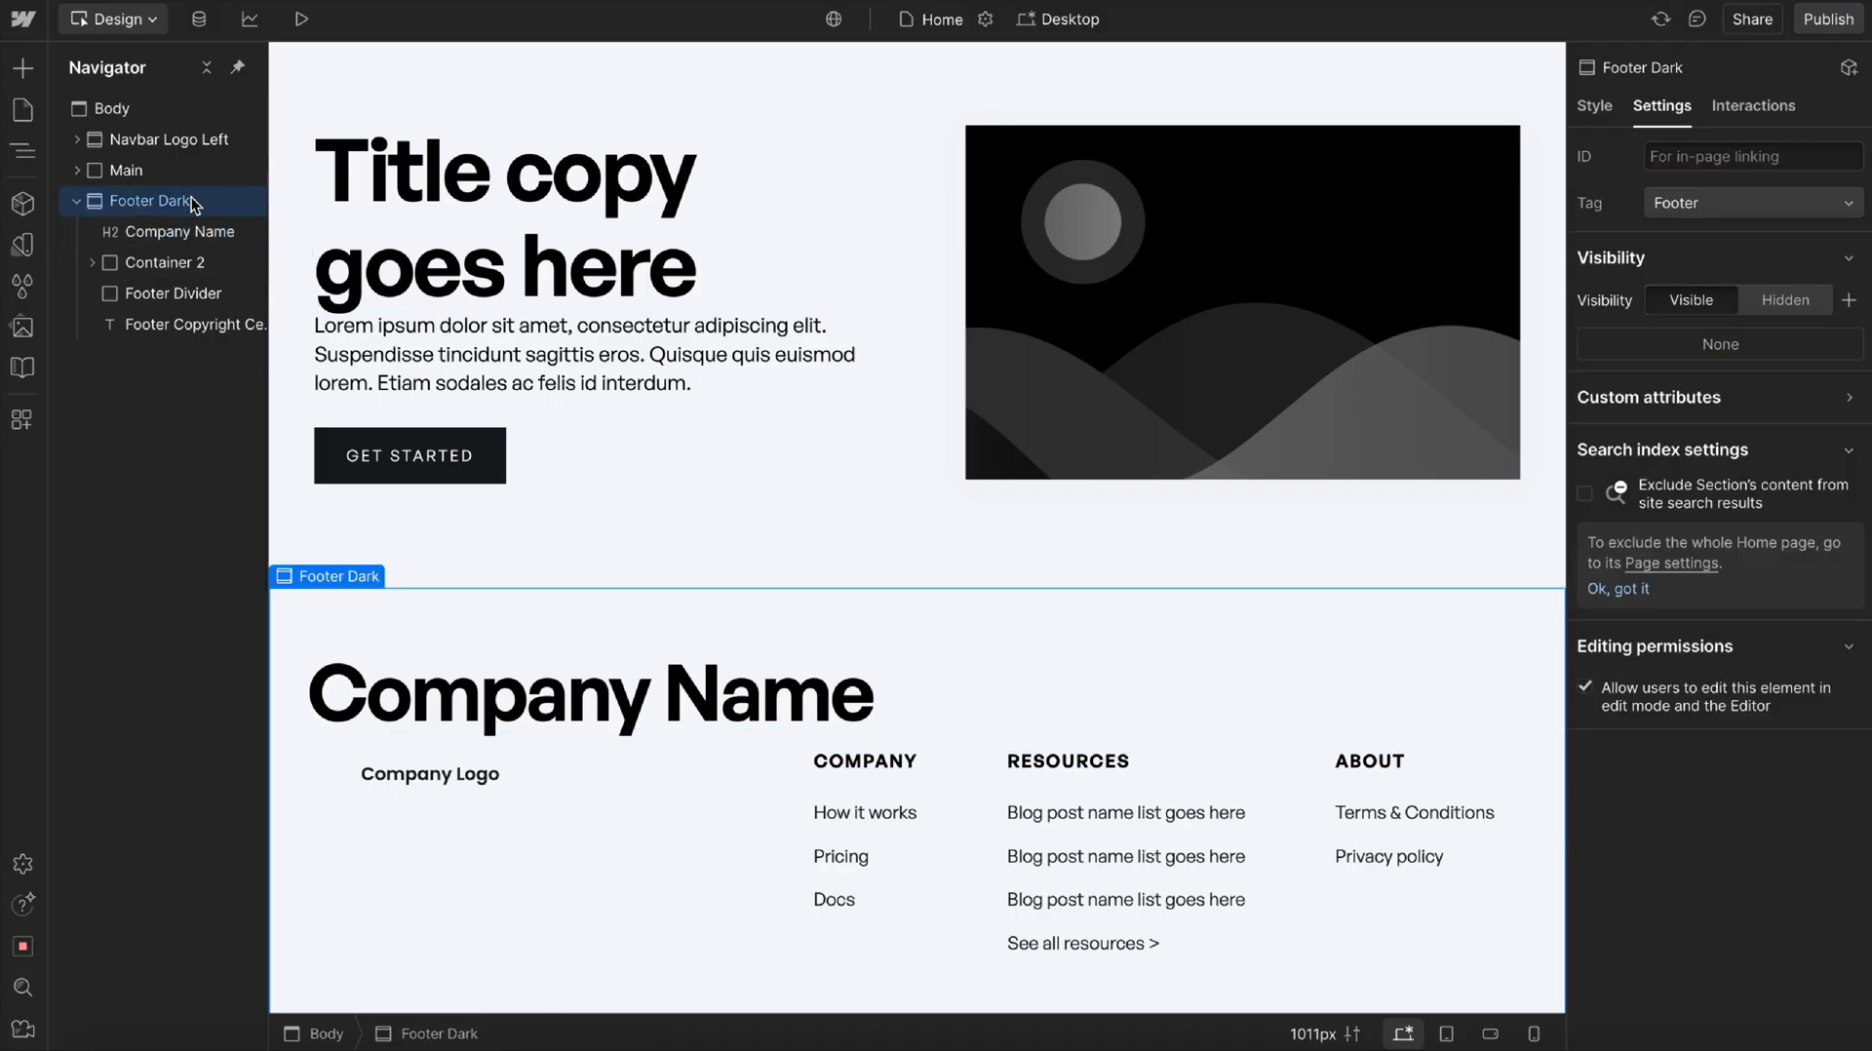
{"action": "left_click", "coordinate": [1650, 398]}
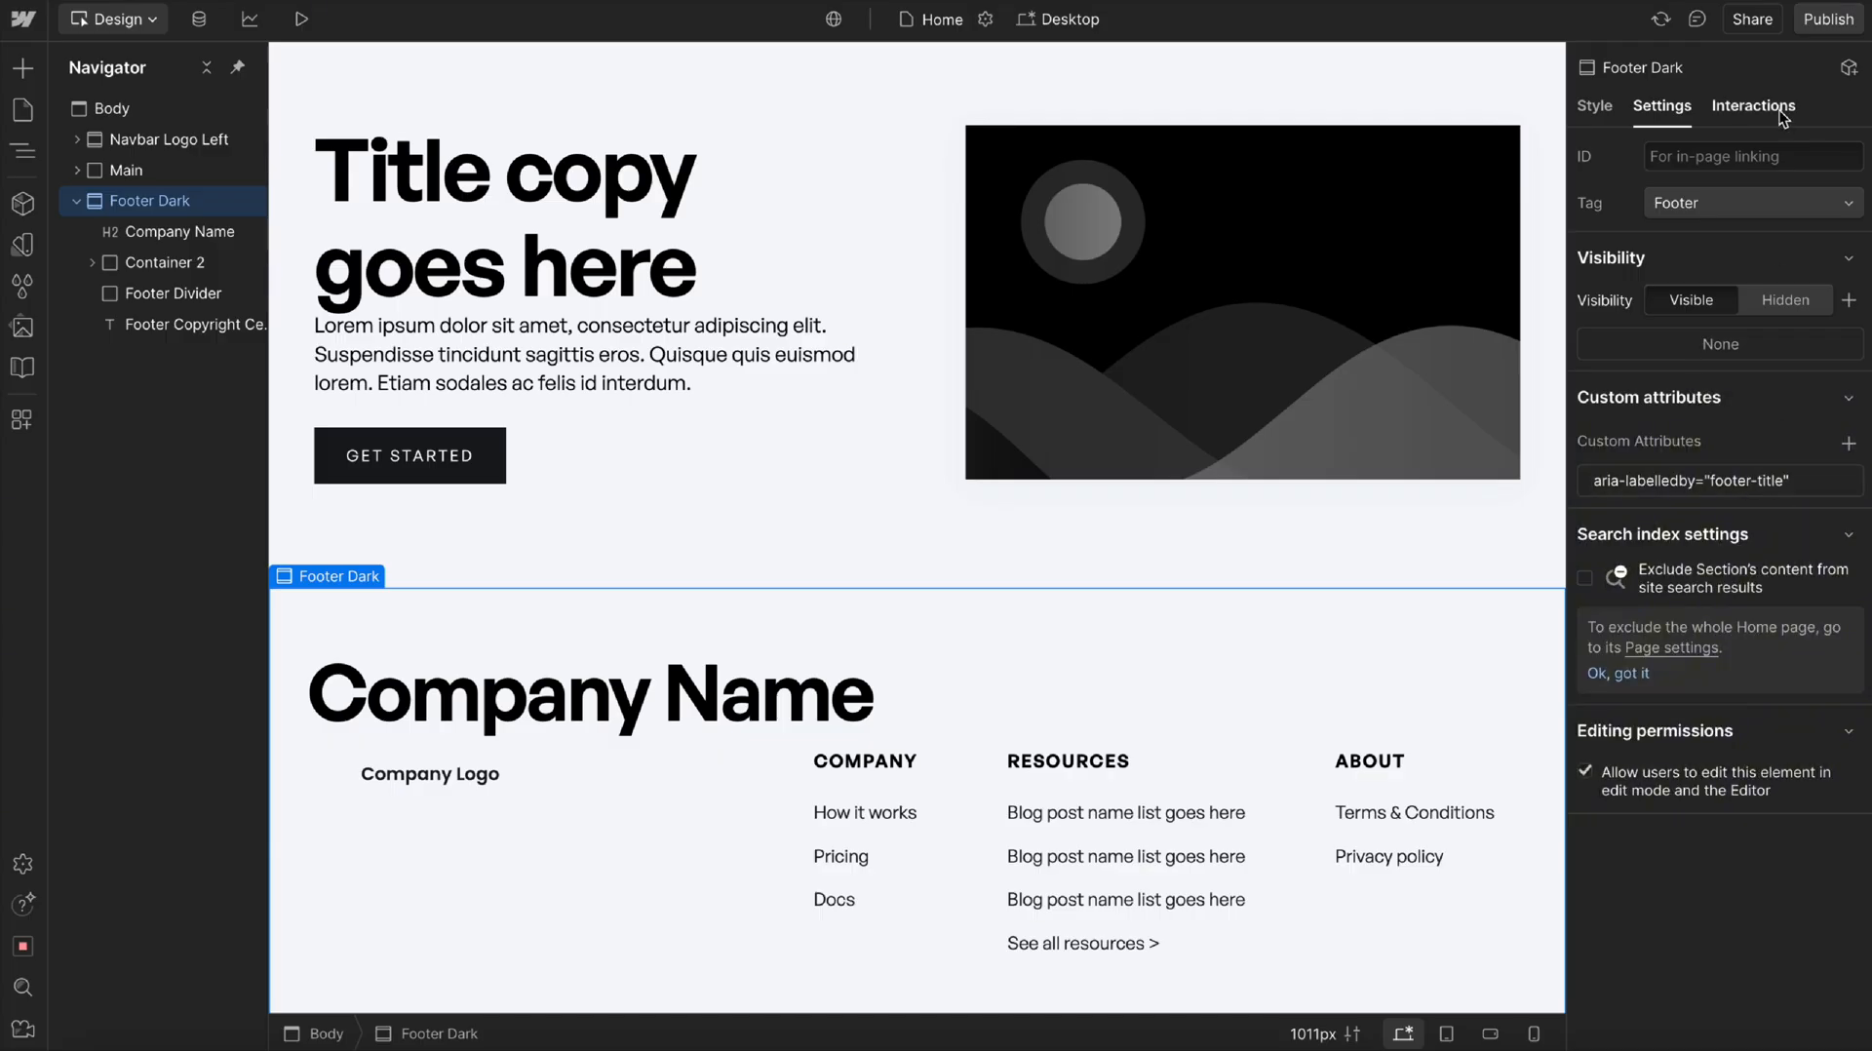
Republish and confirm the footer appears as contentinfo 'Company Name' in the Accessibility tree.
{"action": "left_click", "coordinate": [1826, 20]}
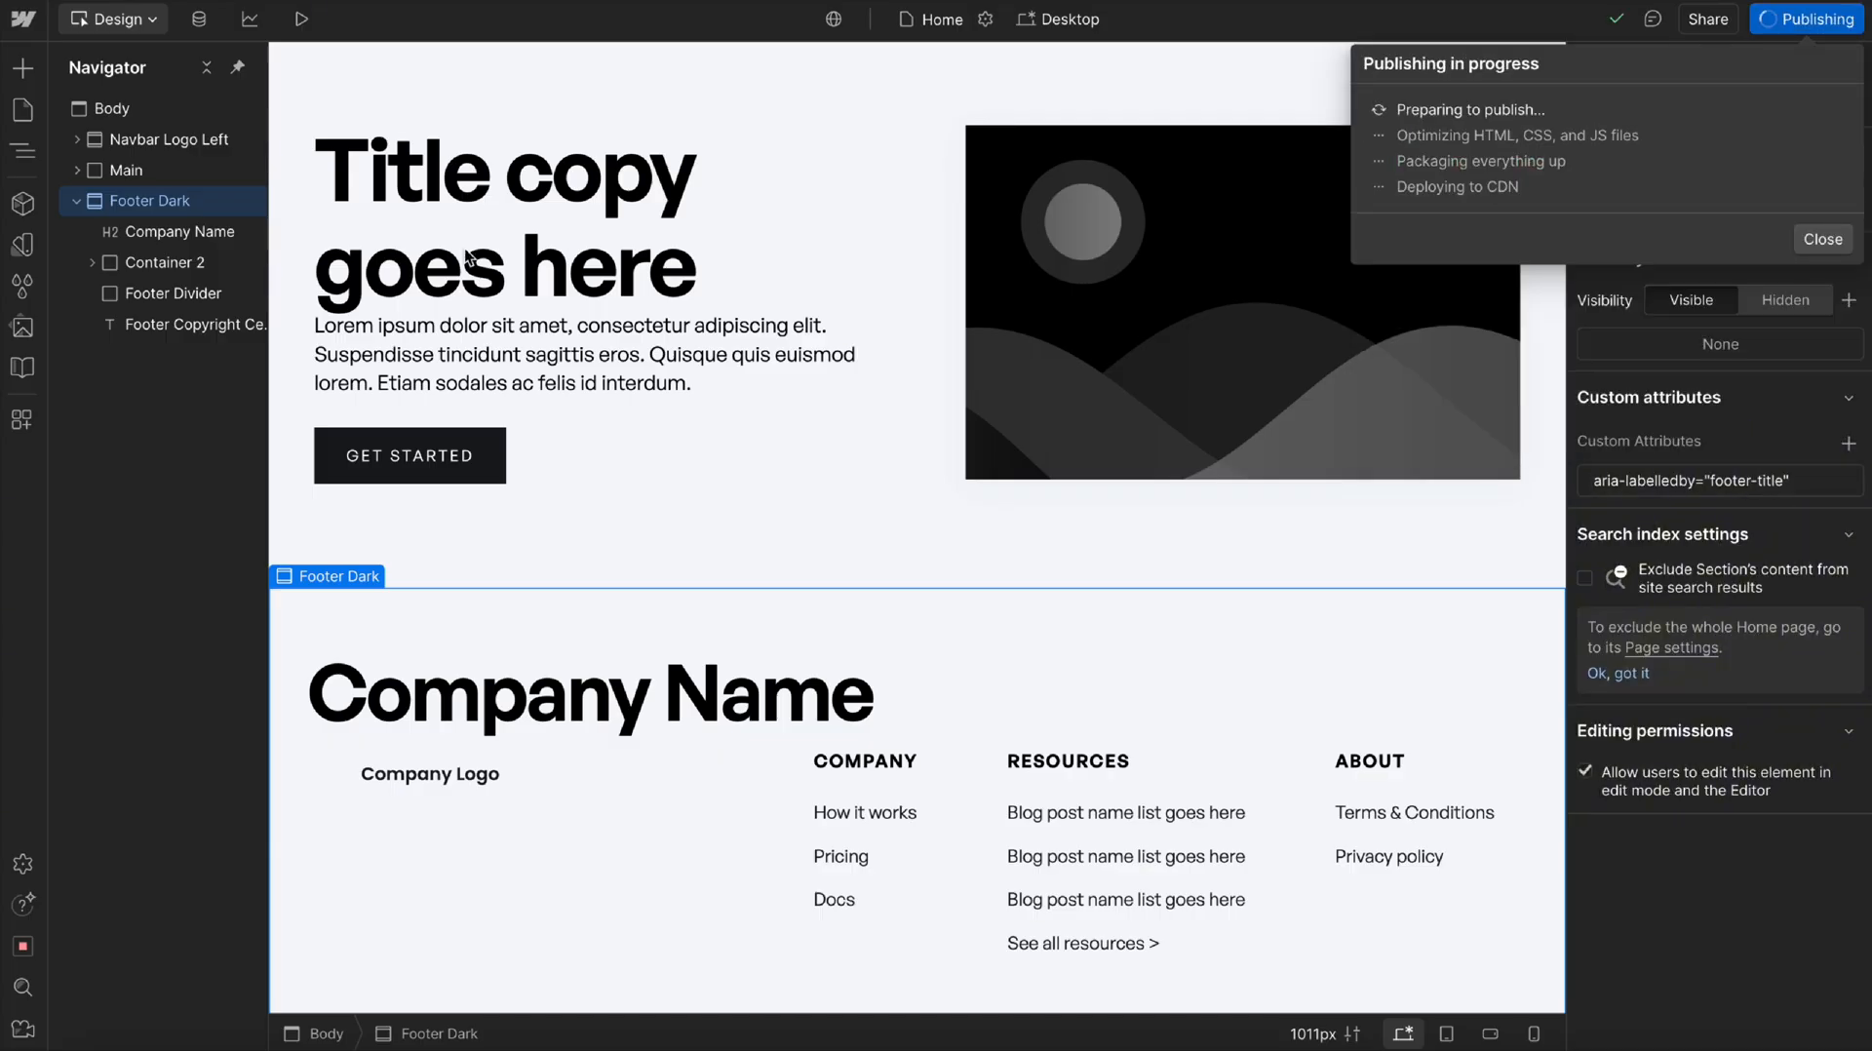
{"action": "mouse_move", "coordinate": [450, 85]}
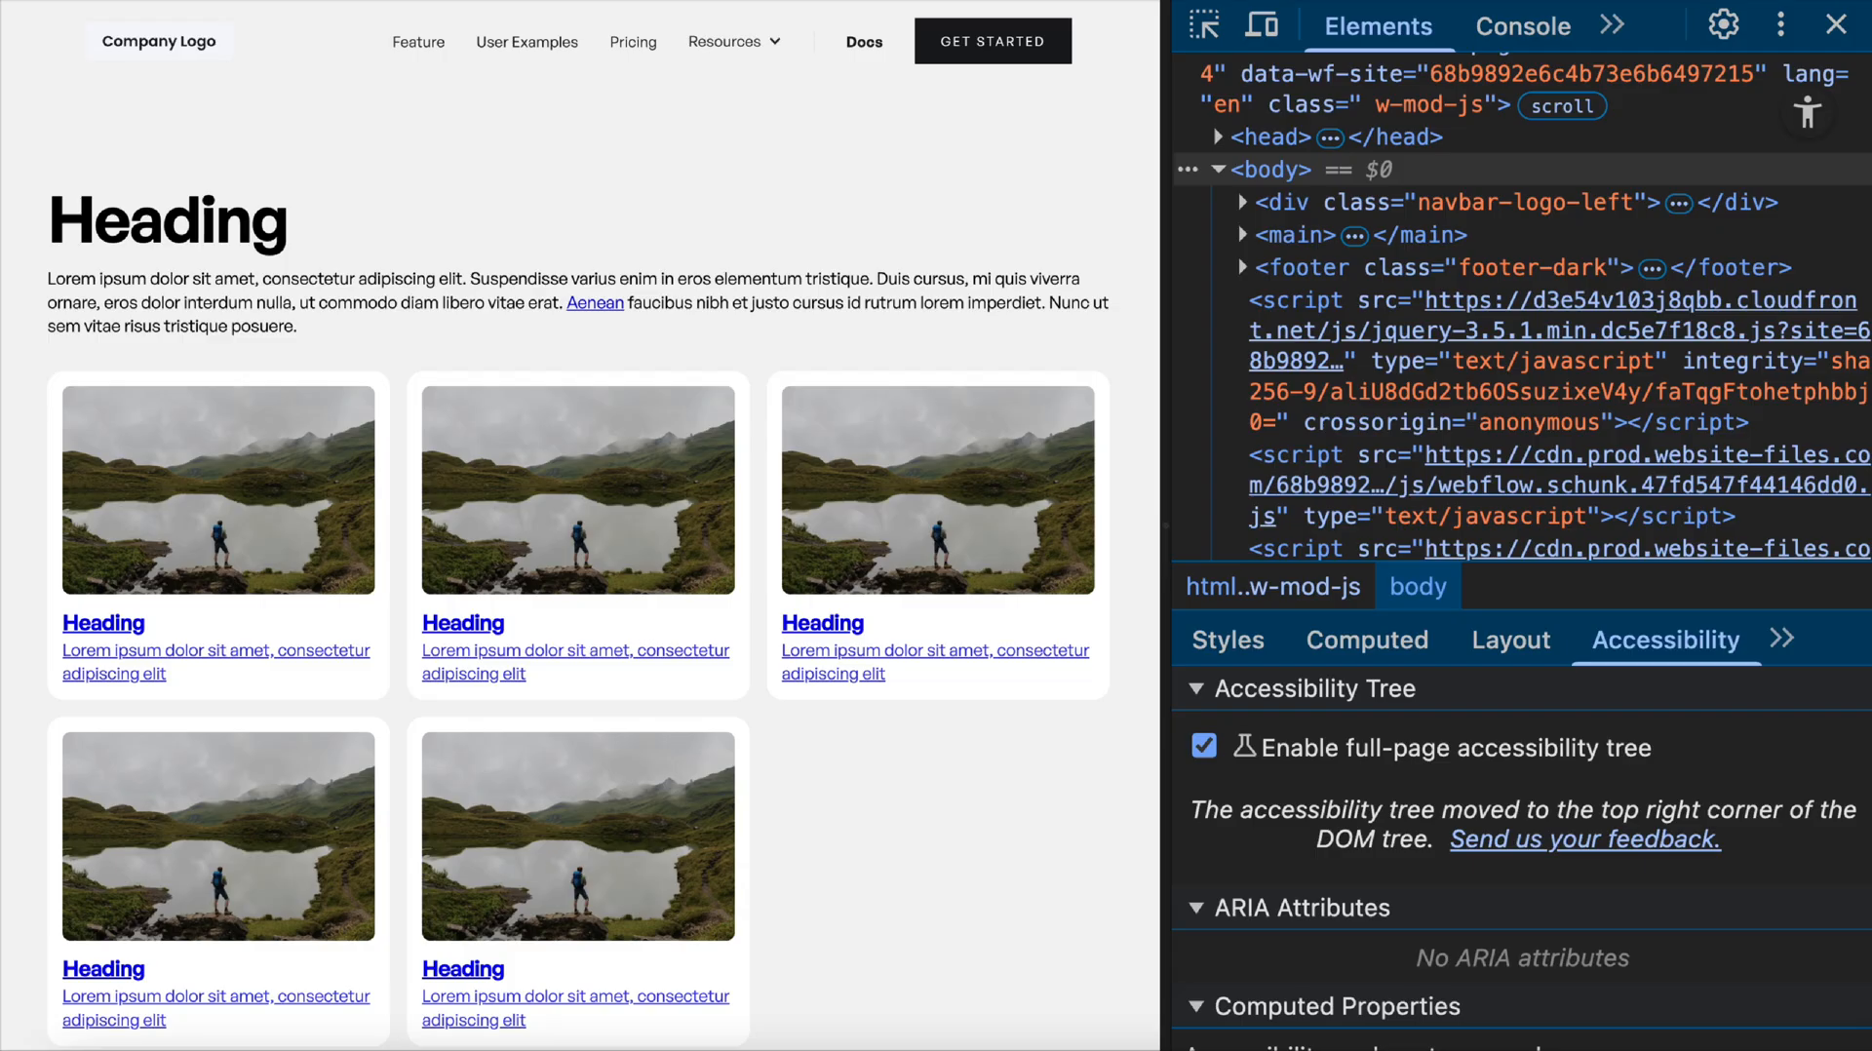
{"action": "scroll", "scroll_direction": "up", "scroll_amount": 3}
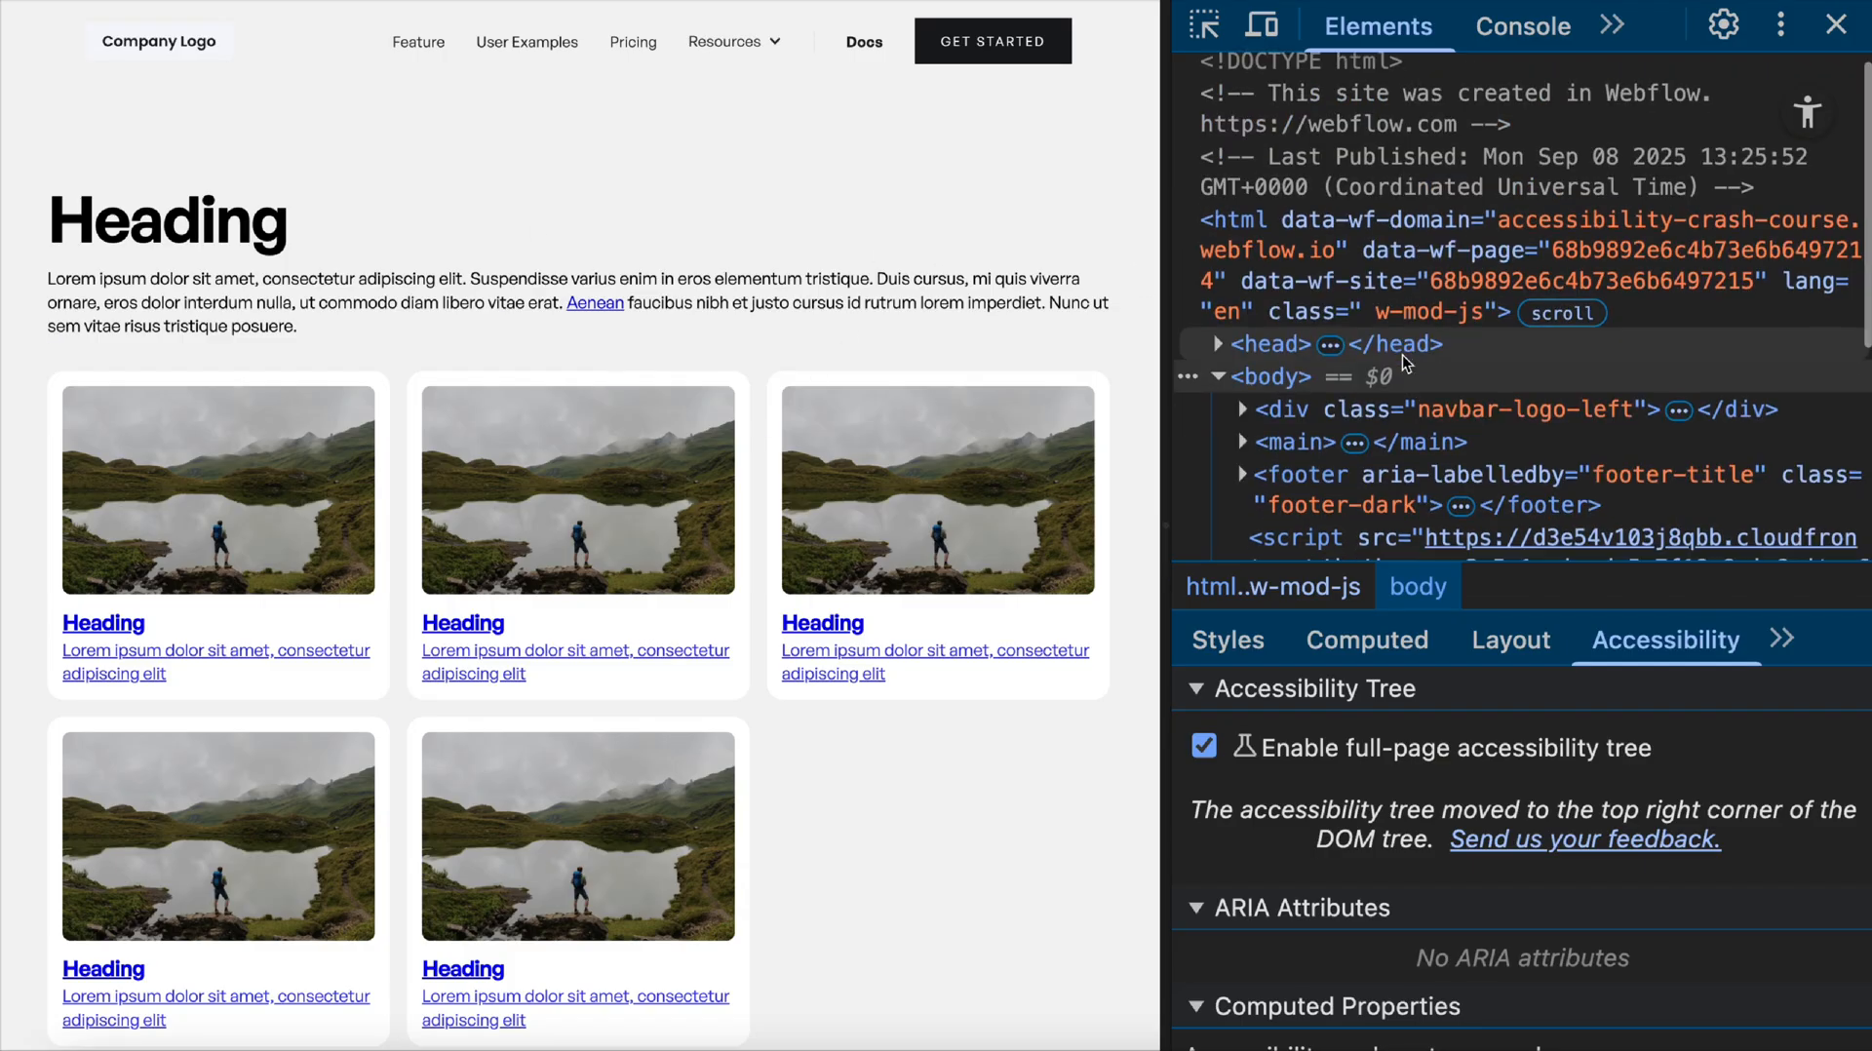
{"action": "scroll", "scroll_direction": "down", "scroll_amount": 3}
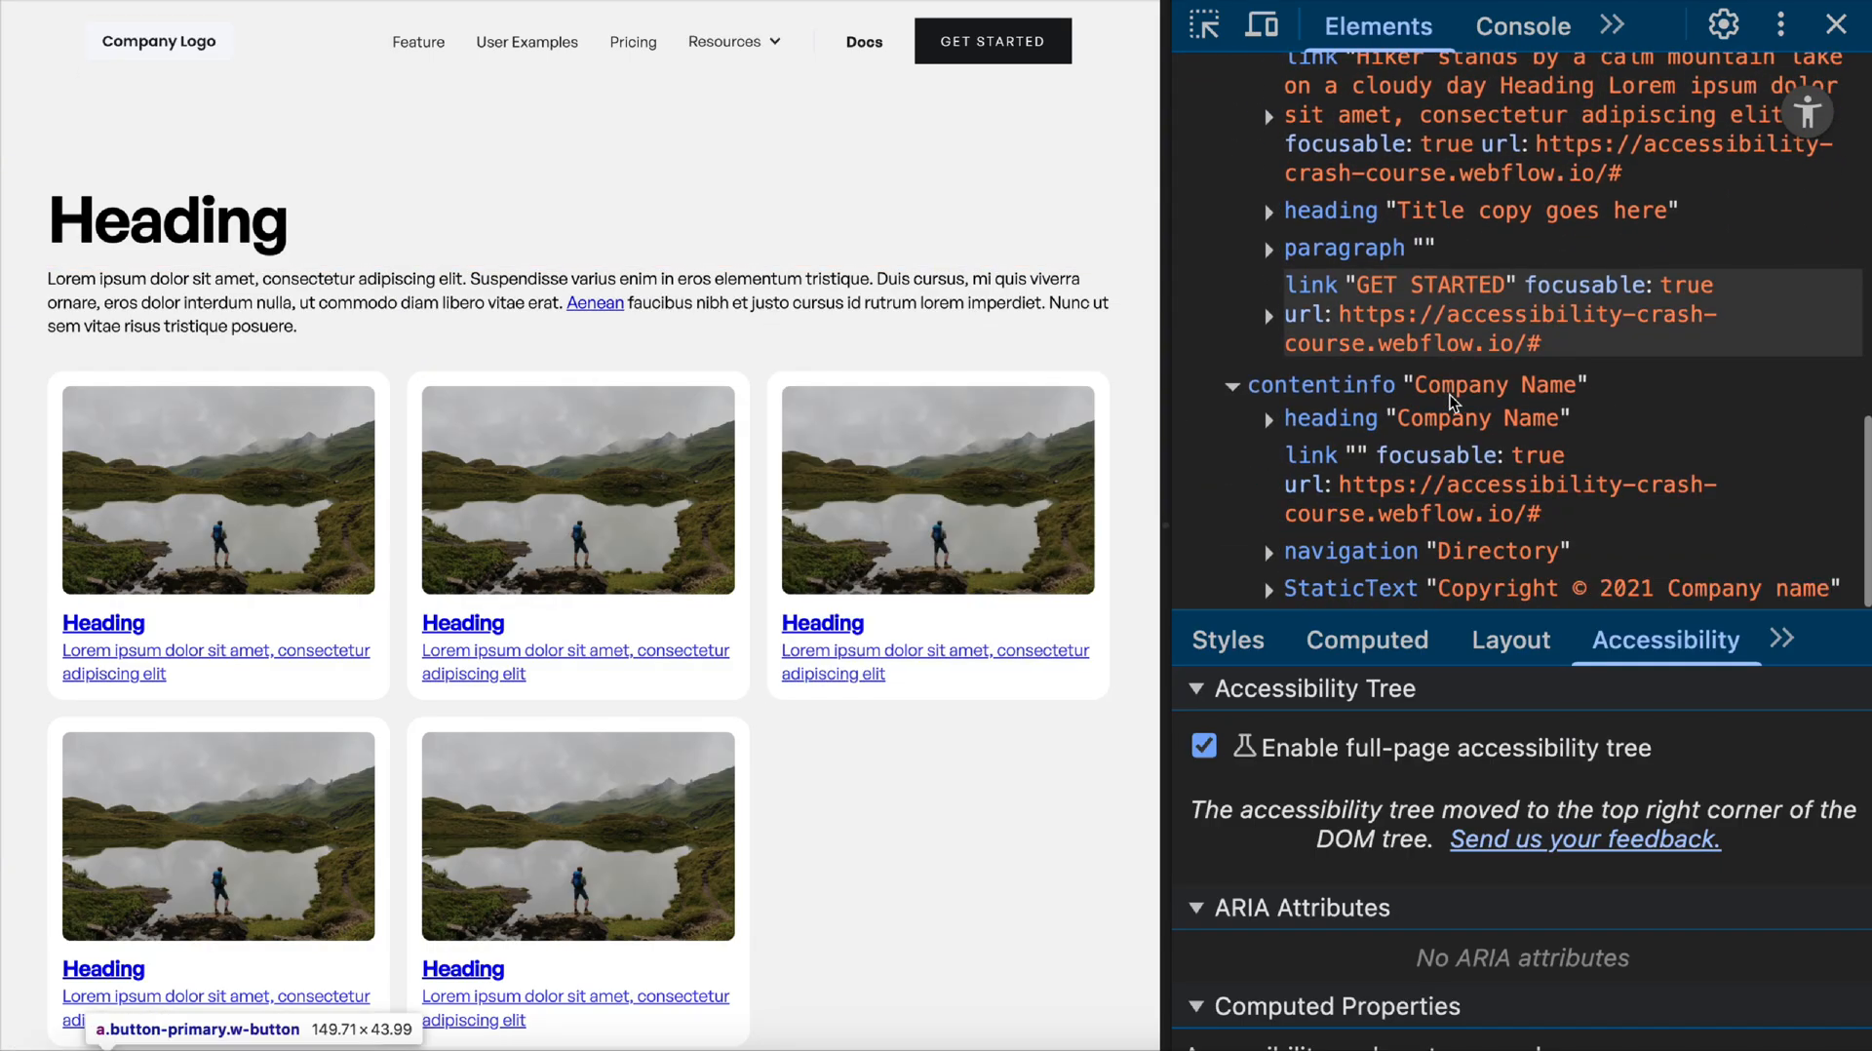
{"action": "mouse_move", "coordinate": [773, 563]}
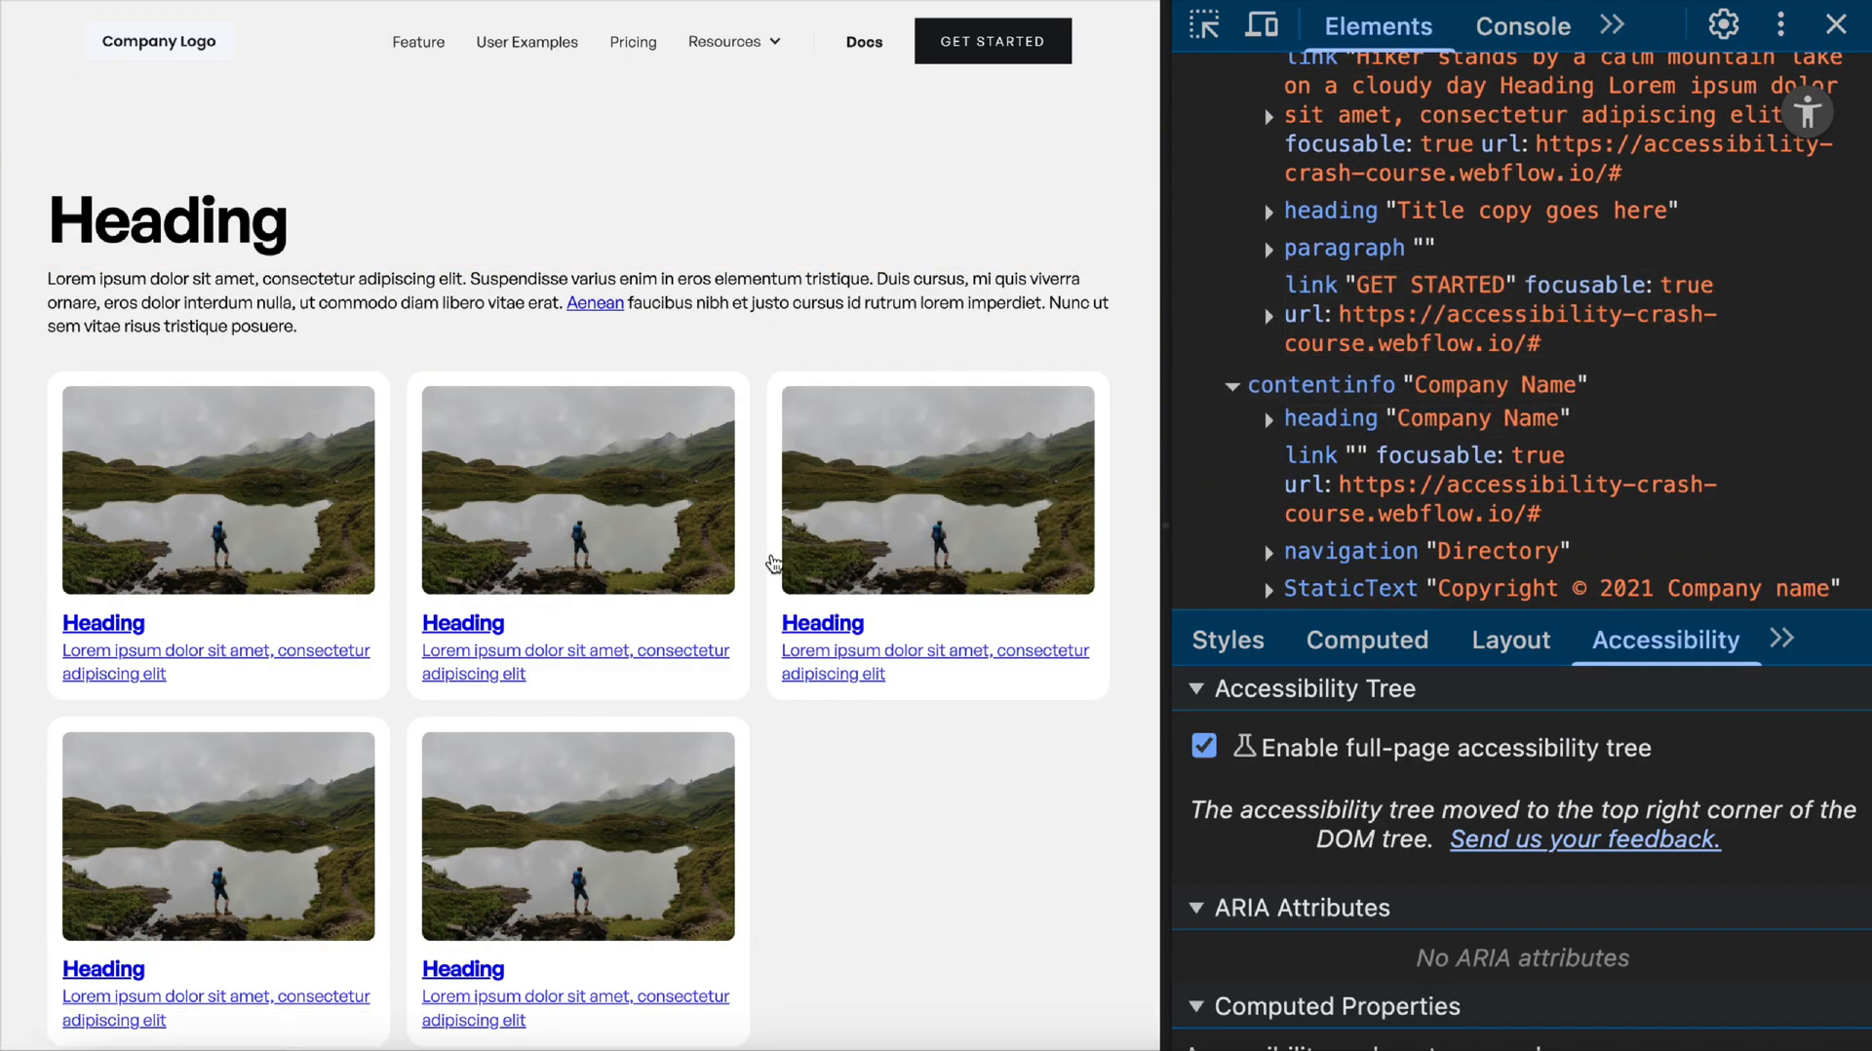
{"action": "scroll", "scroll_direction": "down", "scroll_amount": 3}
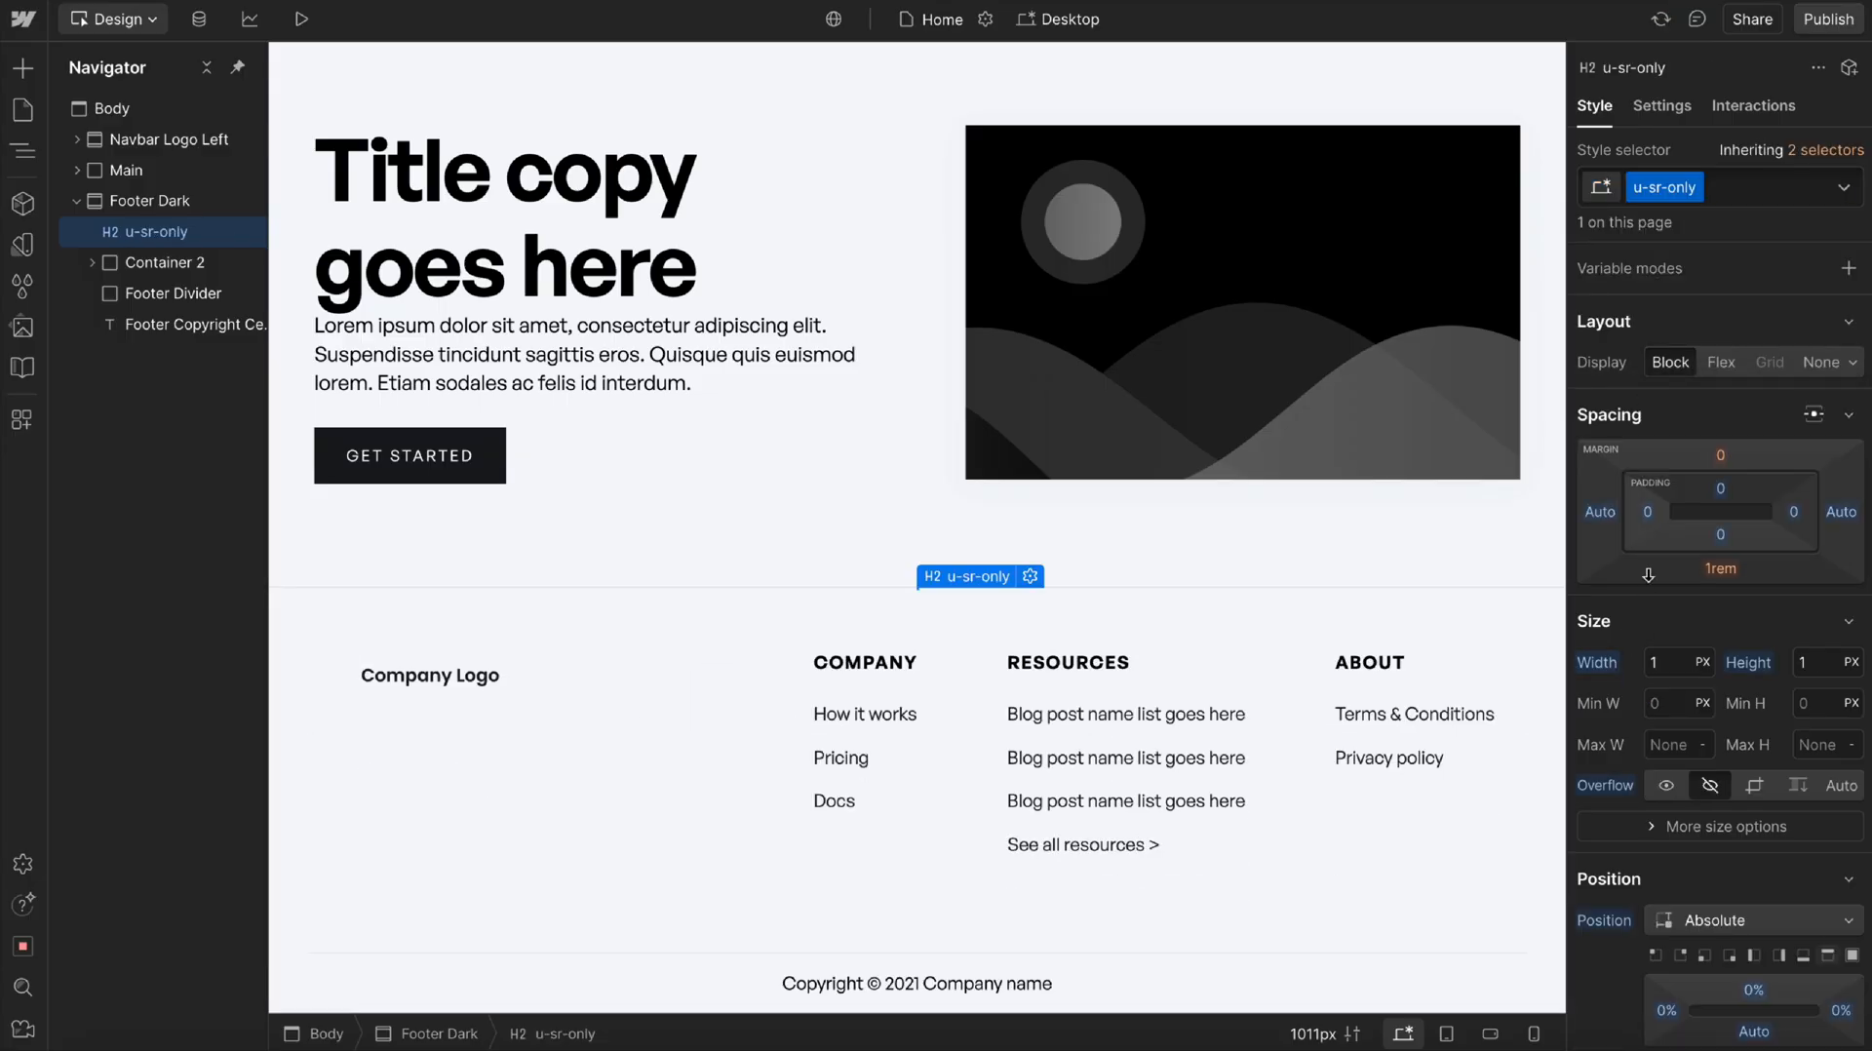
{"action": "mouse_move", "coordinate": [1602, 534]}
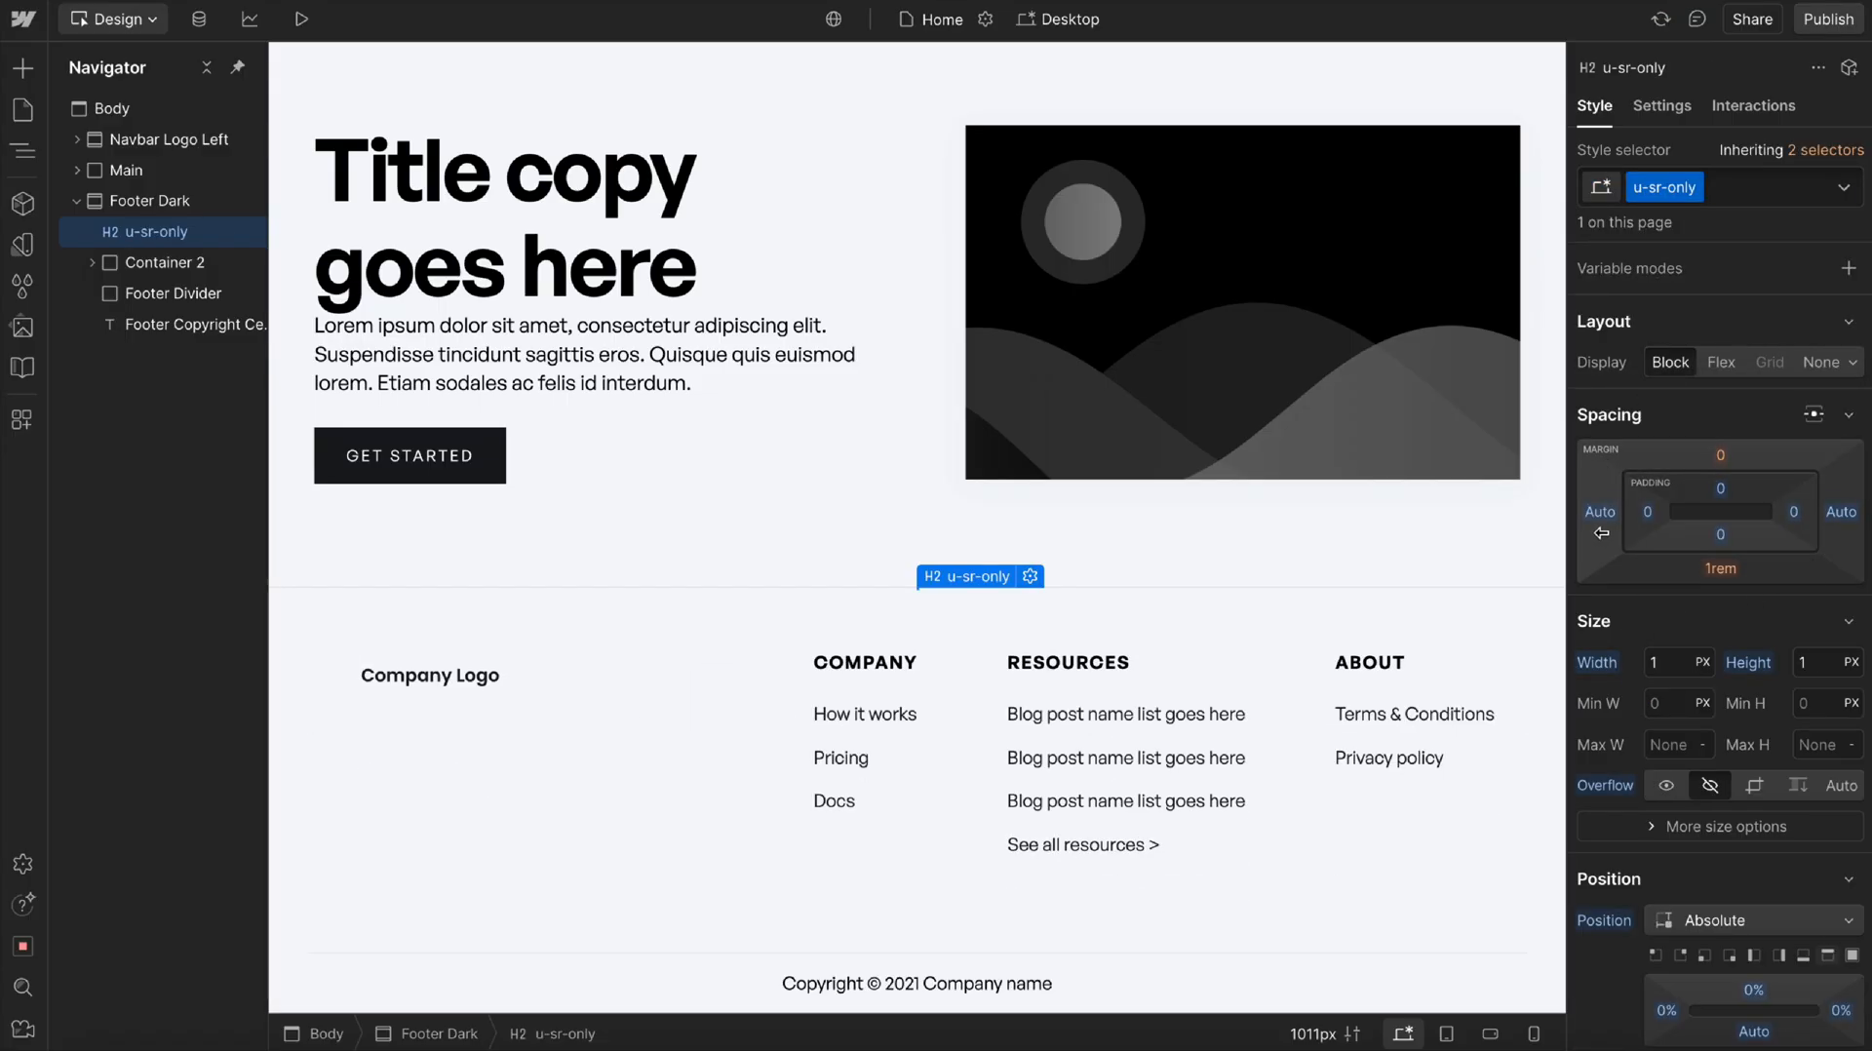
Review the u-sr-only H2's size, position and clip settings, then publish.
{"action": "scroll", "scroll_direction": "down", "scroll_amount": 3}
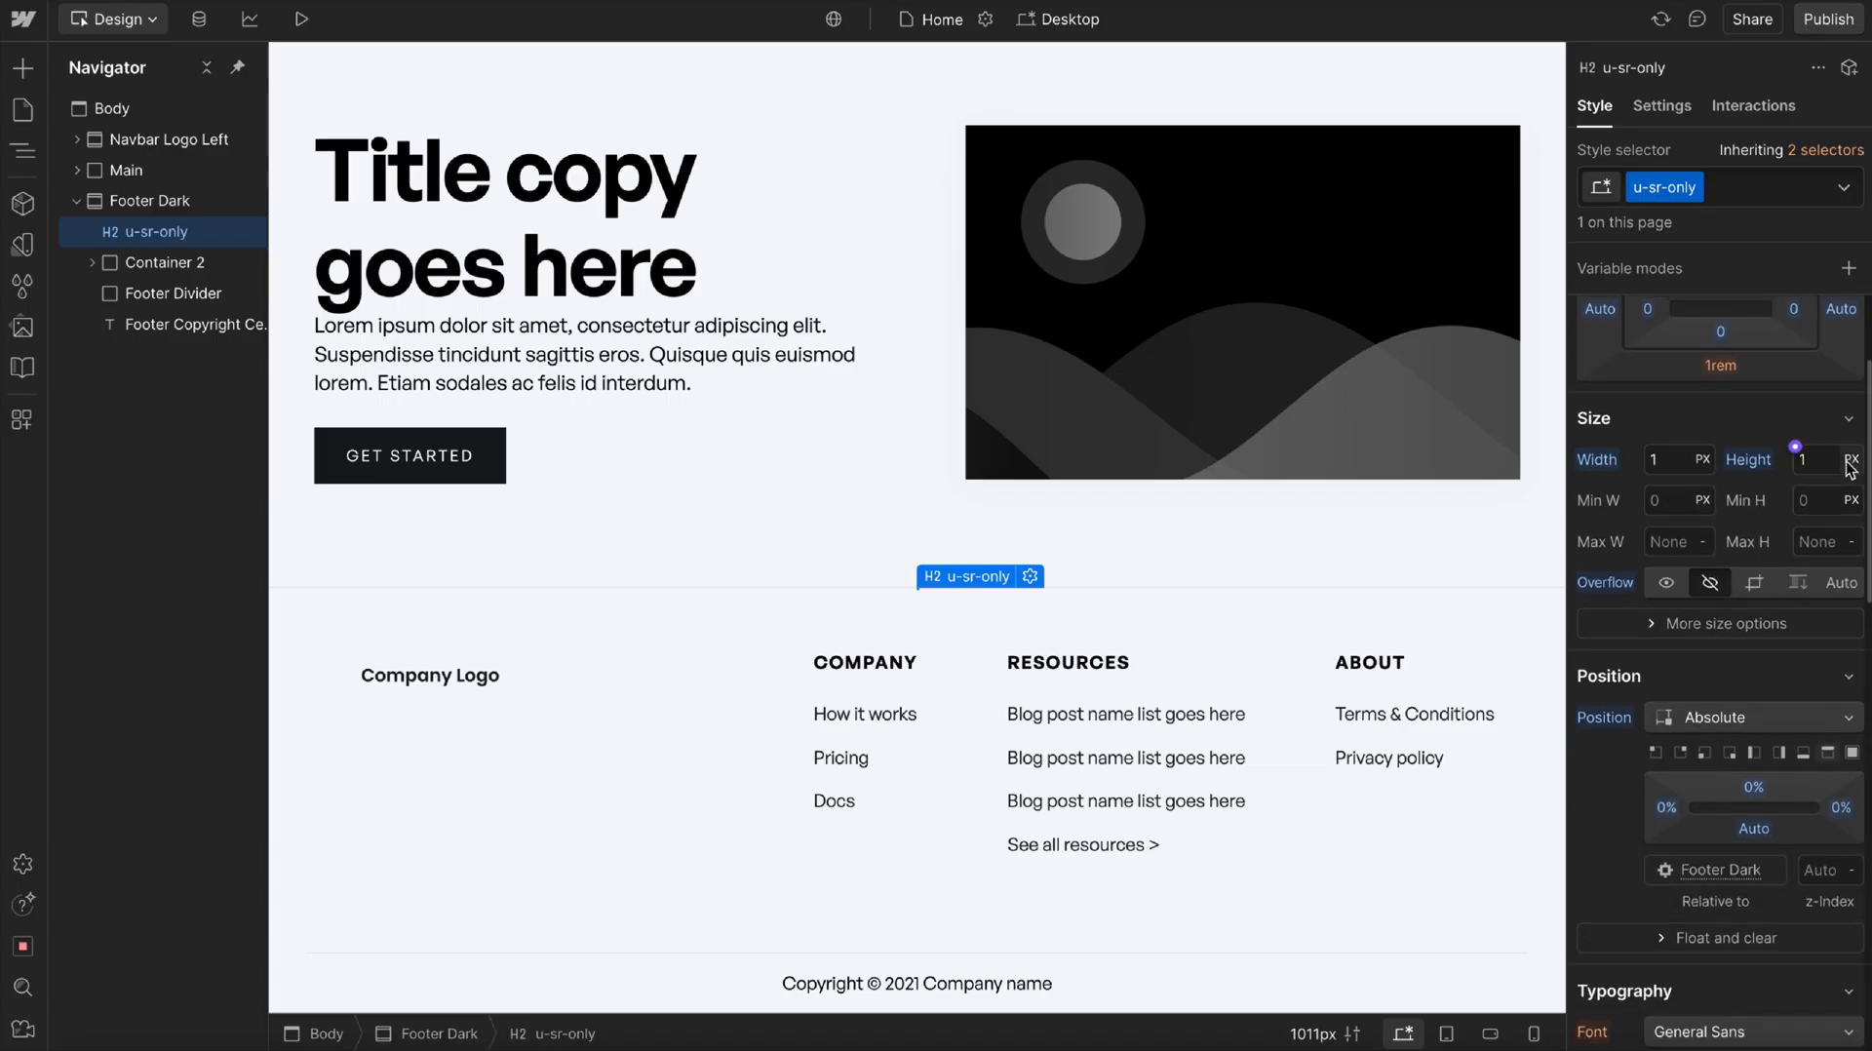
{"action": "scroll", "scroll_direction": "down", "scroll_amount": 3}
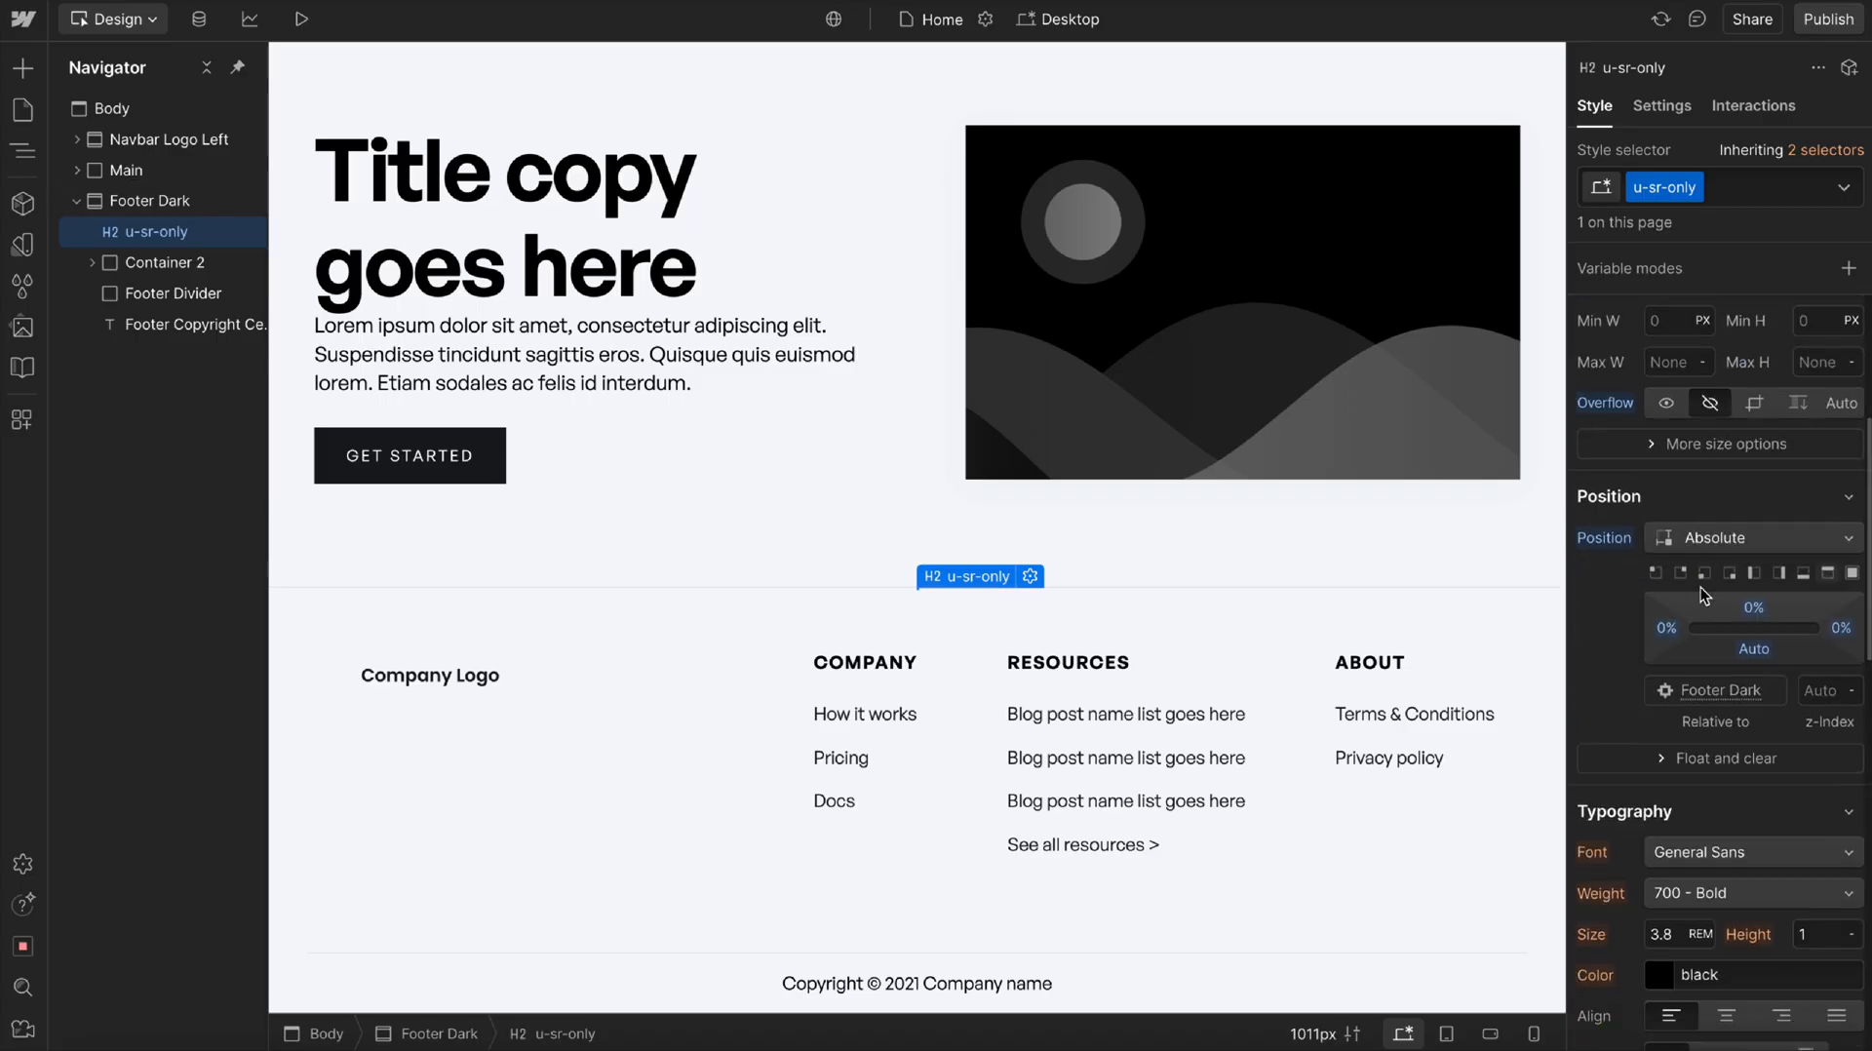
{"action": "scroll", "scroll_direction": "down", "scroll_amount": 3}
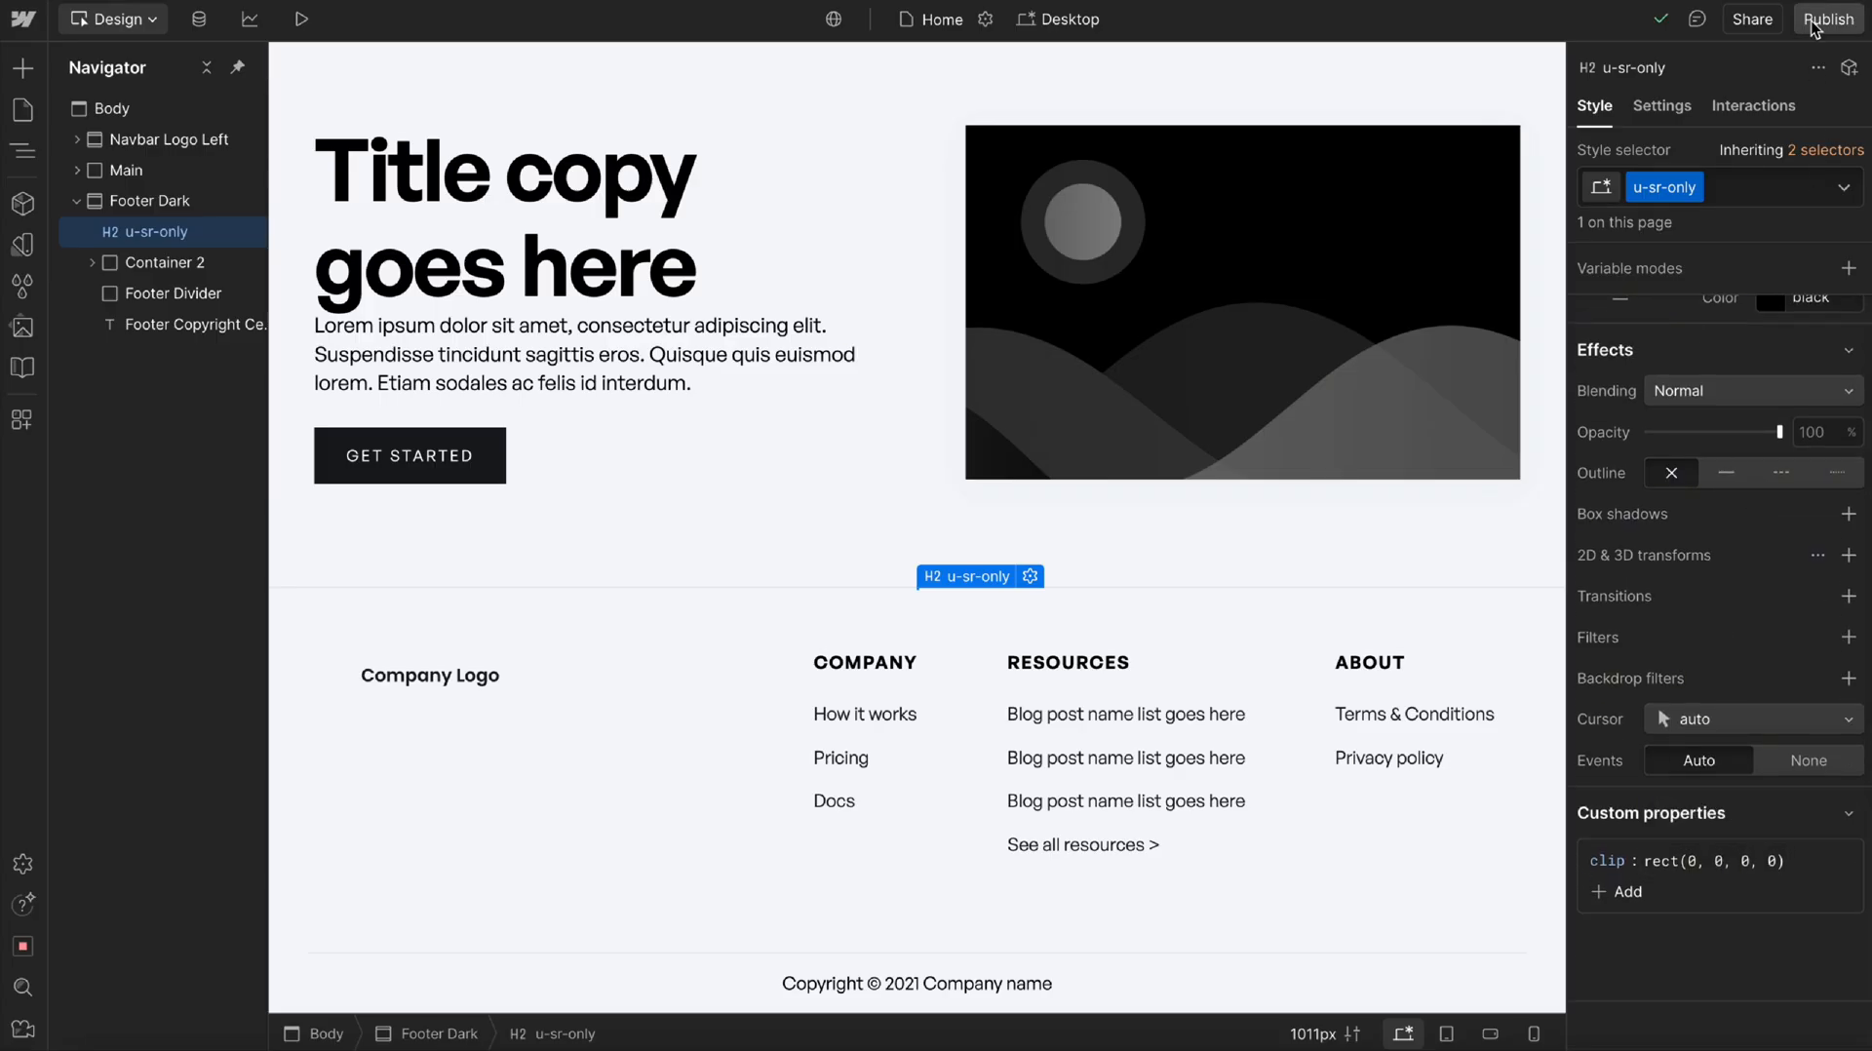
{"action": "left_click", "coordinate": [1828, 19]}
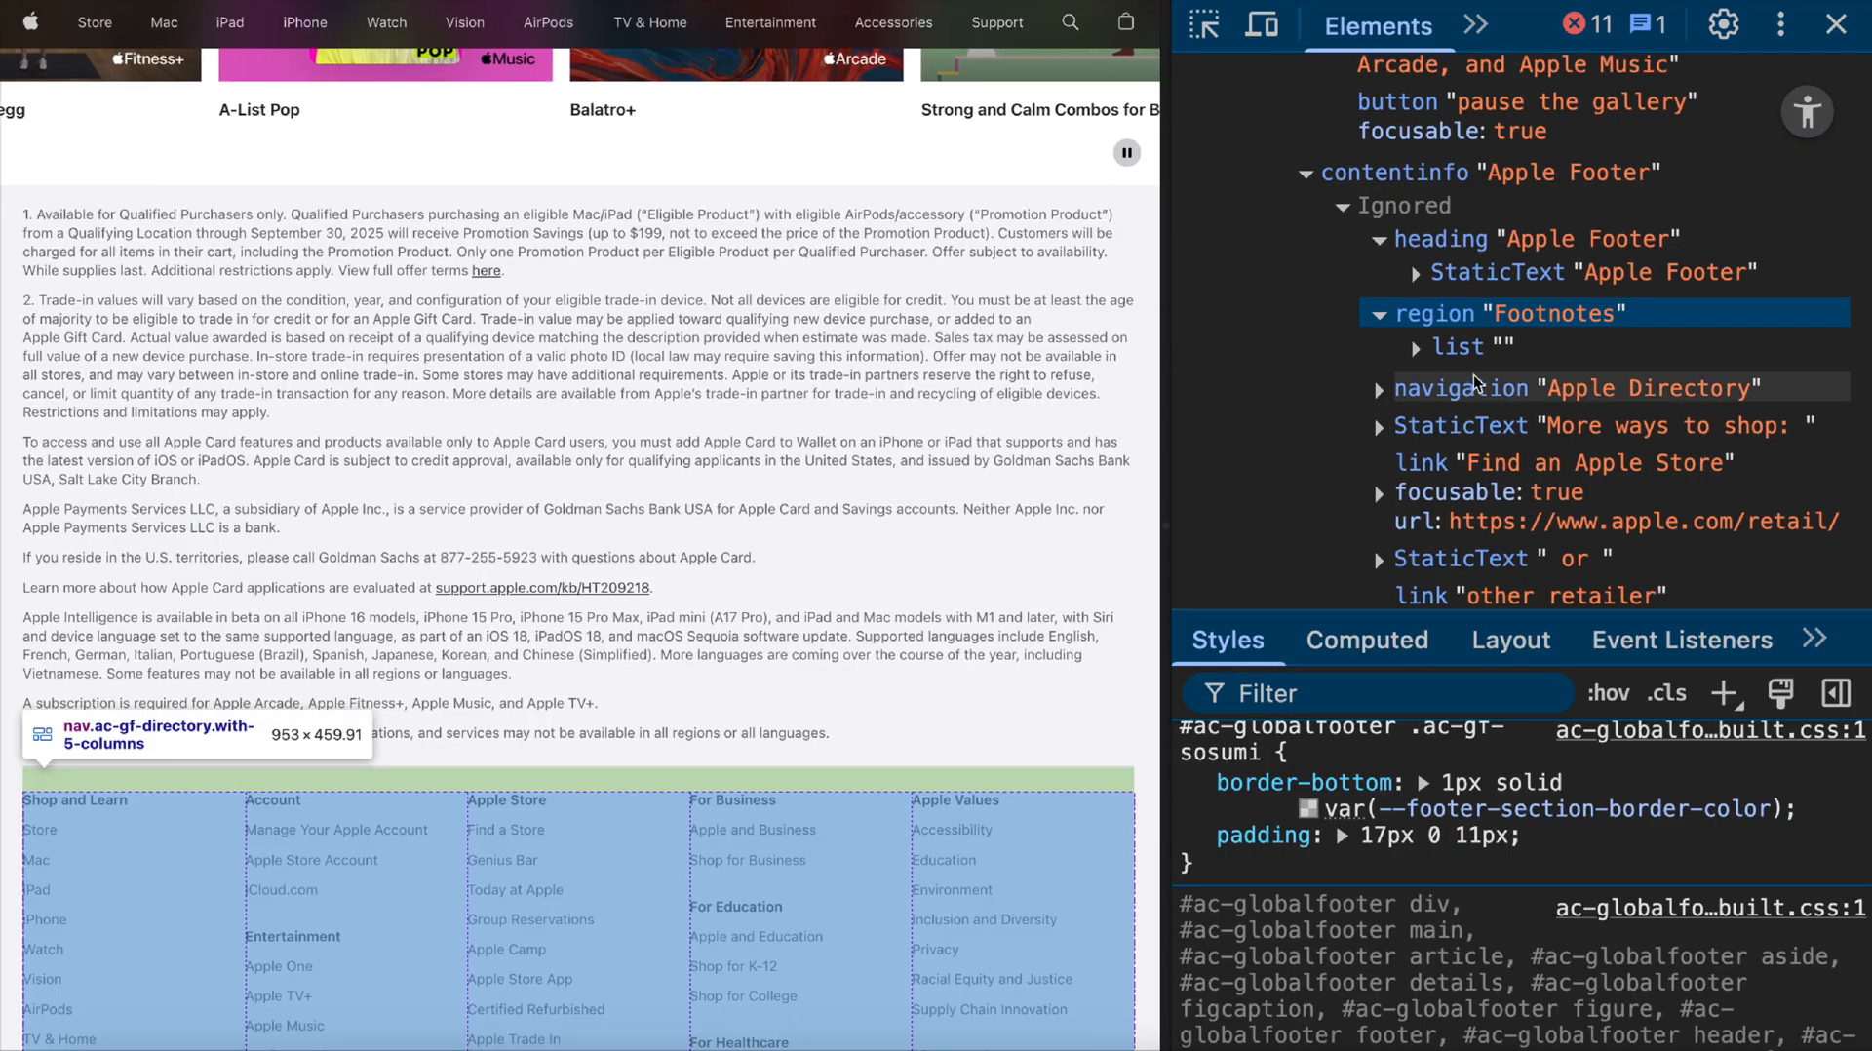
Inspect the 'Apple Directory' navigation node inside Apple's Footer contentinfo.
{"action": "left_click", "coordinate": [1380, 313]}
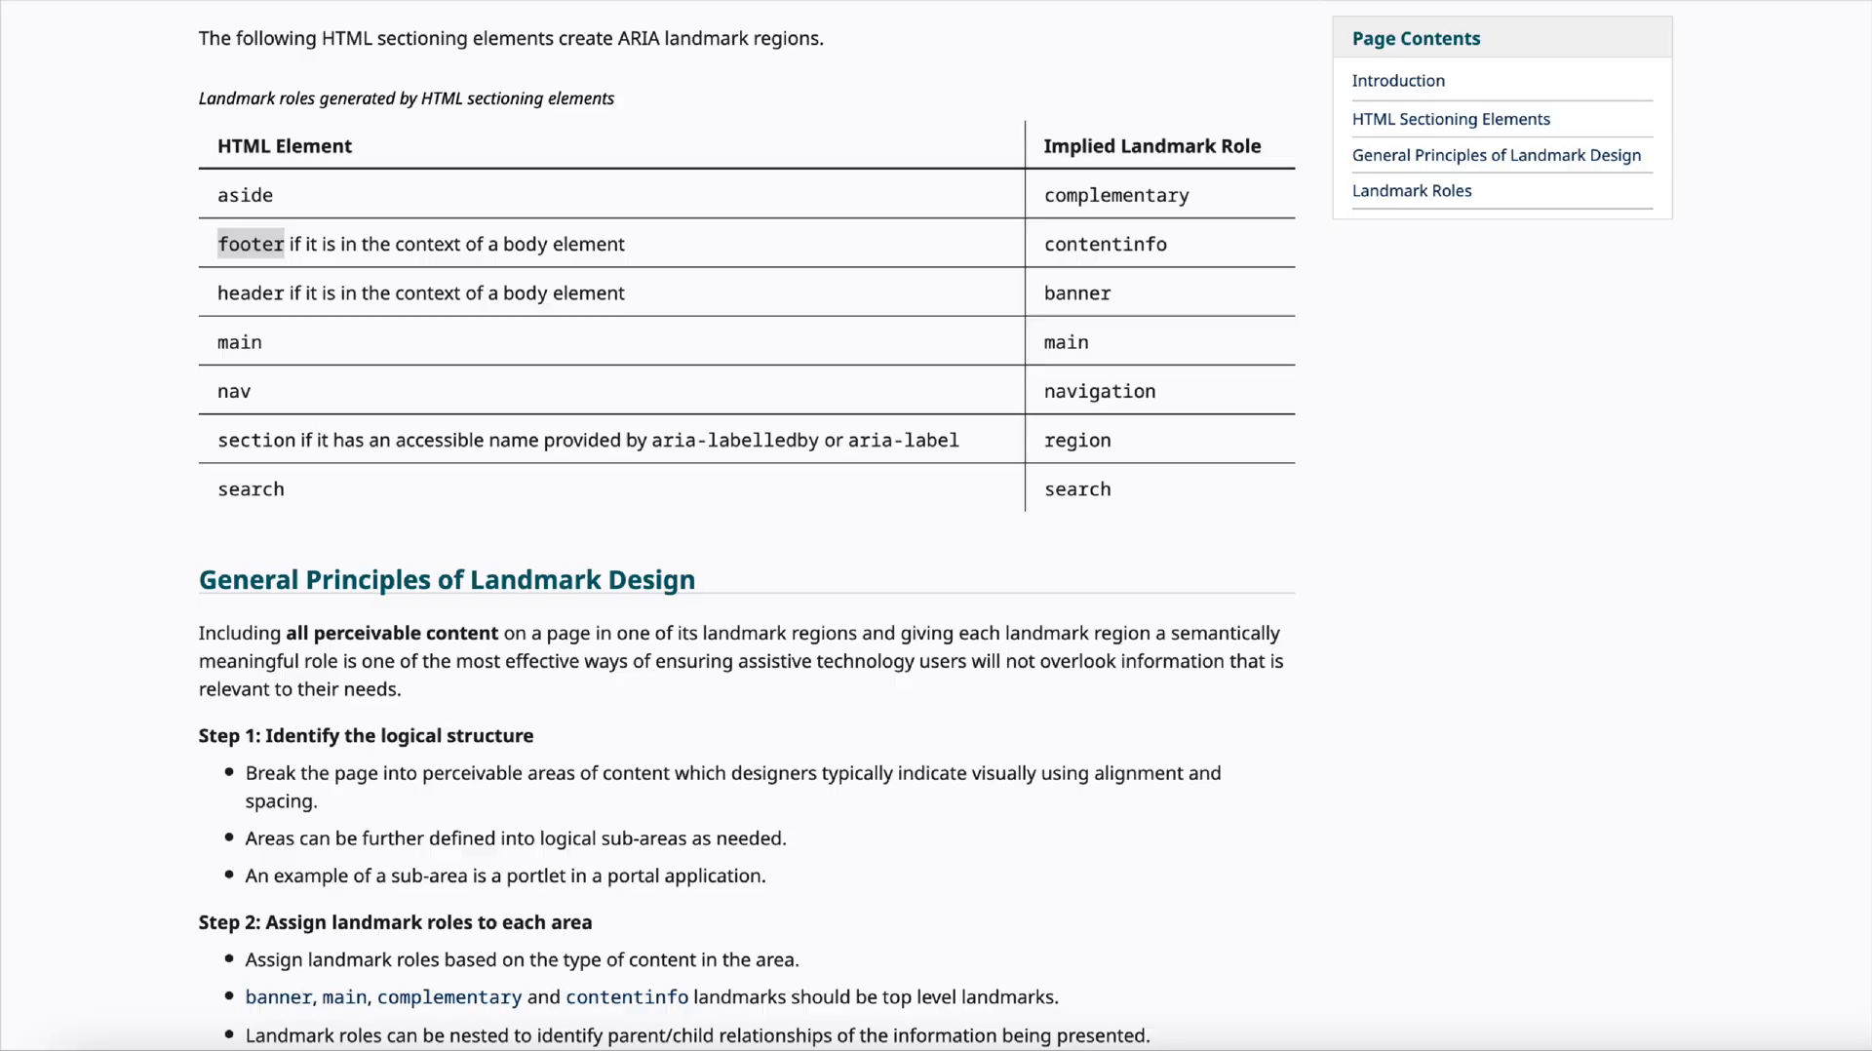
{"action": "mouse_move", "coordinate": [239, 469]}
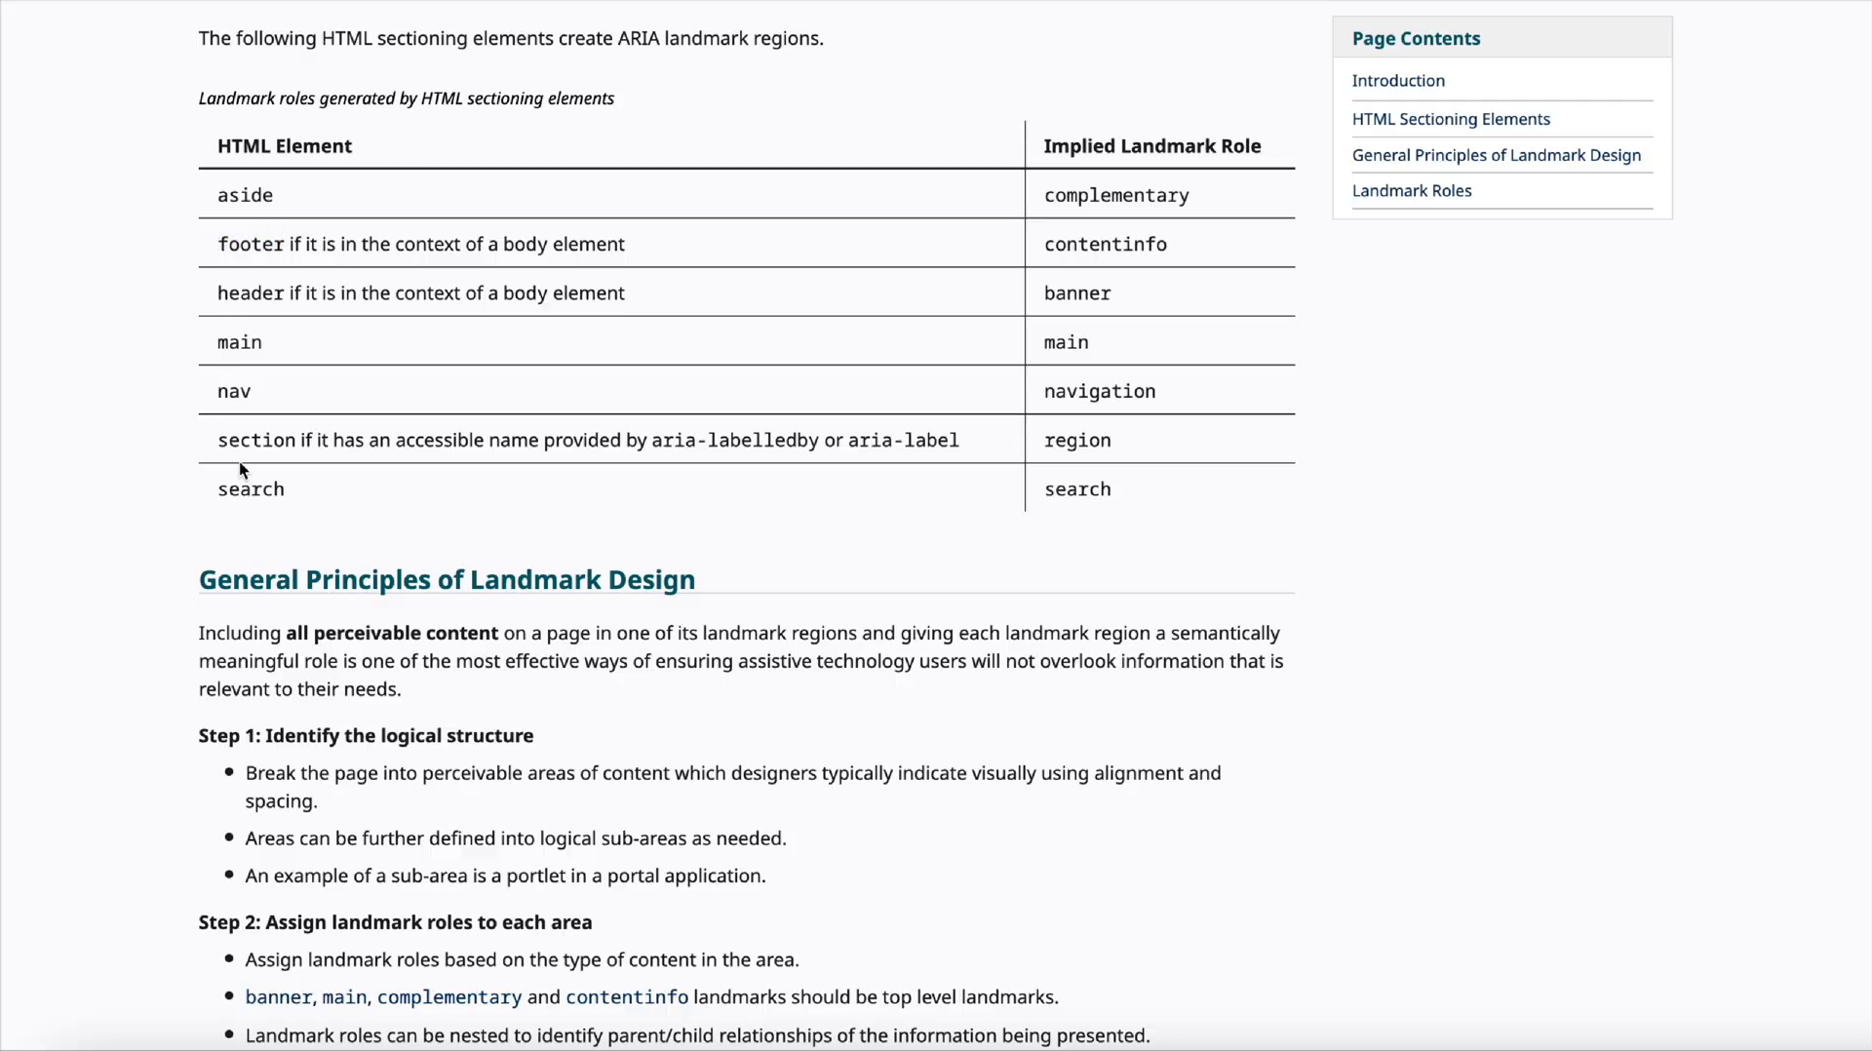
{"action": "mouse_move", "coordinate": [214, 438]}
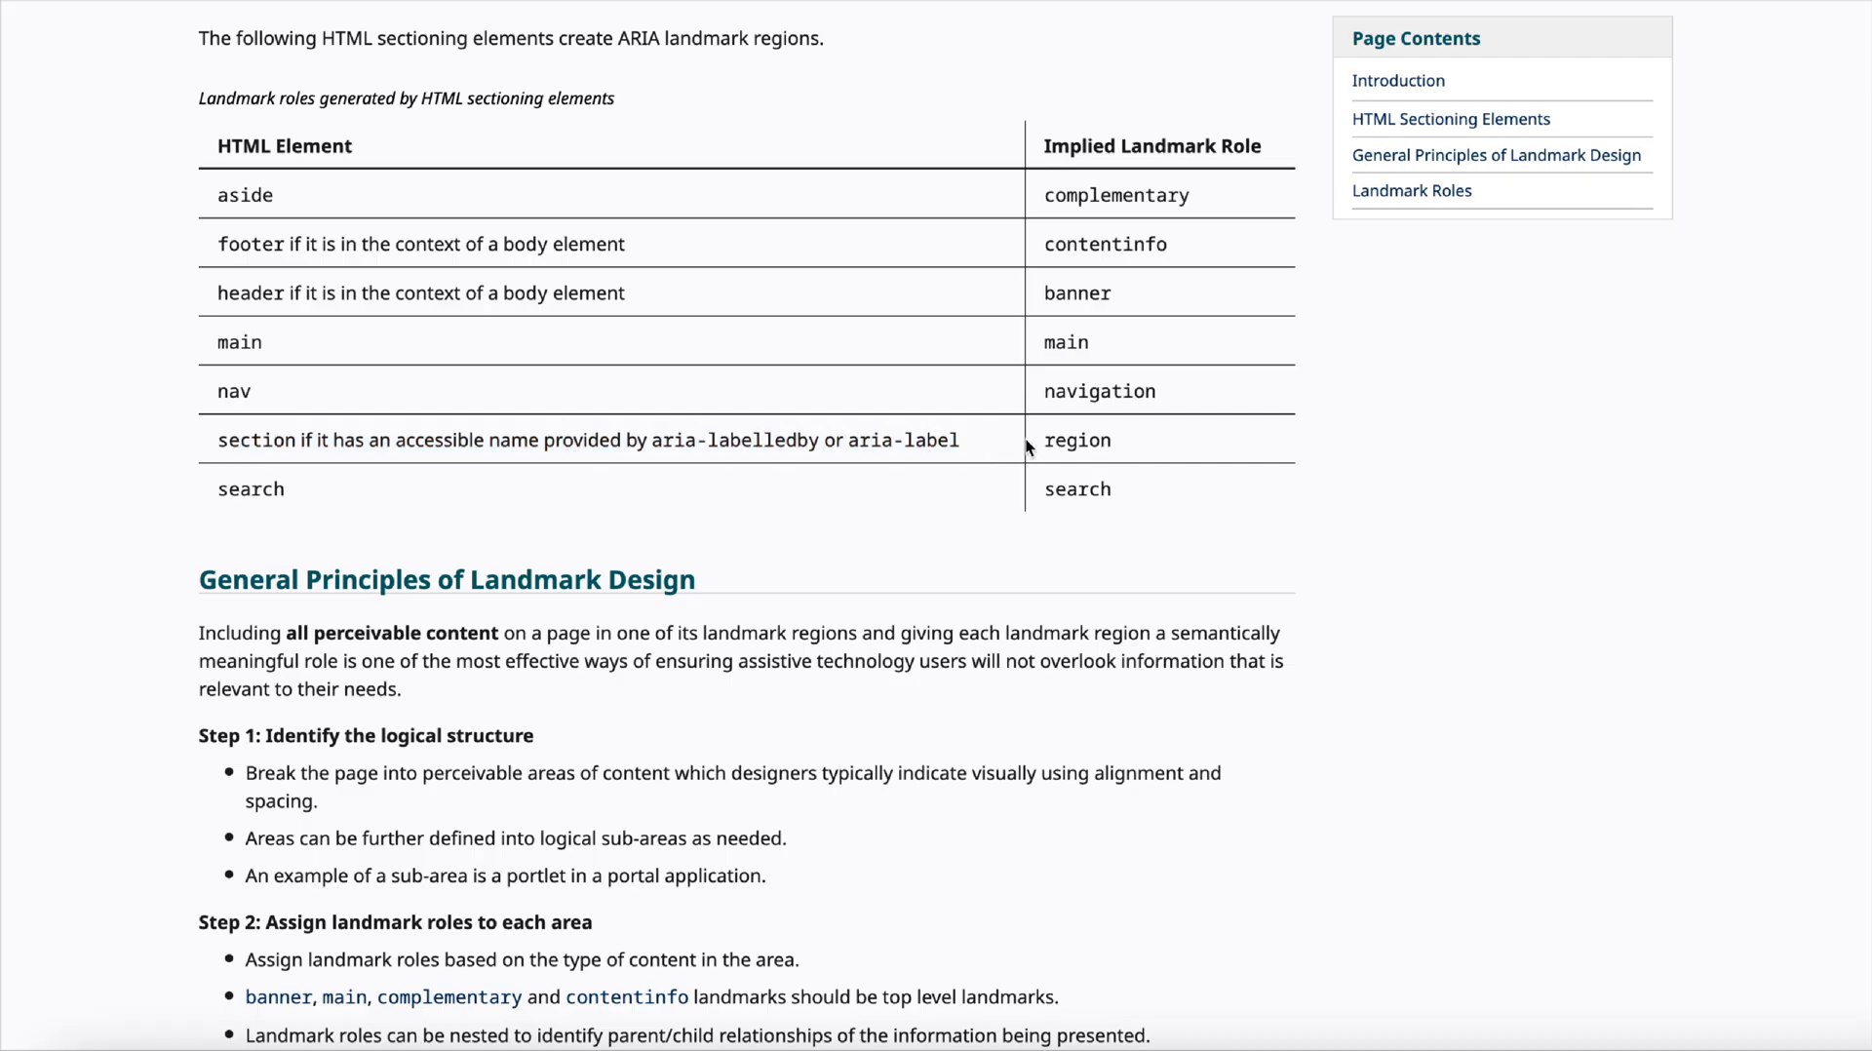
Highlight the word 'region' in the W3C HTML sectioning elements table.
{"action": "double_click", "coordinate": [1075, 440]}
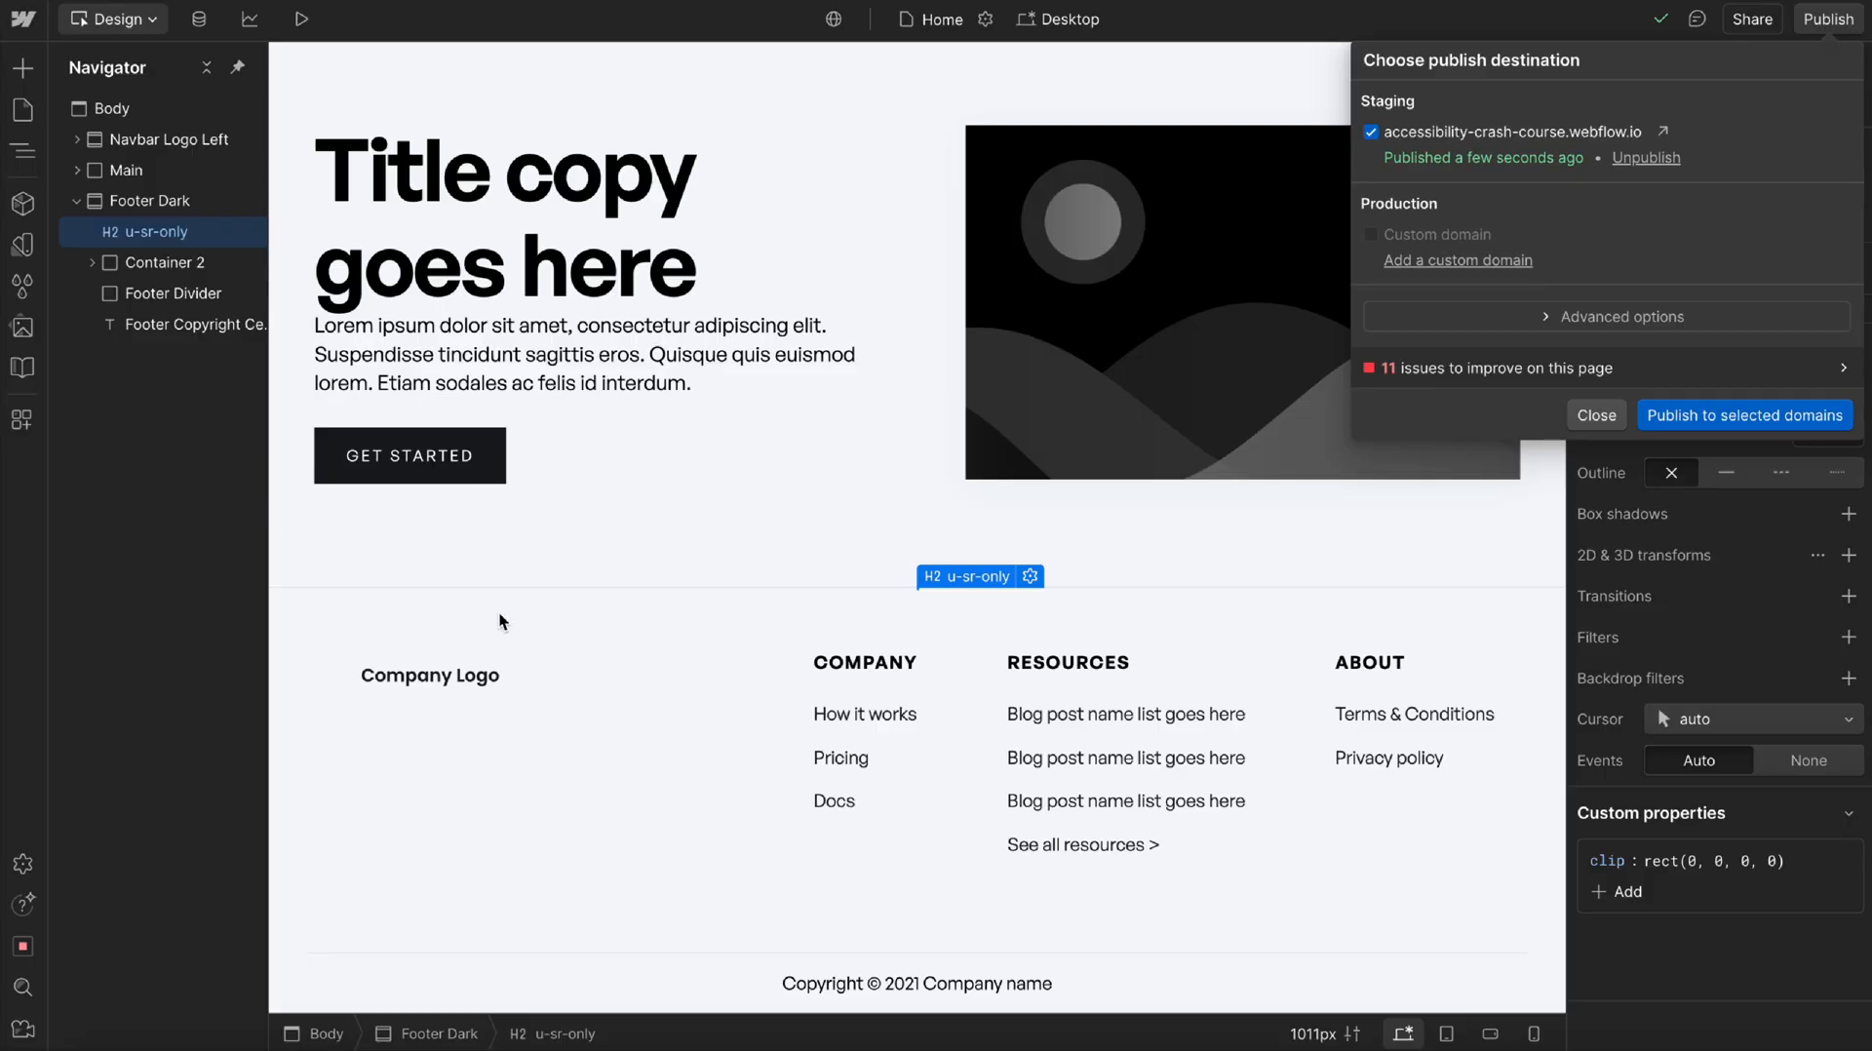
Publish the site to the staging domain and dismiss the progress notice.
{"action": "left_click", "coordinate": [149, 201]}
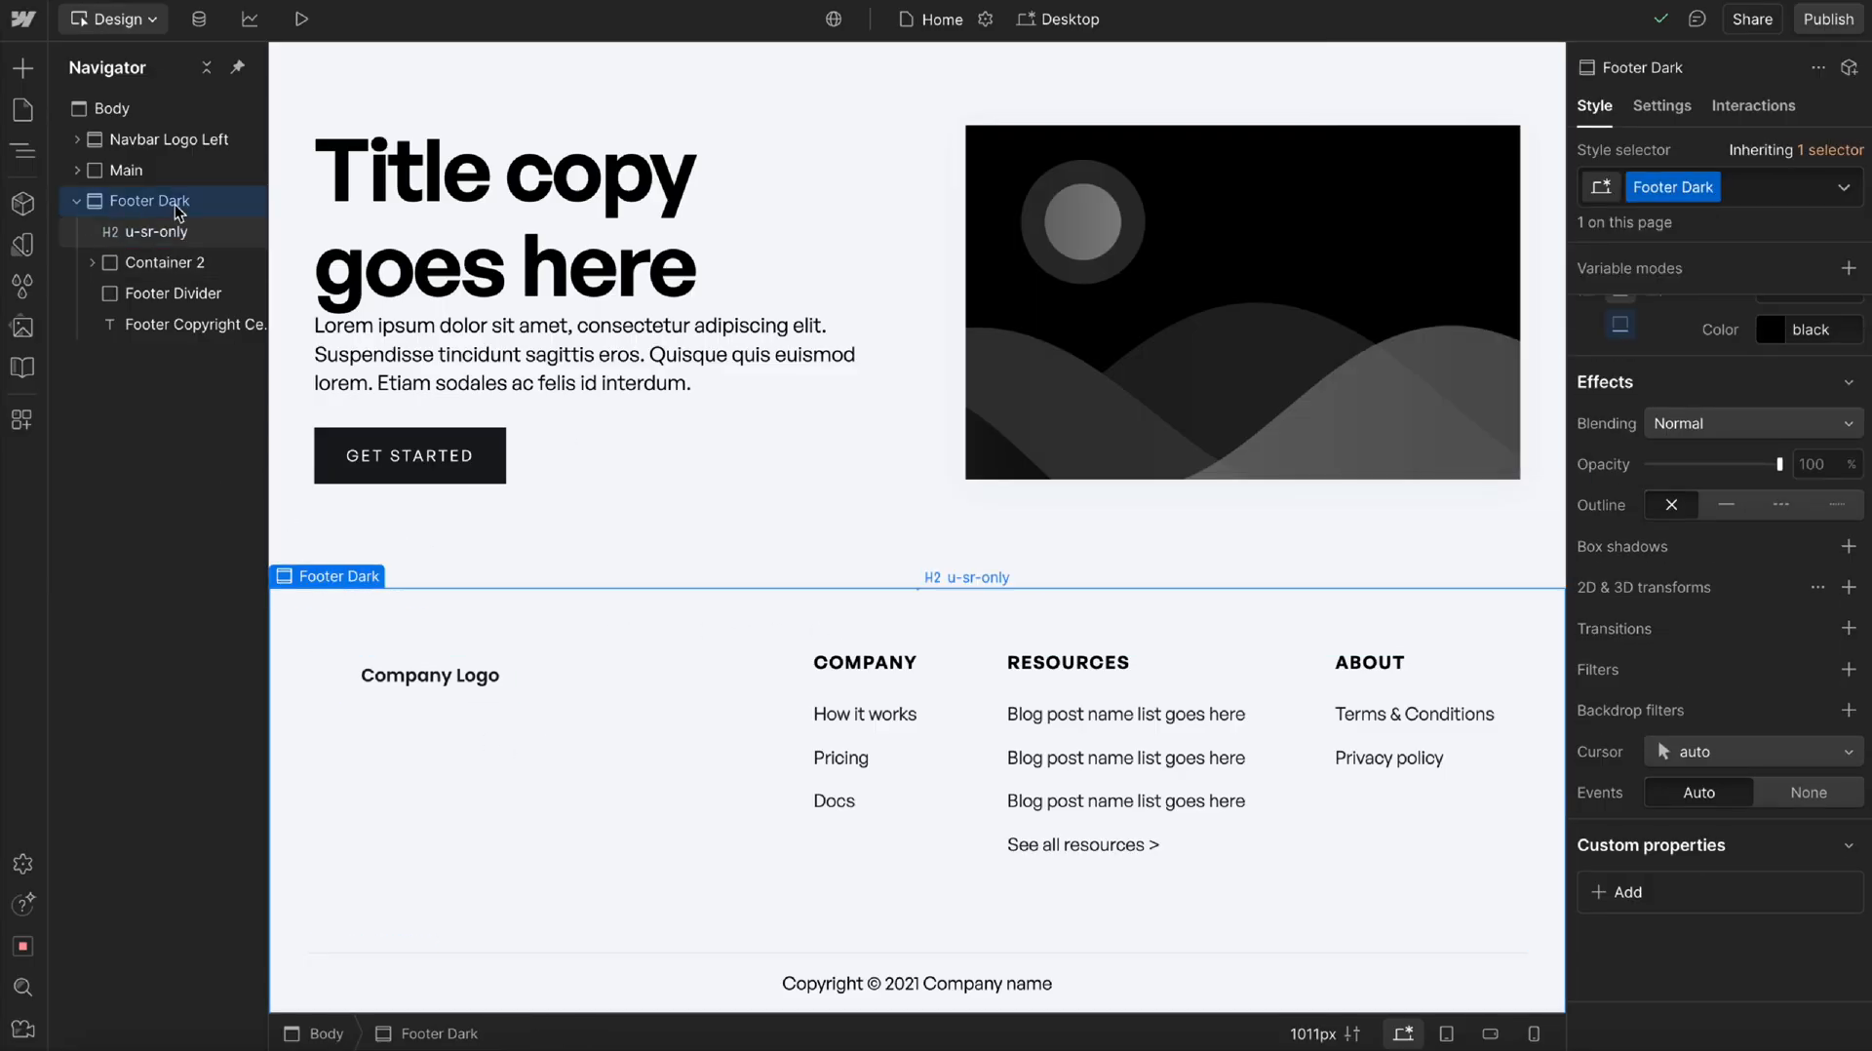
{"action": "left_click", "coordinate": [1826, 17]}
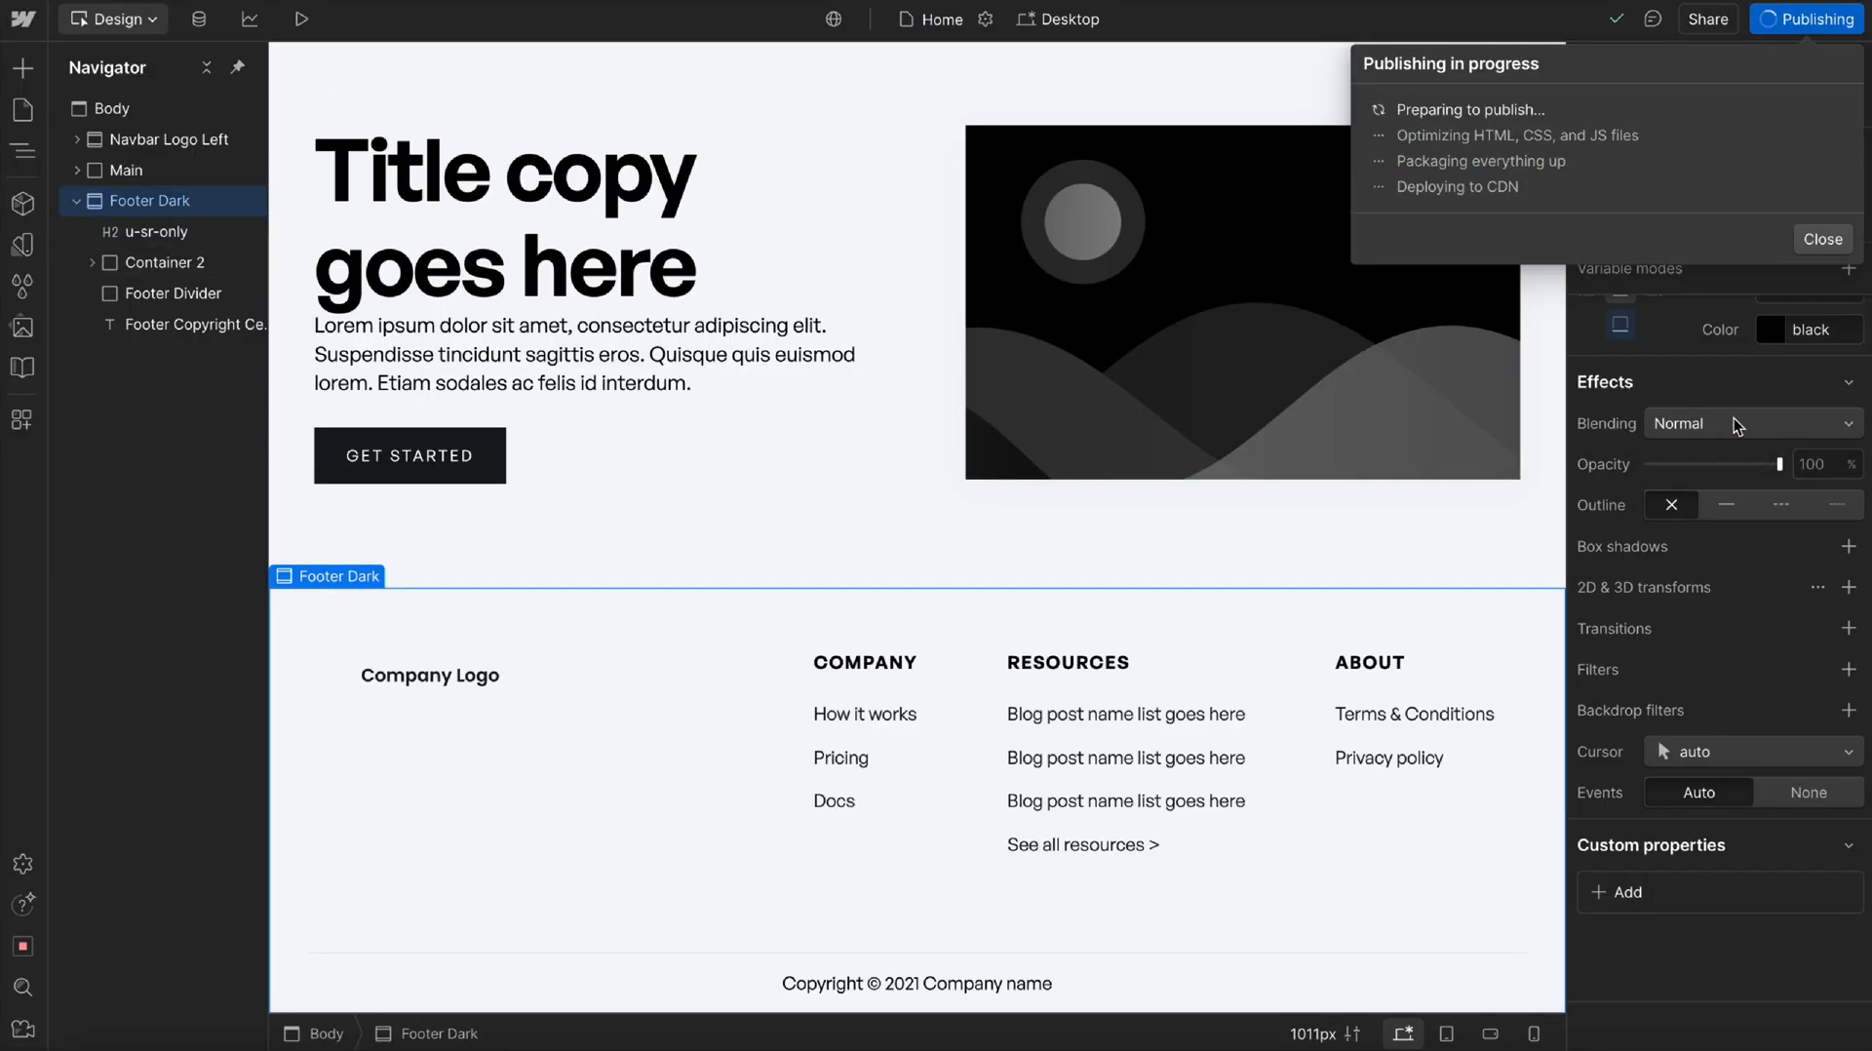
{"action": "left_click", "coordinate": [1822, 239]}
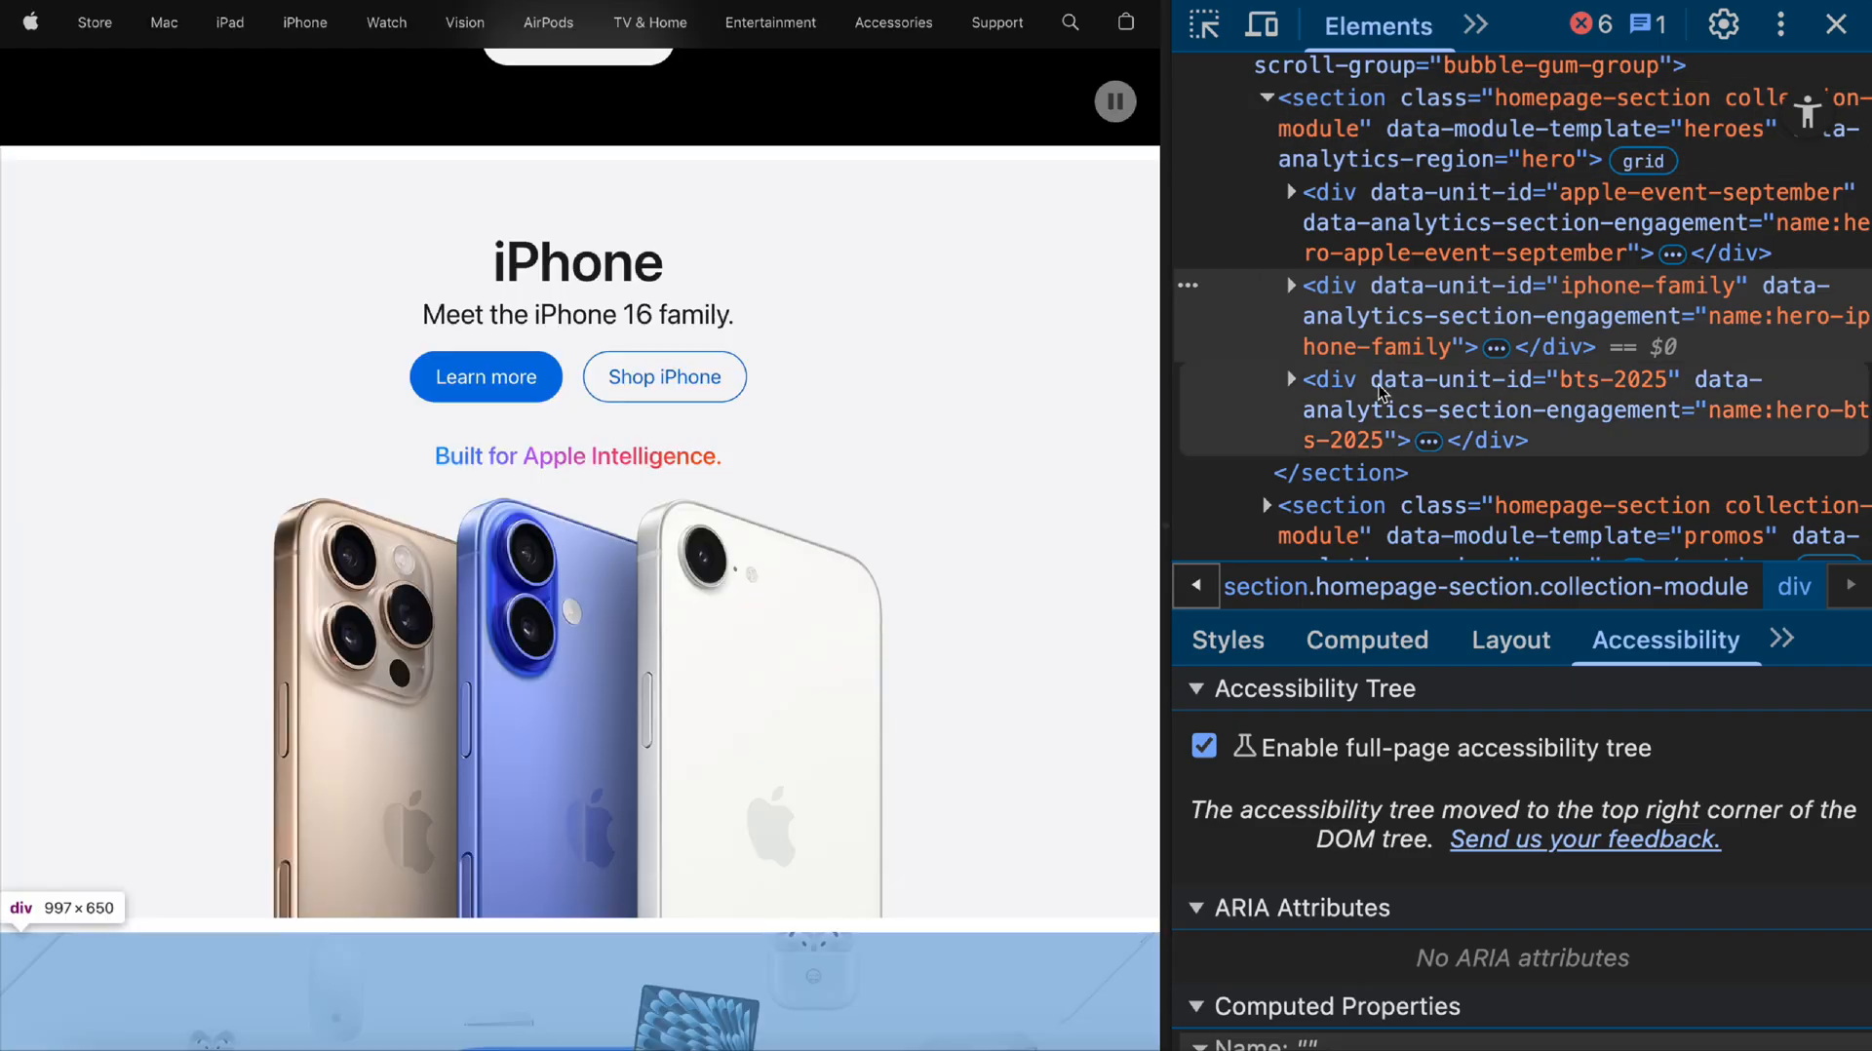
{"action": "scroll", "scroll_direction": "down", "scroll_amount": 3}
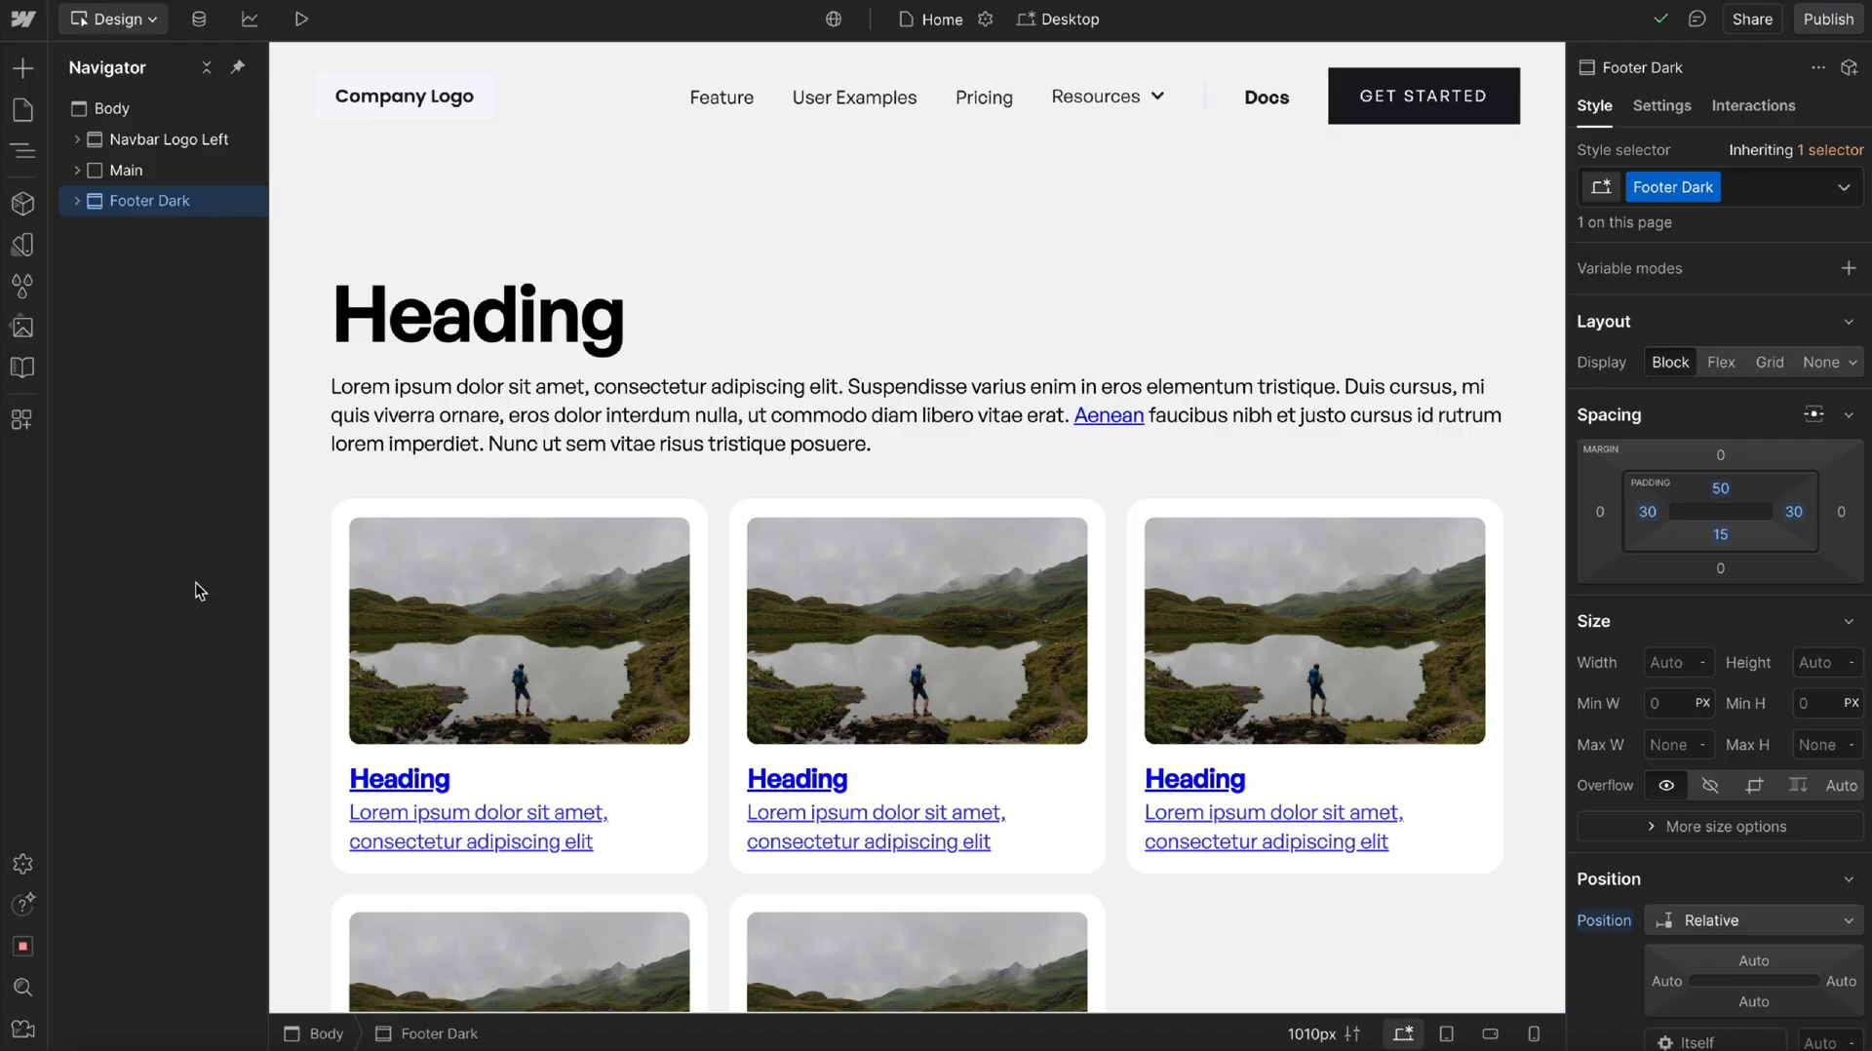
Set All Links to inherit colour with no underline, and confirm the heading is H2.
{"action": "left_click", "coordinate": [477, 314]}
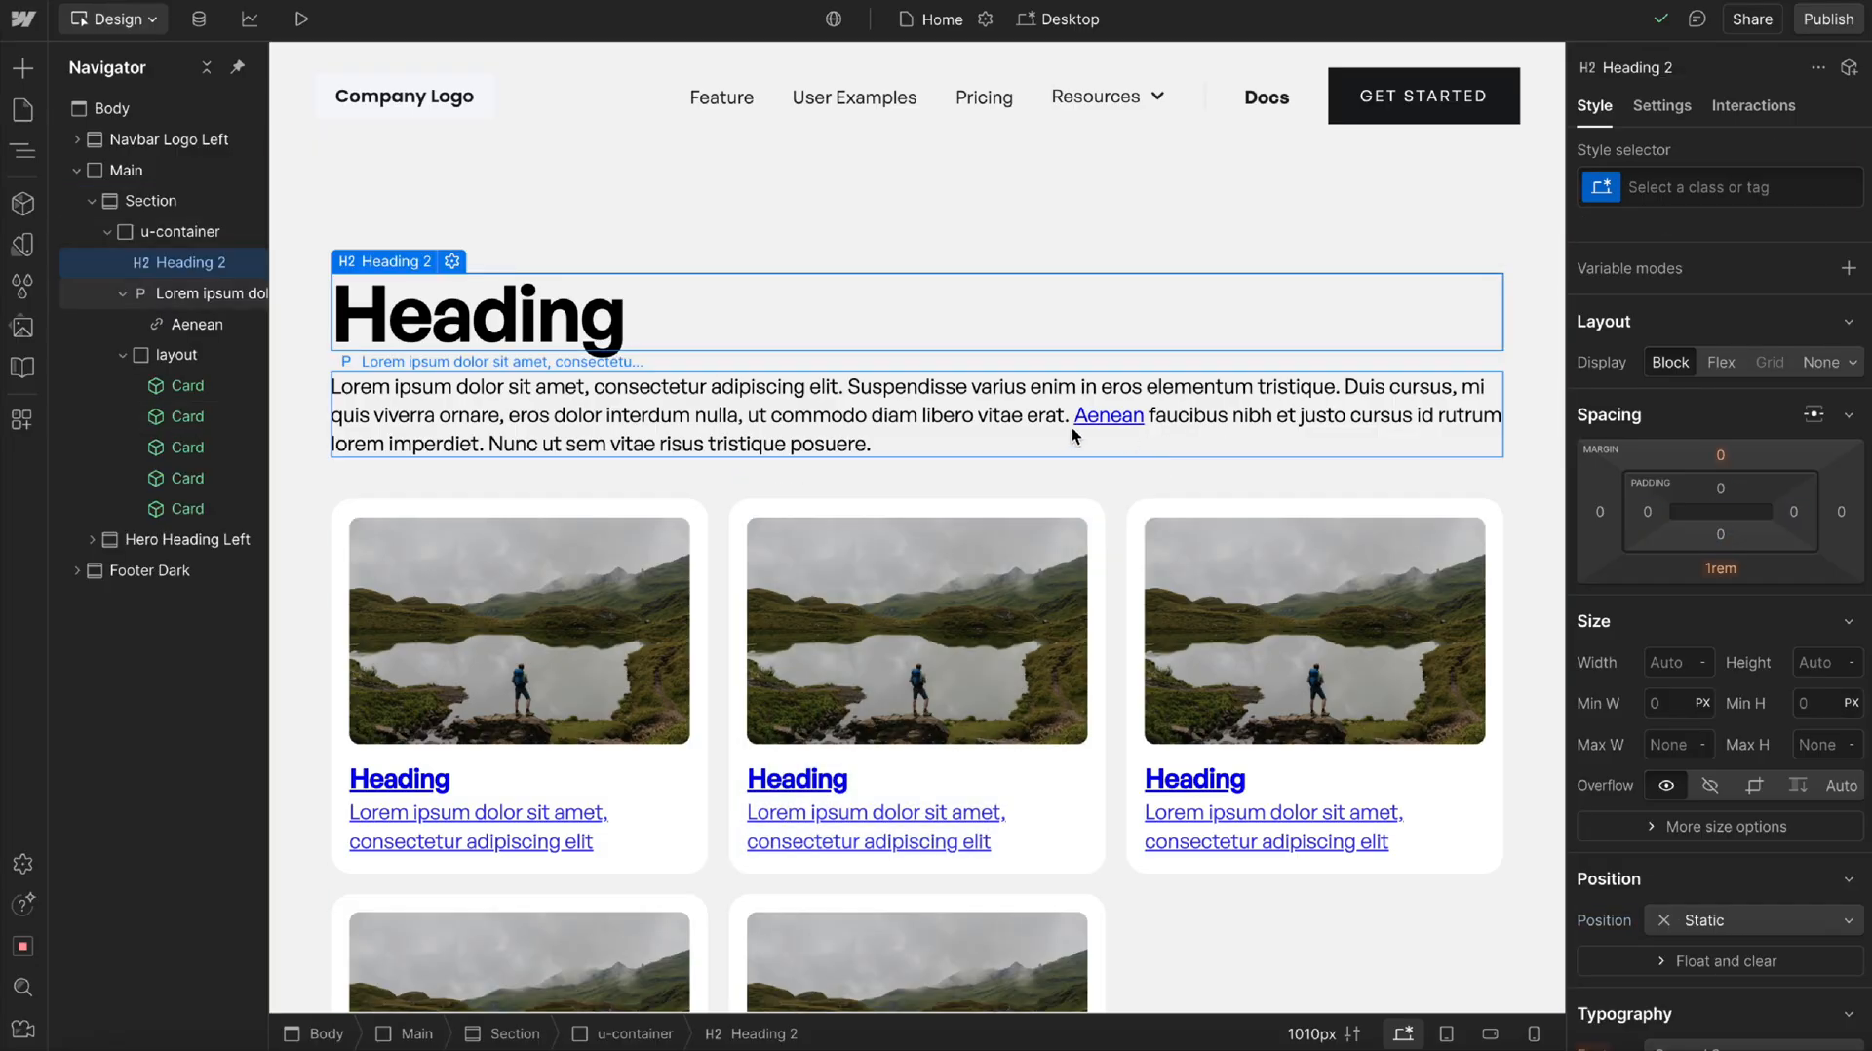
{"action": "mouse_move", "coordinate": [1030, 461]}
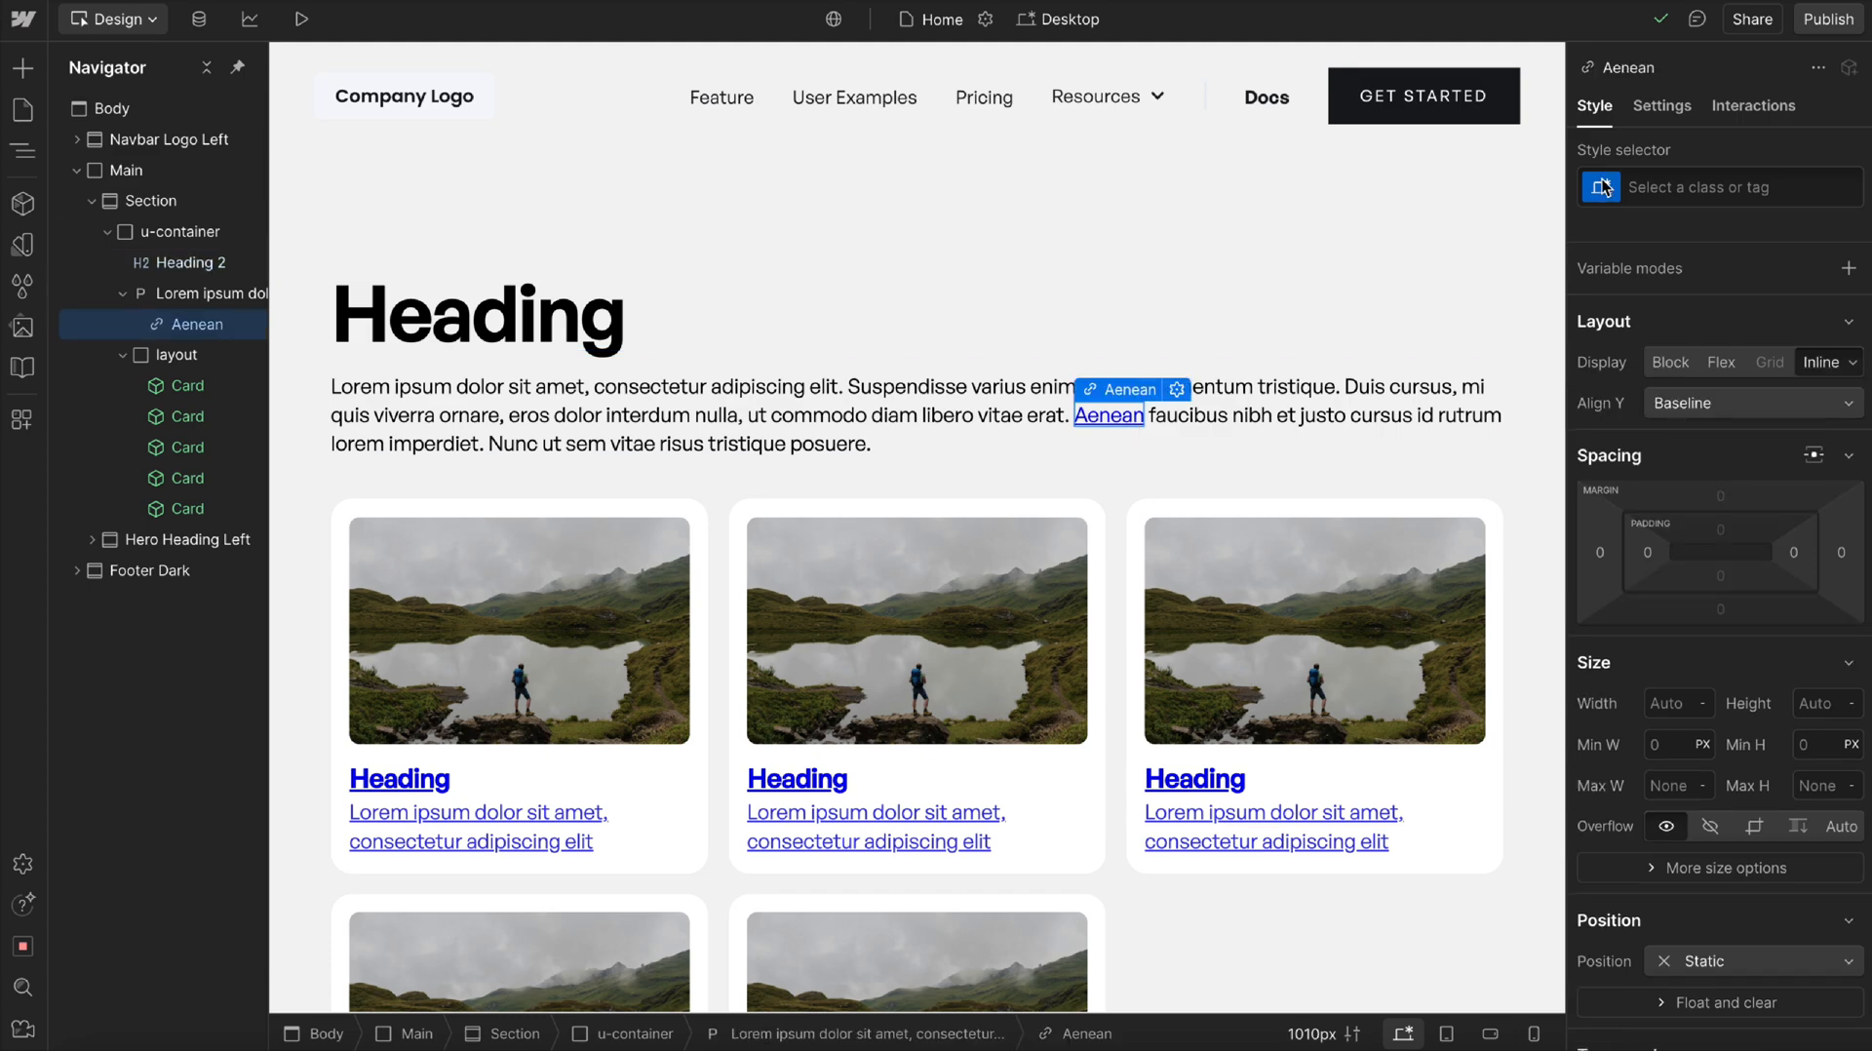
{"action": "left_click", "coordinate": [1716, 186]}
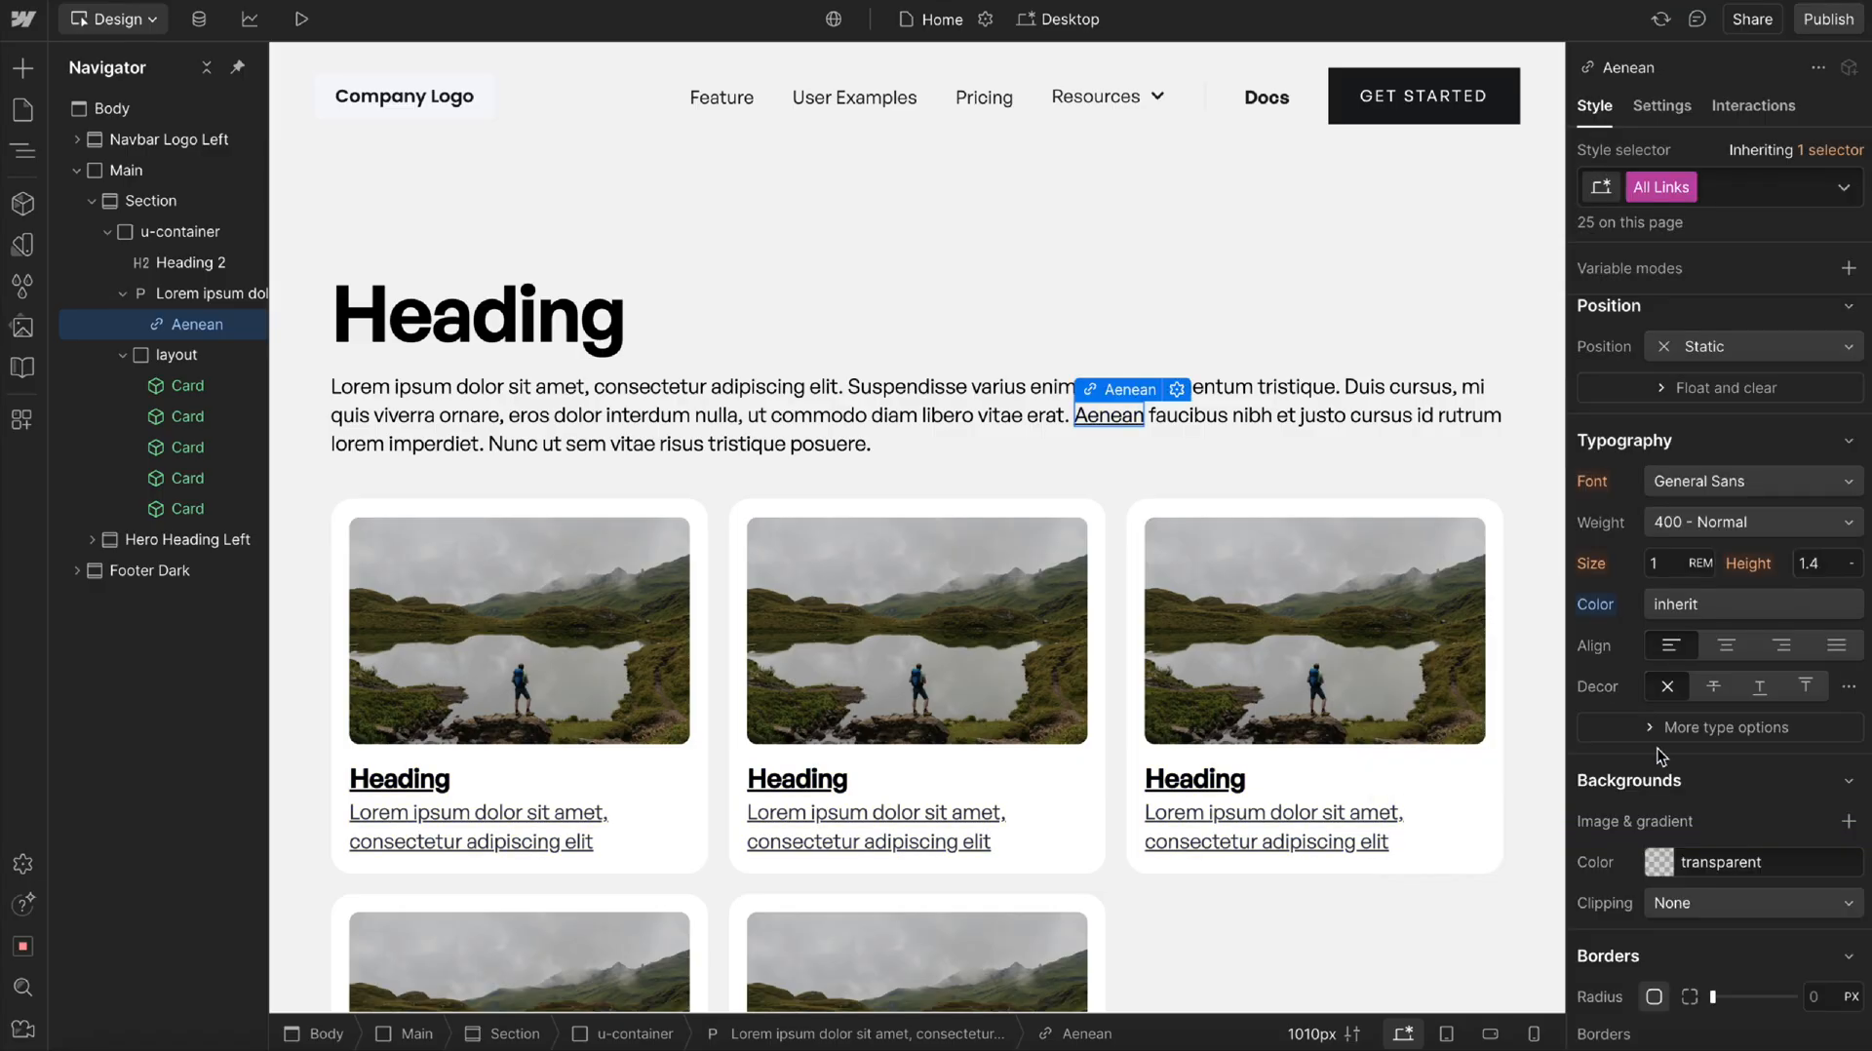
{"action": "left_click", "coordinate": [1668, 685]}
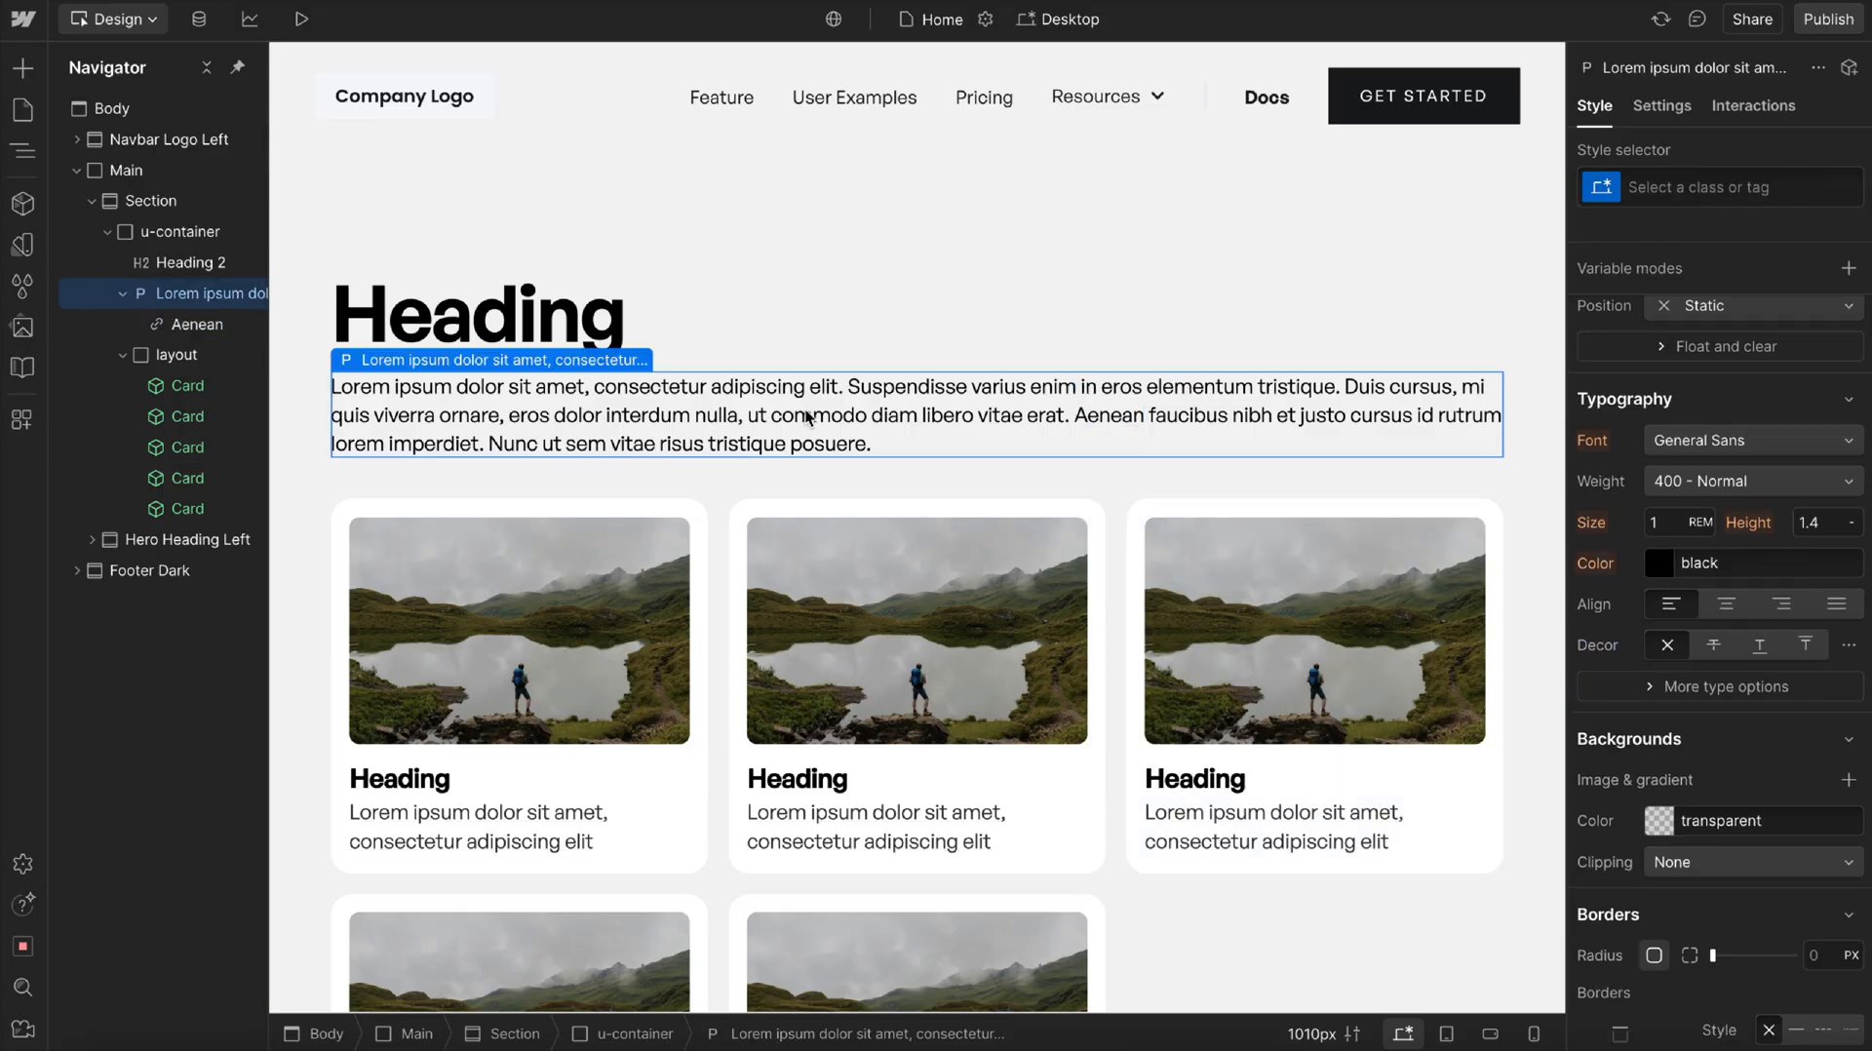
{"action": "double_click", "coordinate": [816, 414]}
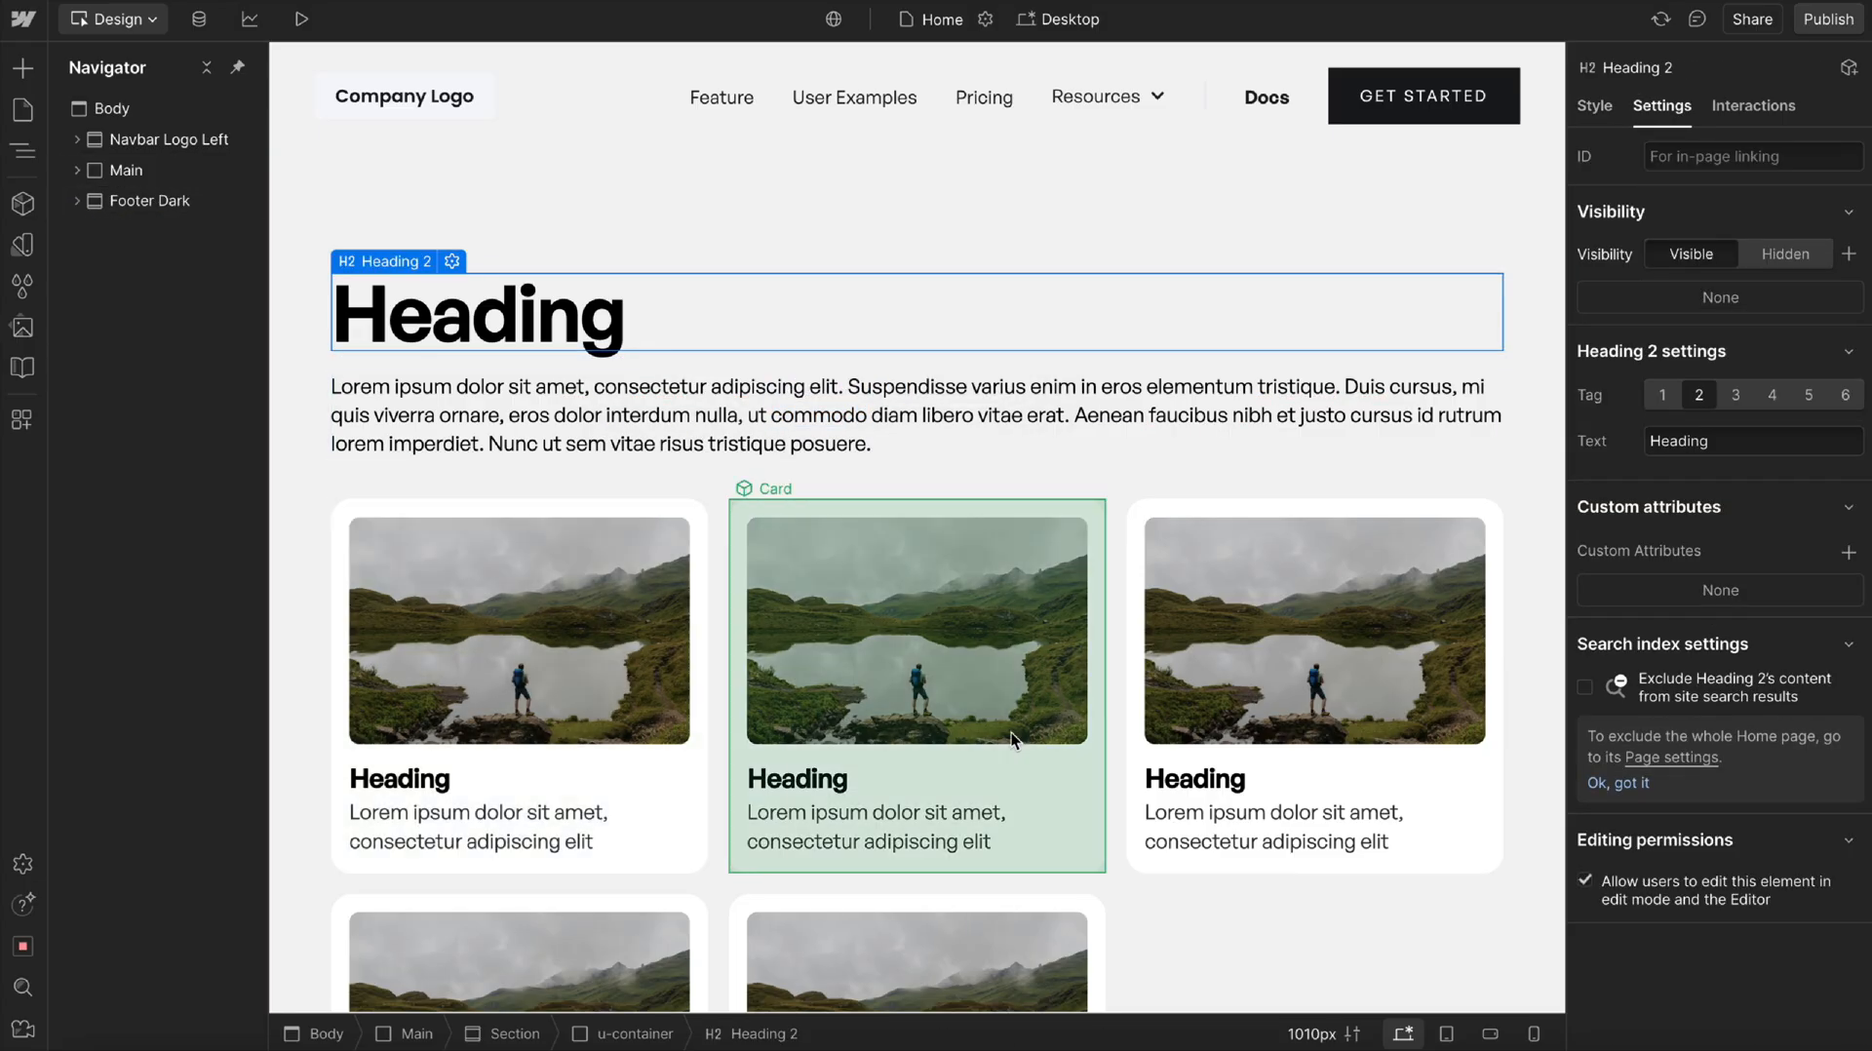
Add a Code Embed with a <style> rule making a:not([class]) links bold and underlined.
{"action": "left_click", "coordinate": [115, 107]}
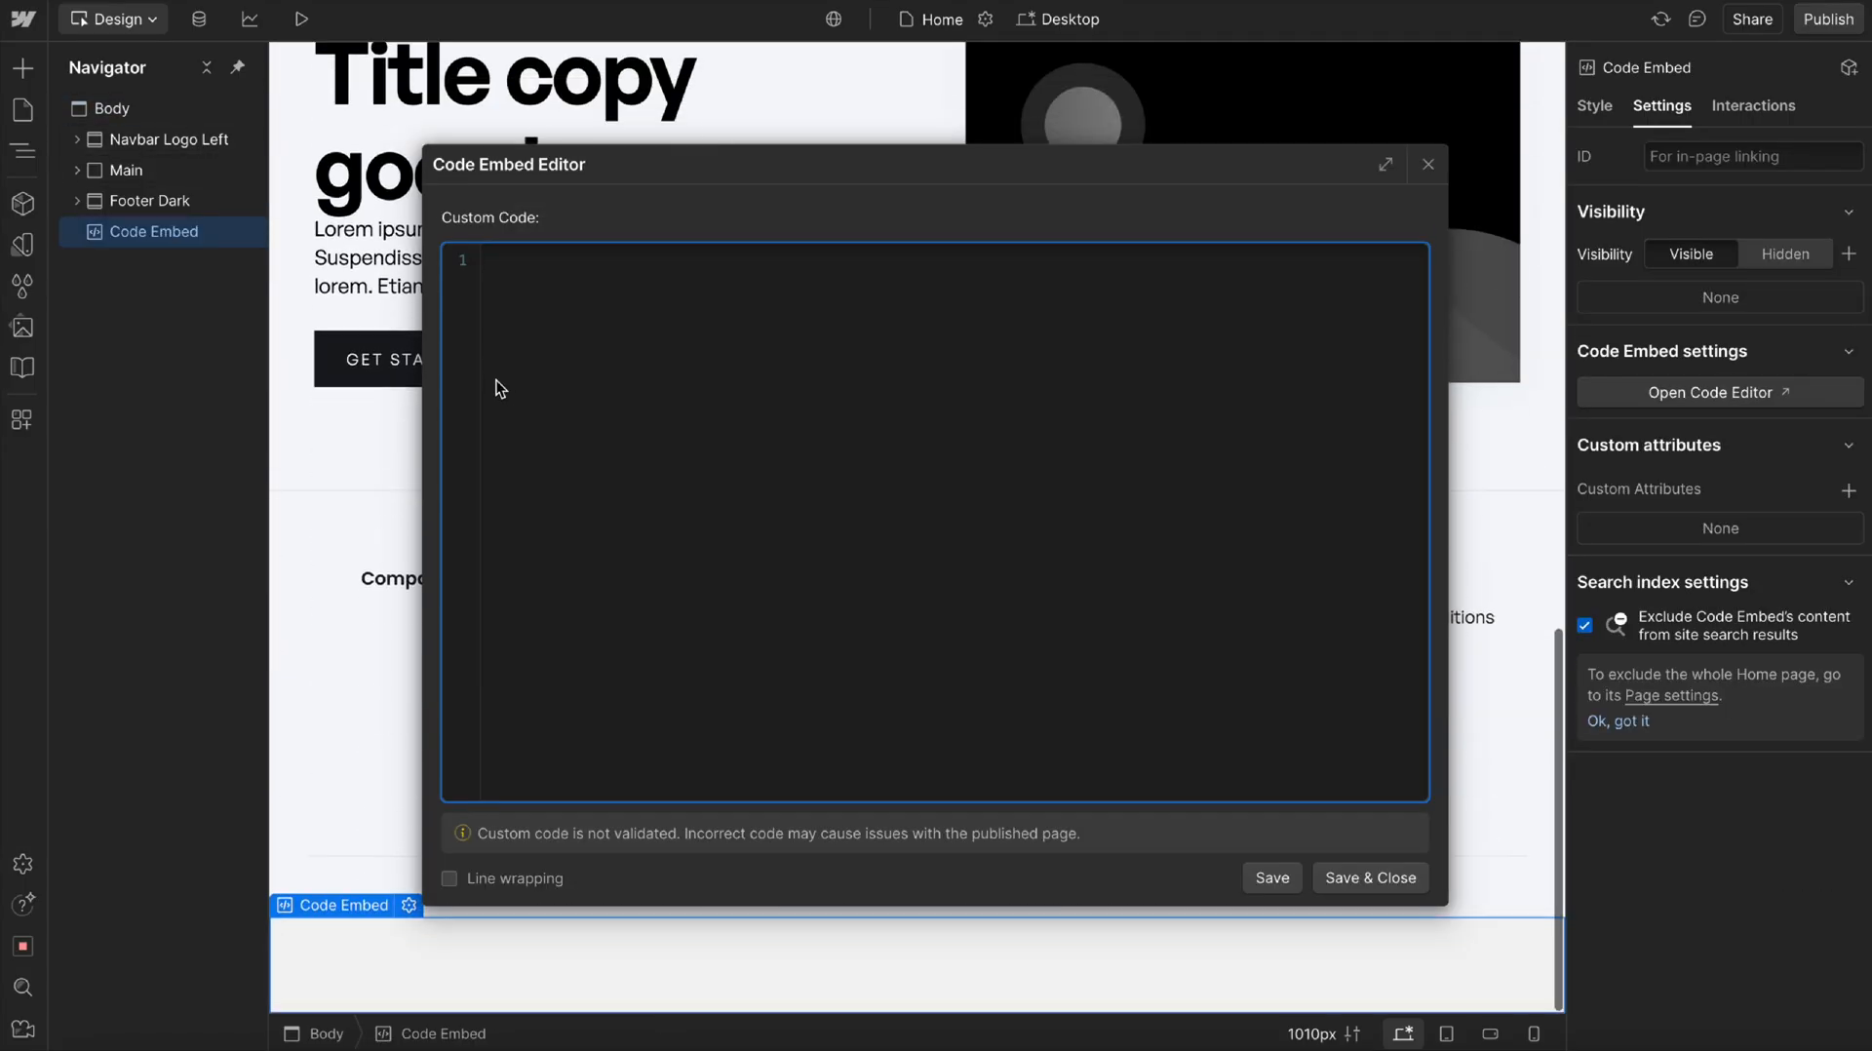
{"action": "type", "text": "<style>"}
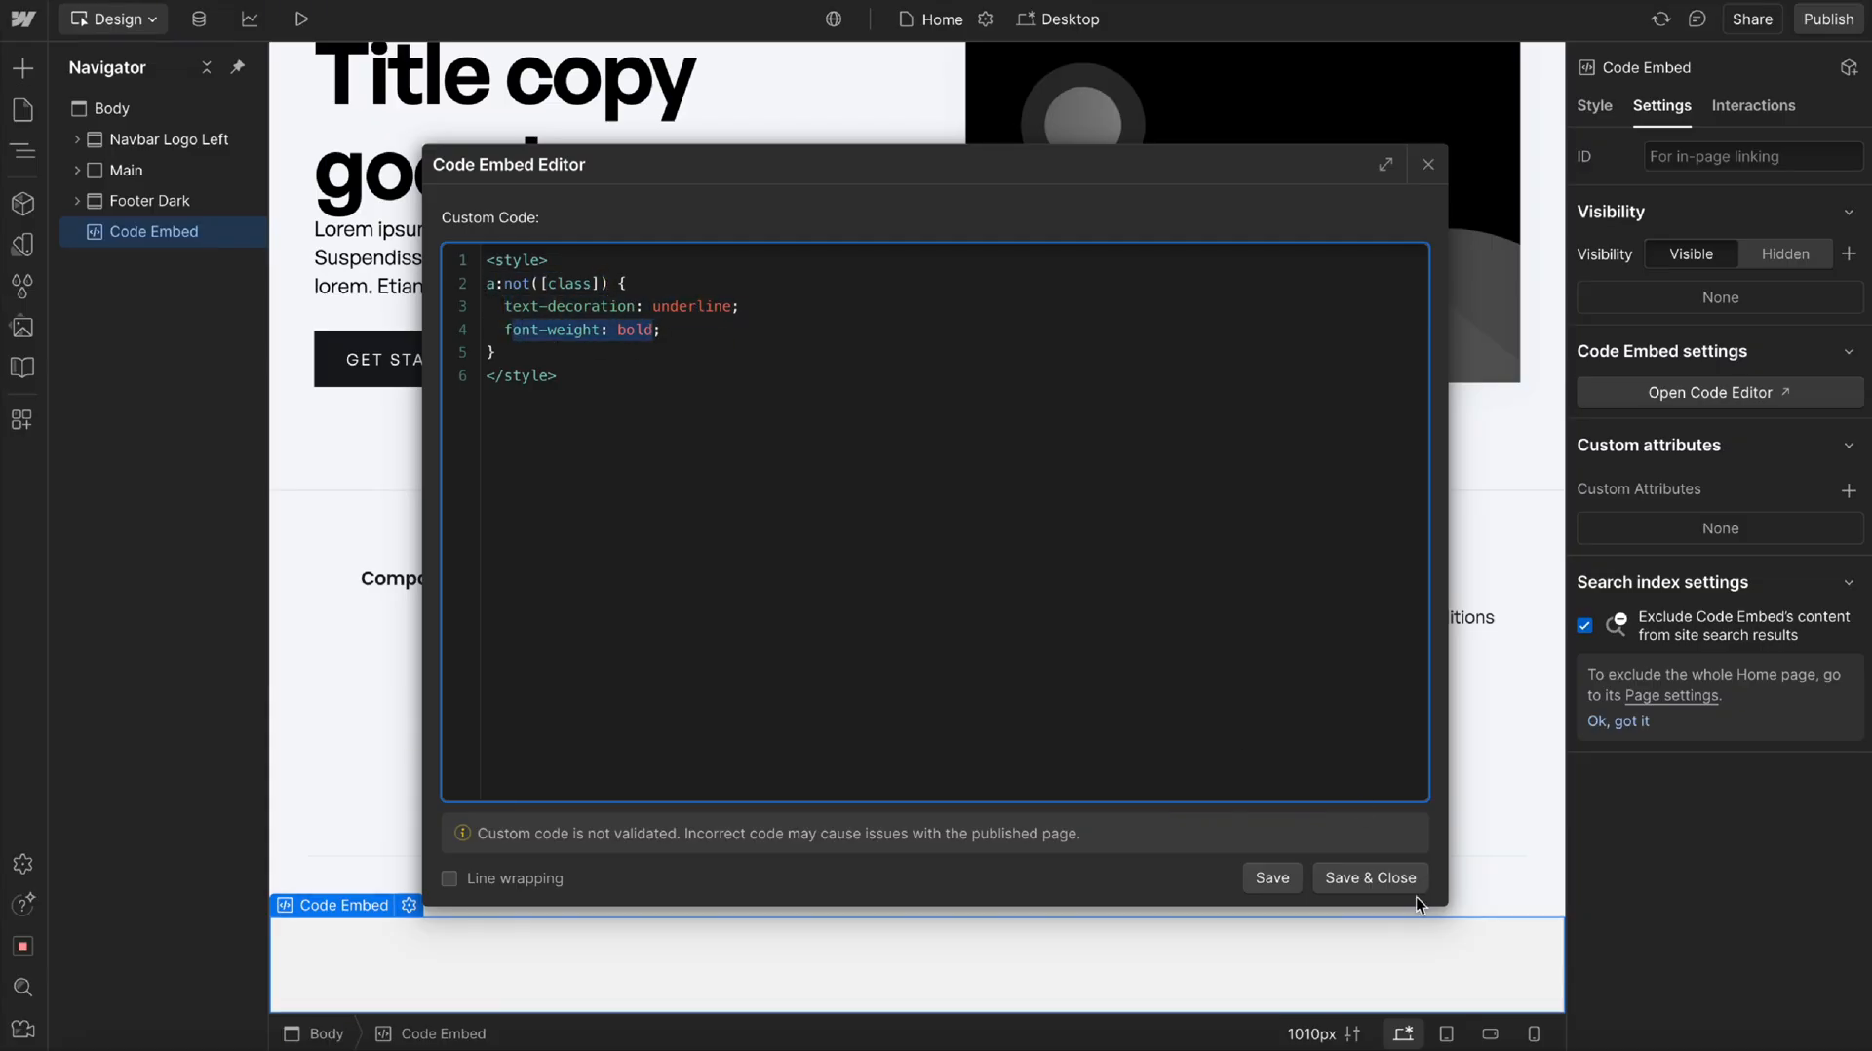
{"action": "left_click", "coordinate": [1369, 878]}
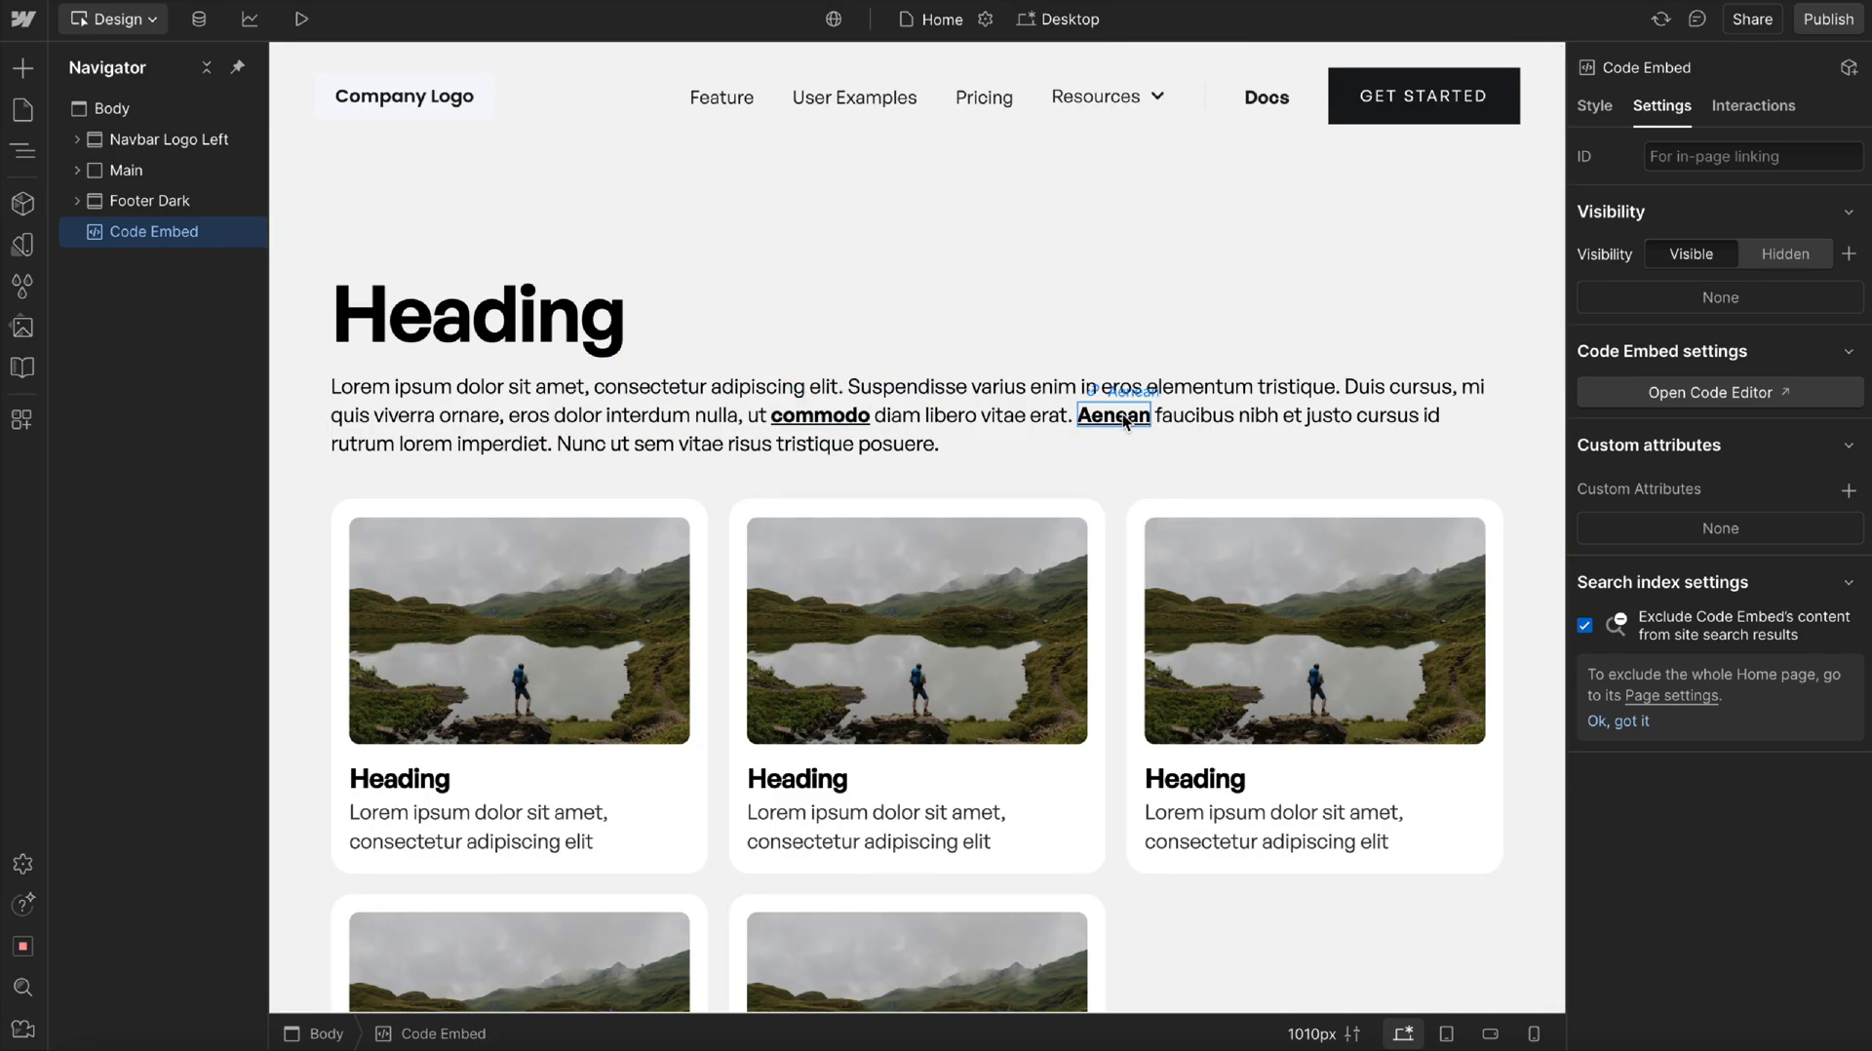
Give the commodo link a test class to check the rule, then remove that class.
{"action": "left_click", "coordinate": [820, 414]}
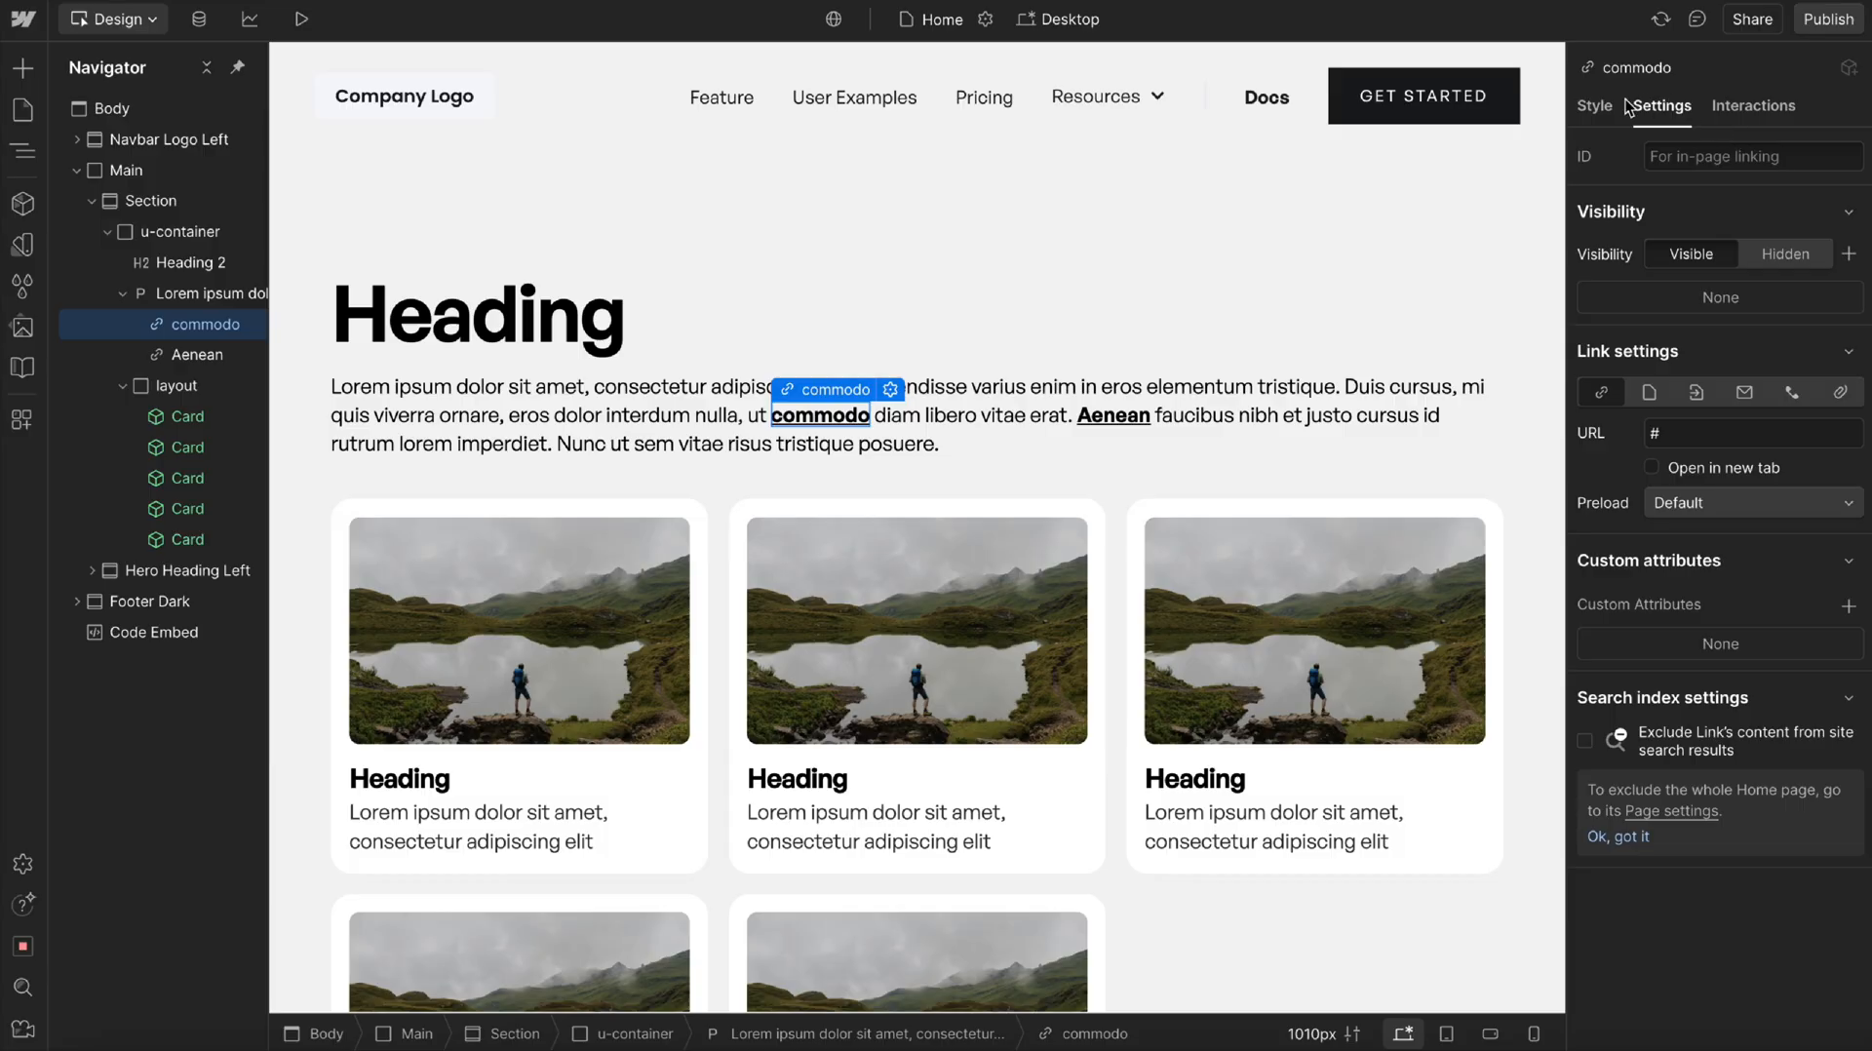
{"action": "left_click", "coordinate": [1594, 105]}
{"action": "type", "text": "class"}
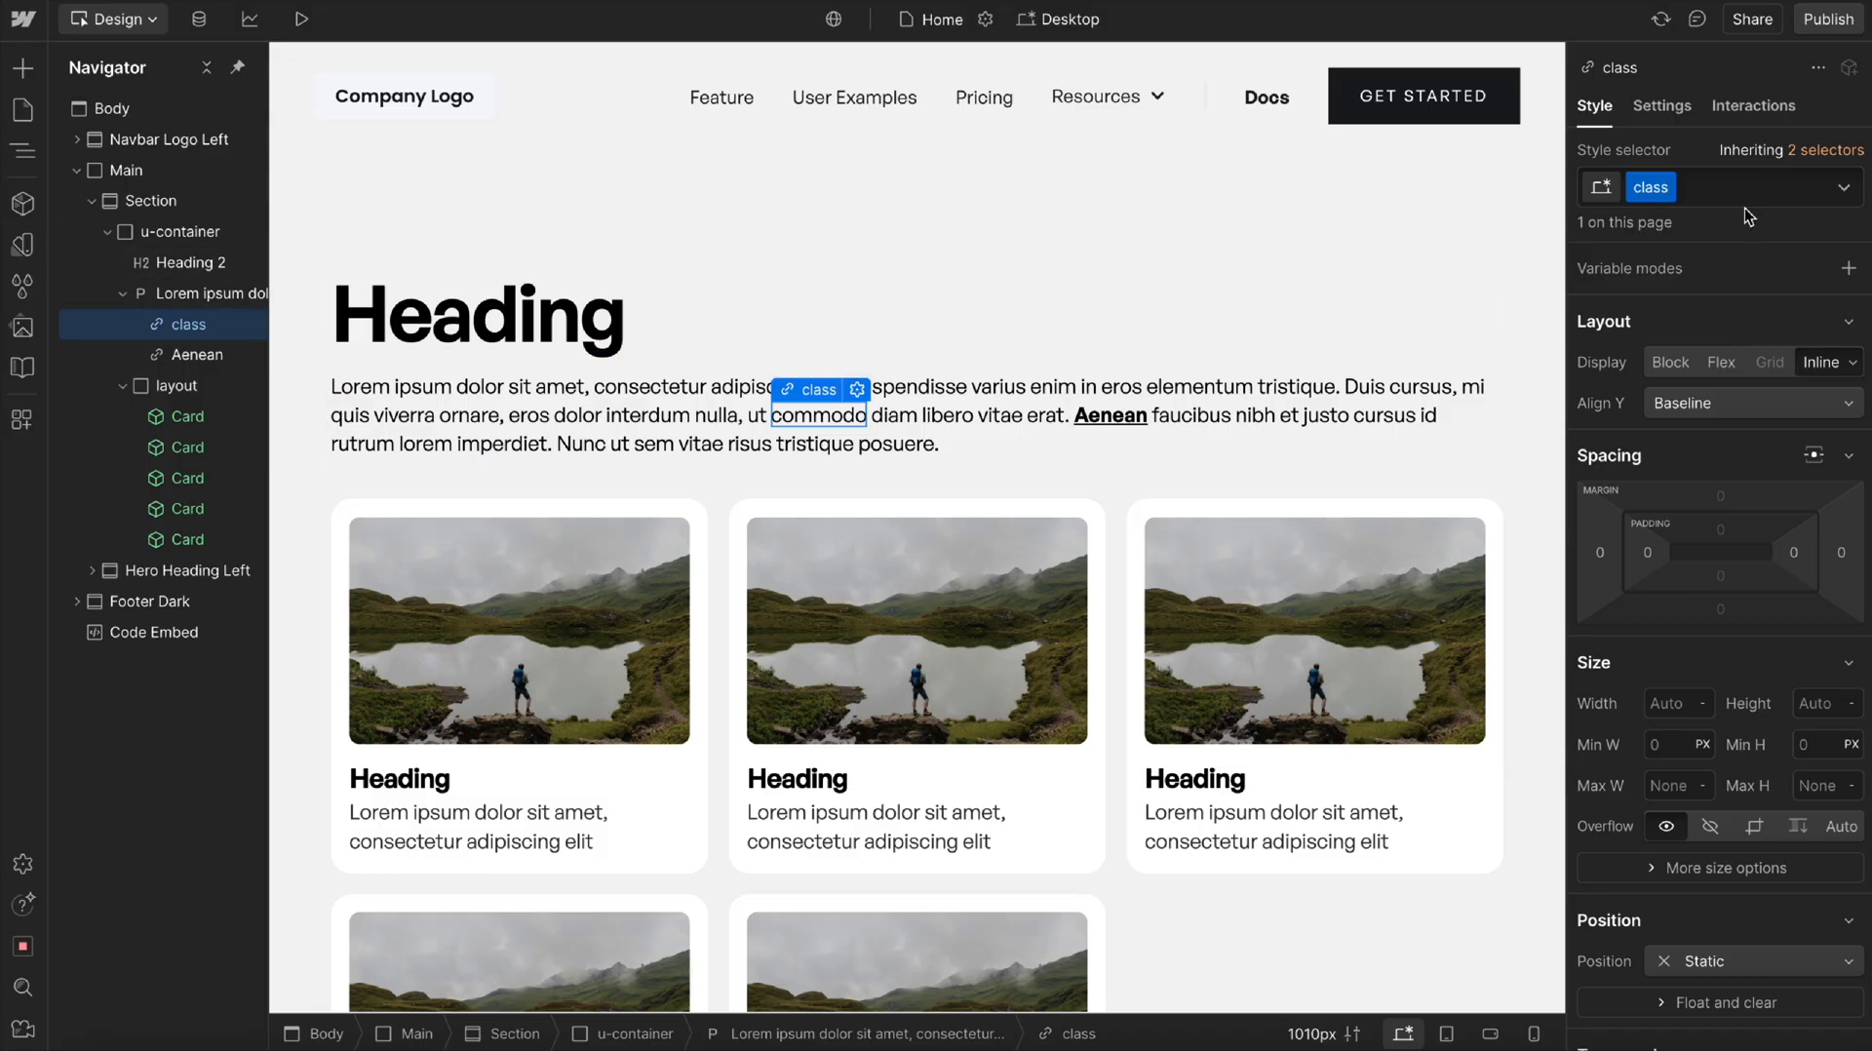
{"action": "left_click", "coordinate": [177, 232]}
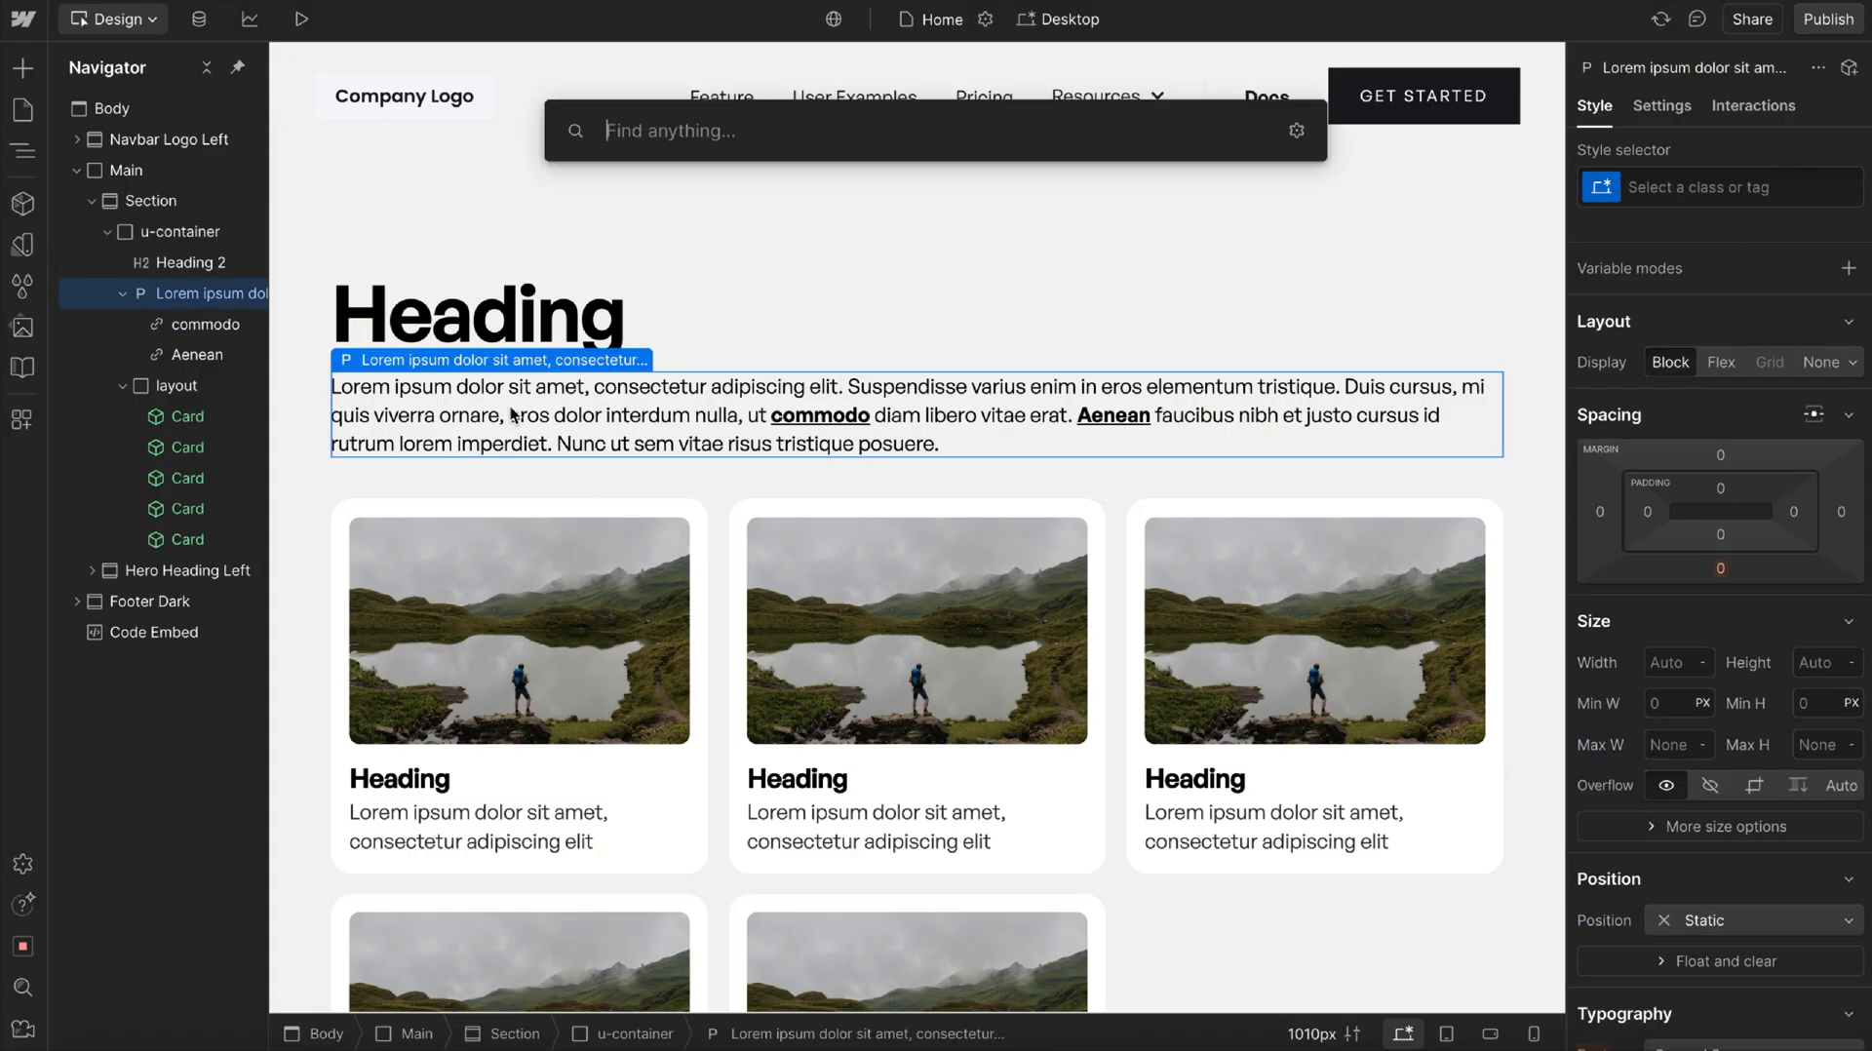
Insert a three-item unordered List below the paragraph via the 'li' finder search.
{"action": "type", "text": "li"}
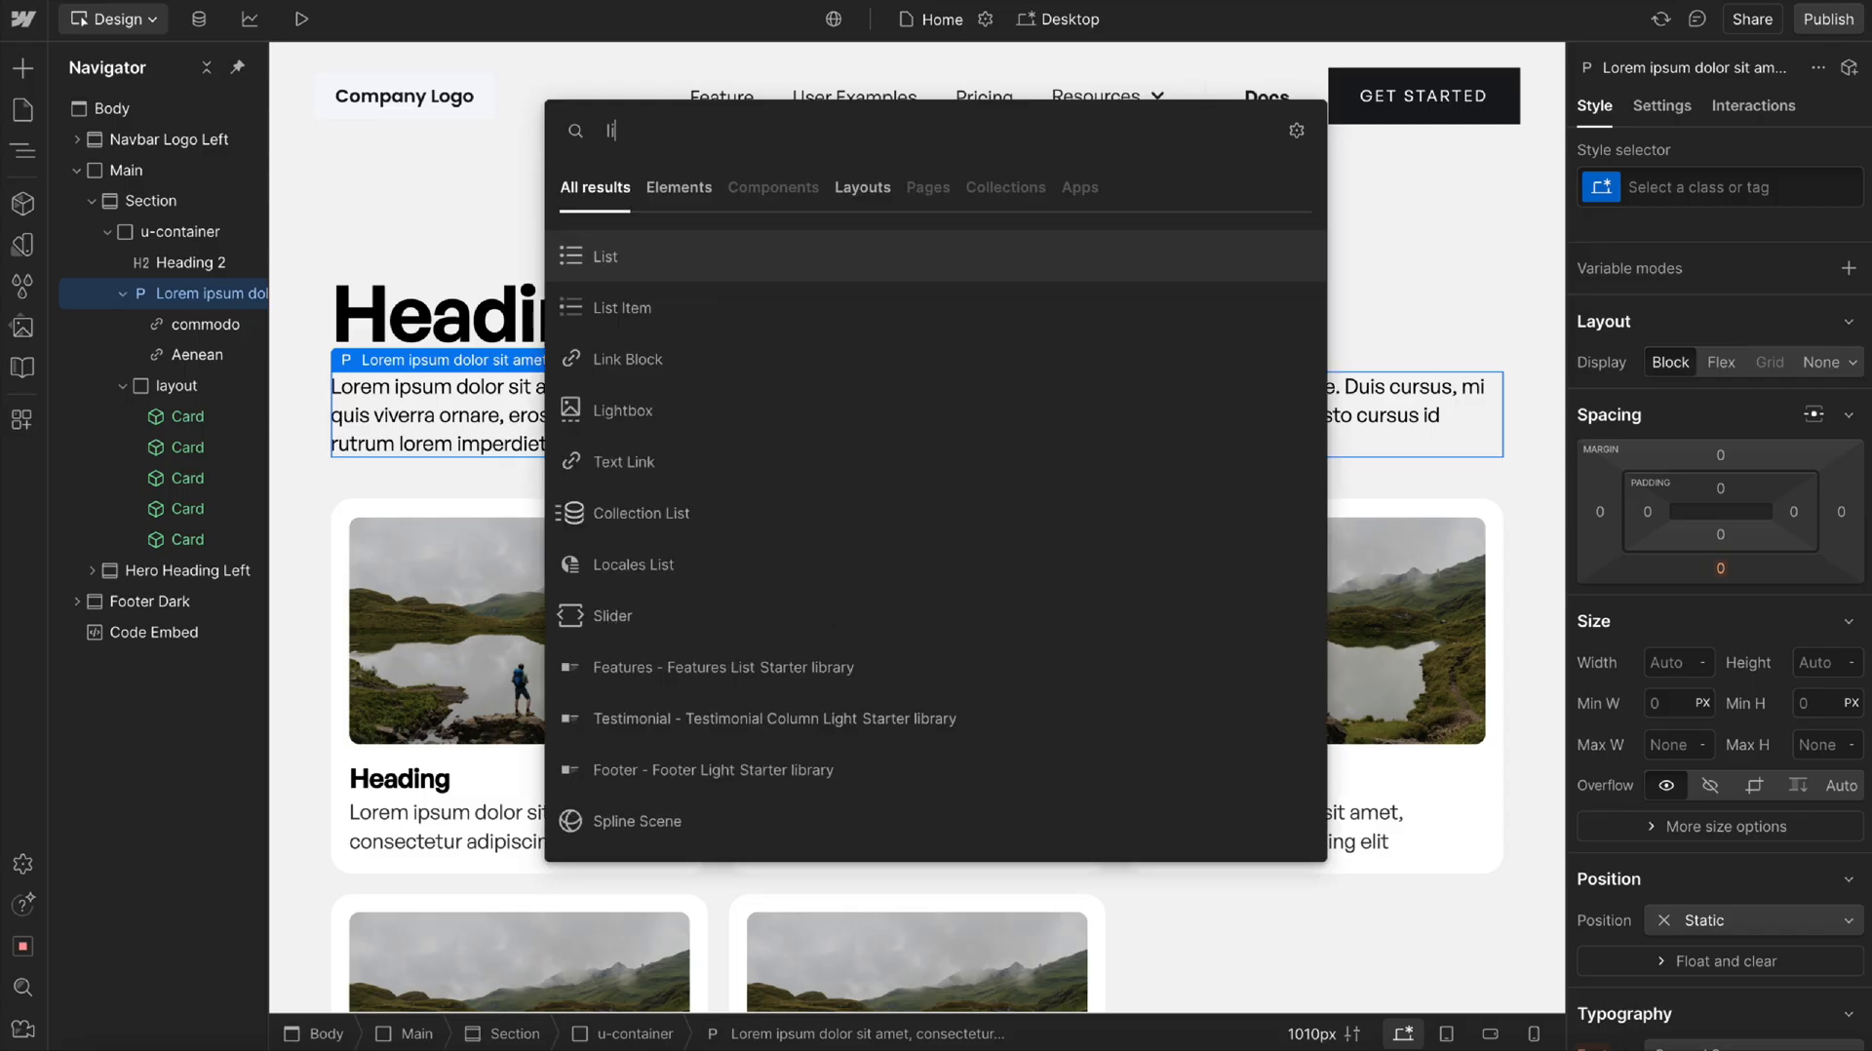
{"action": "left_click", "coordinate": [604, 256]}
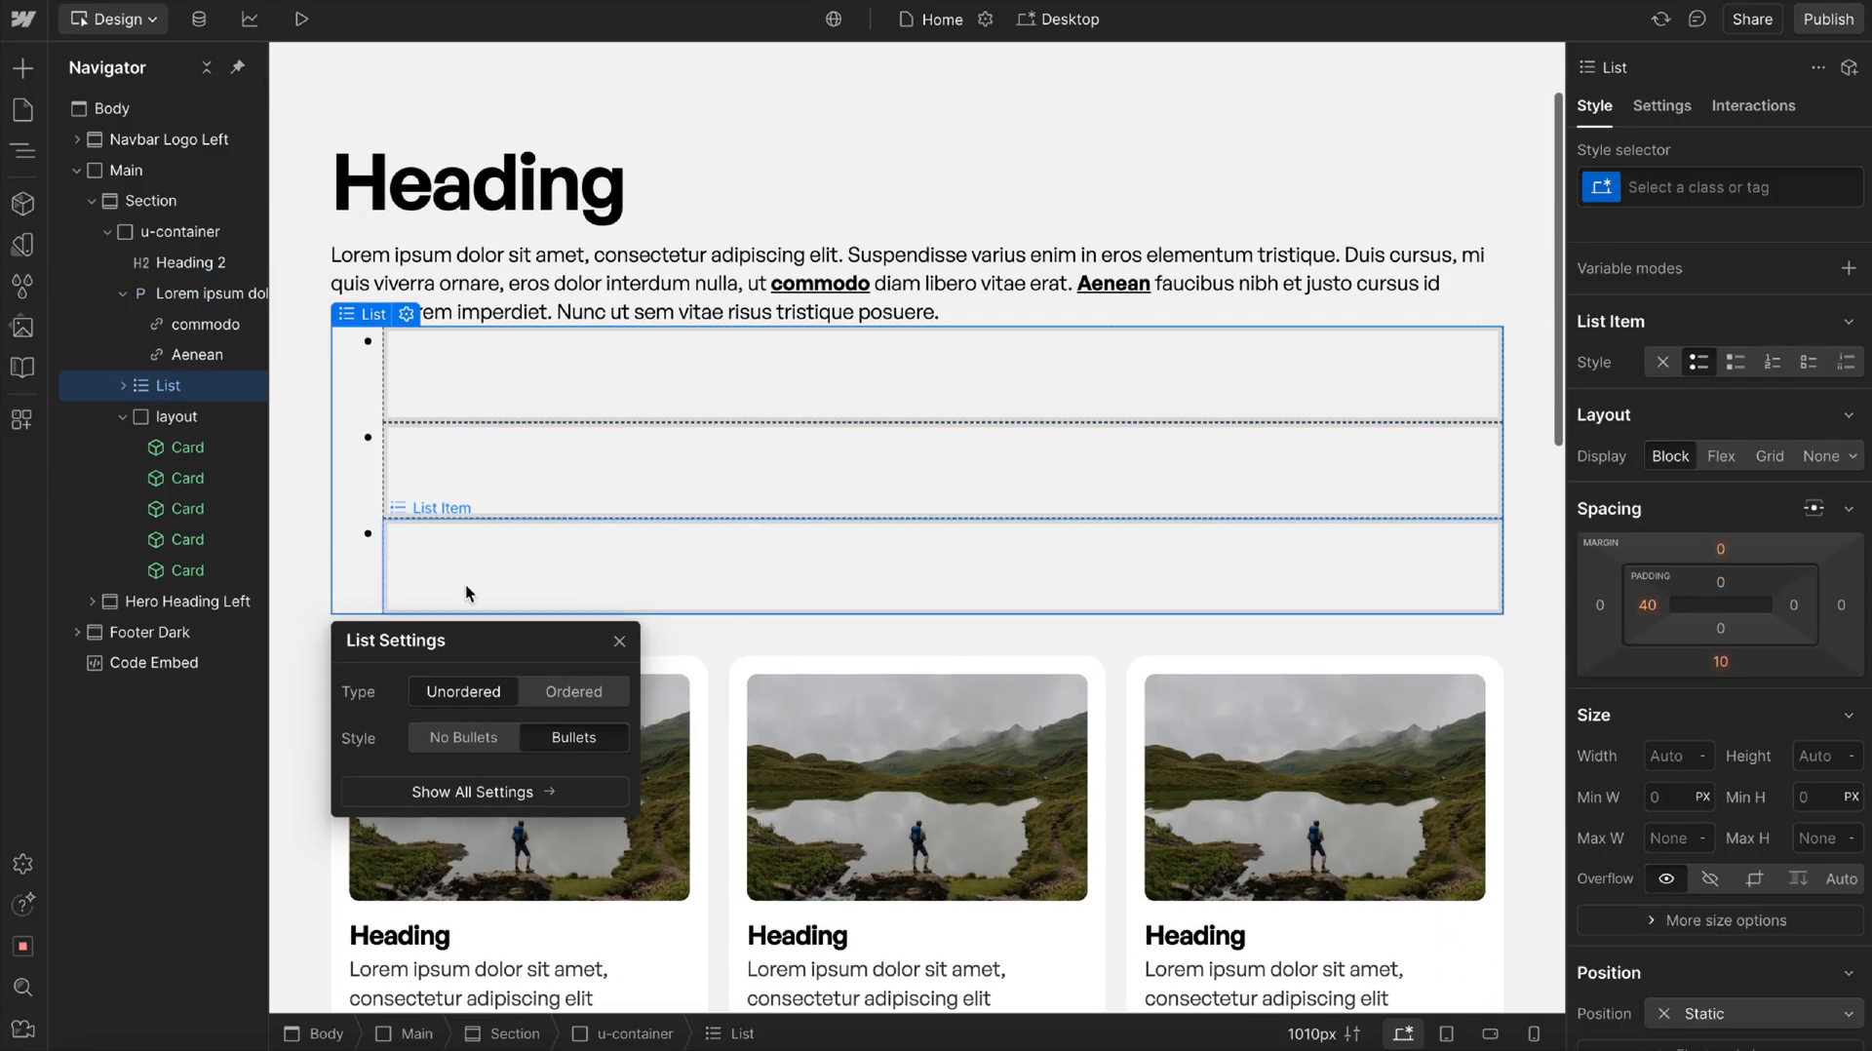
{"action": "scroll", "scroll_direction": "down", "scroll_amount": 3}
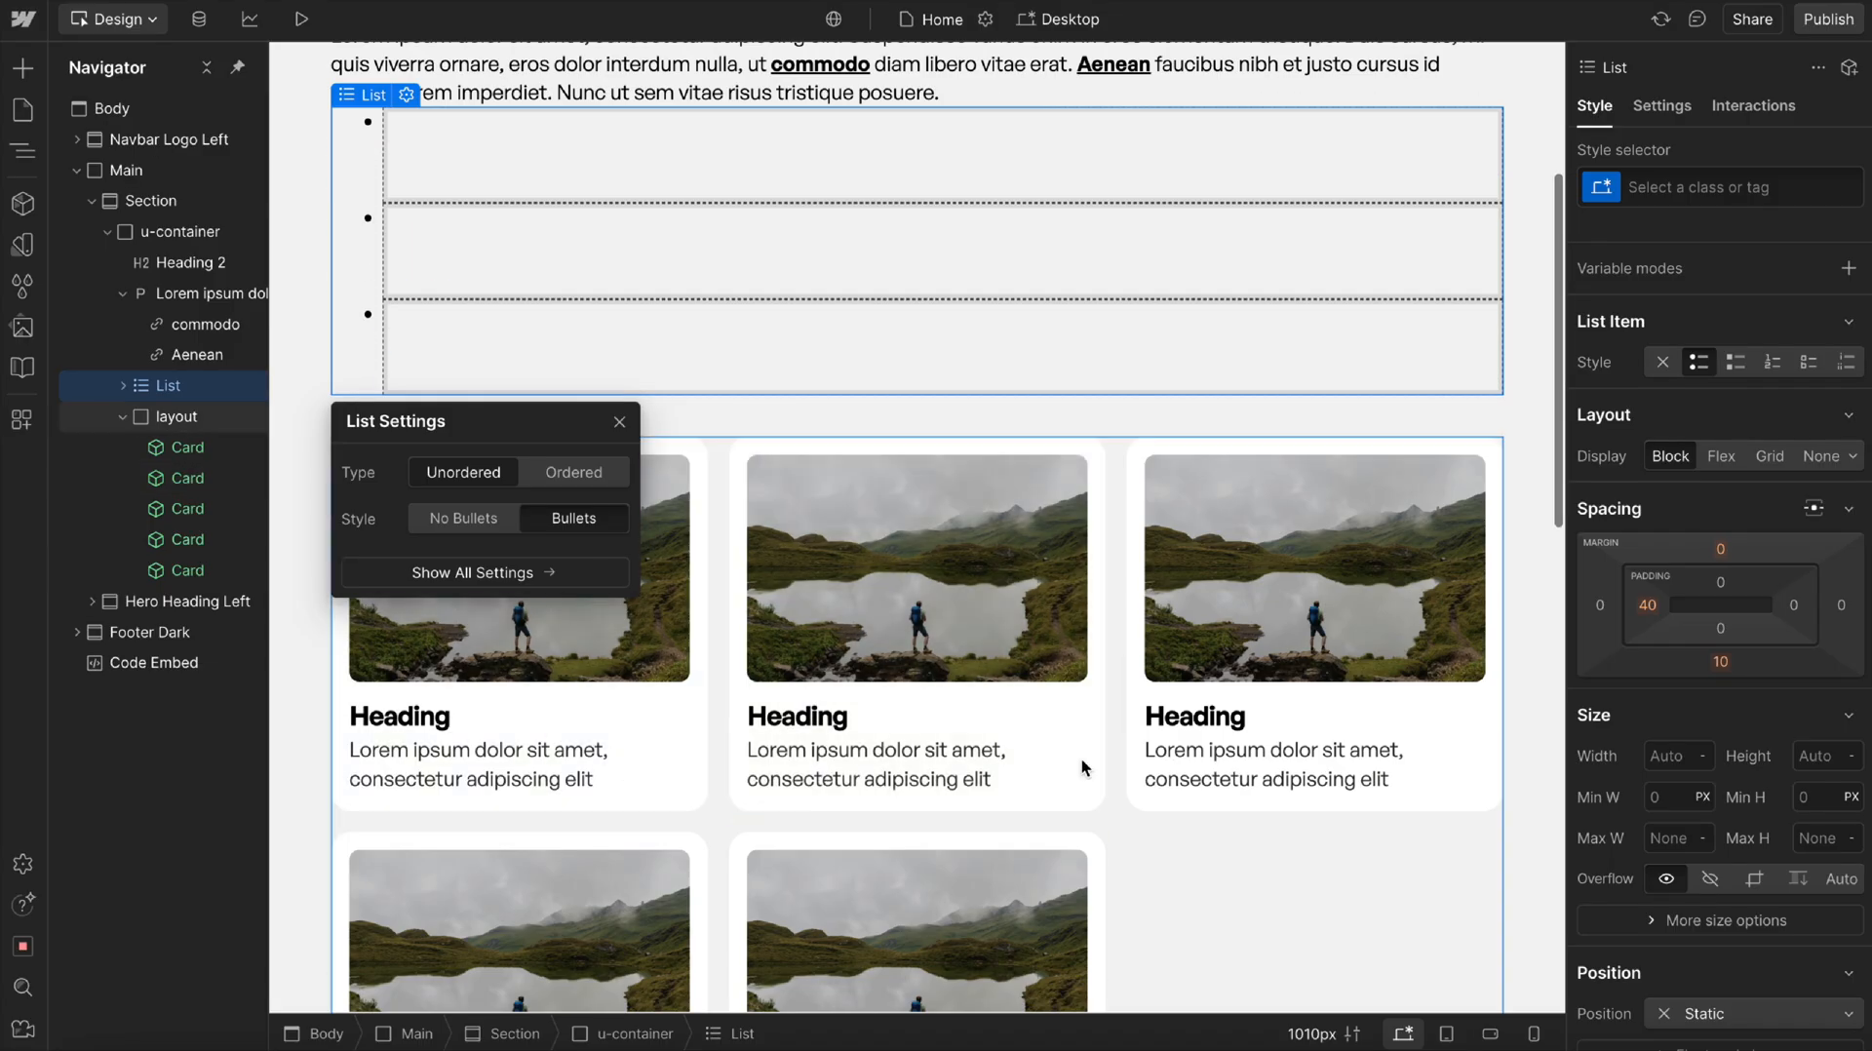
{"action": "scroll", "scroll_direction": "up", "scroll_amount": 3}
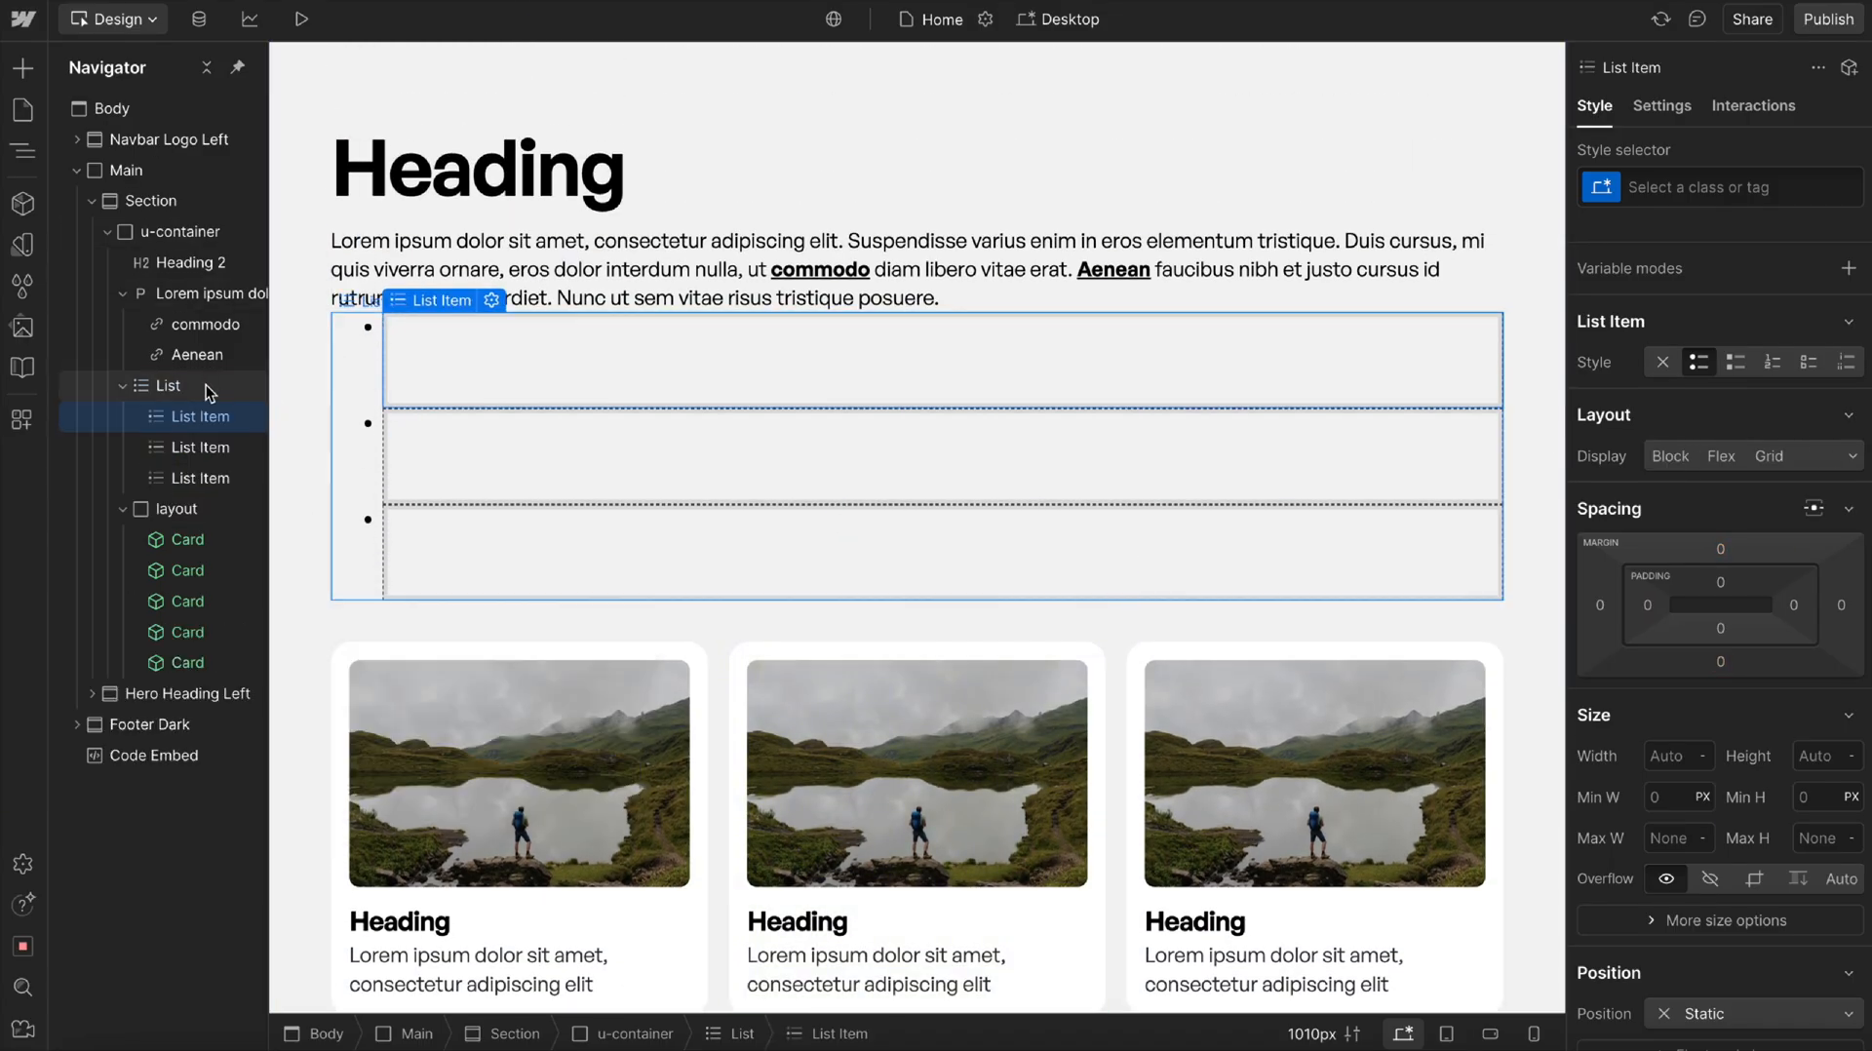
{"action": "left_click", "coordinate": [165, 384]}
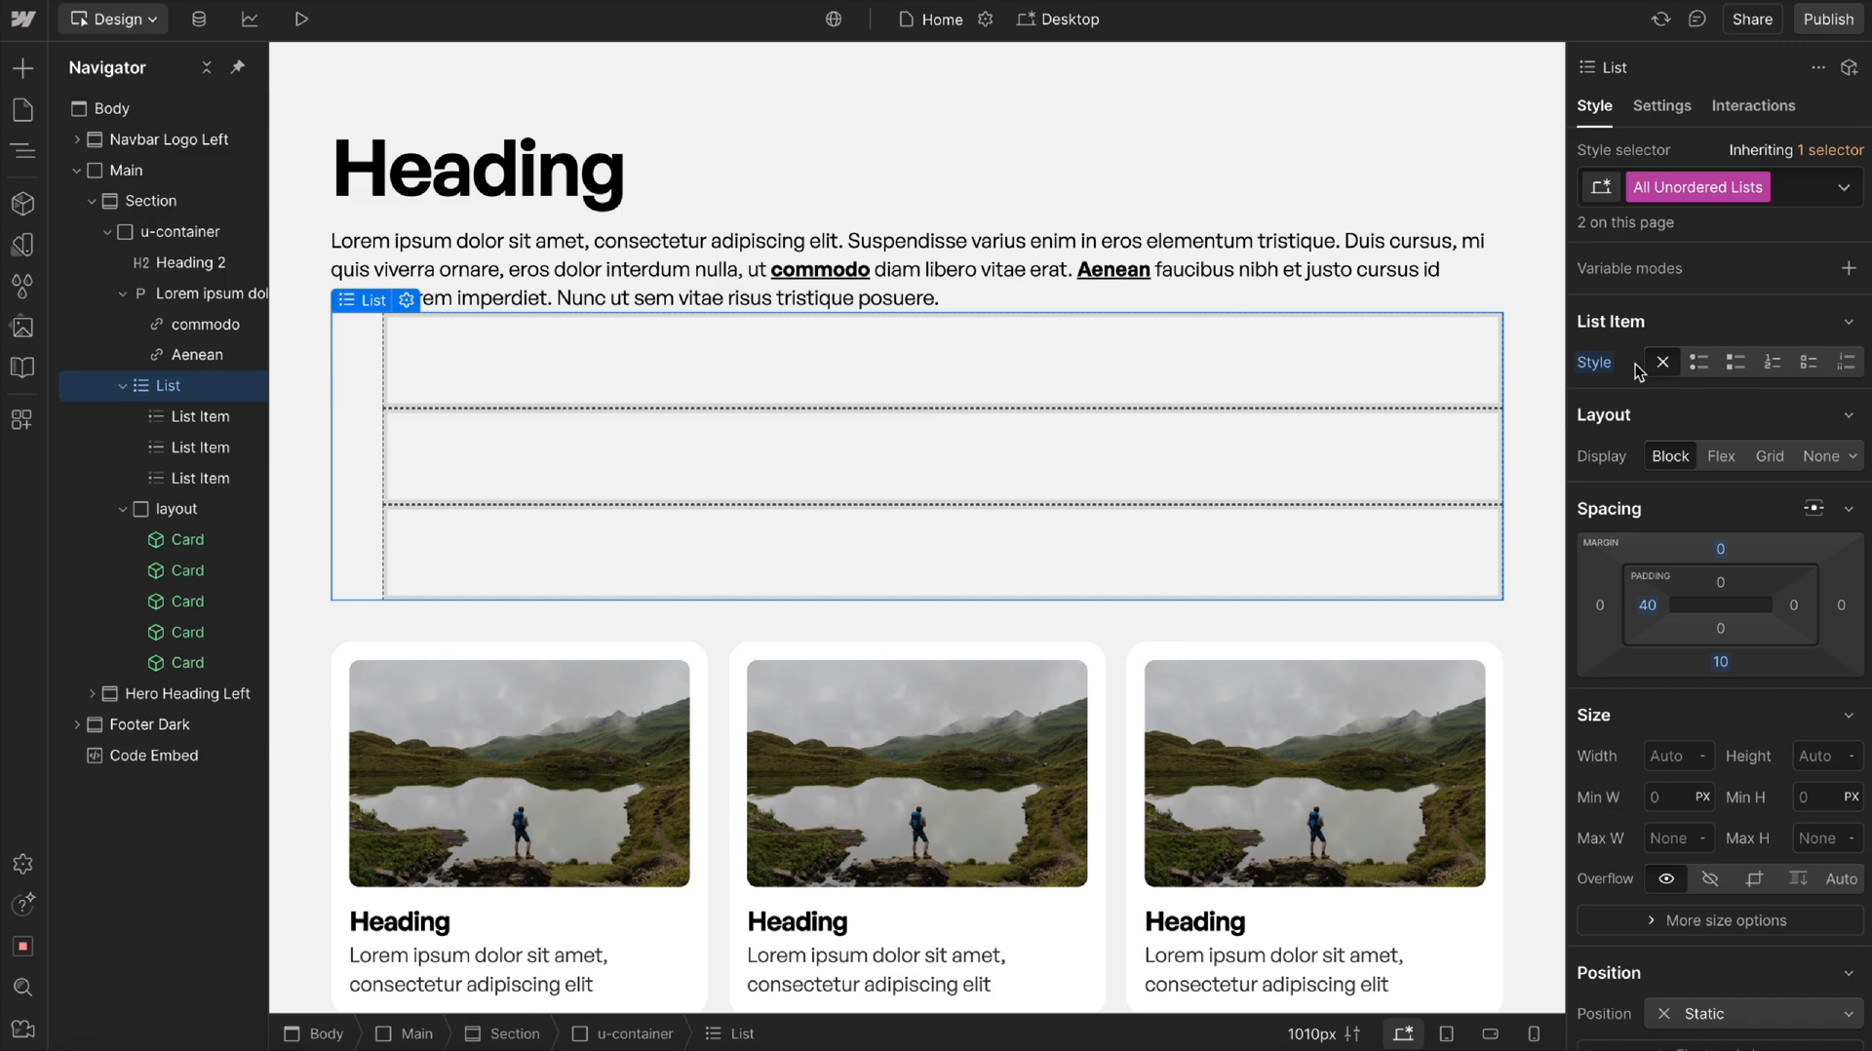
Set All Unordered Lists to list-style: none with zero padding, and delete the empty List.
{"action": "left_click", "coordinate": [1698, 361]}
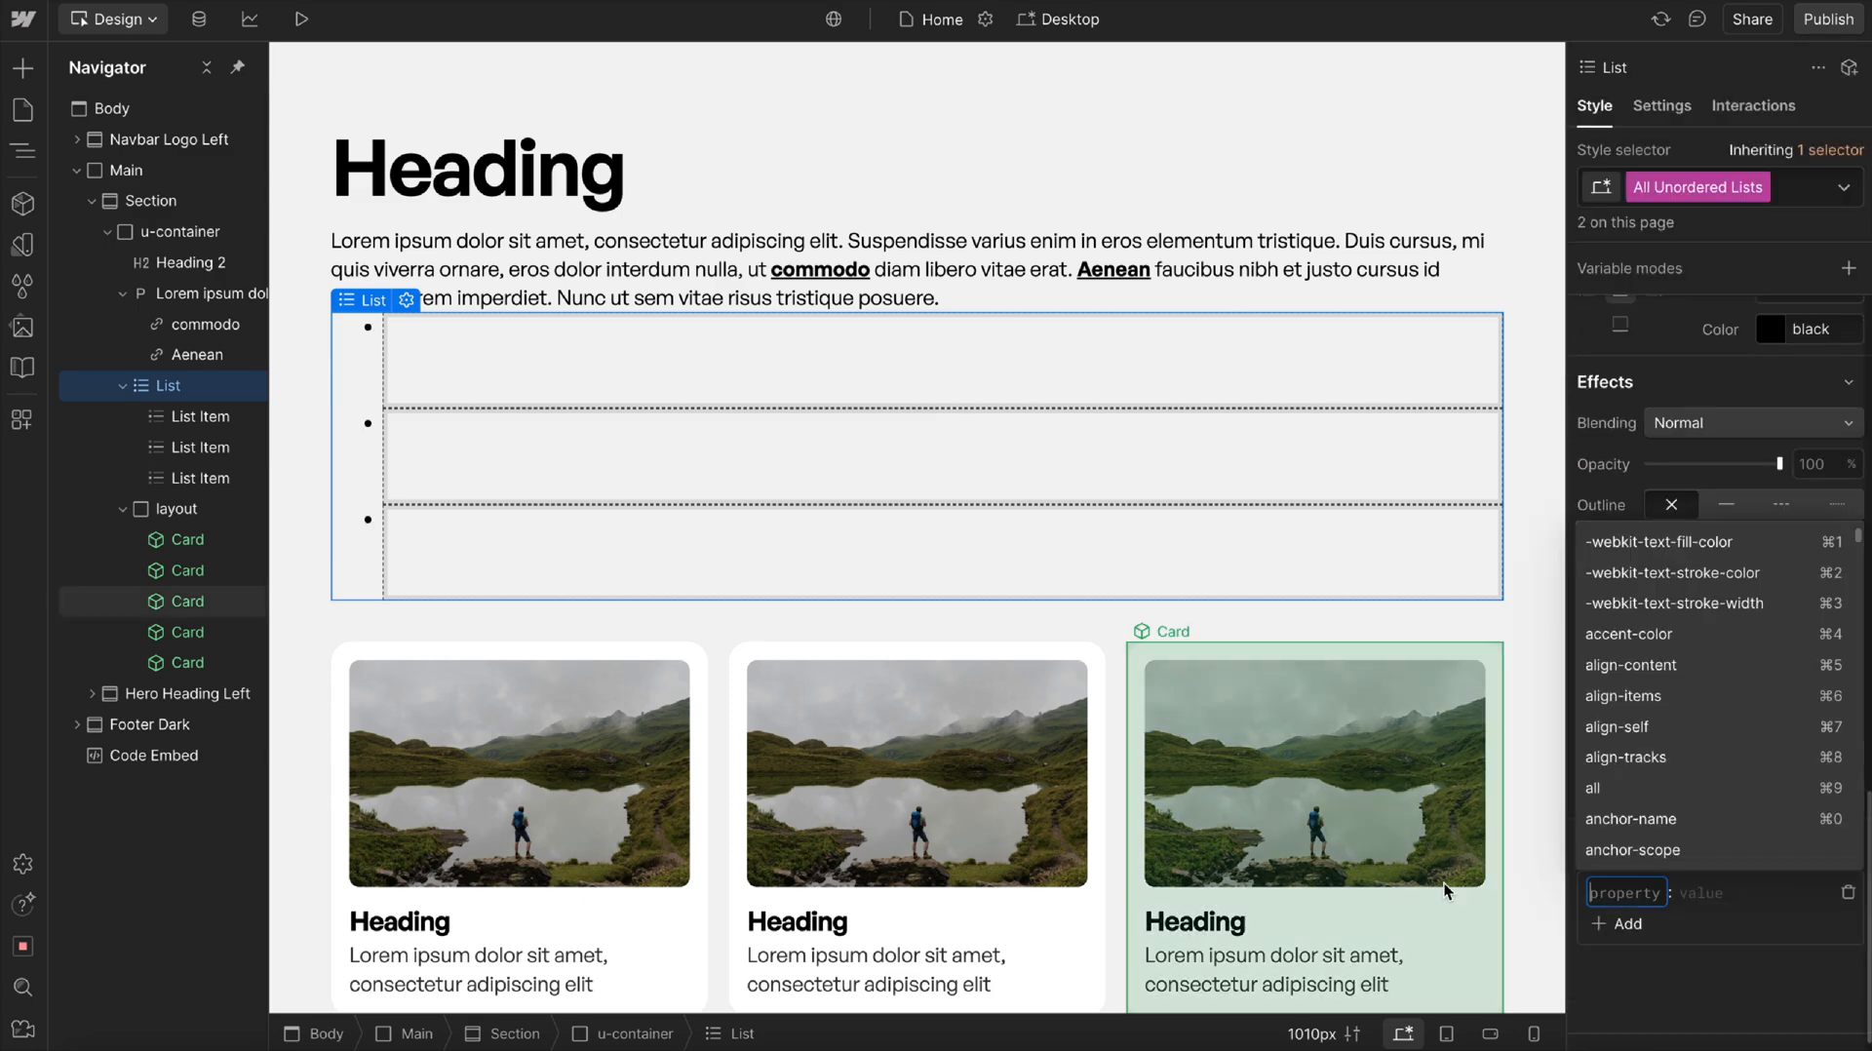
{"action": "type", "text": "list-style"}
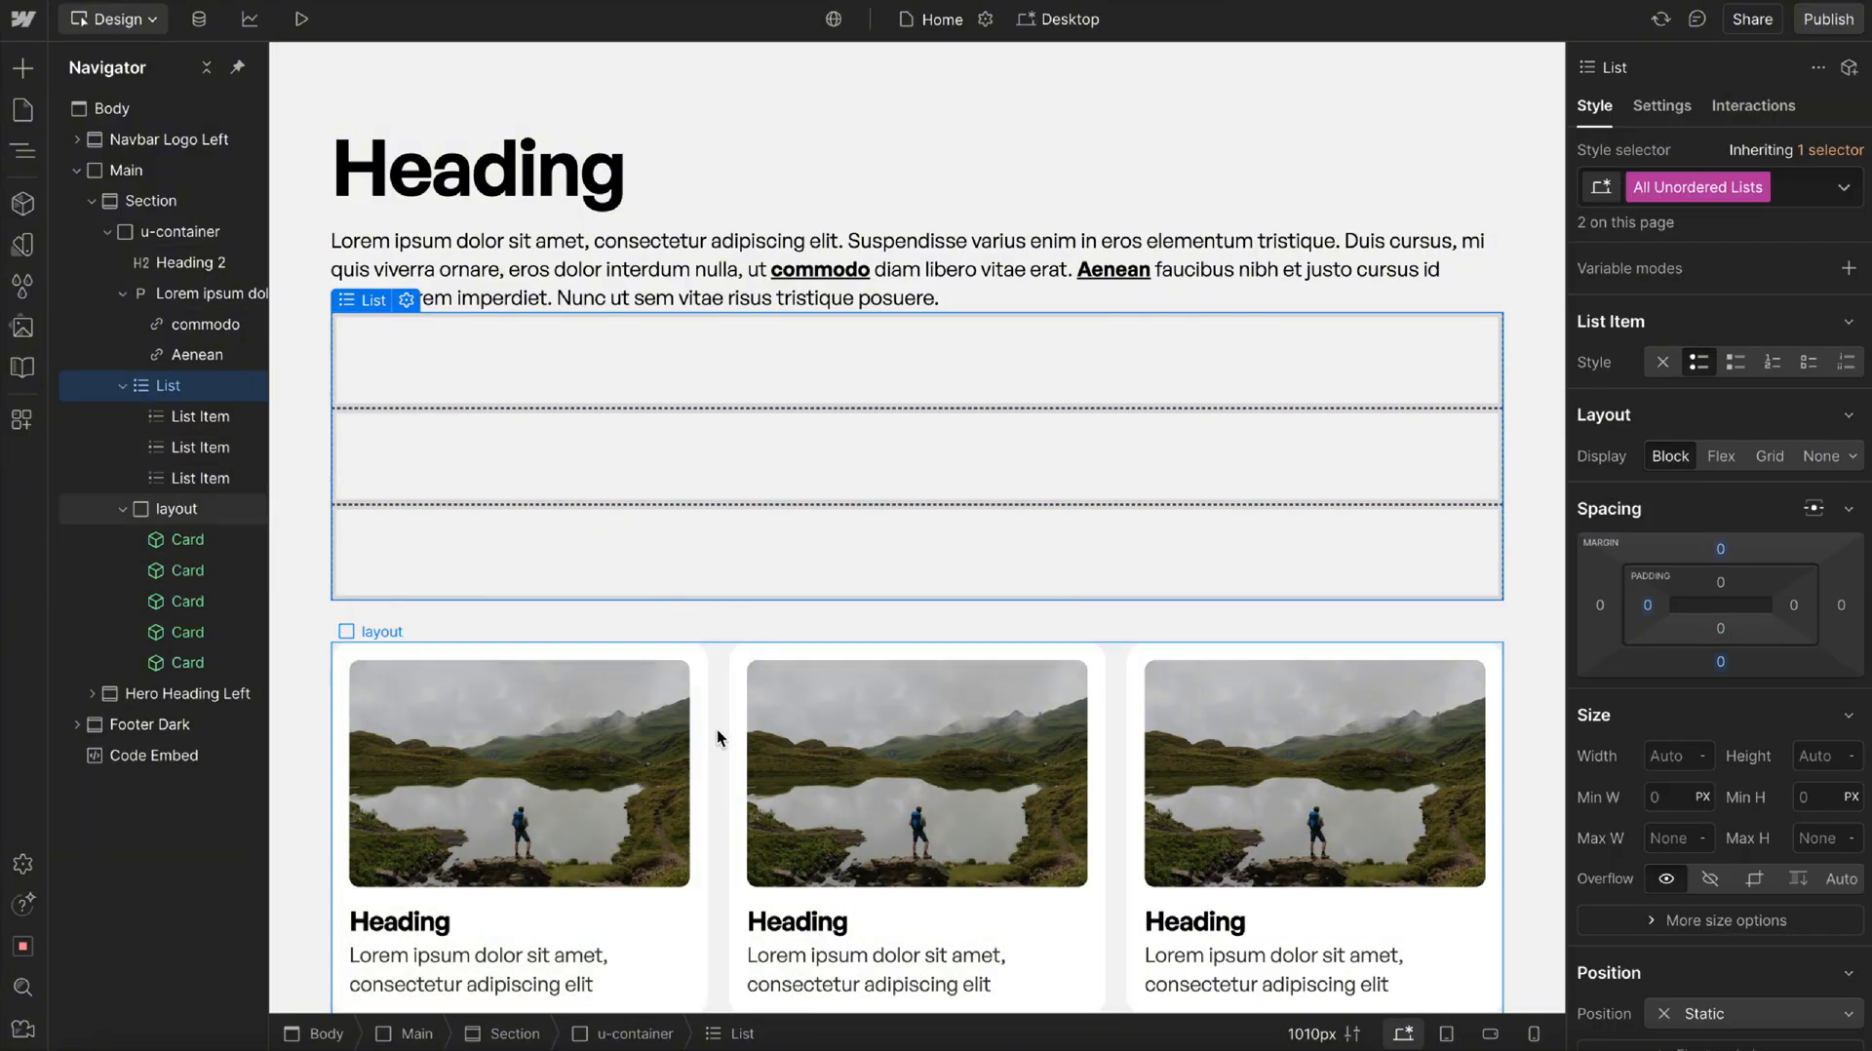
{"action": "left_click", "coordinate": [176, 384]}
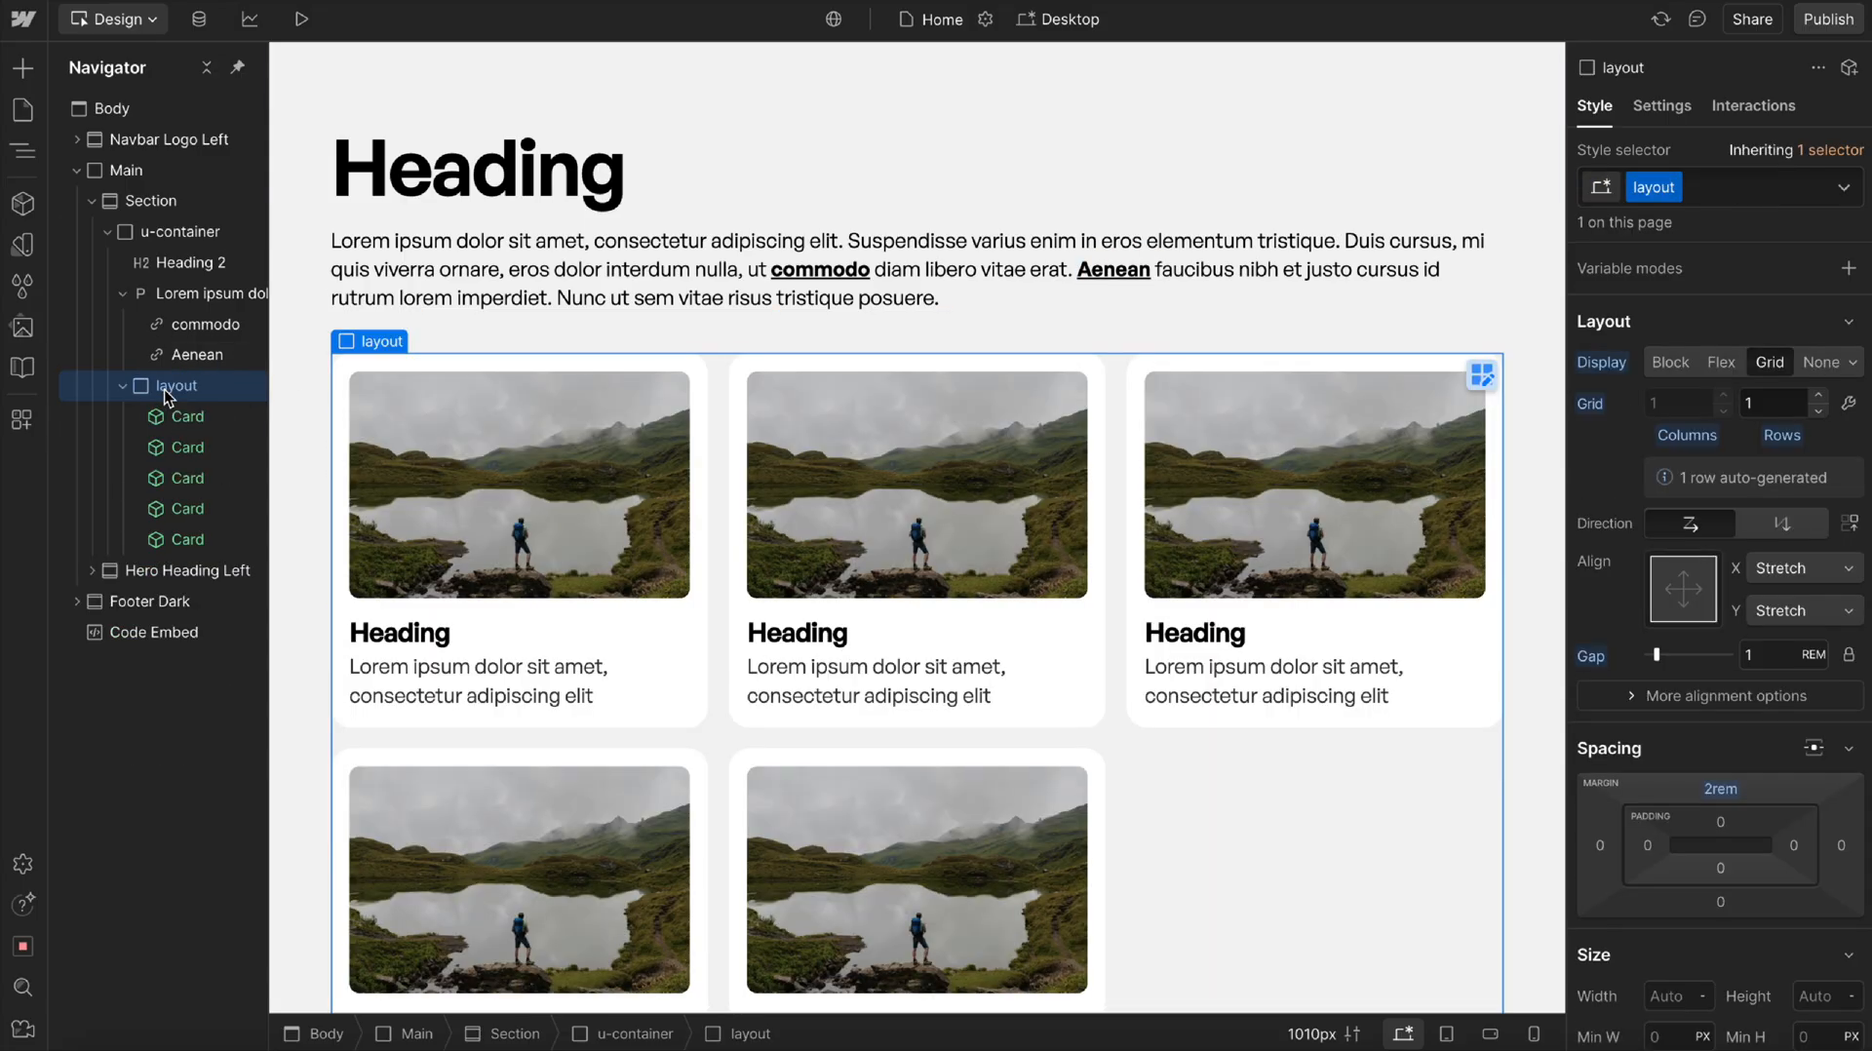
{"action": "left_click", "coordinate": [478, 169]}
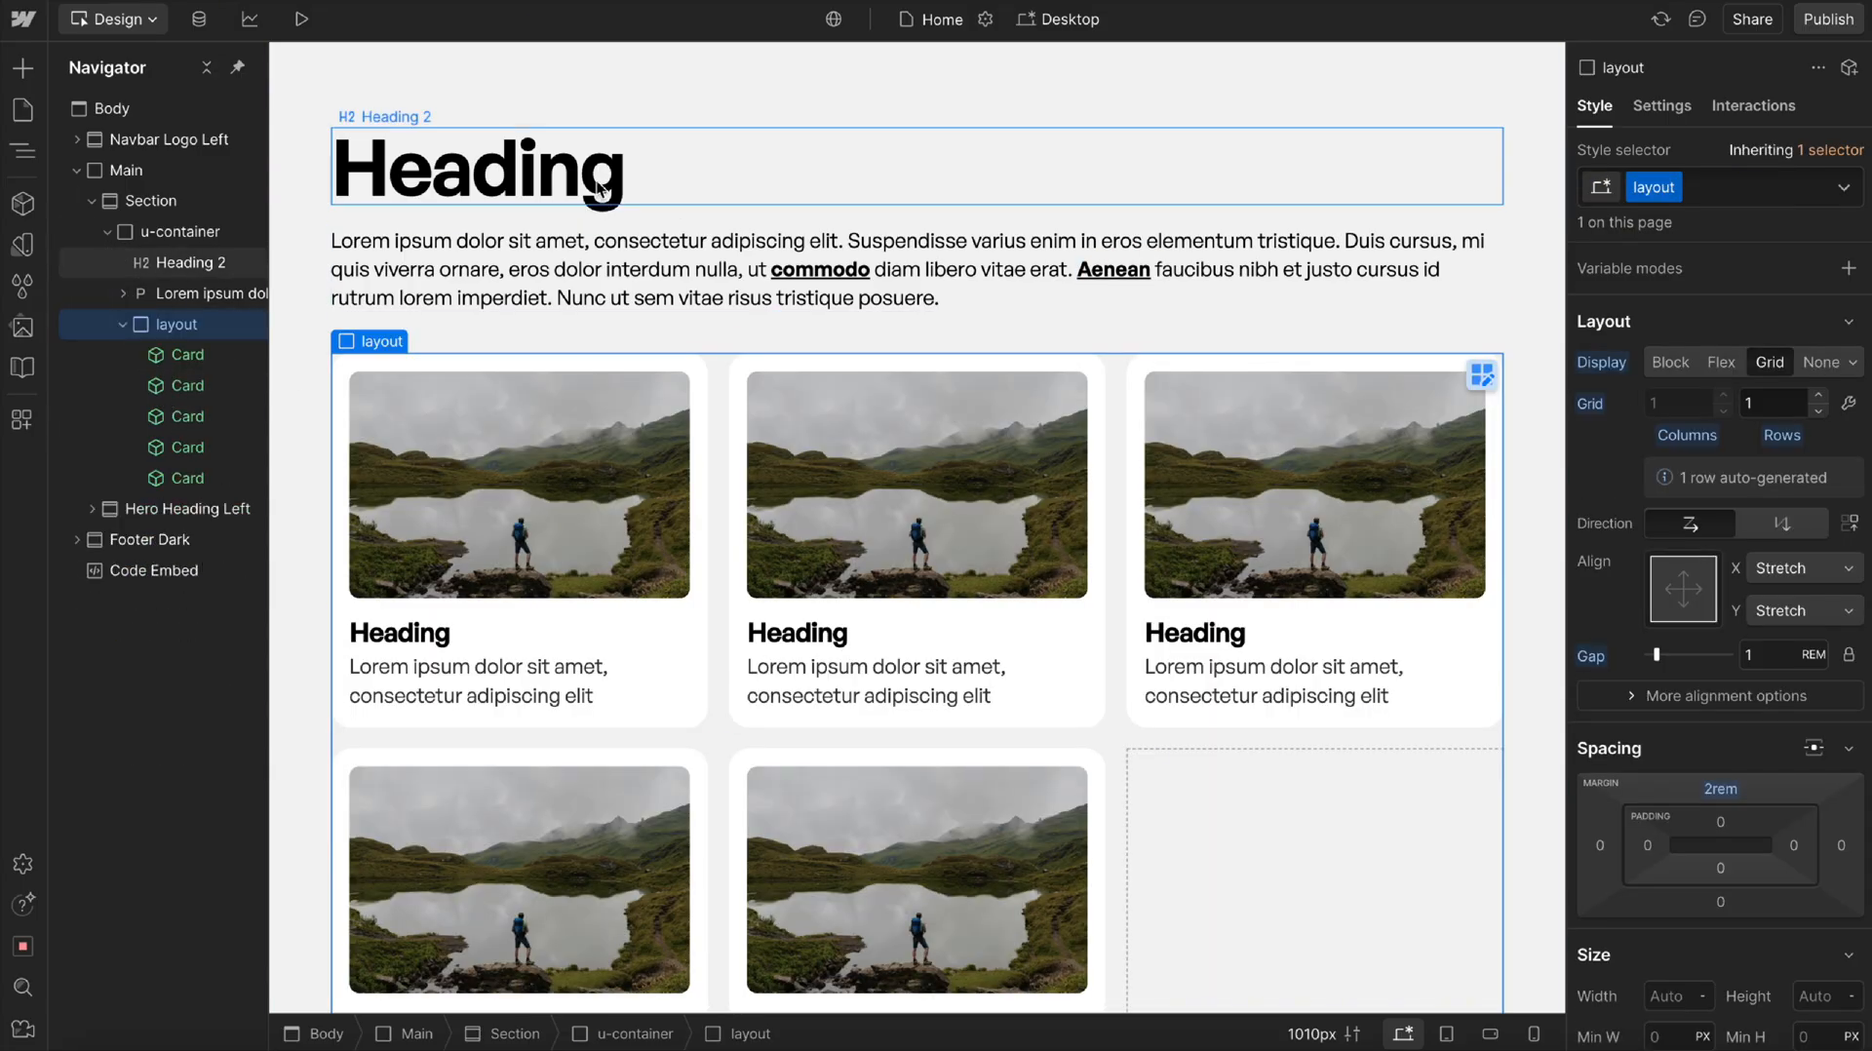
{"action": "left_click", "coordinate": [663, 269]}
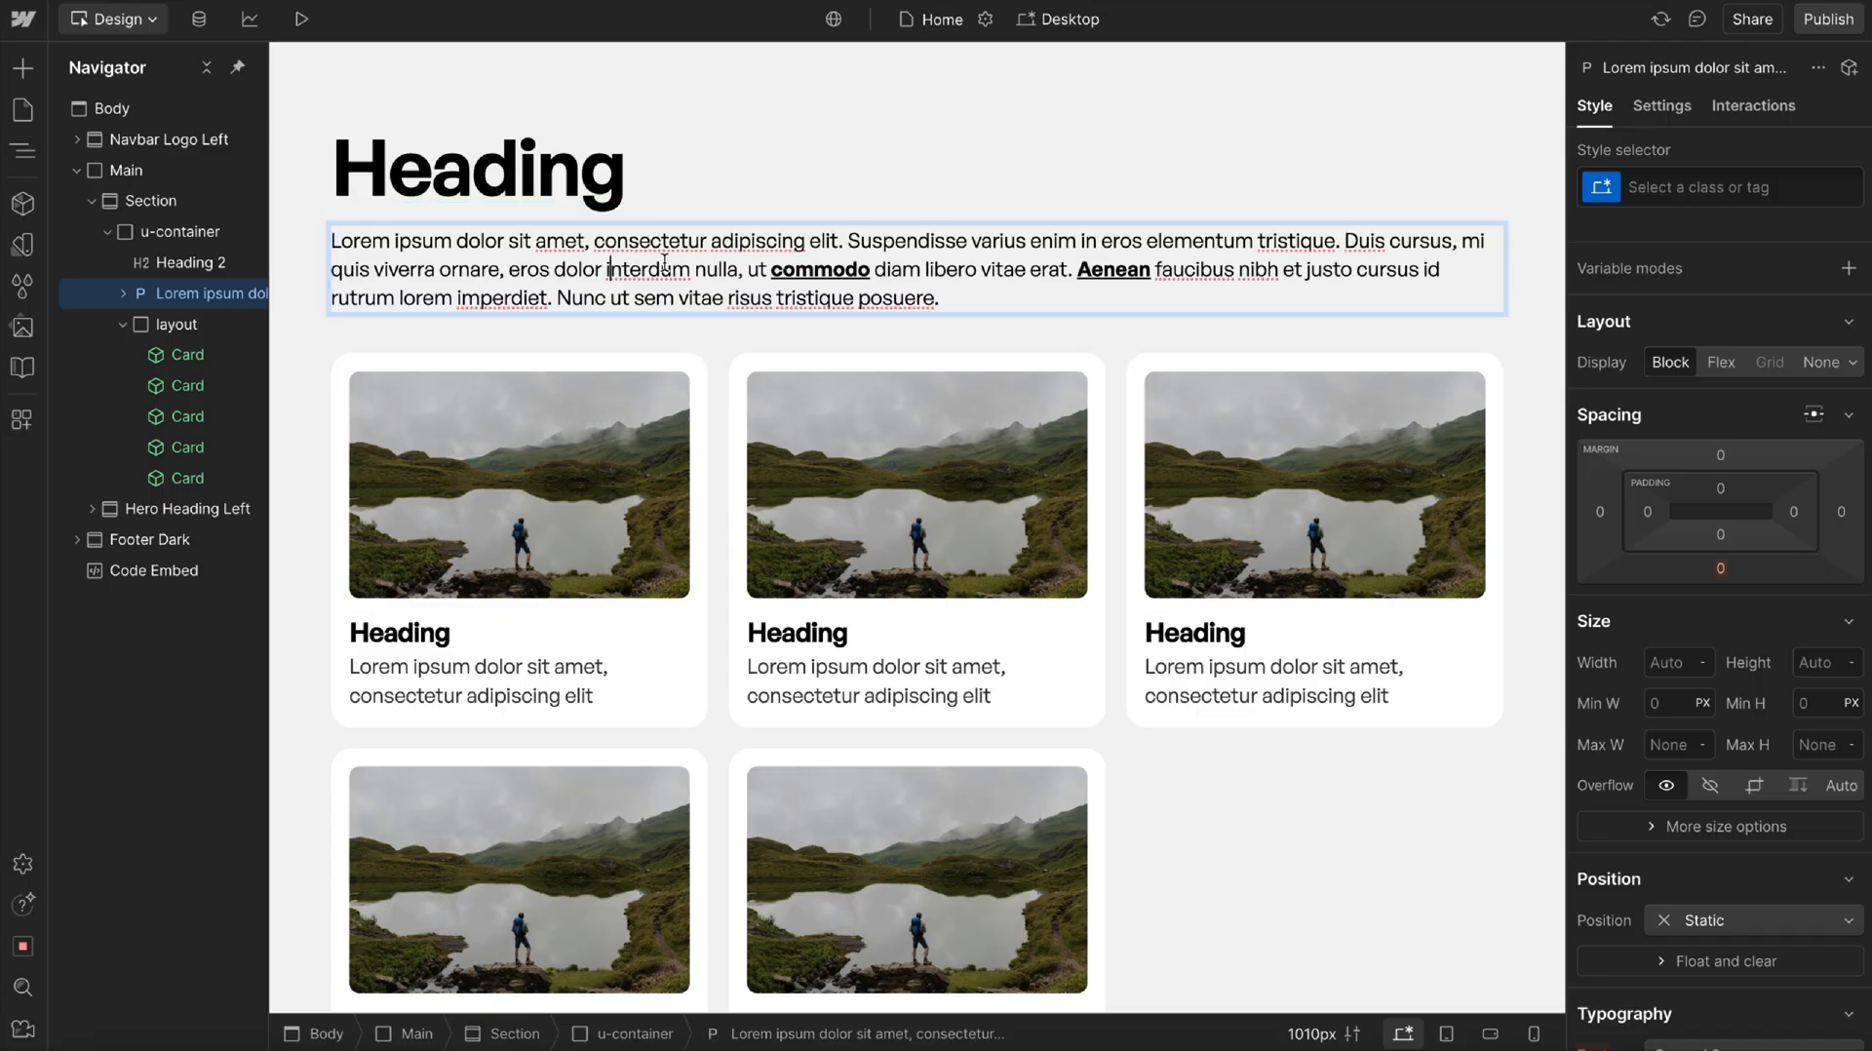
{"action": "left_click", "coordinate": [186, 261]}
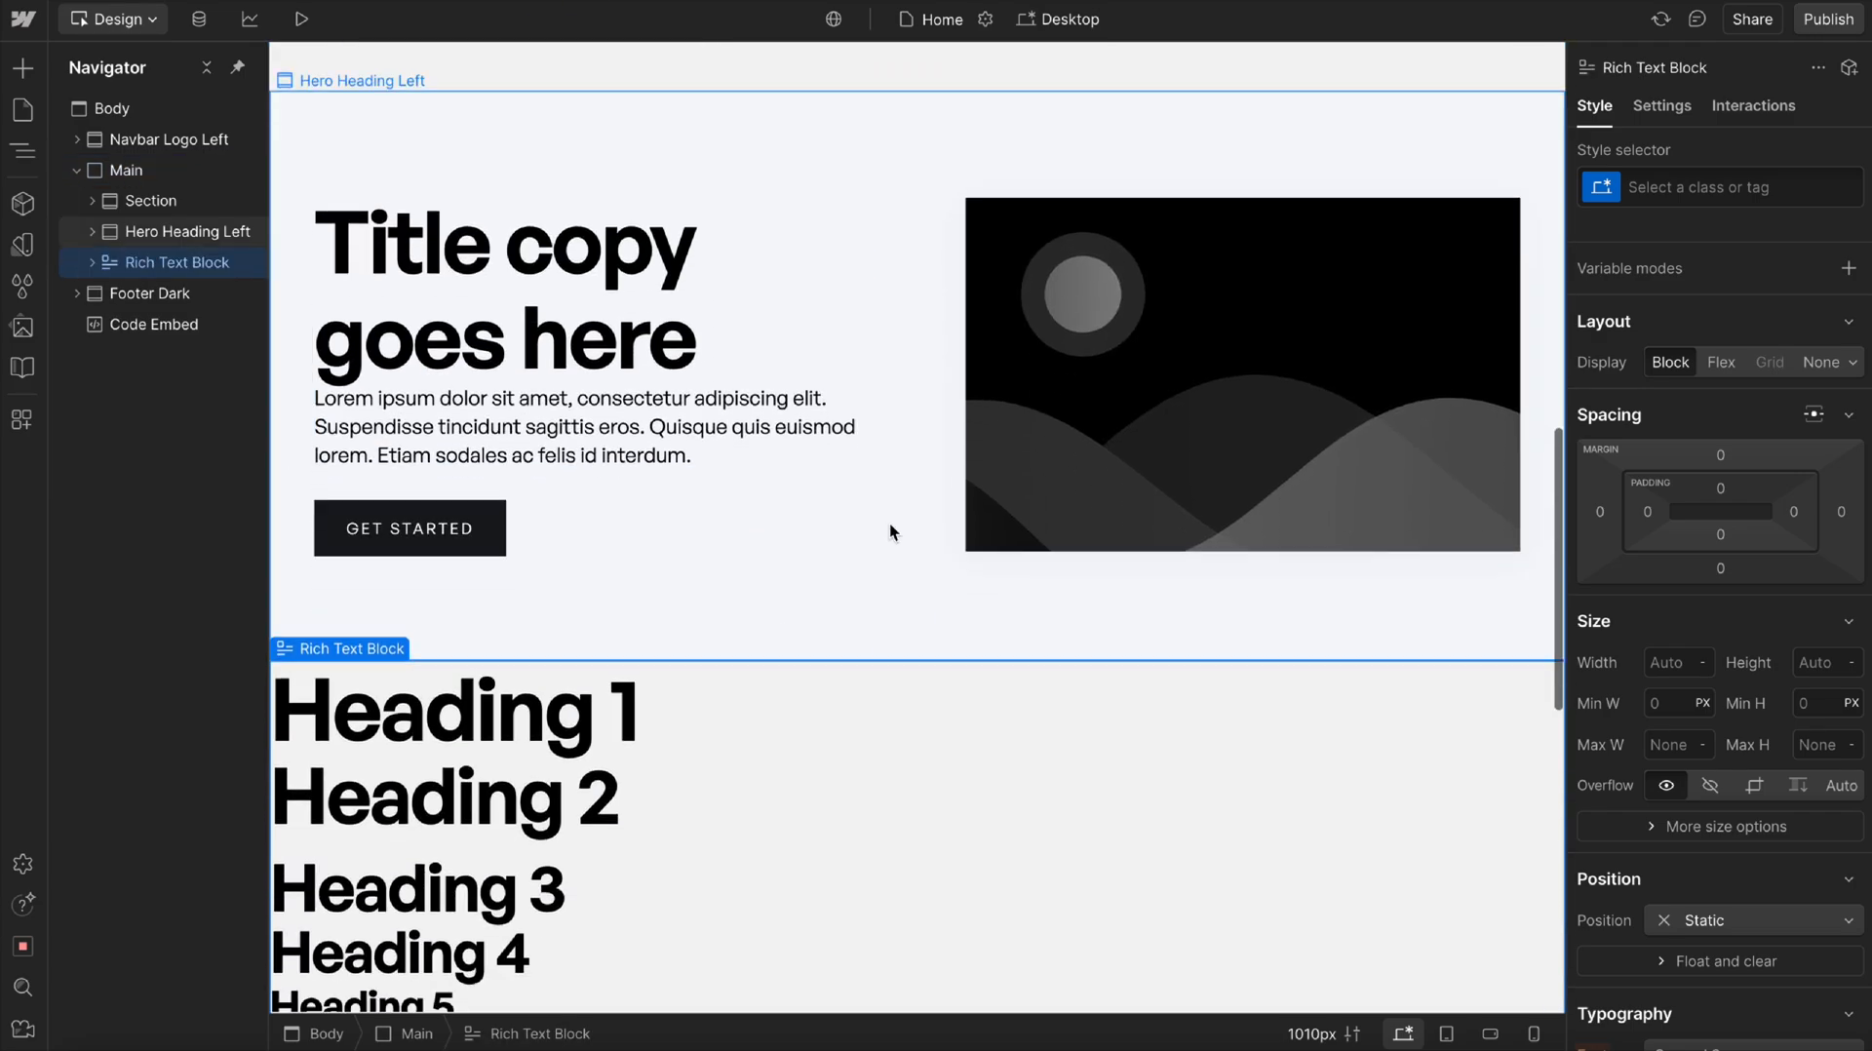
Class the Rich Text Block 'rich-text'; give its nested unordered lists bullets and 1em left padding.
{"action": "left_click", "coordinate": [1707, 186]}
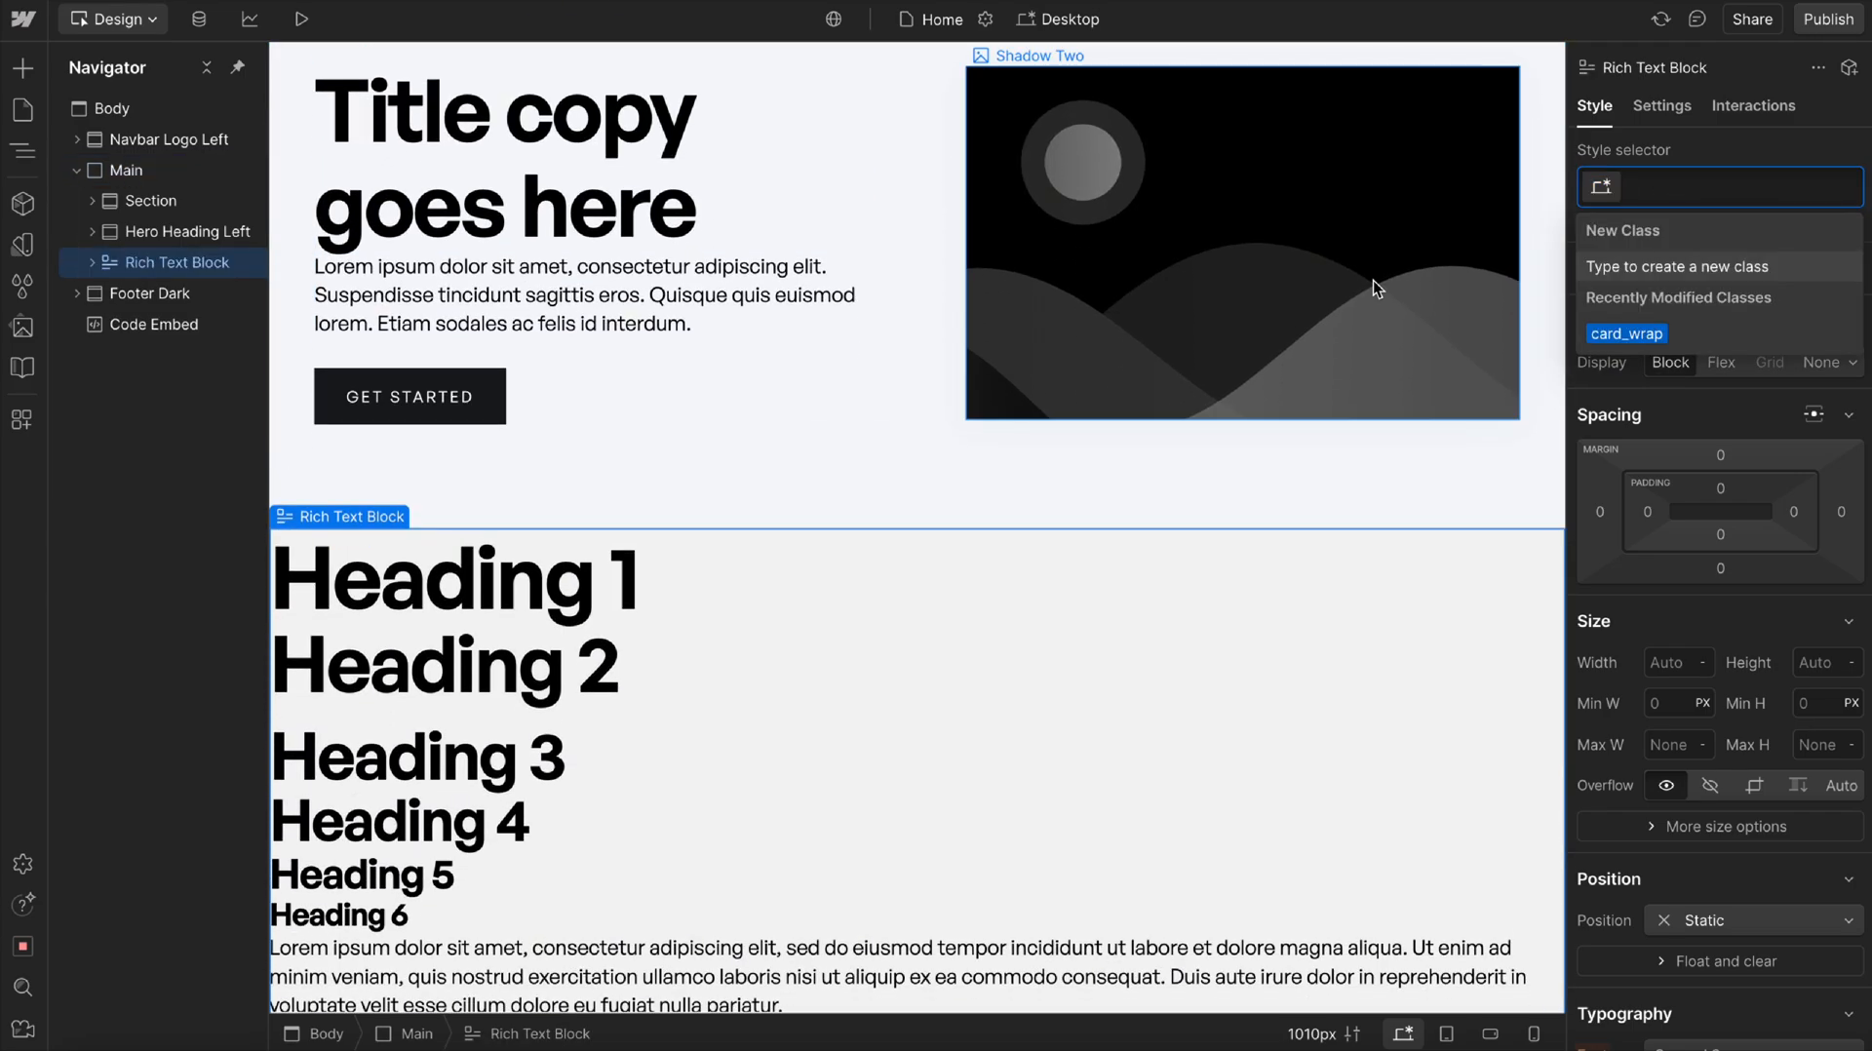
{"action": "type", "text": "rich-text"}
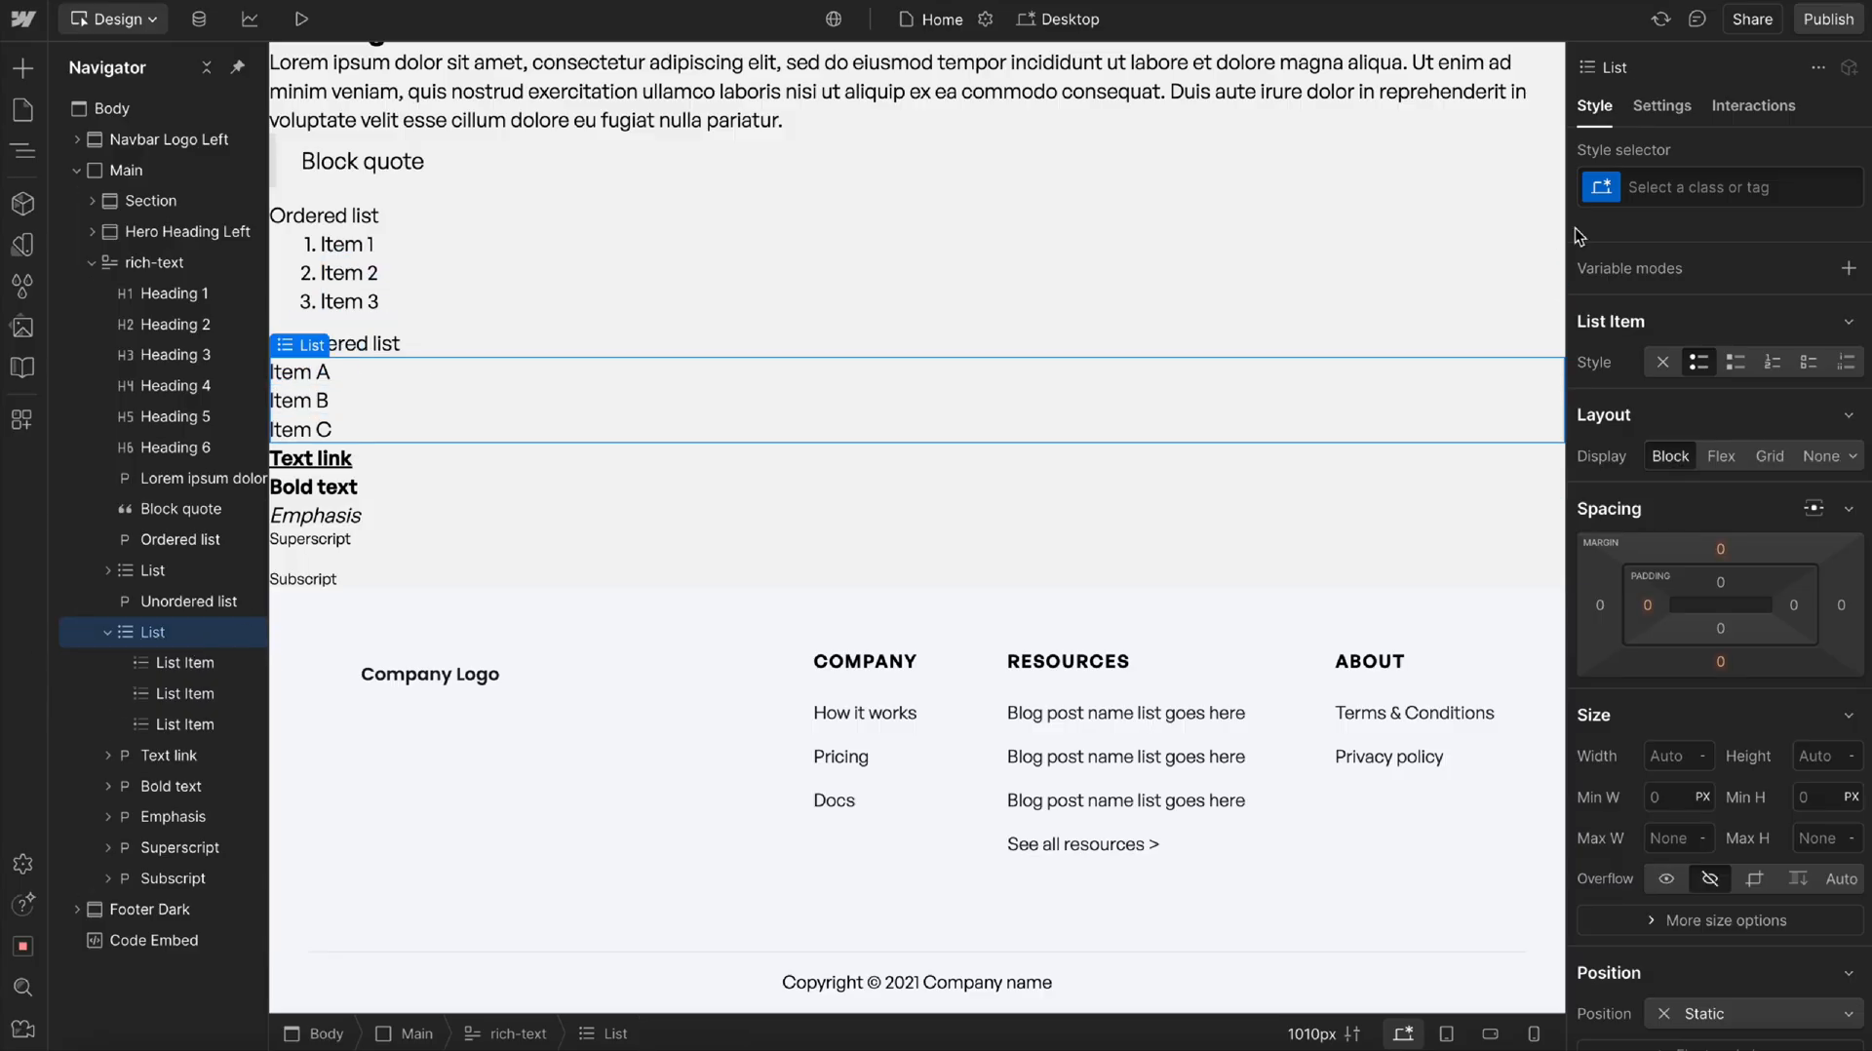
{"action": "left_click", "coordinate": [1706, 186]}
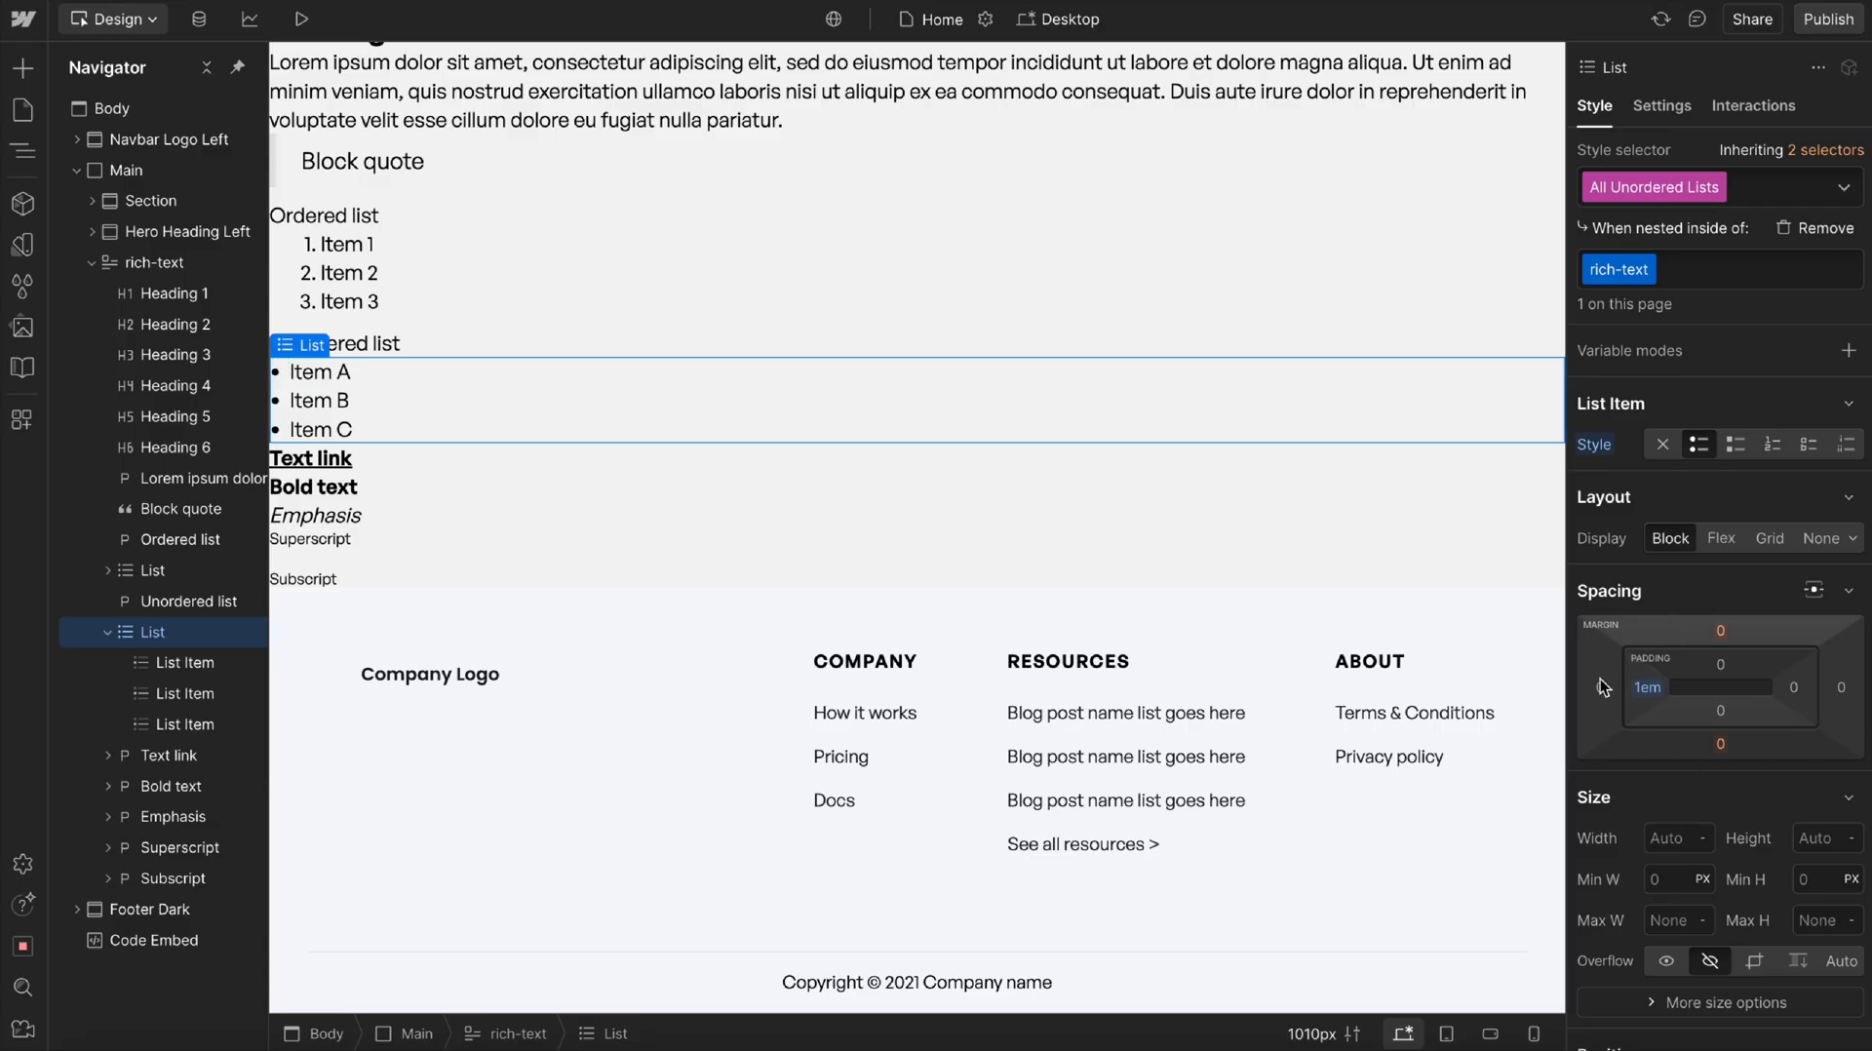
{"action": "left_click", "coordinate": [185, 662]}
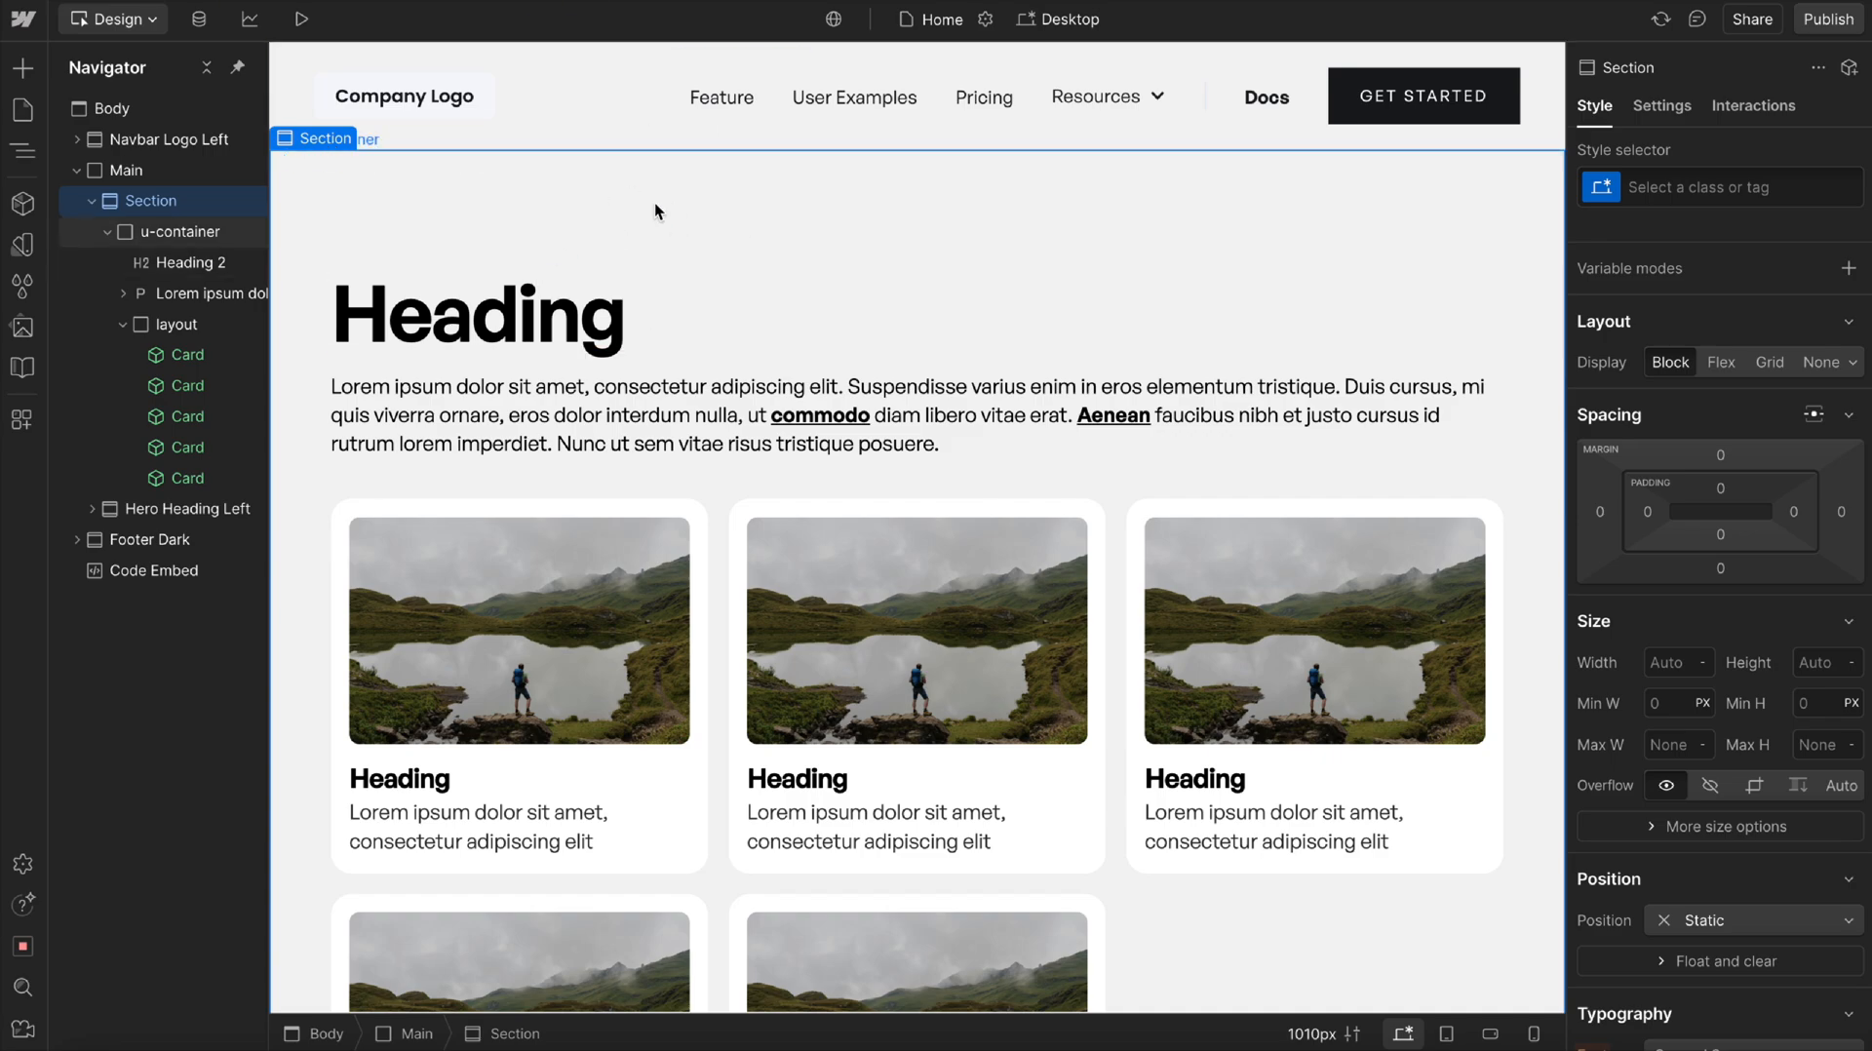
{"action": "scroll", "scroll_direction": "down", "scroll_amount": 3}
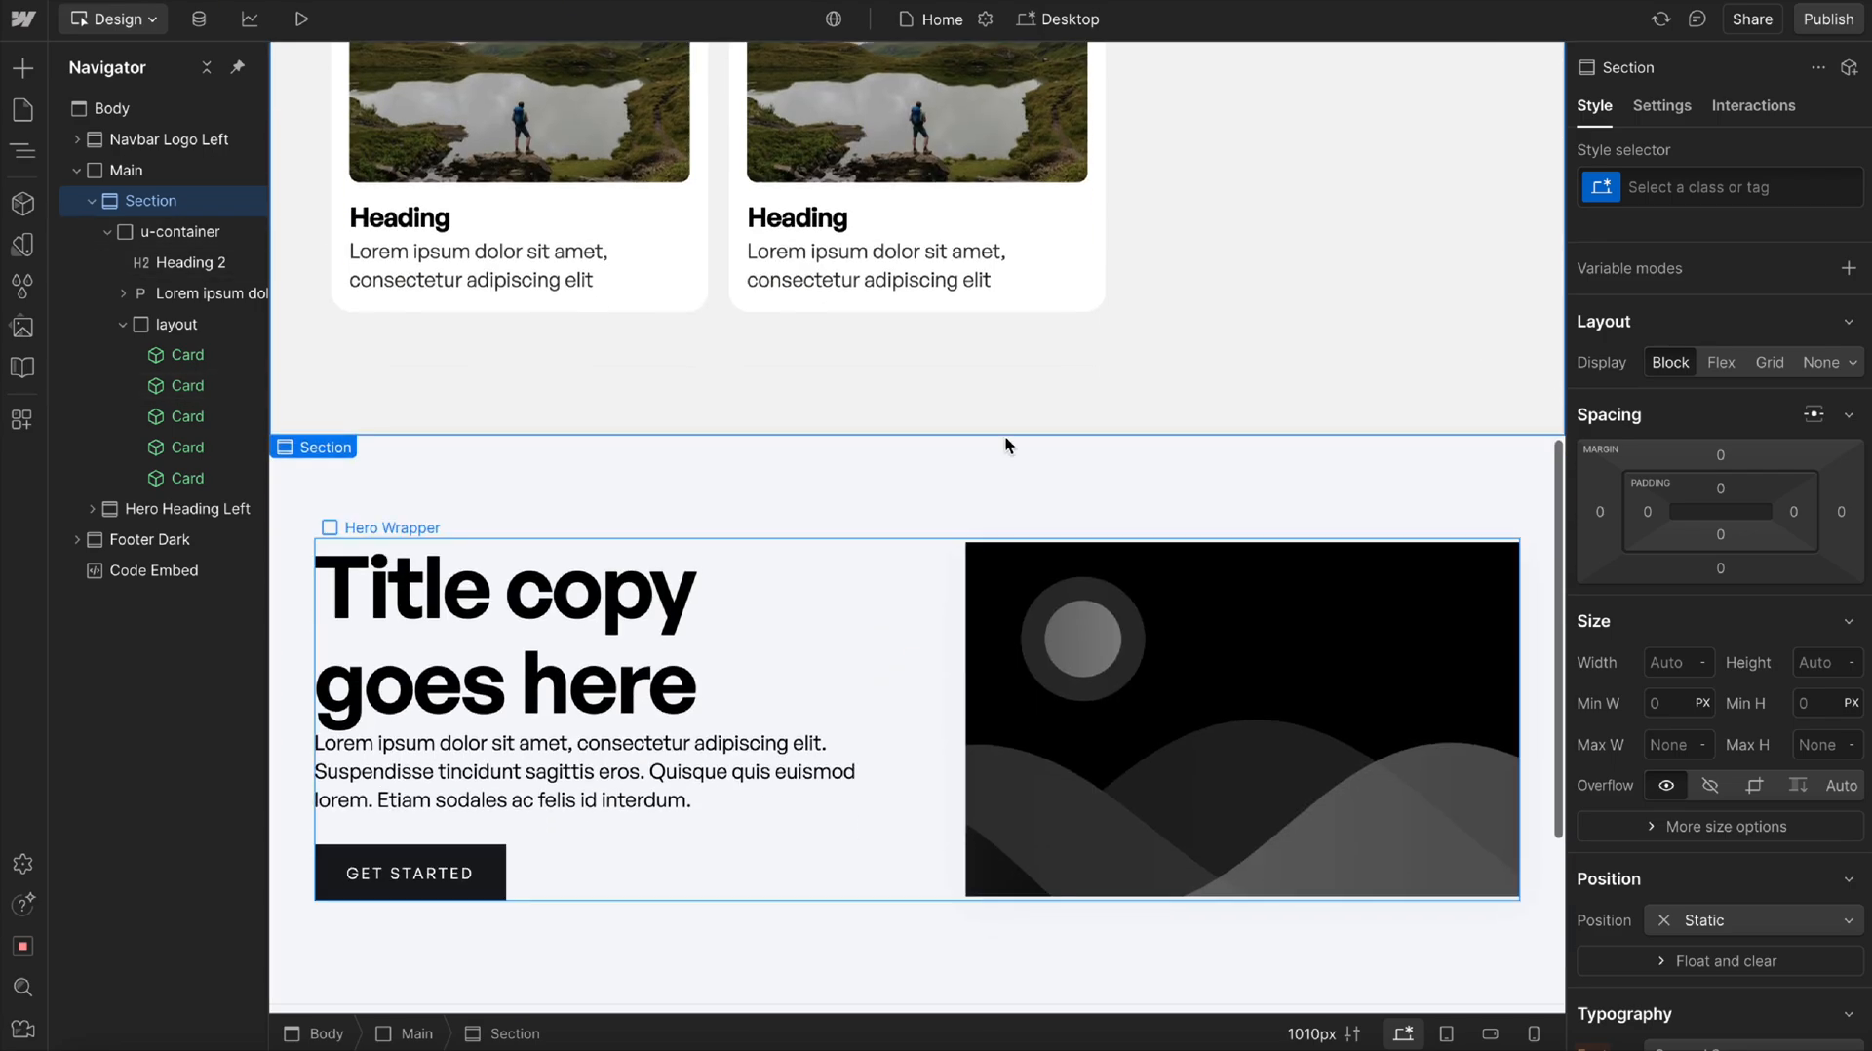
{"action": "scroll", "scroll_direction": "down", "scroll_amount": 3}
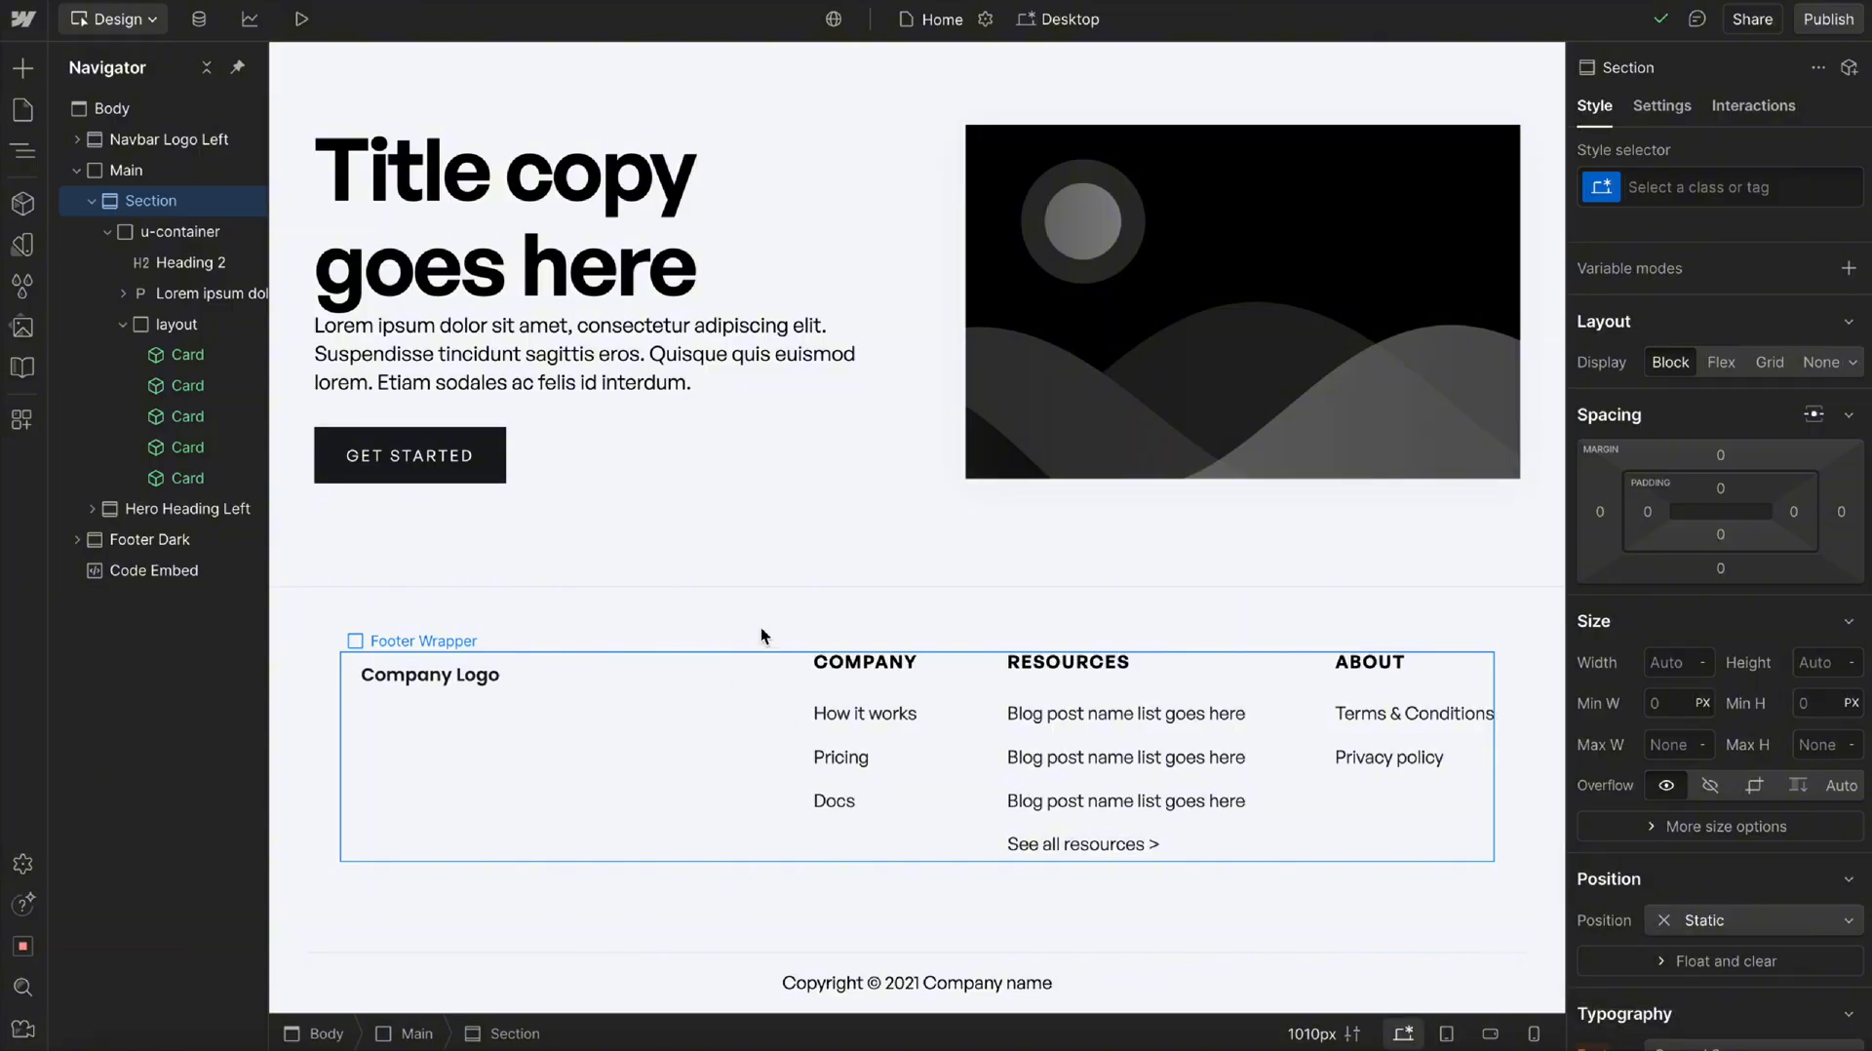
{"action": "scroll", "scroll_direction": "up", "scroll_amount": 3}
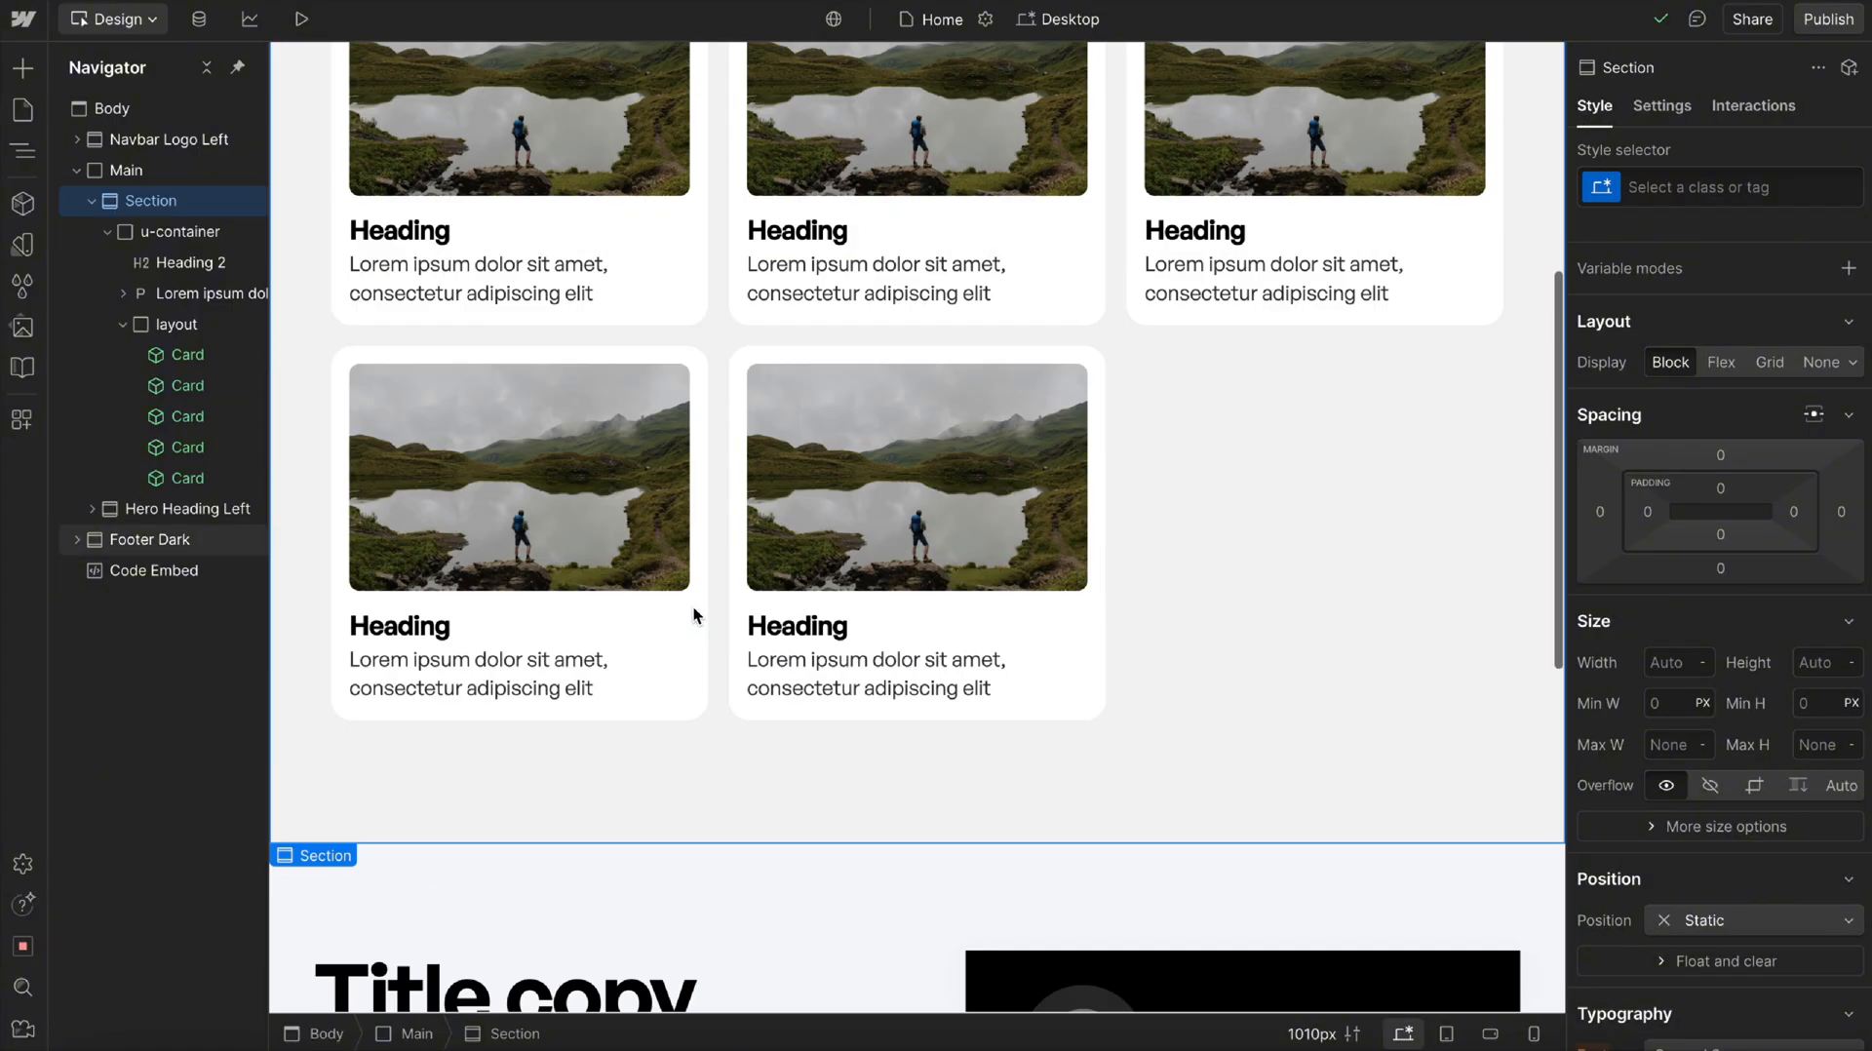
{"action": "scroll", "scroll_direction": "up", "scroll_amount": 3}
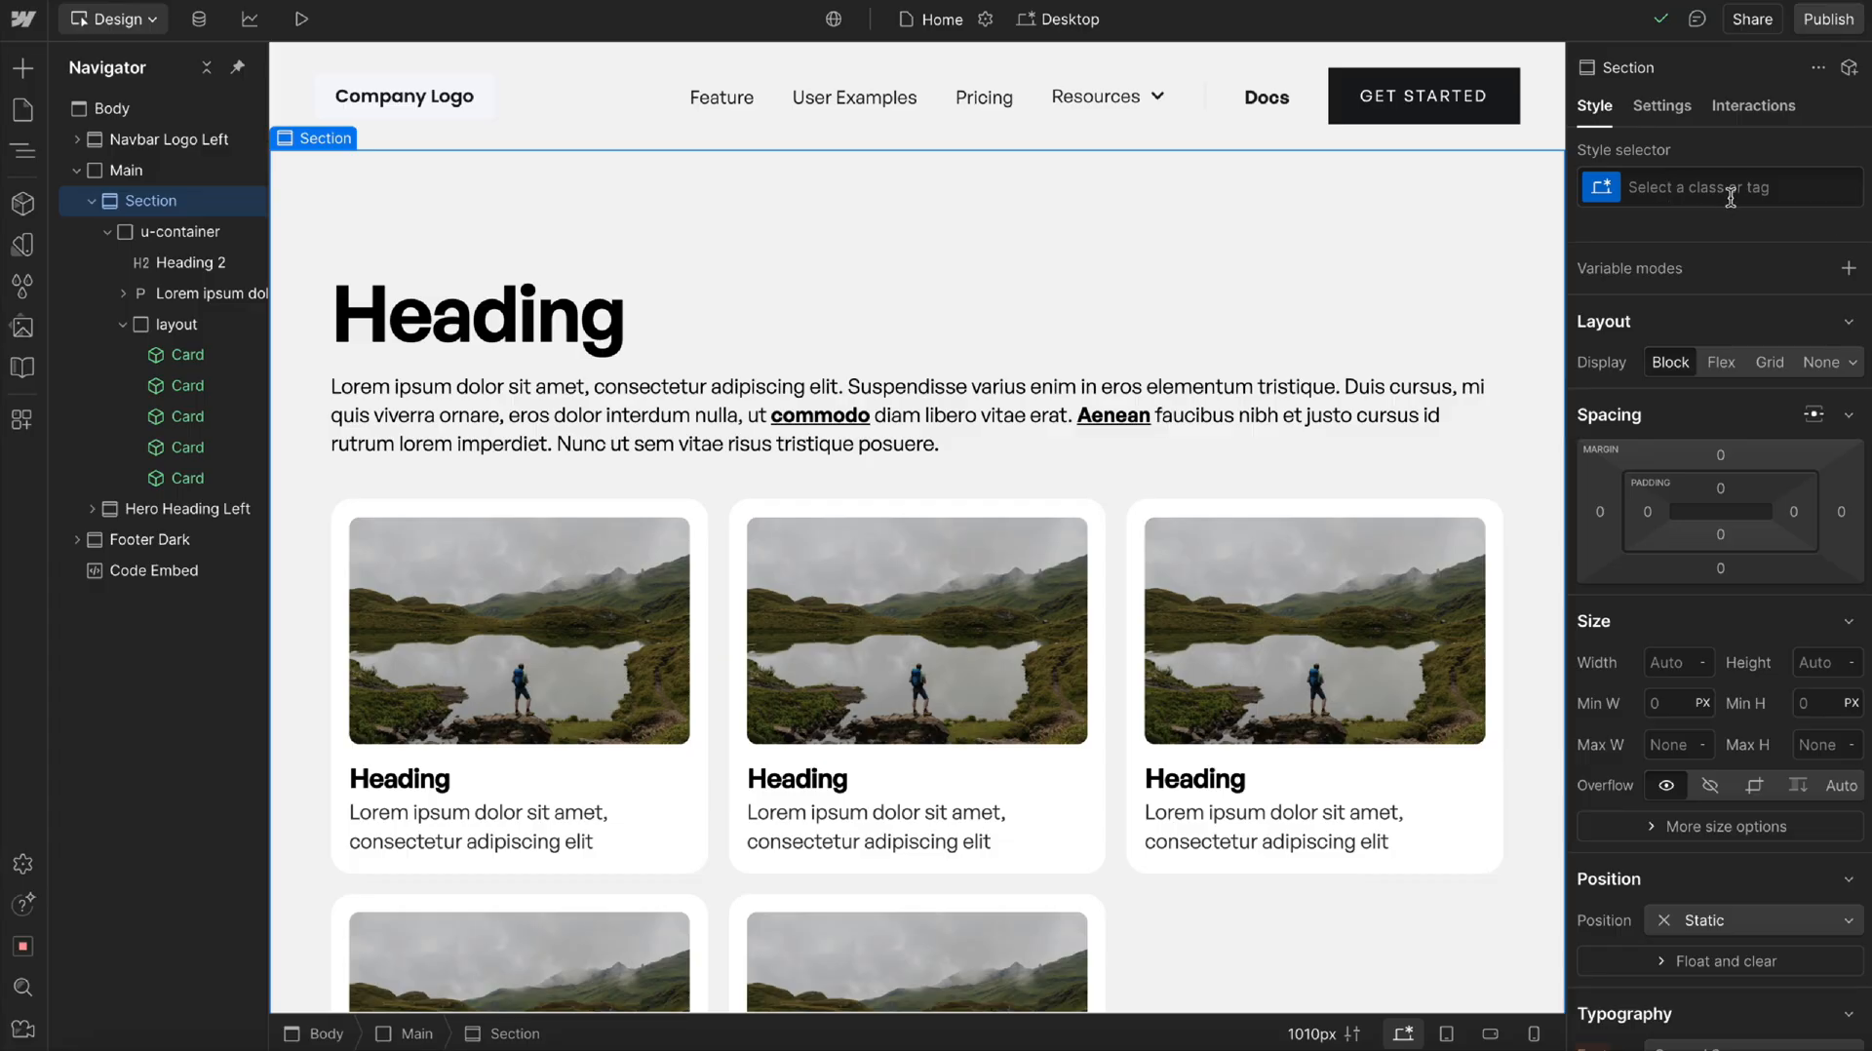
{"action": "mouse_move", "coordinate": [1705, 168]}
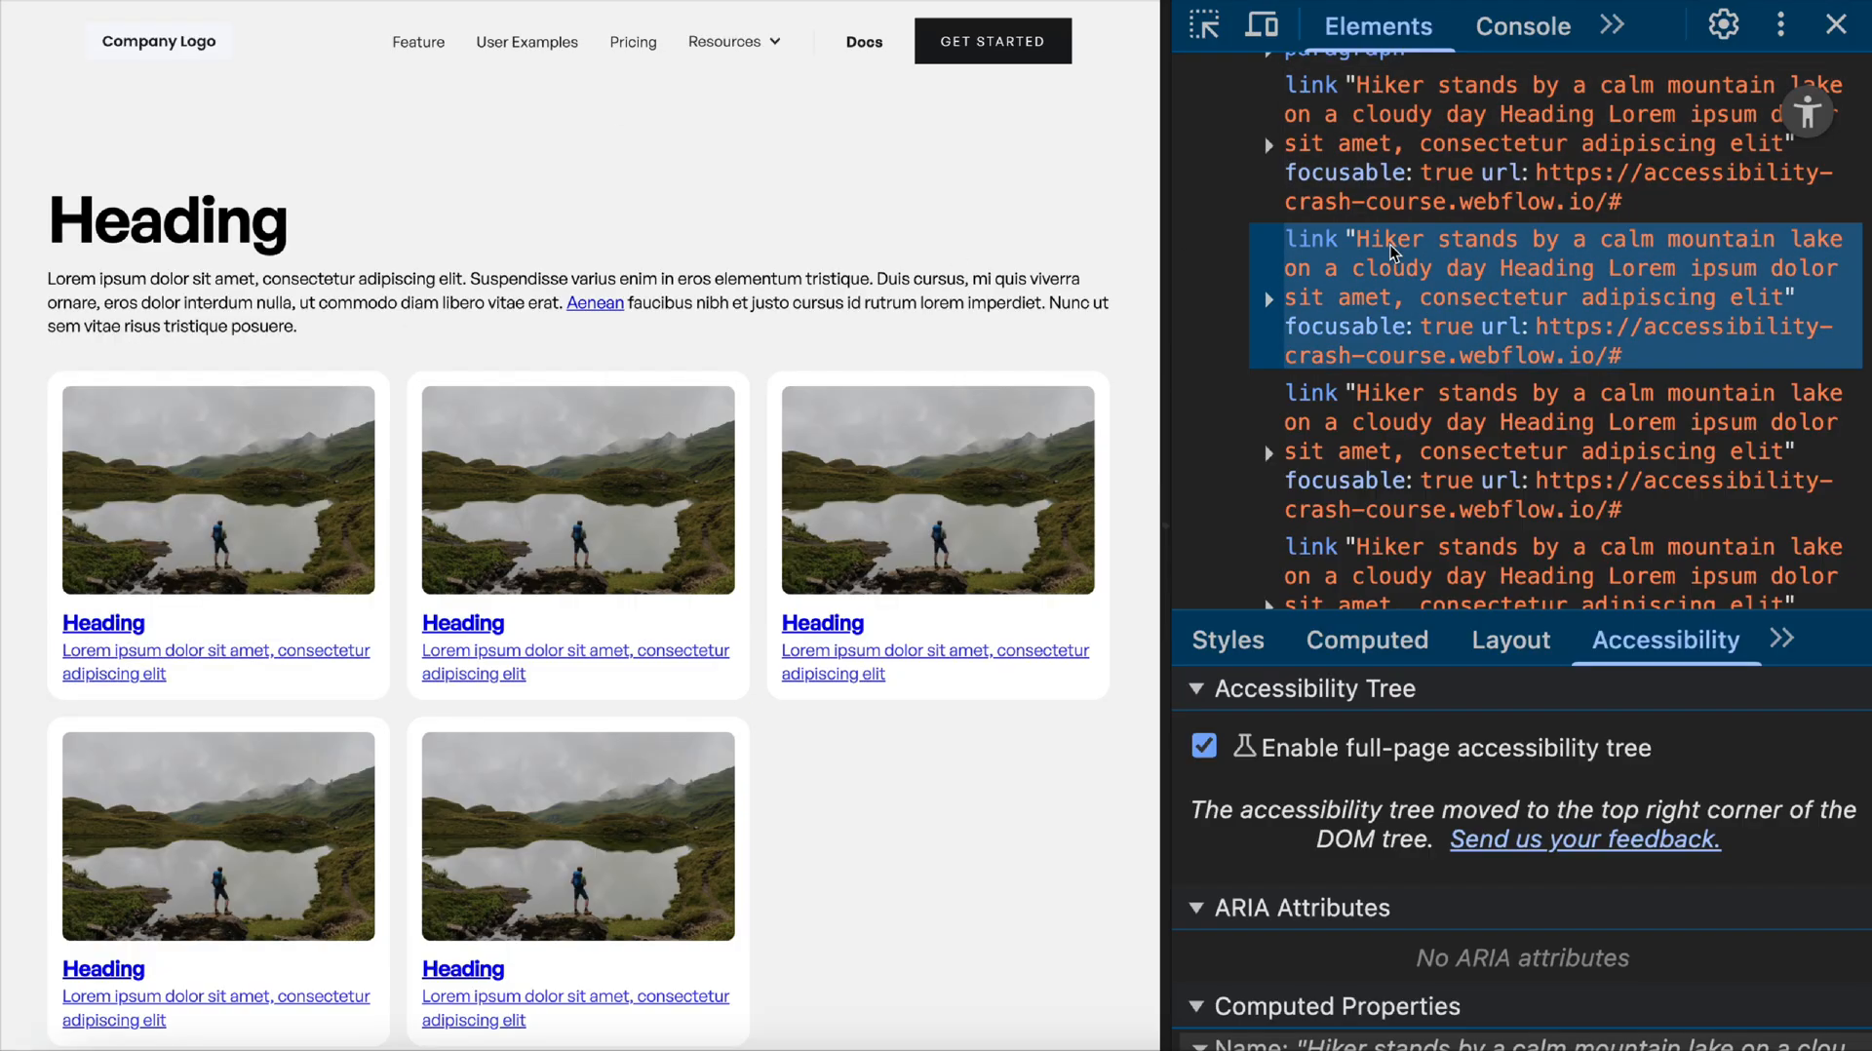
{"action": "mouse_move", "coordinate": [1525, 371]}
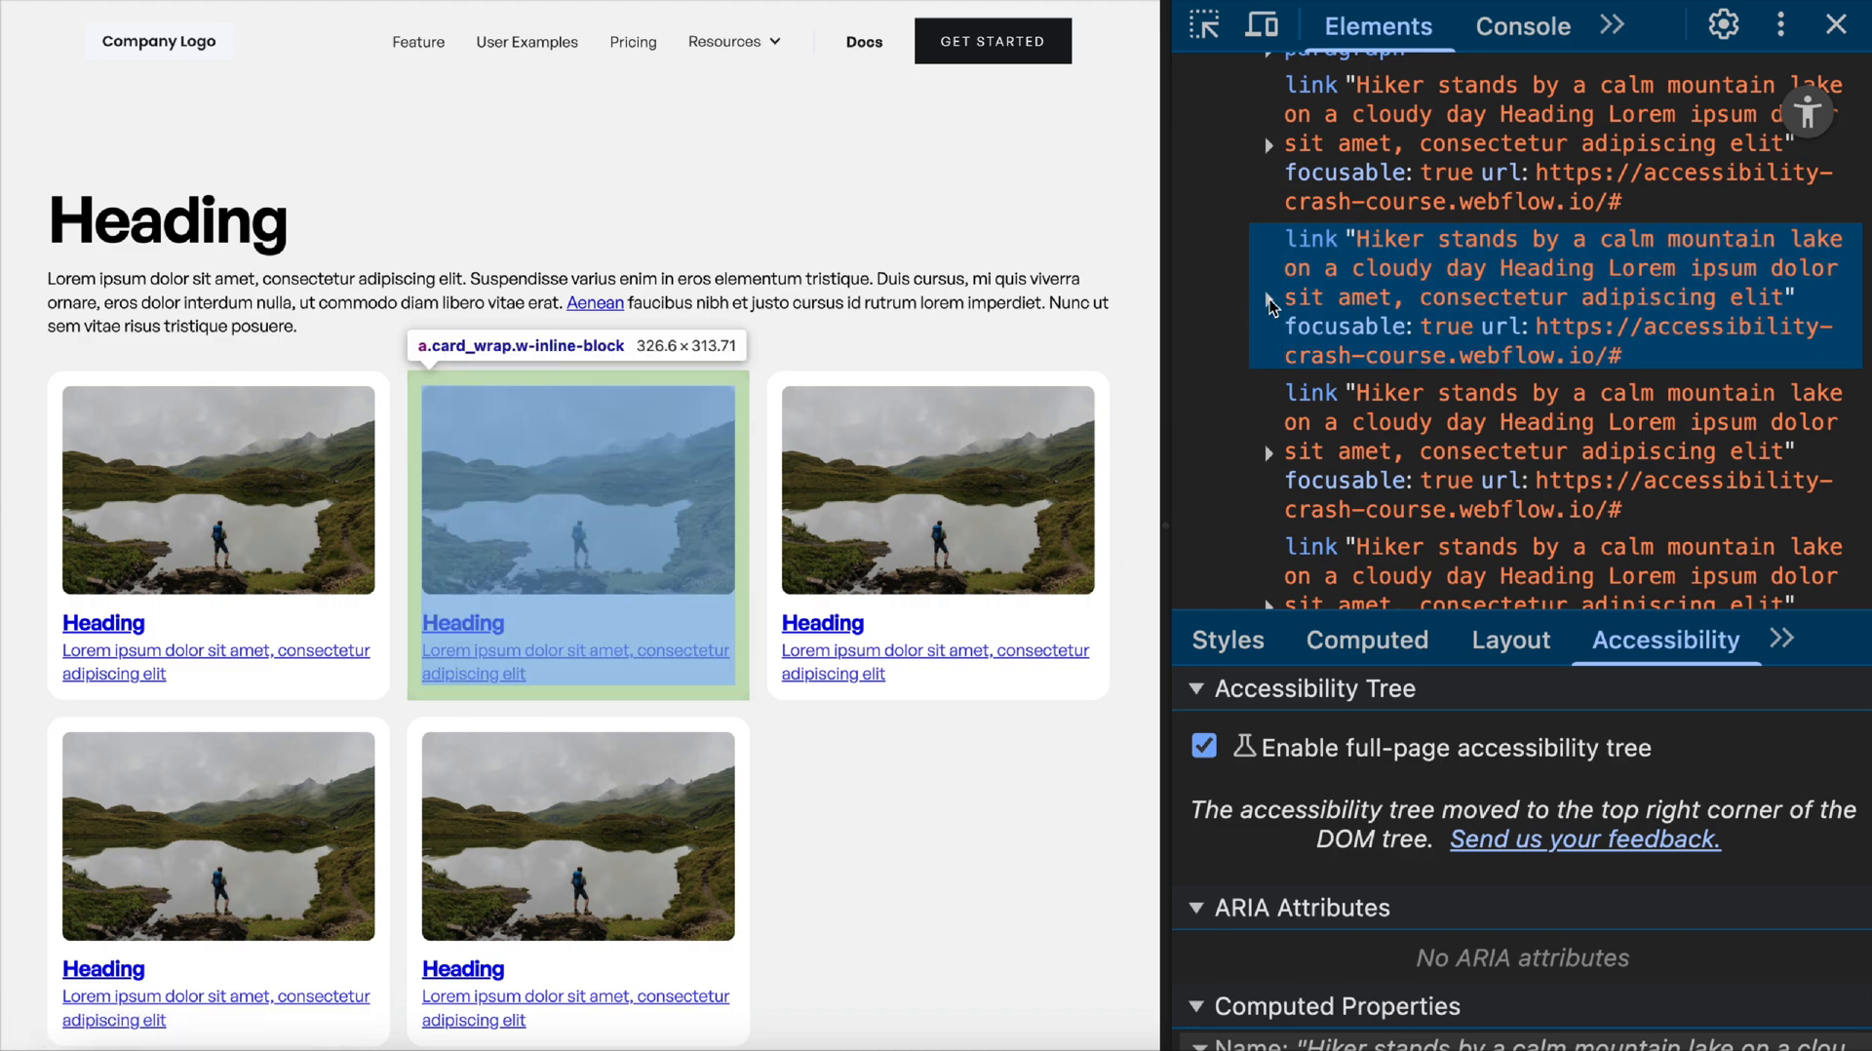
Expand a card link node in the DevTools accessibility tree to inspect its name.
{"action": "left_click", "coordinate": [1270, 298]}
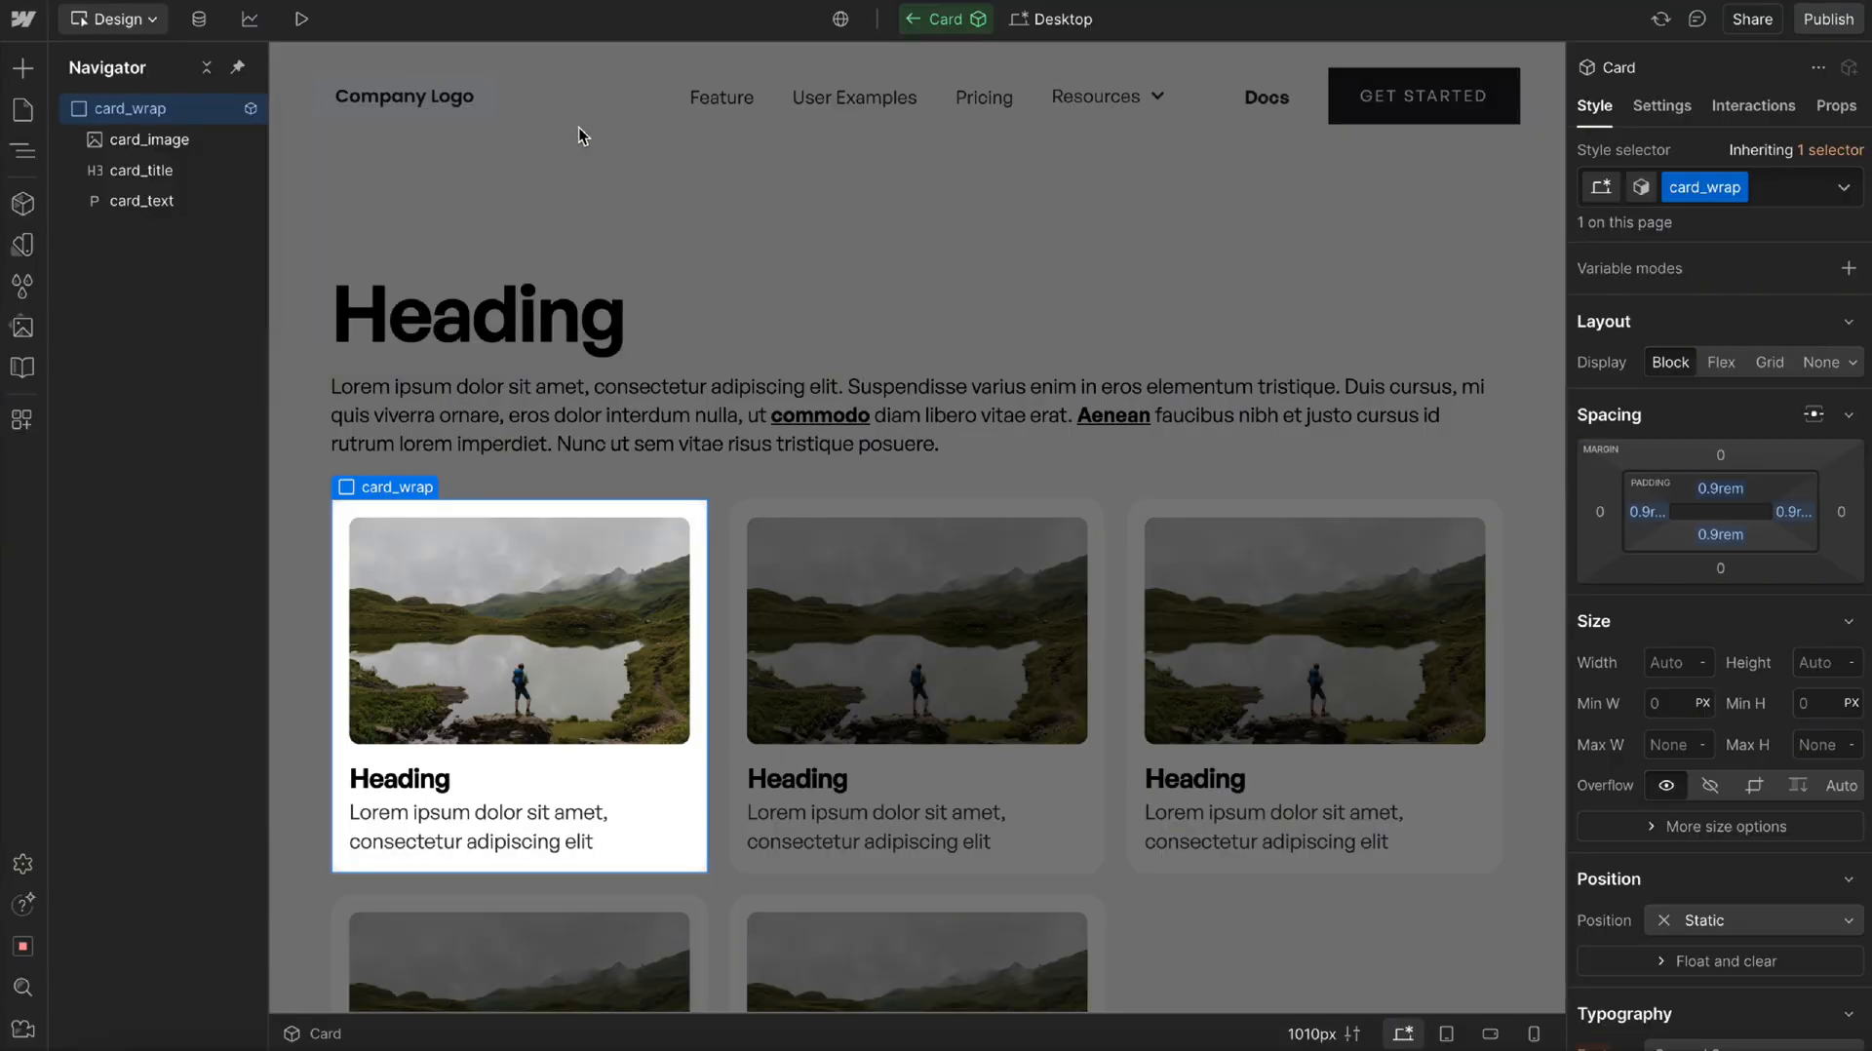
Add a Link Block classed clickable_wrap inside the Card, positioned absolute over the full card.
{"action": "type", "text": "link"}
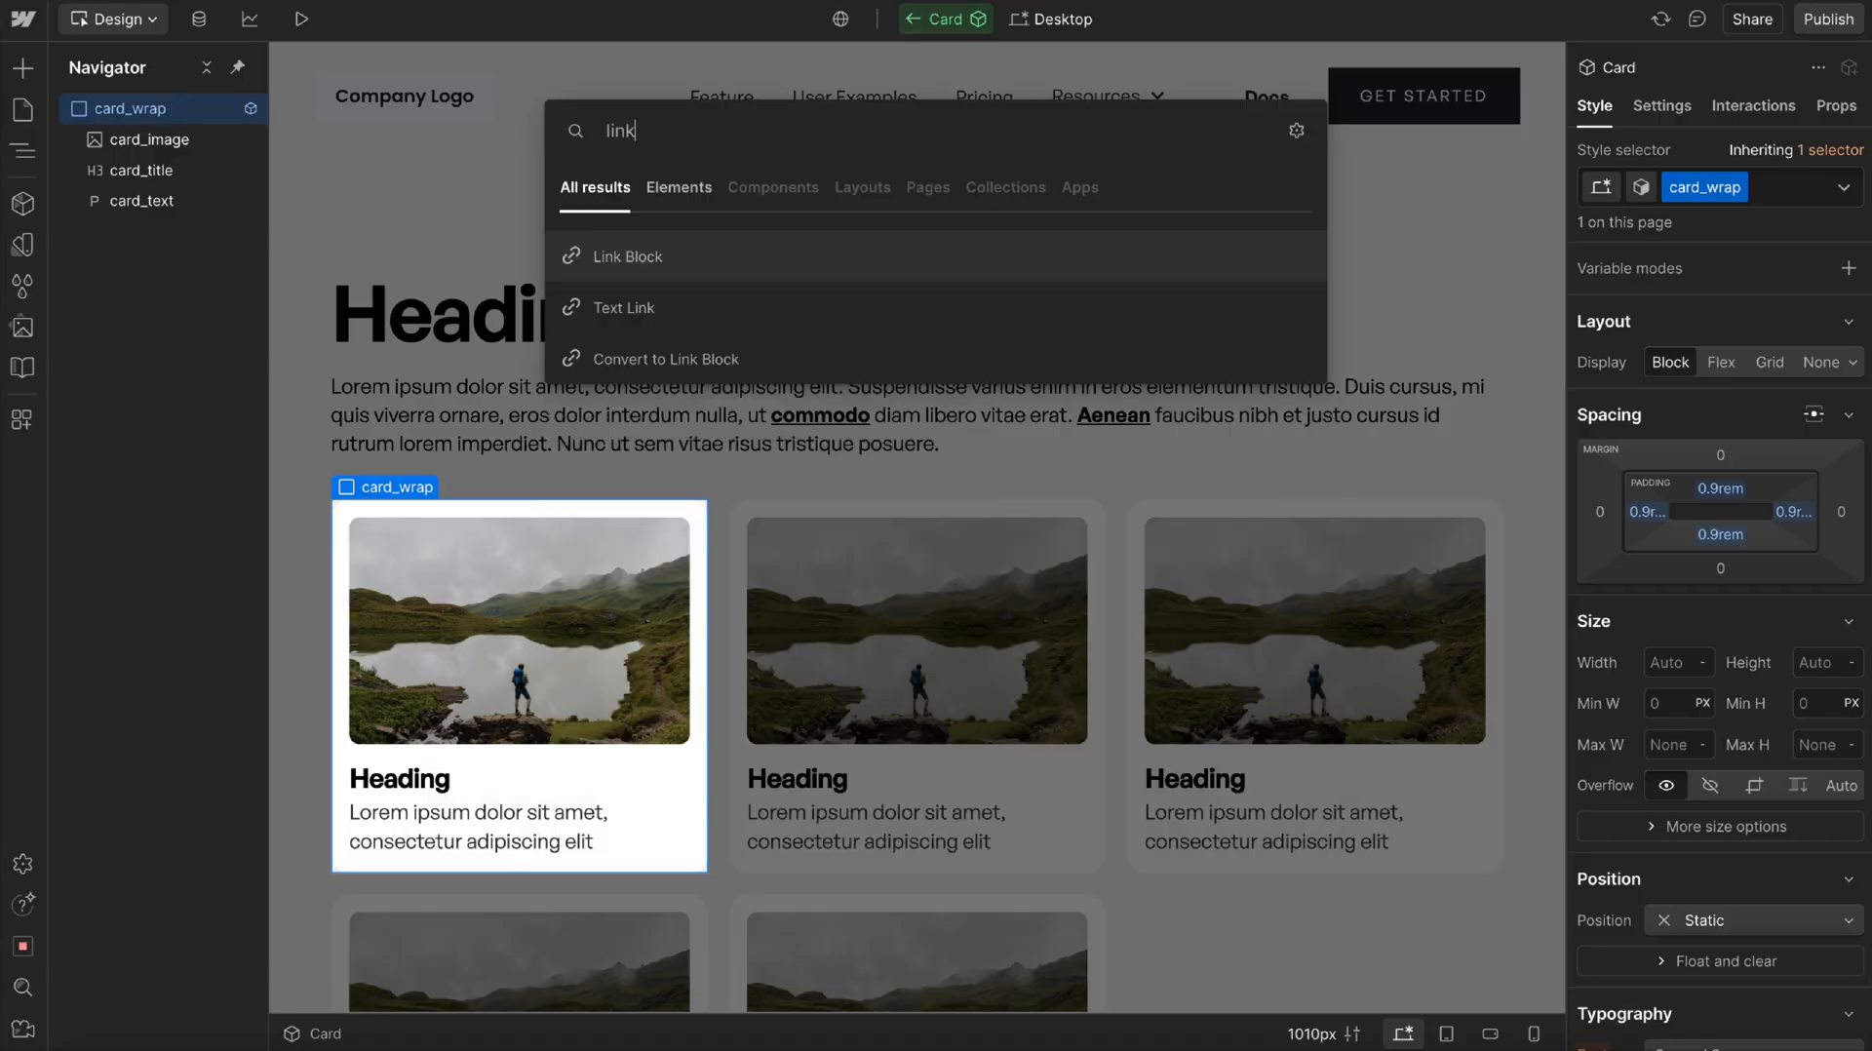
{"action": "left_click", "coordinate": [626, 256]}
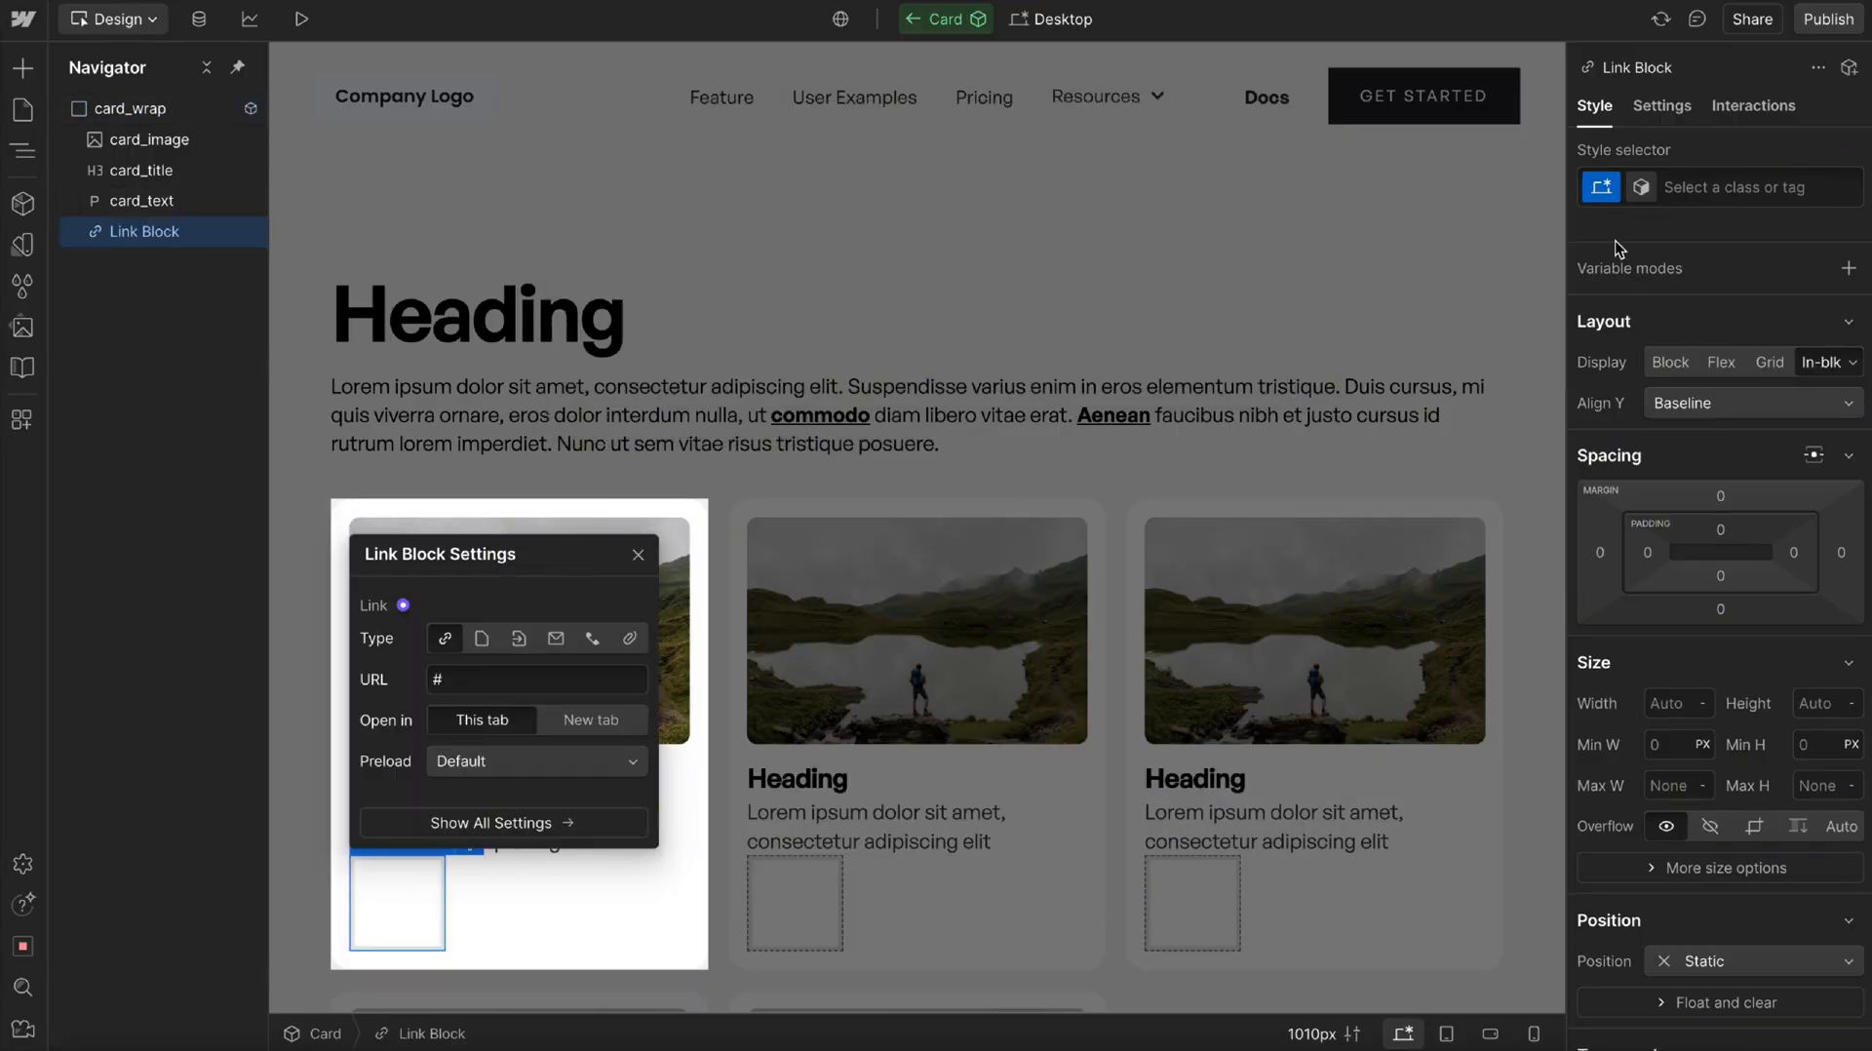
{"action": "type", "text": "clickable_wrap"}
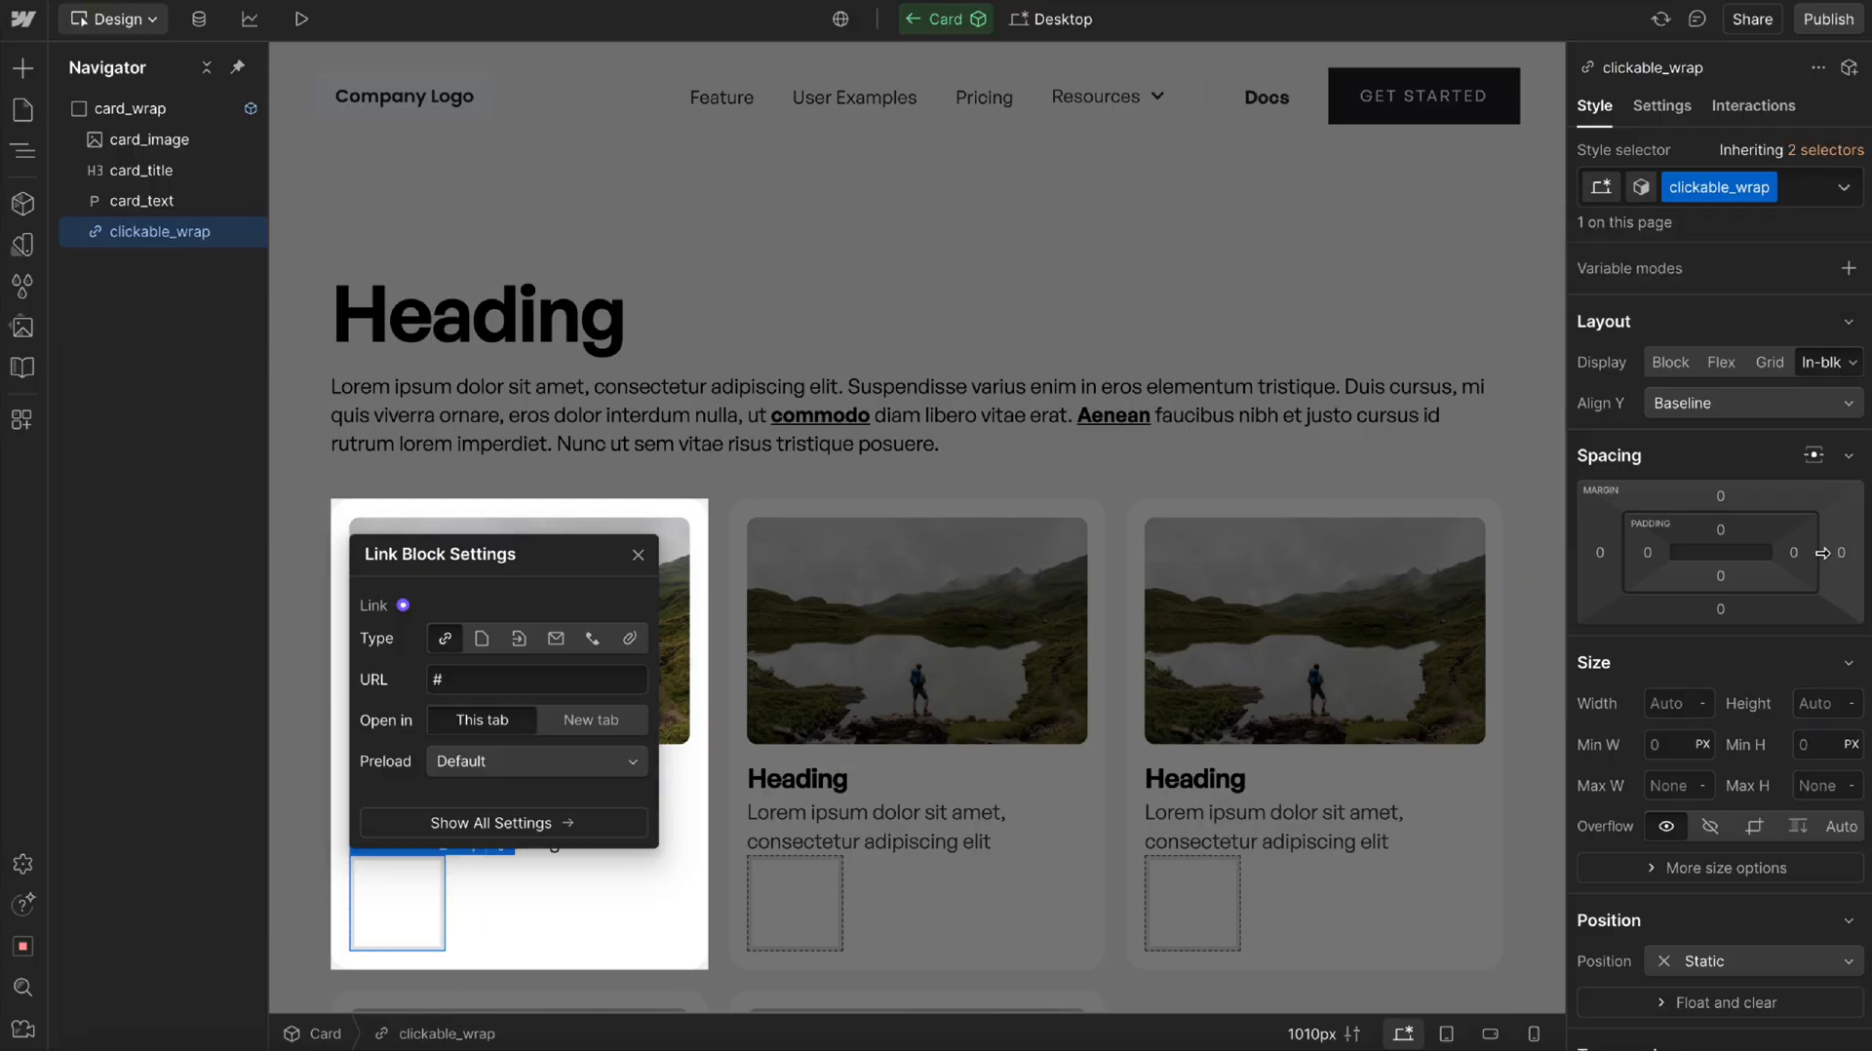
{"action": "left_click", "coordinate": [1749, 960]}
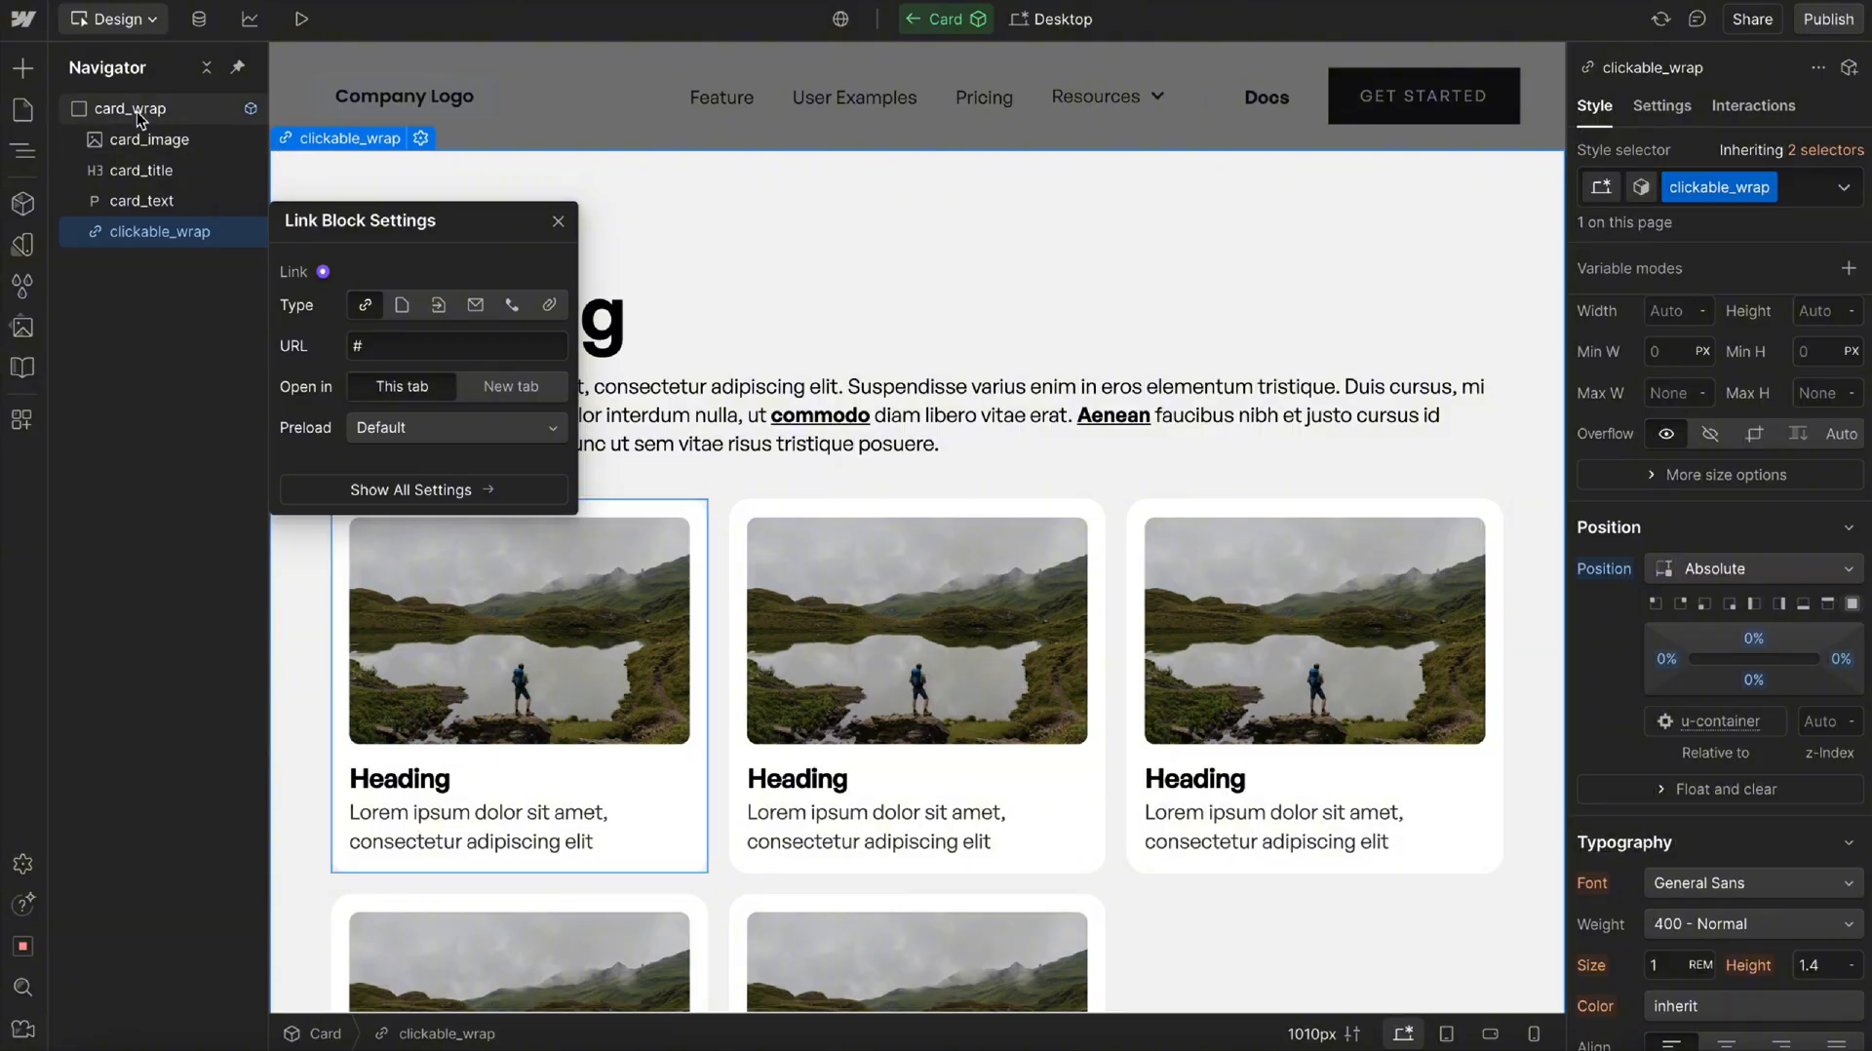
{"action": "left_click", "coordinate": [1749, 567]}
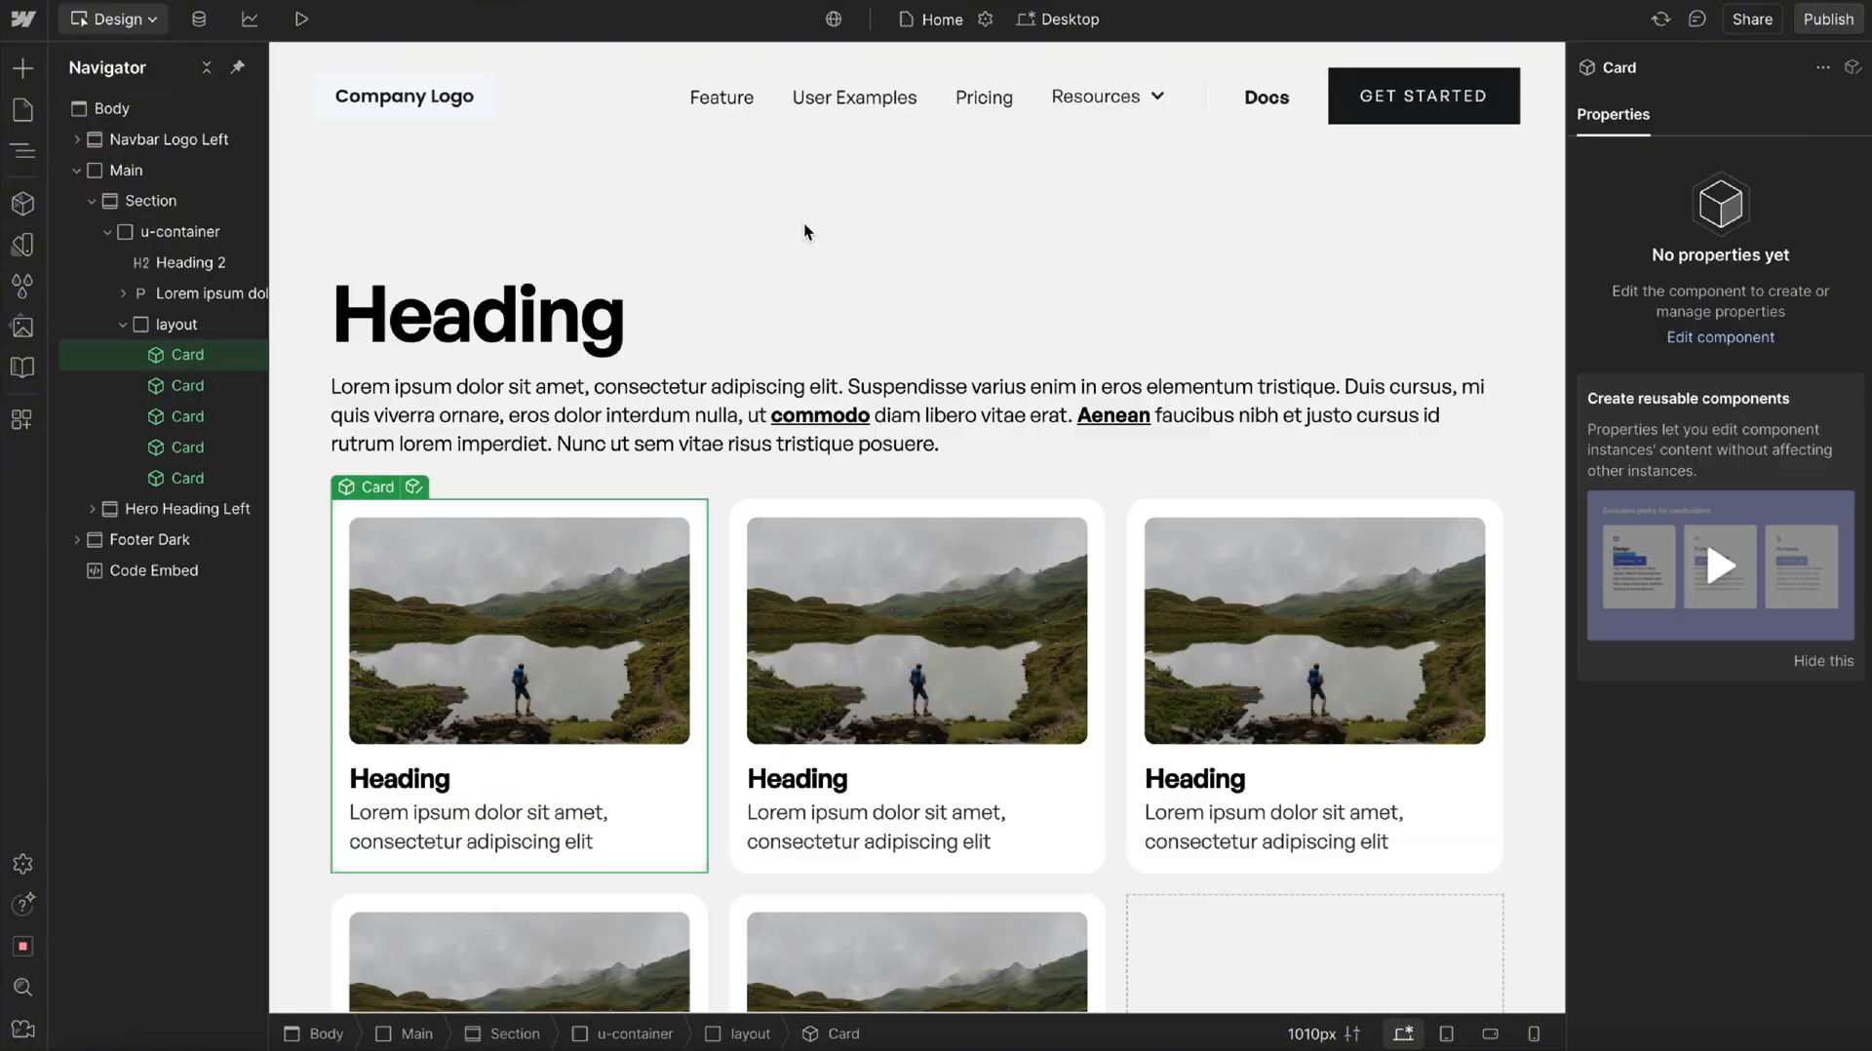
Preview the page, then add border-radius: inherit to clickable_wrap's custom properties.
{"action": "left_click", "coordinate": [302, 18]}
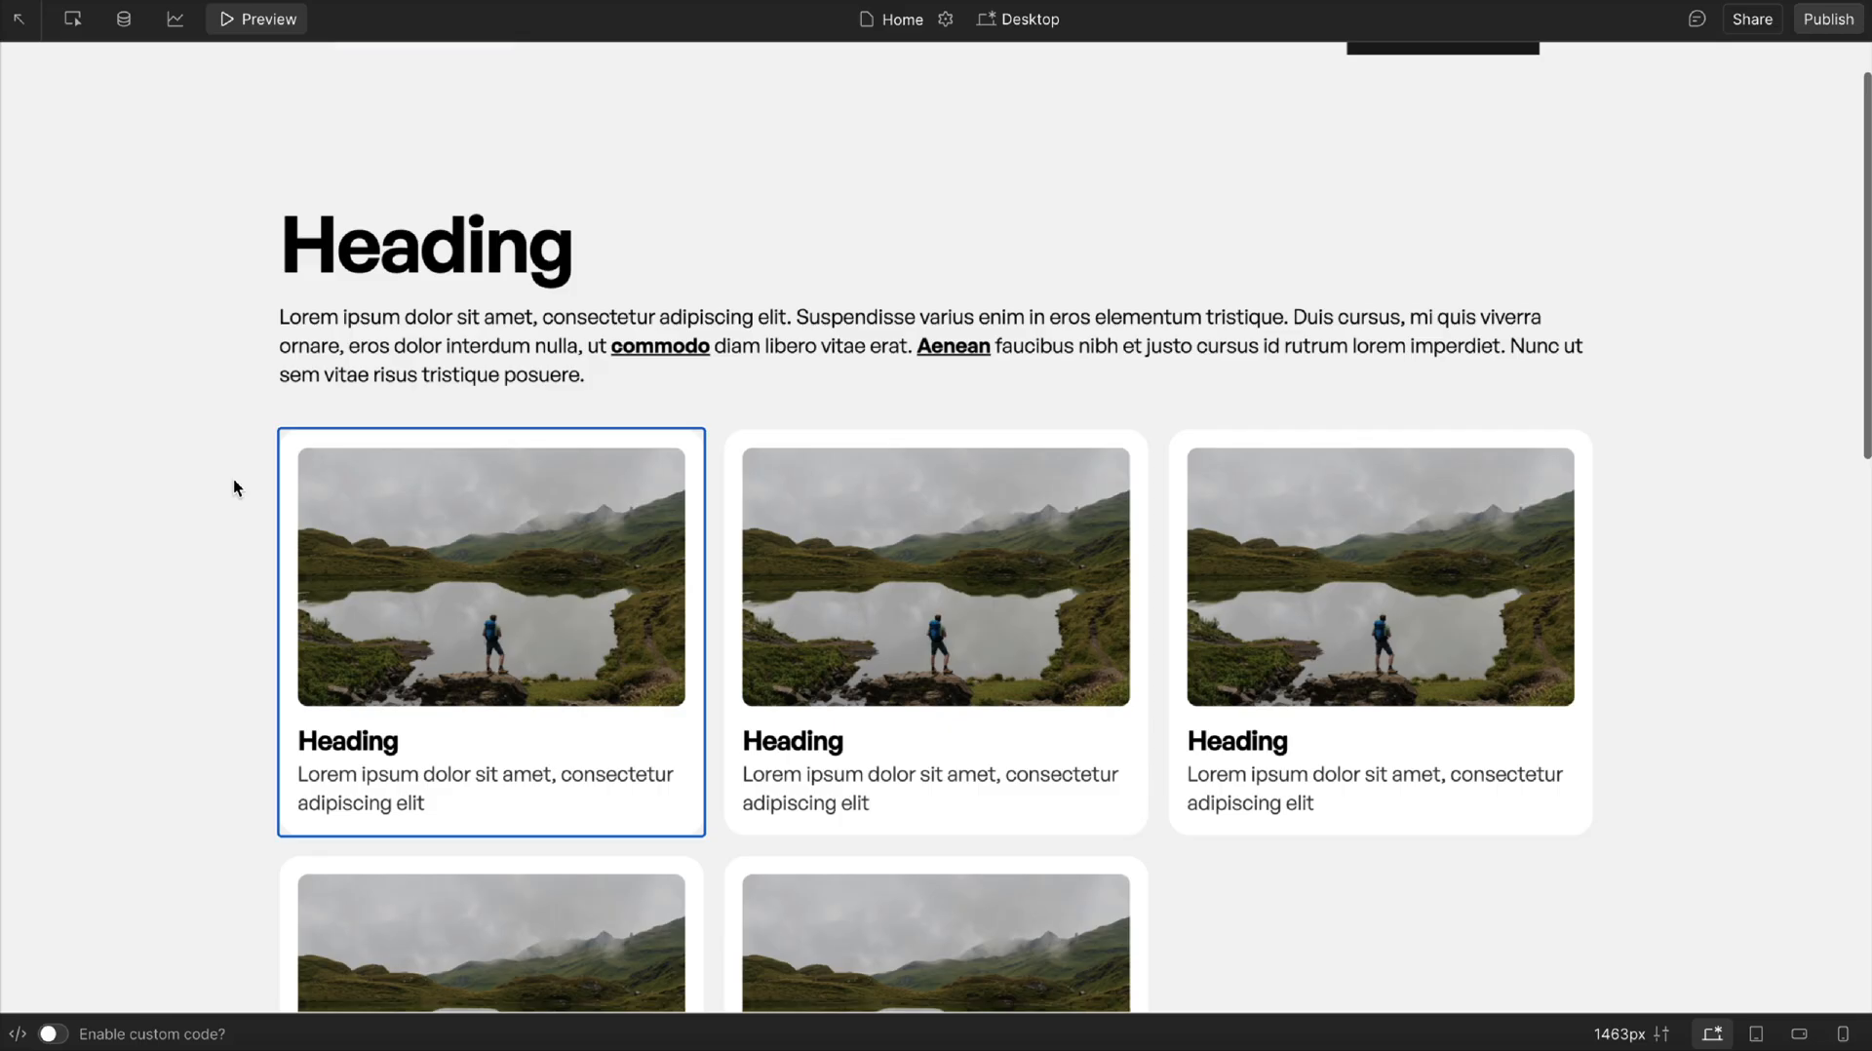
{"action": "left_click", "coordinate": [256, 20]}
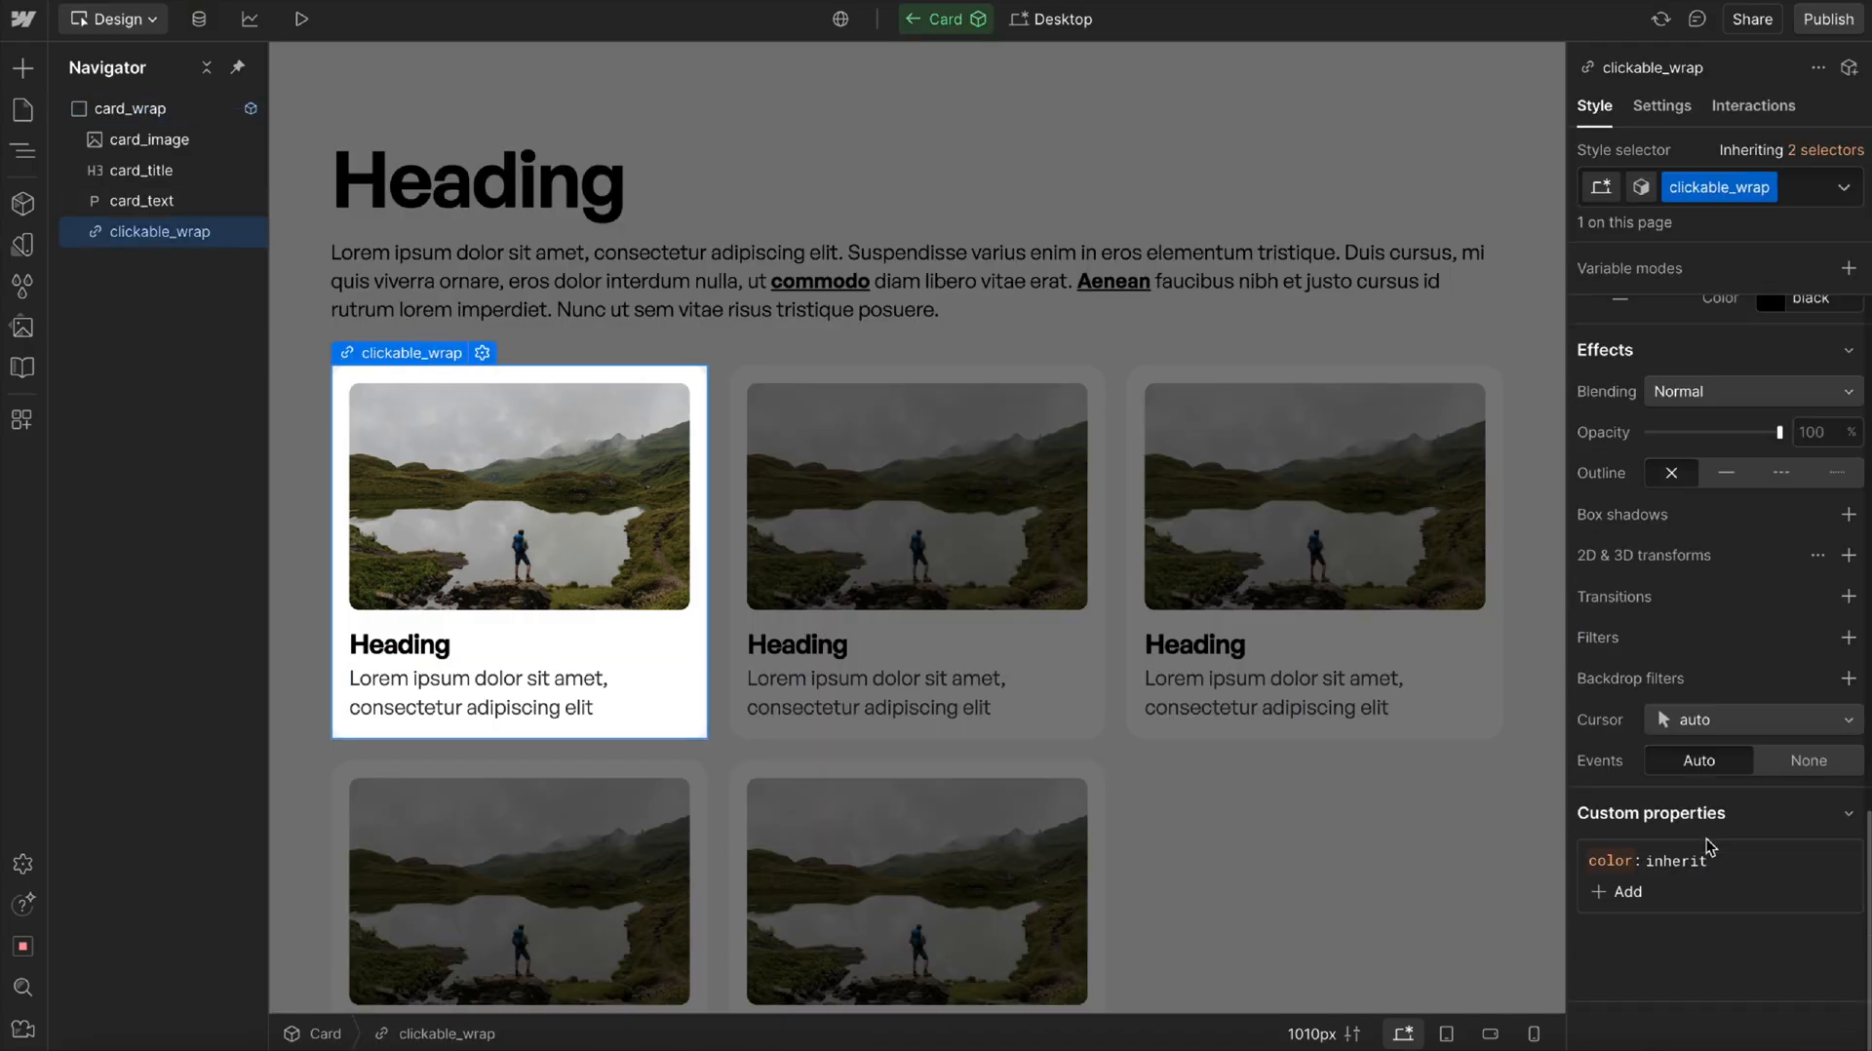
{"action": "type", "text": "bord"}
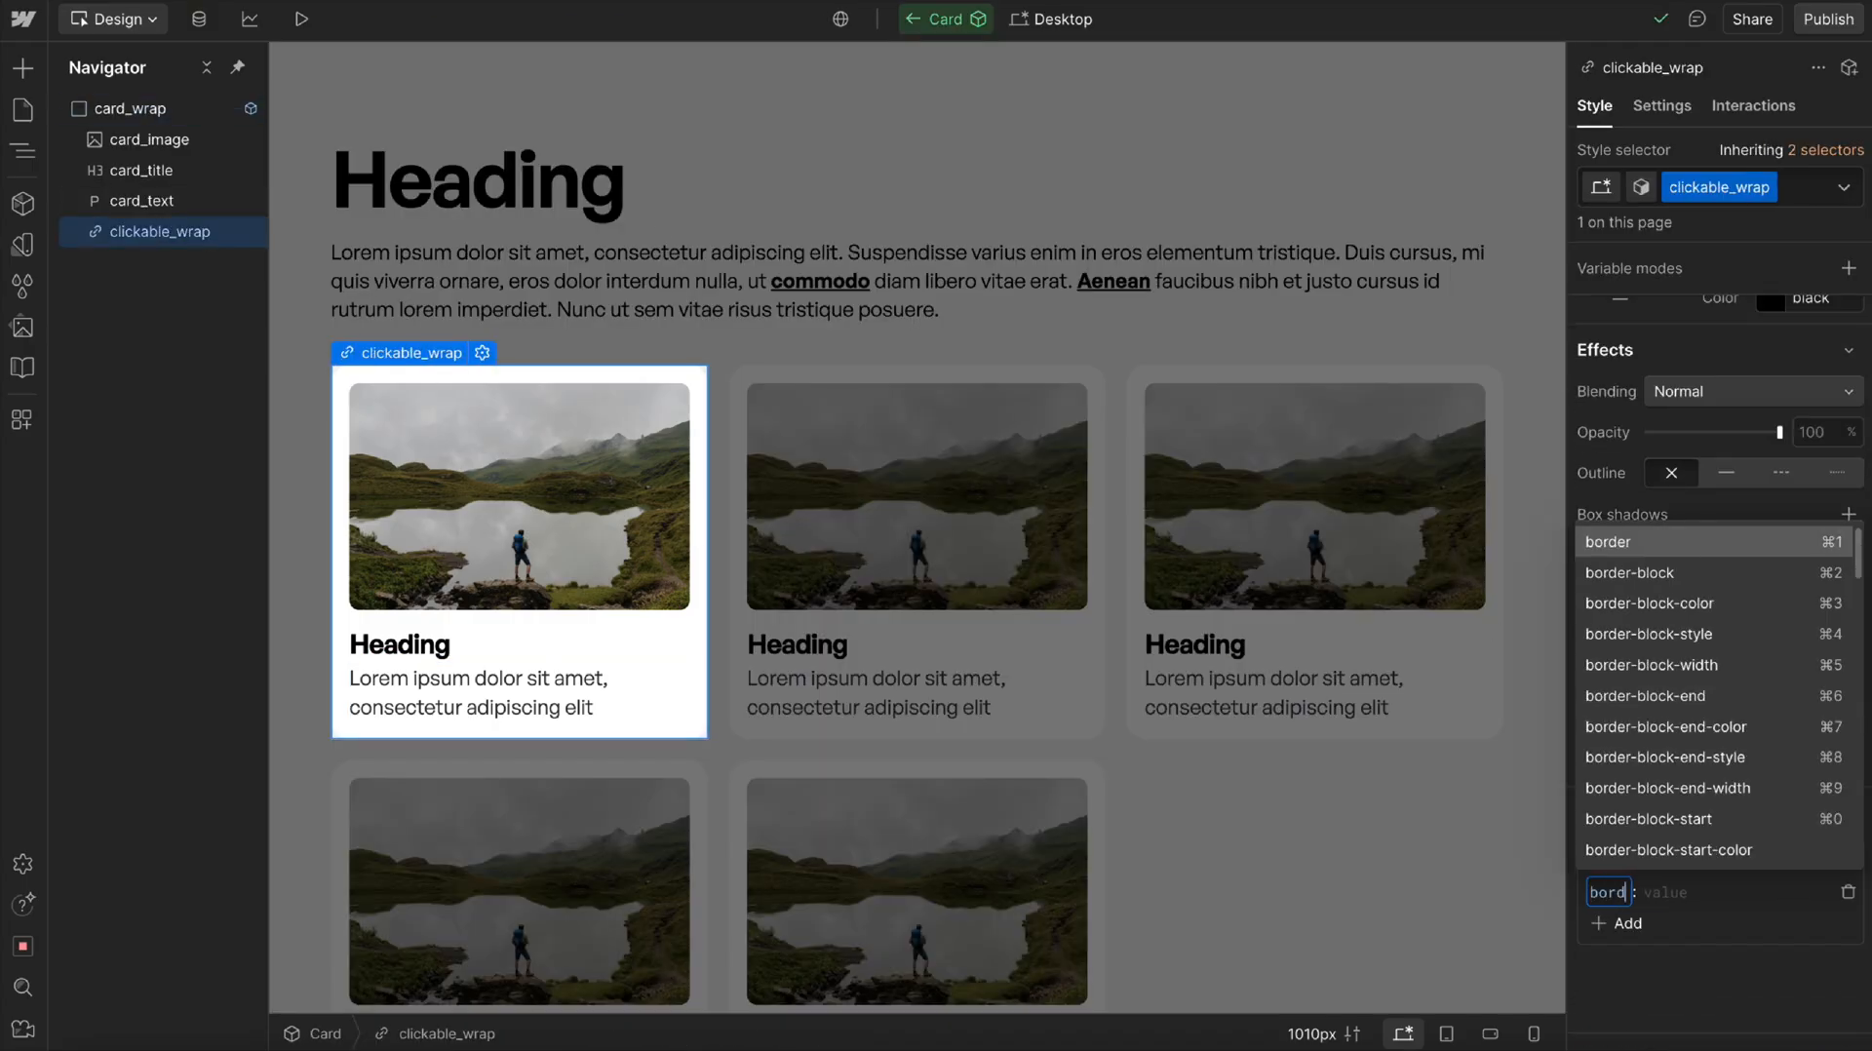
{"action": "type", "text": "border-radius"}
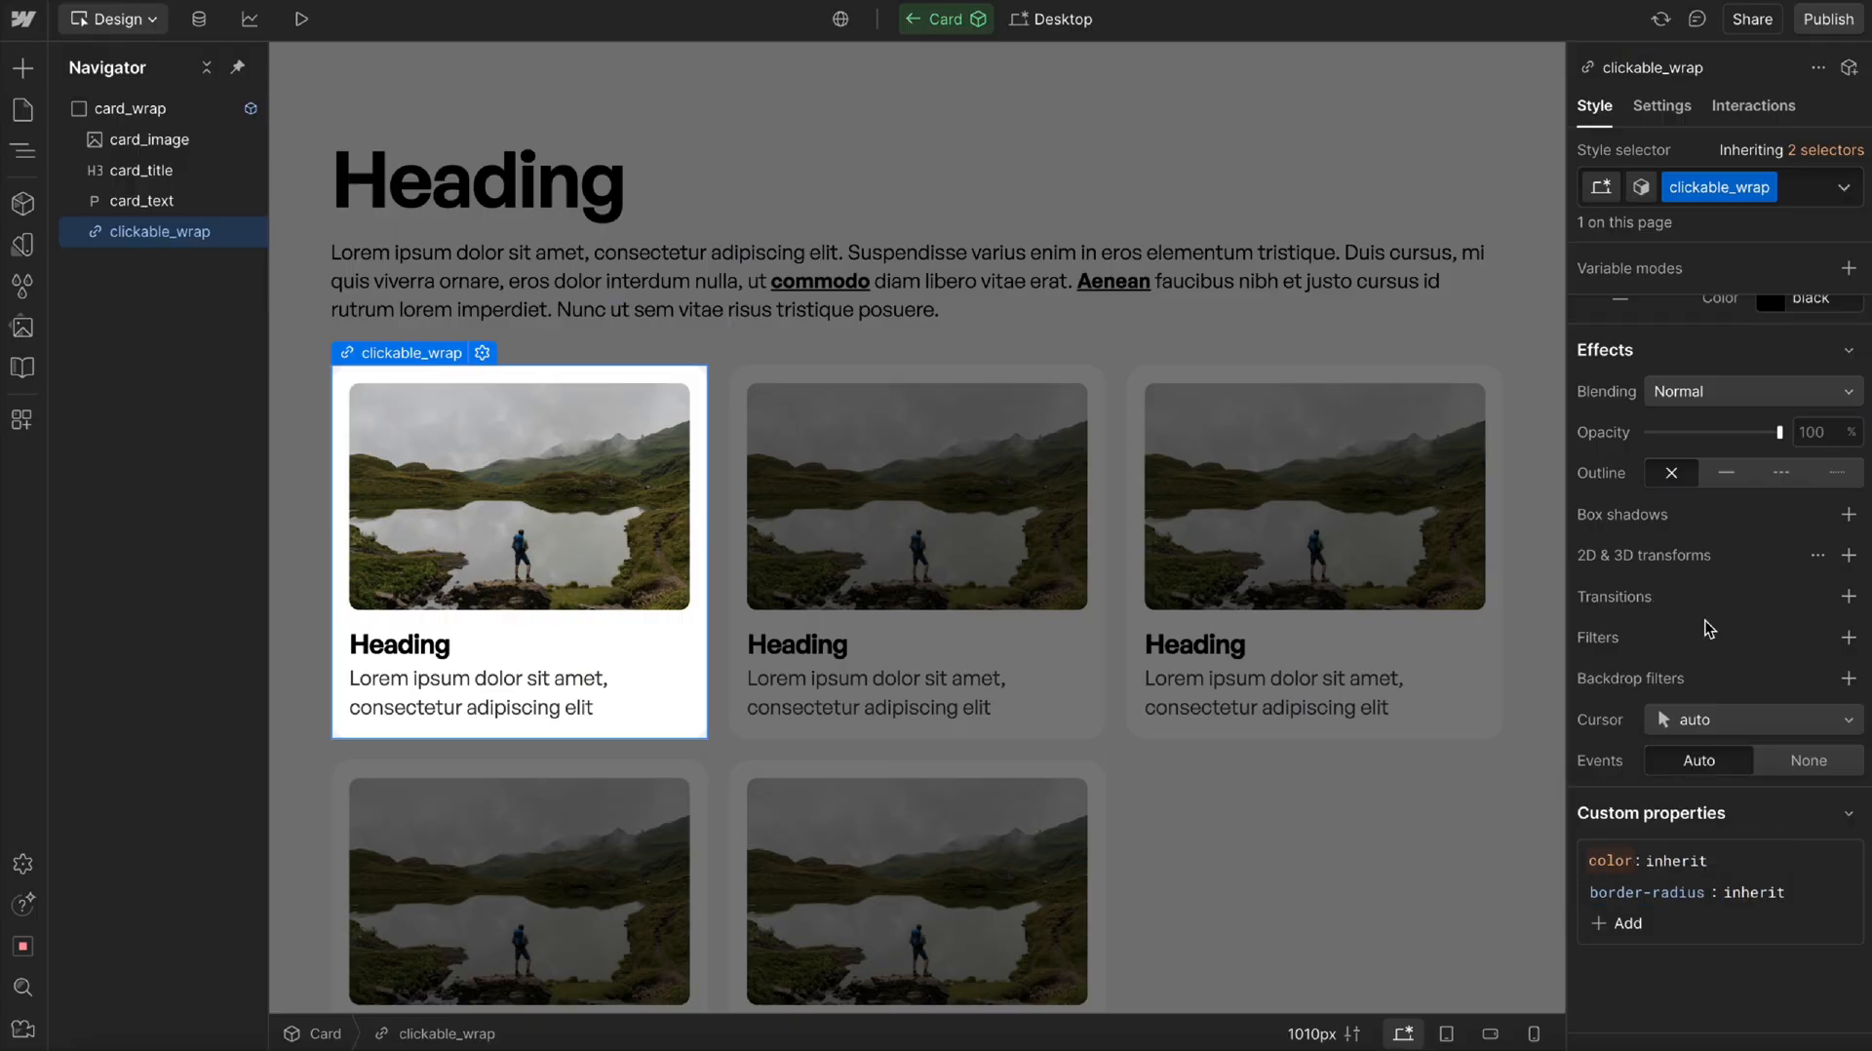
Add a u-sr-only Text Block reading 'View Blog Post' inside the clickable_wrap link.
{"action": "left_click", "coordinate": [1660, 105]}
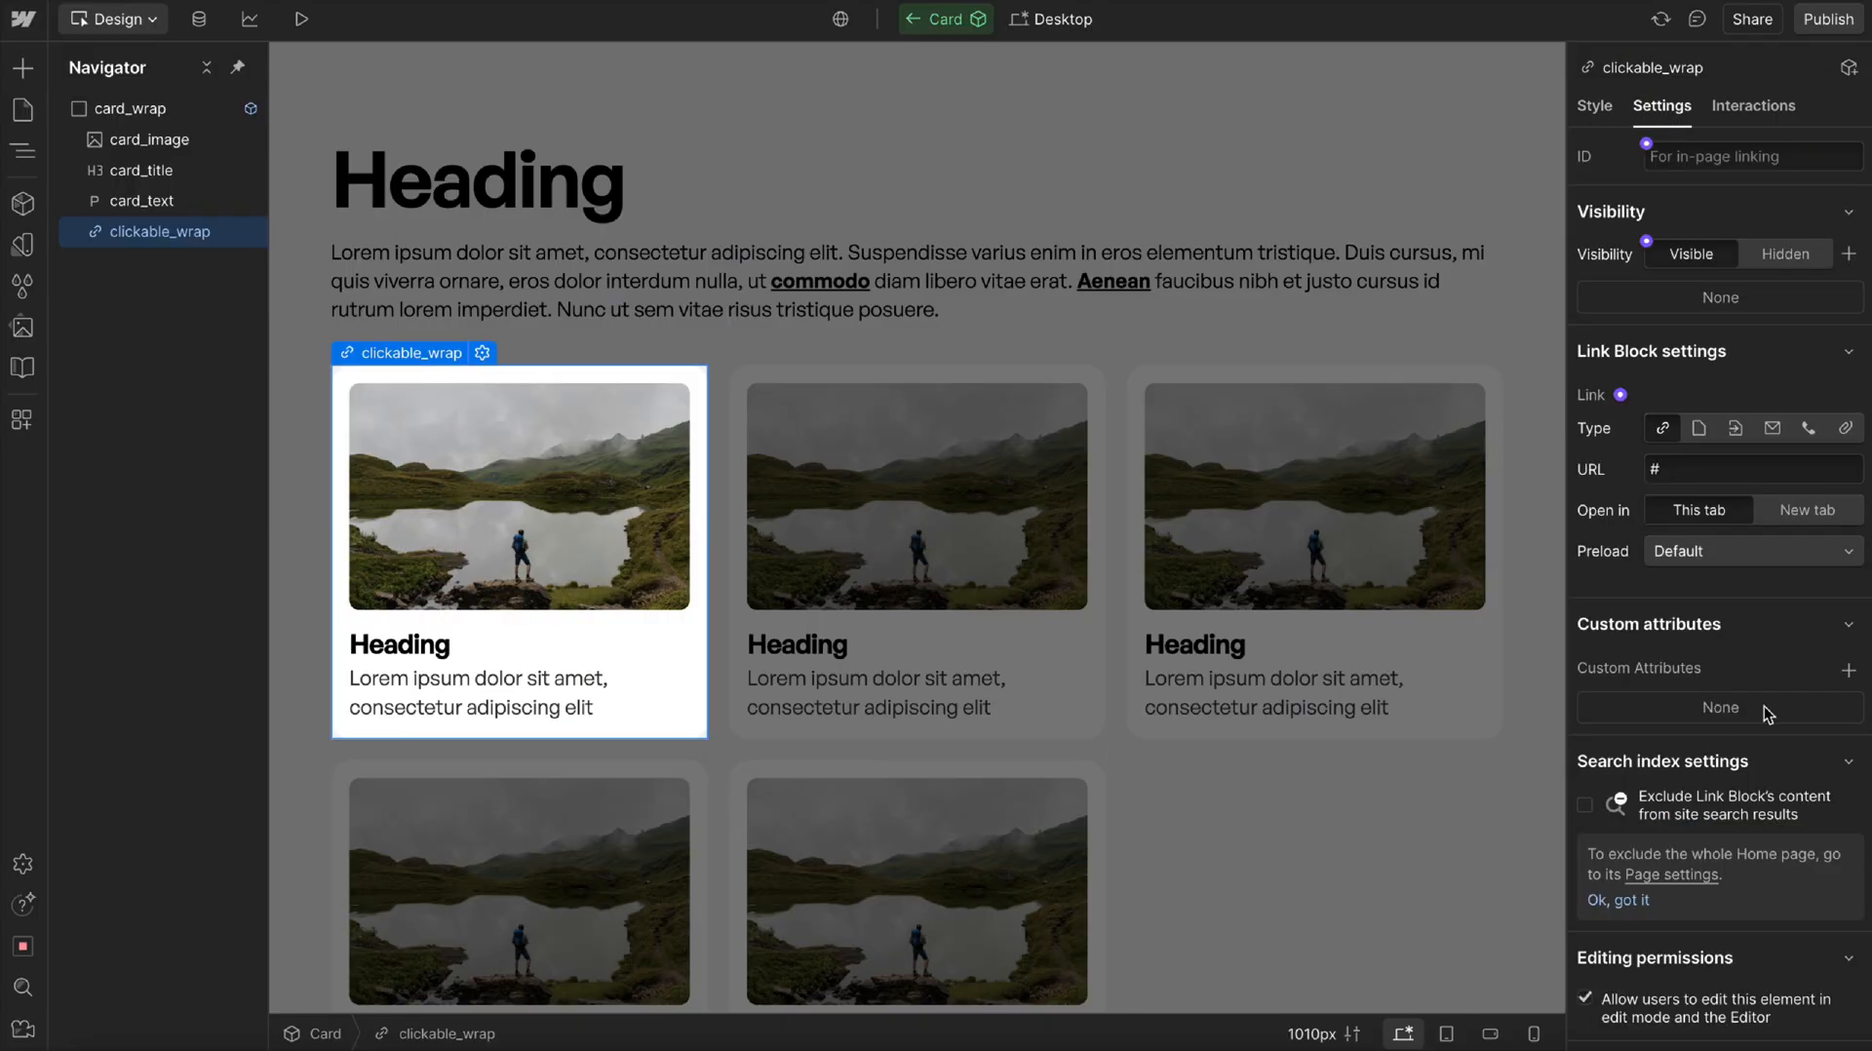
{"action": "mouse_move", "coordinate": [1831, 716]}
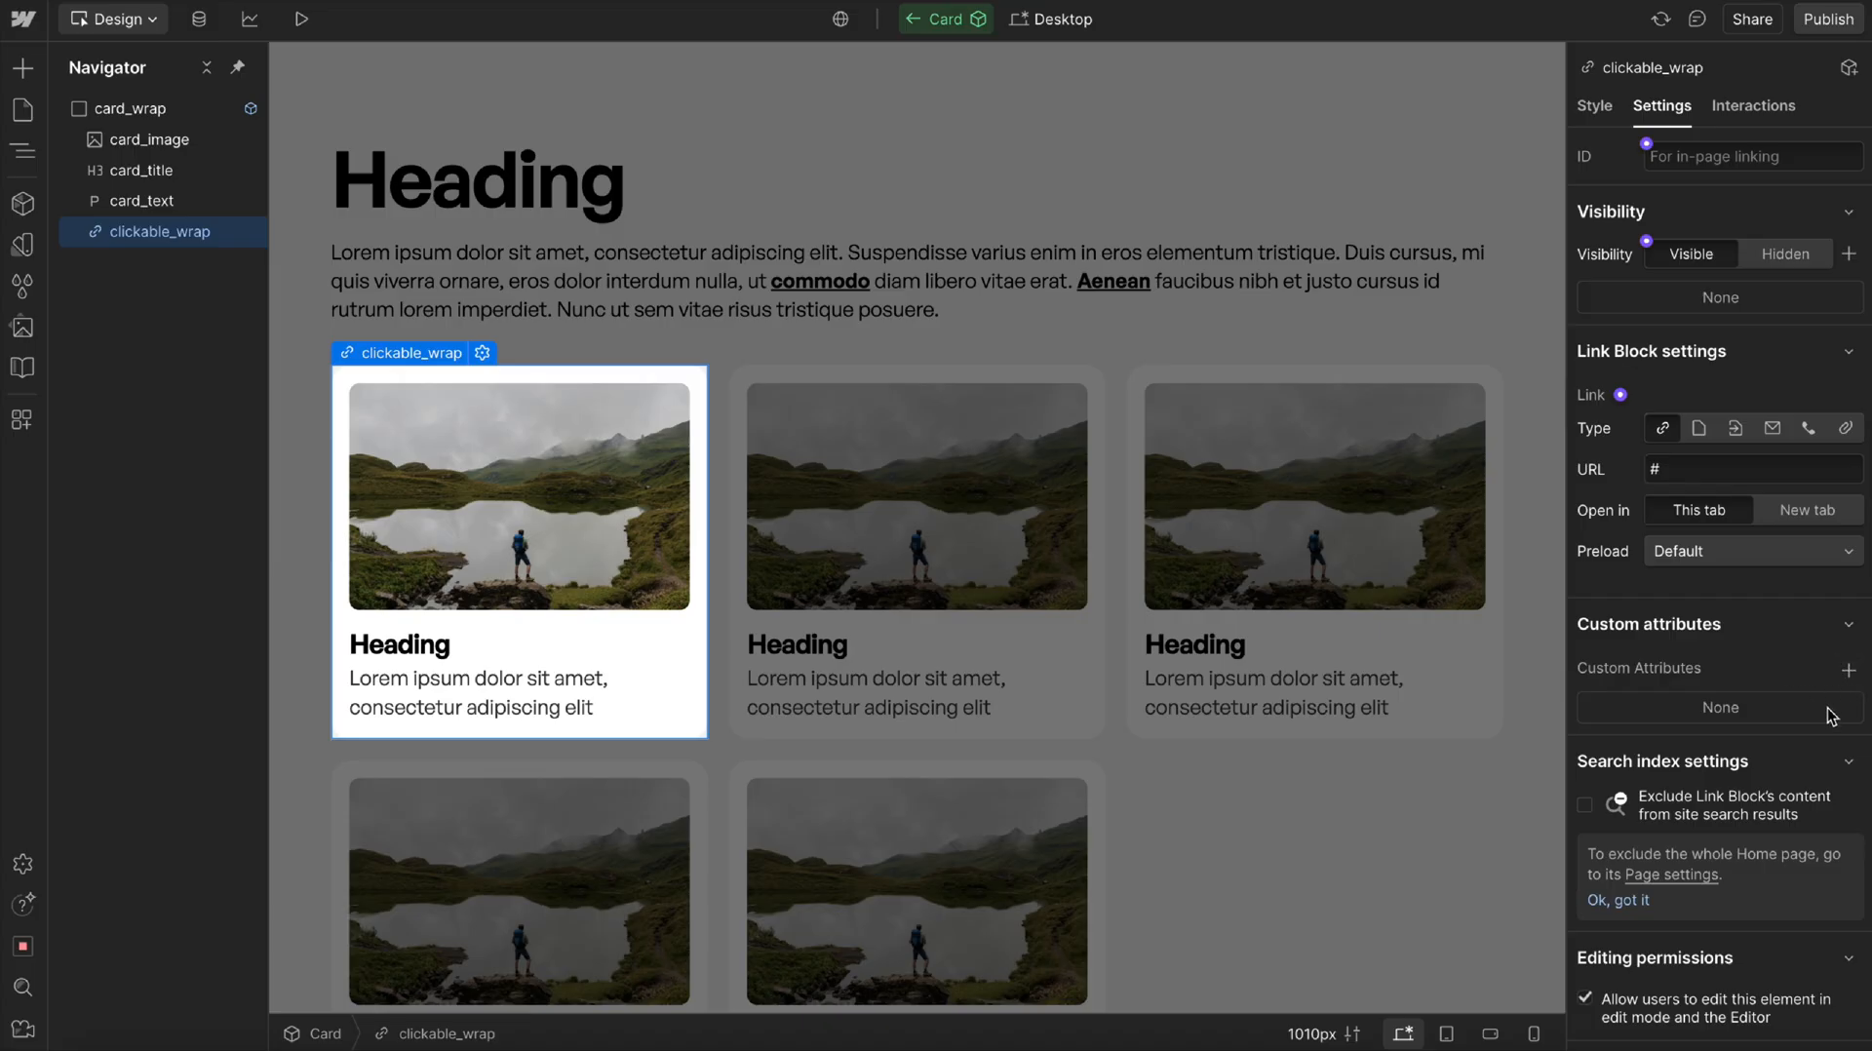
{"action": "type", "text": "te"}
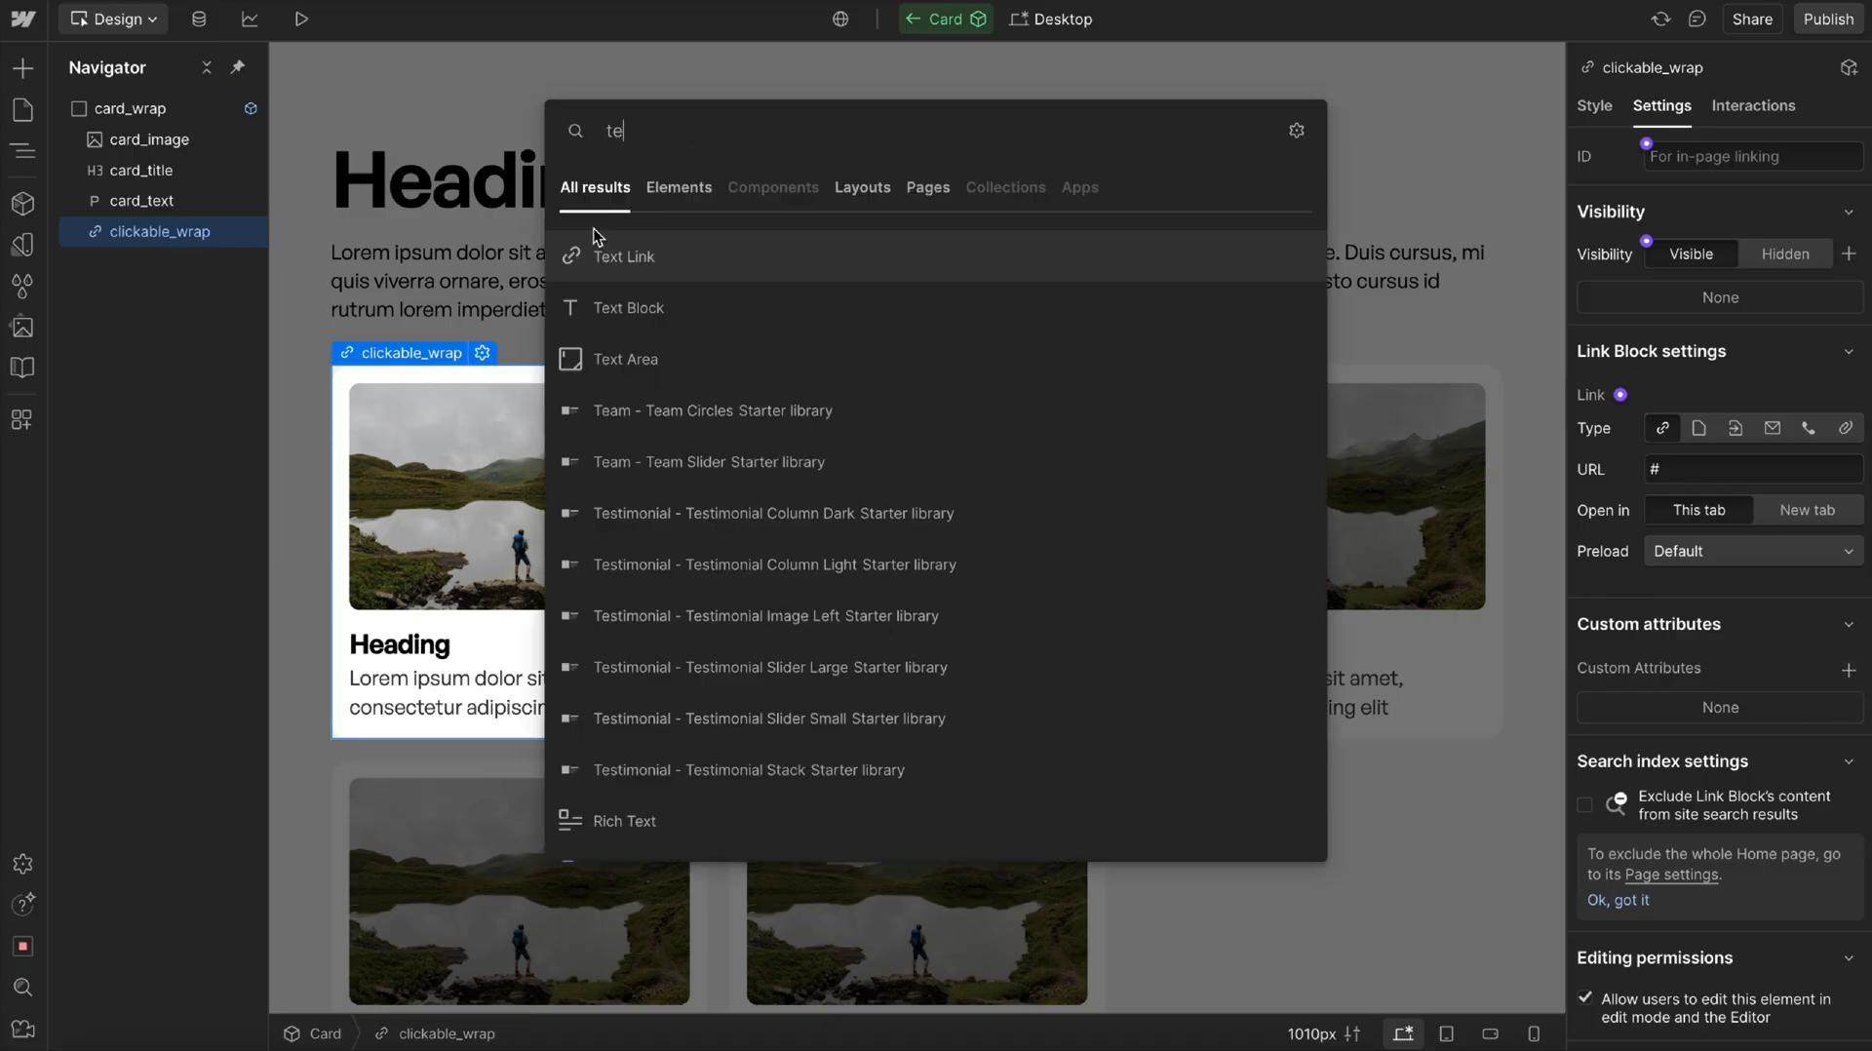
{"action": "mouse_move", "coordinate": [628, 308]}
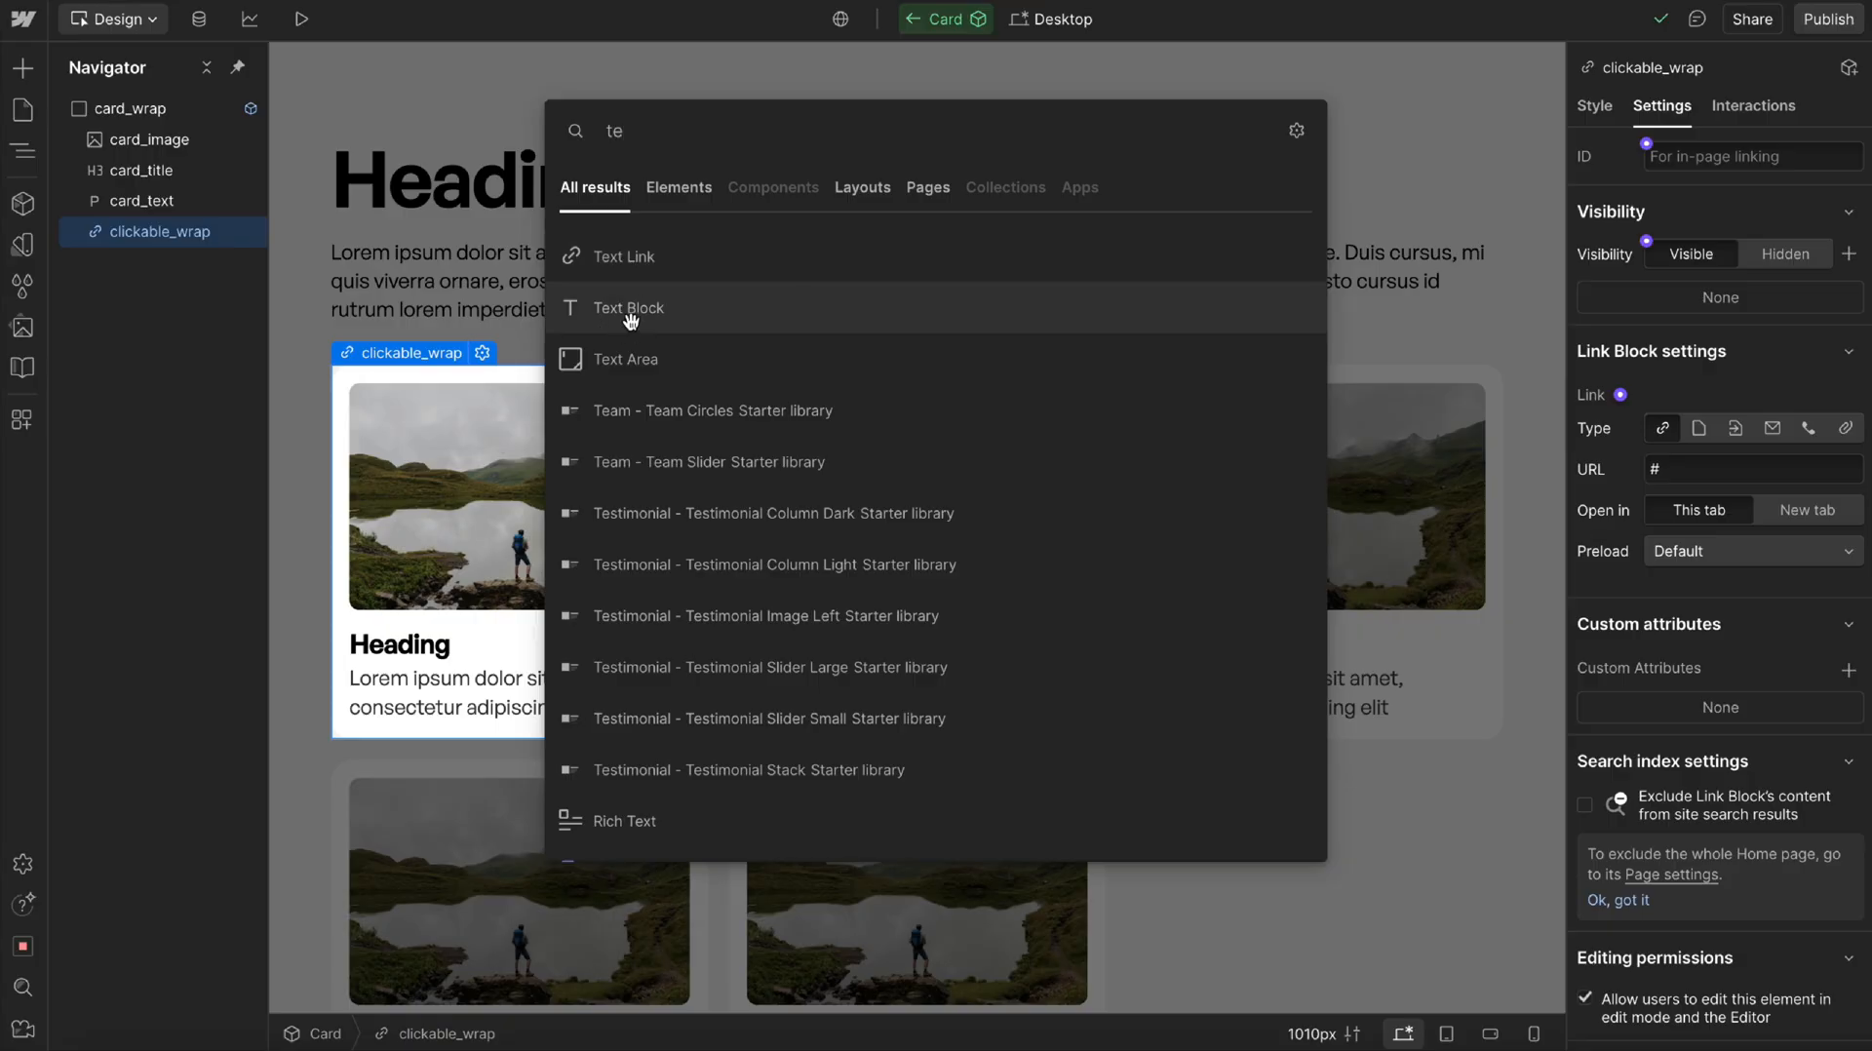
{"action": "left_click", "coordinate": [626, 308]}
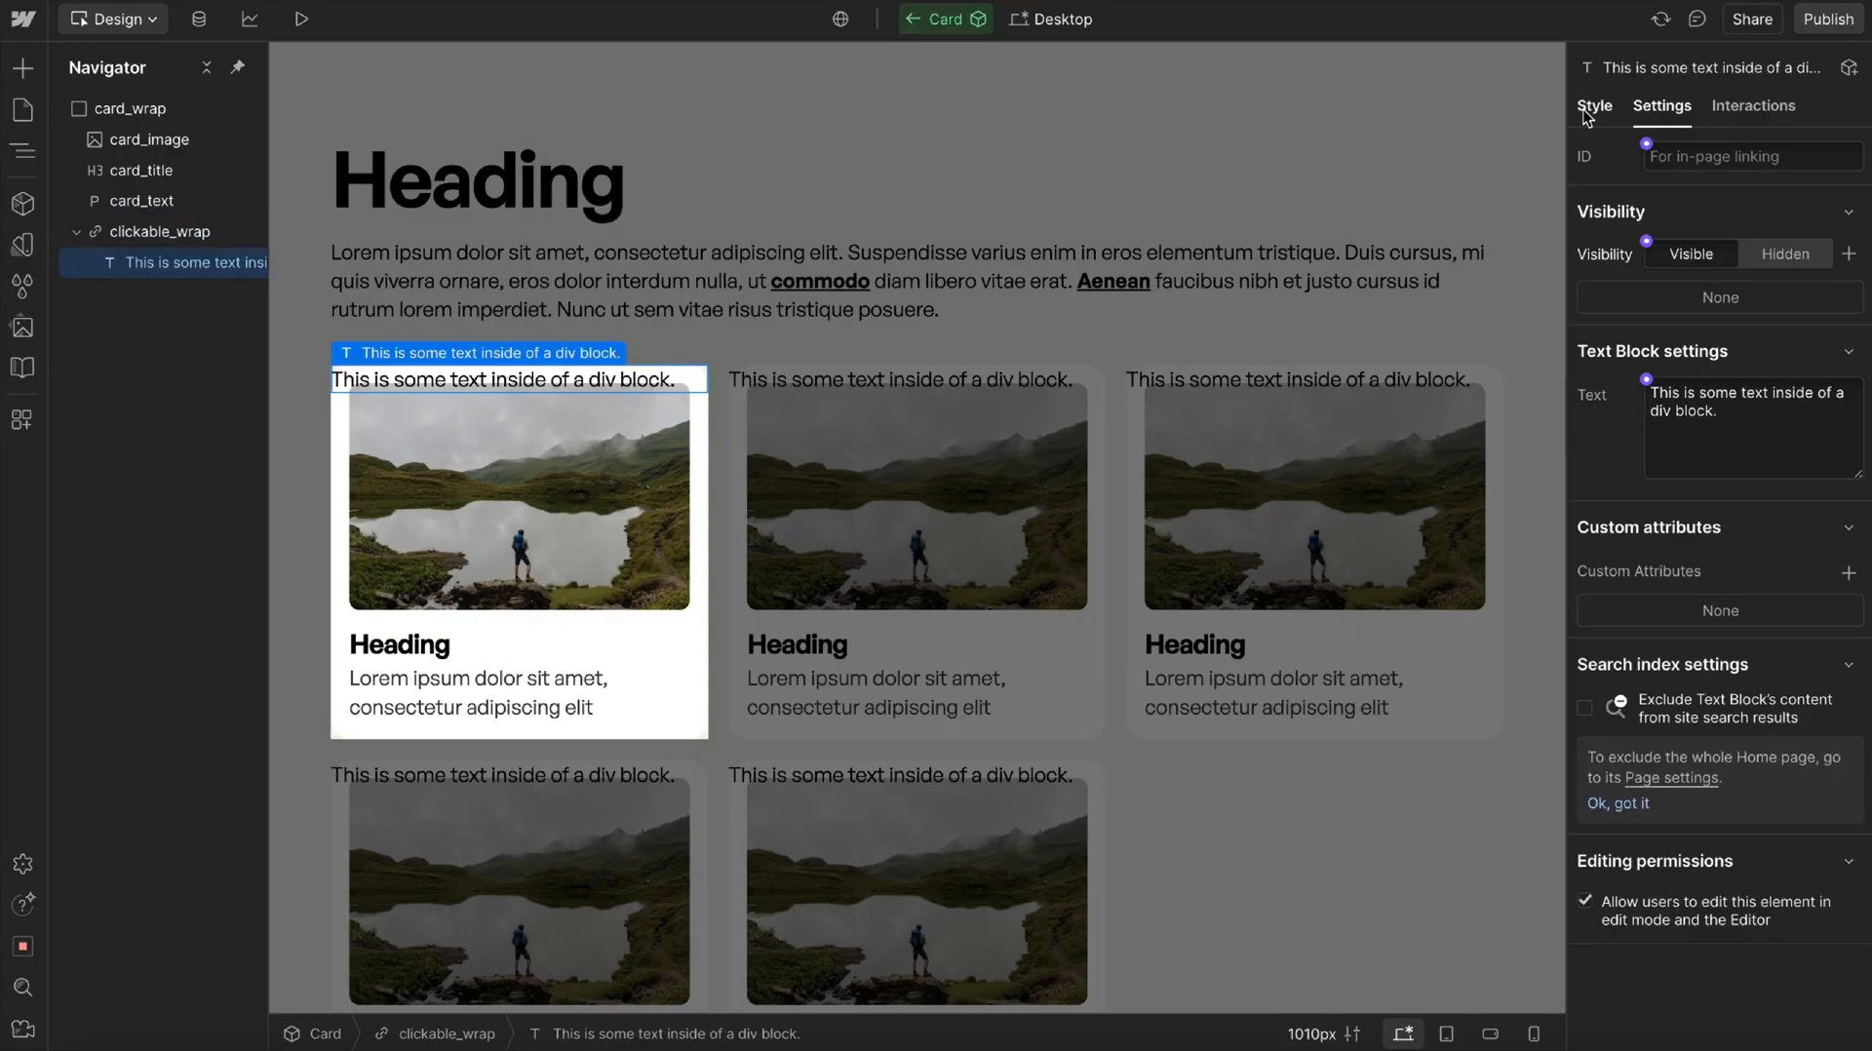
{"action": "left_click", "coordinate": [1594, 105]}
{"action": "type", "text": "u-sr-only"}
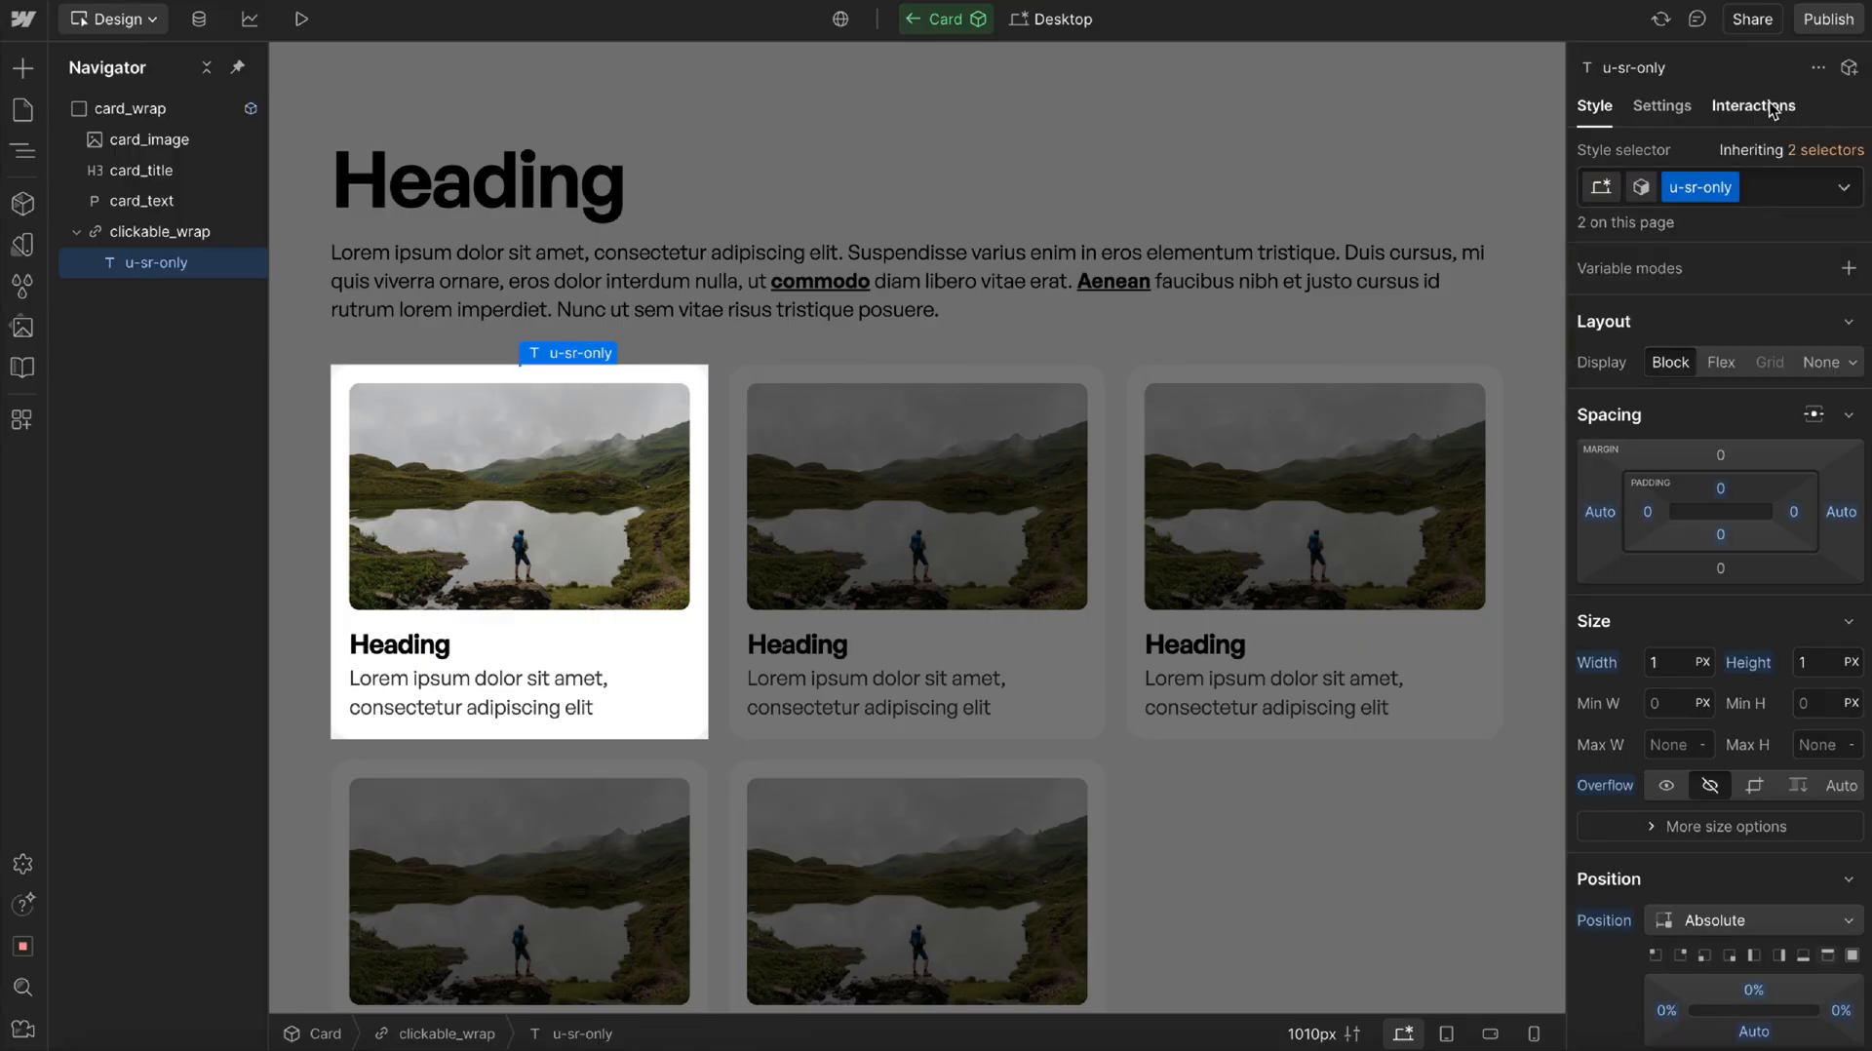
{"action": "left_click", "coordinate": [1660, 106]}
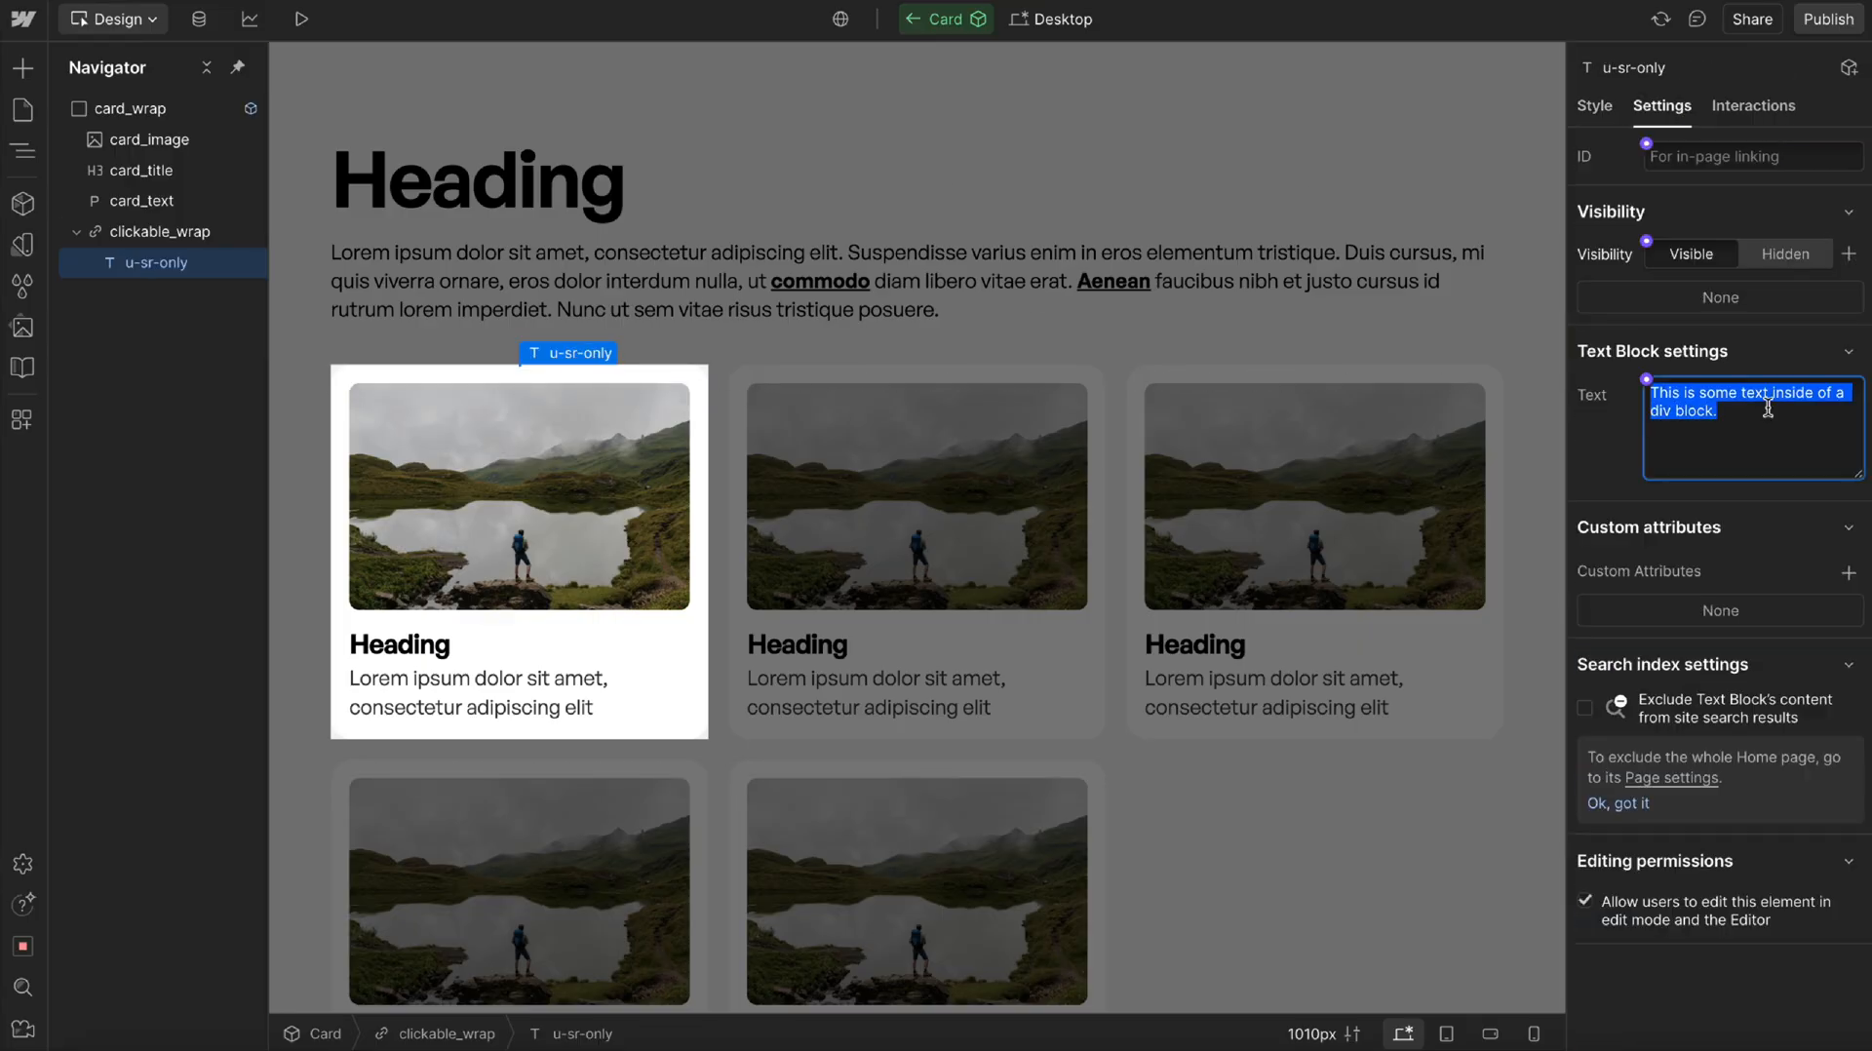
{"action": "type", "text": "View Bl"}
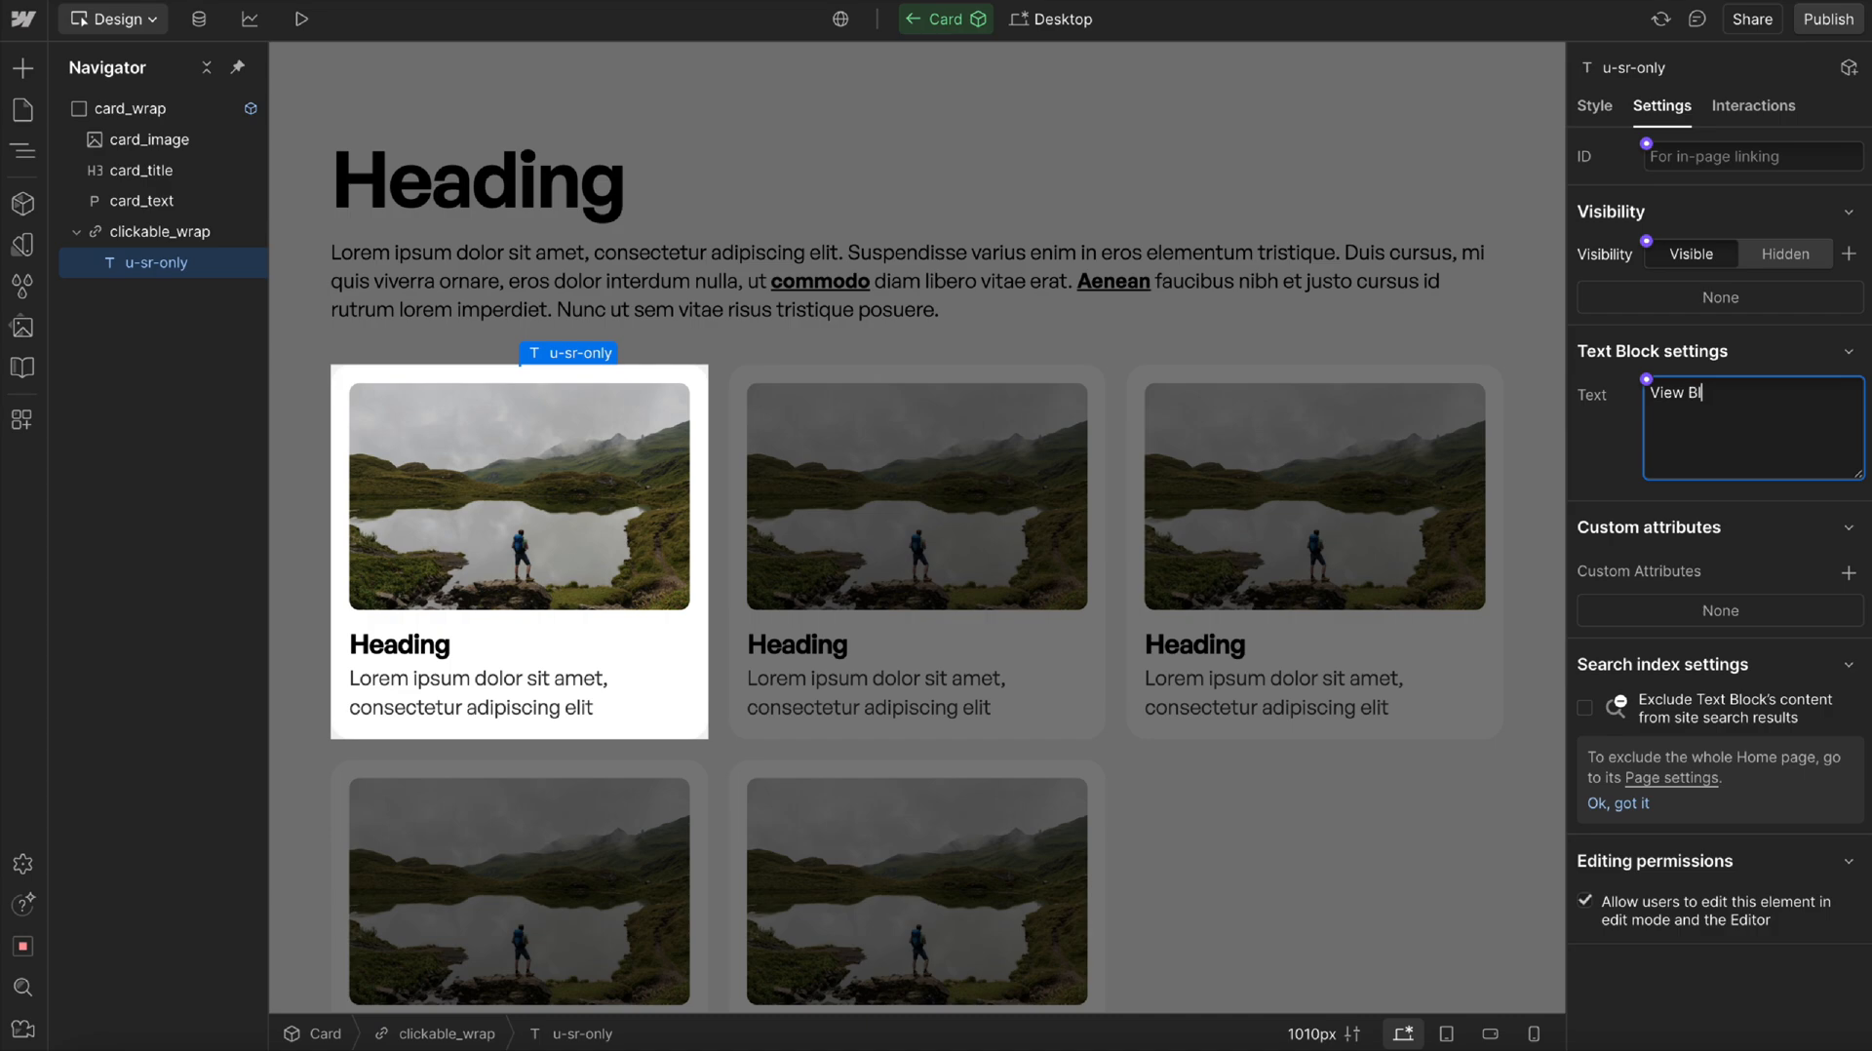
{"action": "type", "text": "og Post"}
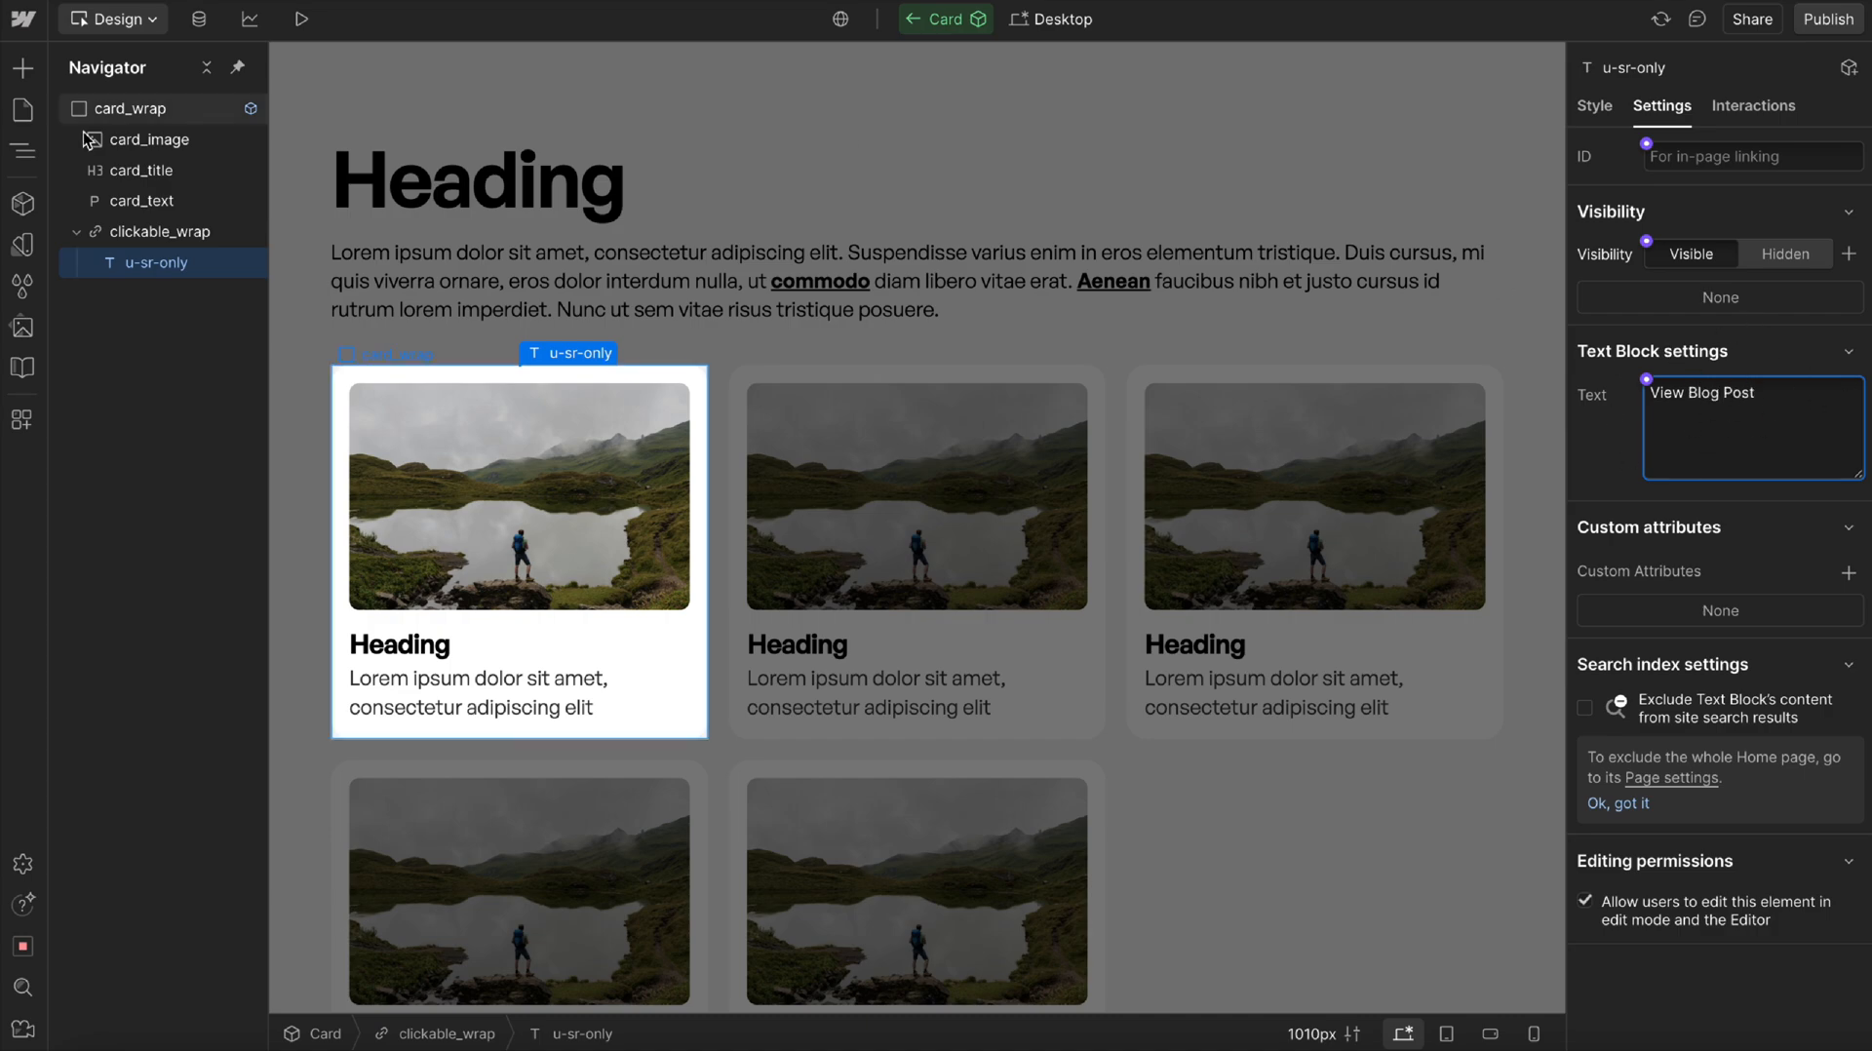
{"action": "left_click", "coordinate": [159, 232]}
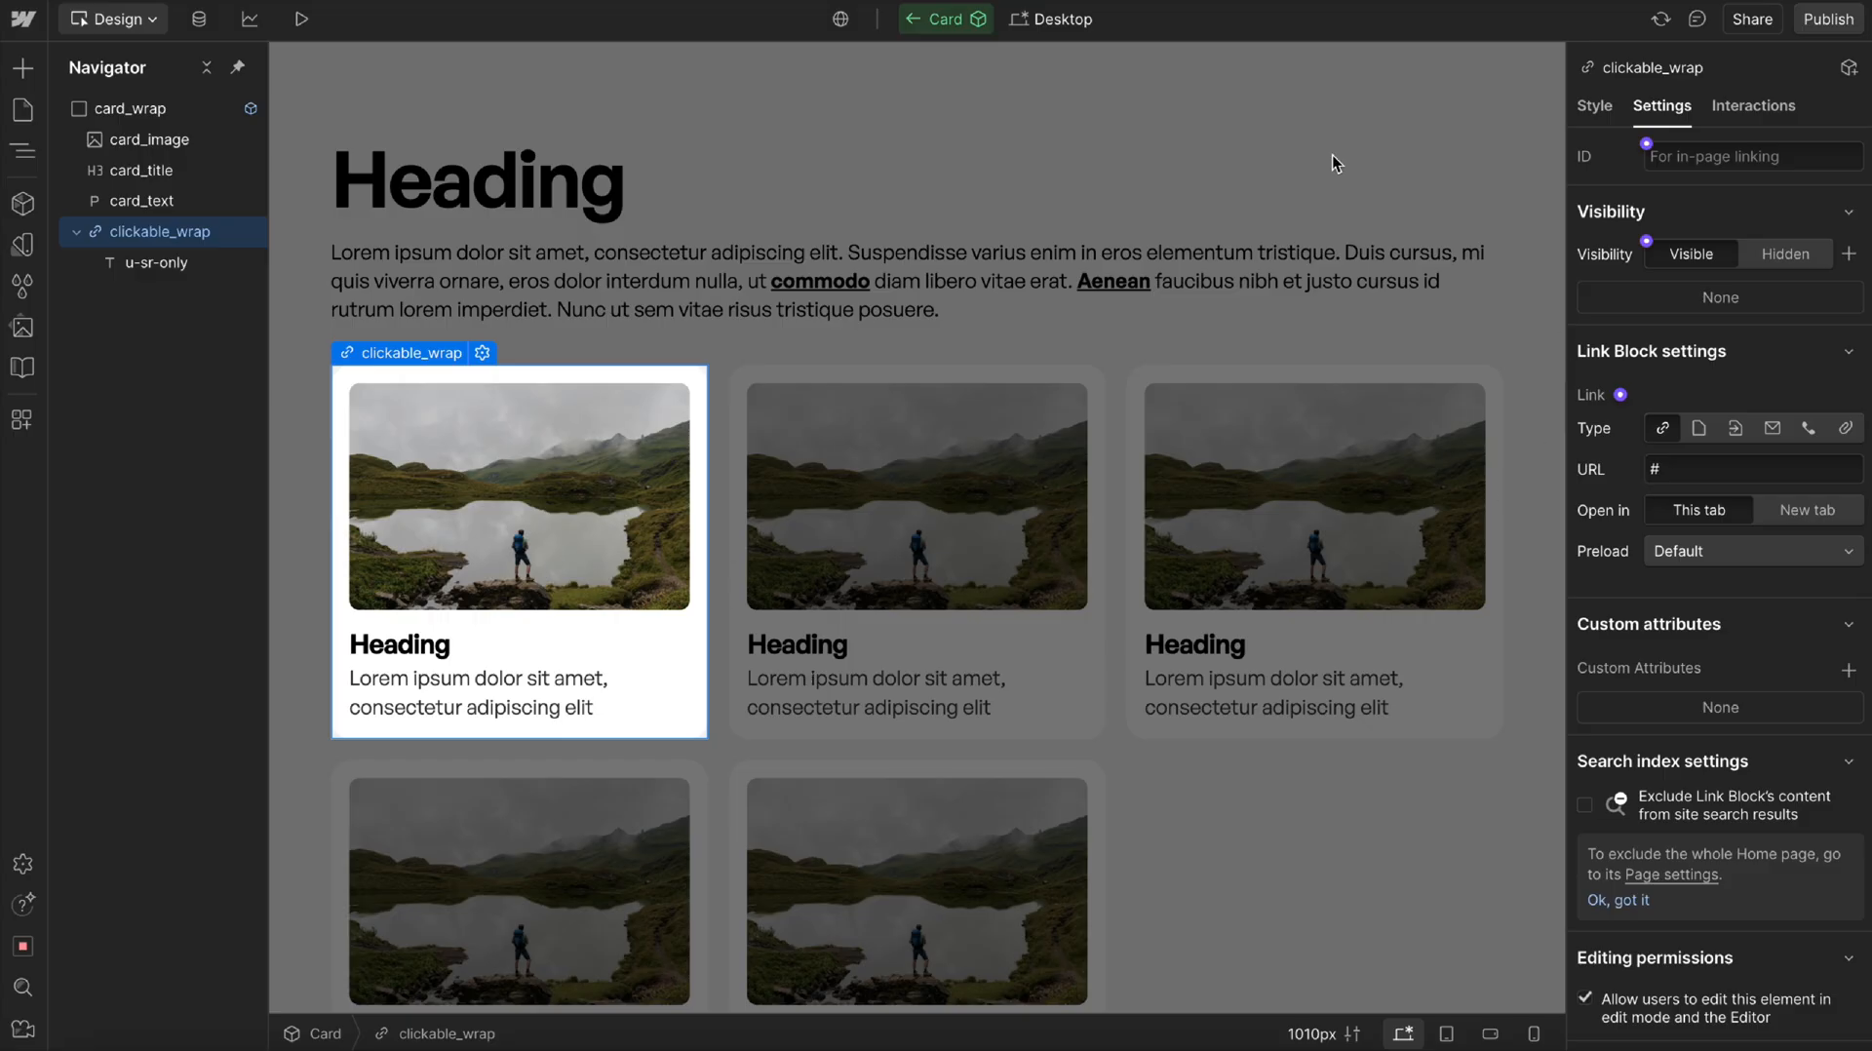
{"action": "mouse_move", "coordinate": [1569, 394]}
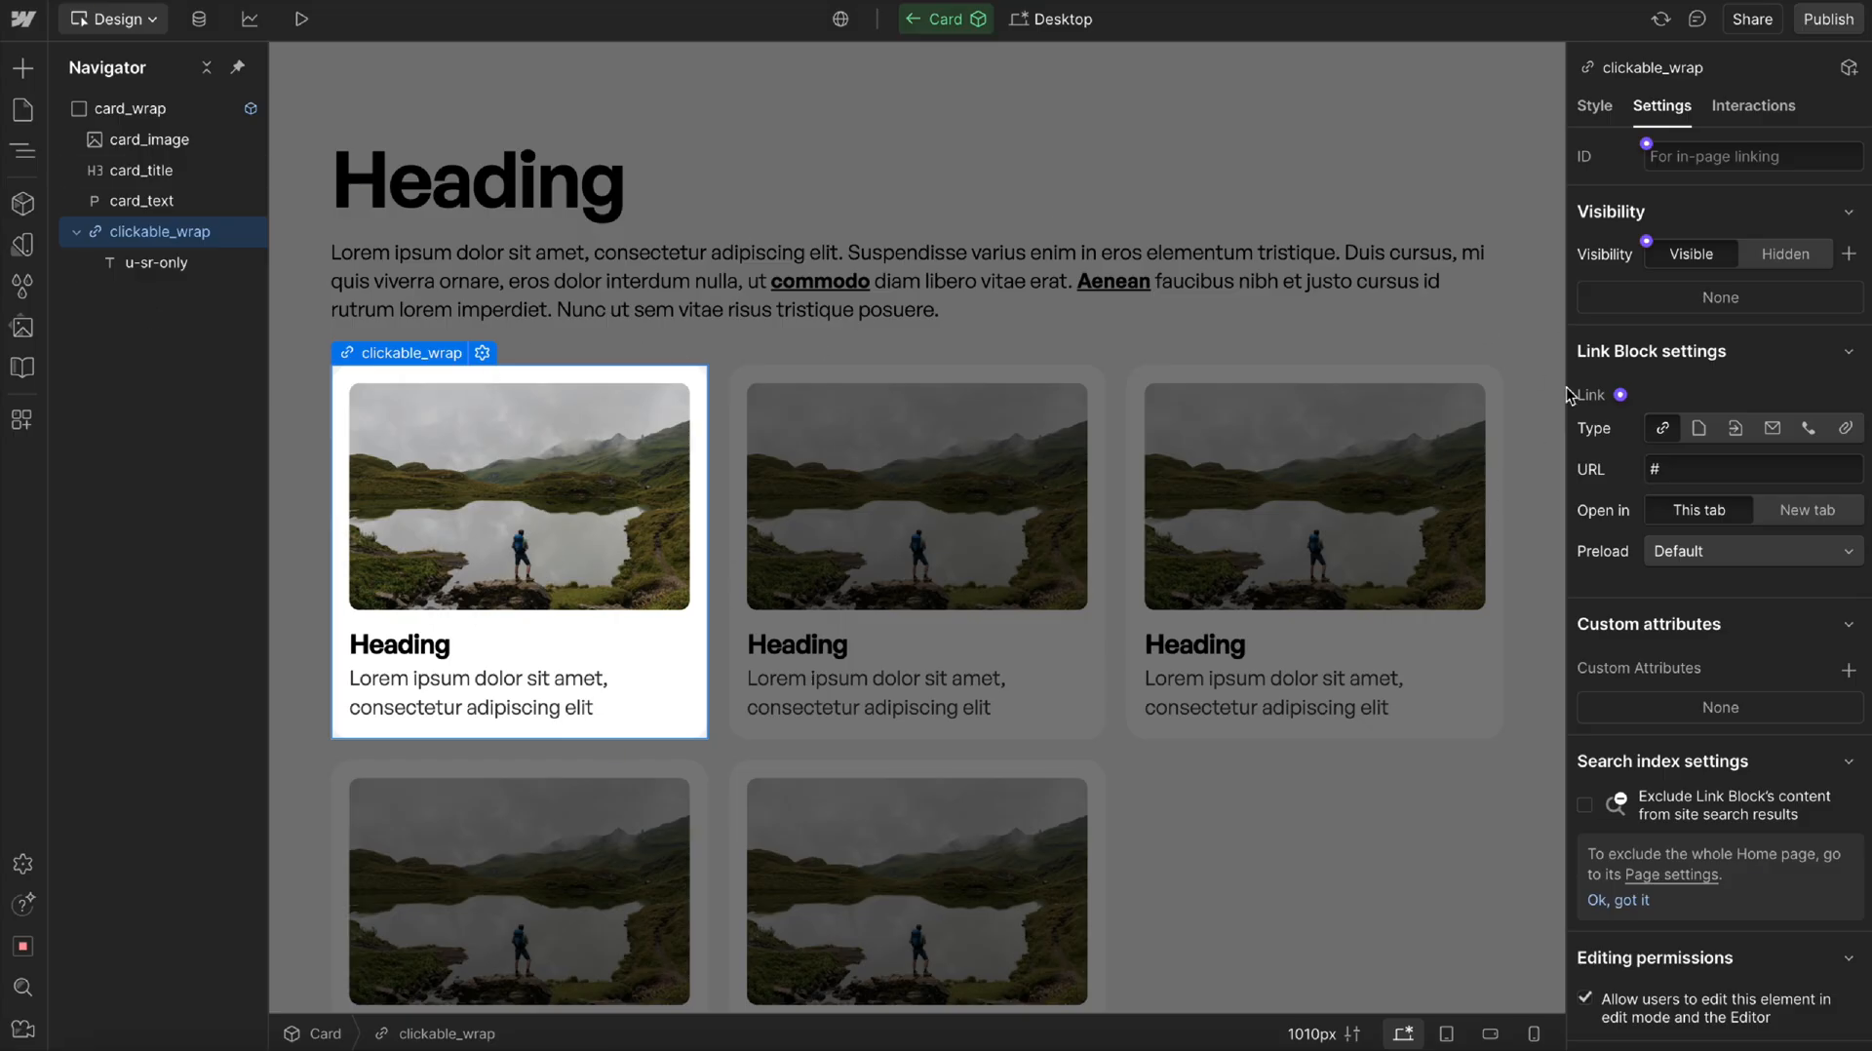
Turn clickable_wrap into a Clickable component, exposing its hidden text as a property.
{"action": "left_click", "coordinate": [22, 203]}
{"action": "type", "text": "C"}
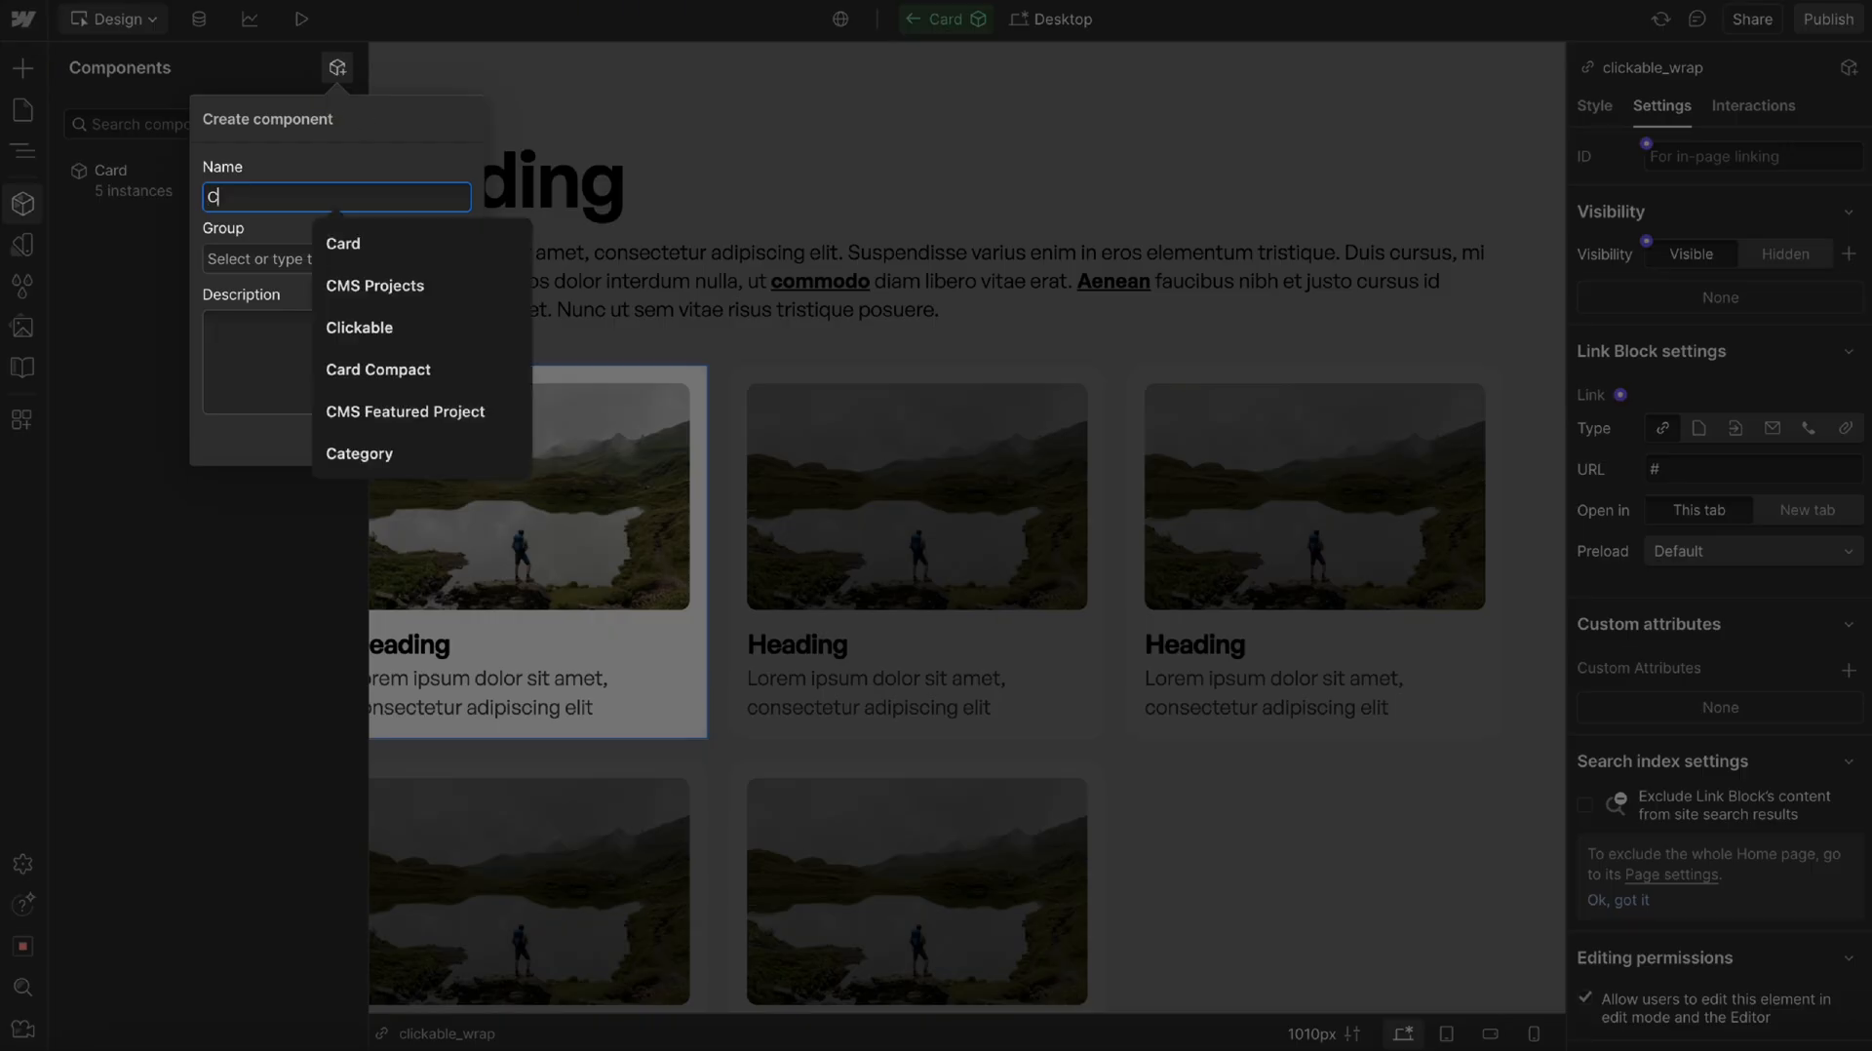
{"action": "left_click", "coordinate": [357, 328]}
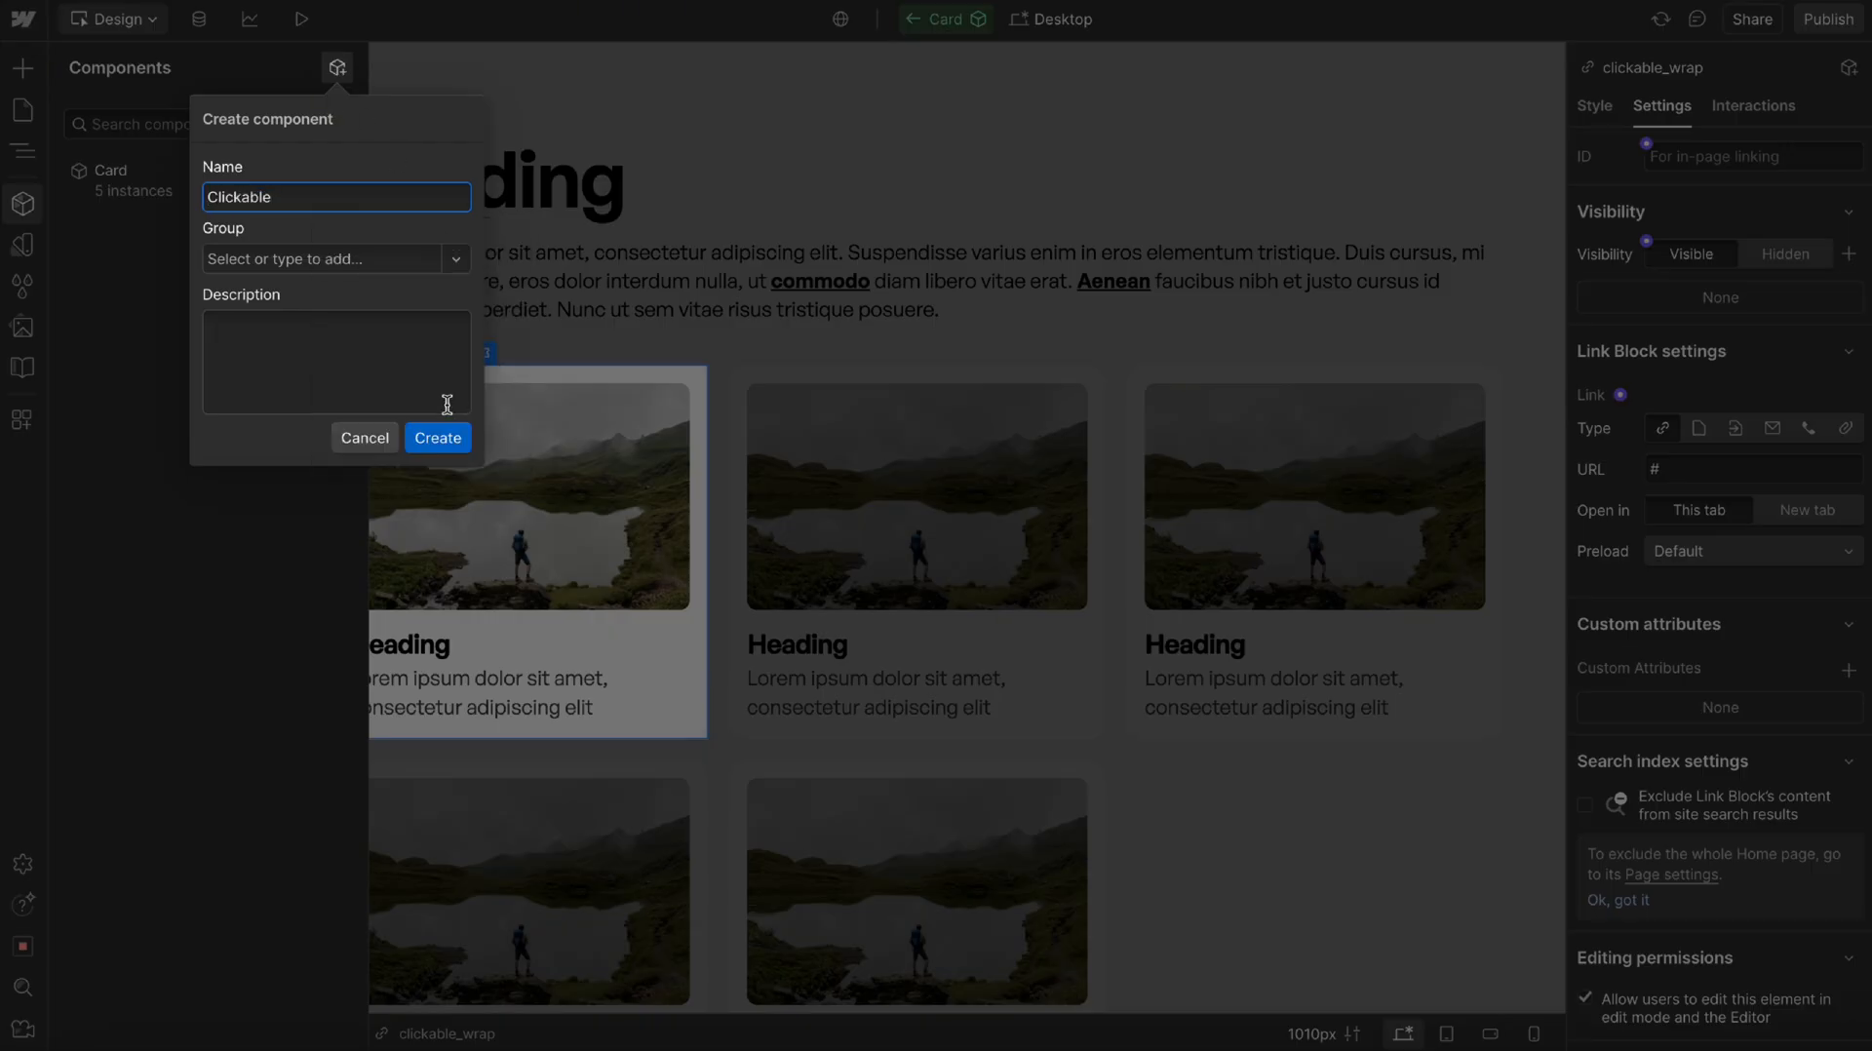
{"action": "left_click", "coordinate": [436, 437]}
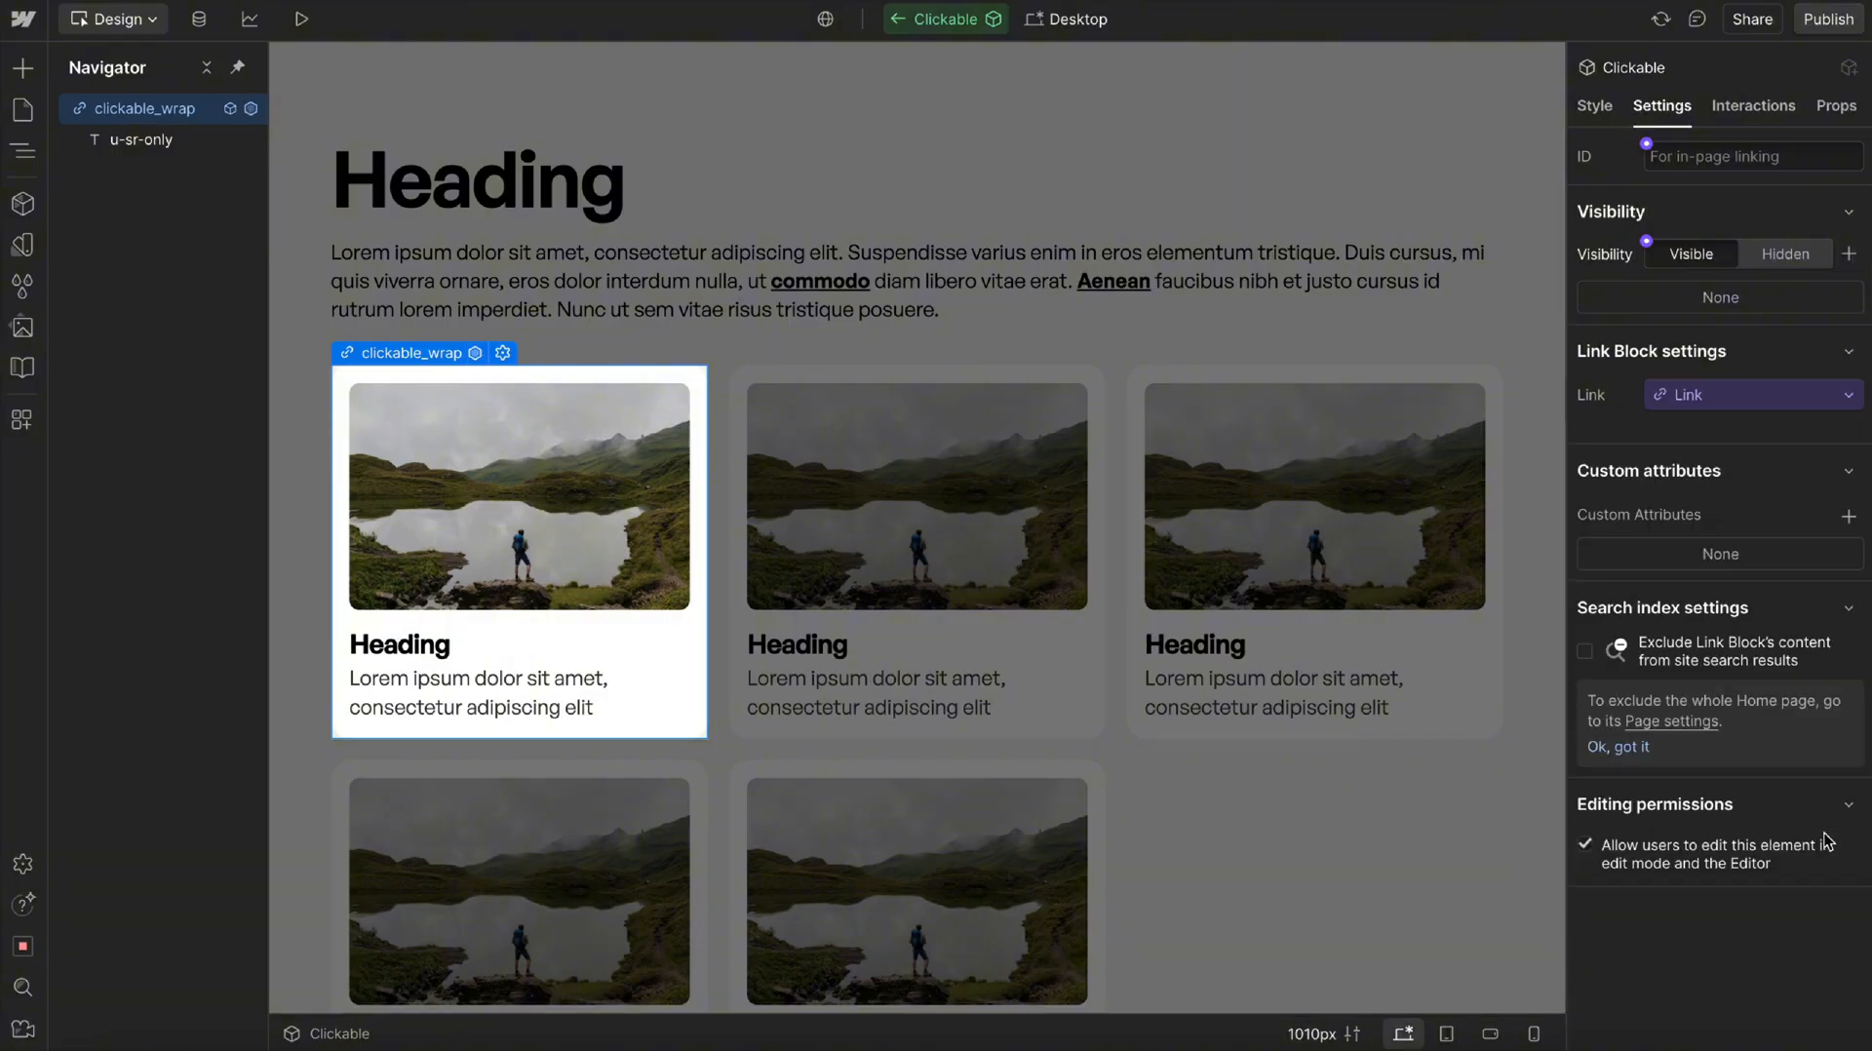
{"action": "left_click", "coordinate": [141, 139]}
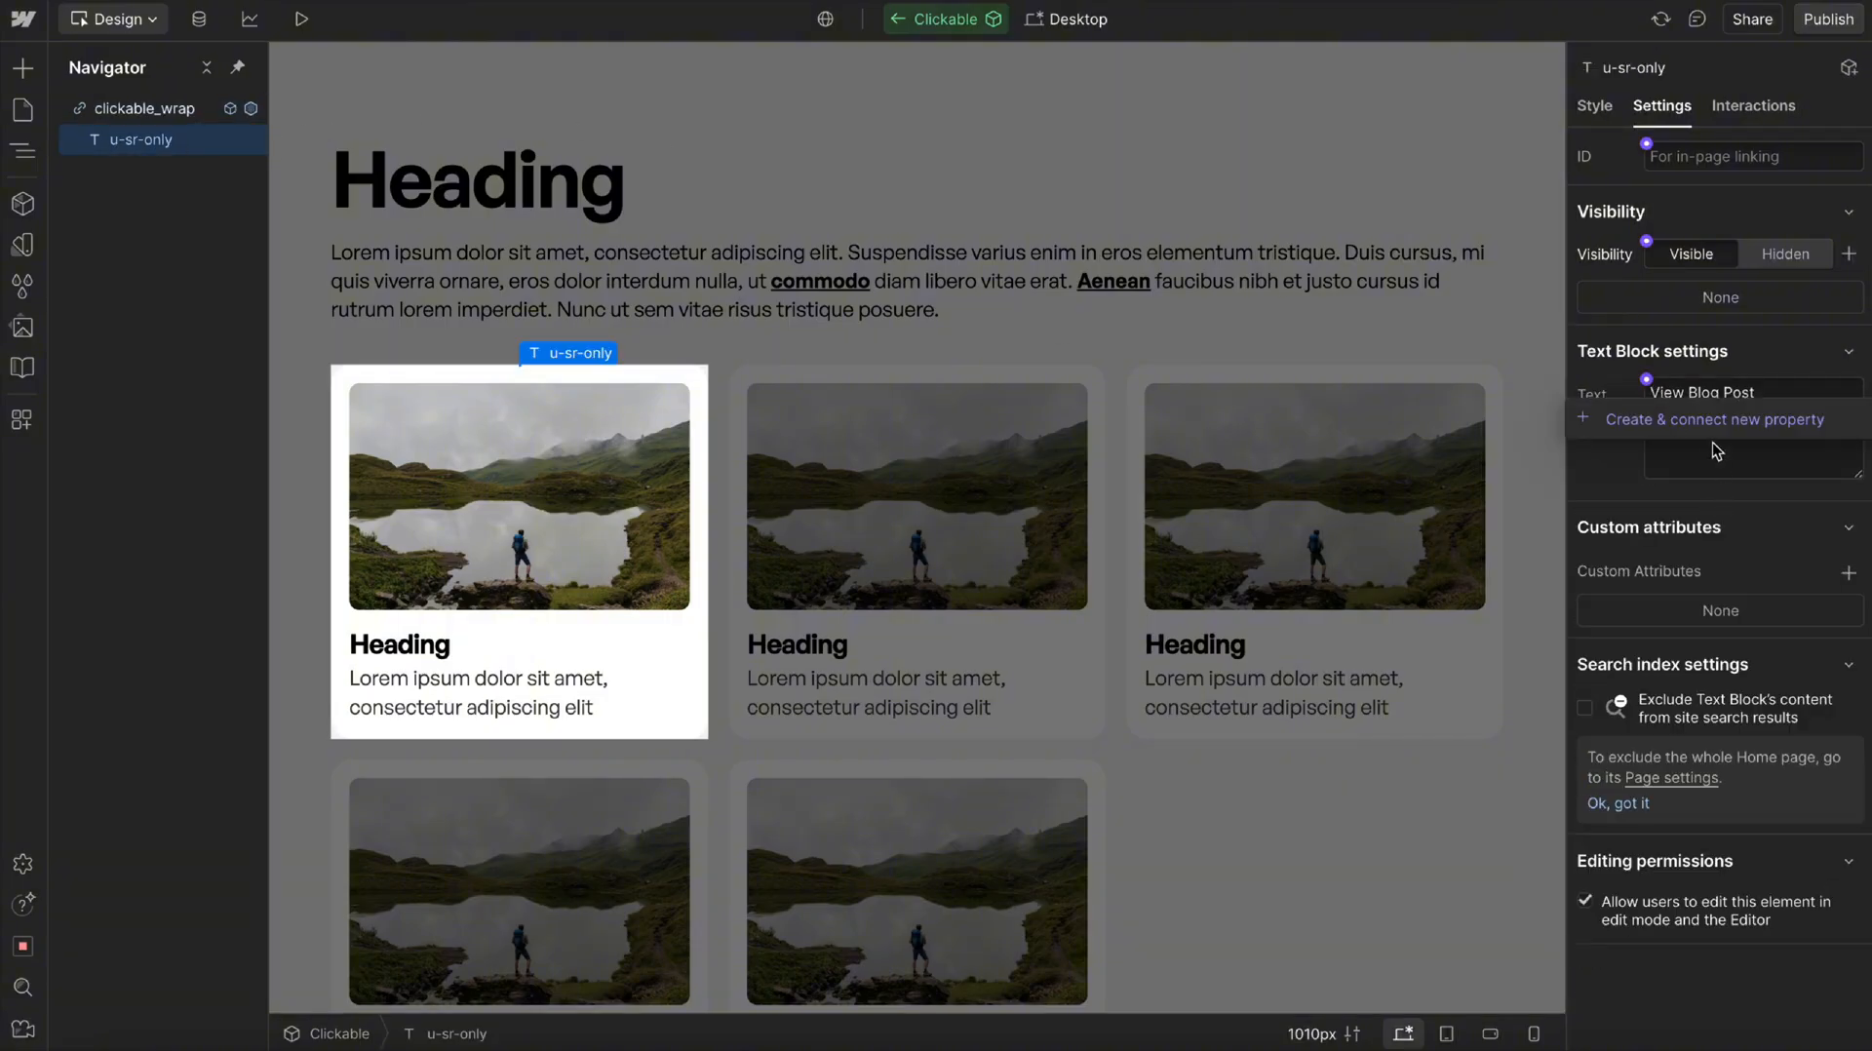
{"action": "left_click", "coordinate": [1713, 419]}
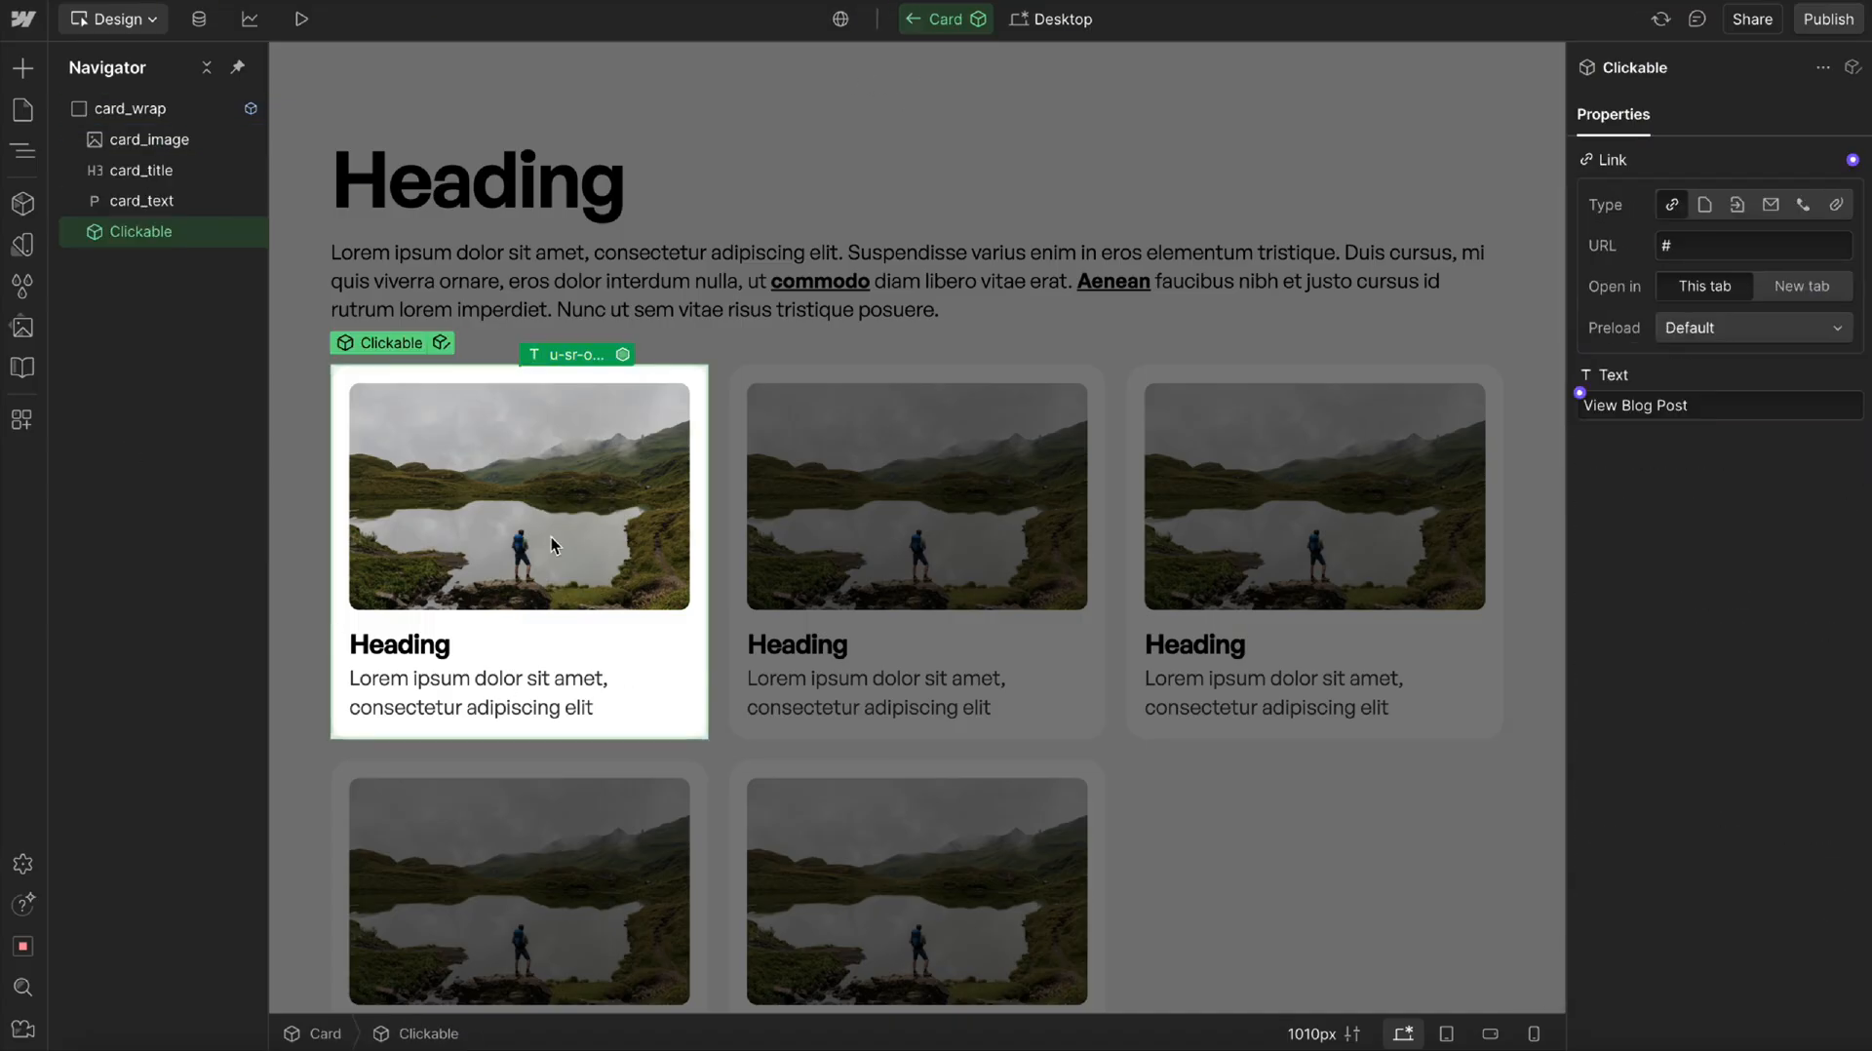
Leave the Card component editor and return to the Home page's card grid.
{"action": "left_click", "coordinate": [916, 495]}
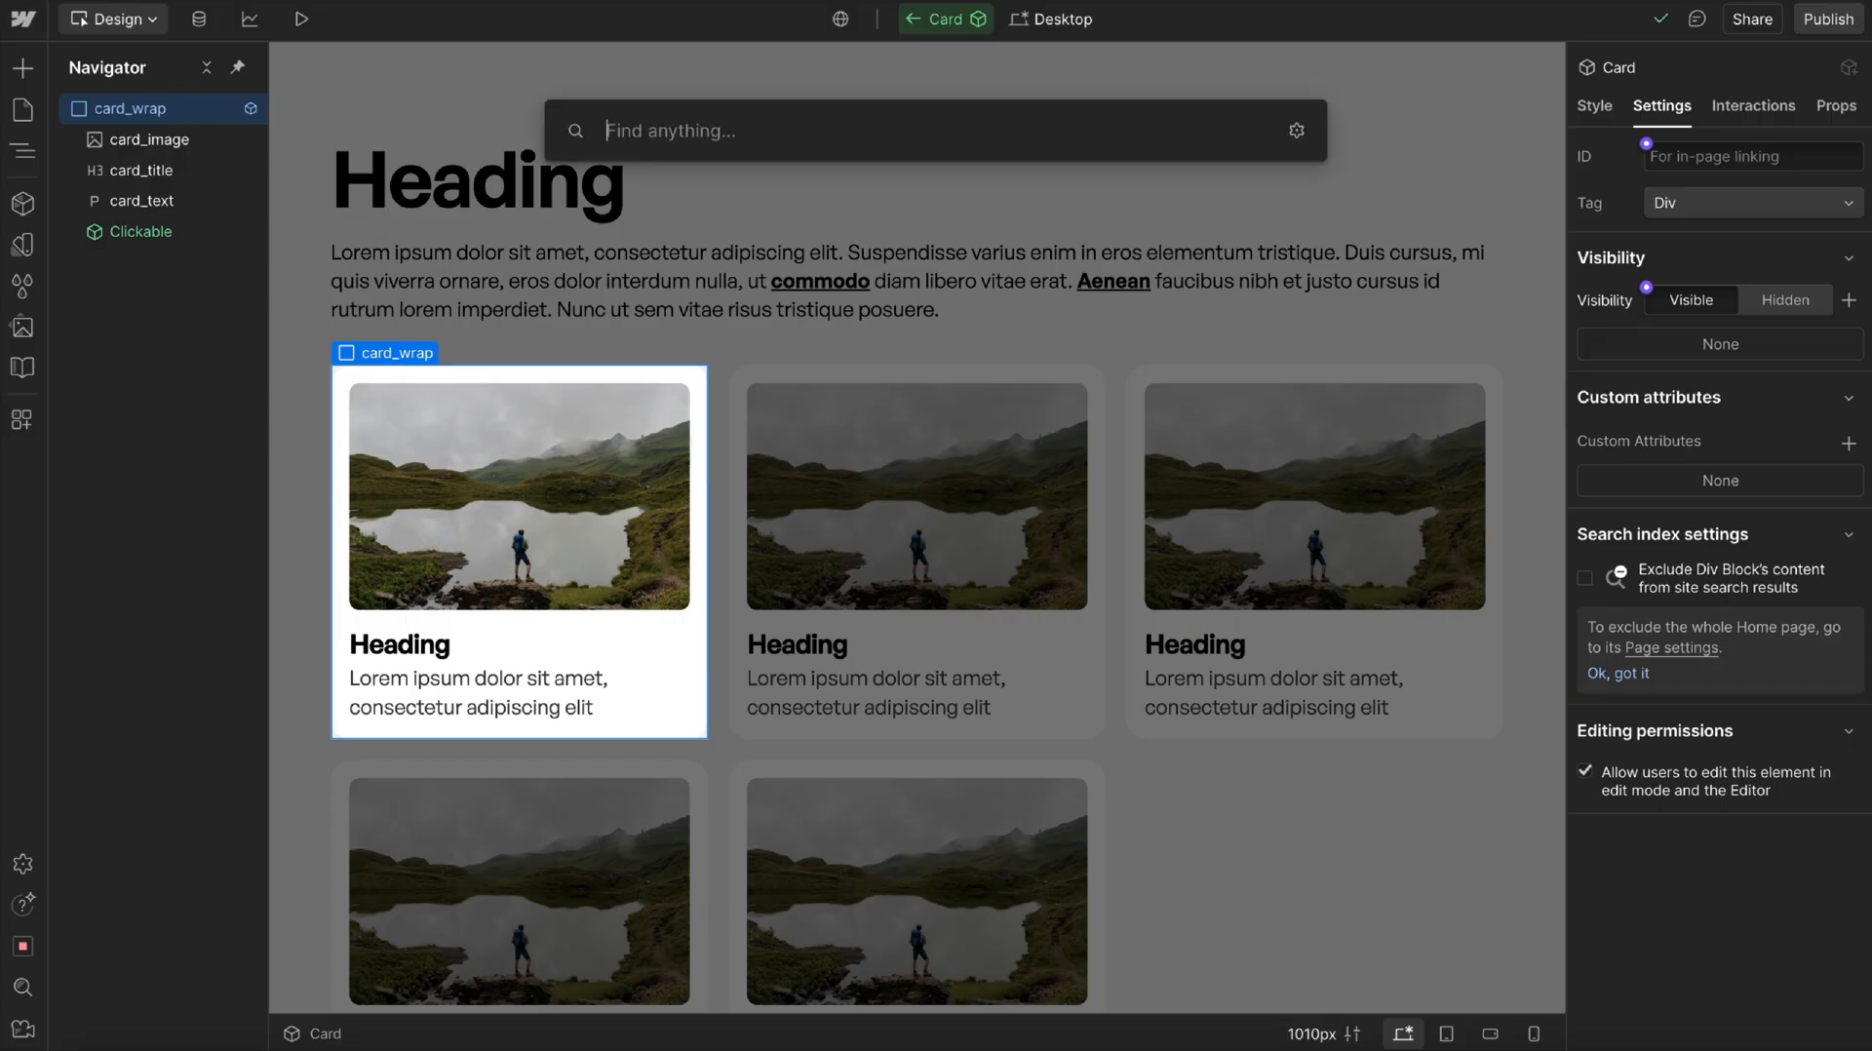
{"action": "type", "text": "slo"}
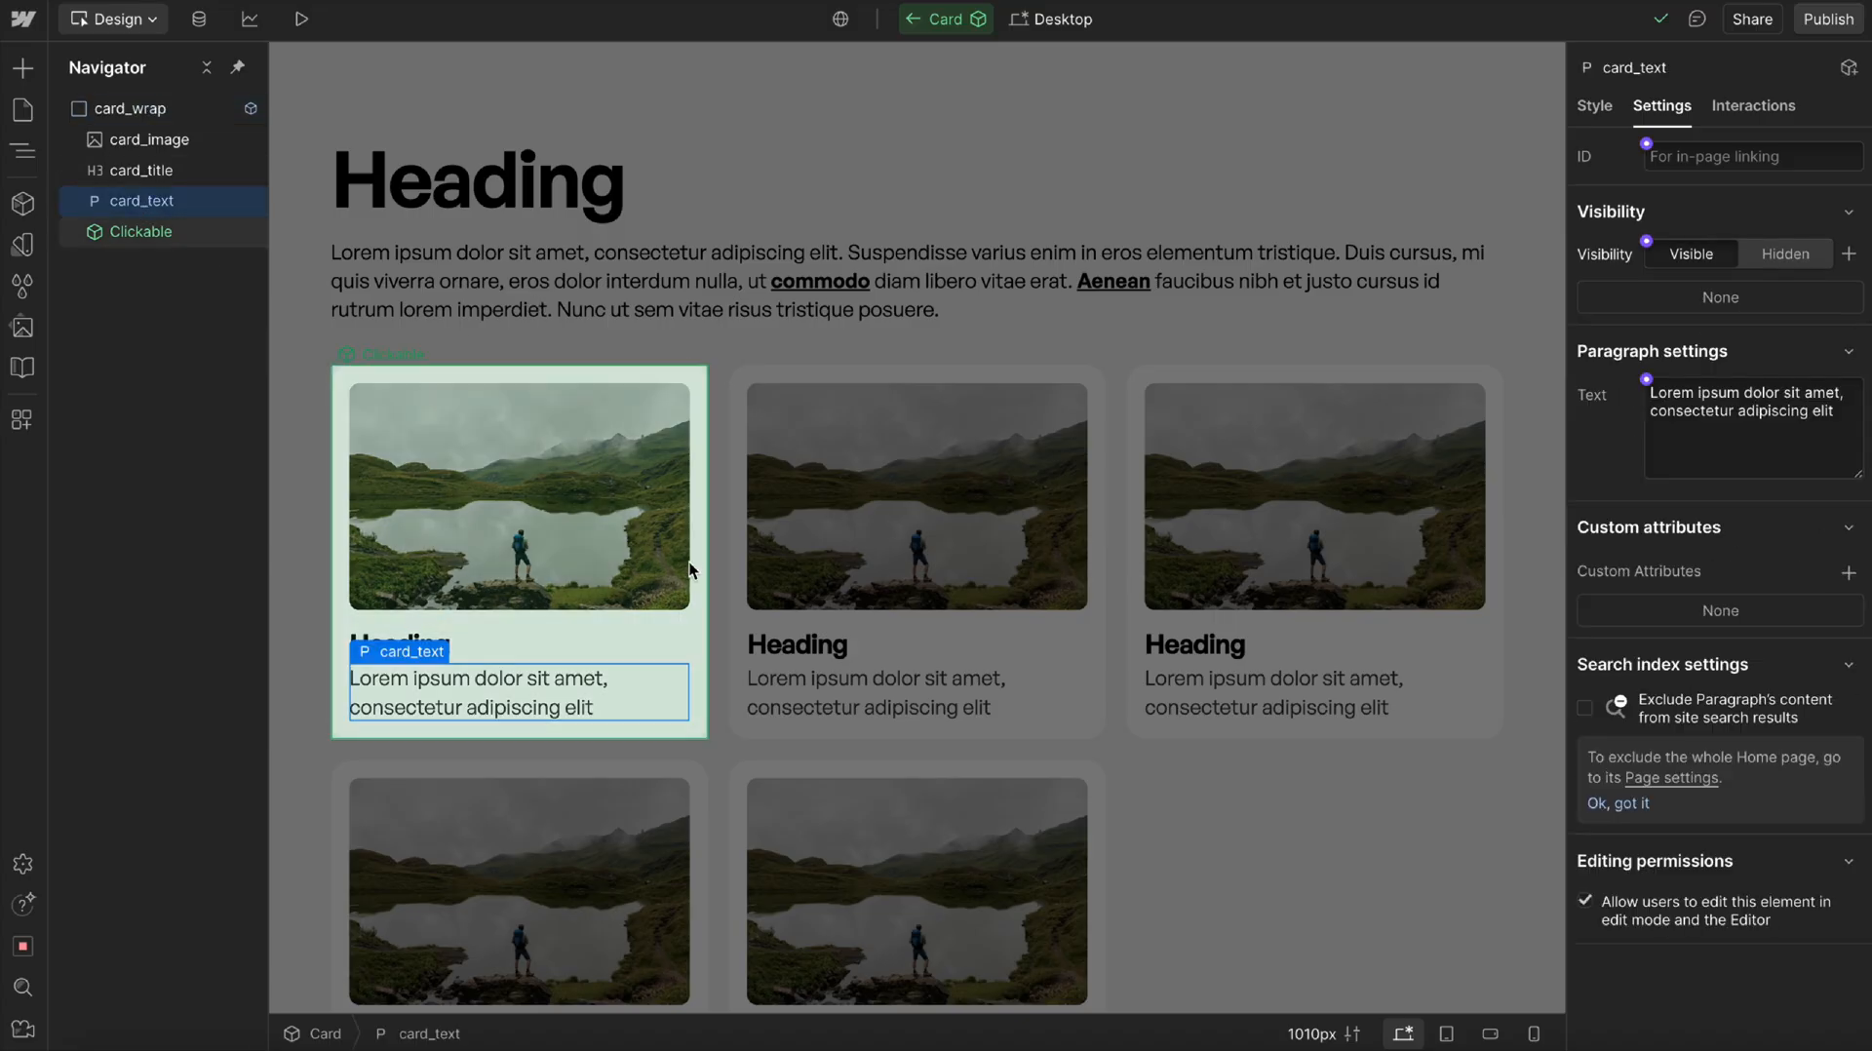
{"action": "mouse_move", "coordinate": [543, 709]}
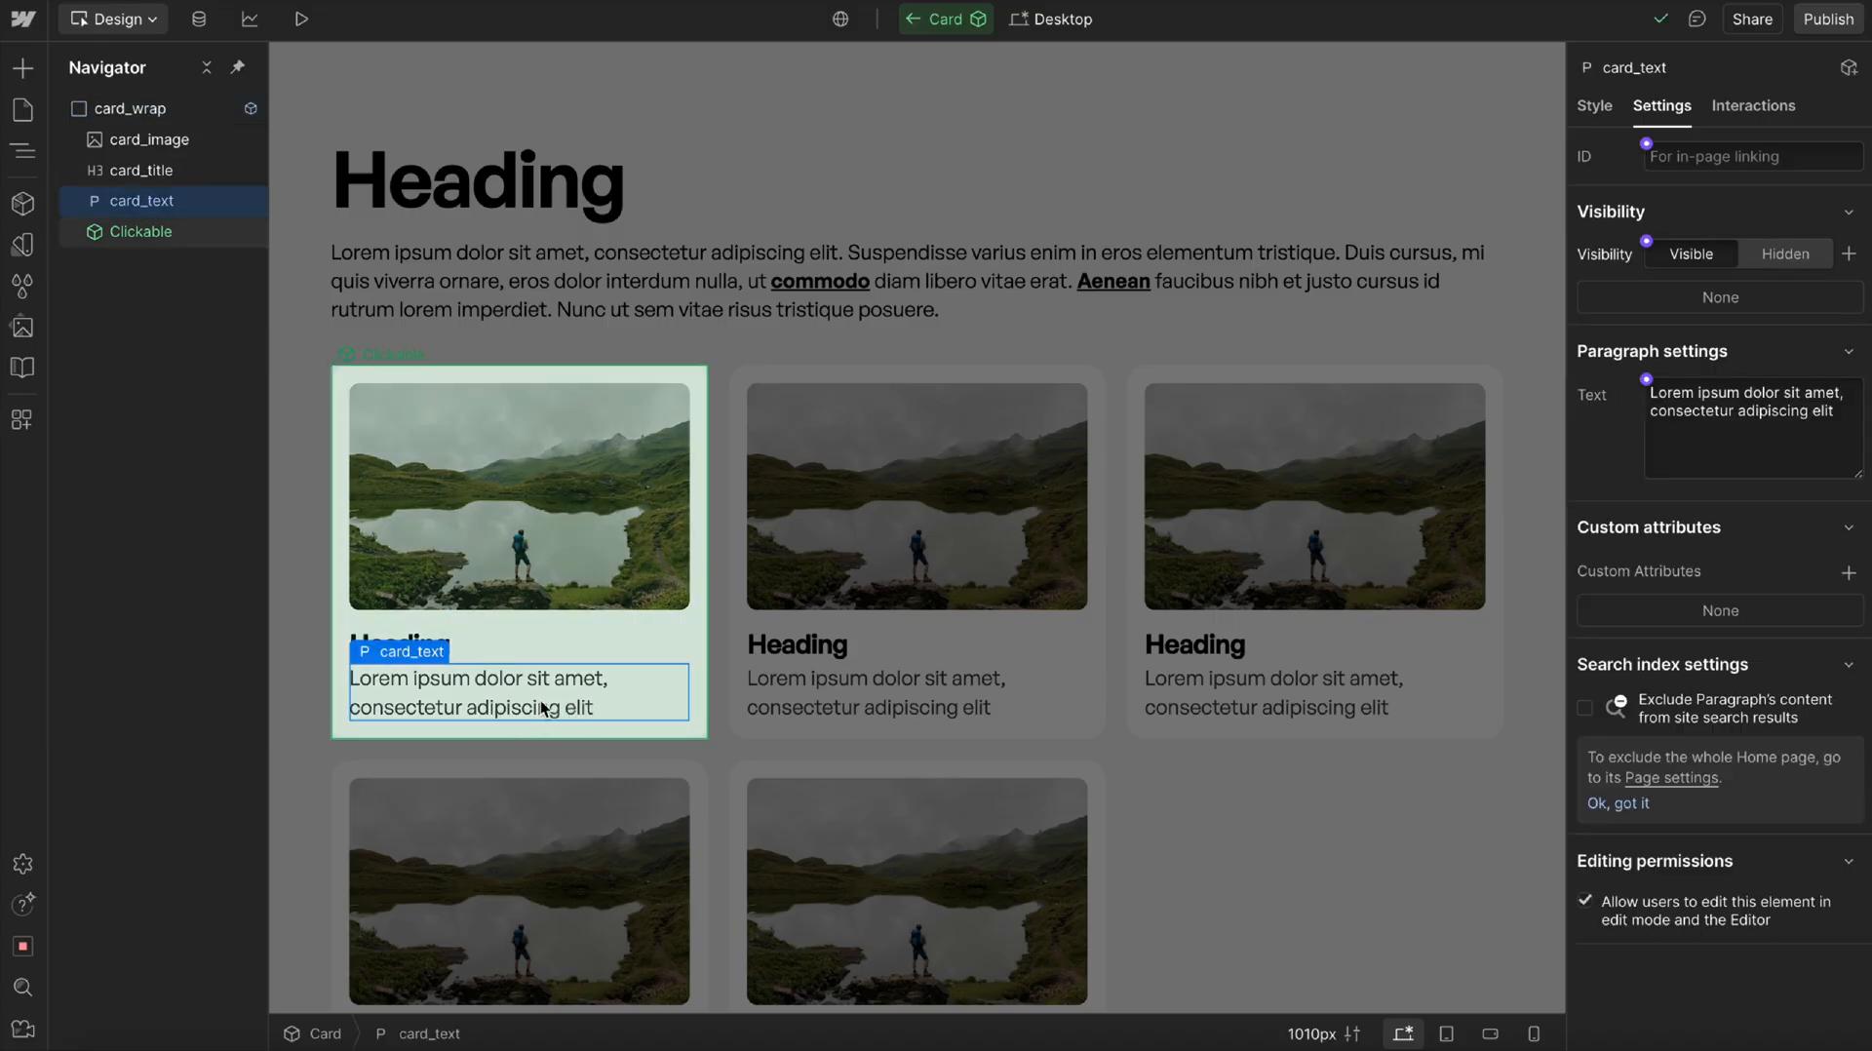
{"action": "left_click", "coordinate": [140, 231]}
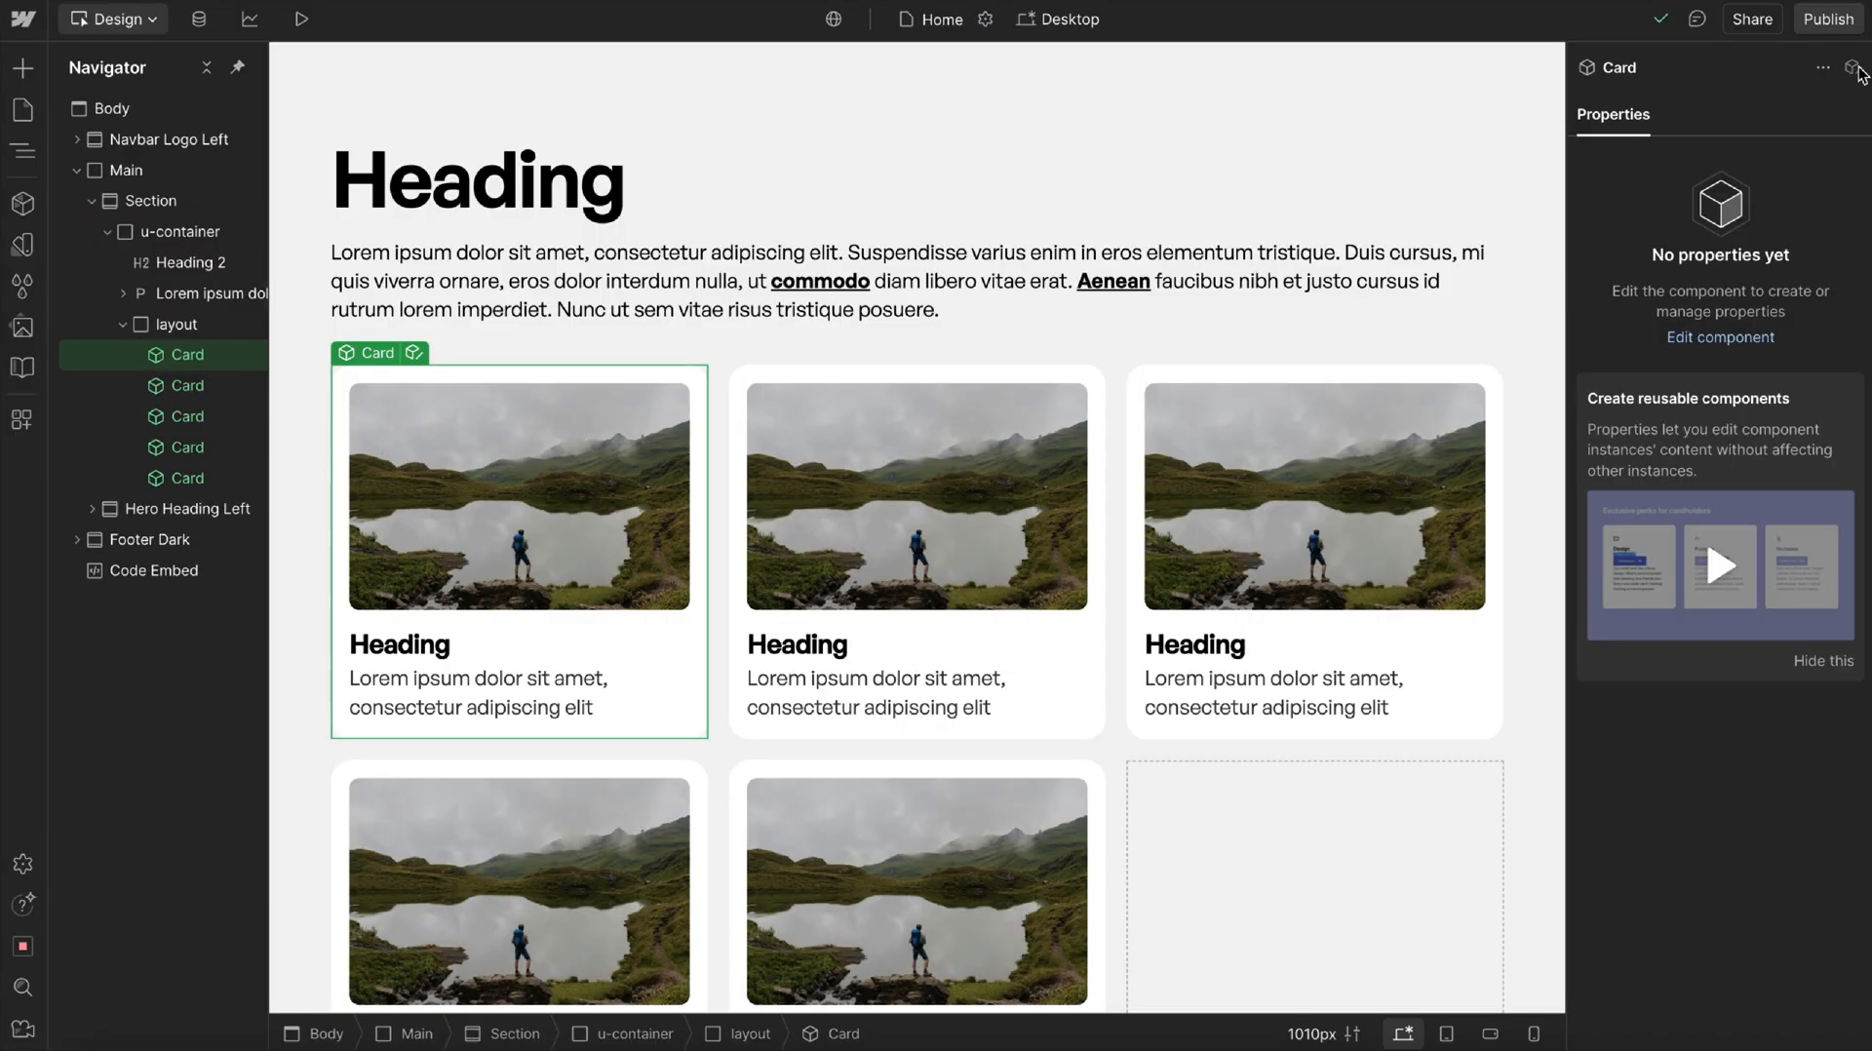
{"action": "left_click", "coordinate": [1825, 19]}
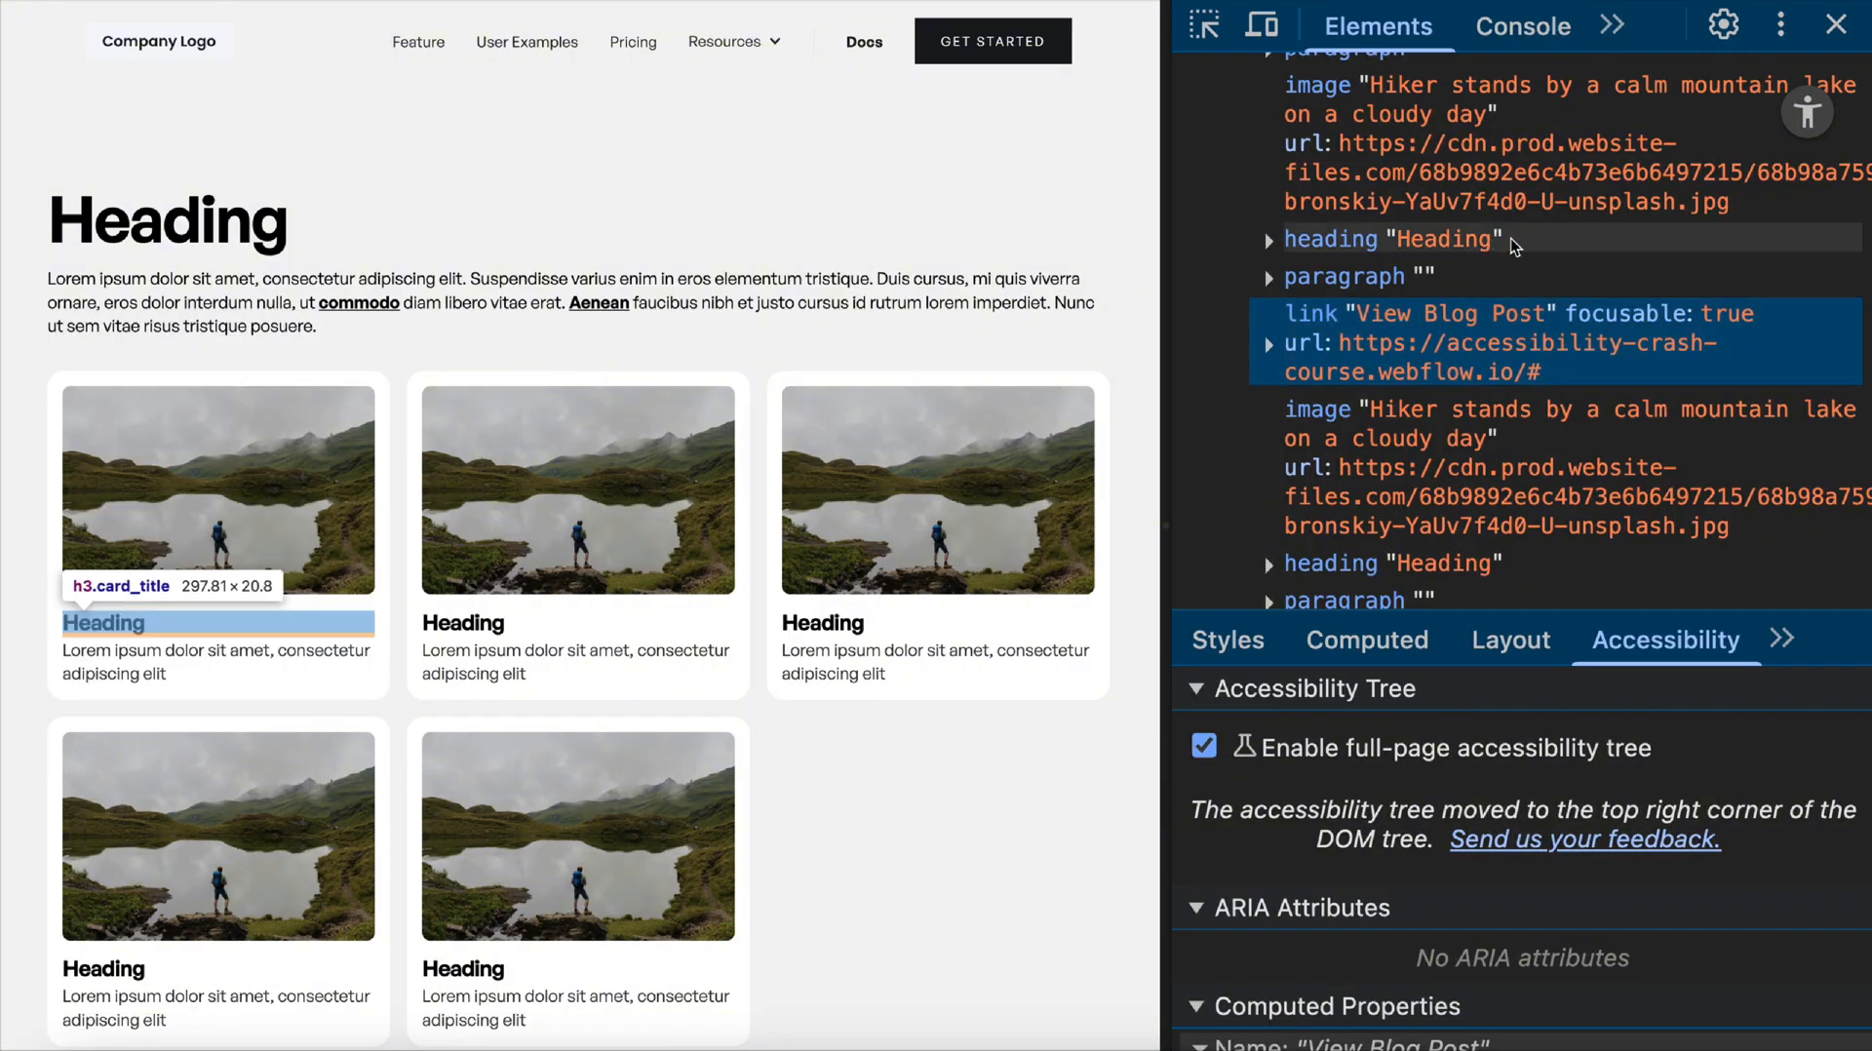
{"action": "mouse_move", "coordinate": [217, 489]}
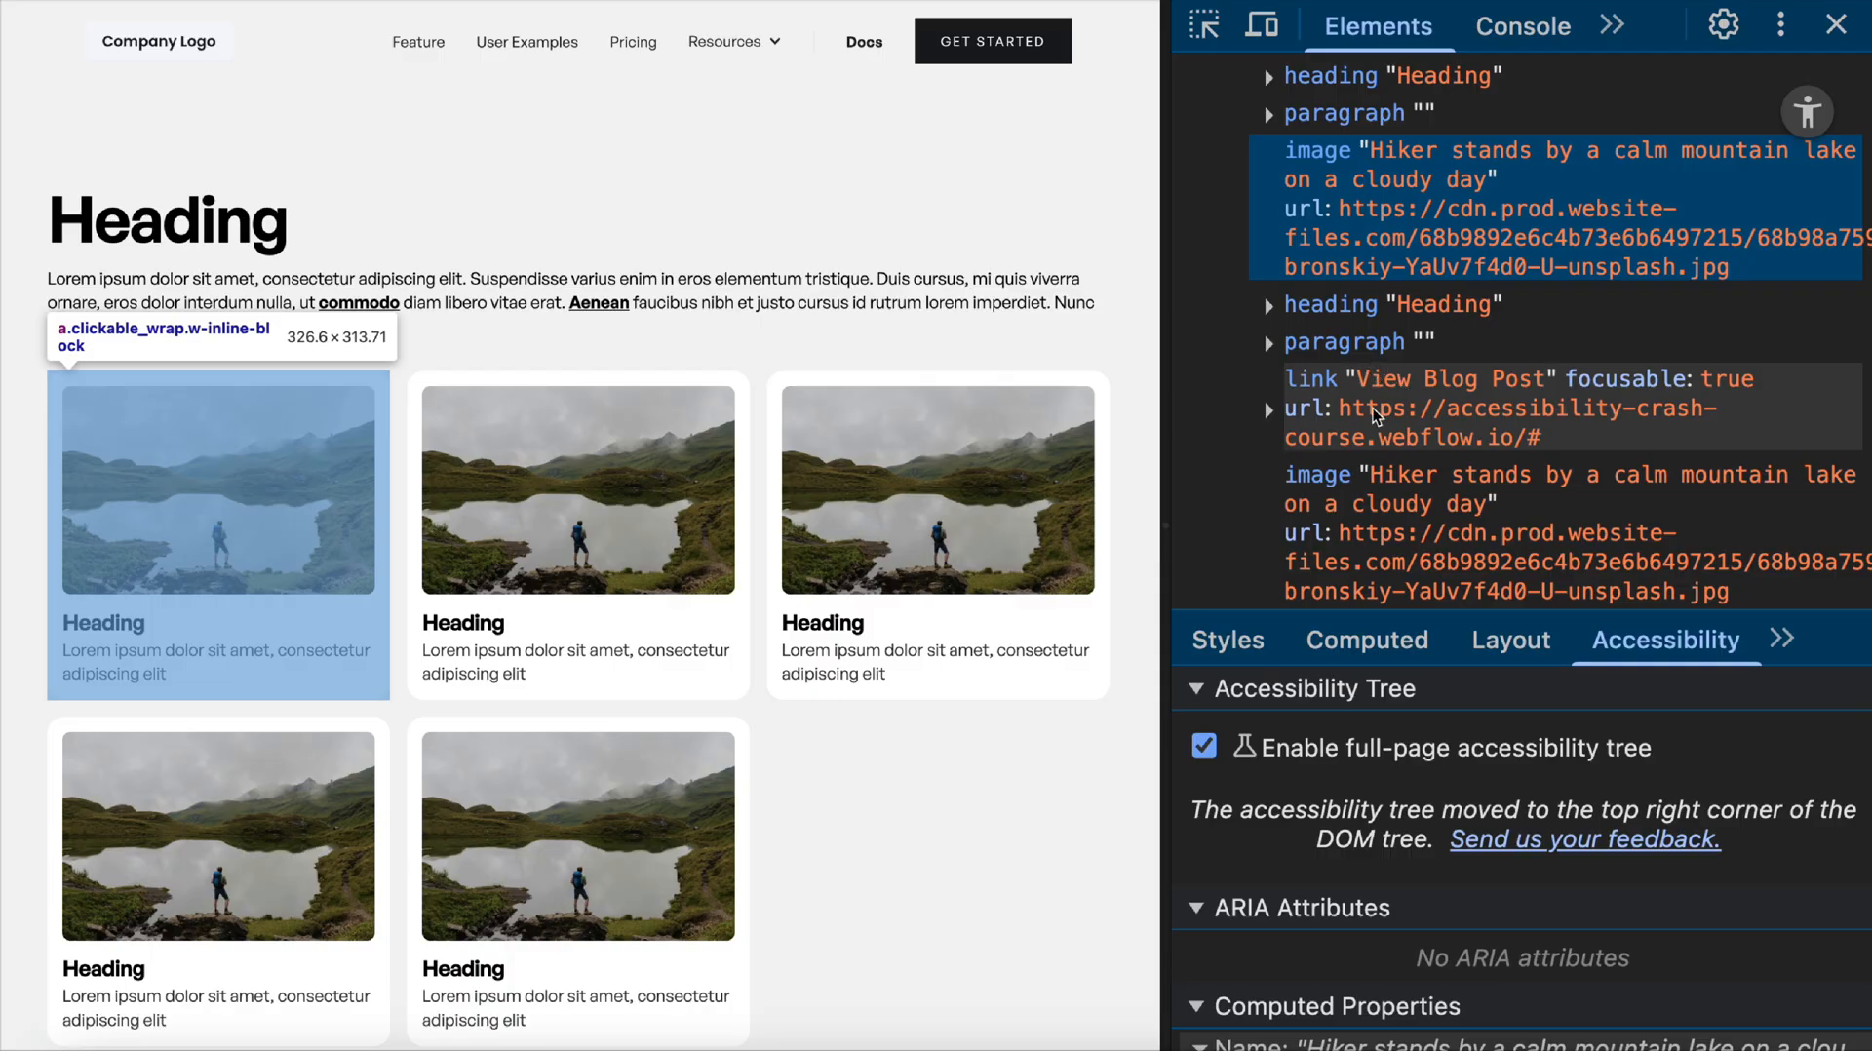
{"action": "mouse_move", "coordinate": [1368, 365]}
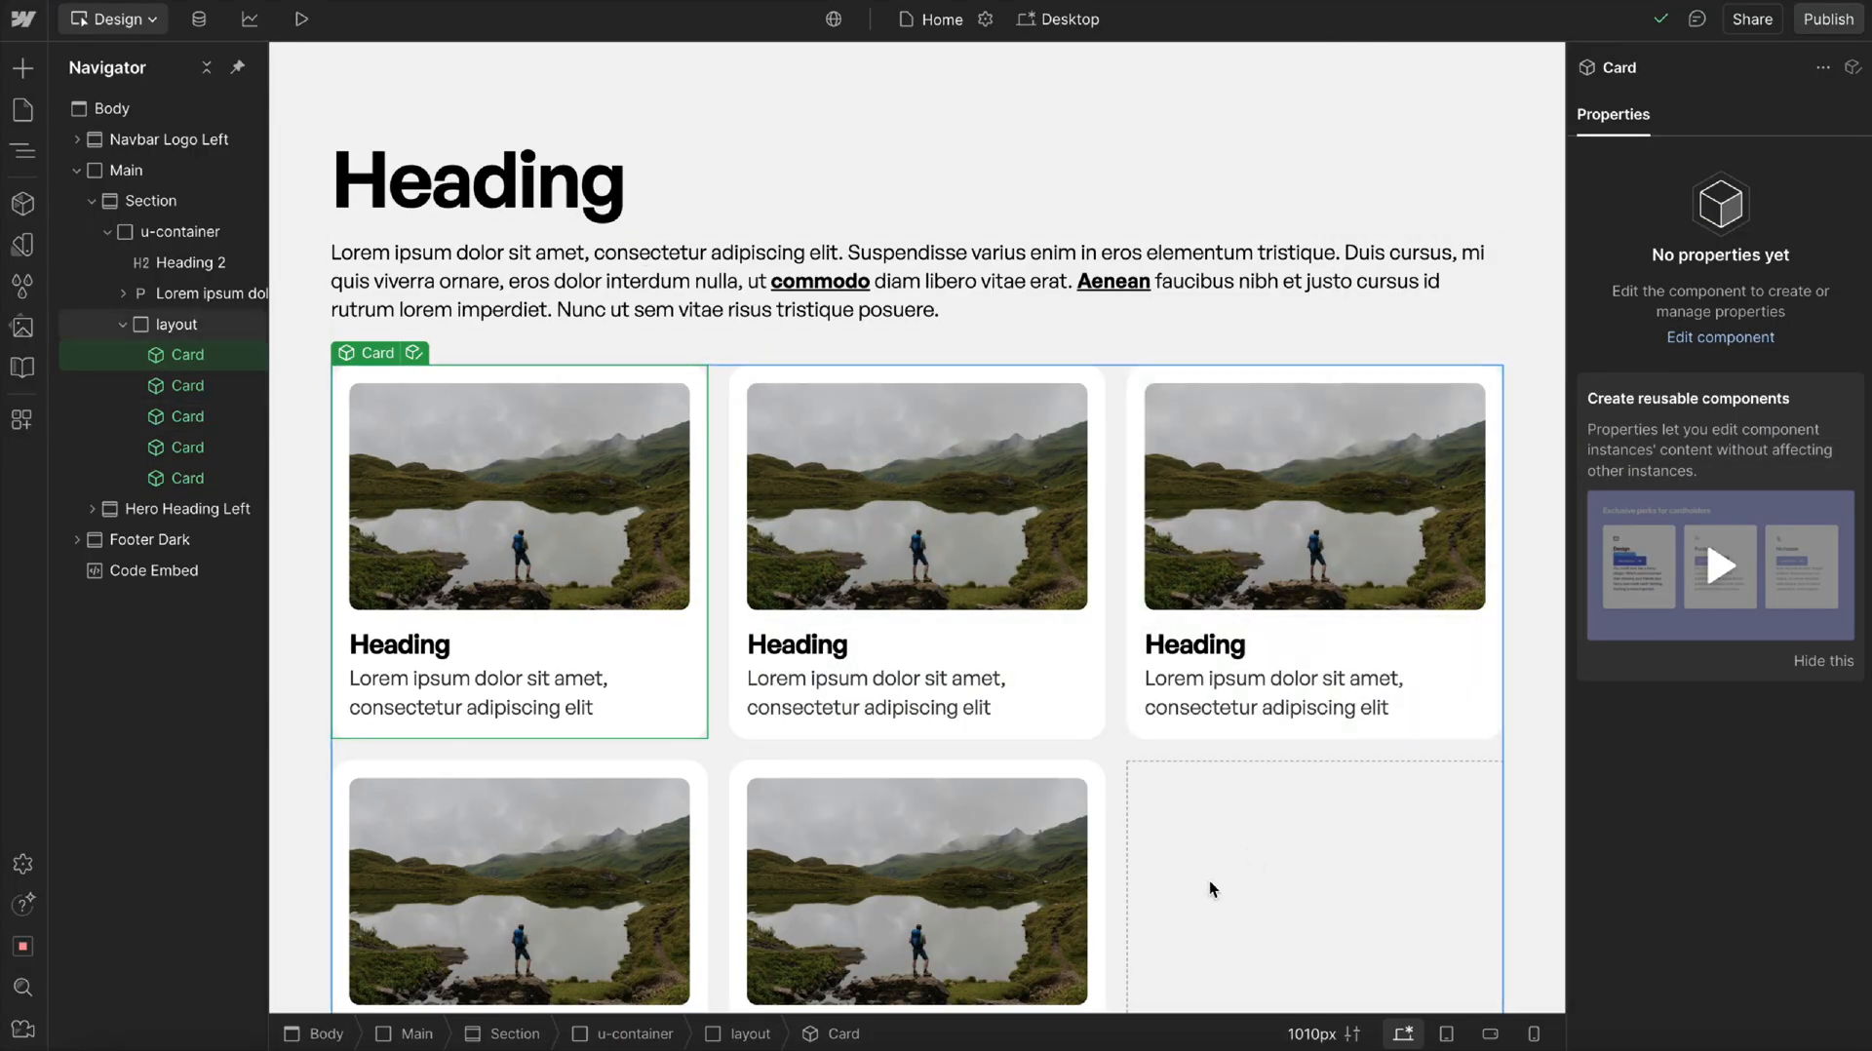
{"action": "left_click", "coordinate": [176, 323]}
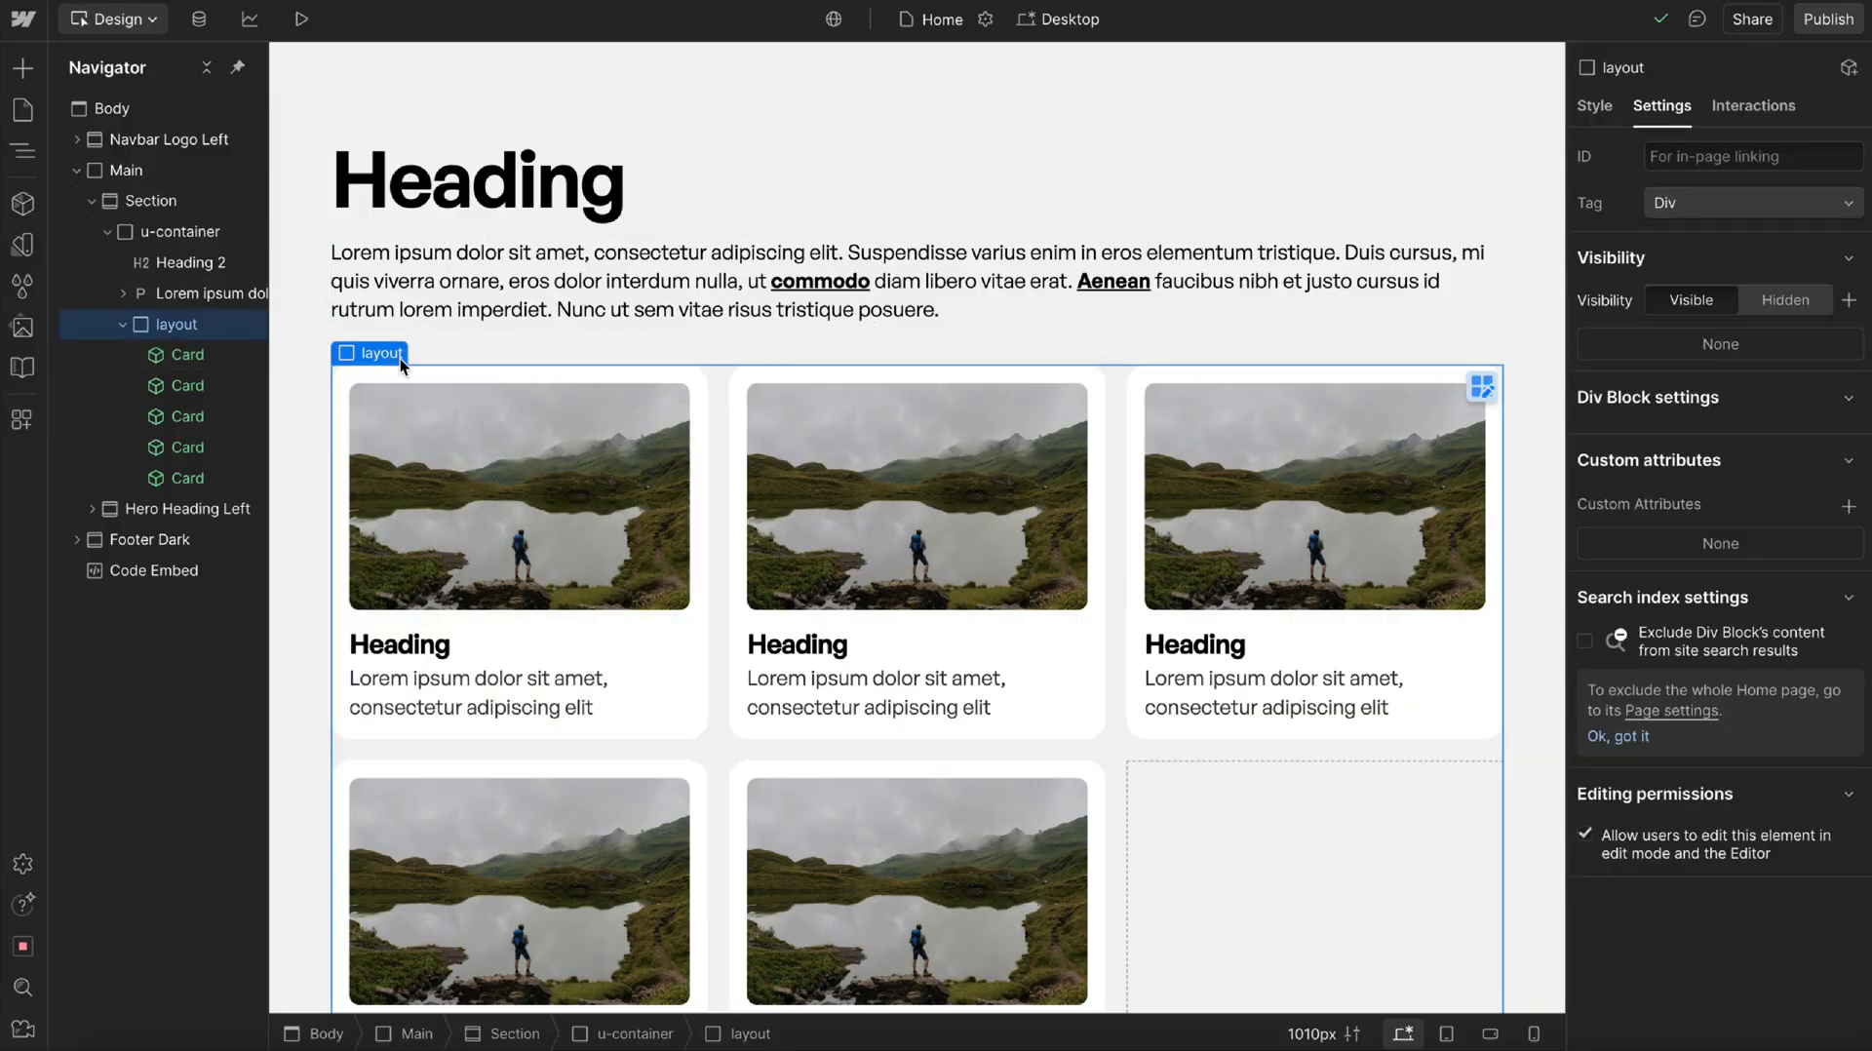
{"action": "mouse_move", "coordinate": [1809, 538]}
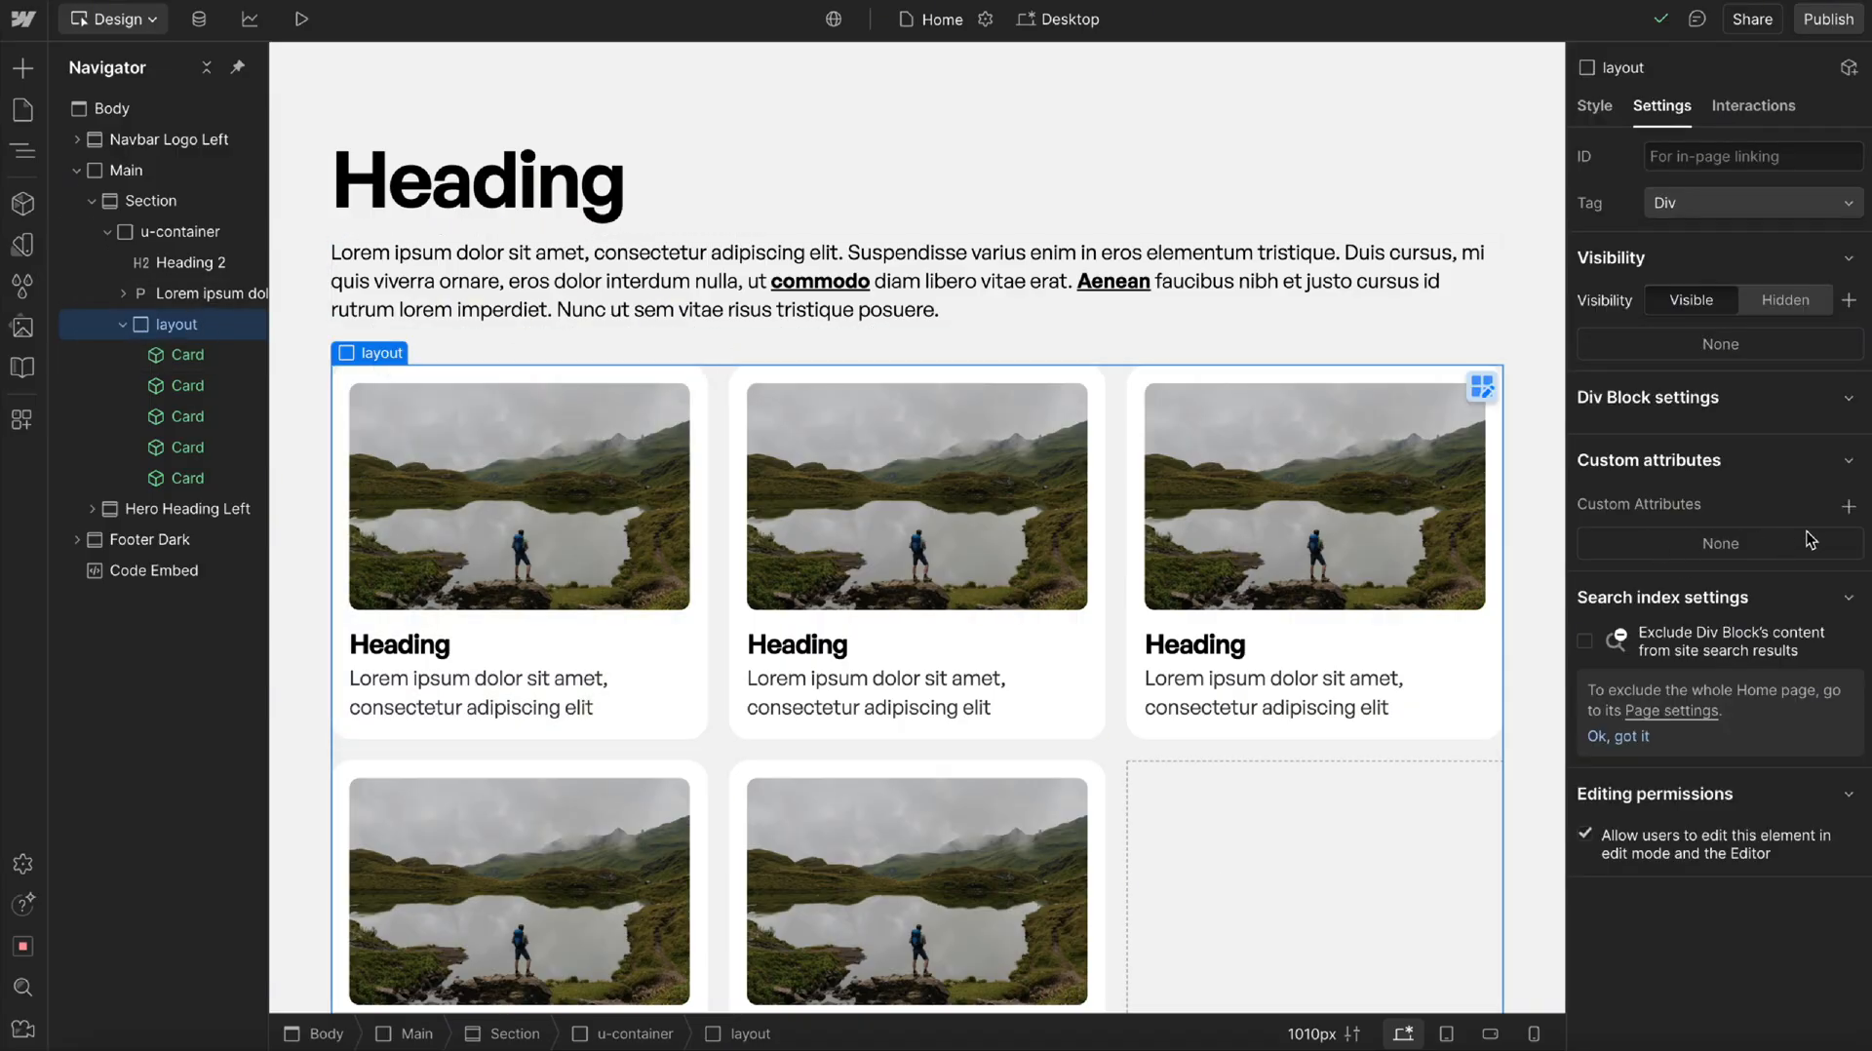
{"action": "left_click", "coordinate": [1851, 508]}
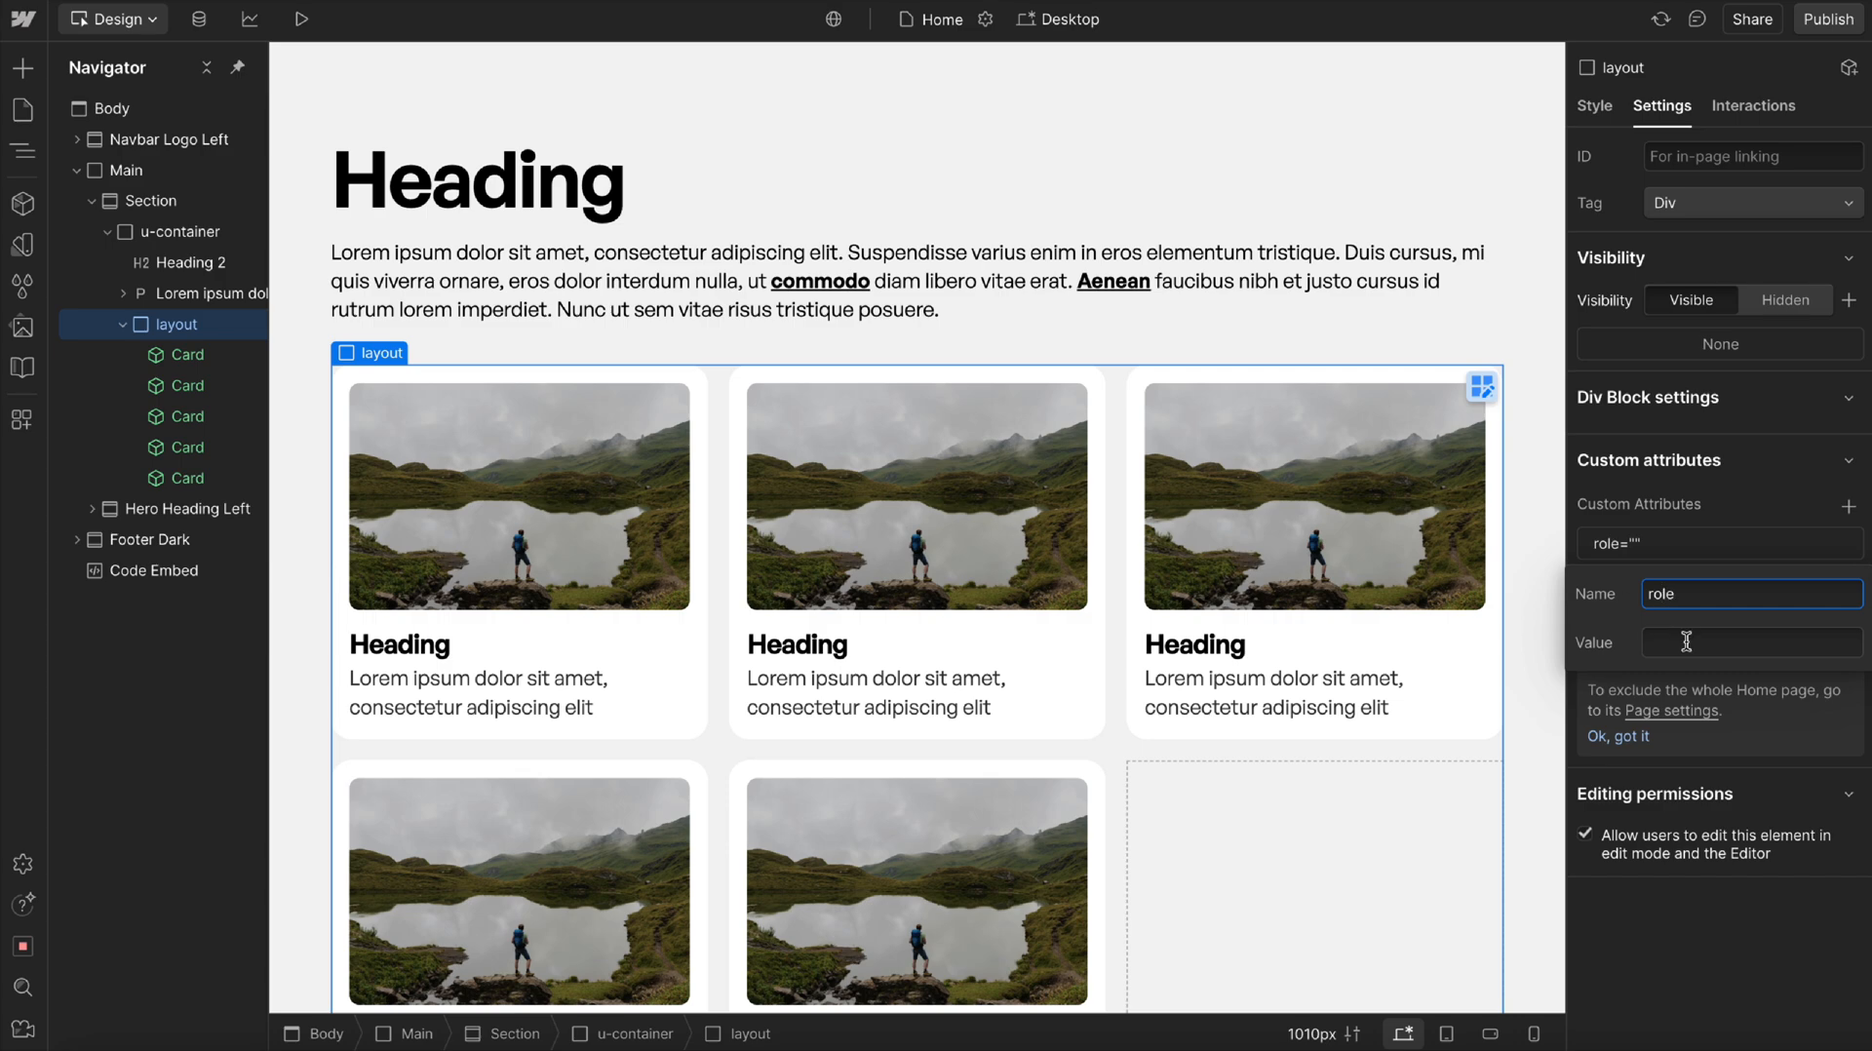
{"action": "type", "text": "list"}
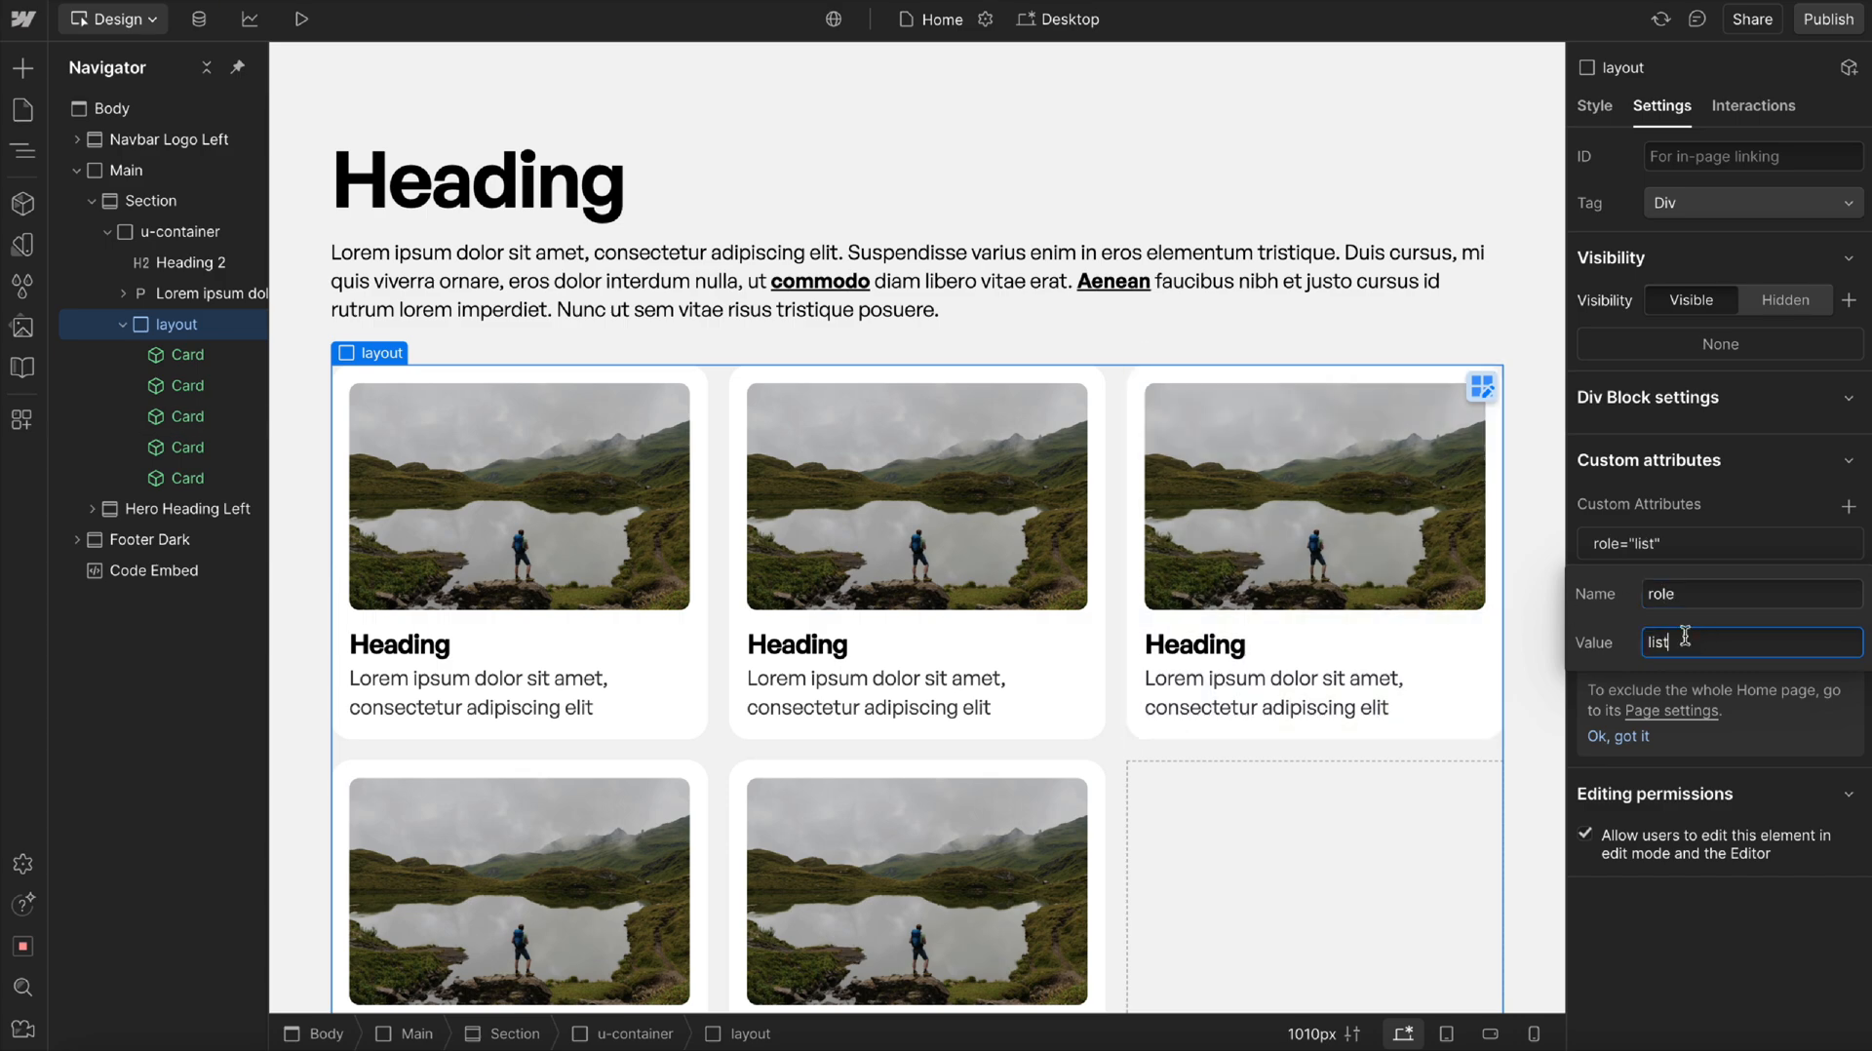
{"action": "type", "text": "i"}
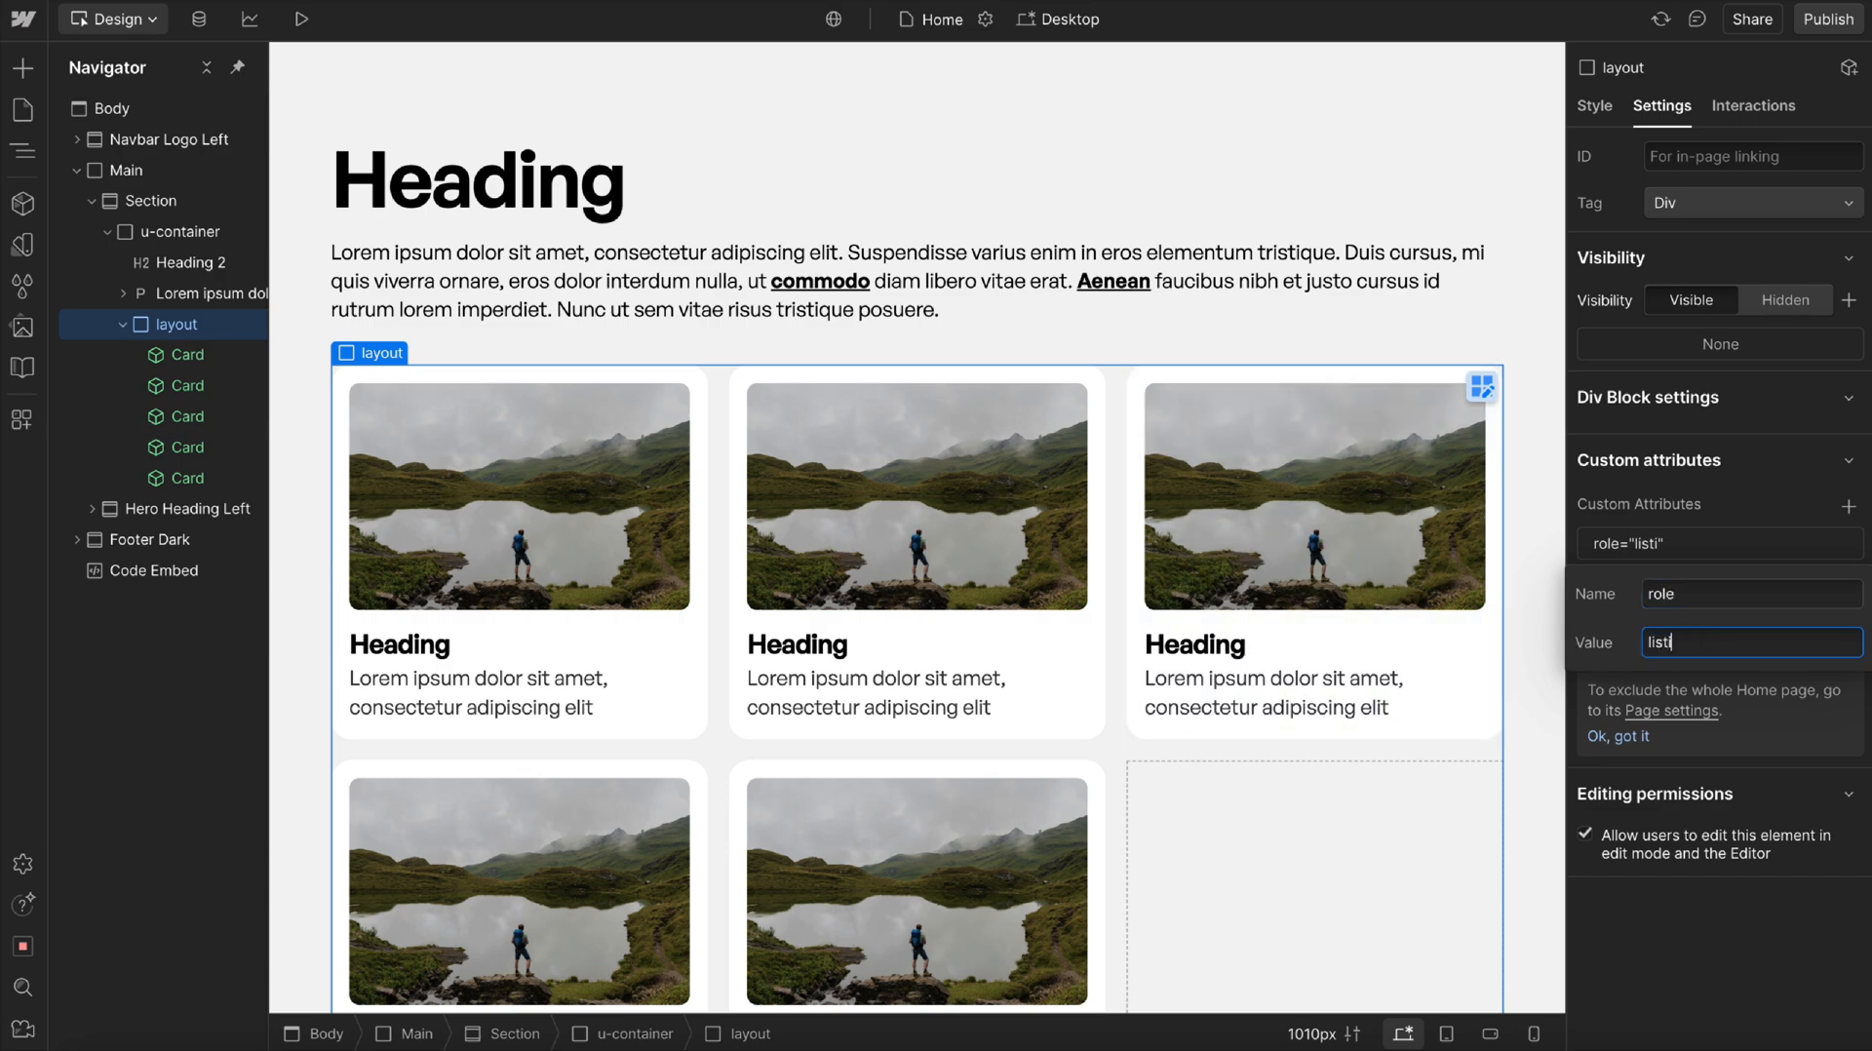
{"action": "type", "text": "tem"}
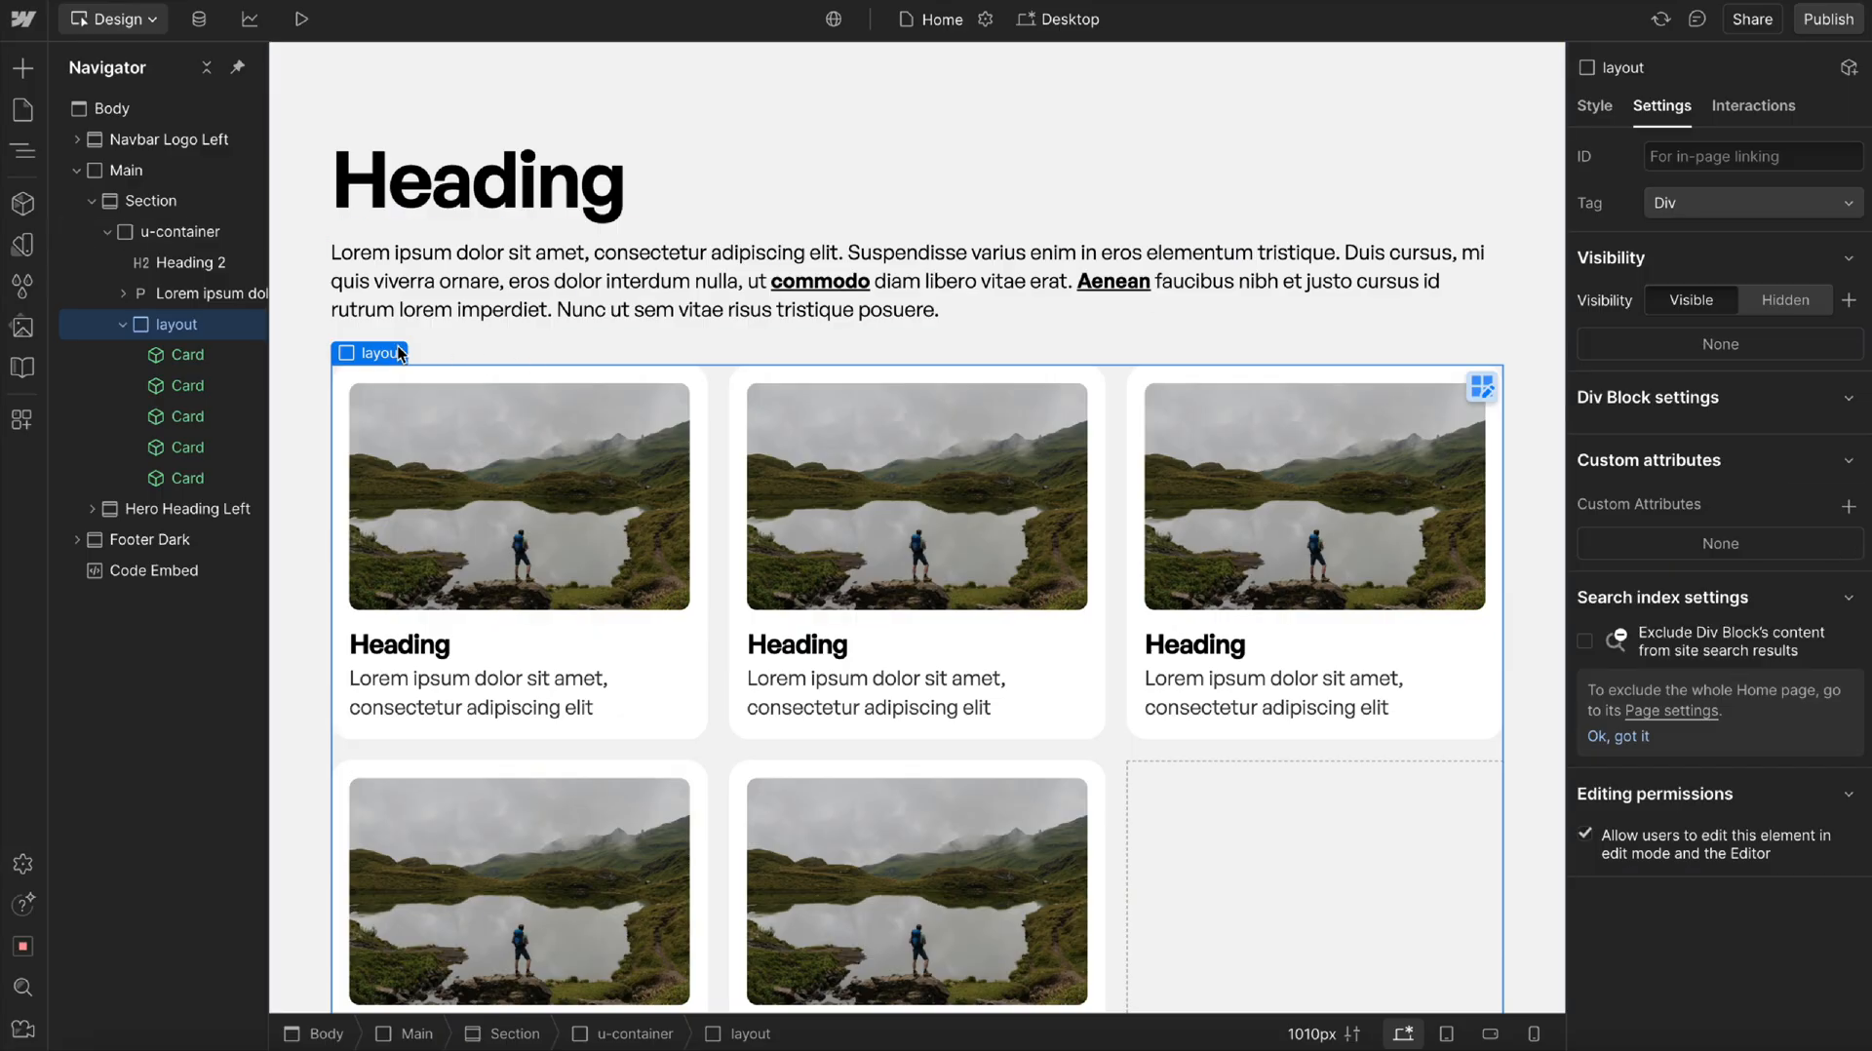
Convert the layout block into a custom element with tag ul.
{"action": "right_click", "coordinate": [382, 352]}
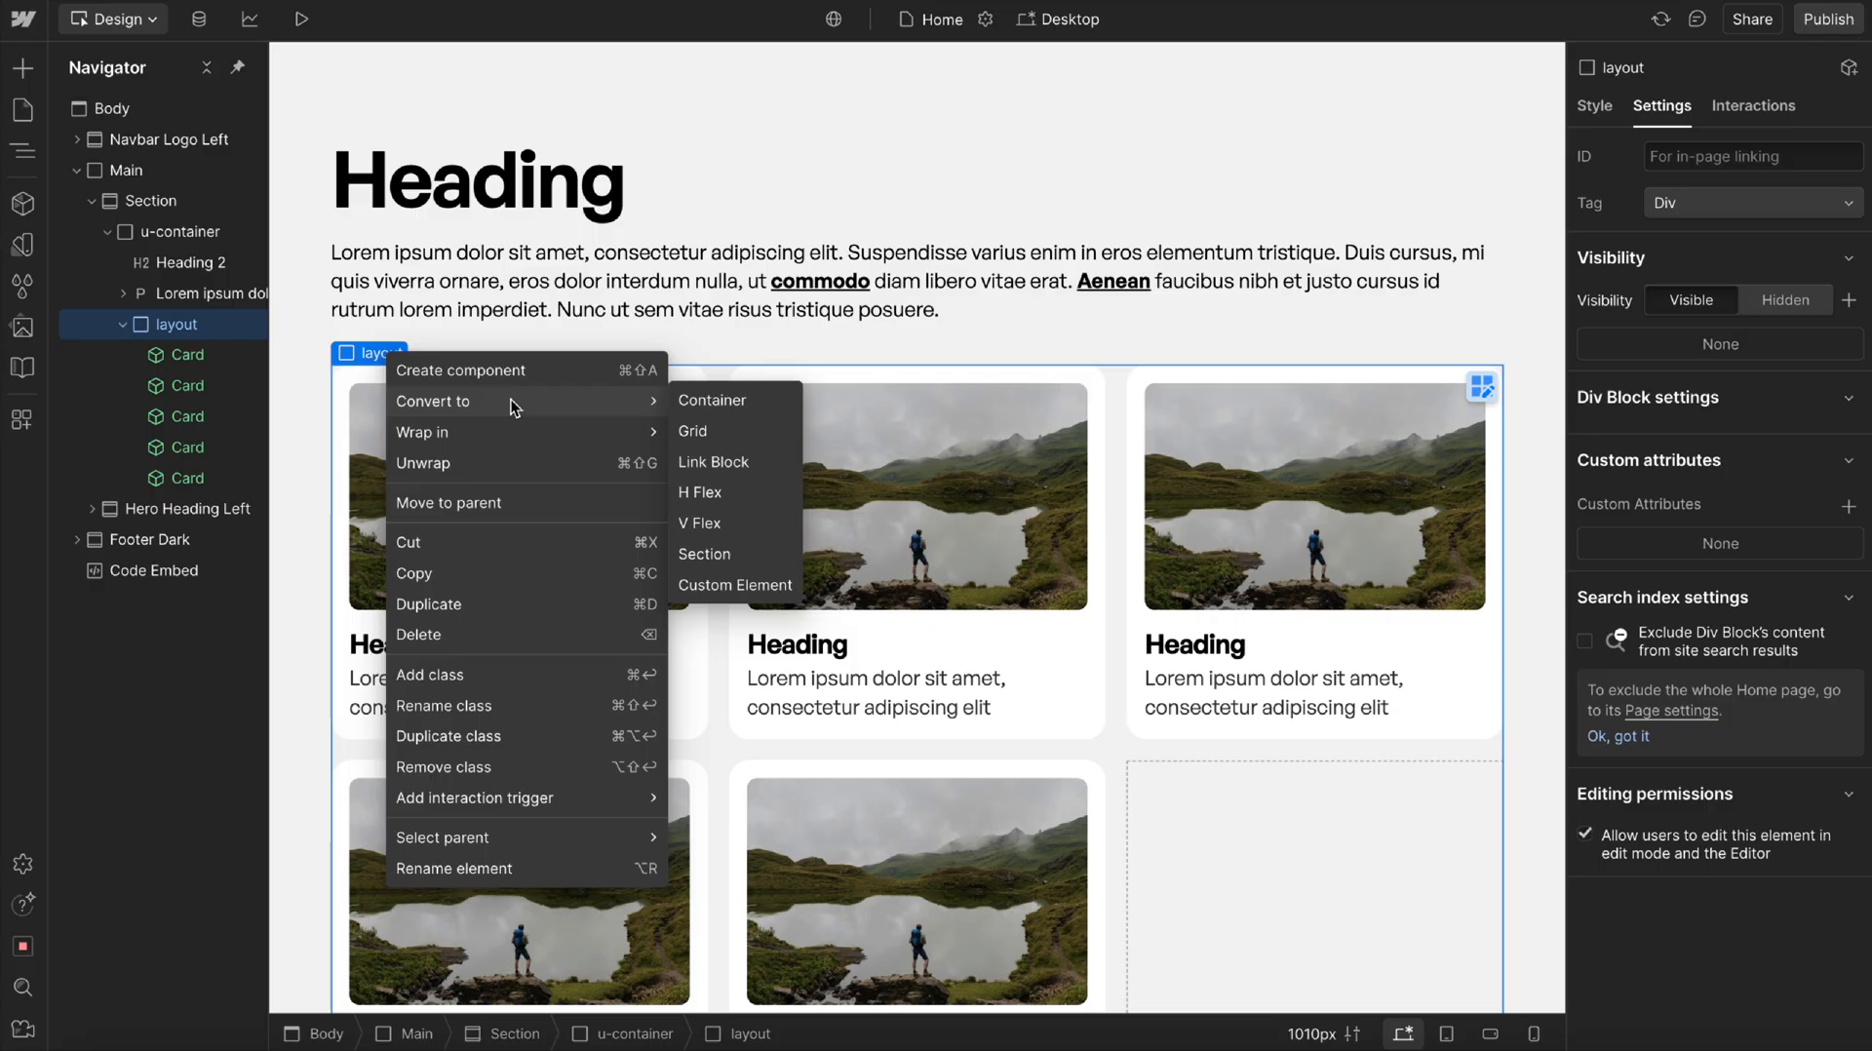
{"action": "mouse_move", "coordinate": [712, 399]}
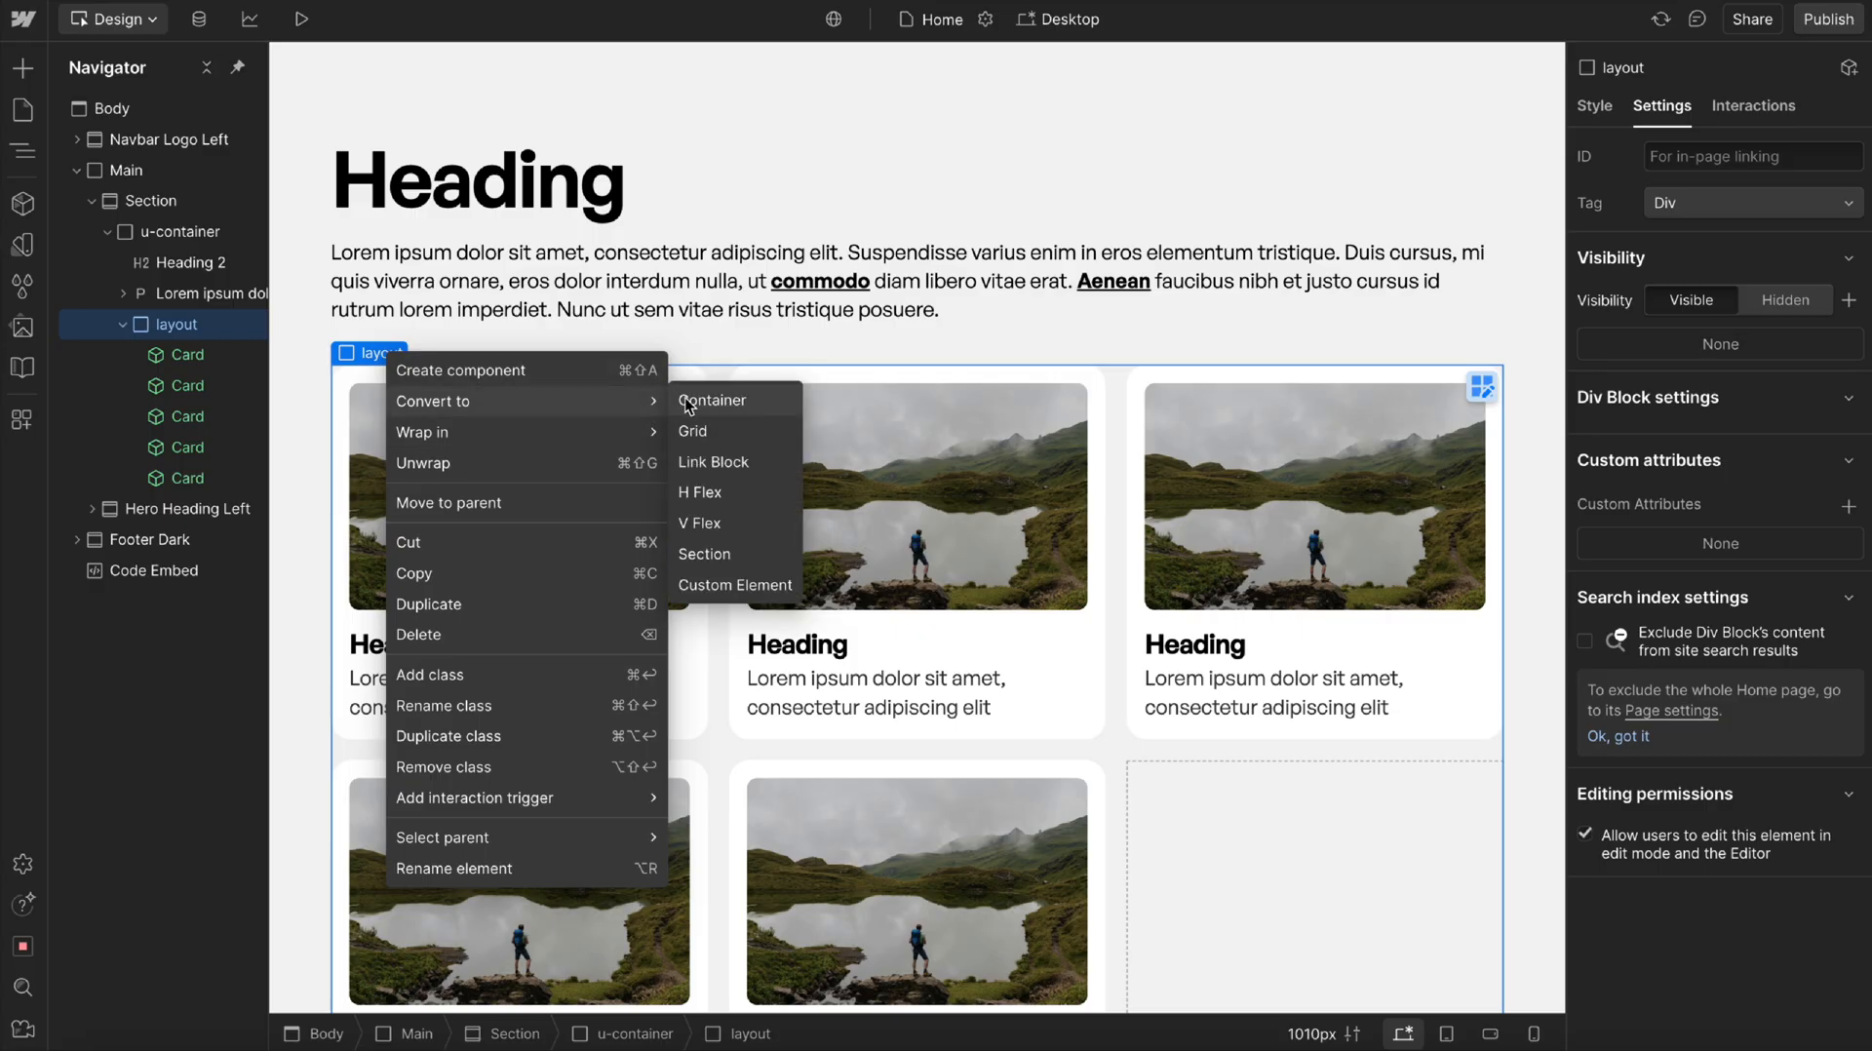
{"action": "left_click", "coordinate": [712, 400]}
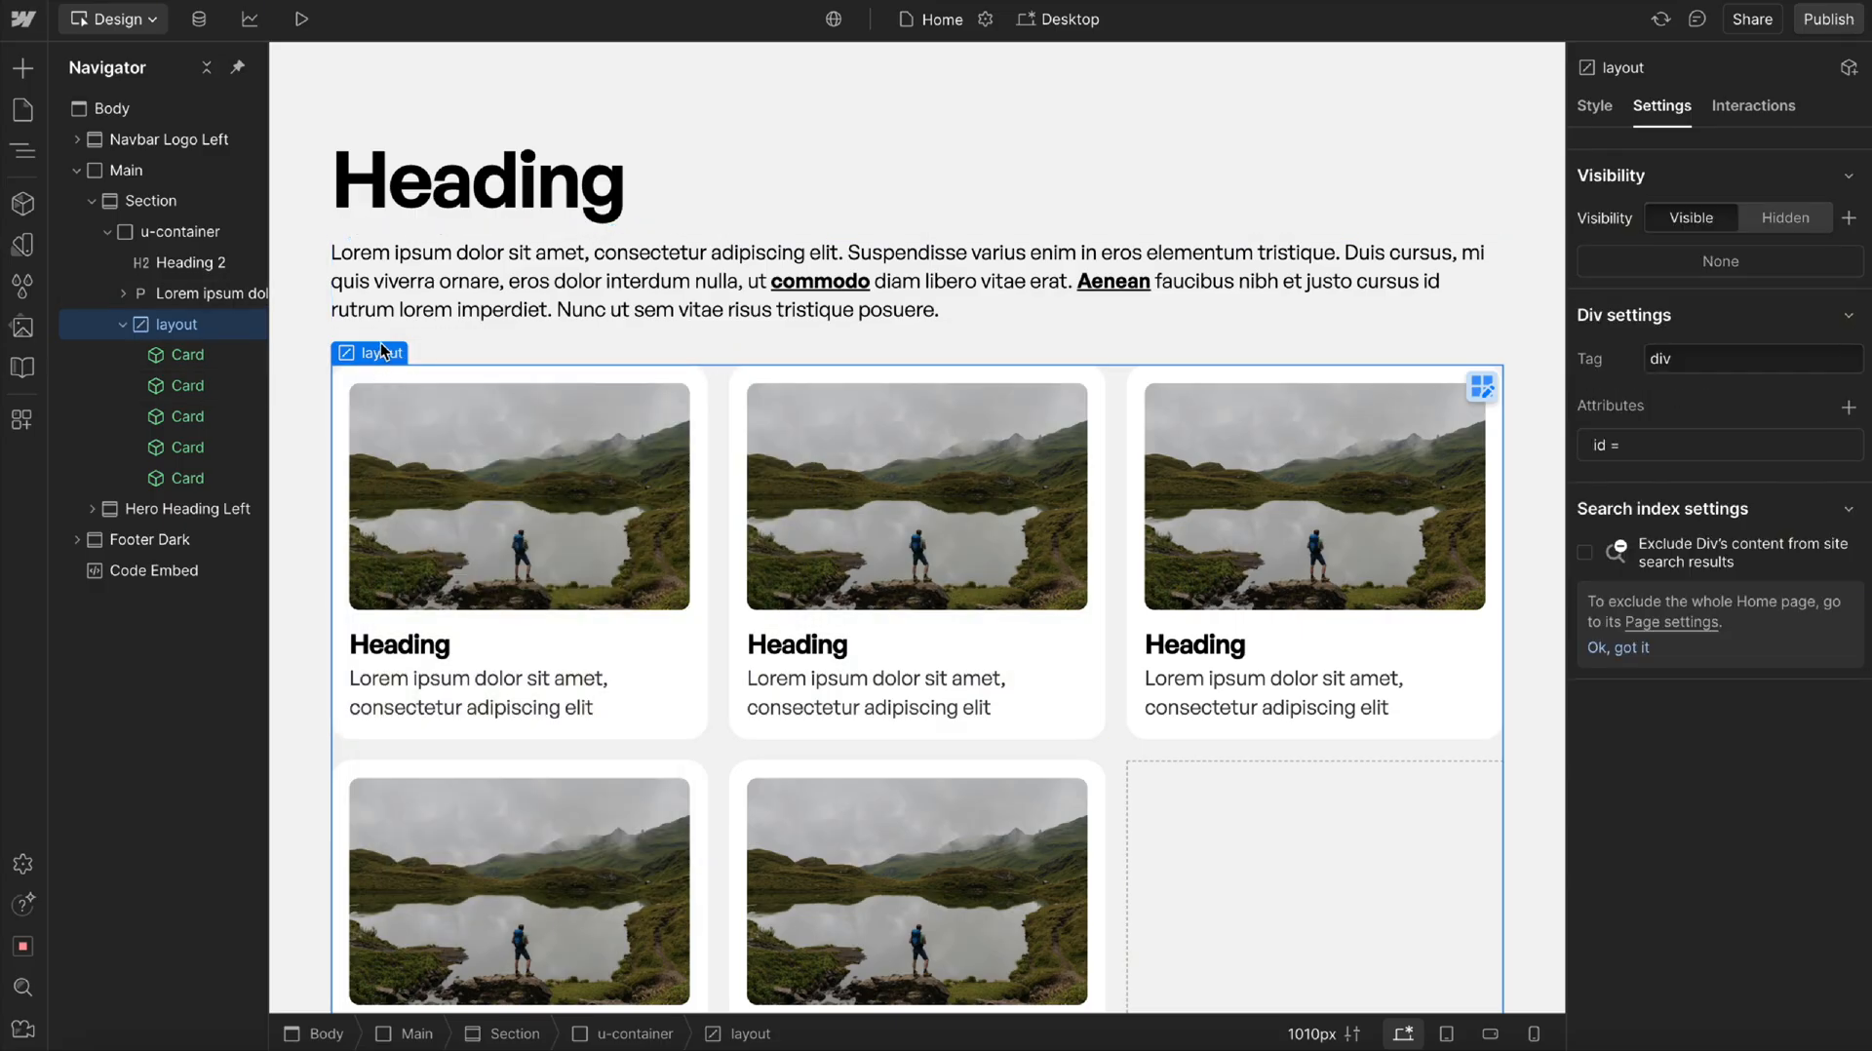
{"action": "mouse_move", "coordinate": [371, 365]}
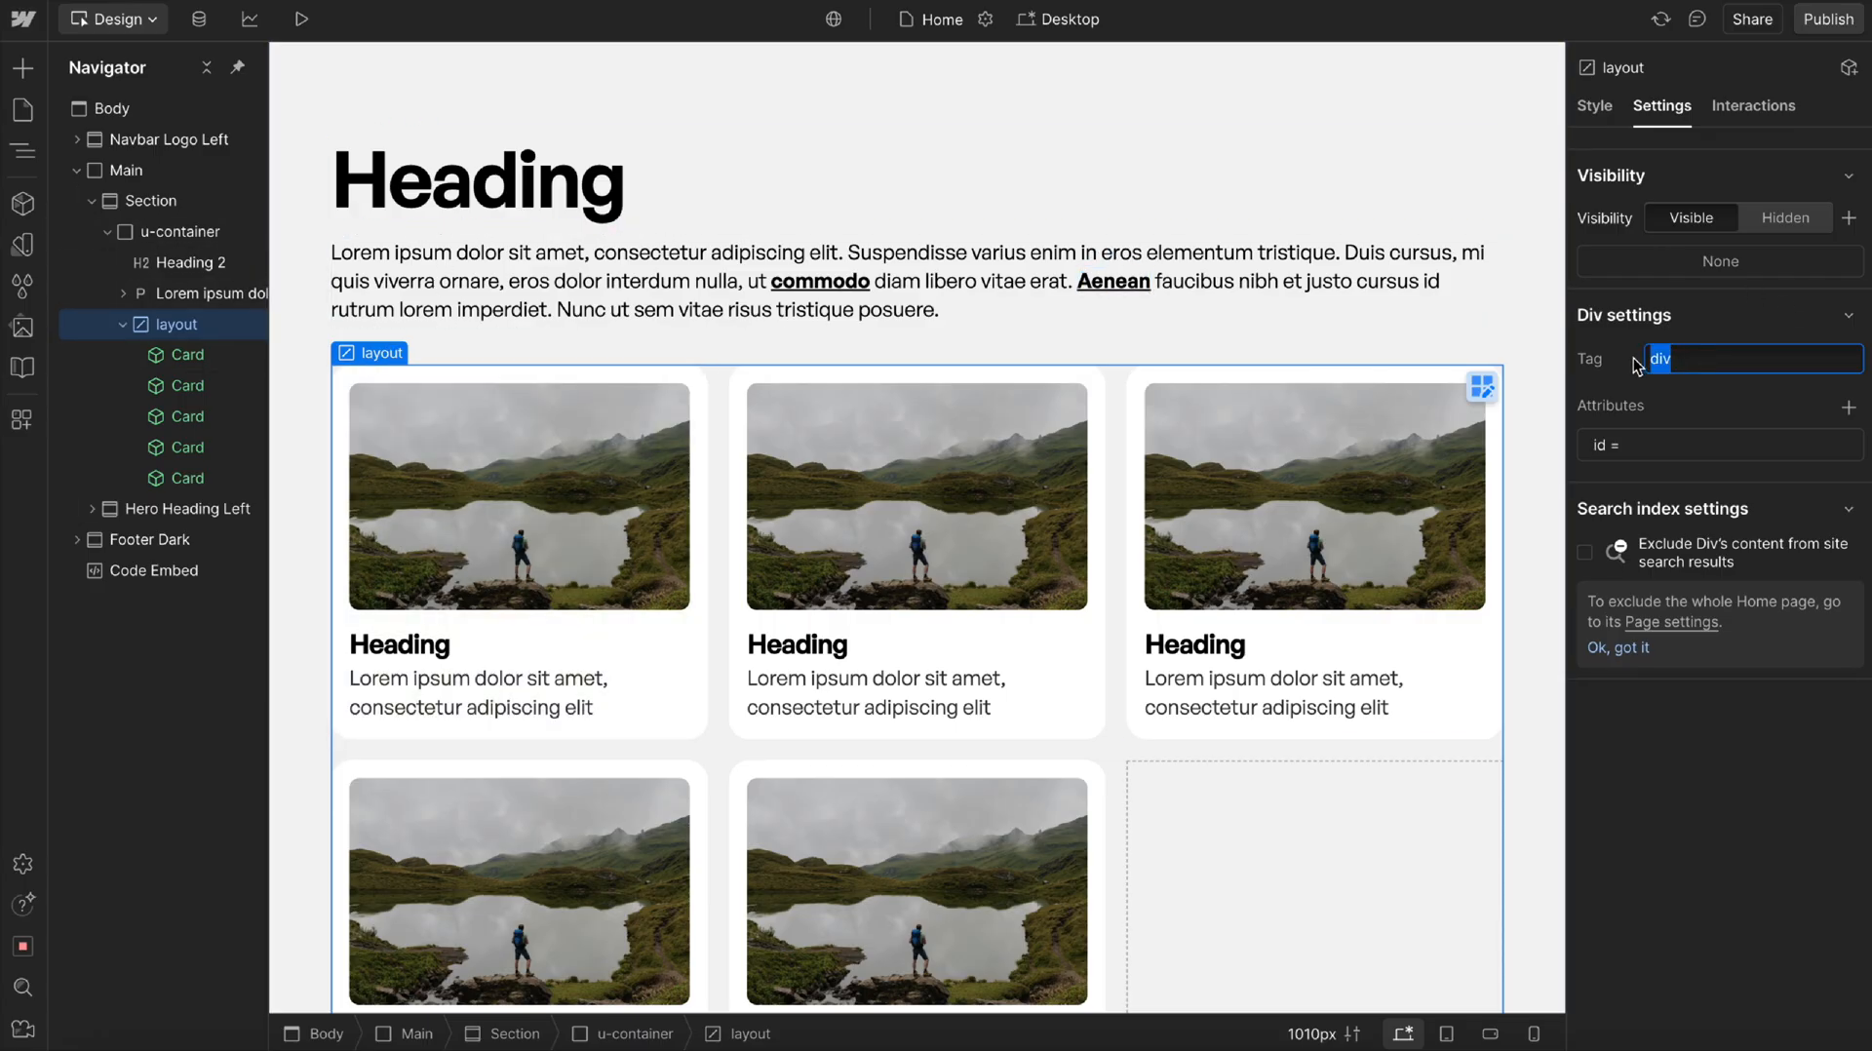
{"action": "type", "text": "ul"}
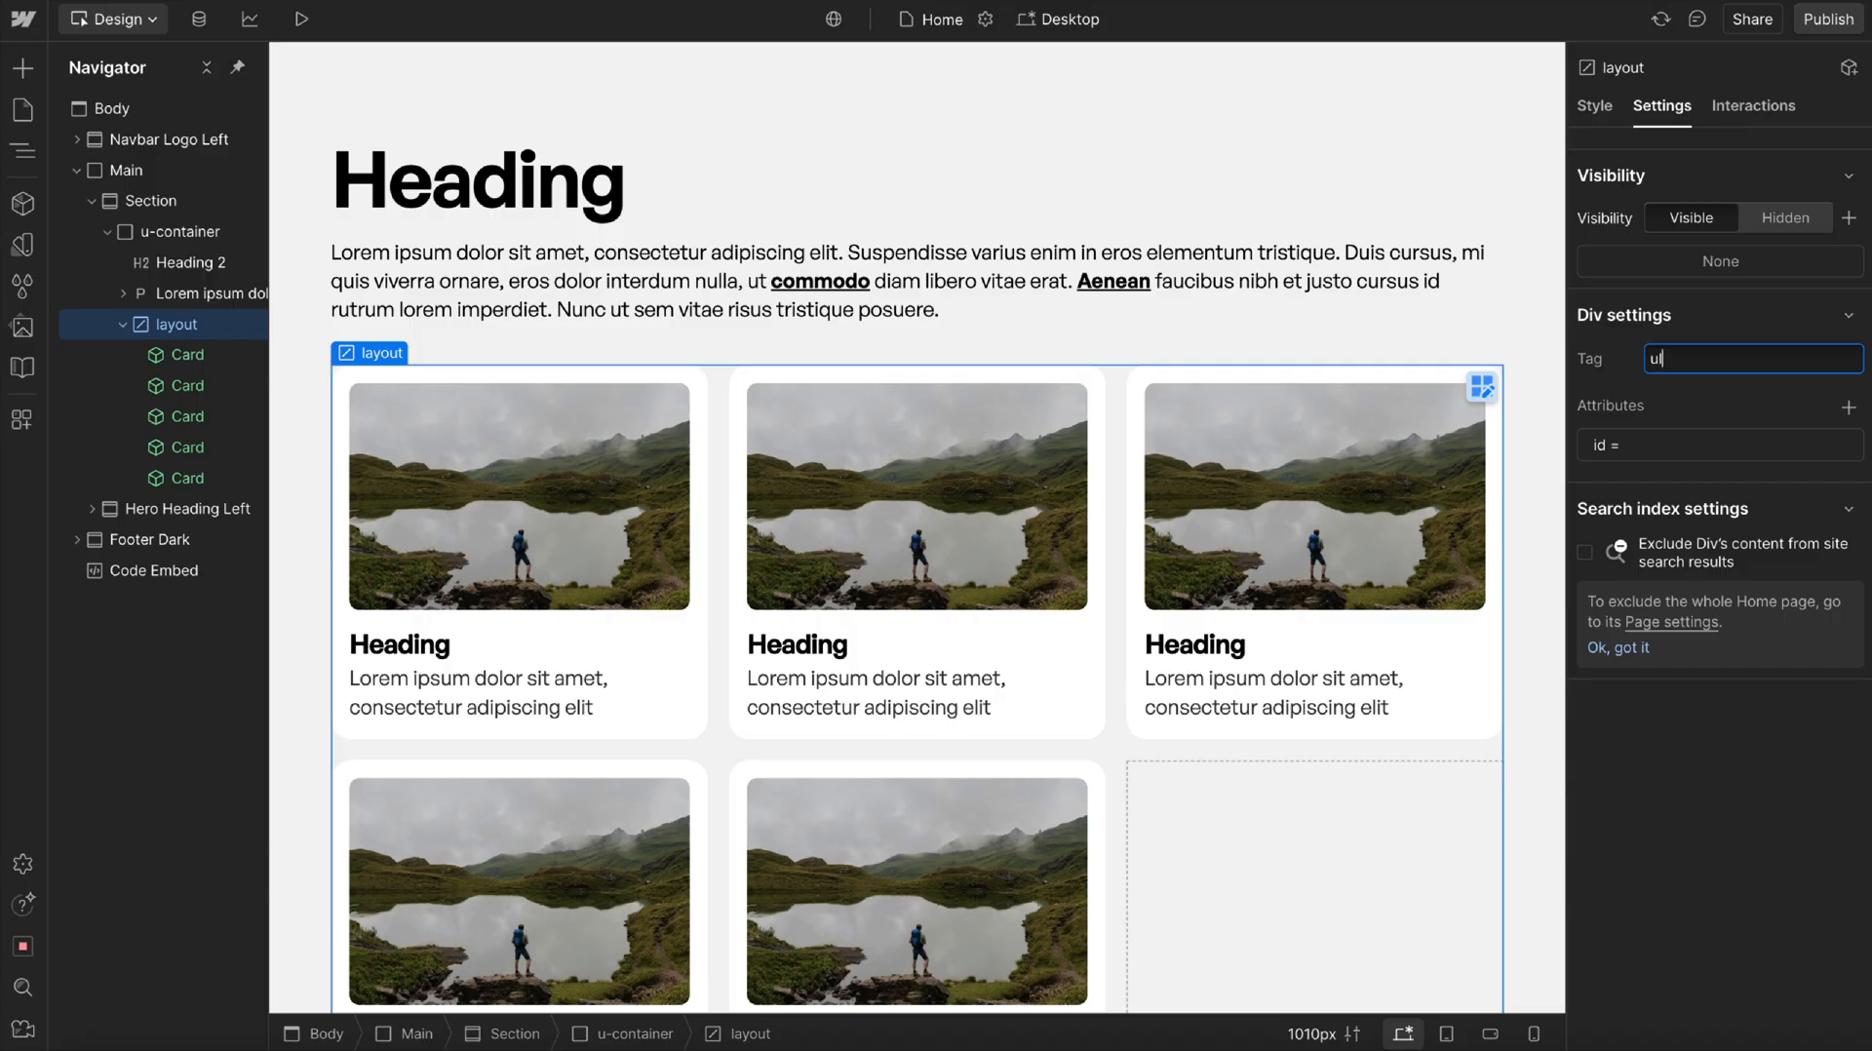
{"action": "type", "text": "d"}
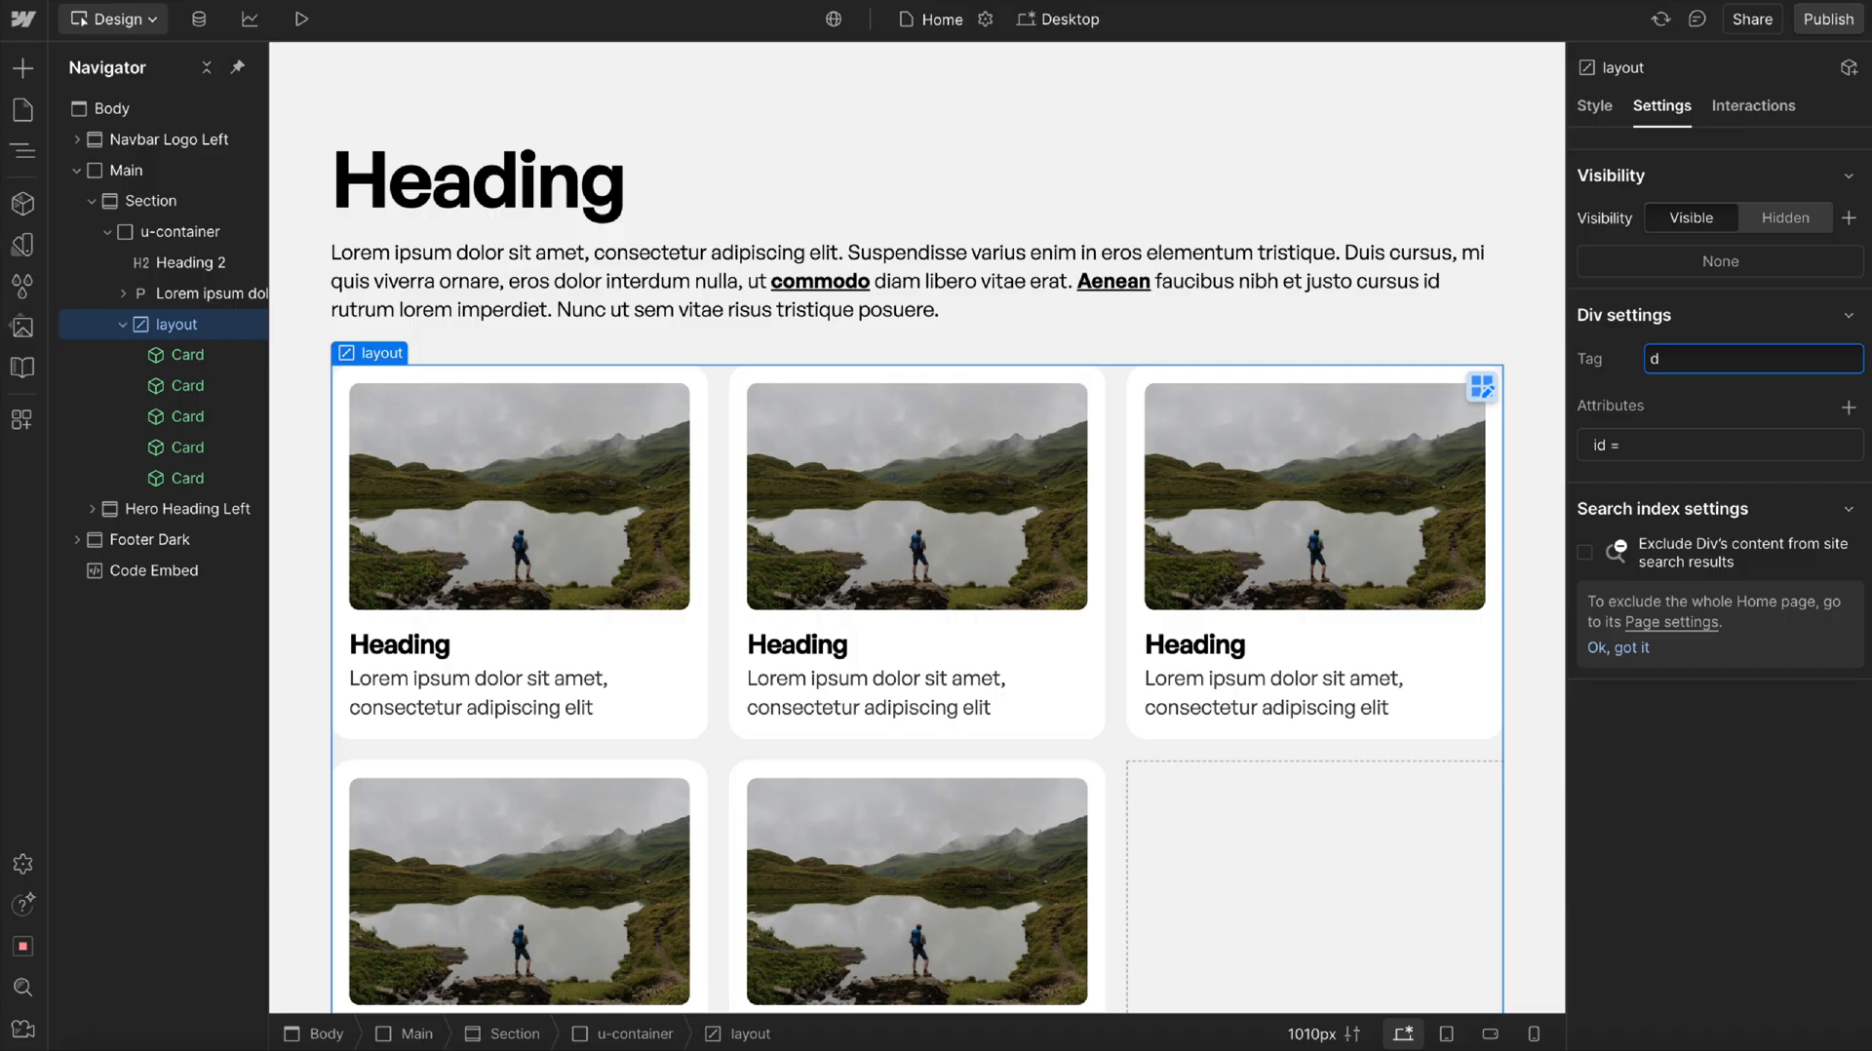
{"action": "type", "text": "ul"}
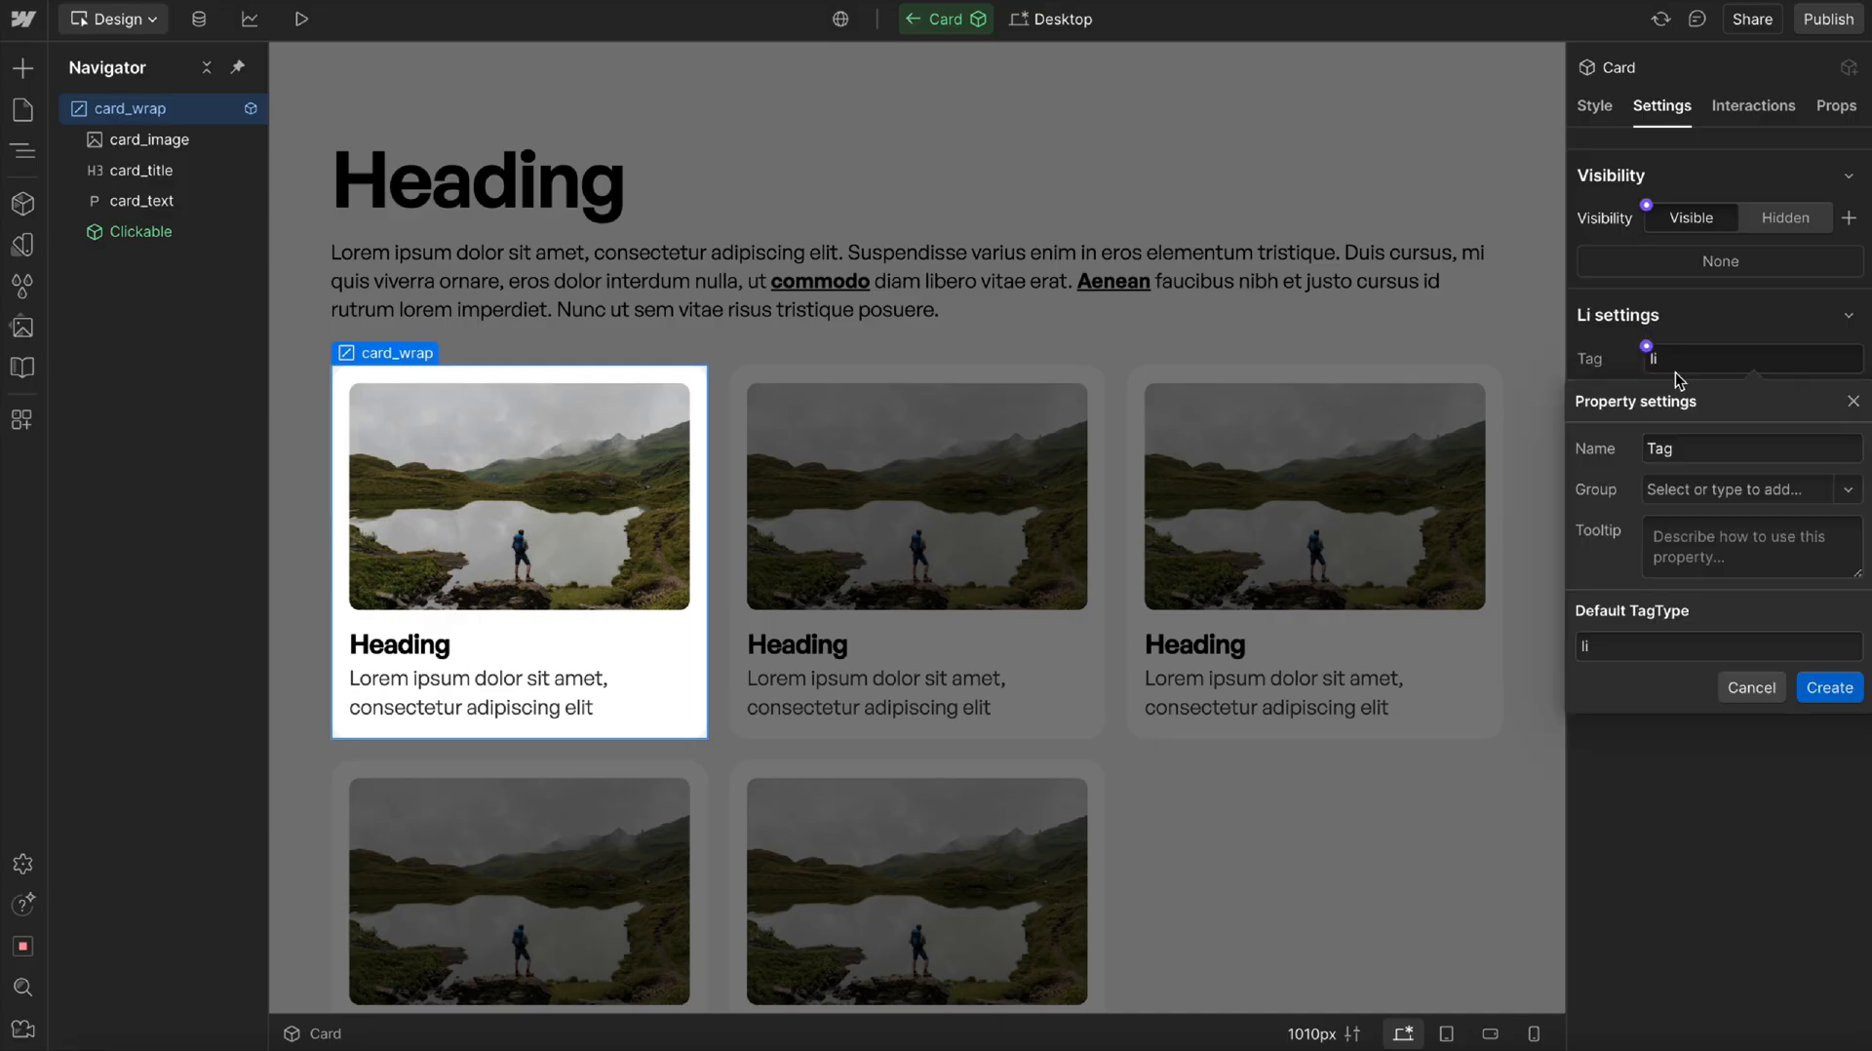
Create a Tag property defaulting to li on card_wrap, then verify layout and card tags.
{"action": "left_click", "coordinate": [1826, 687]}
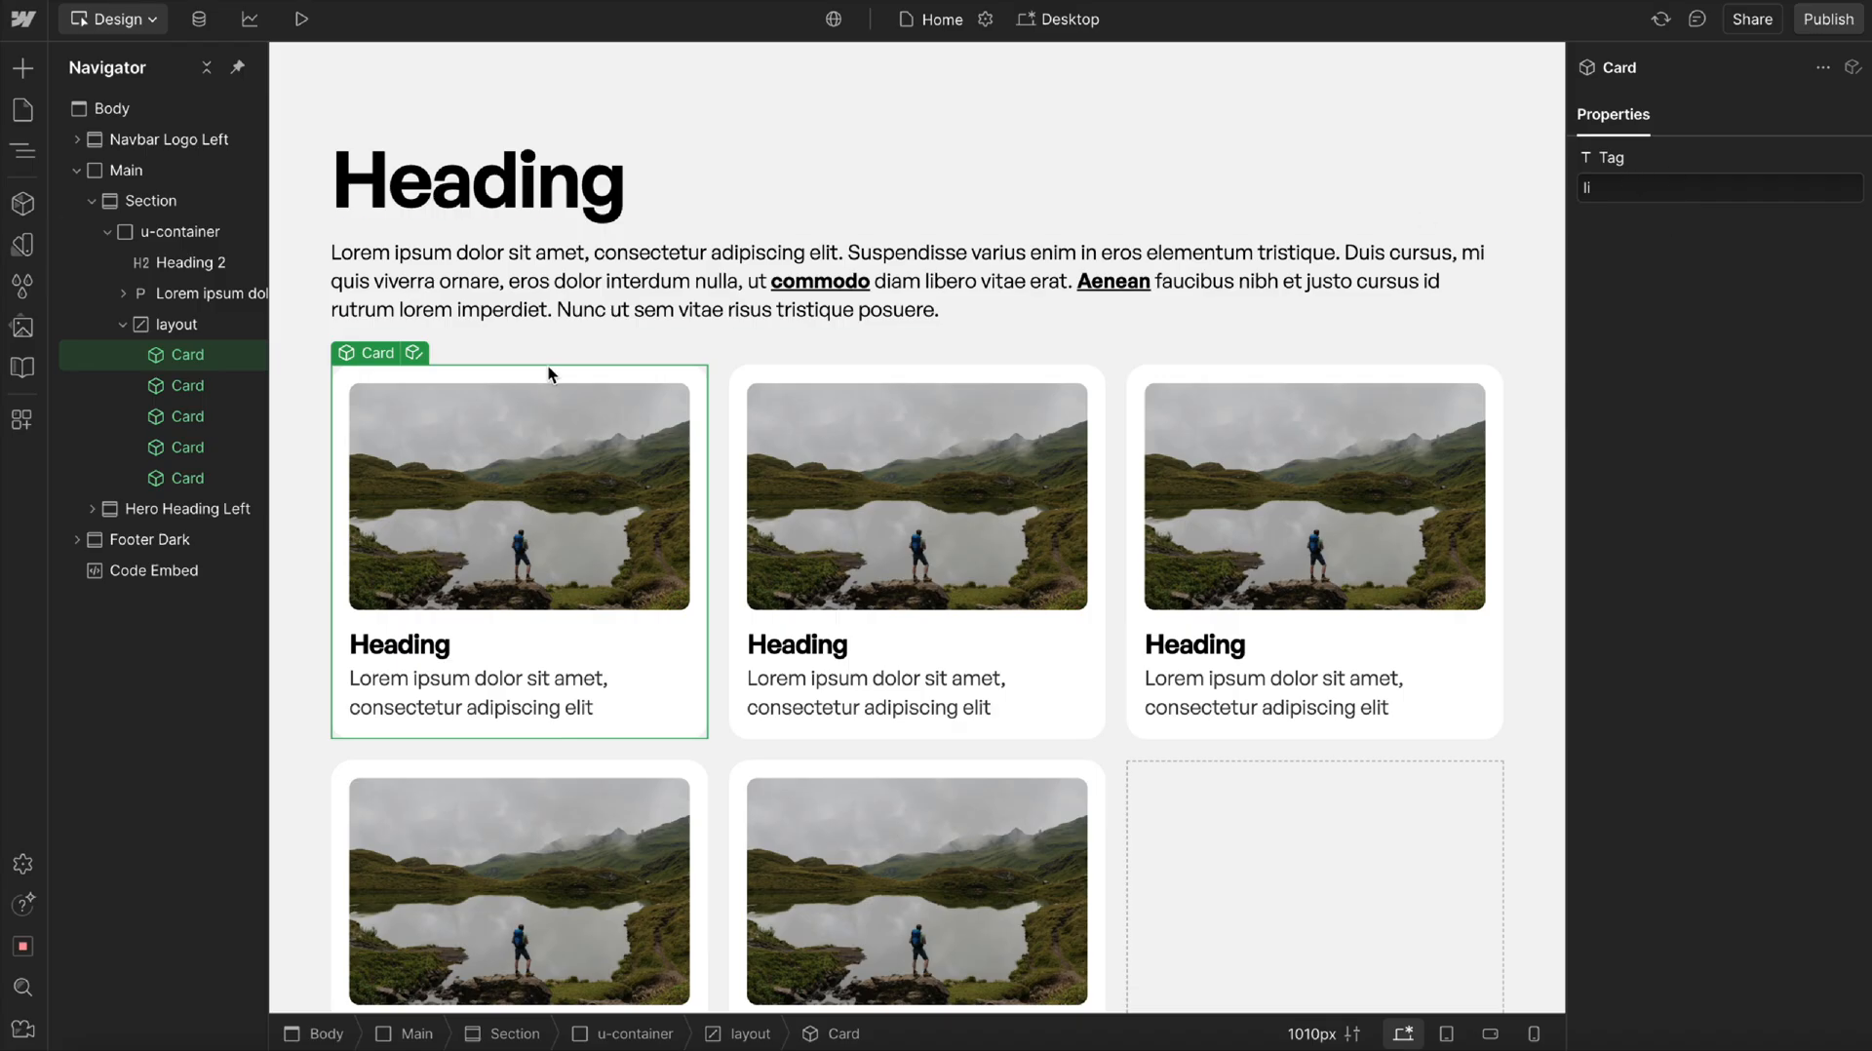
{"action": "left_click", "coordinate": [175, 322]}
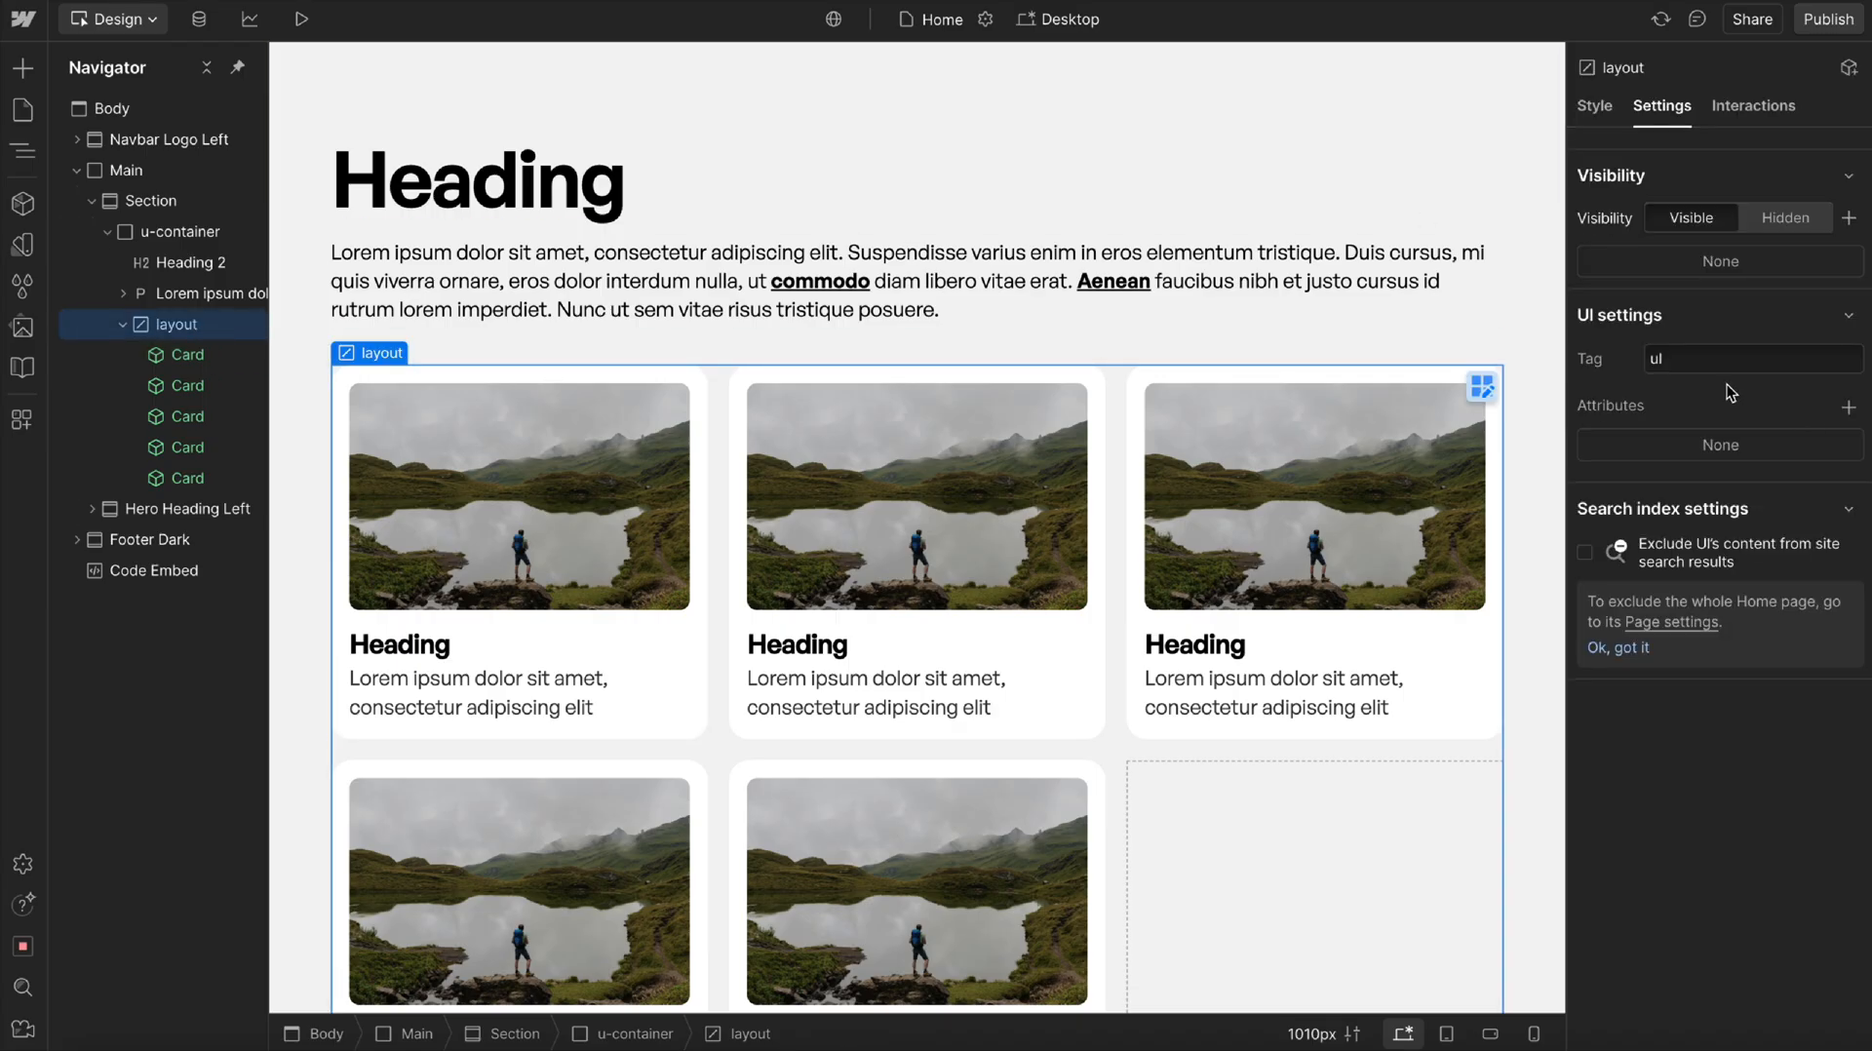
{"action": "left_click", "coordinate": [187, 355]}
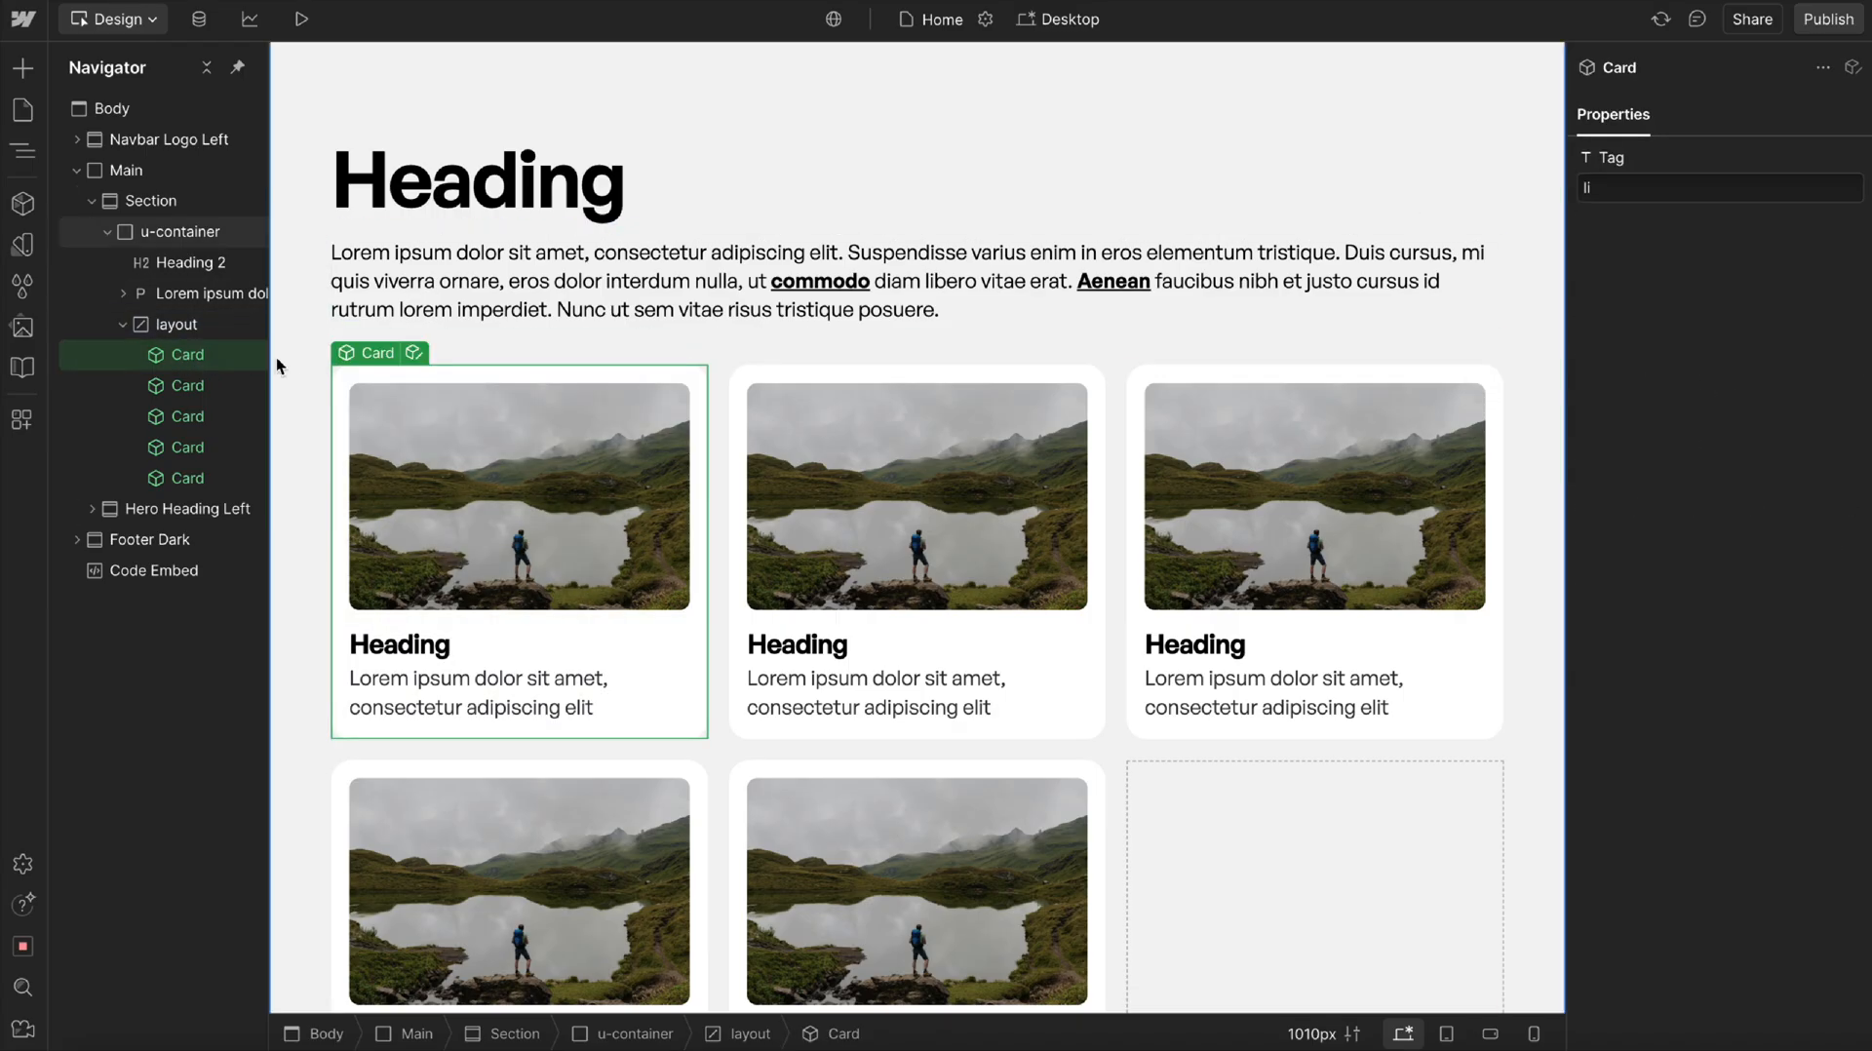
Add a Collection List below the card layout bound to Blog Posts.
{"action": "left_click", "coordinate": [121, 324]}
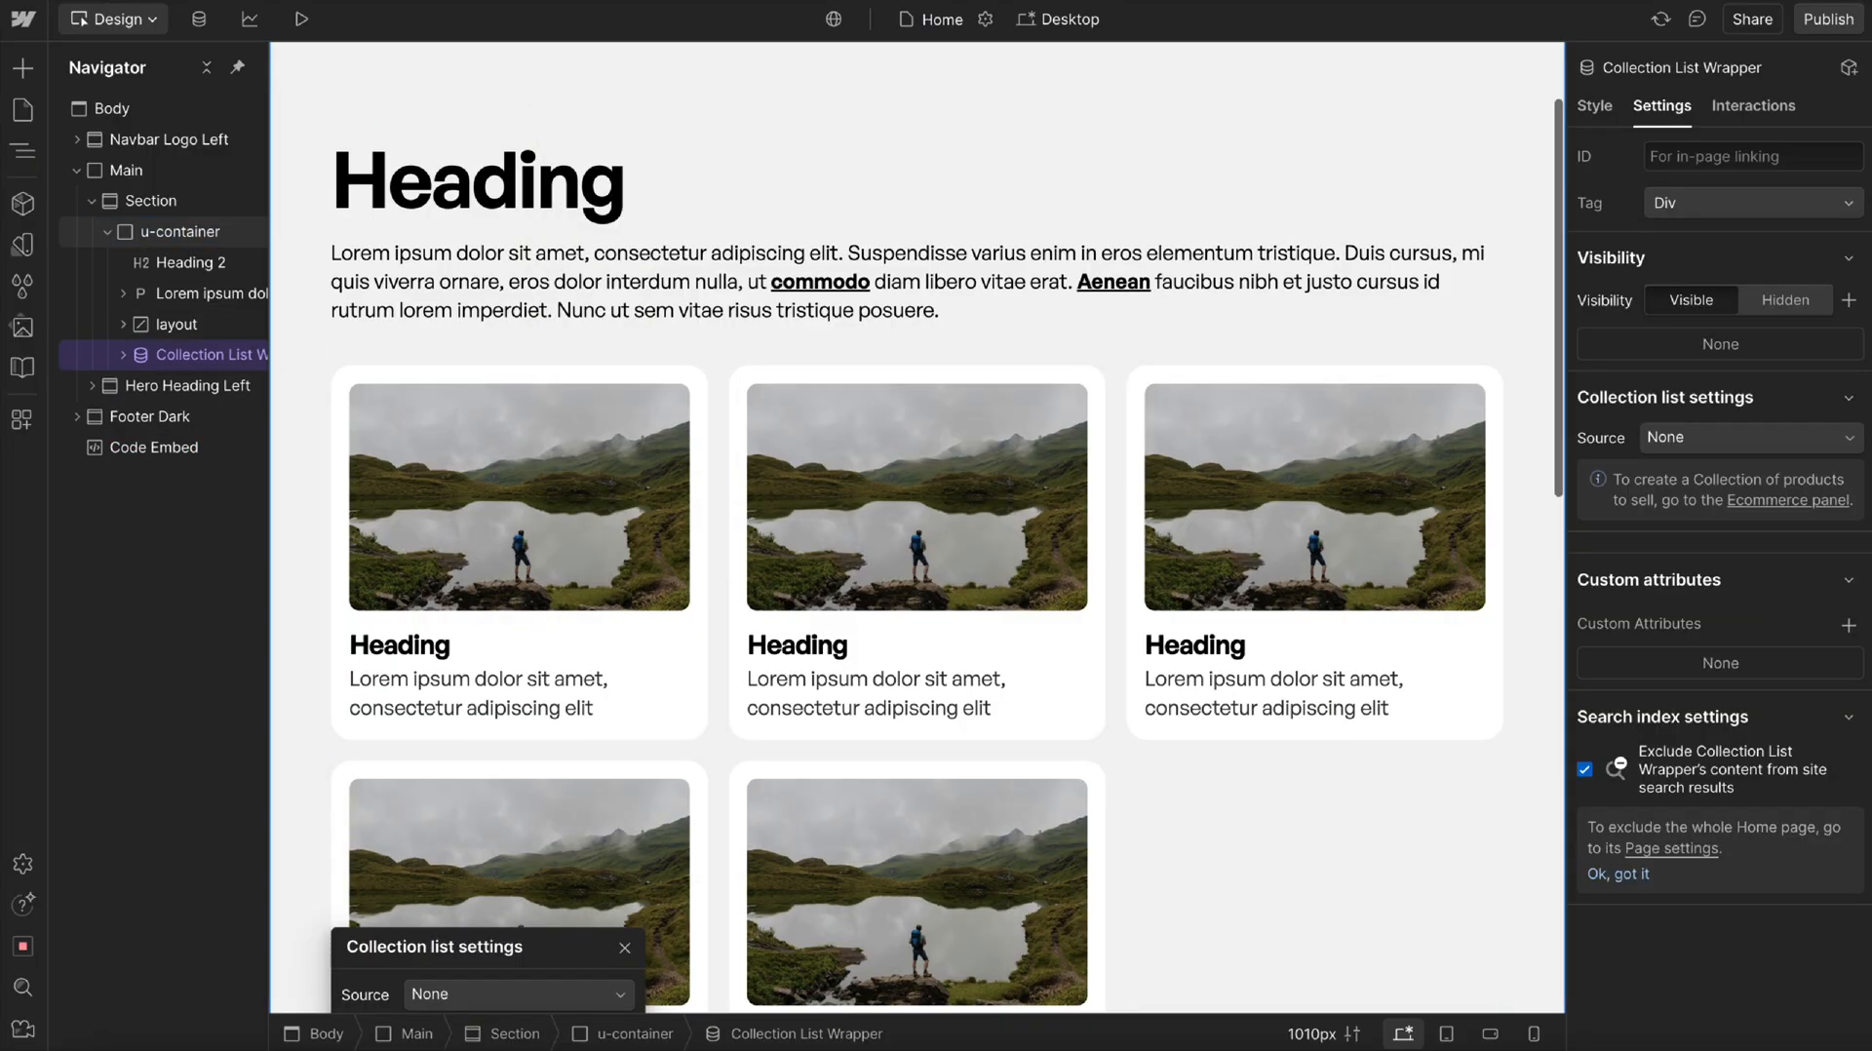
{"action": "left_click", "coordinate": [516, 387]}
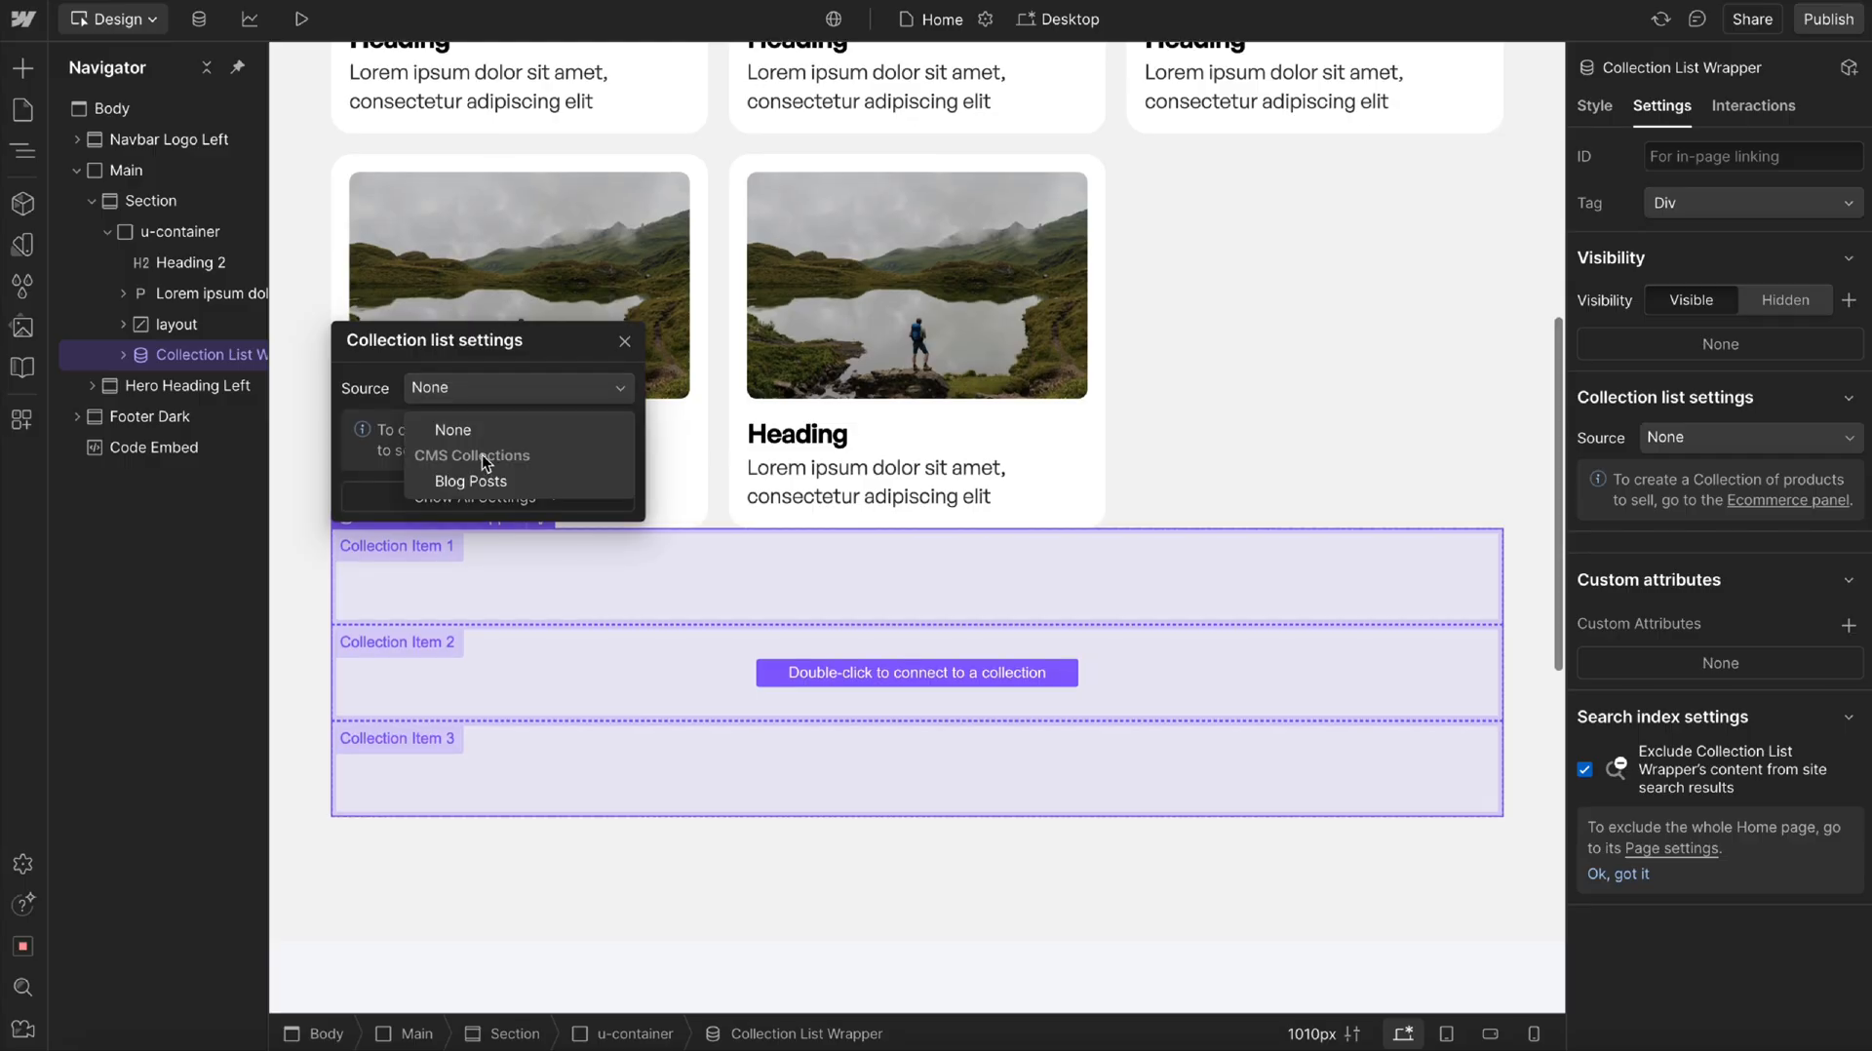
{"action": "left_click", "coordinate": [469, 479]}
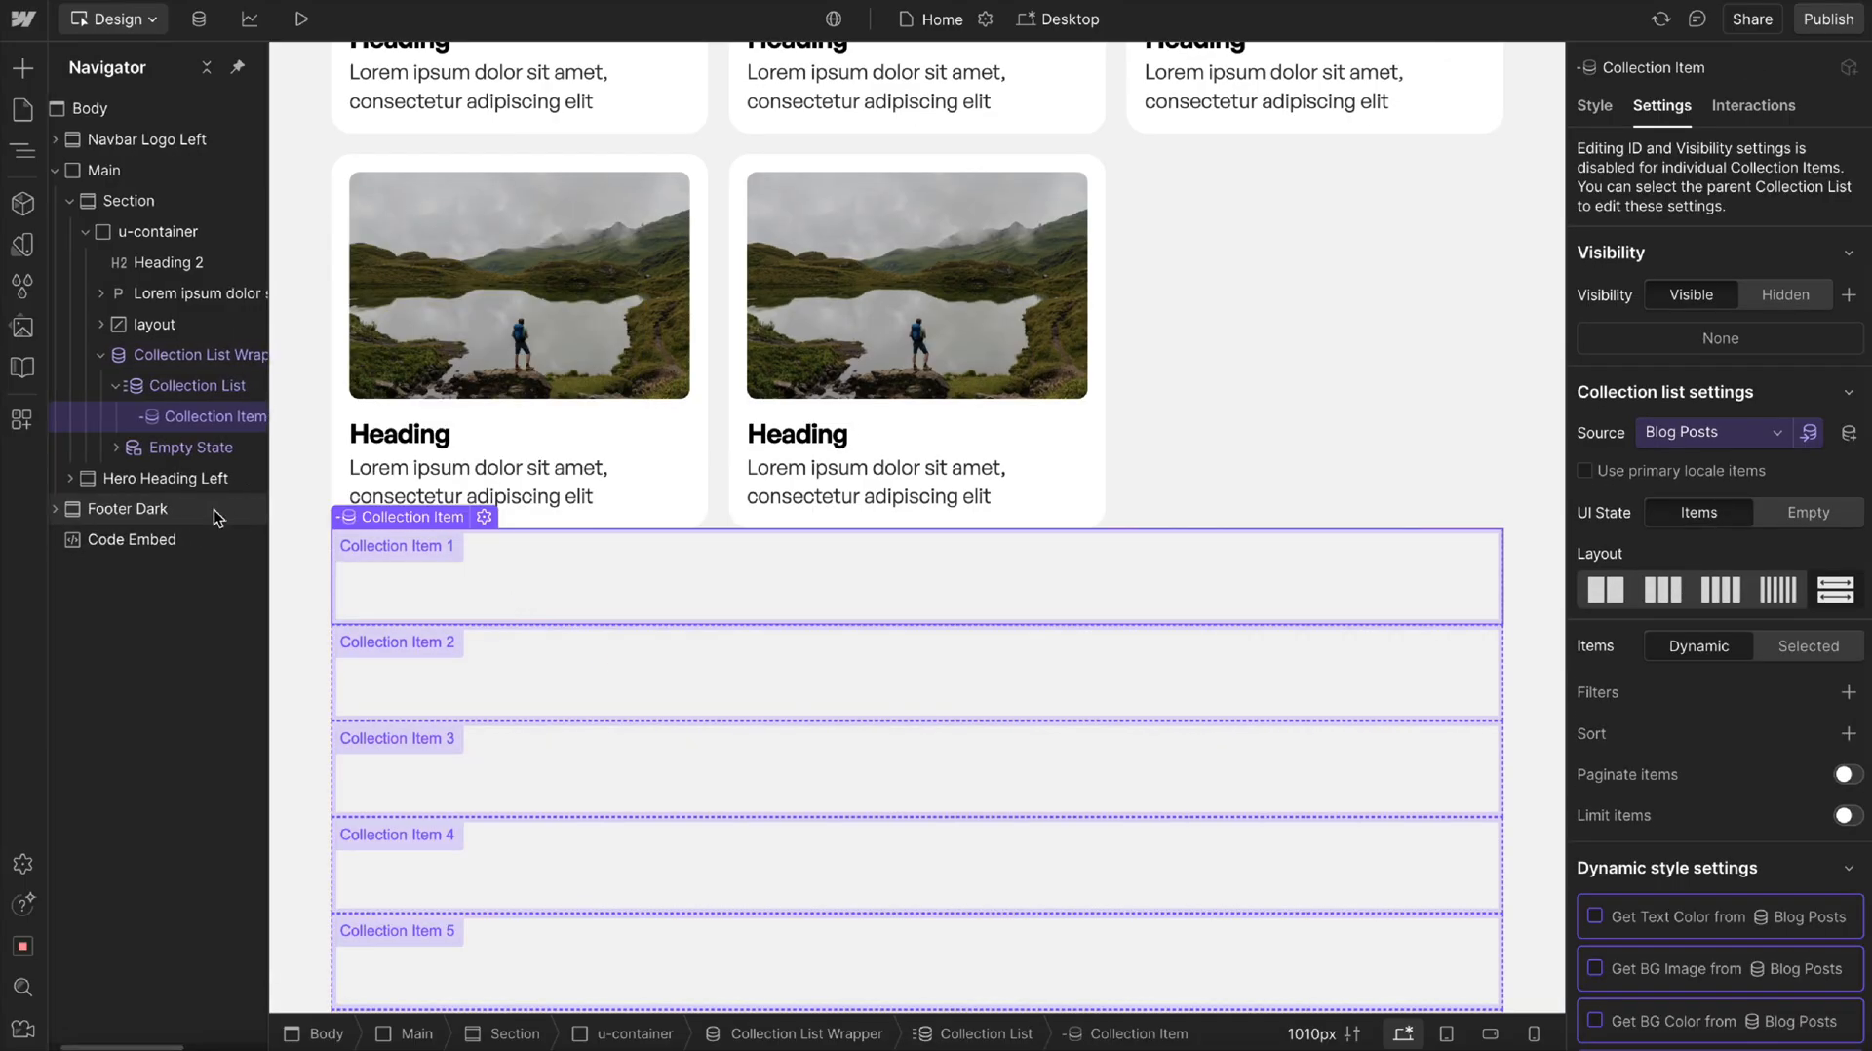
Place a Card inside the Collection Item and select the Collection List Wrapper.
{"action": "left_click", "coordinate": [198, 385]}
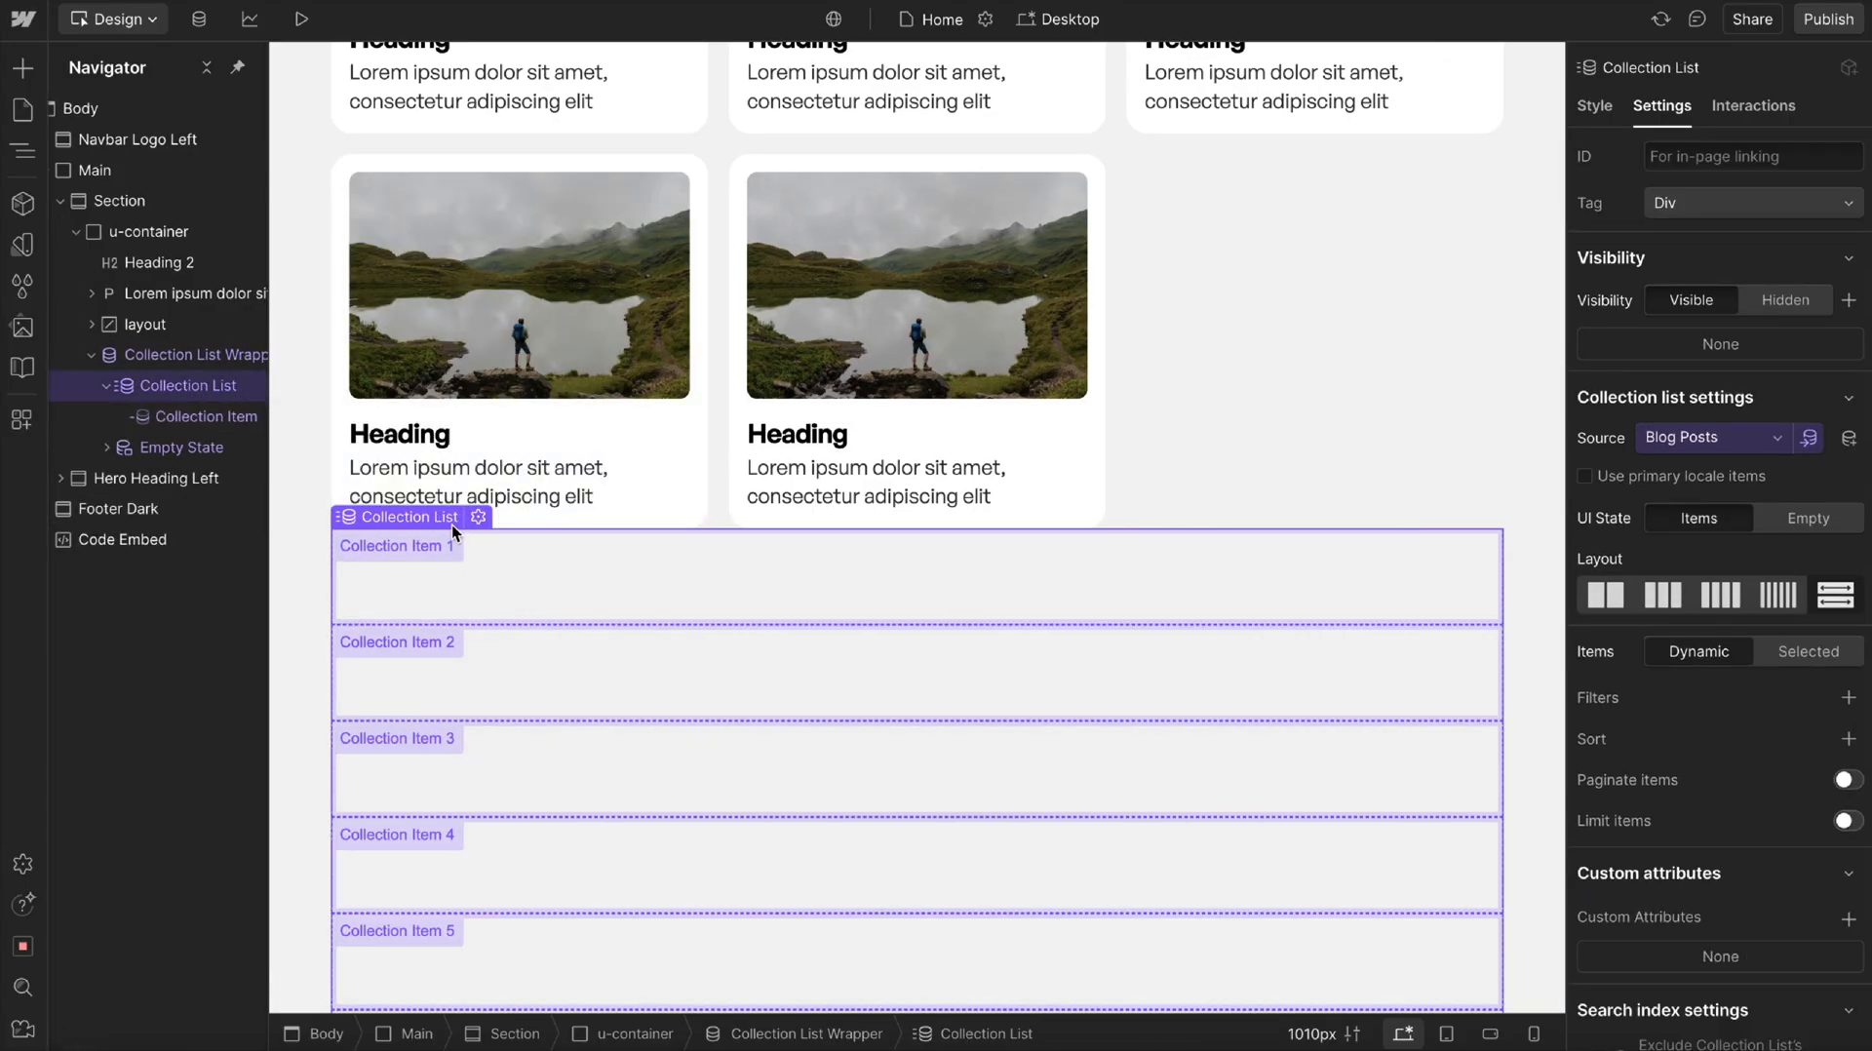
{"action": "left_click", "coordinate": [206, 415]}
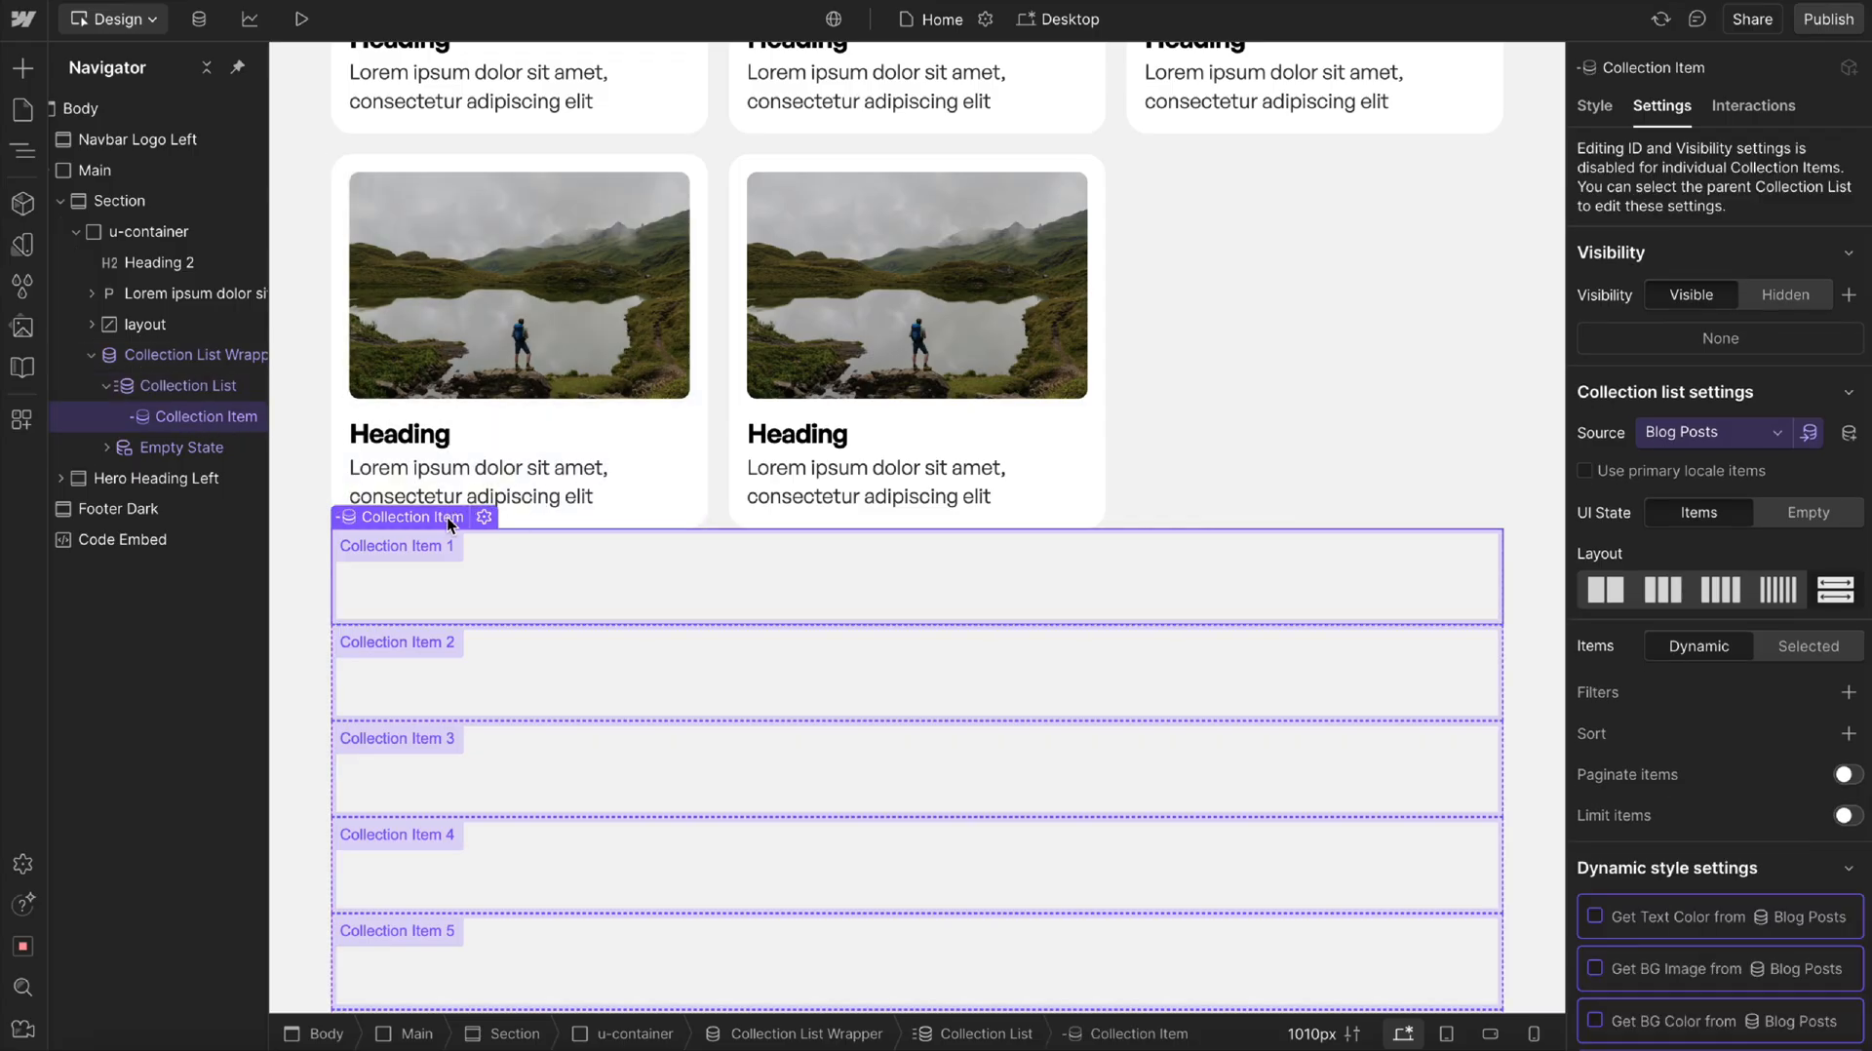
{"action": "mouse_move", "coordinate": [467, 329]}
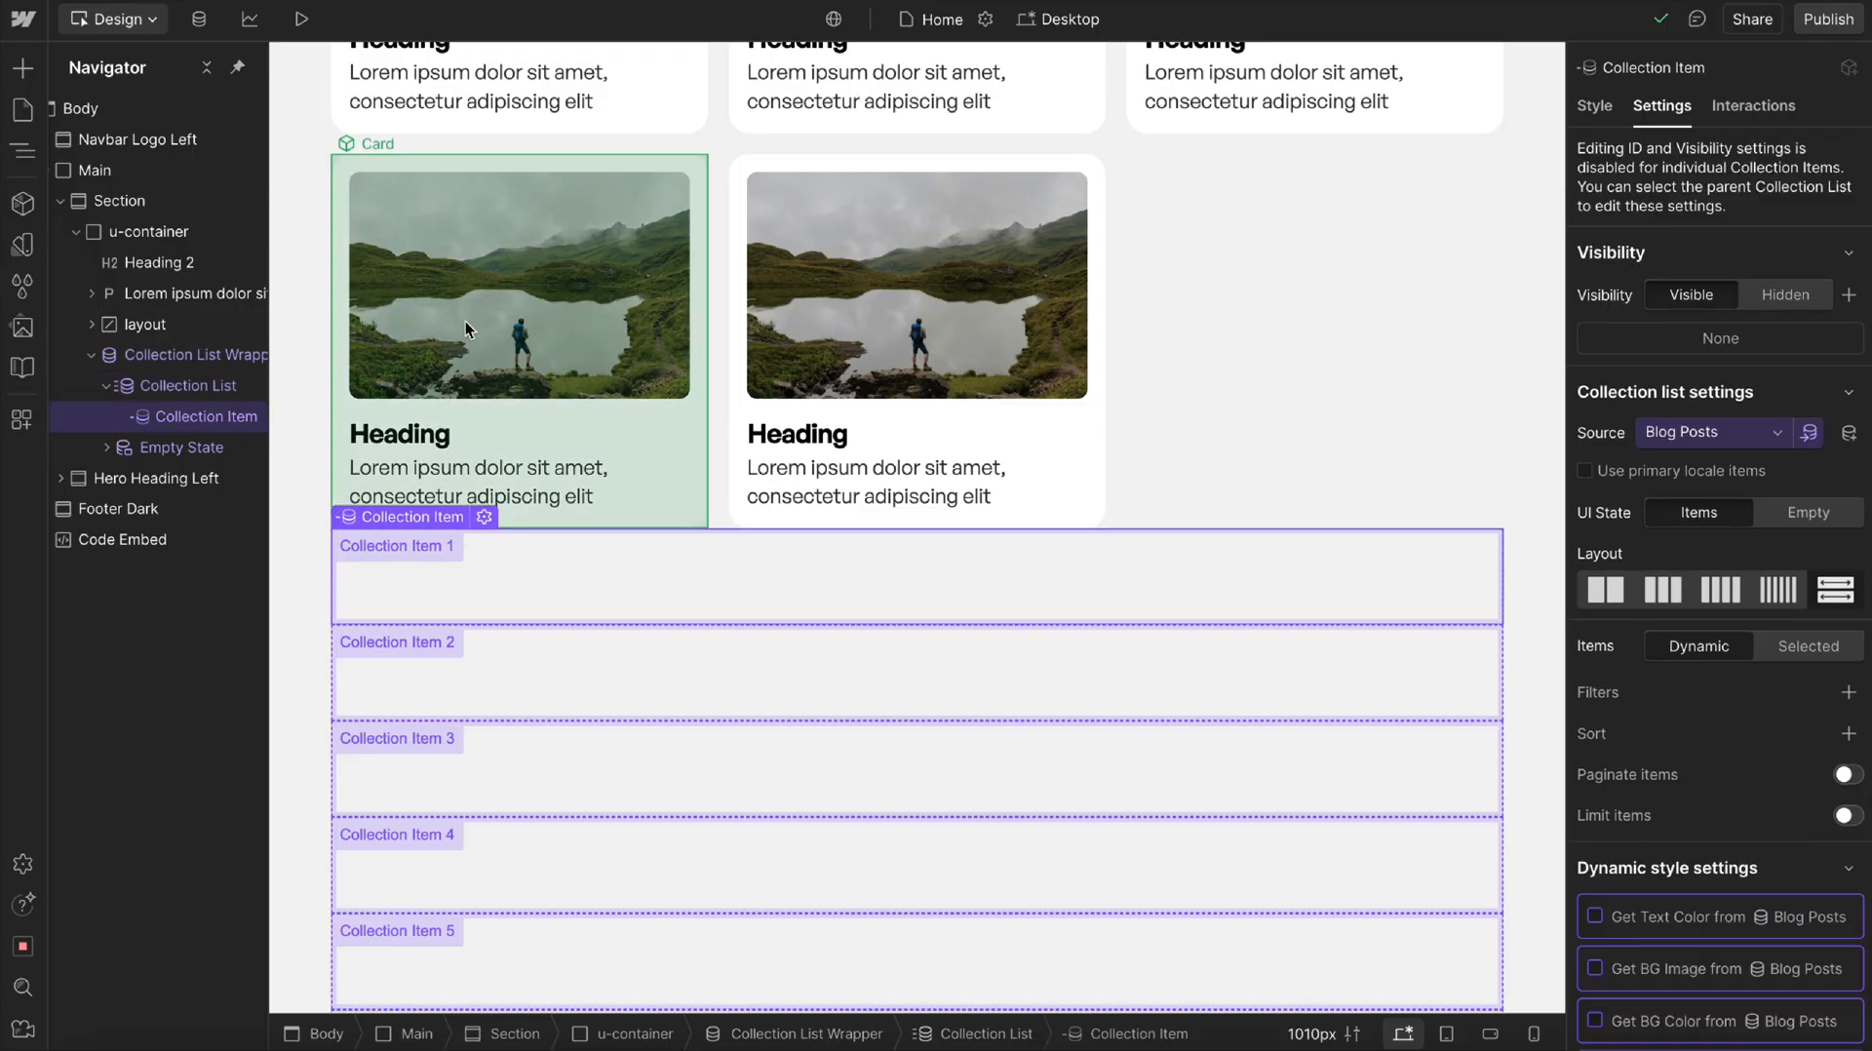
{"action": "left_click", "coordinate": [94, 324]}
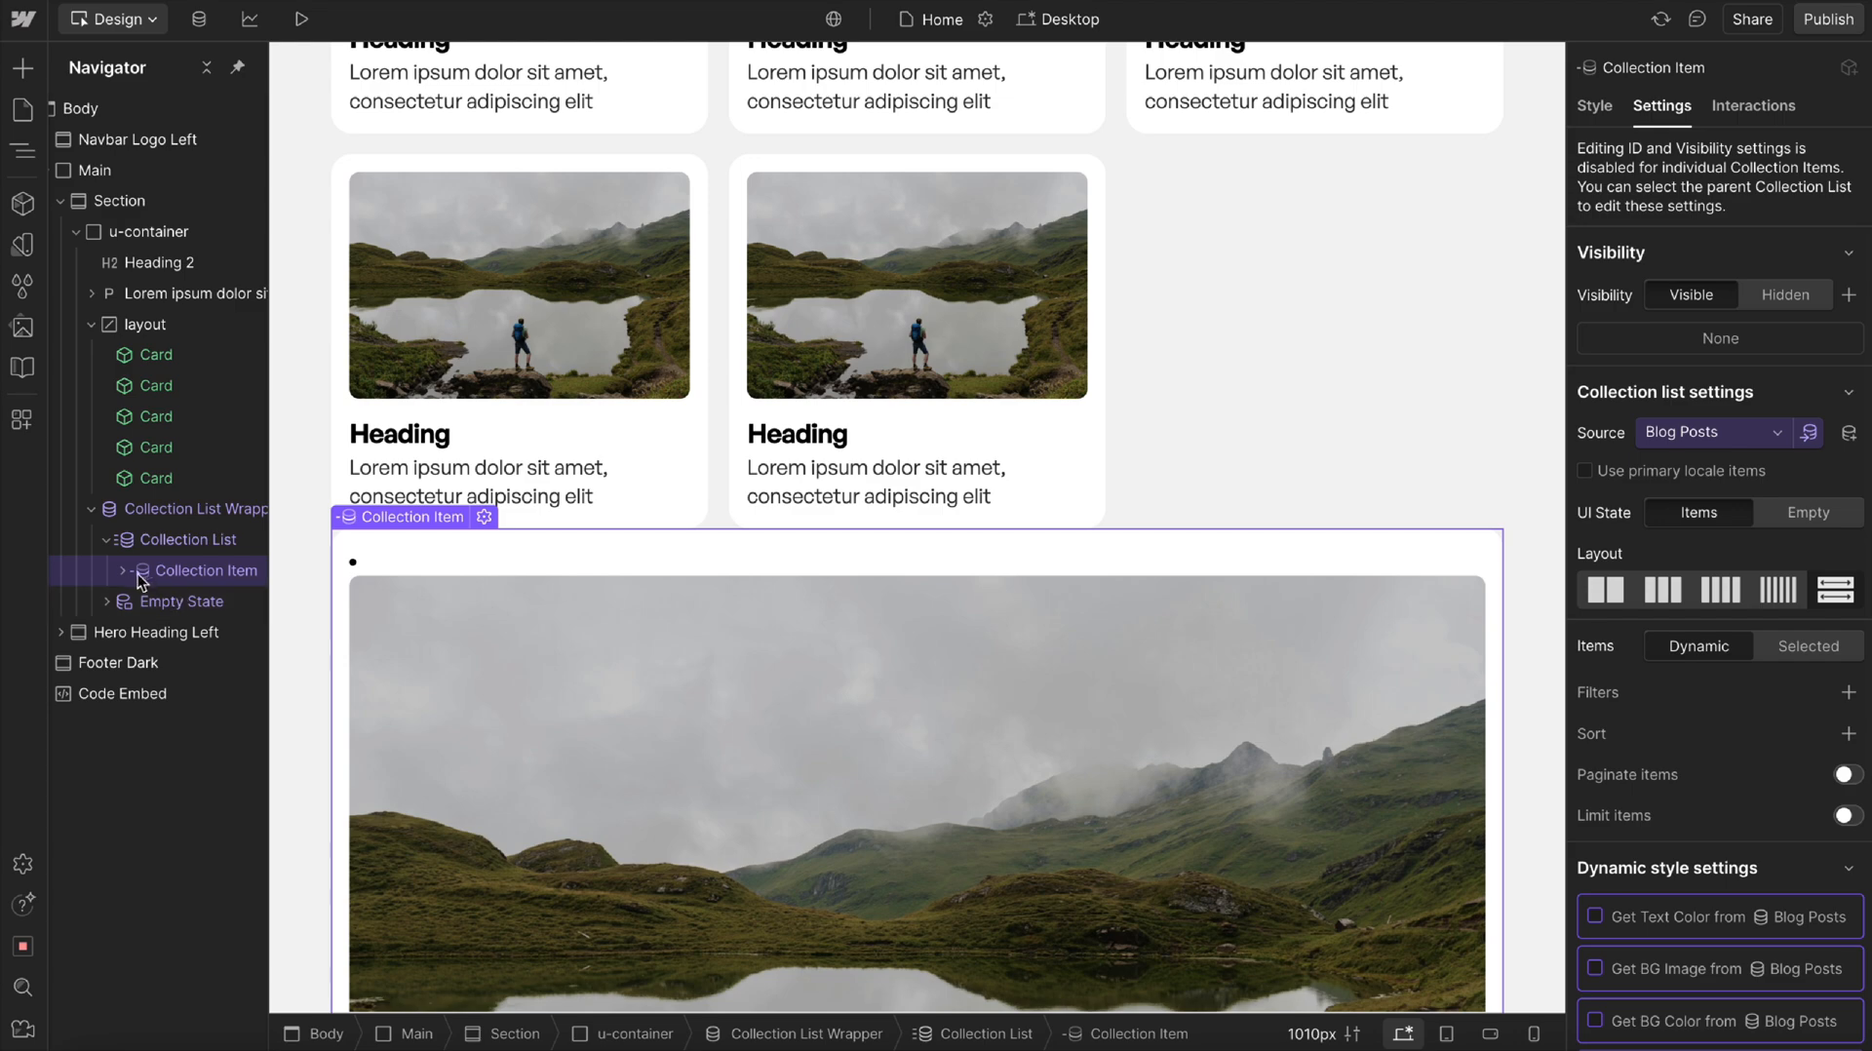
{"action": "left_click", "coordinate": [187, 600]}
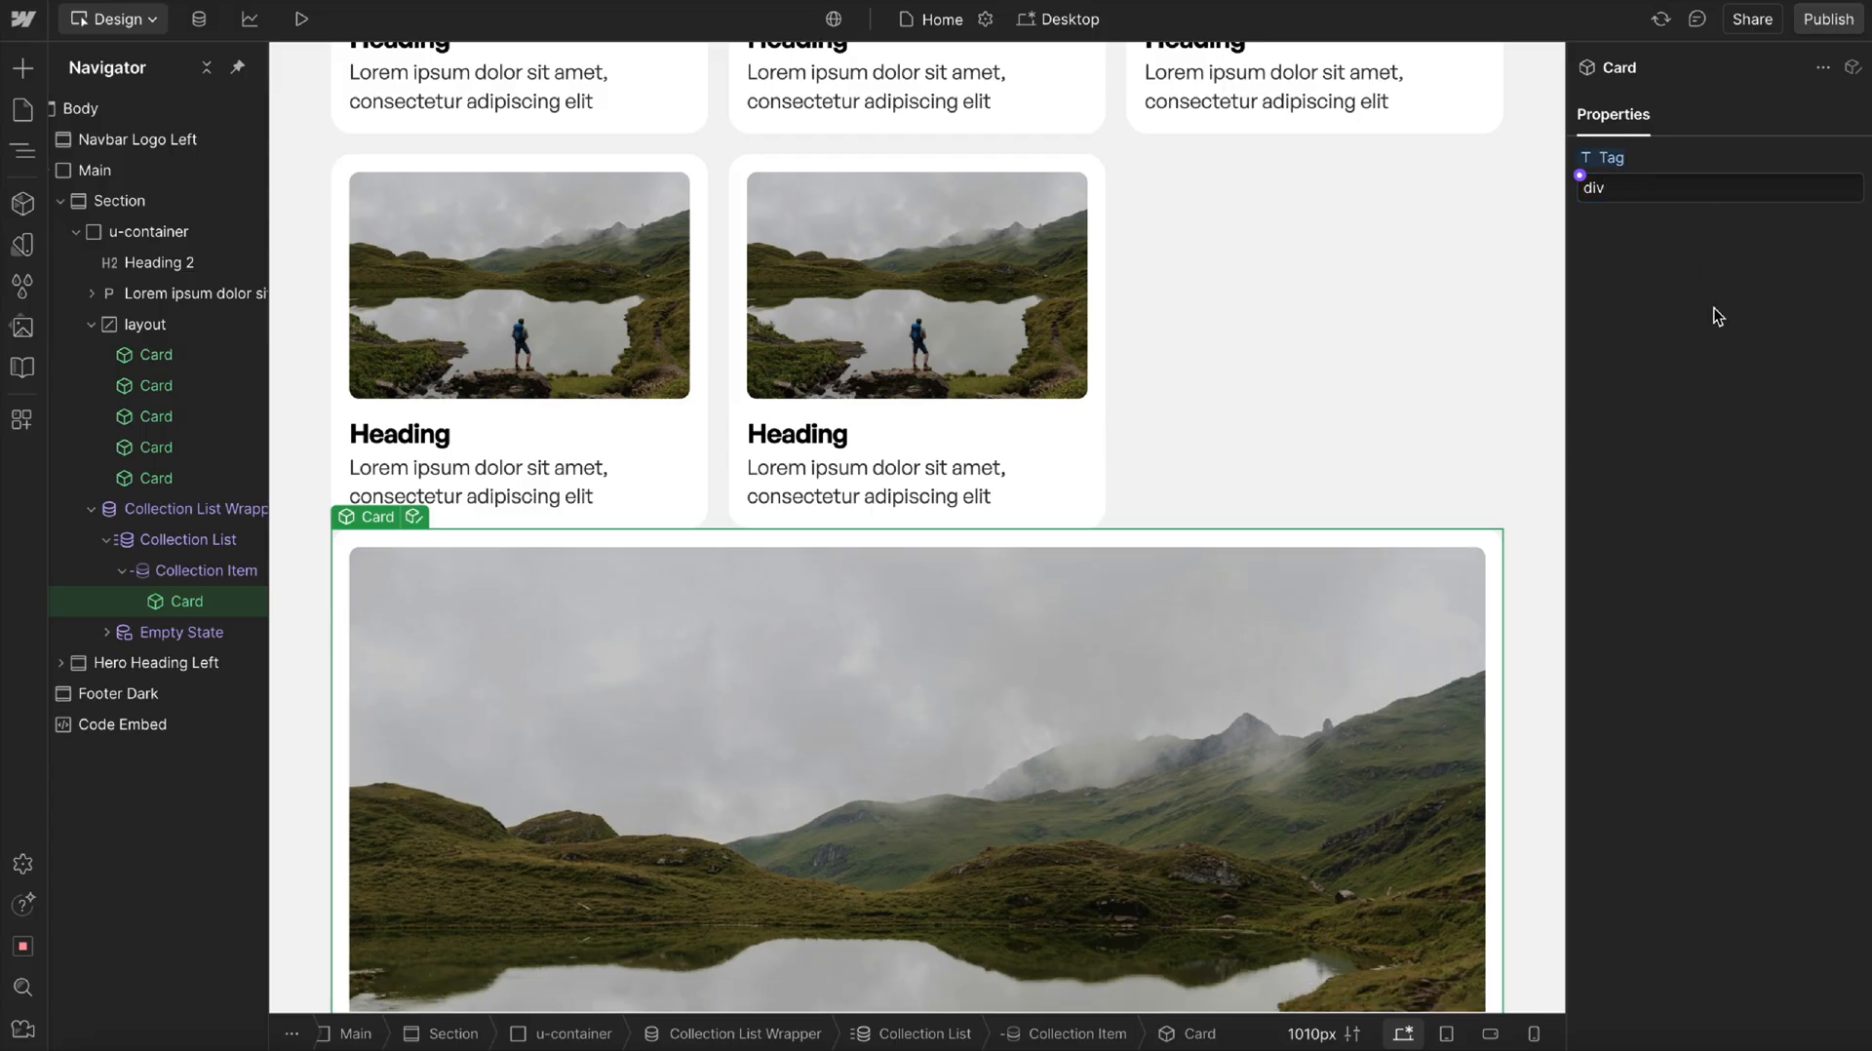
{"action": "mouse_move", "coordinate": [203, 571]}
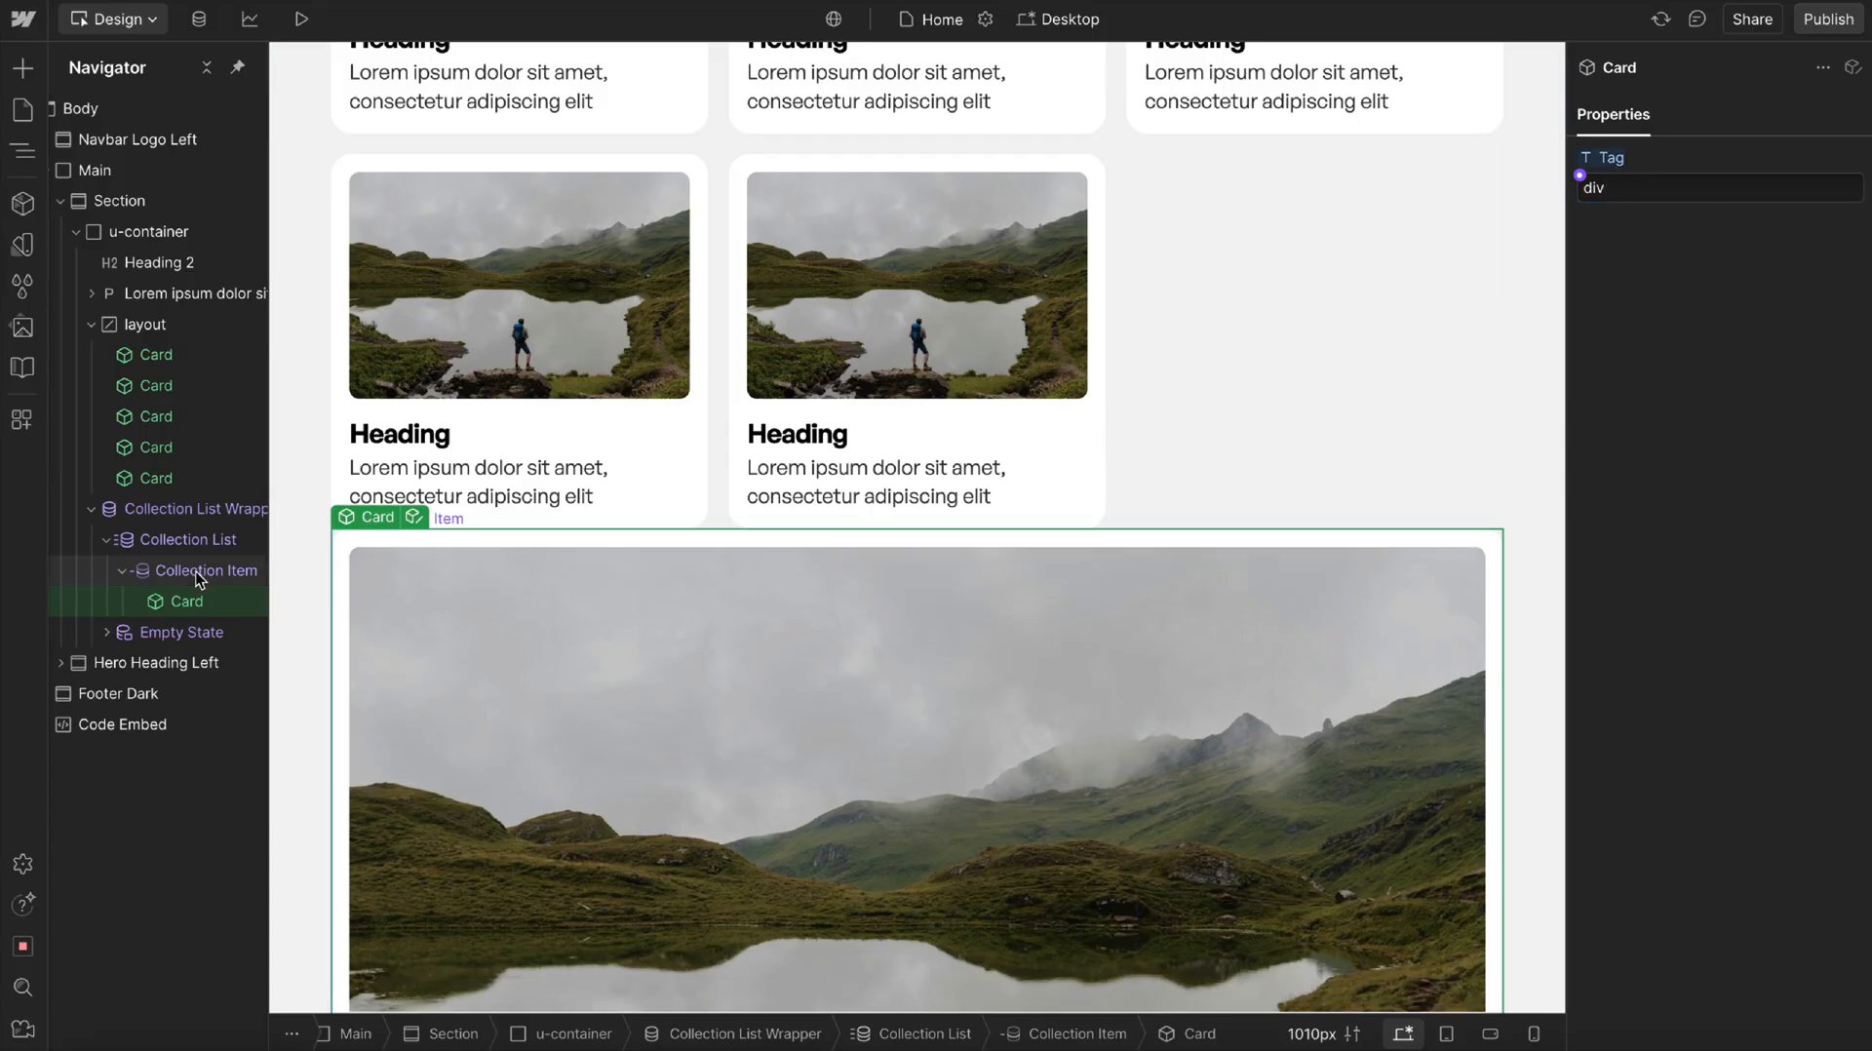
{"action": "left_click", "coordinate": [201, 509]}
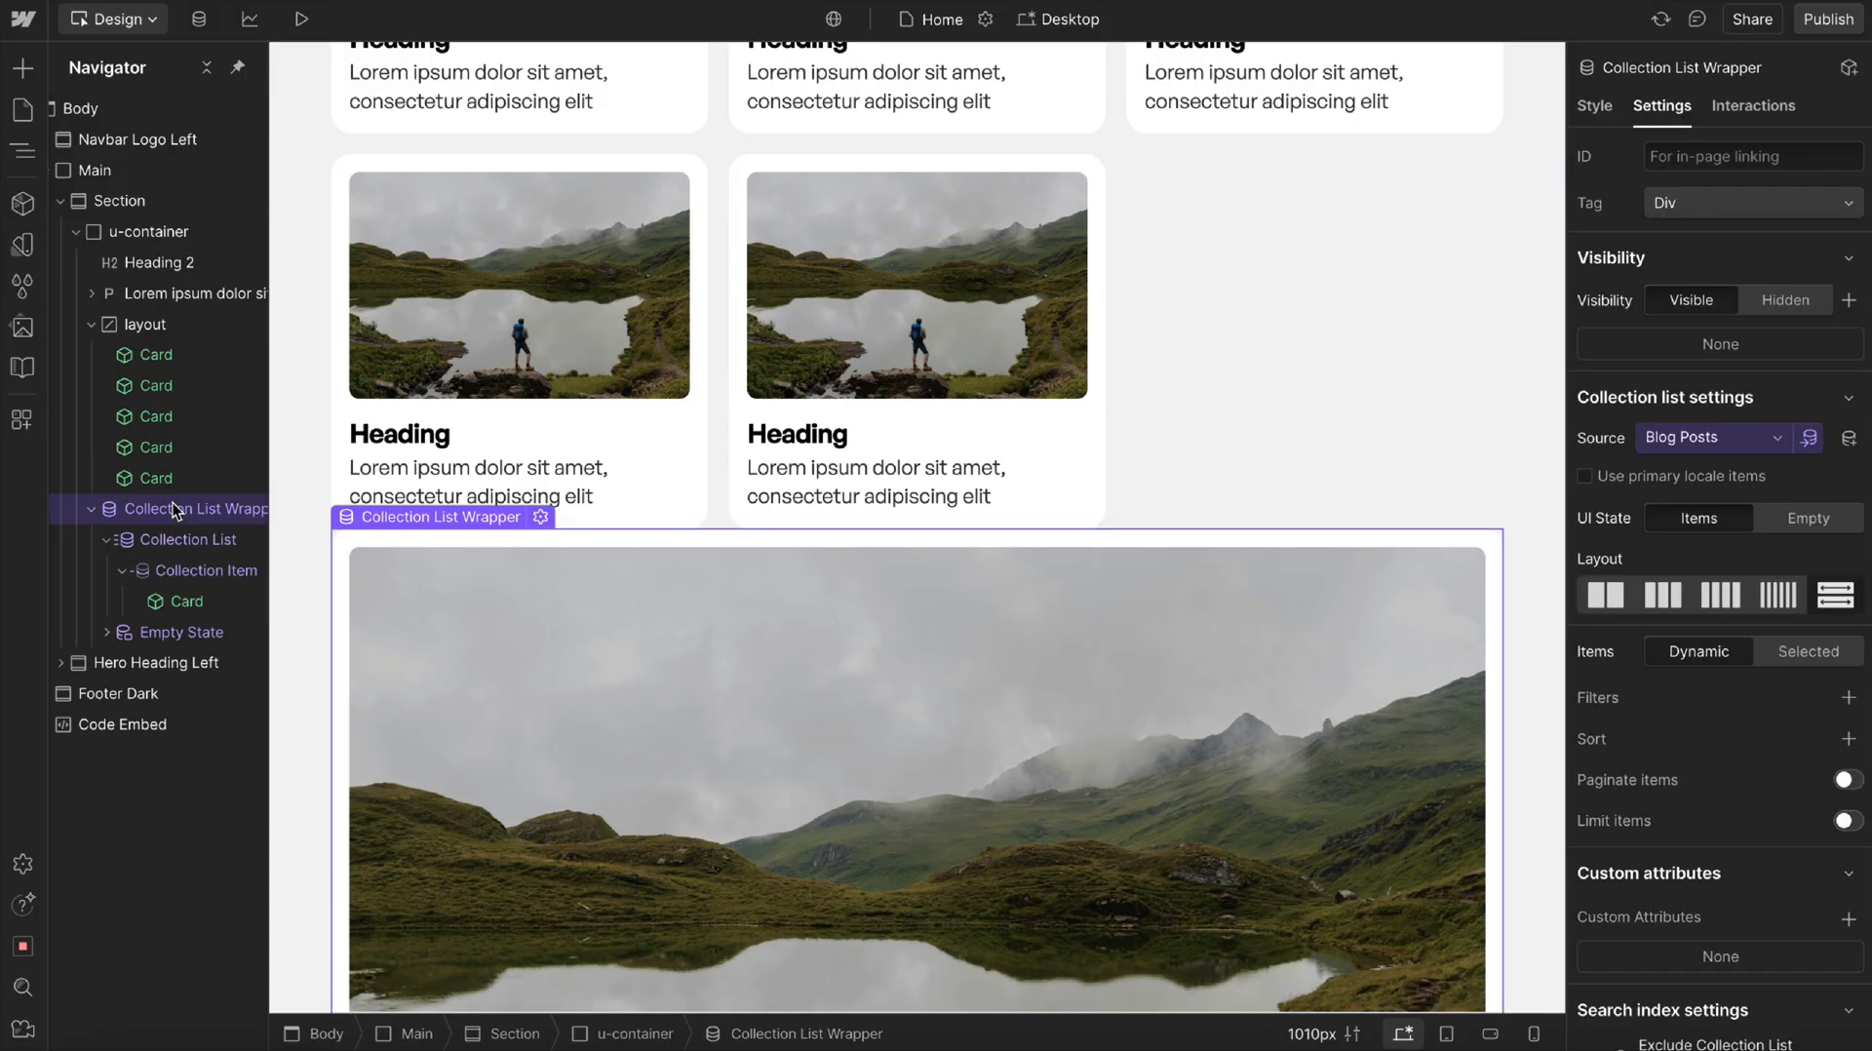
{"action": "left_click", "coordinate": [916, 283]}
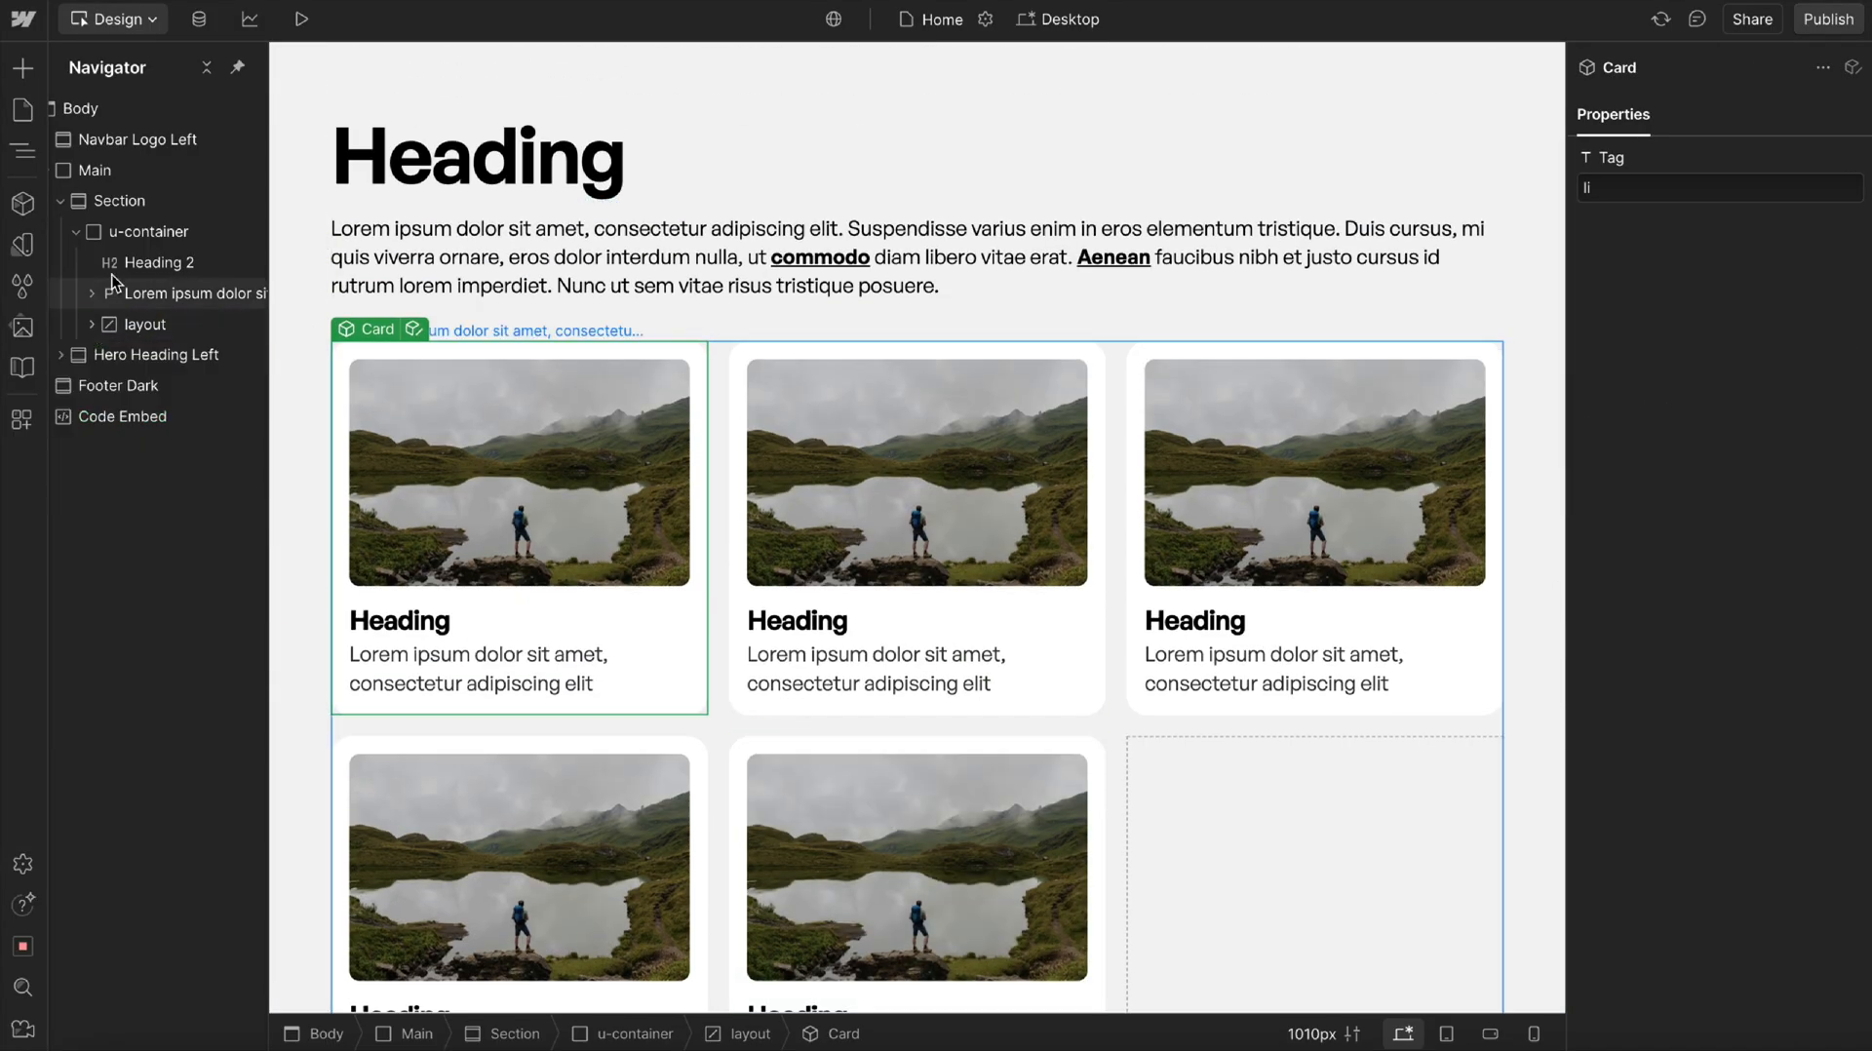
Republish the site to the staging domain.
{"action": "scroll", "scroll_direction": "down", "scroll_amount": 3}
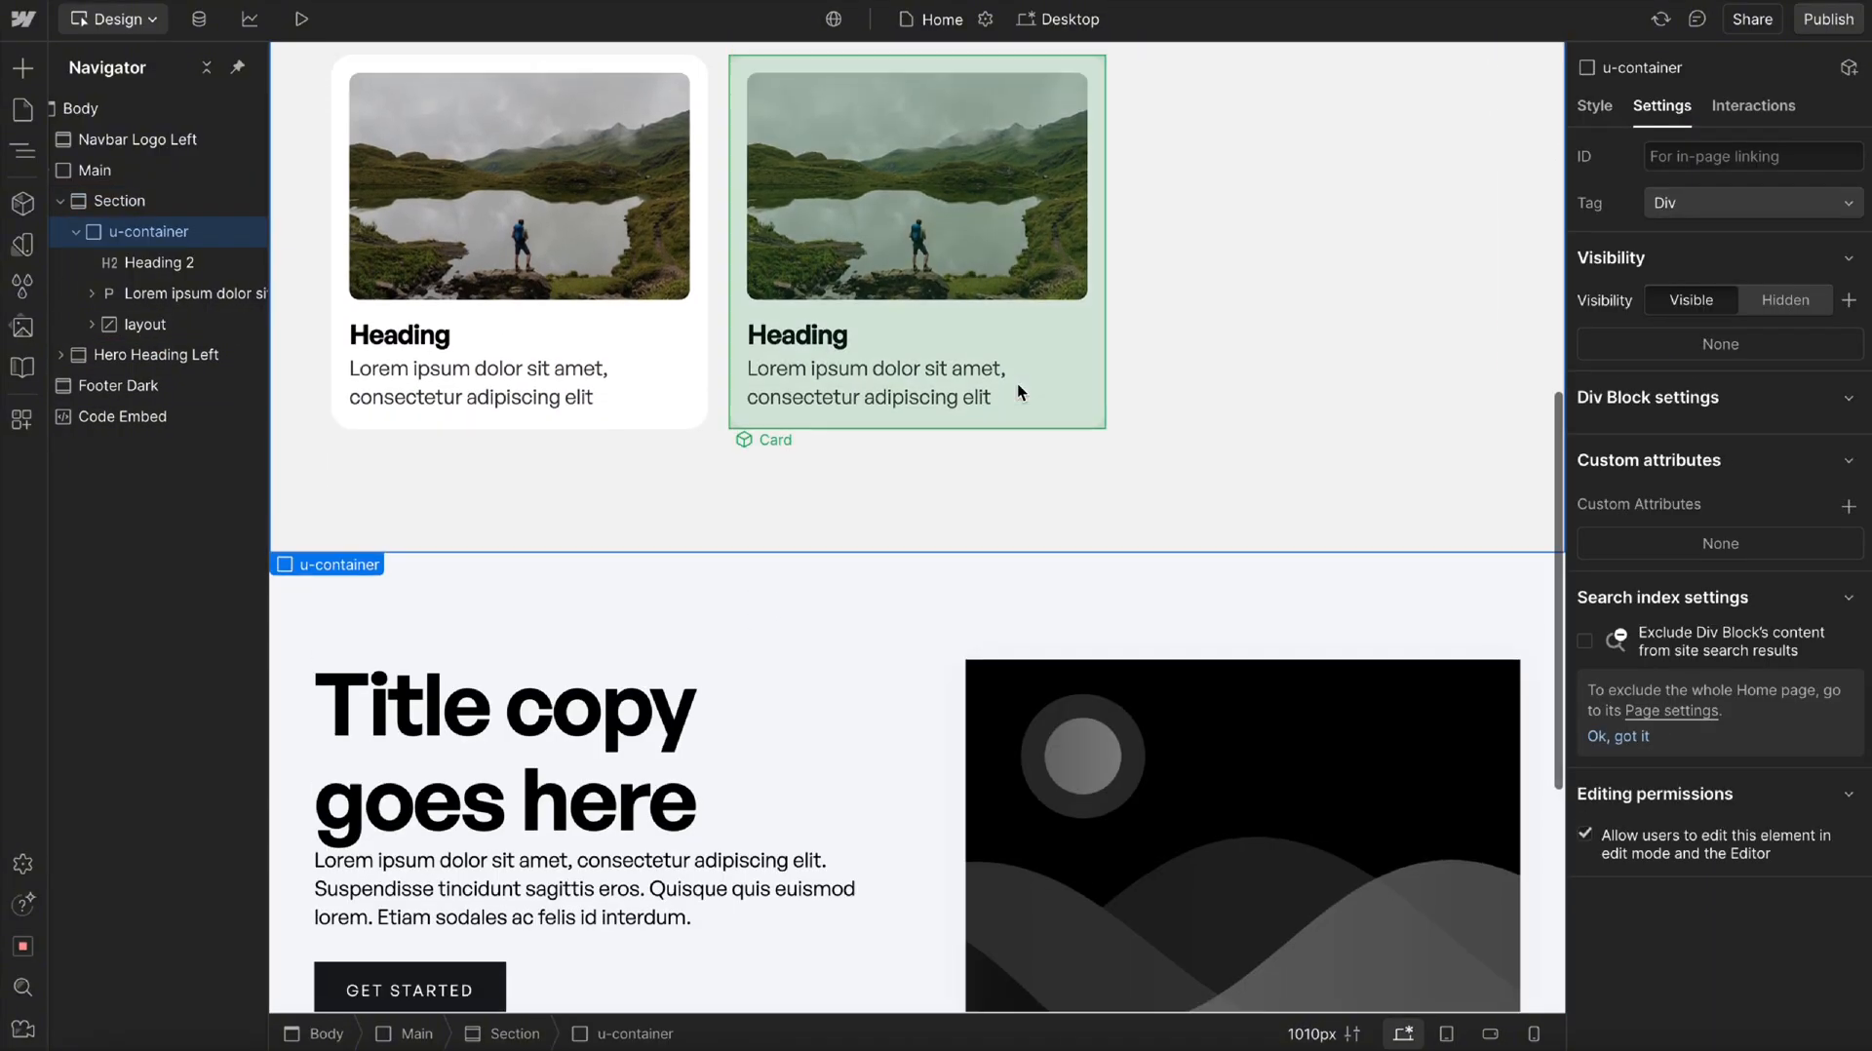
{"action": "left_click", "coordinate": [1826, 19]}
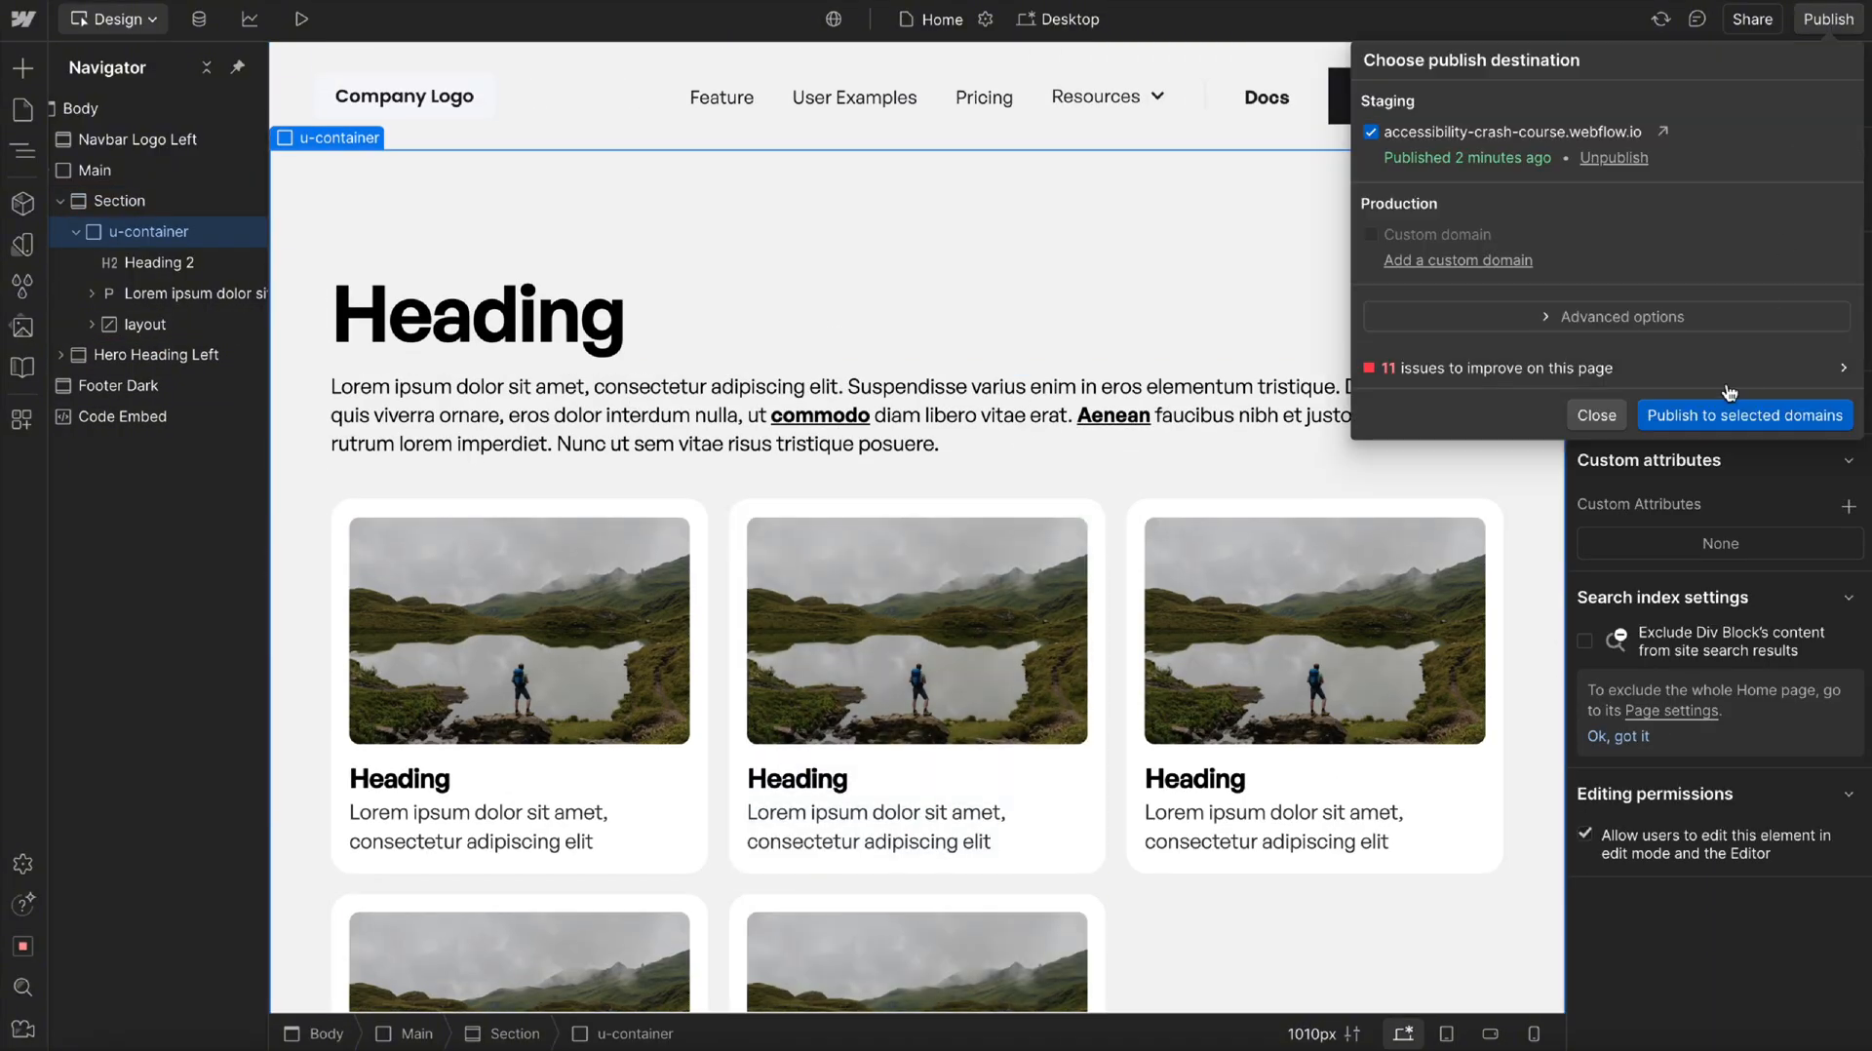
{"action": "left_click", "coordinate": [1743, 414]}
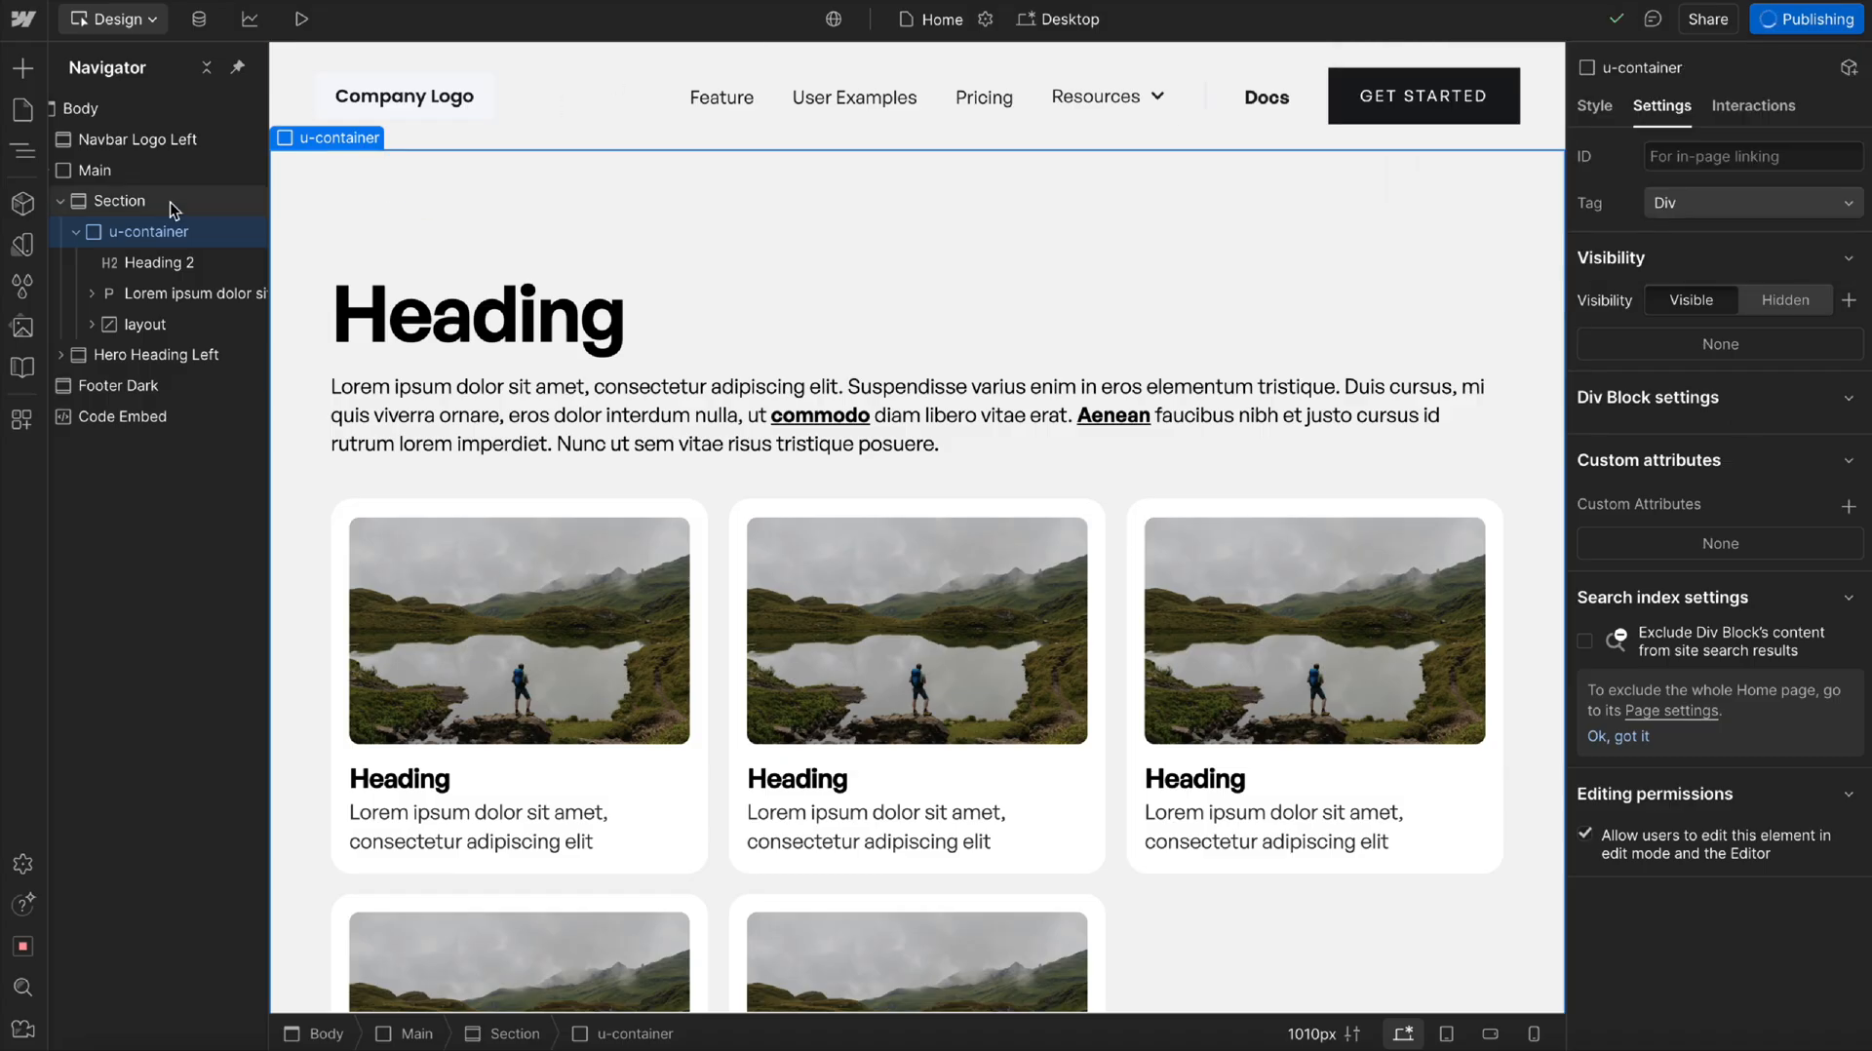
{"action": "right_click", "coordinate": [119, 200]}
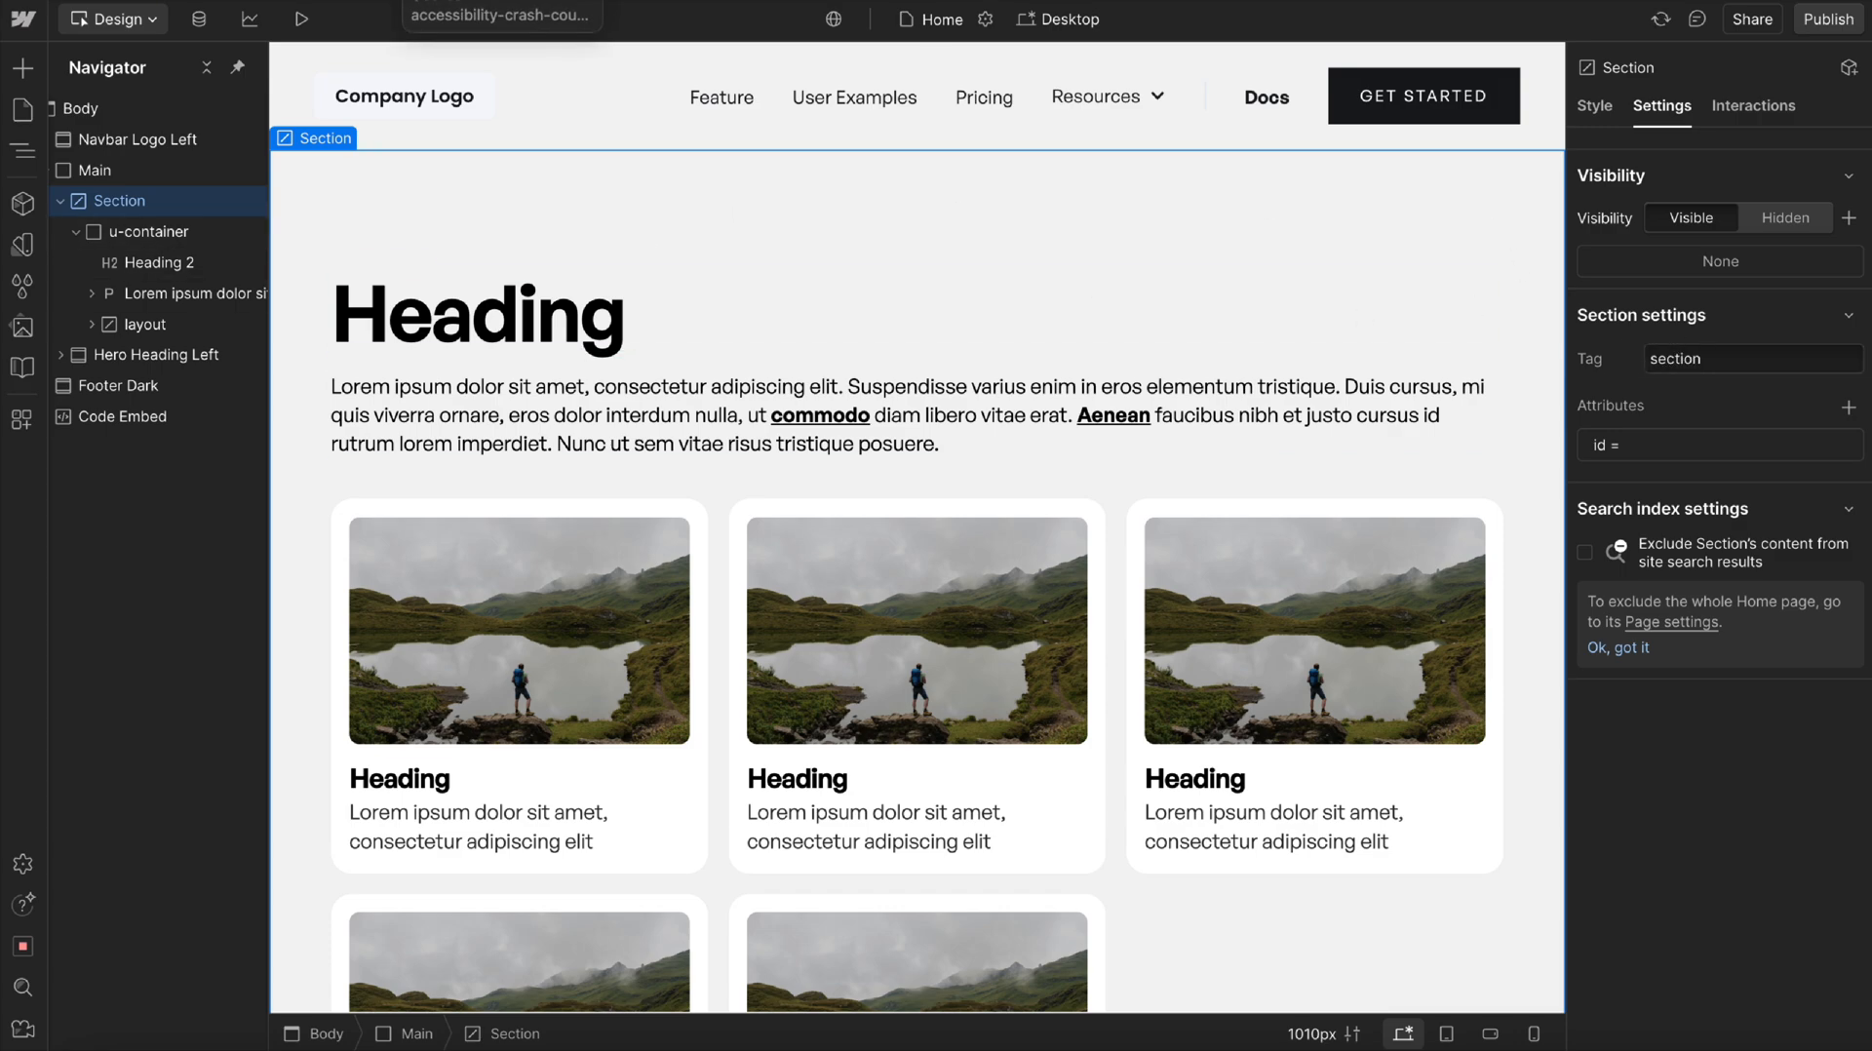
Add a custom attribute named 'style' to the Section element.
{"action": "left_click", "coordinate": [1849, 404]}
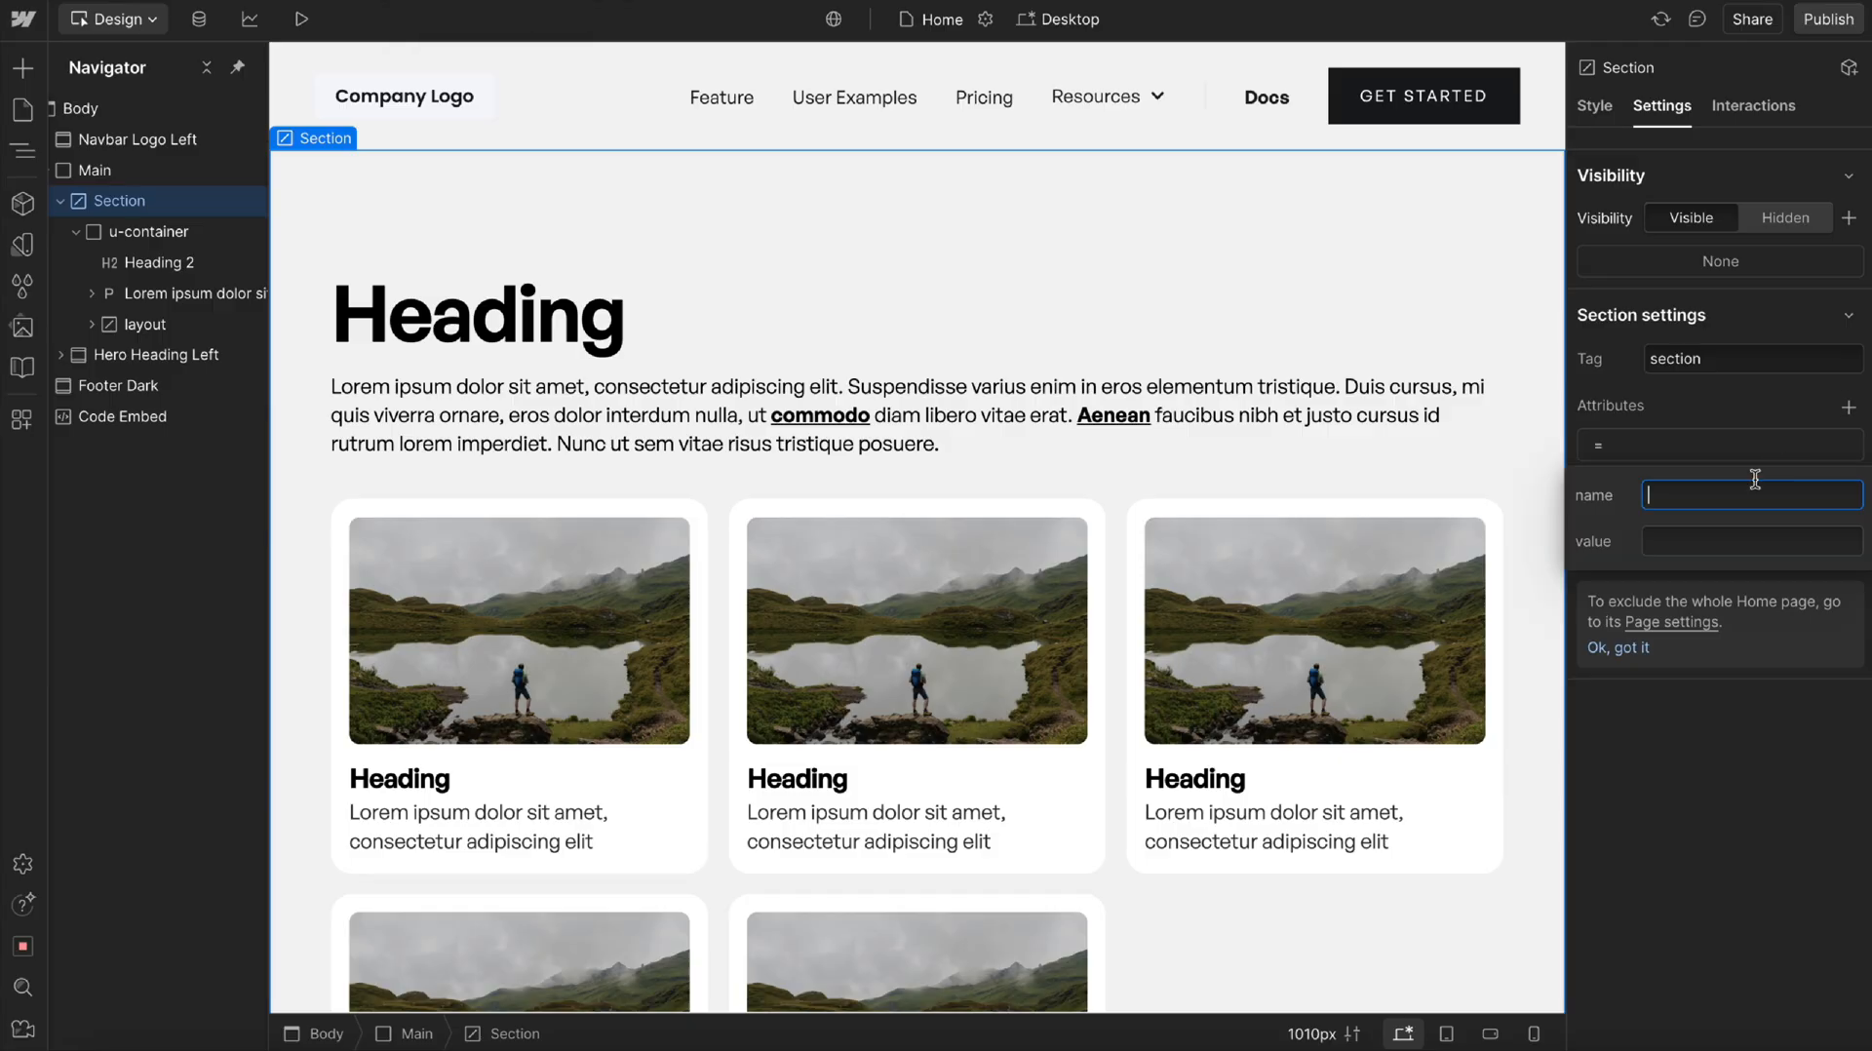
{"action": "type", "text": "style"}
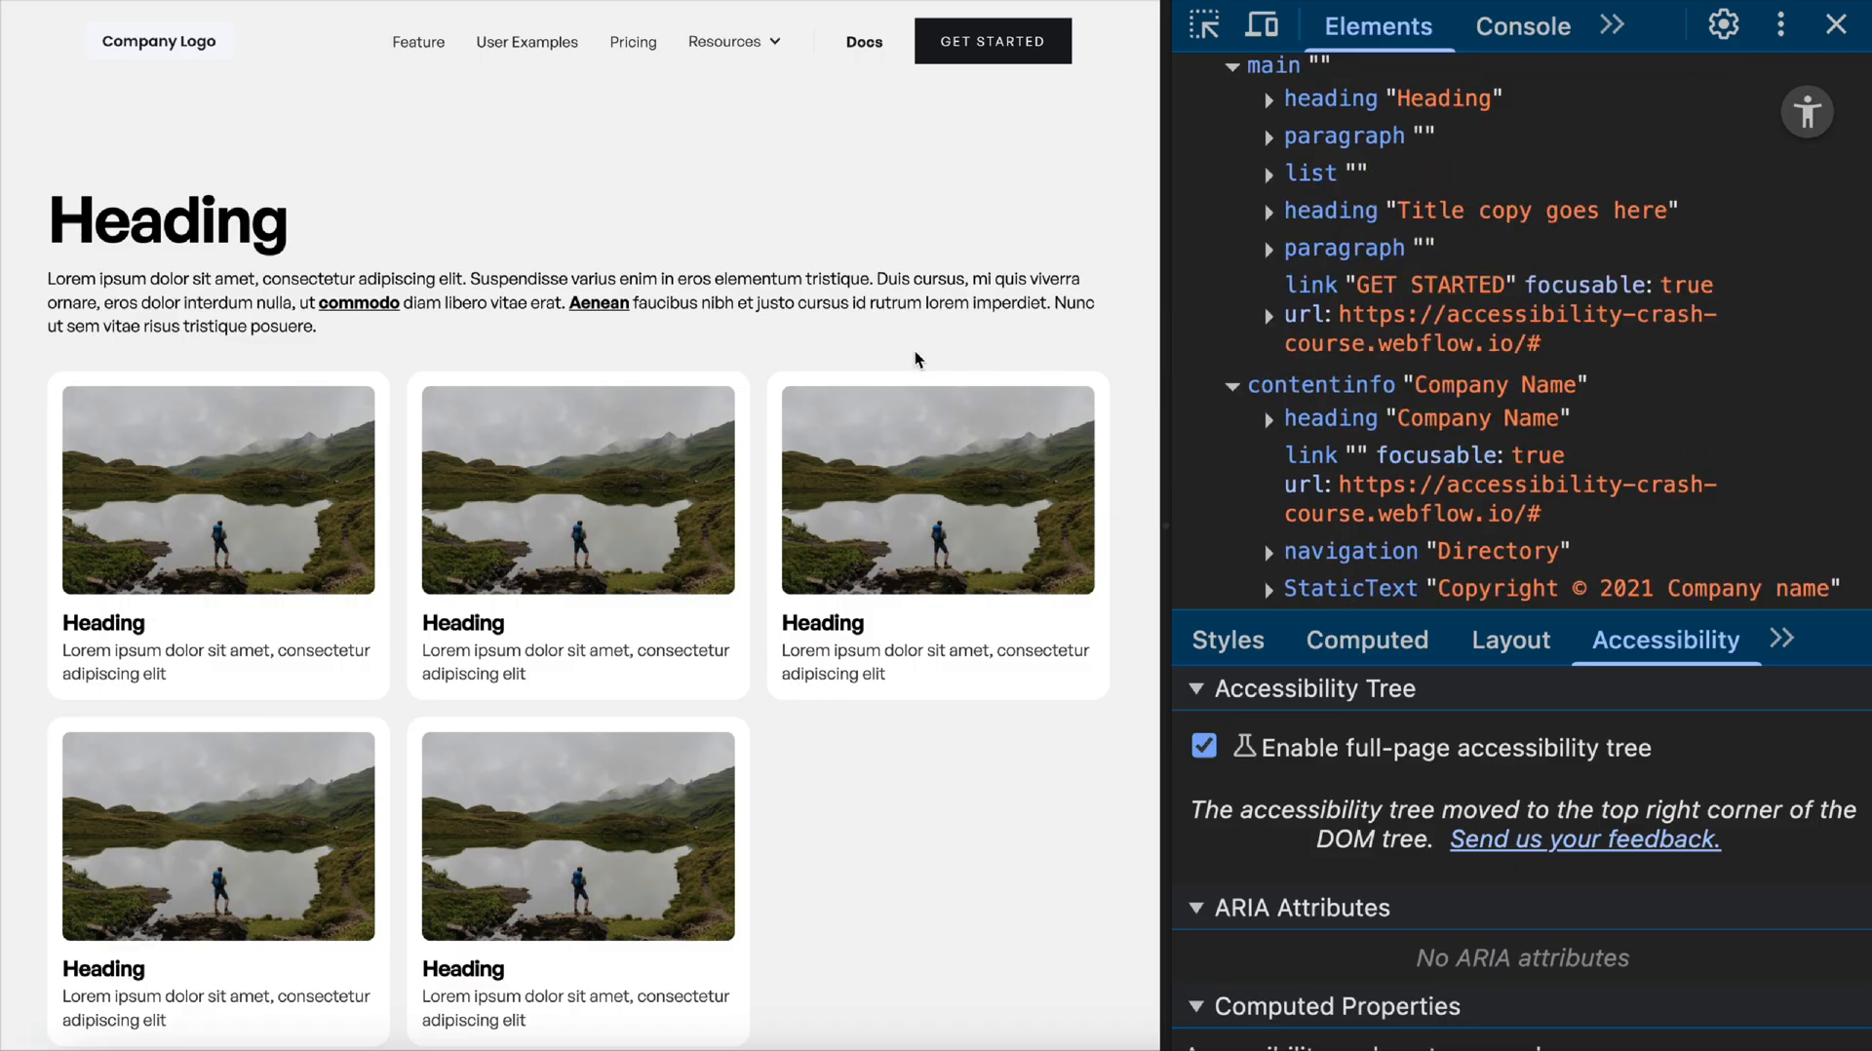
{"action": "mouse_move", "coordinate": [1371, 285]}
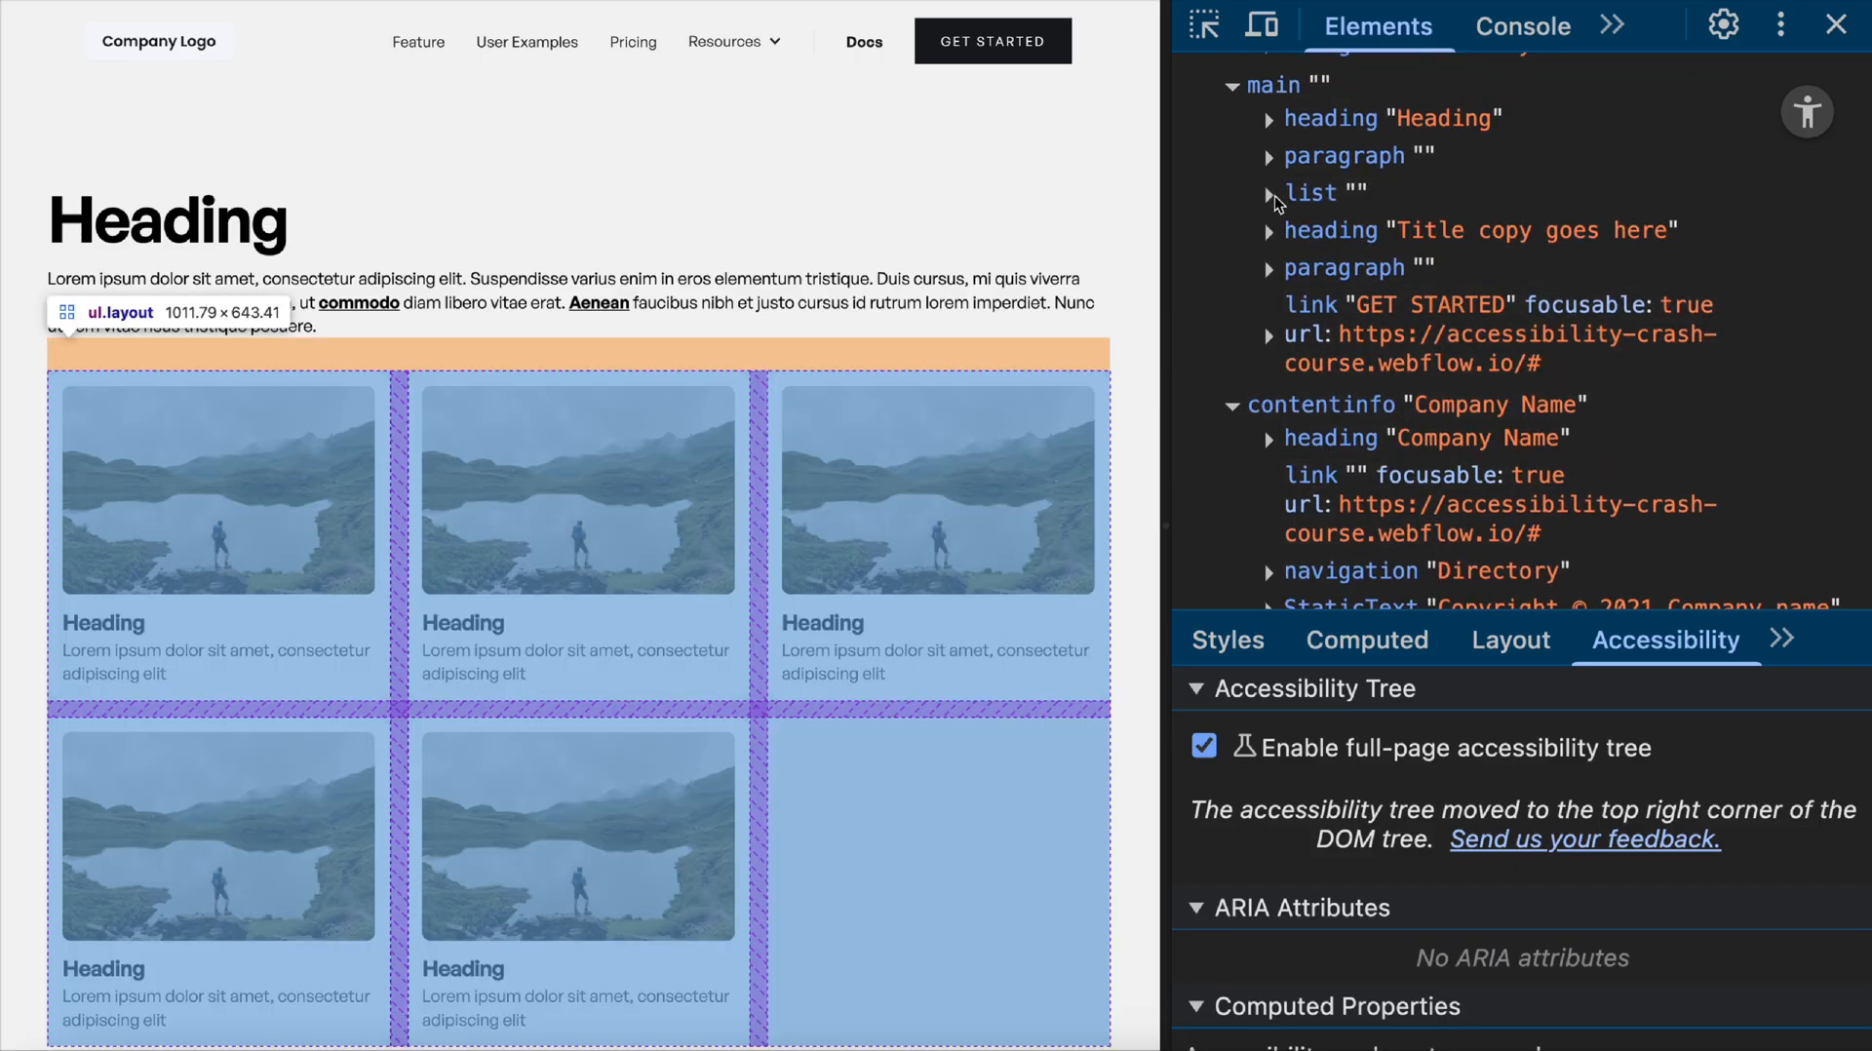
Expand the list under main to show its listitem entries and inspect the first.
{"action": "left_click", "coordinate": [1272, 192]}
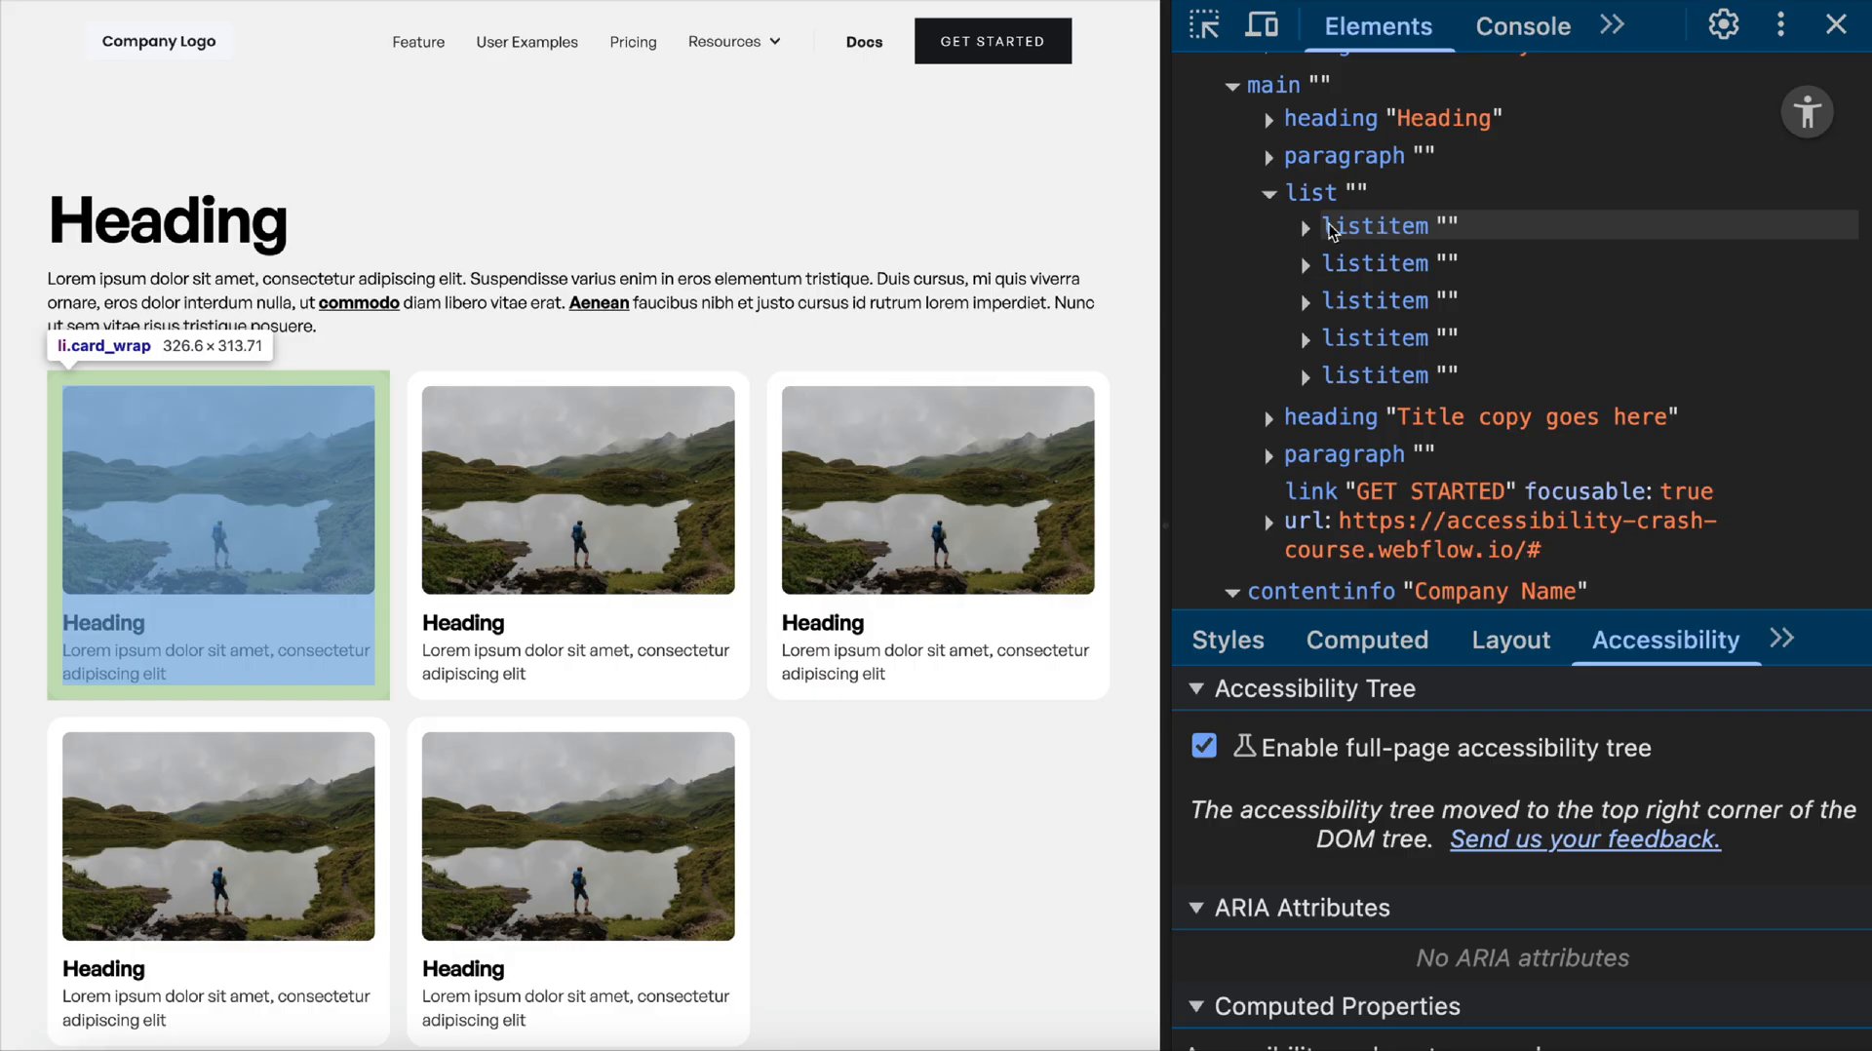
{"action": "left_click", "coordinate": [1306, 226]}
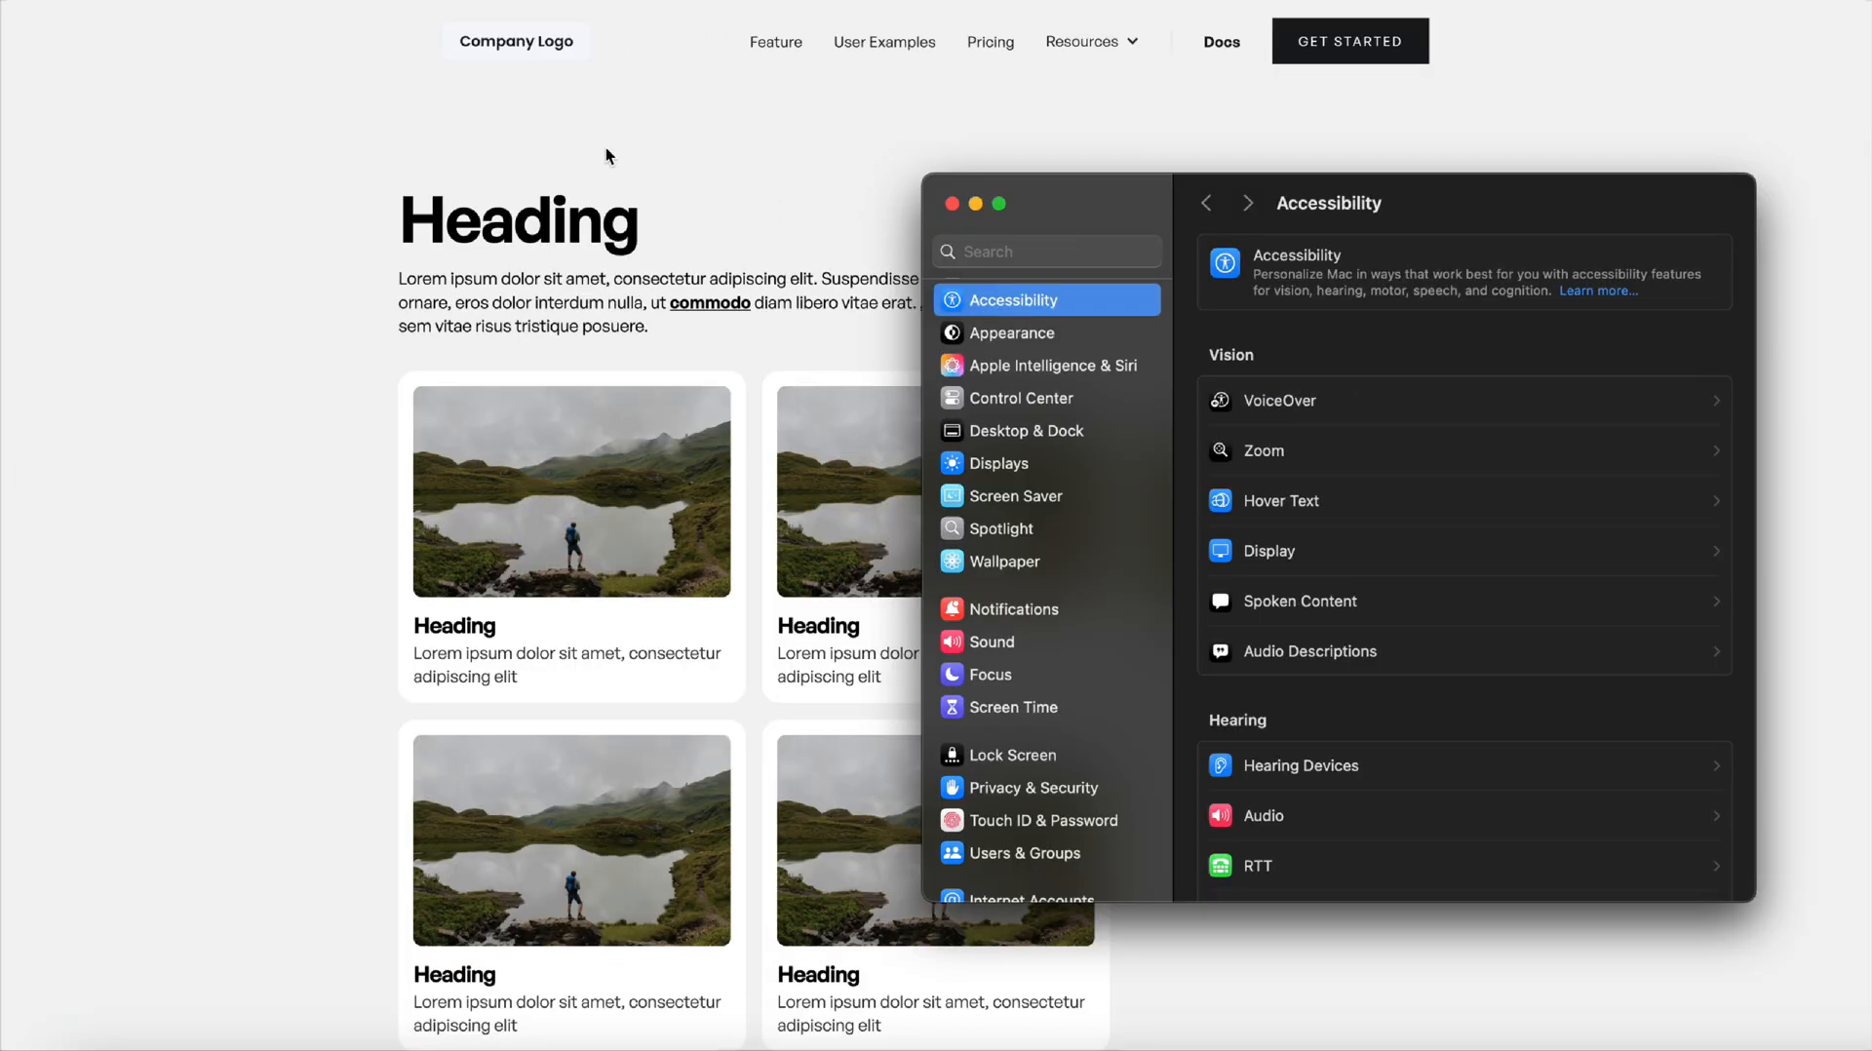
{"action": "mouse_move", "coordinate": [585, 290]}
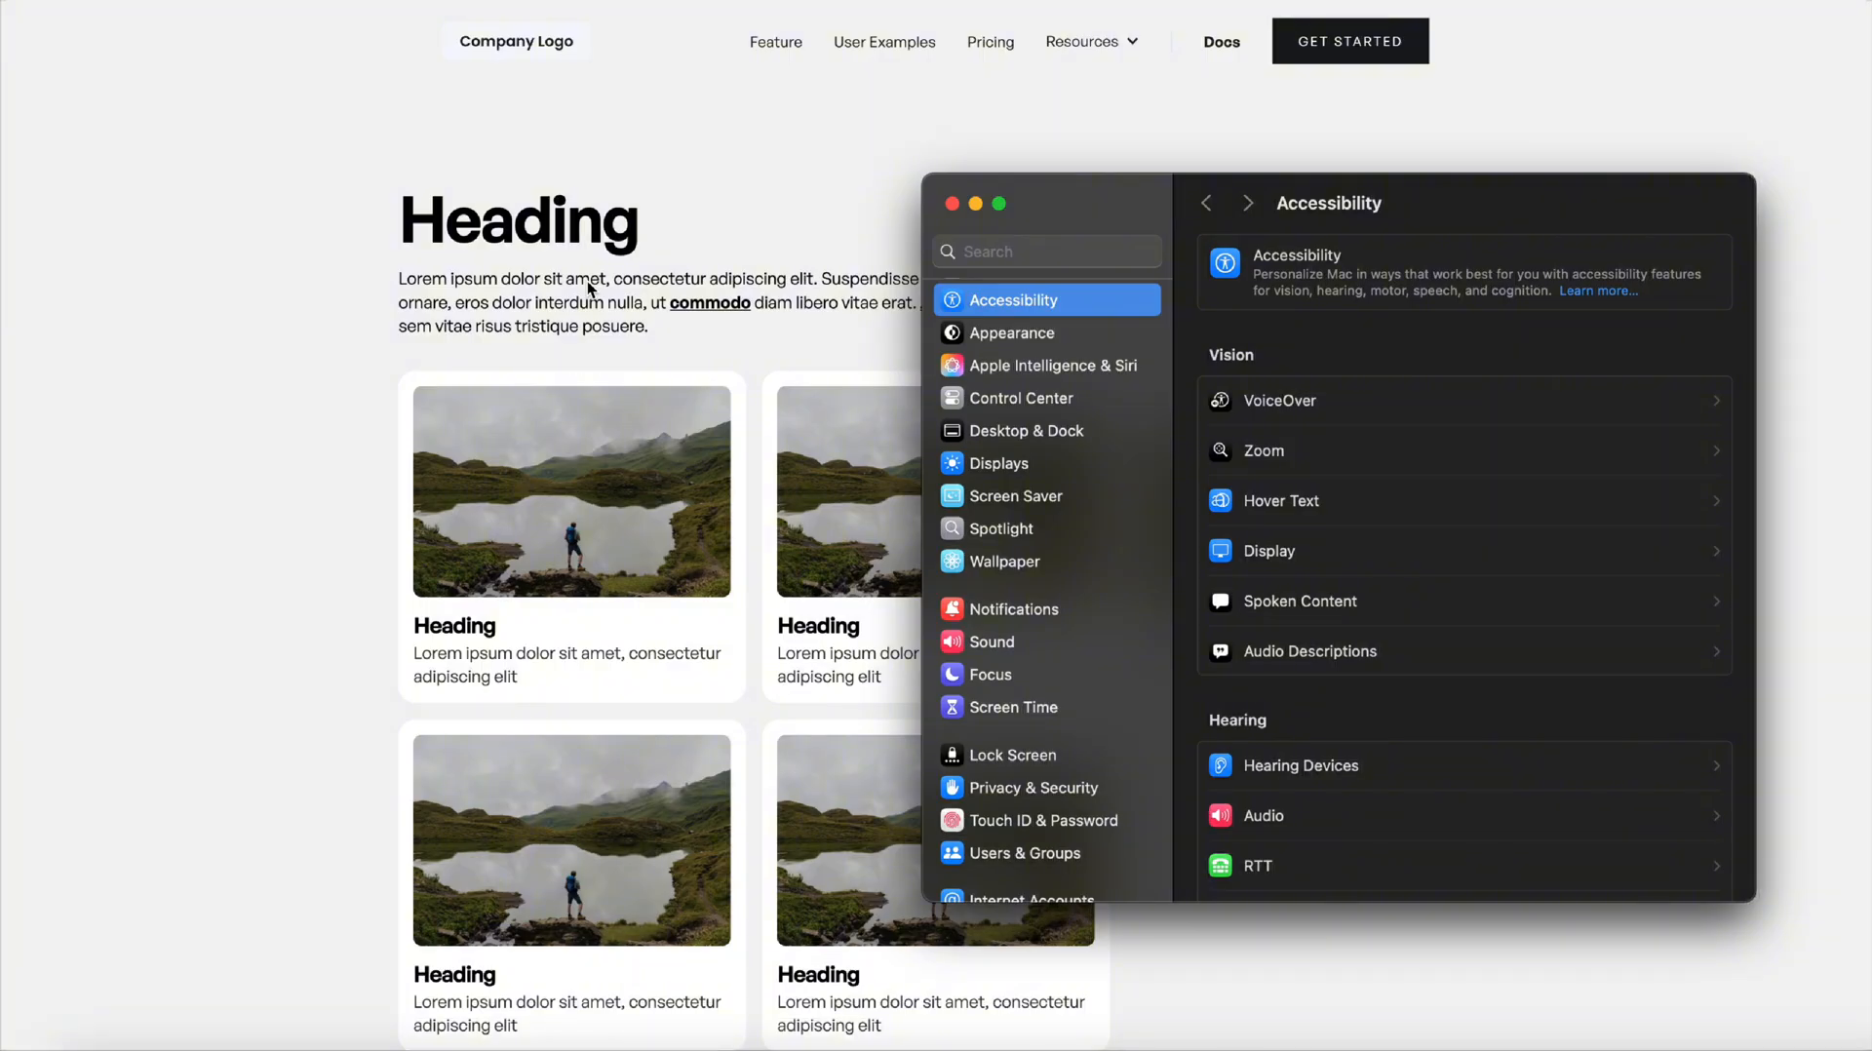
{"action": "mouse_move", "coordinate": [1055, 306]}
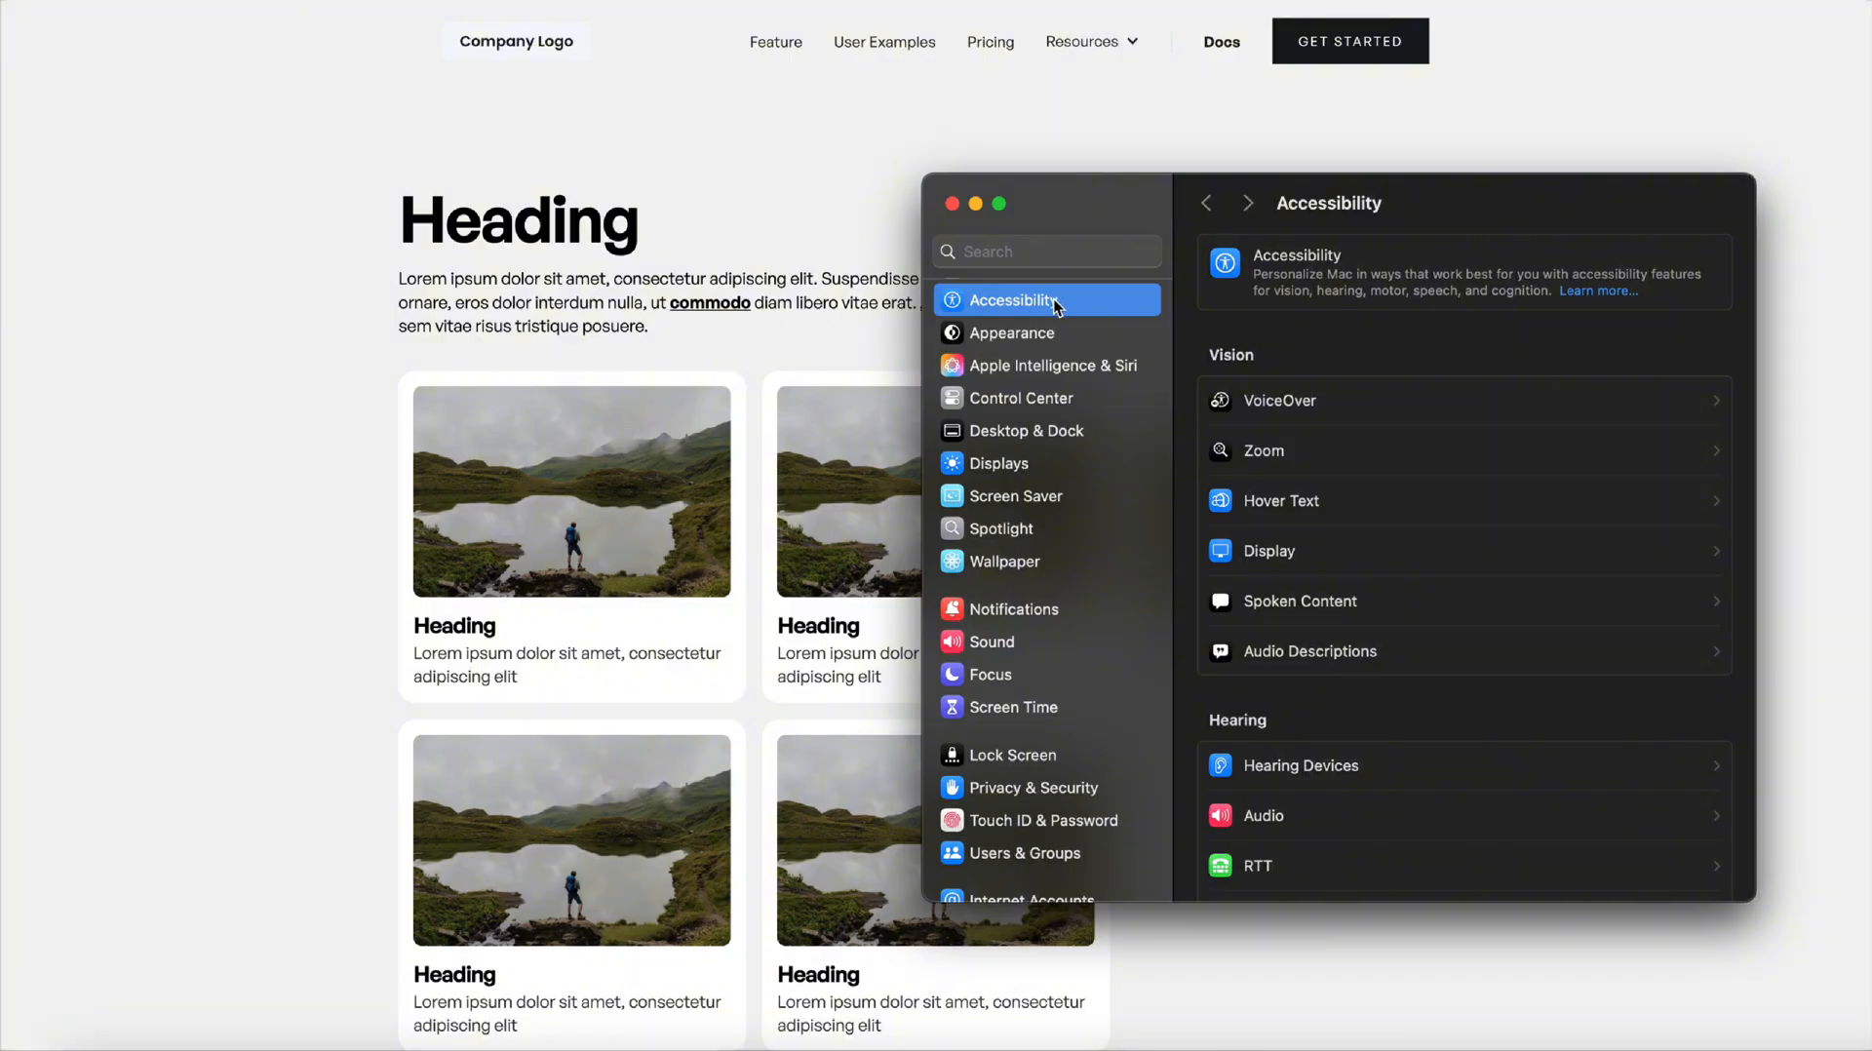
{"action": "mouse_move", "coordinate": [1381, 243]}
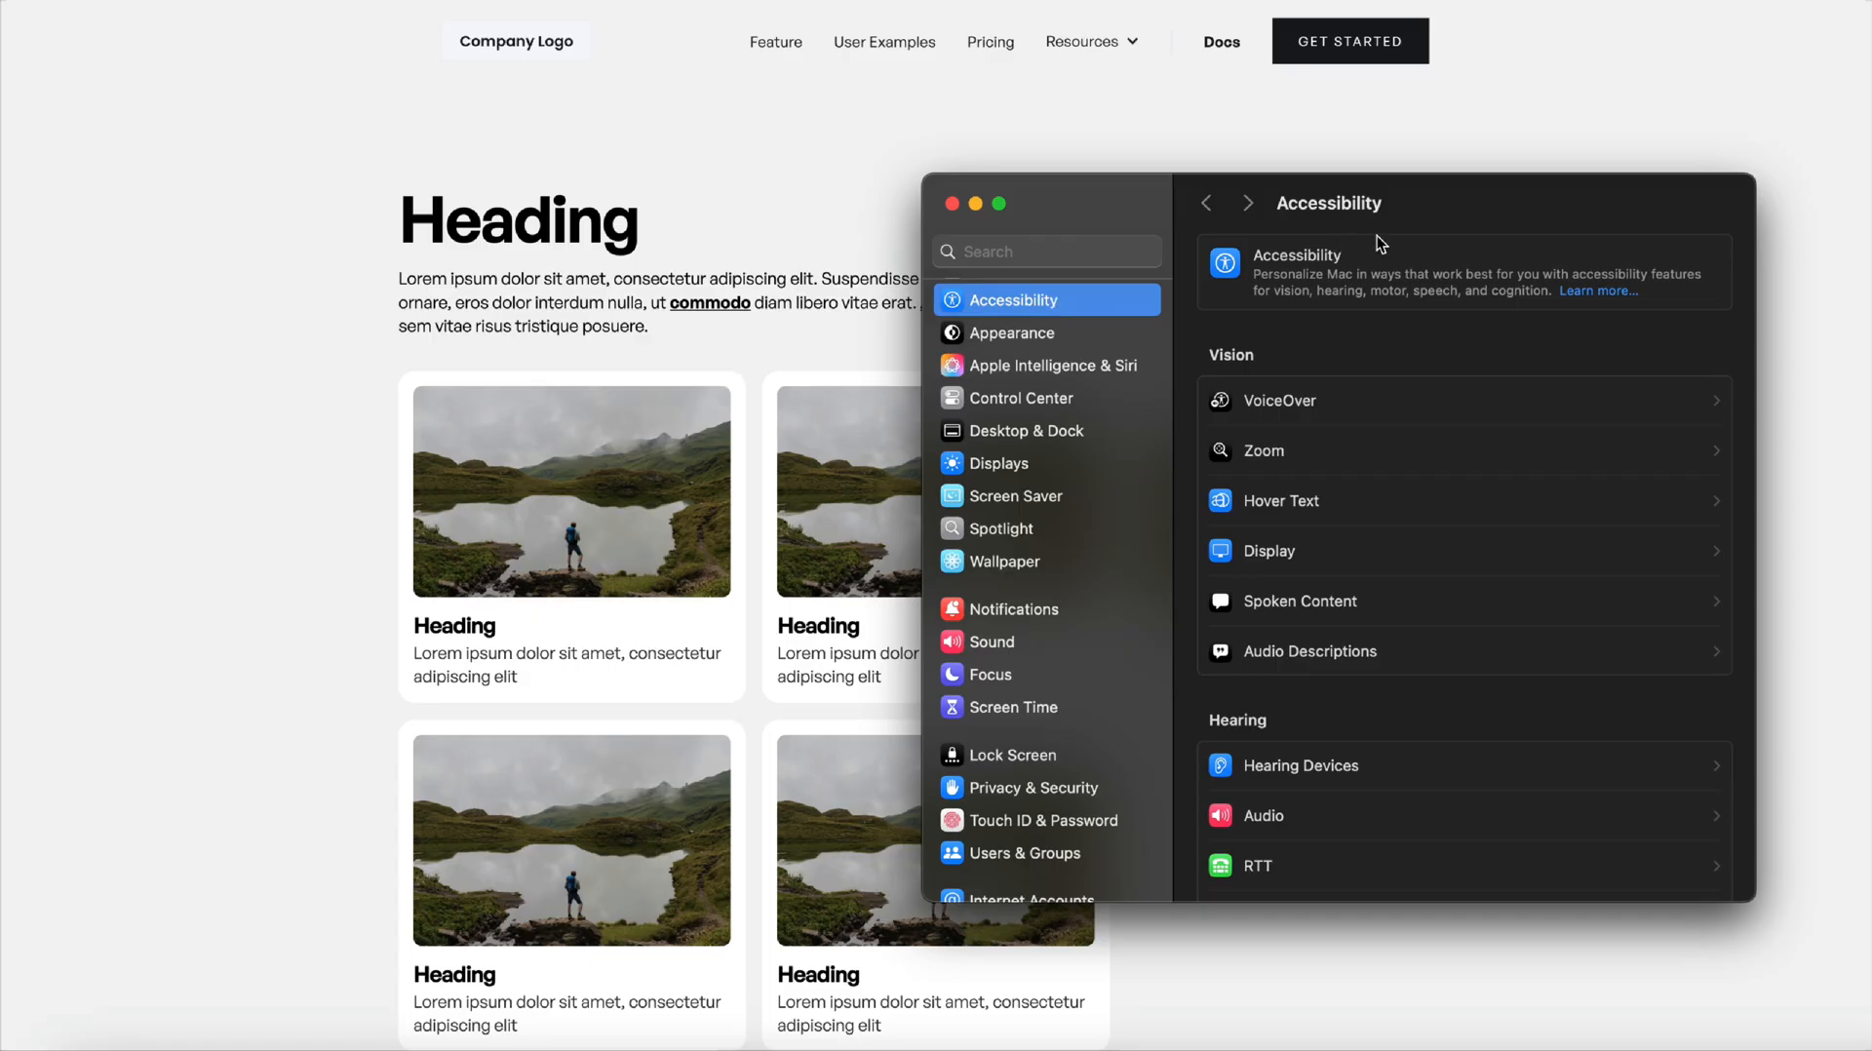
Switch VoiceOver on in Accessibility settings and focus the published page.
{"action": "left_click", "coordinate": [1280, 399]}
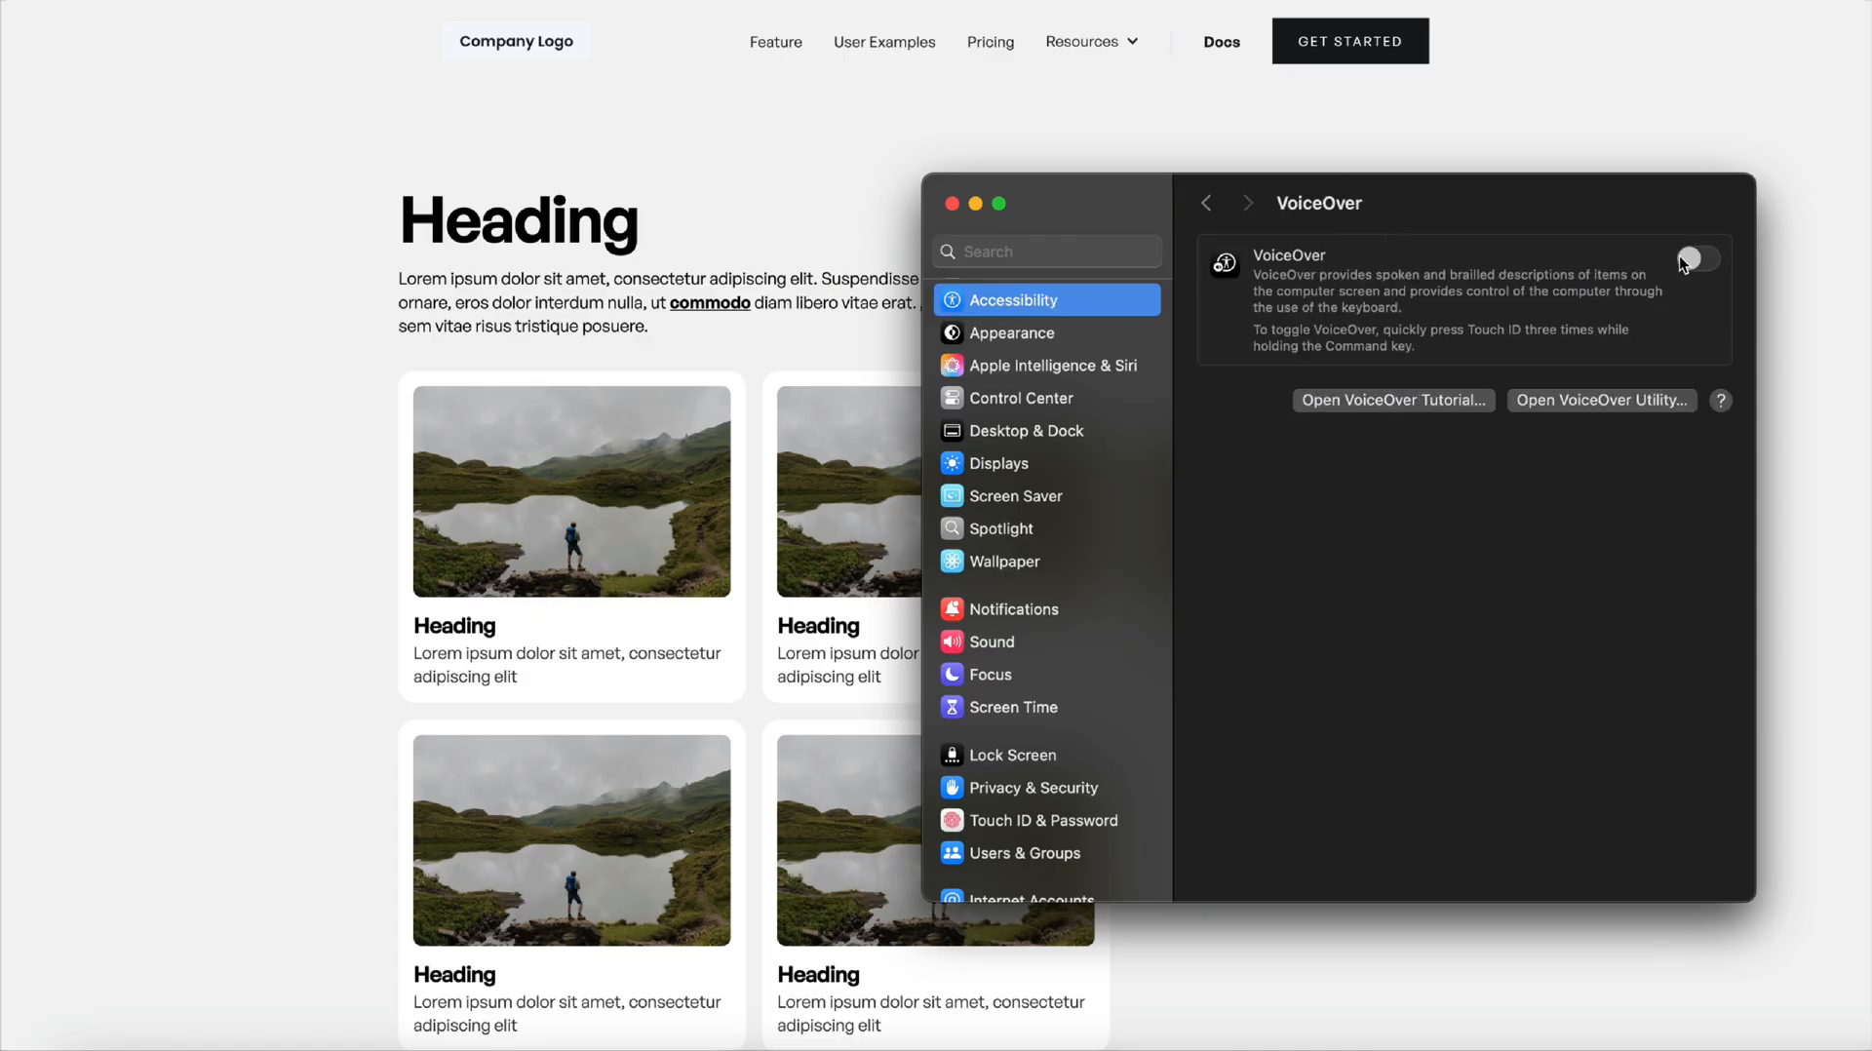
{"action": "left_click", "coordinate": [1695, 259]}
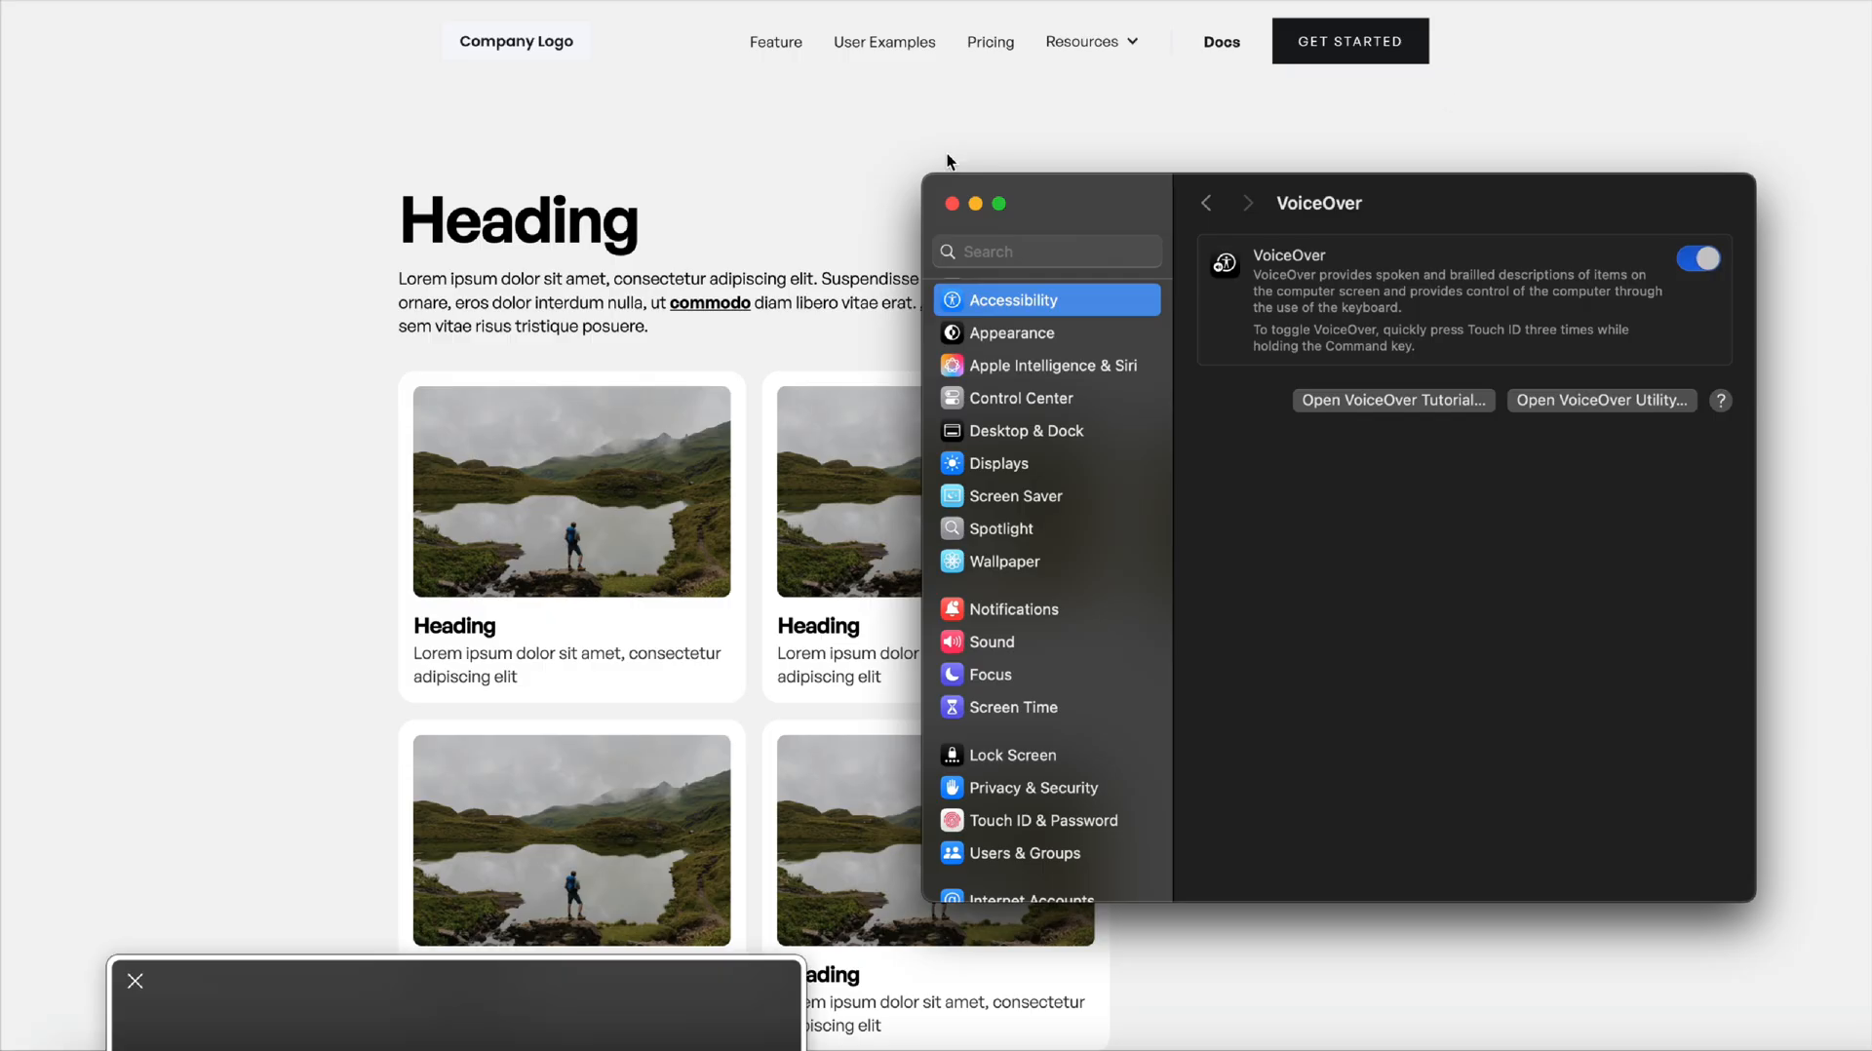
{"action": "left_click", "coordinate": [950, 203]}
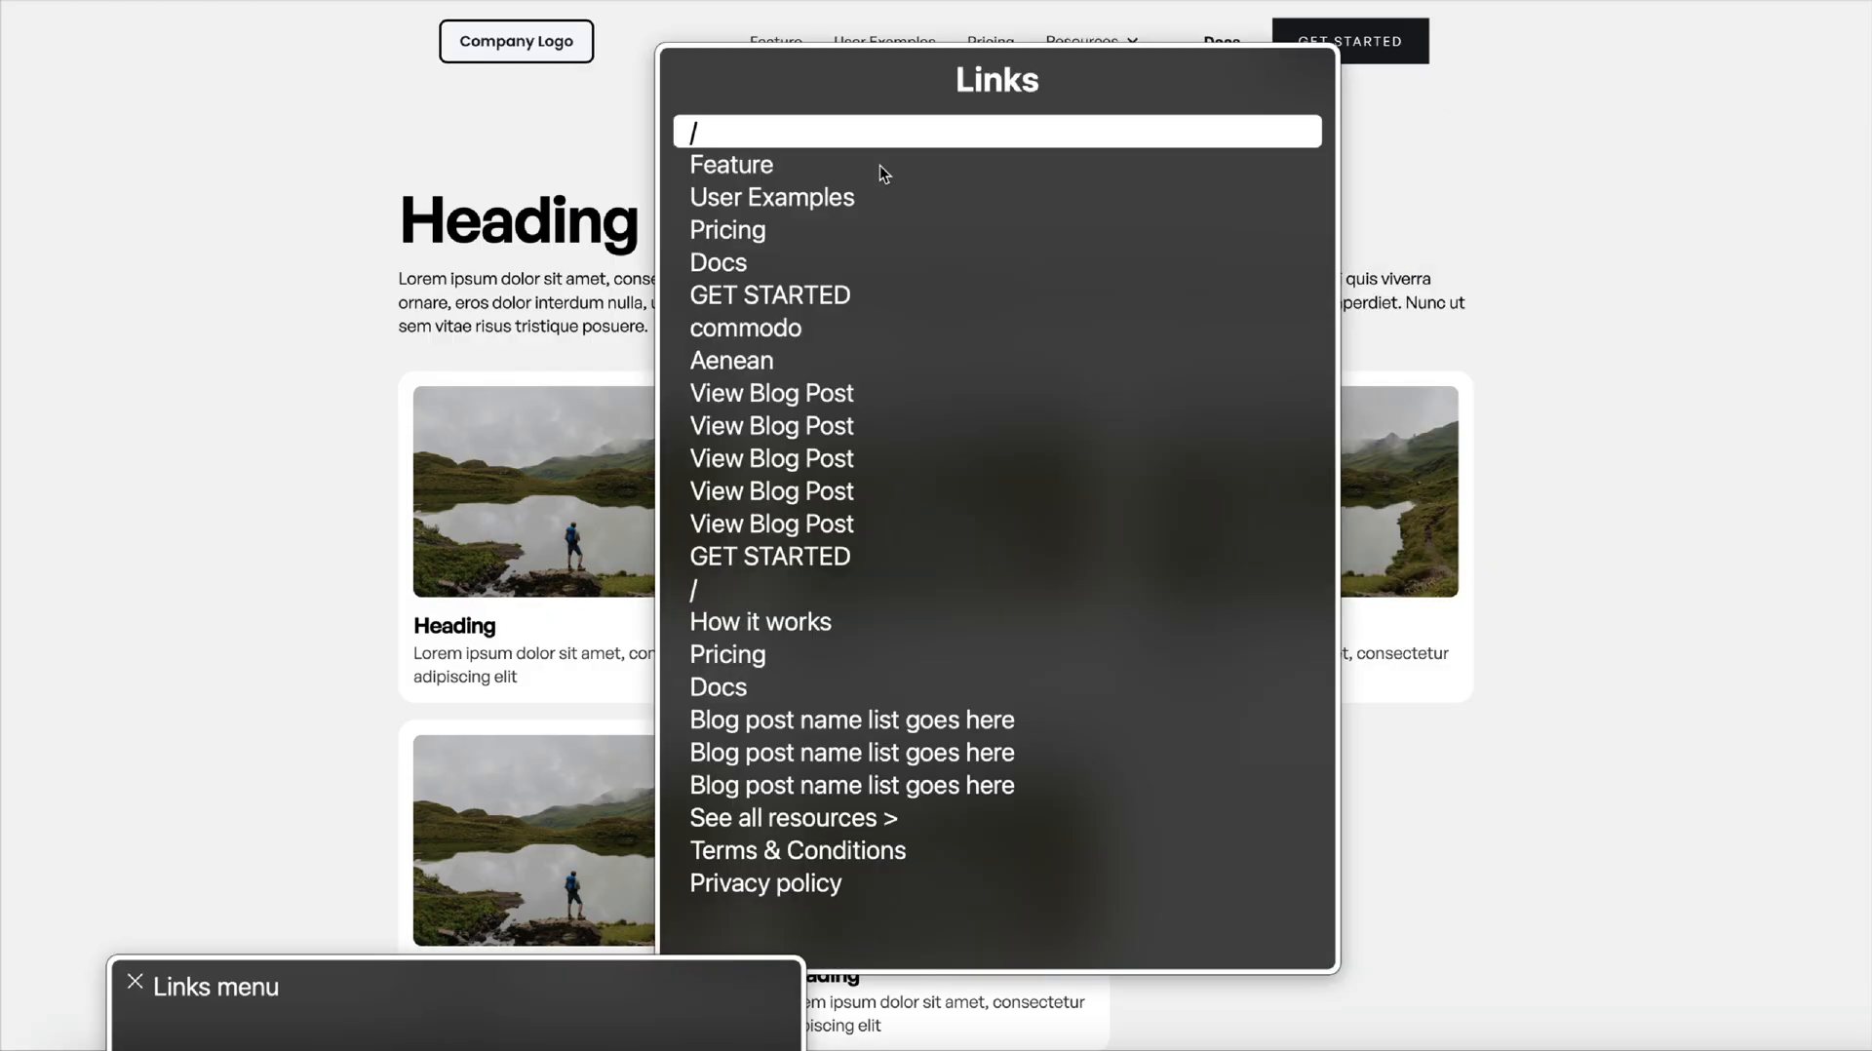
Browse the VoiceOver rotor to list the banner, navigation, main and footer landmarks.
{"action": "left_click", "coordinate": [731, 164]}
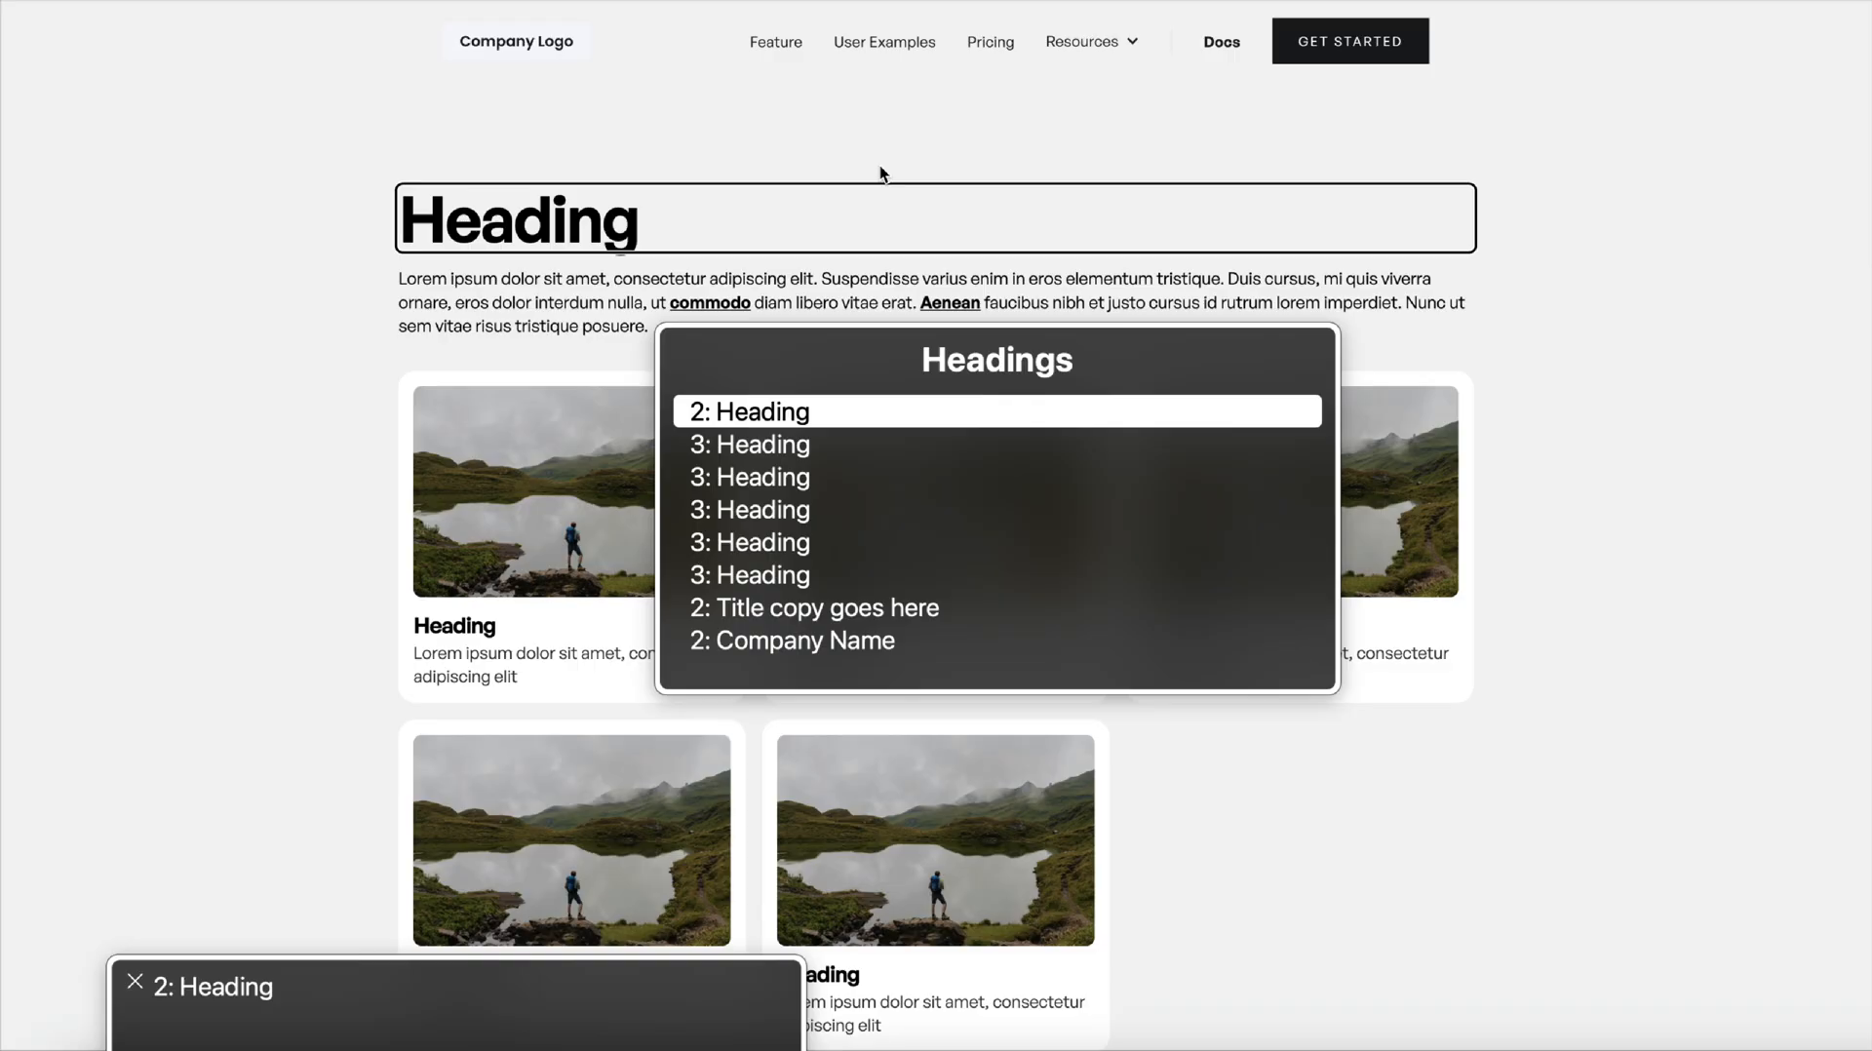
{"action": "left_click", "coordinate": [1081, 41]}
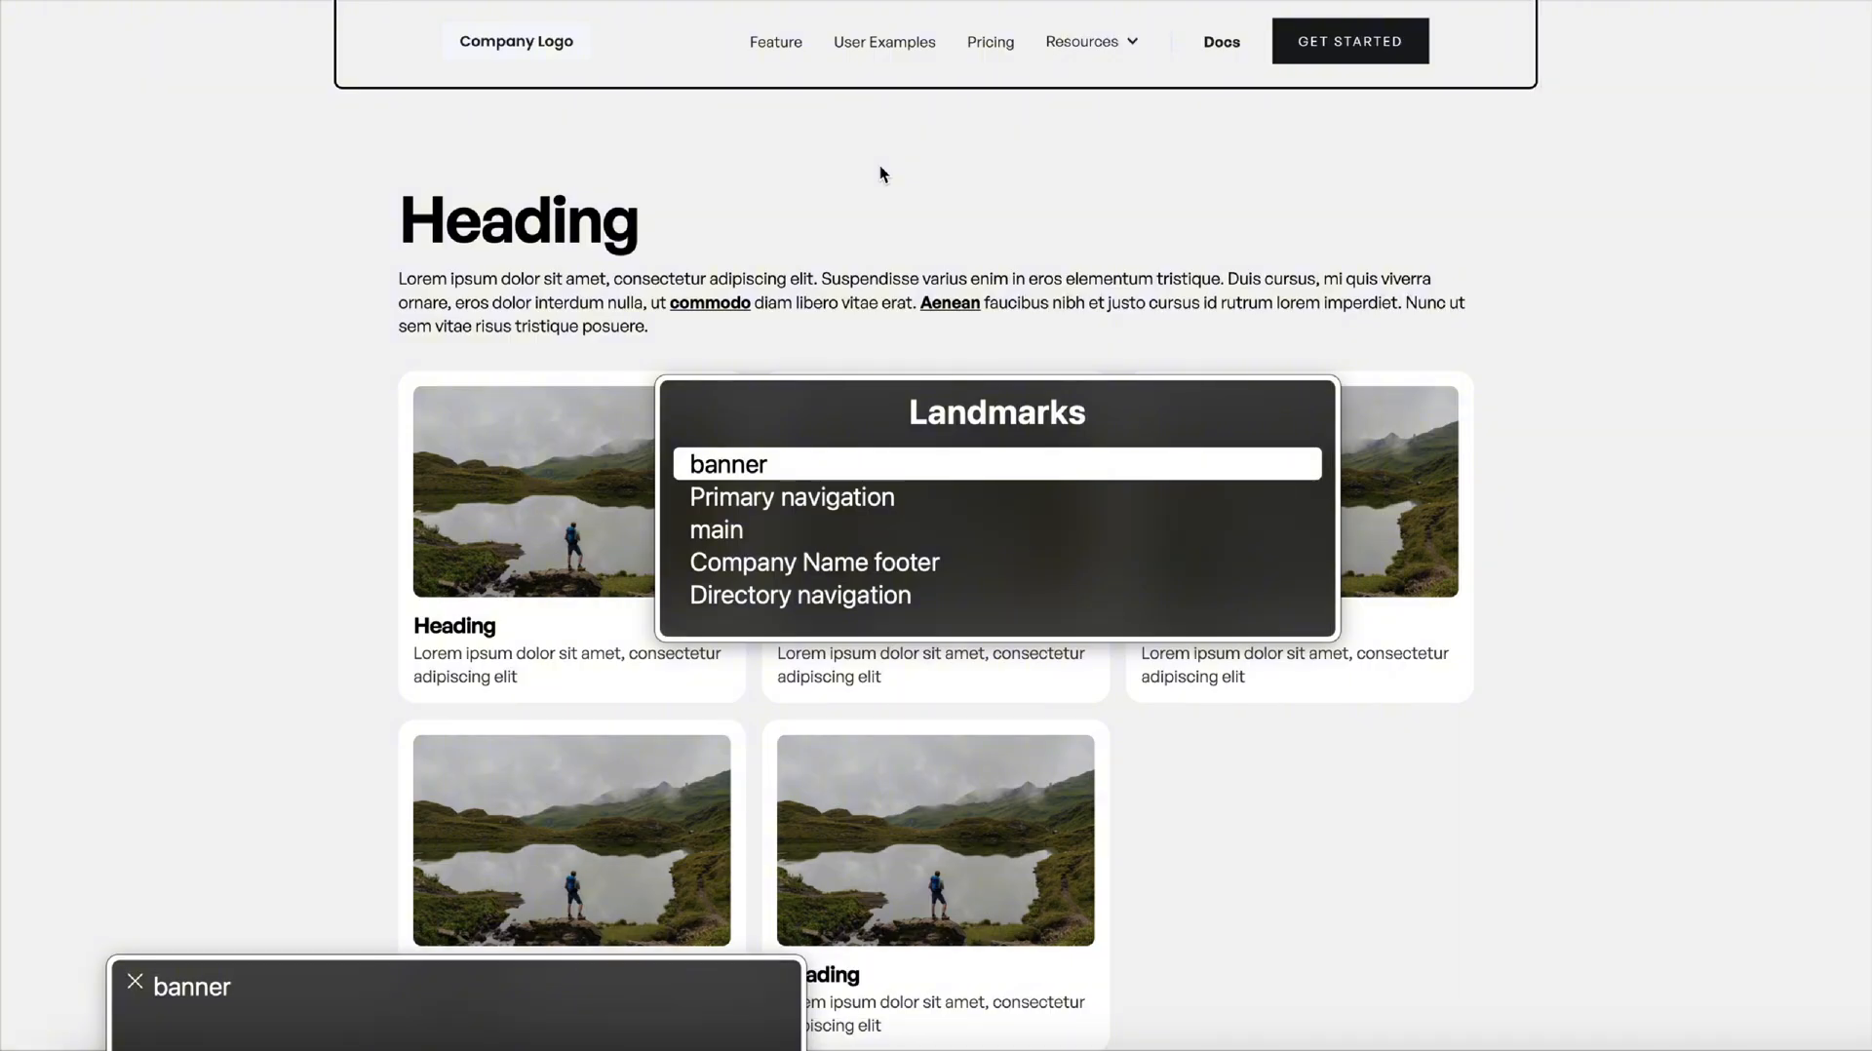
{"action": "mouse_move", "coordinate": [700, 148]}
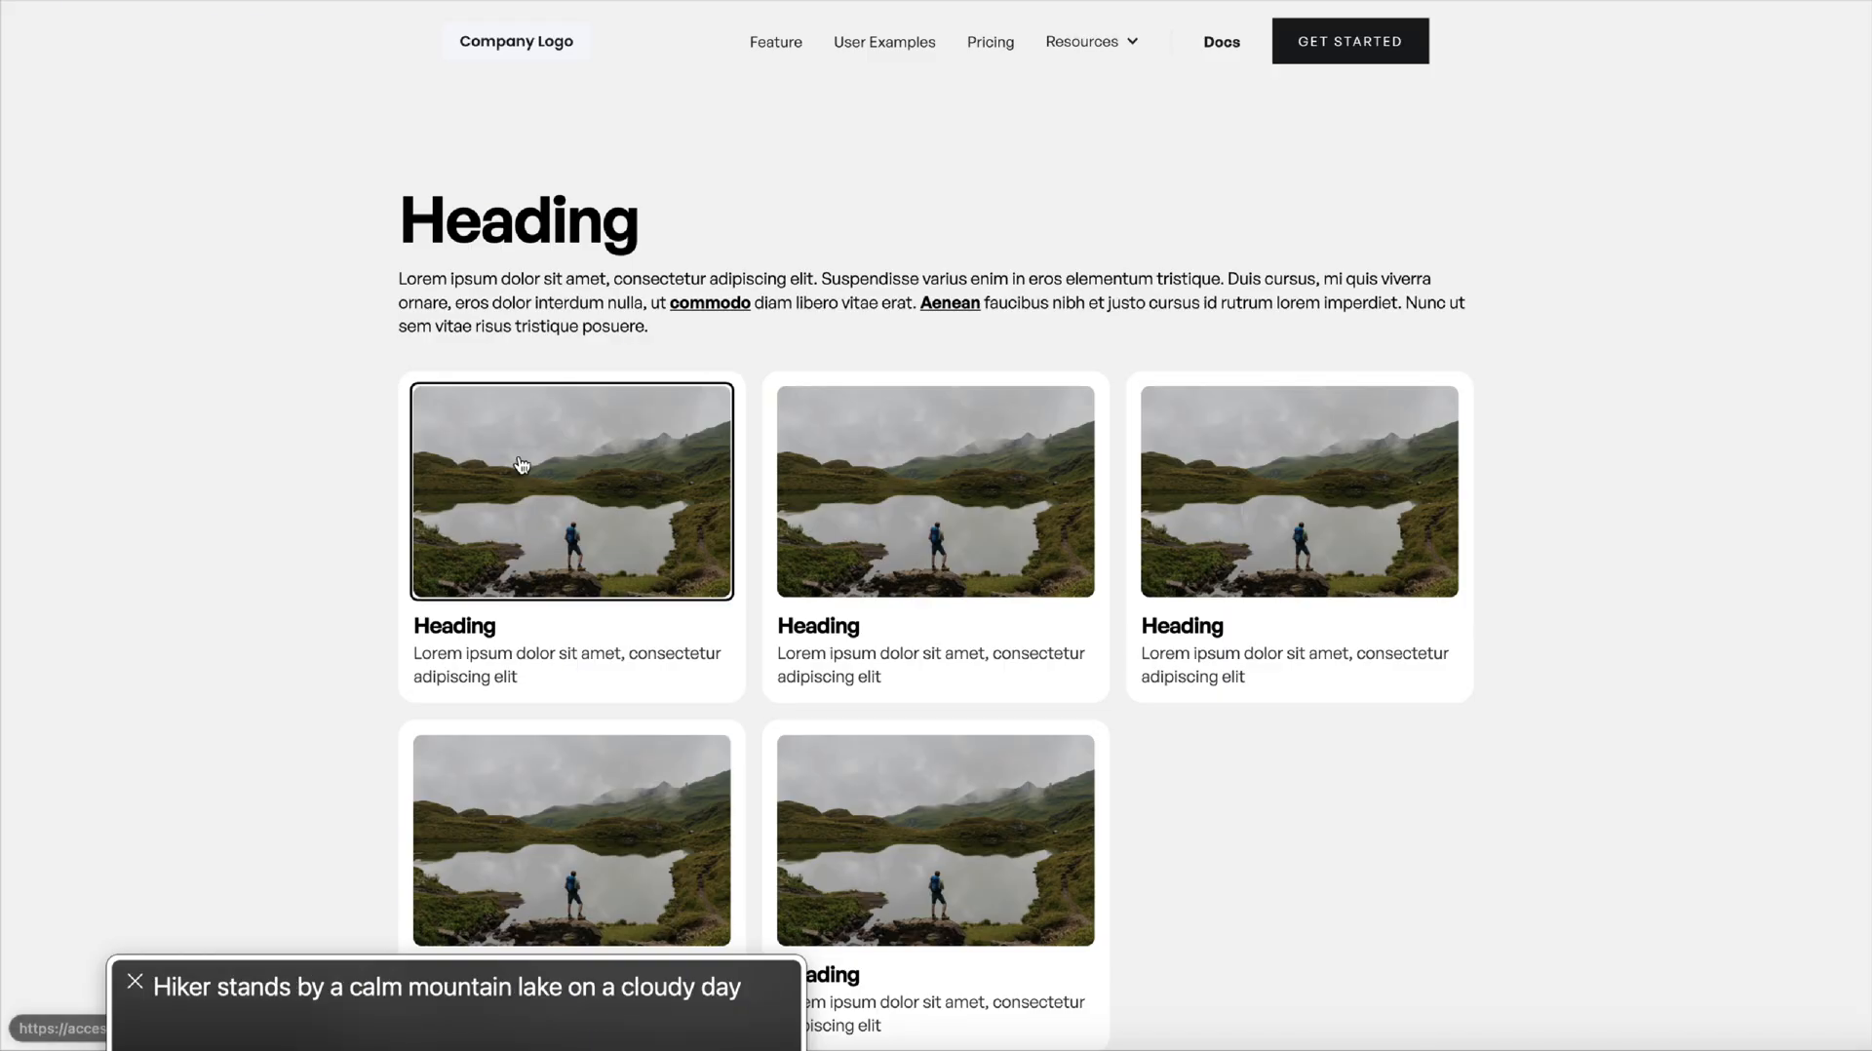
{"action": "mouse_move", "coordinate": [1297, 490]}
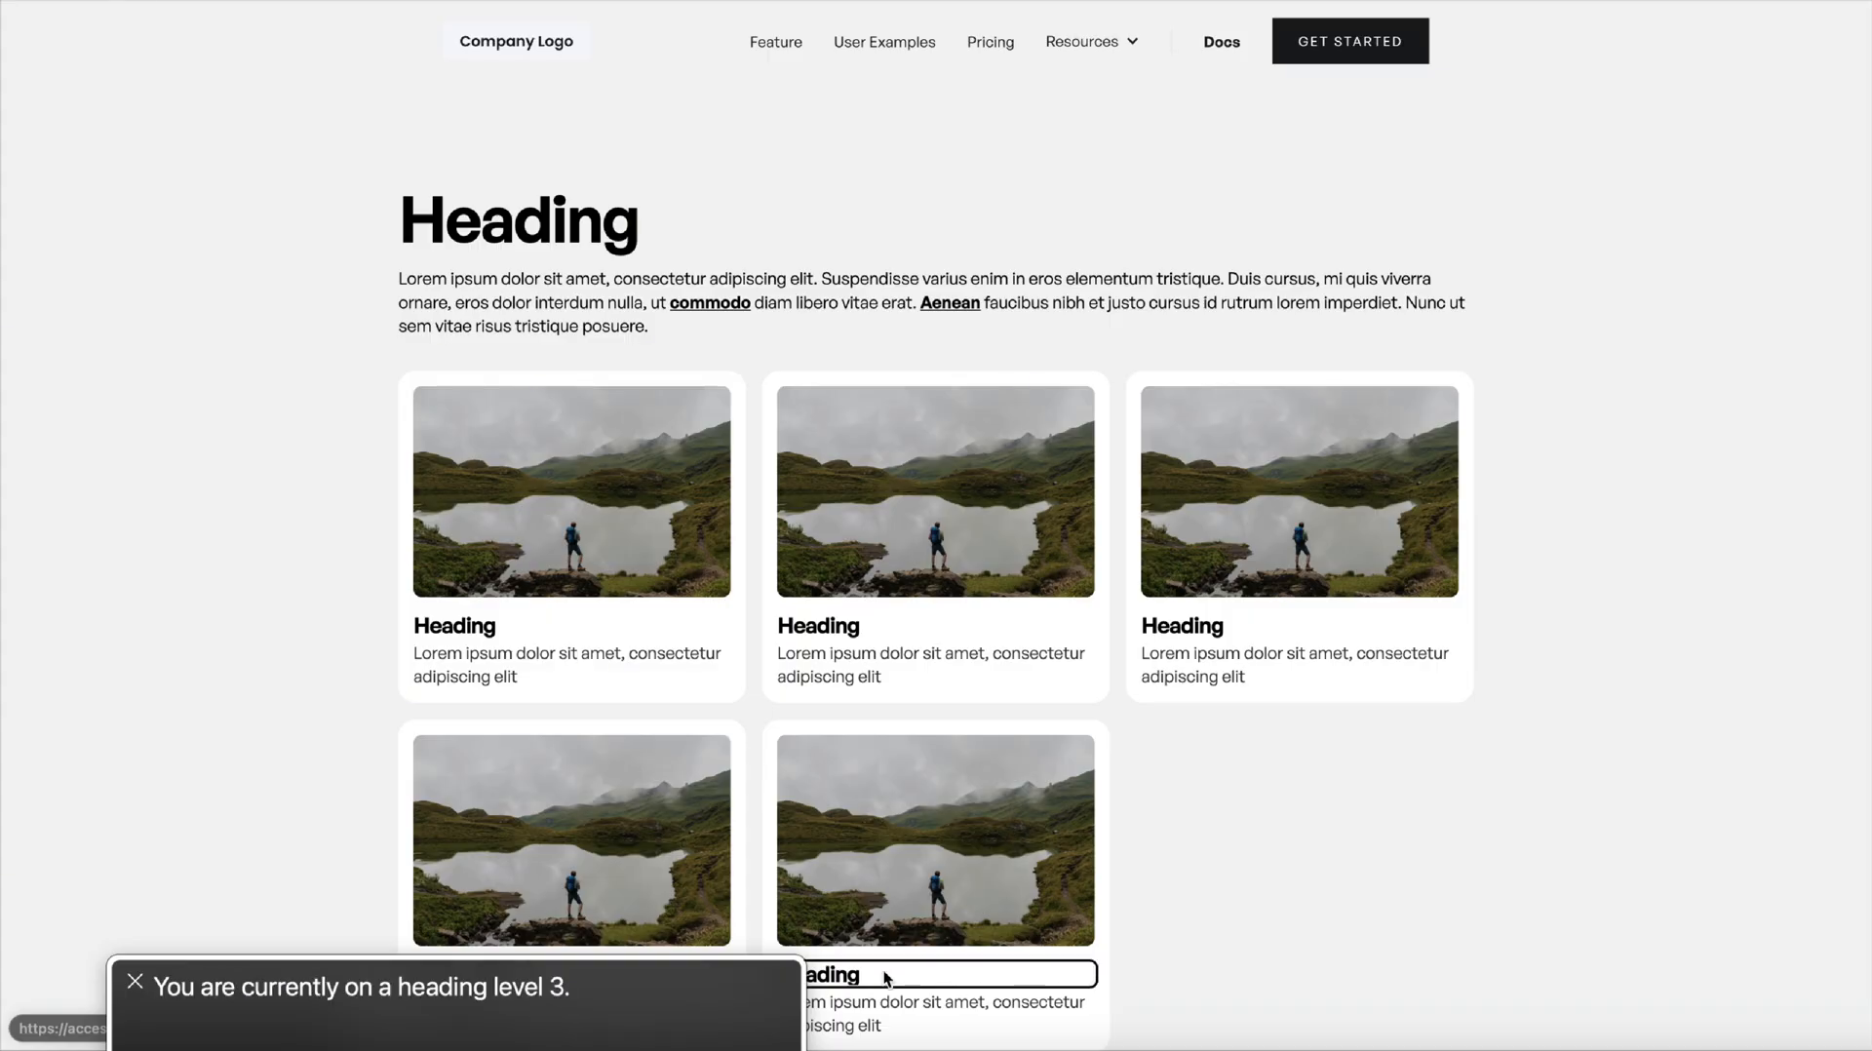
{"action": "mouse_move", "coordinate": [370, 48]}
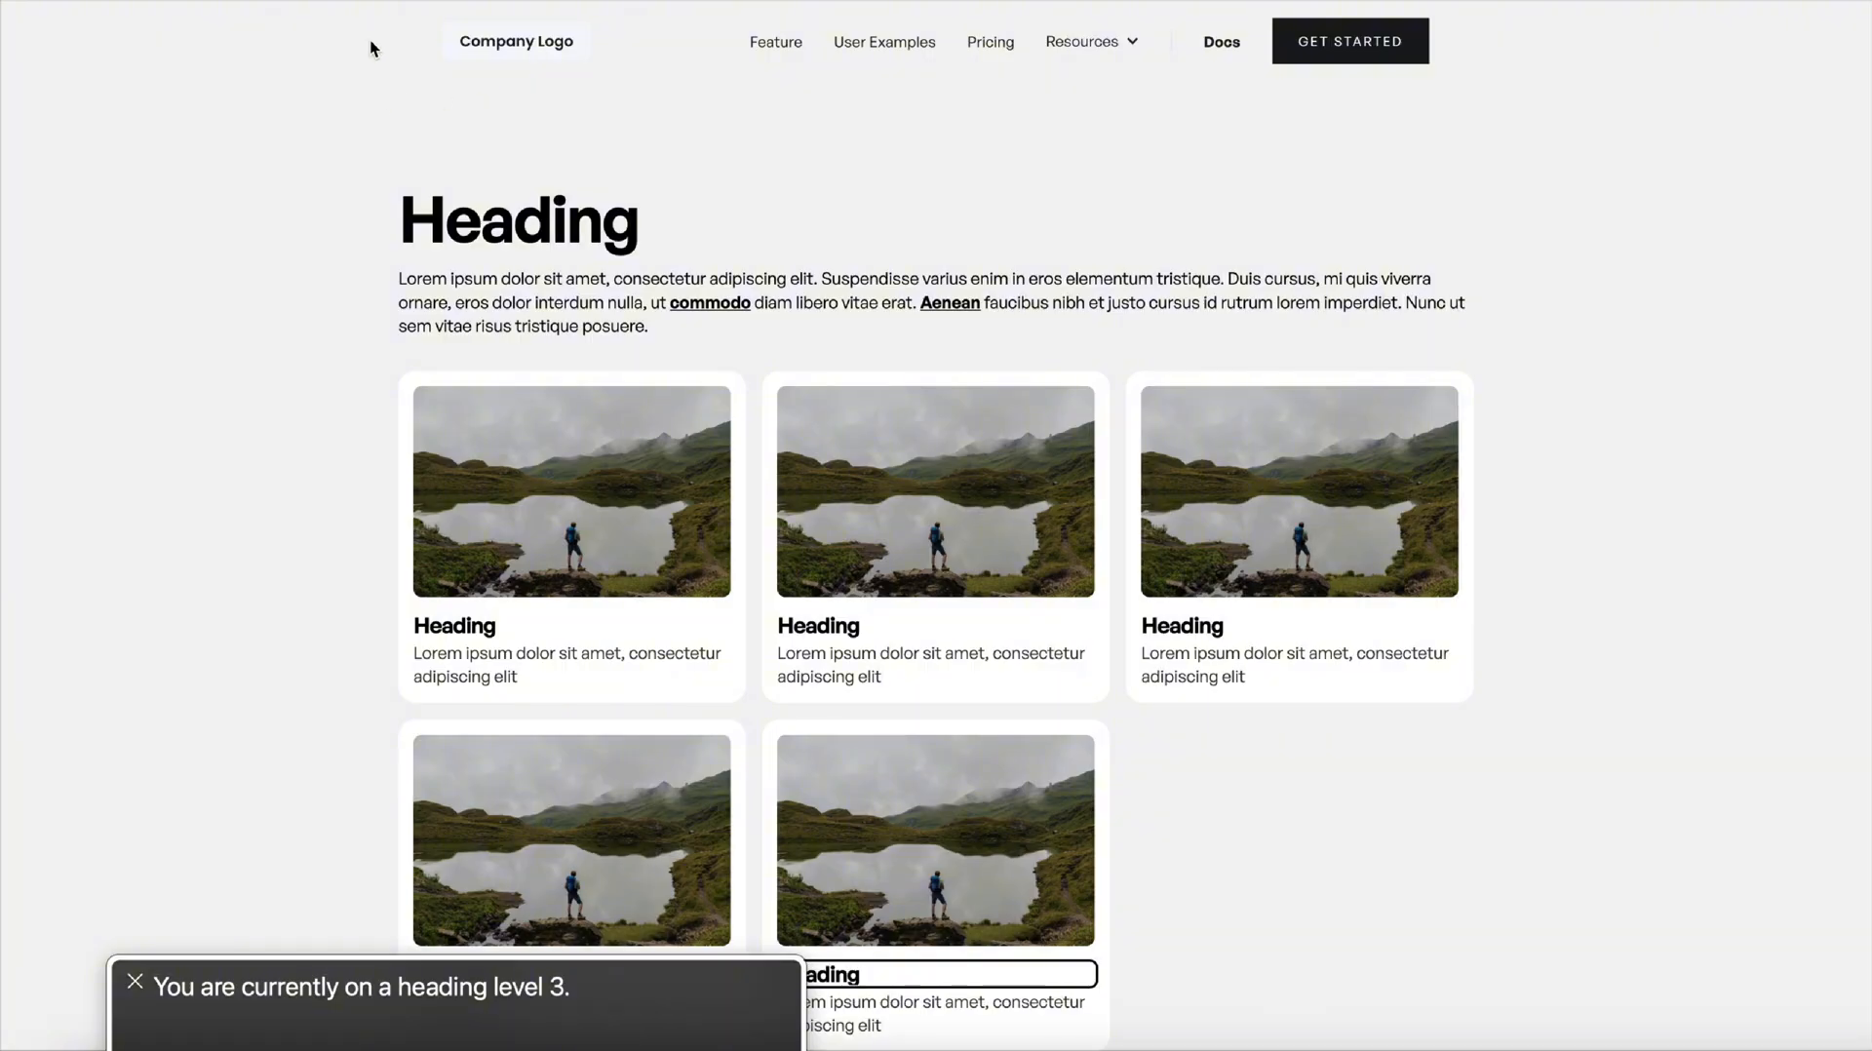
Move VoiceOver focus to the Feature and User Examples navigation links.
{"action": "left_click", "coordinate": [775, 42]}
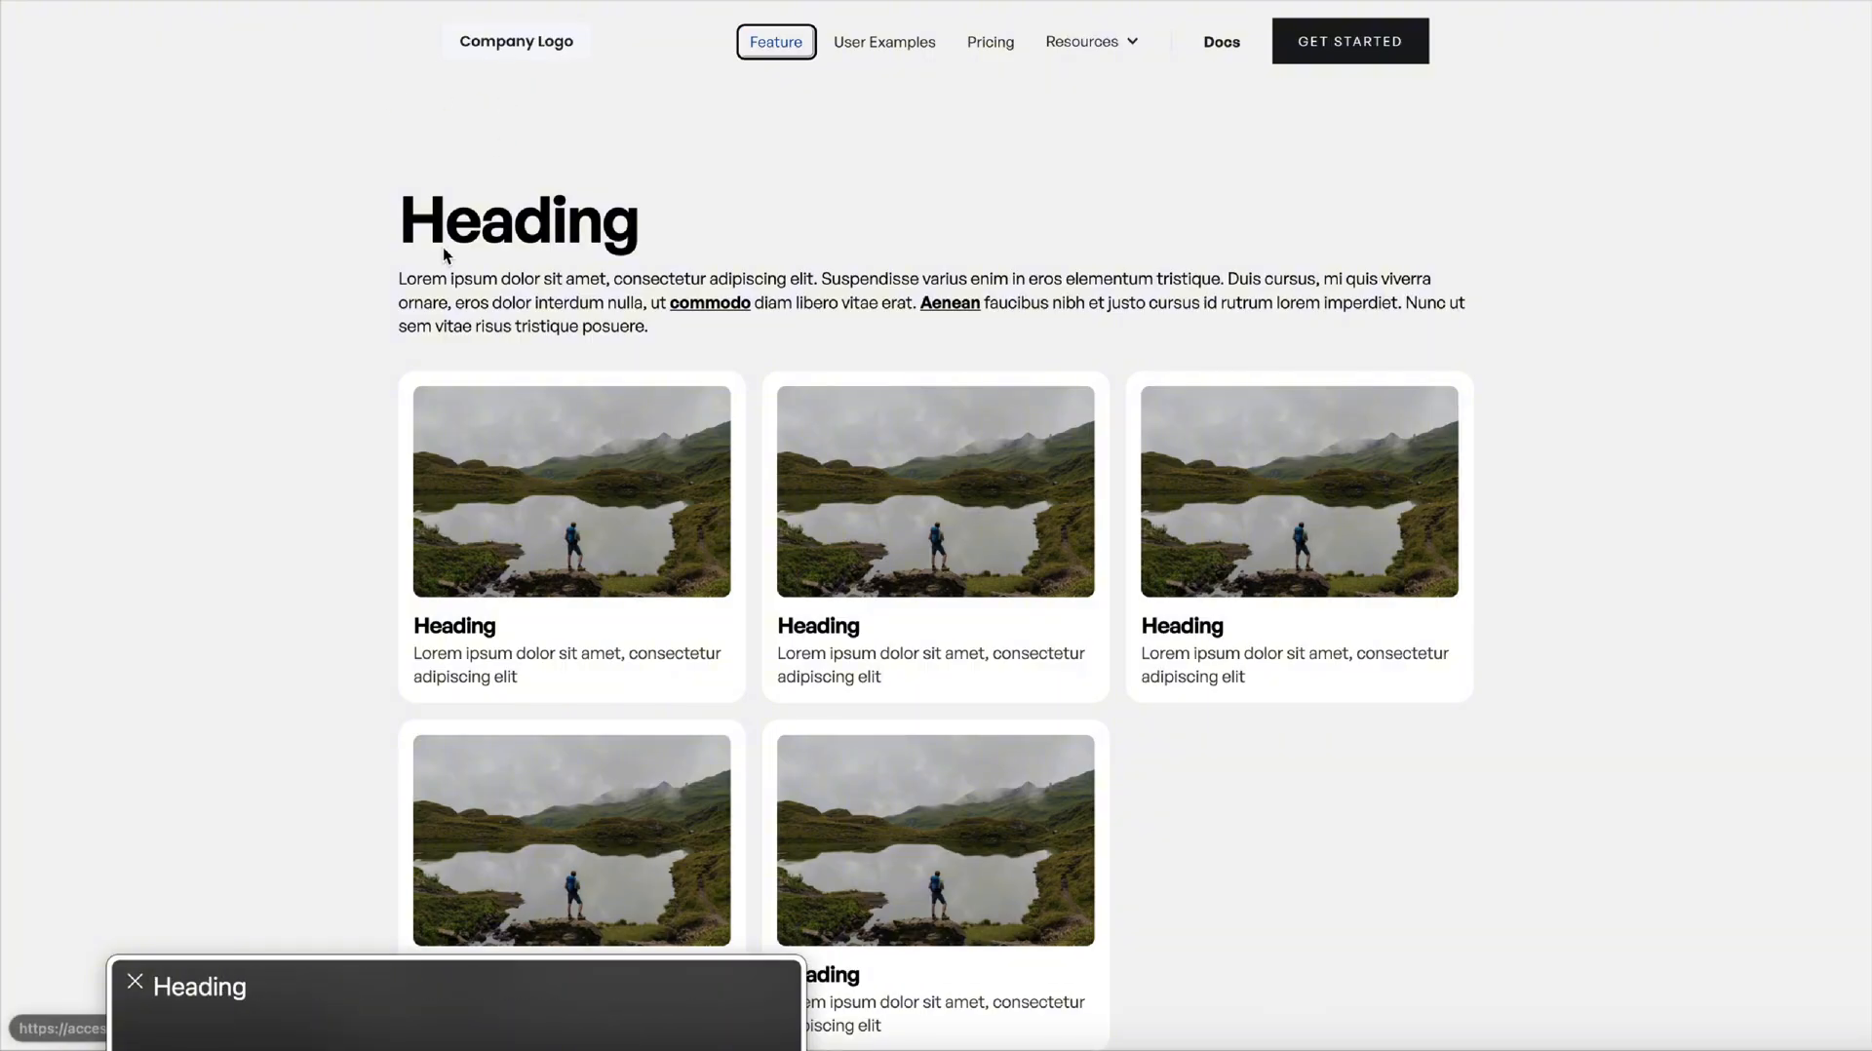
{"action": "left_click", "coordinate": [883, 41]}
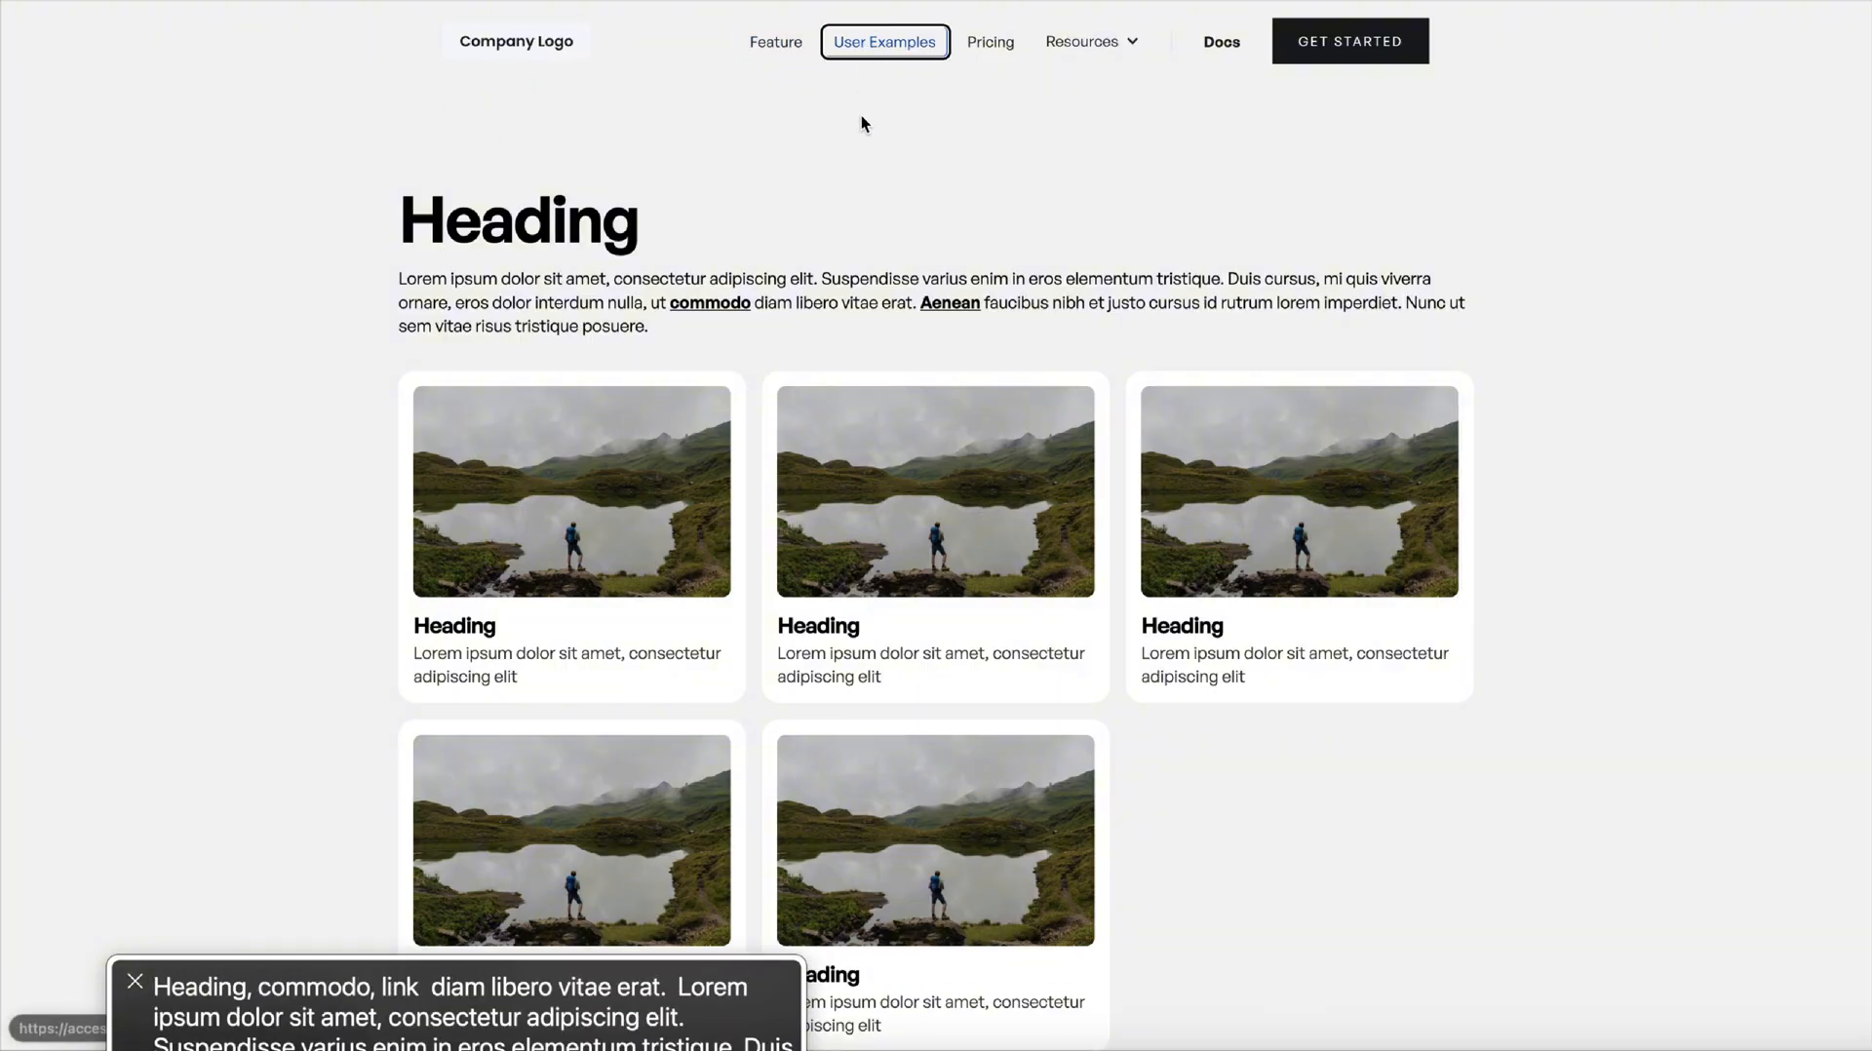
{"action": "mouse_move", "coordinate": [883, 41]}
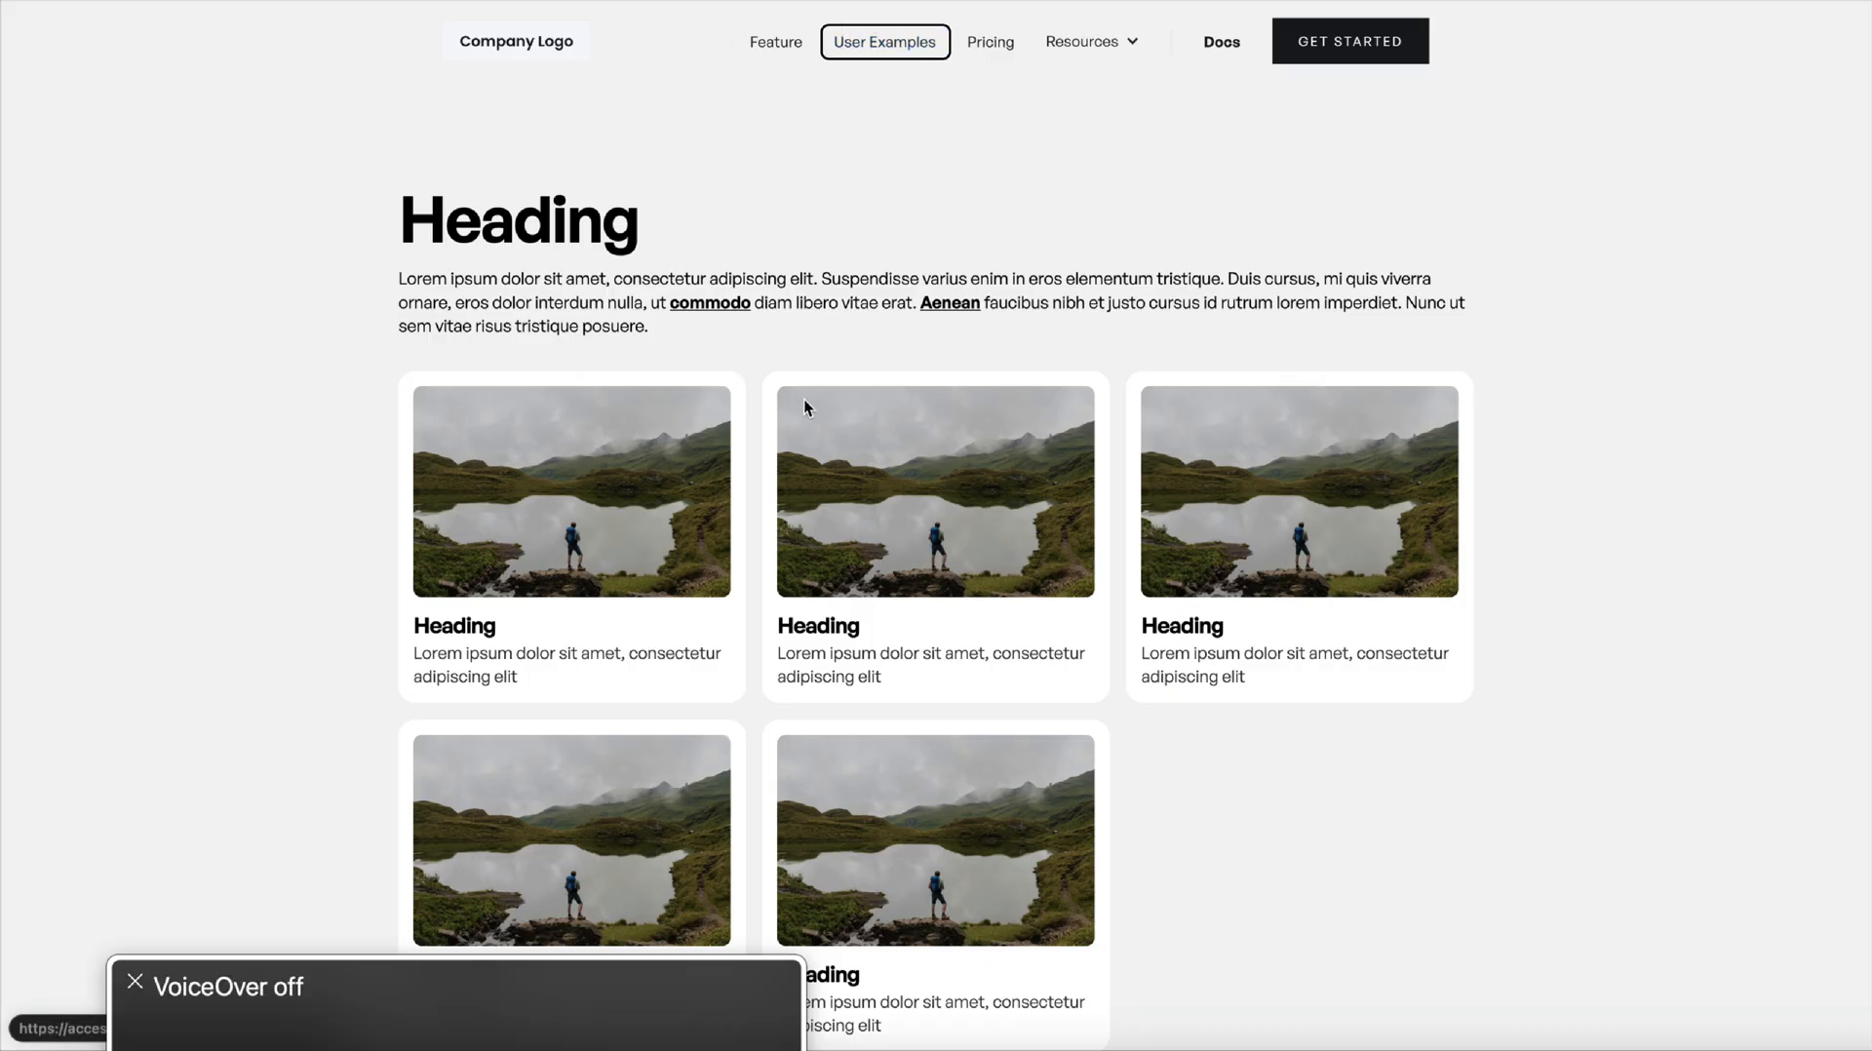
{"action": "mouse_move", "coordinate": [935, 314]}
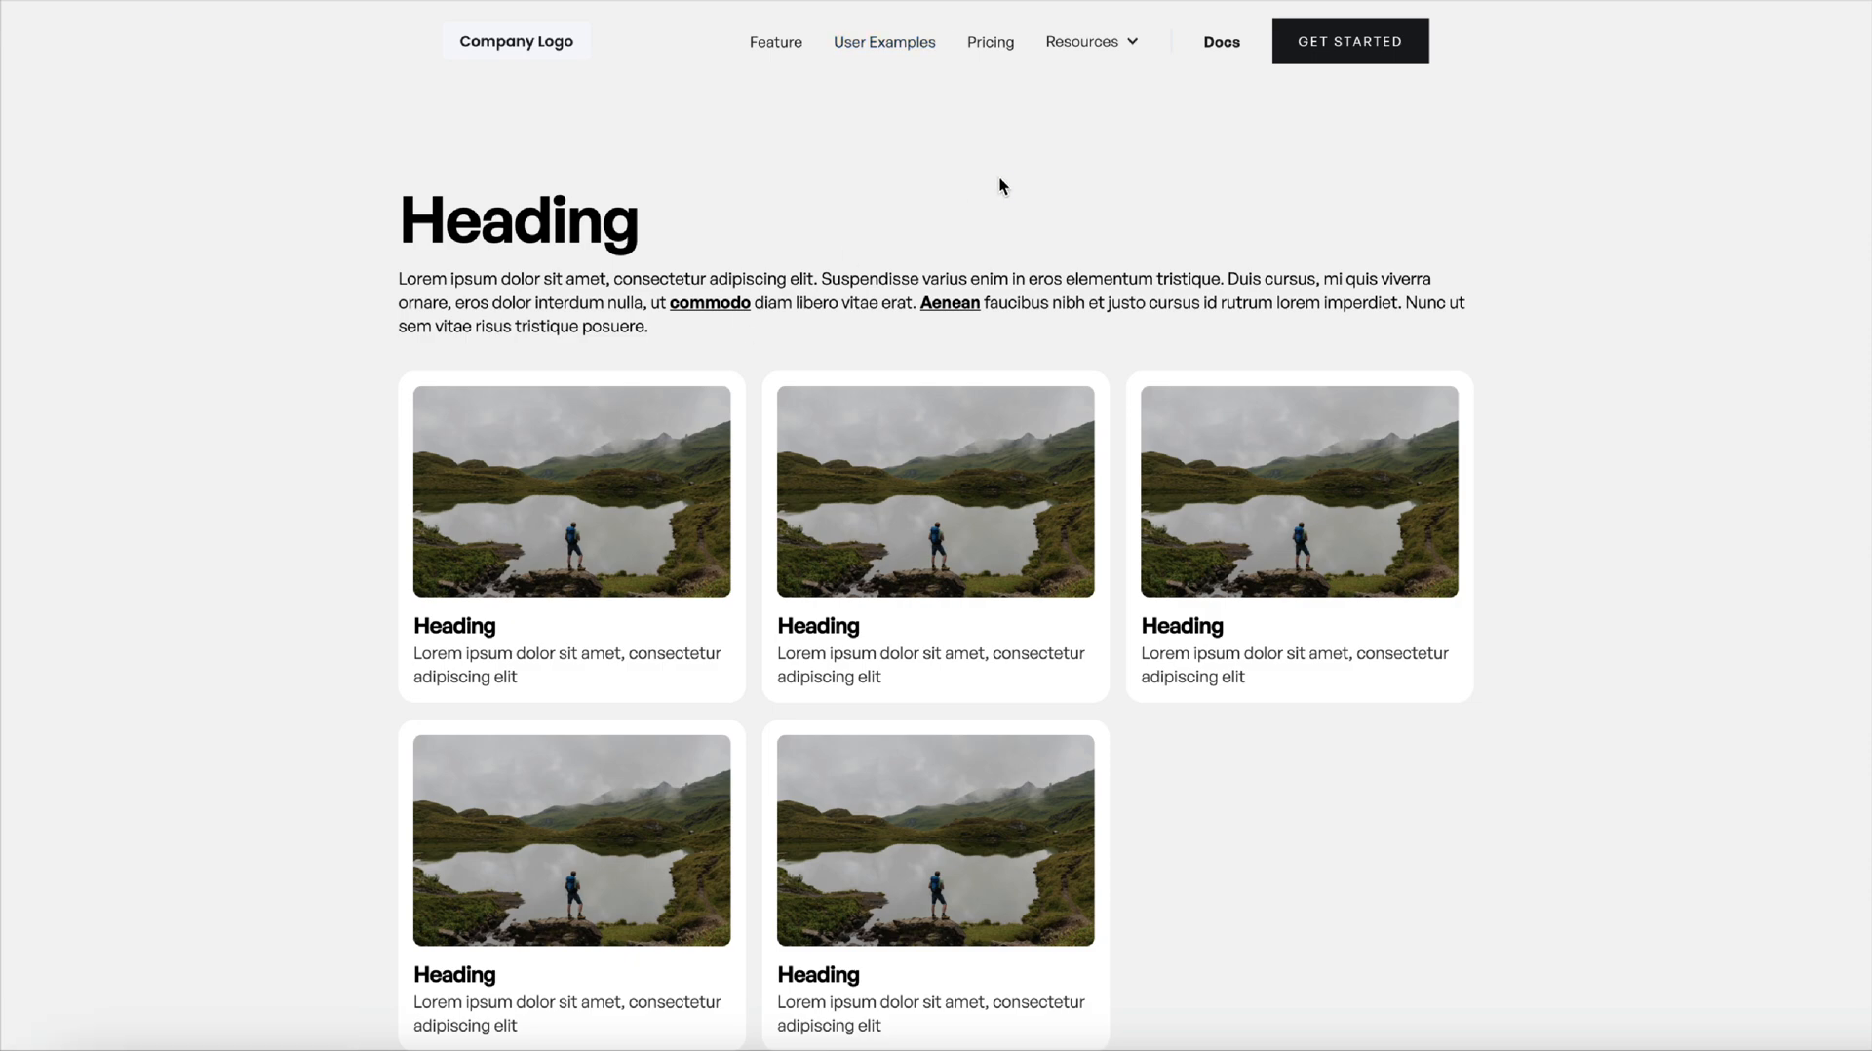
{"action": "mouse_move", "coordinate": [1010, 196]}
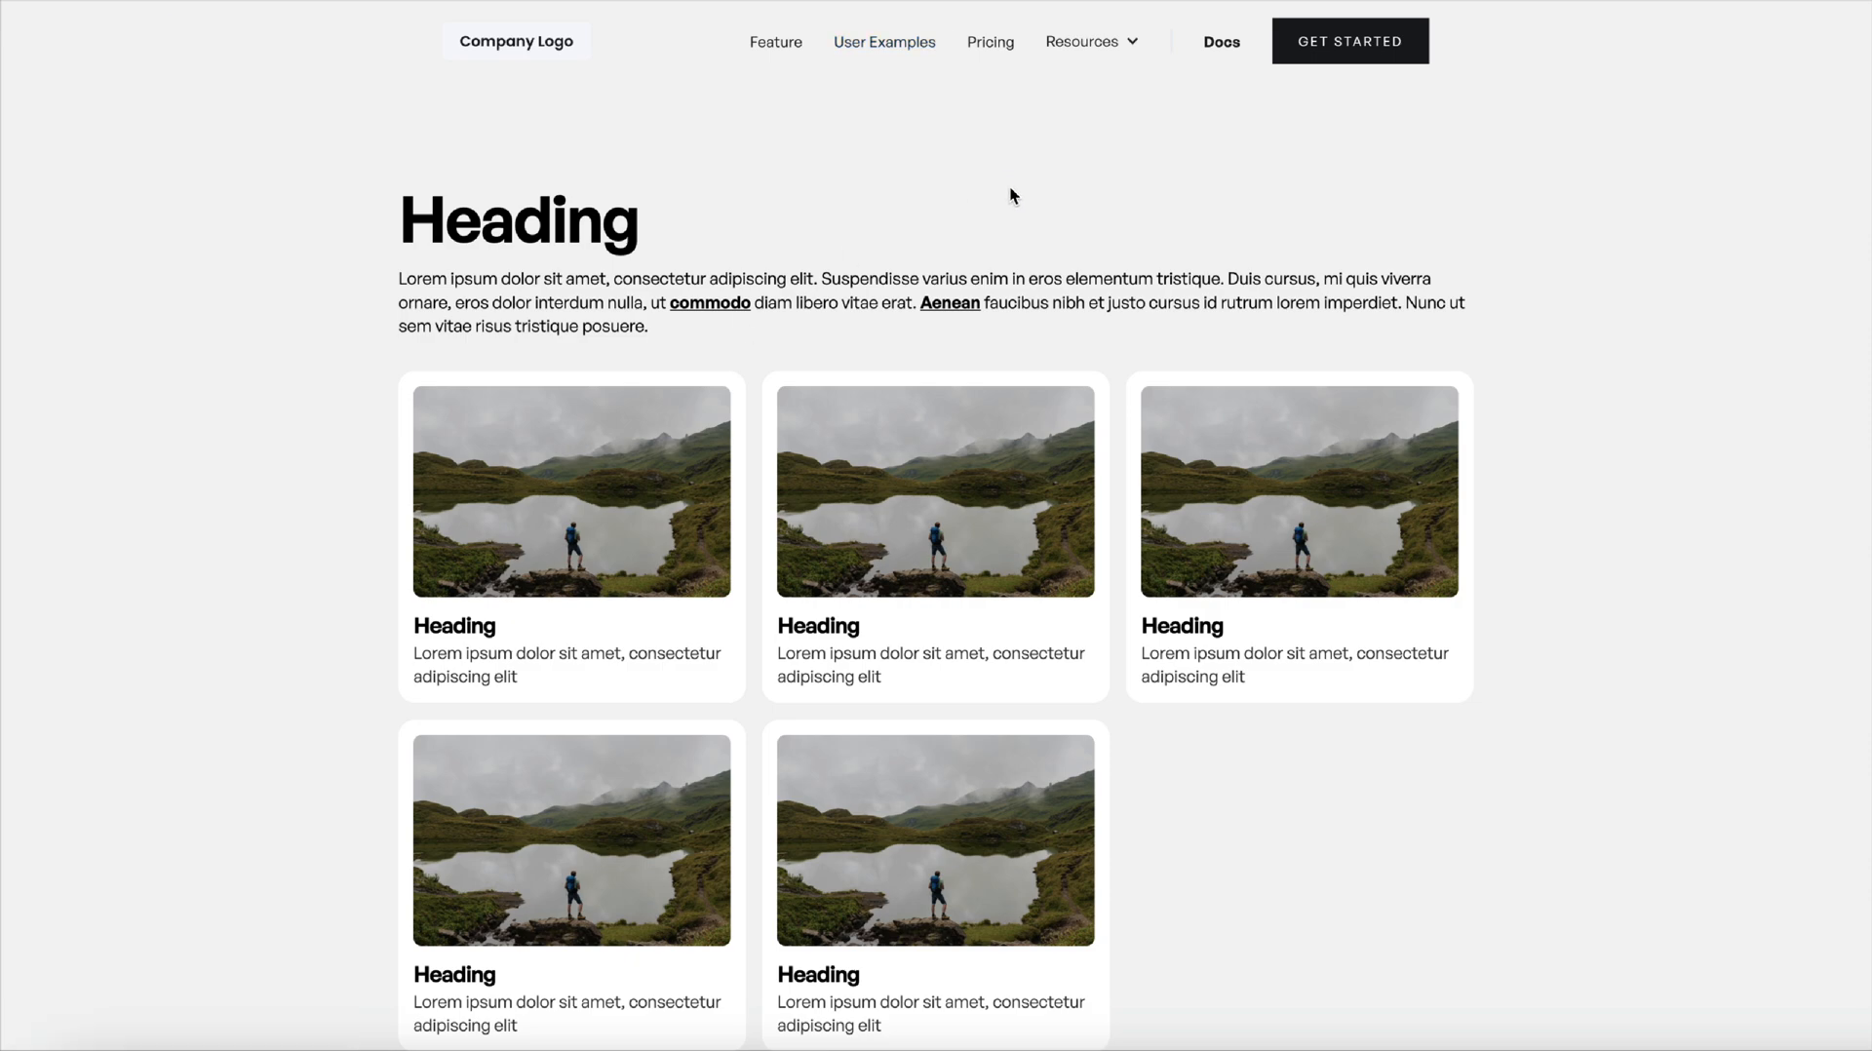